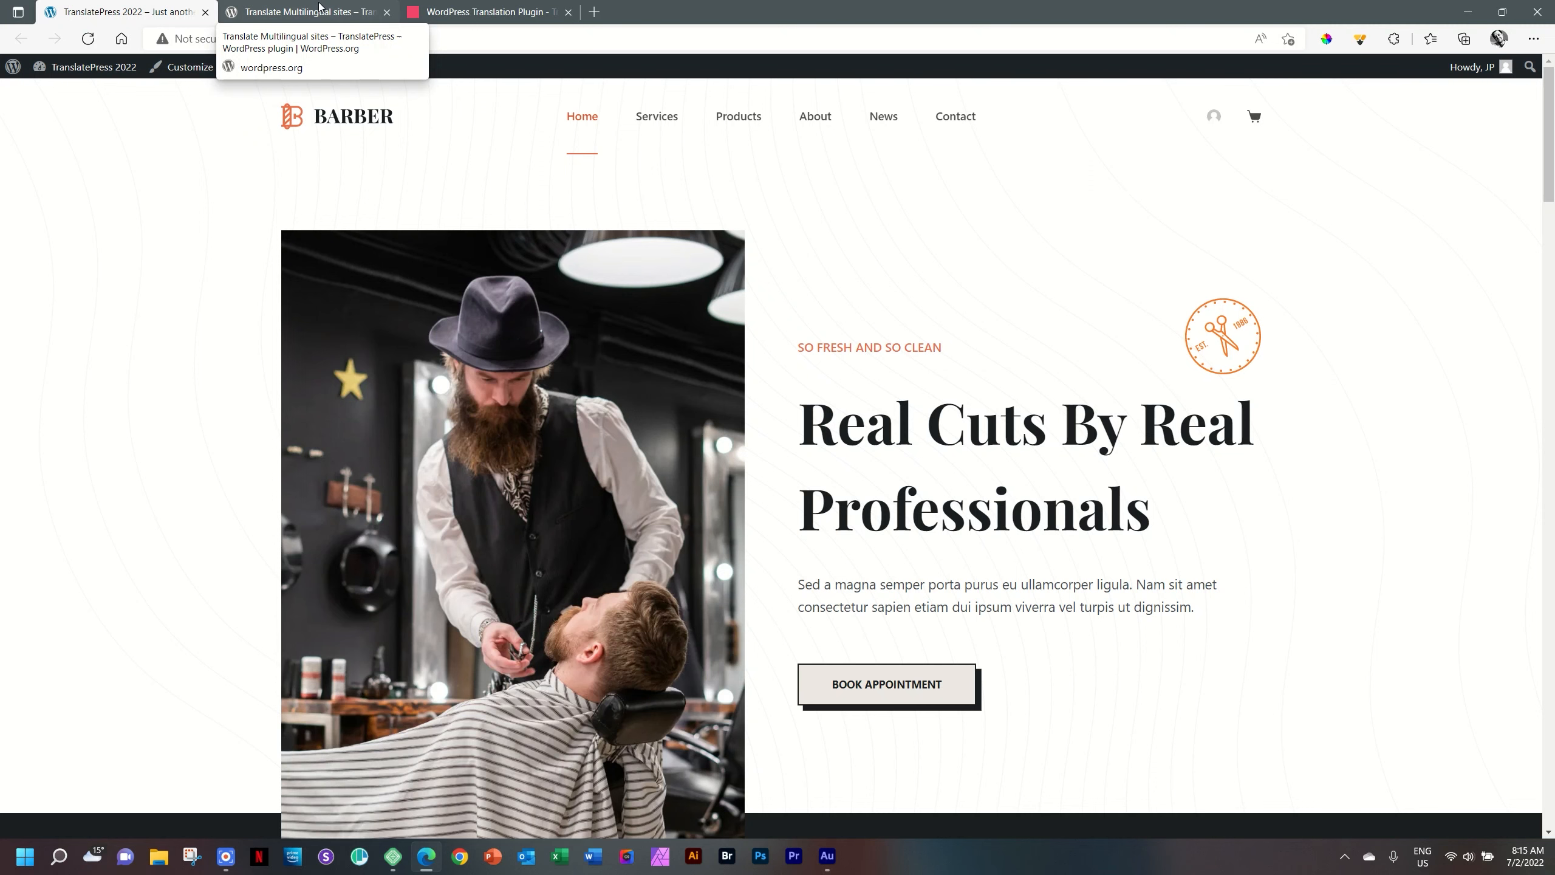
Switch to the TranslatePress Multilingual plugin page on WordPress.org
left_click(303, 12)
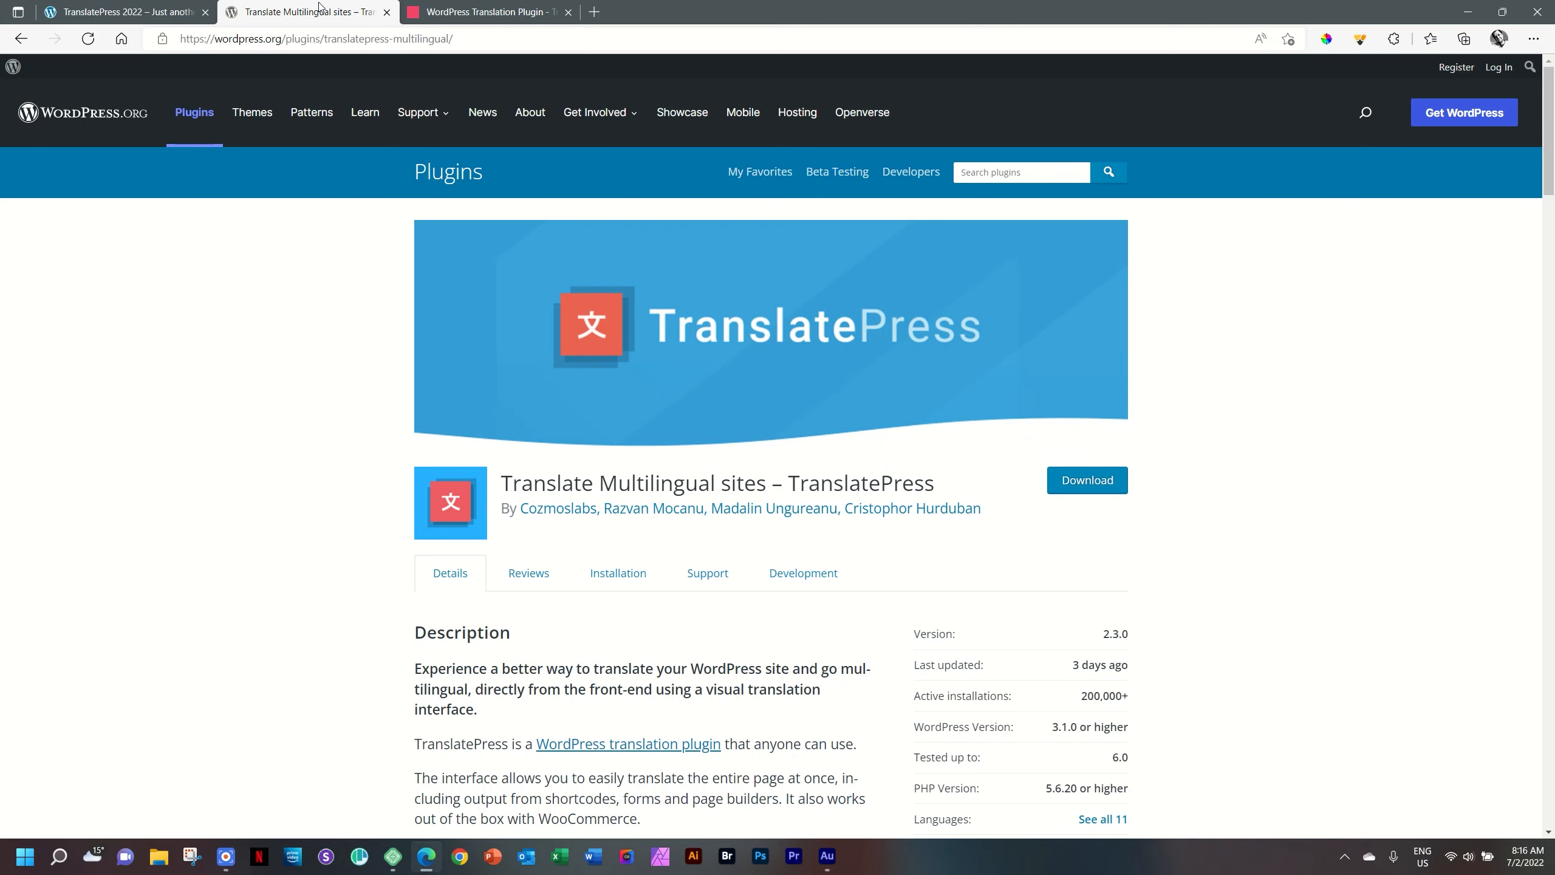
mouse_move(915, 481)
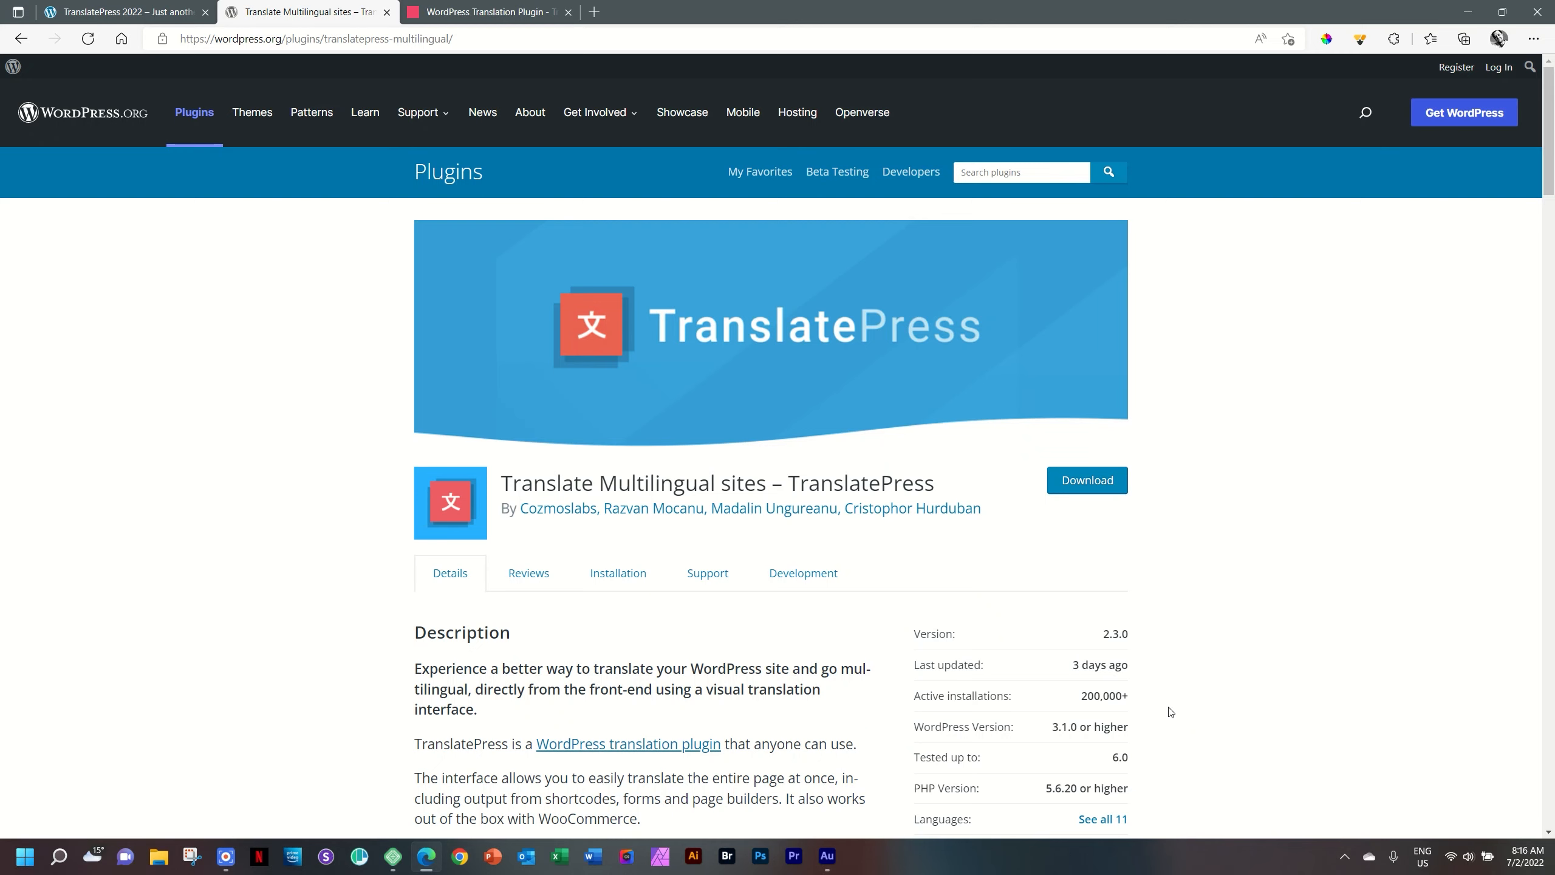
Switch to the translatepress.com tab and scroll through its homepage
left_click(484, 11)
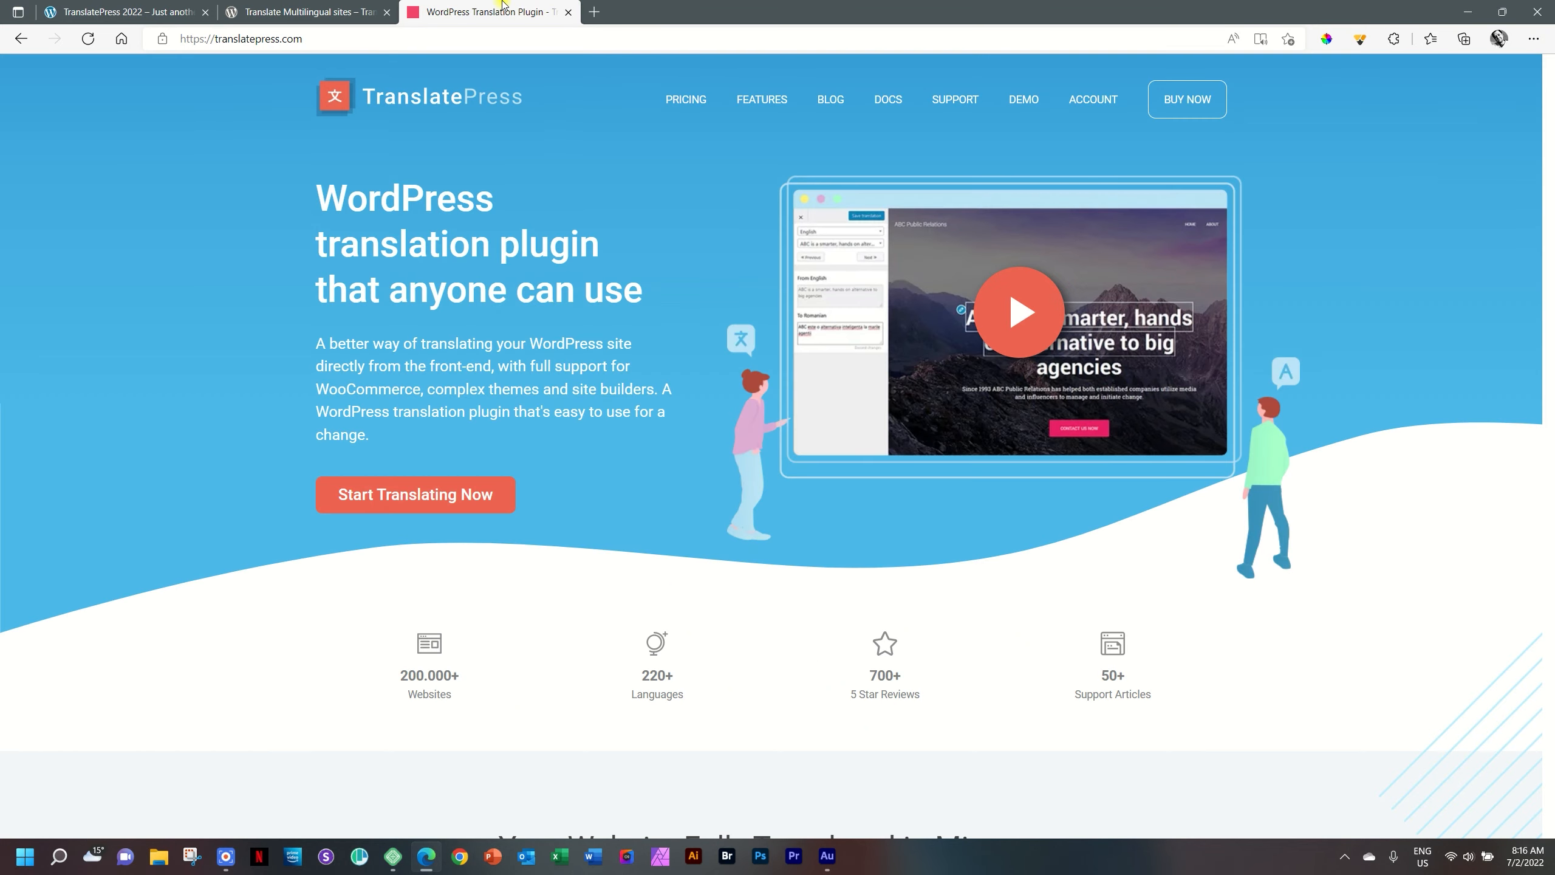
scroll("down", 3)
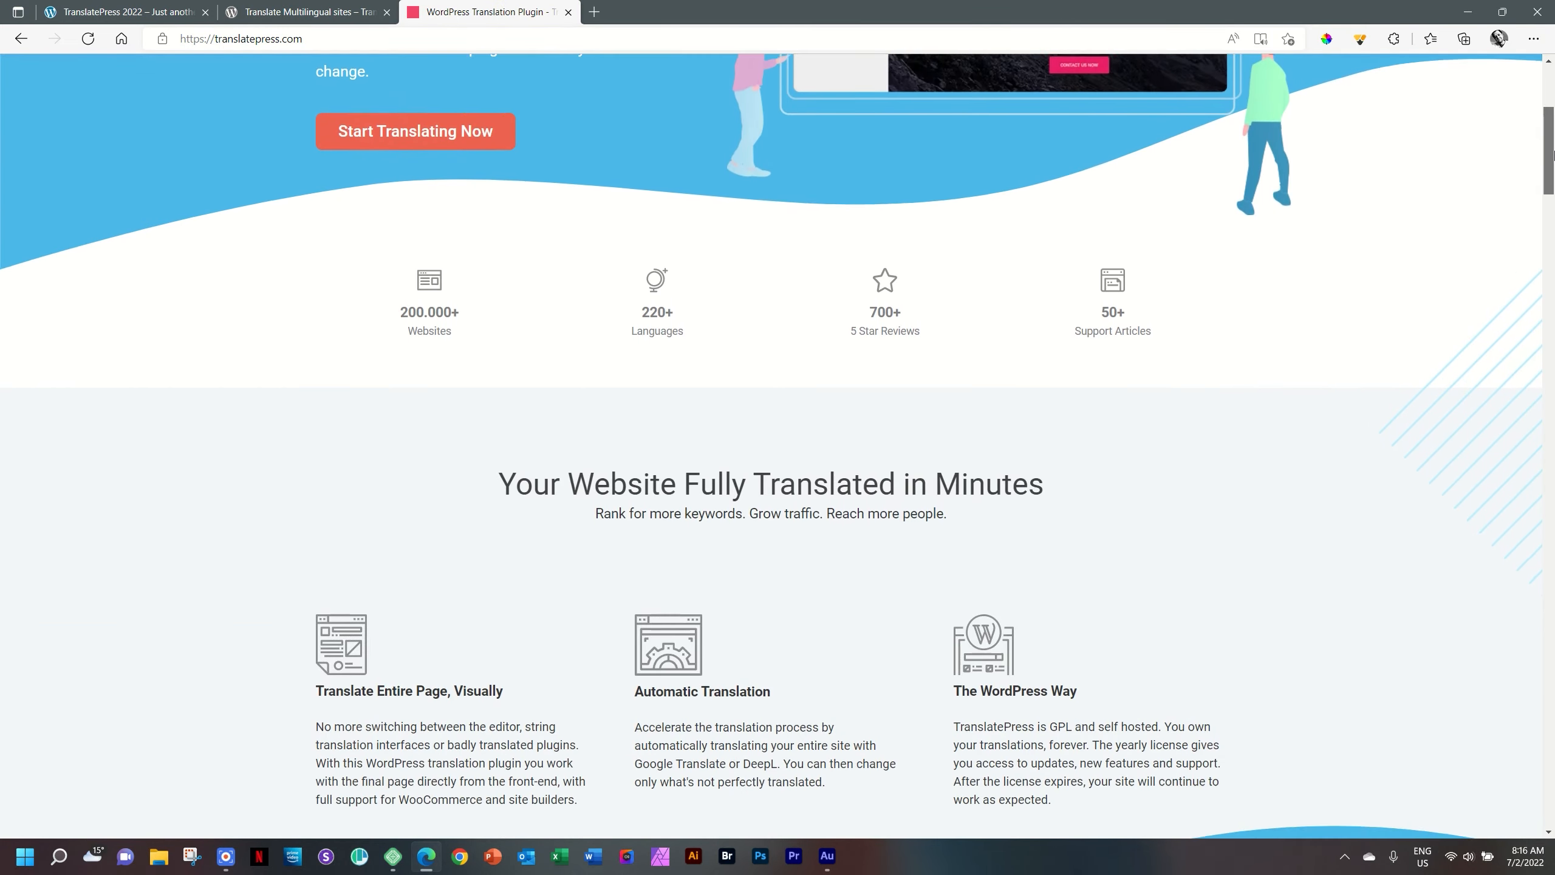
scroll("down", 3)
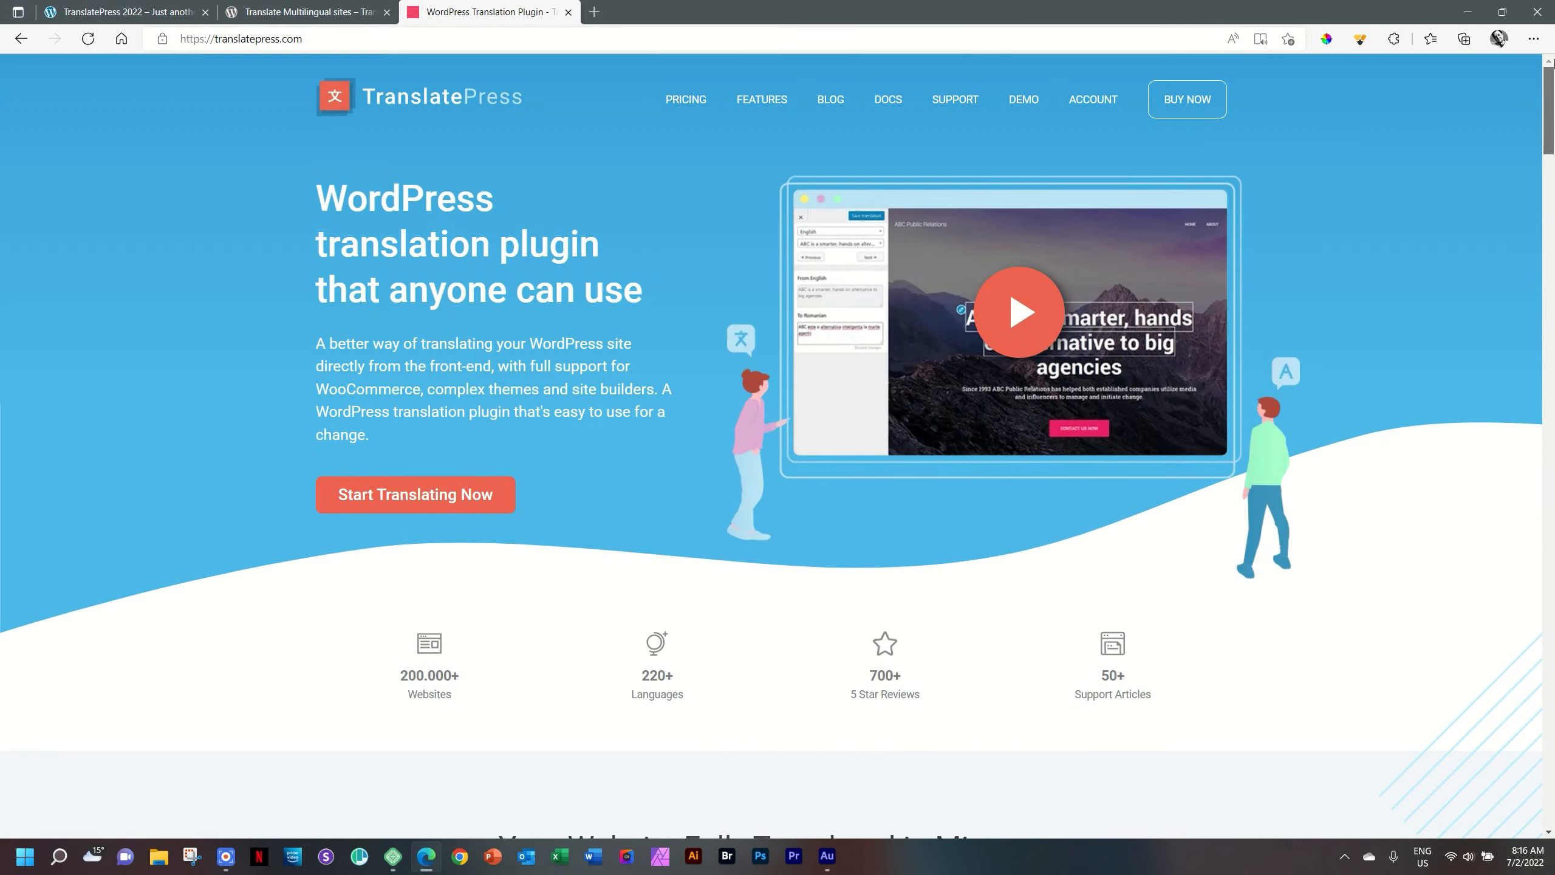
mouse_move(762, 99)
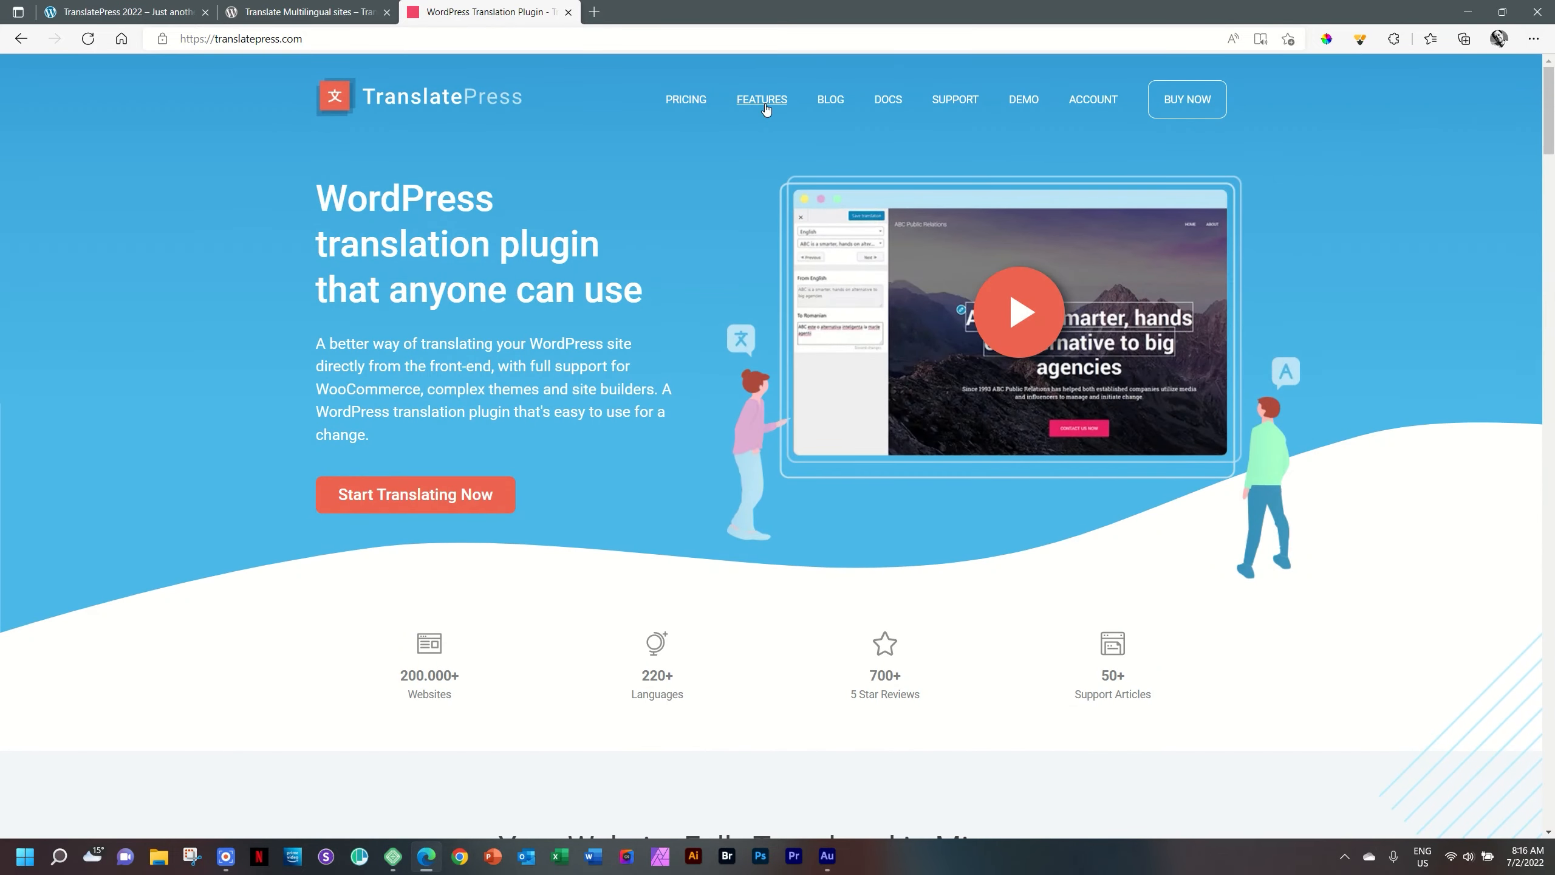
Open the Features page and review the free-versus-paid comparison, including advanced add-ons
left_click(761, 99)
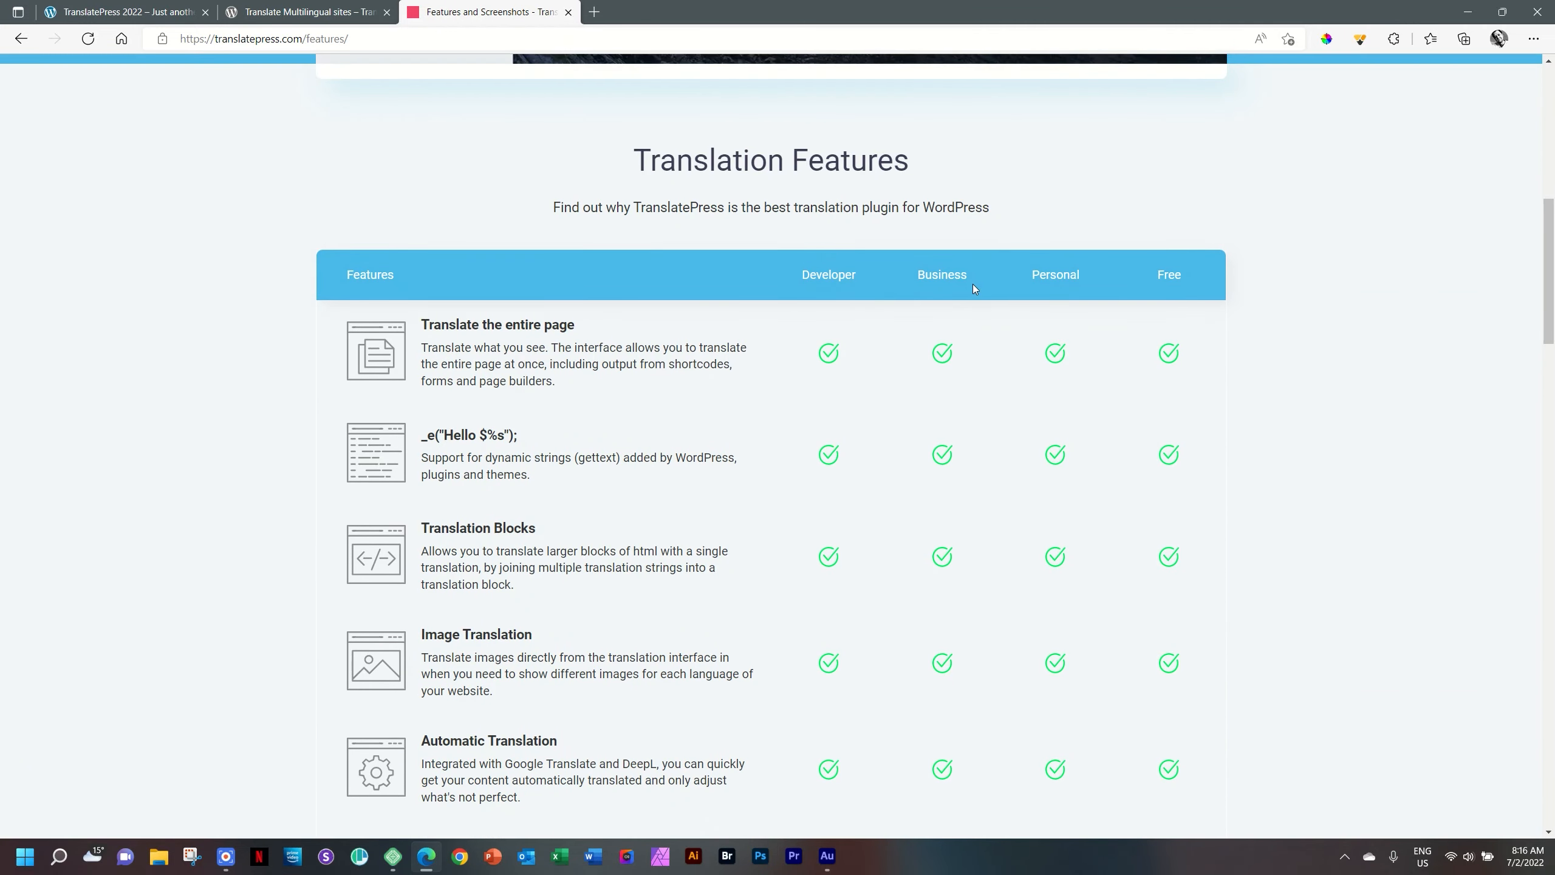
scroll("down", 3)
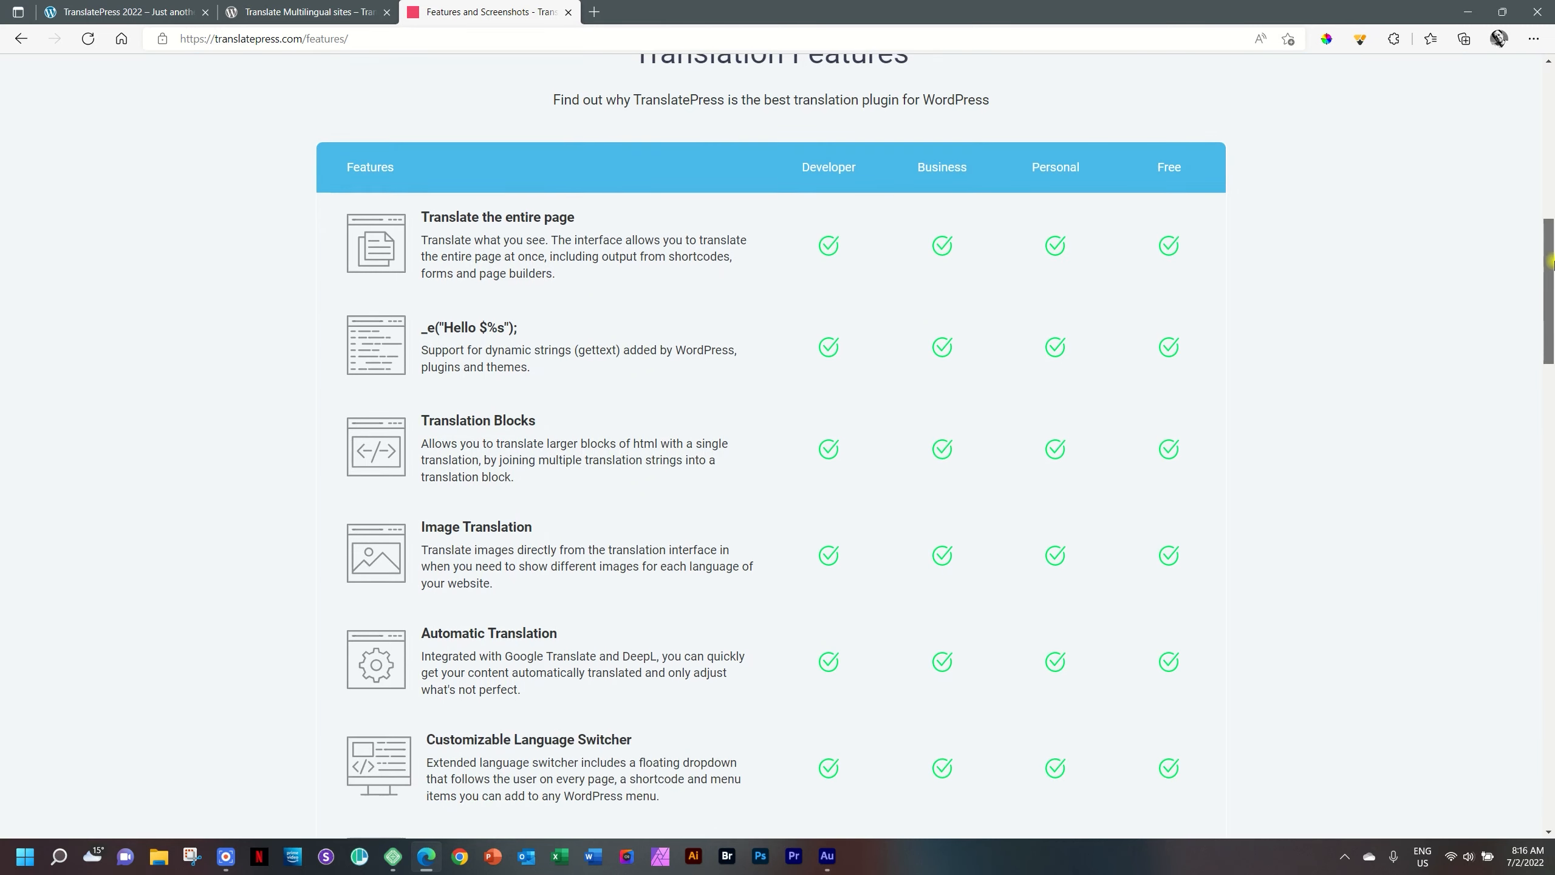
scroll("down", 3)
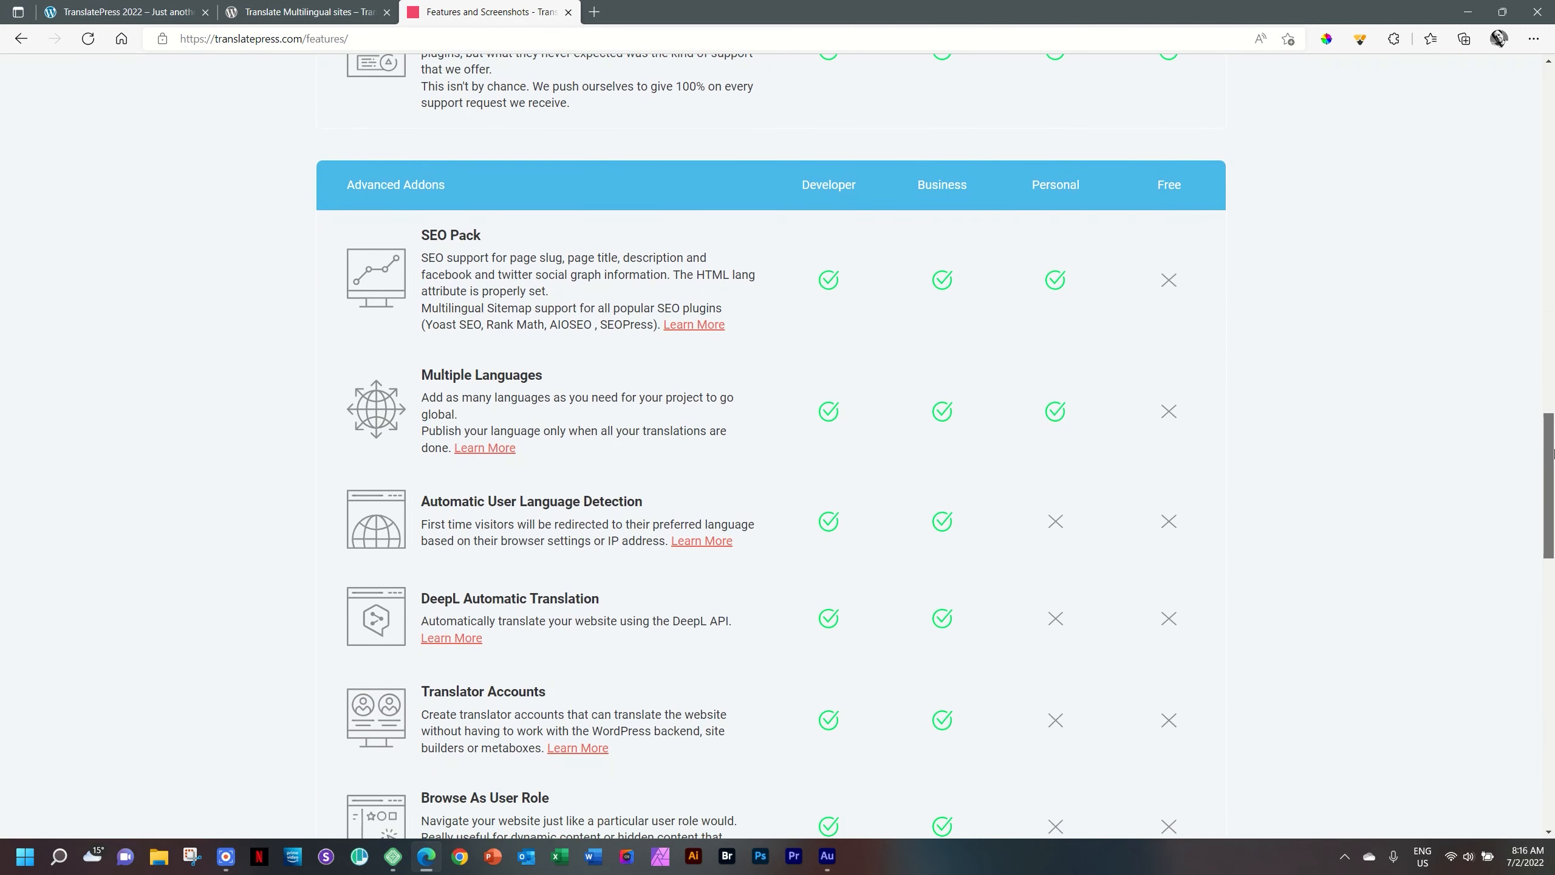
scroll("down", 3)
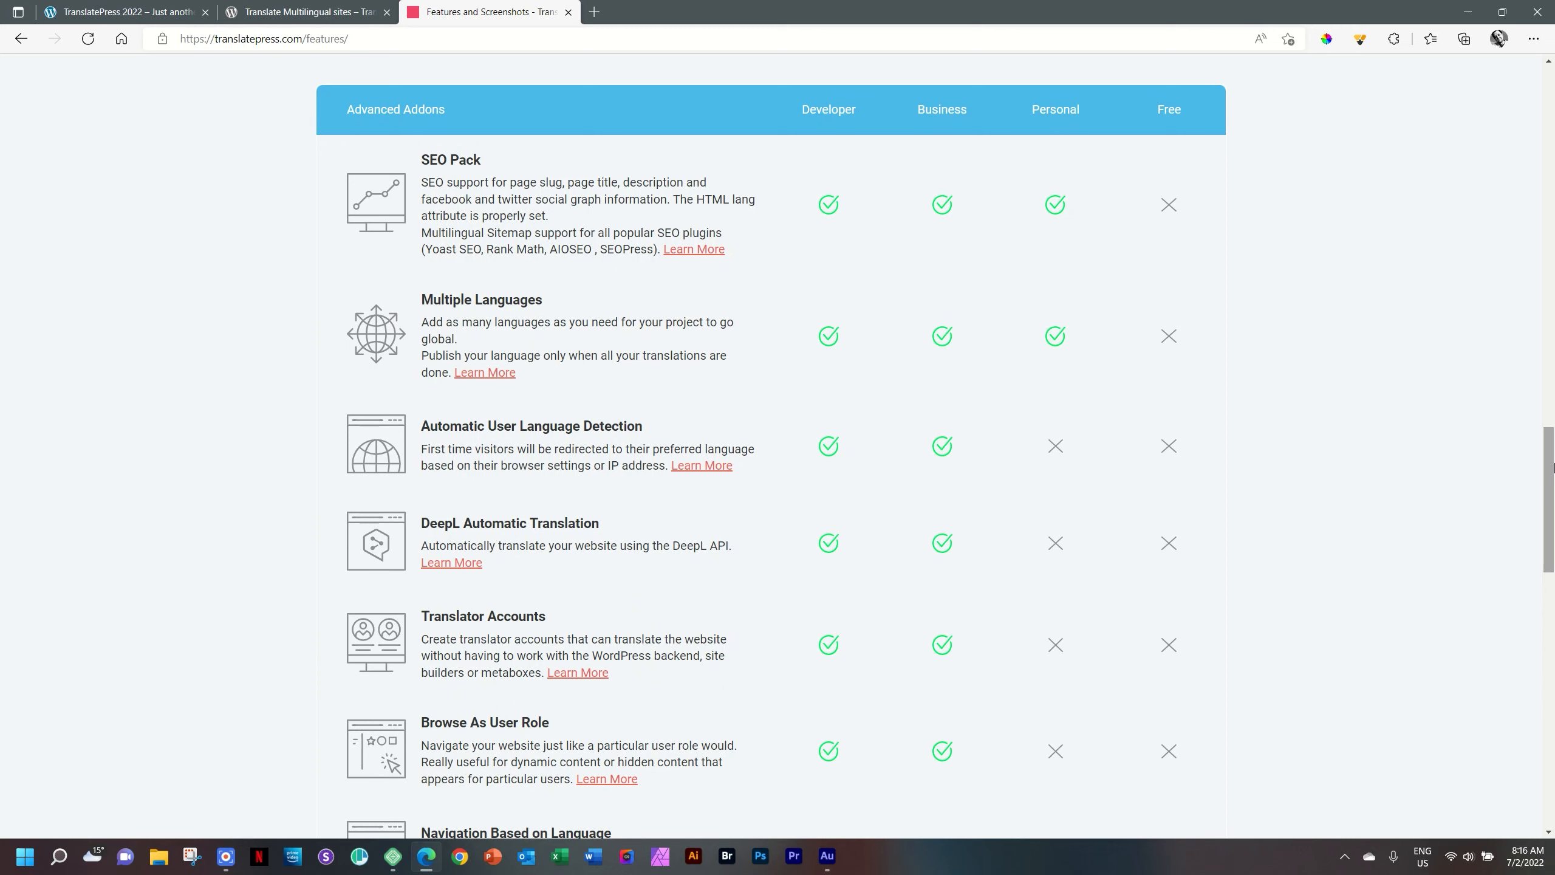
mouse_move(552, 340)
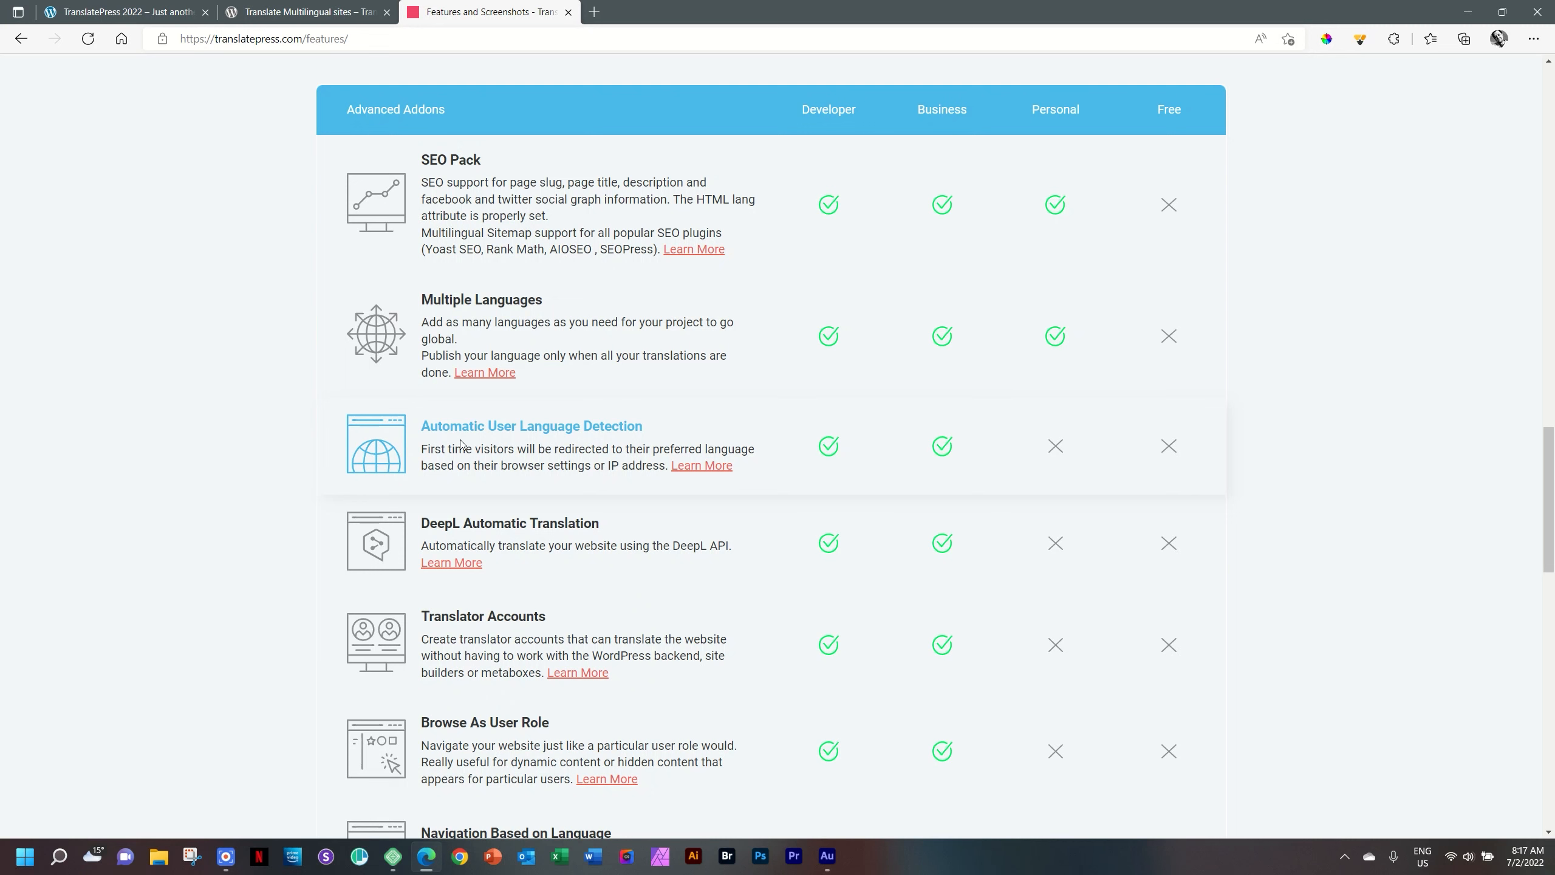
scroll("down", 3)
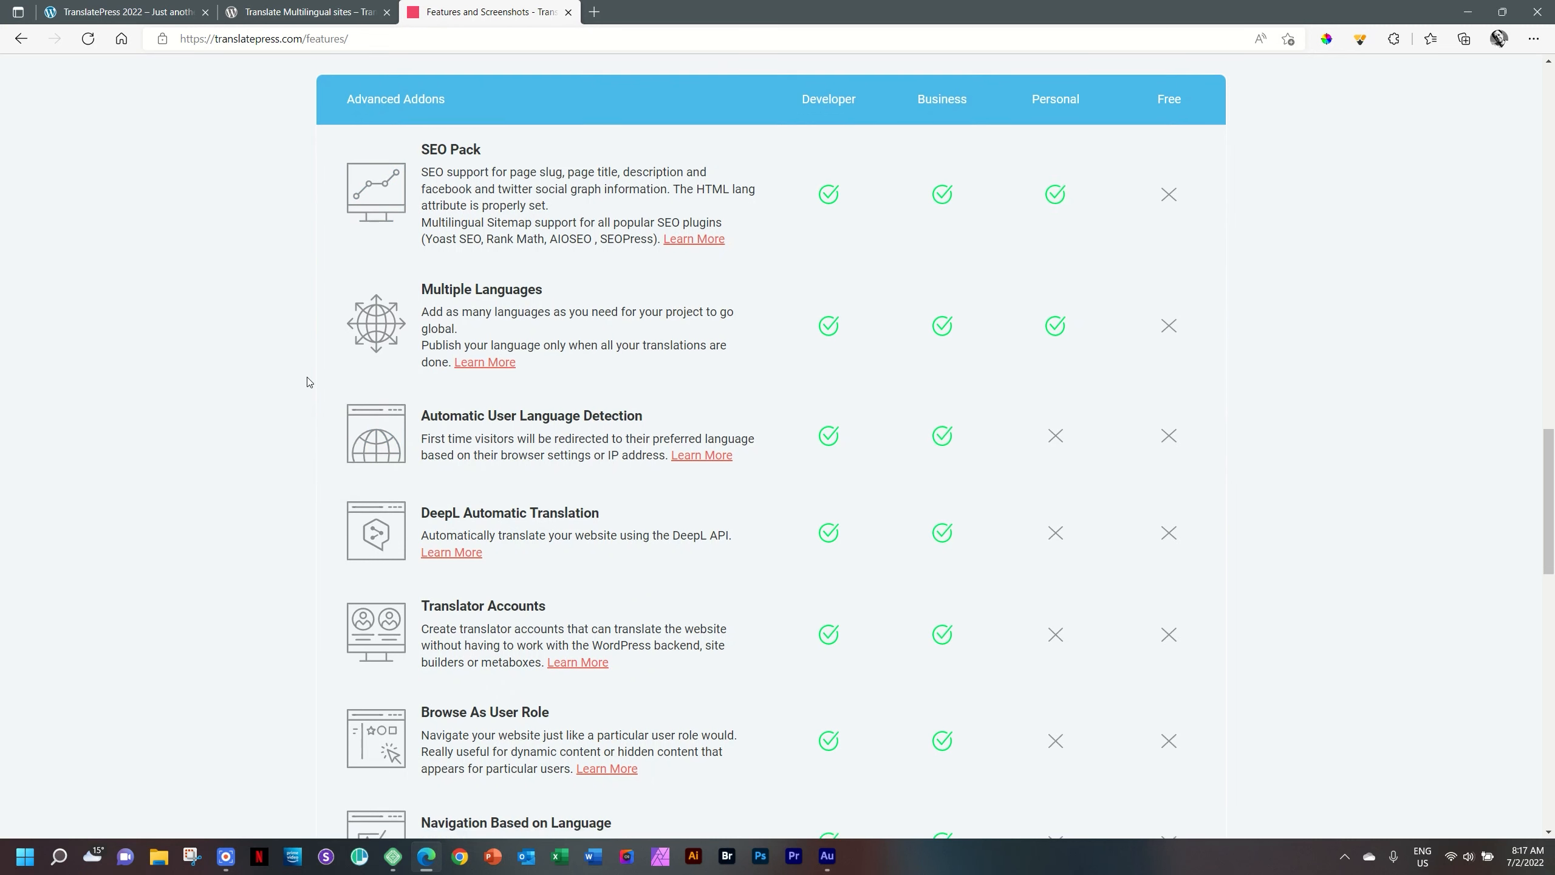
scroll("down", 3)
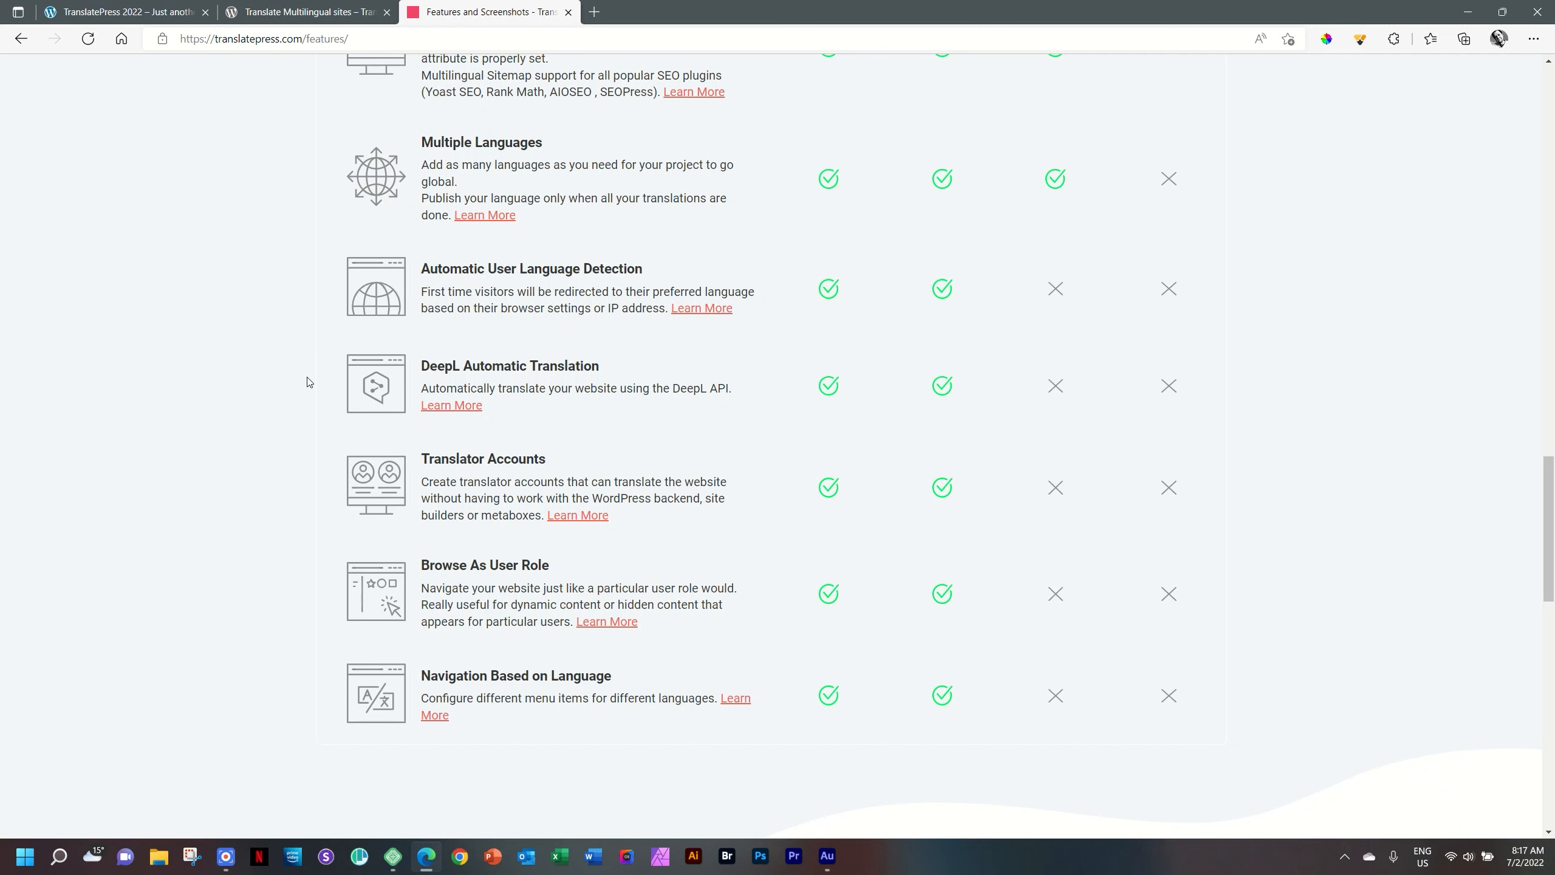
scroll("down", 3)
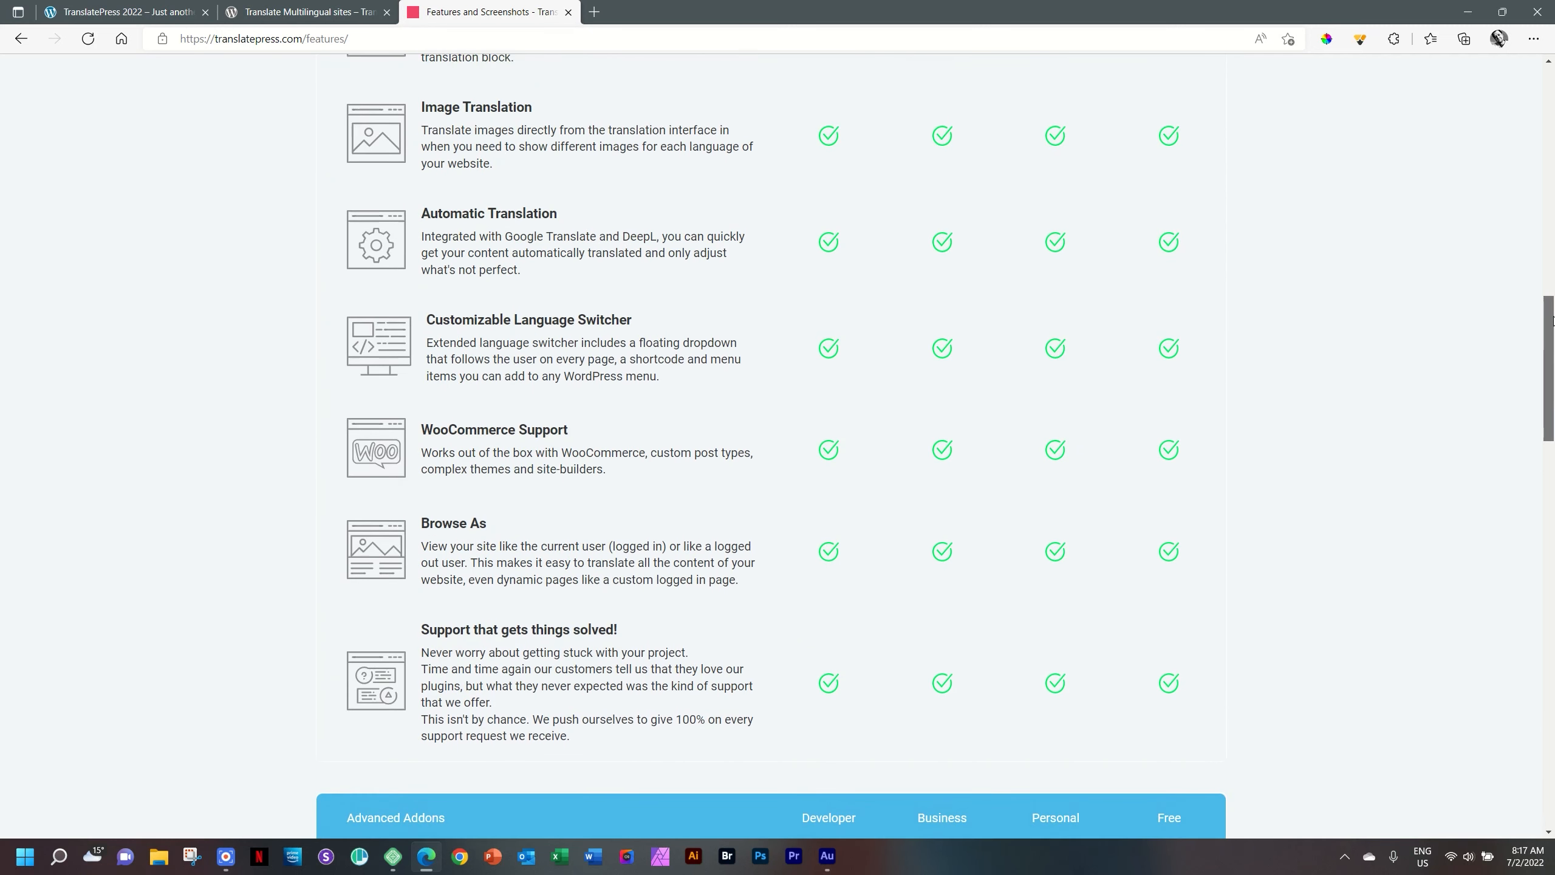
scroll("down", 3)
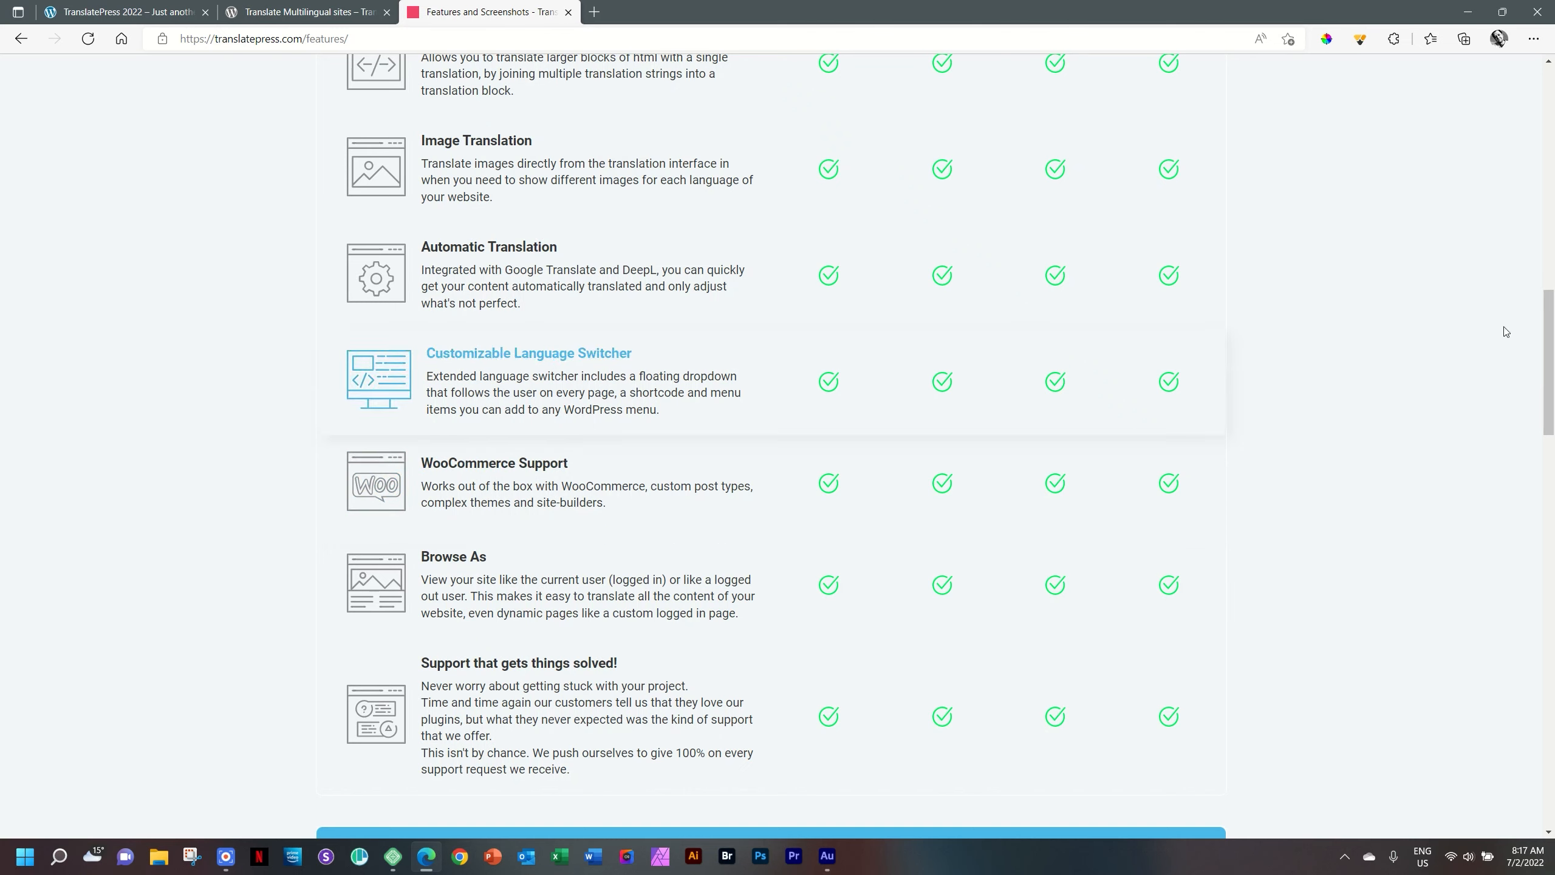
scroll("up", 3)
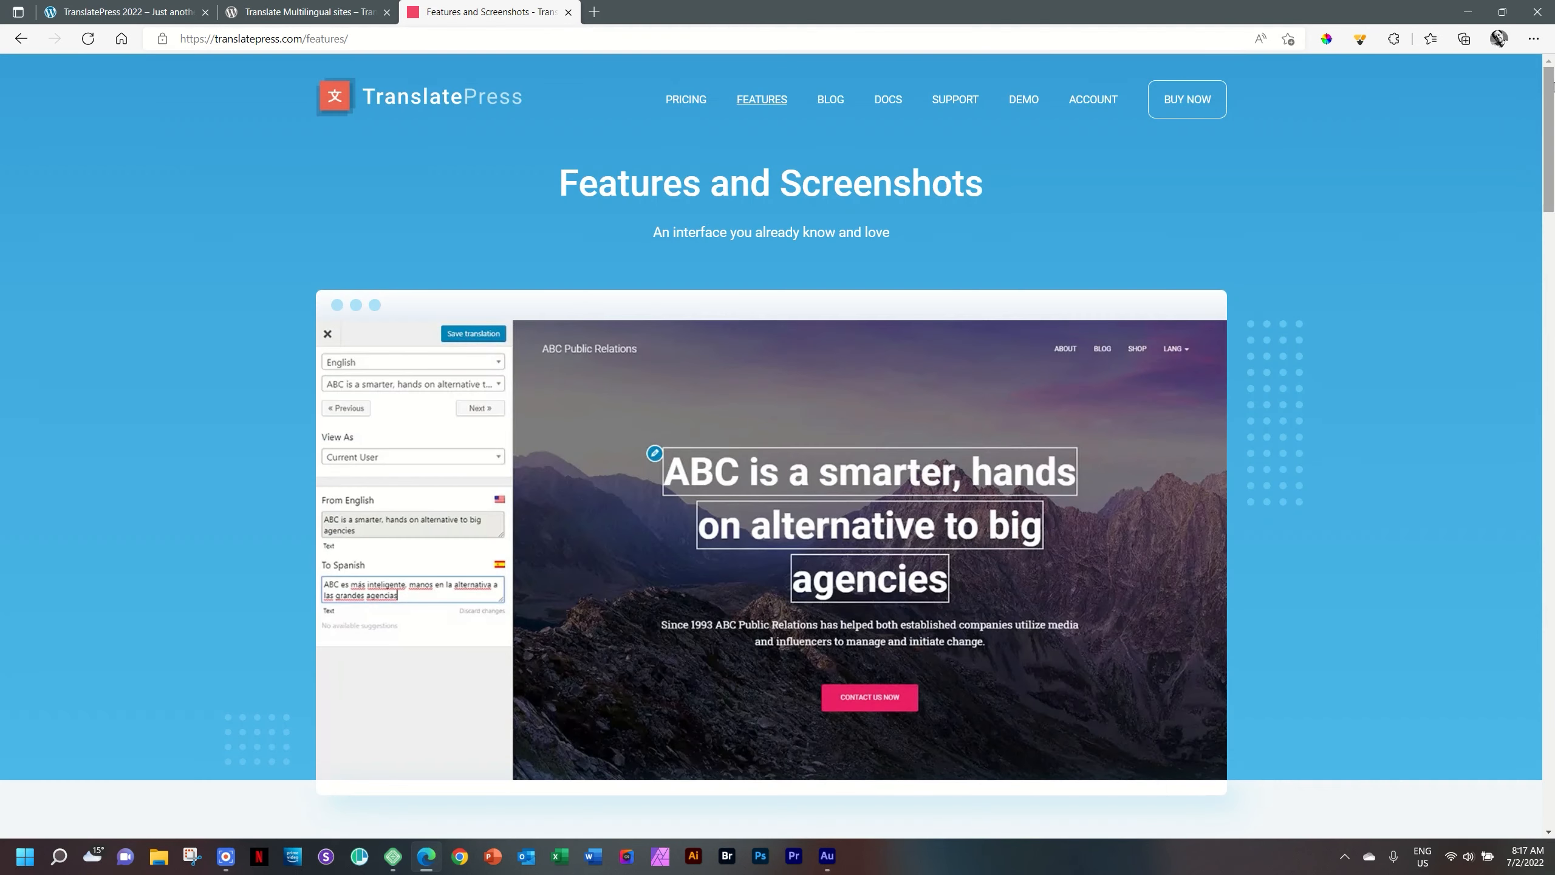
Return to the barber site tab and go to the WordPress Dashboard
left_click(119, 12)
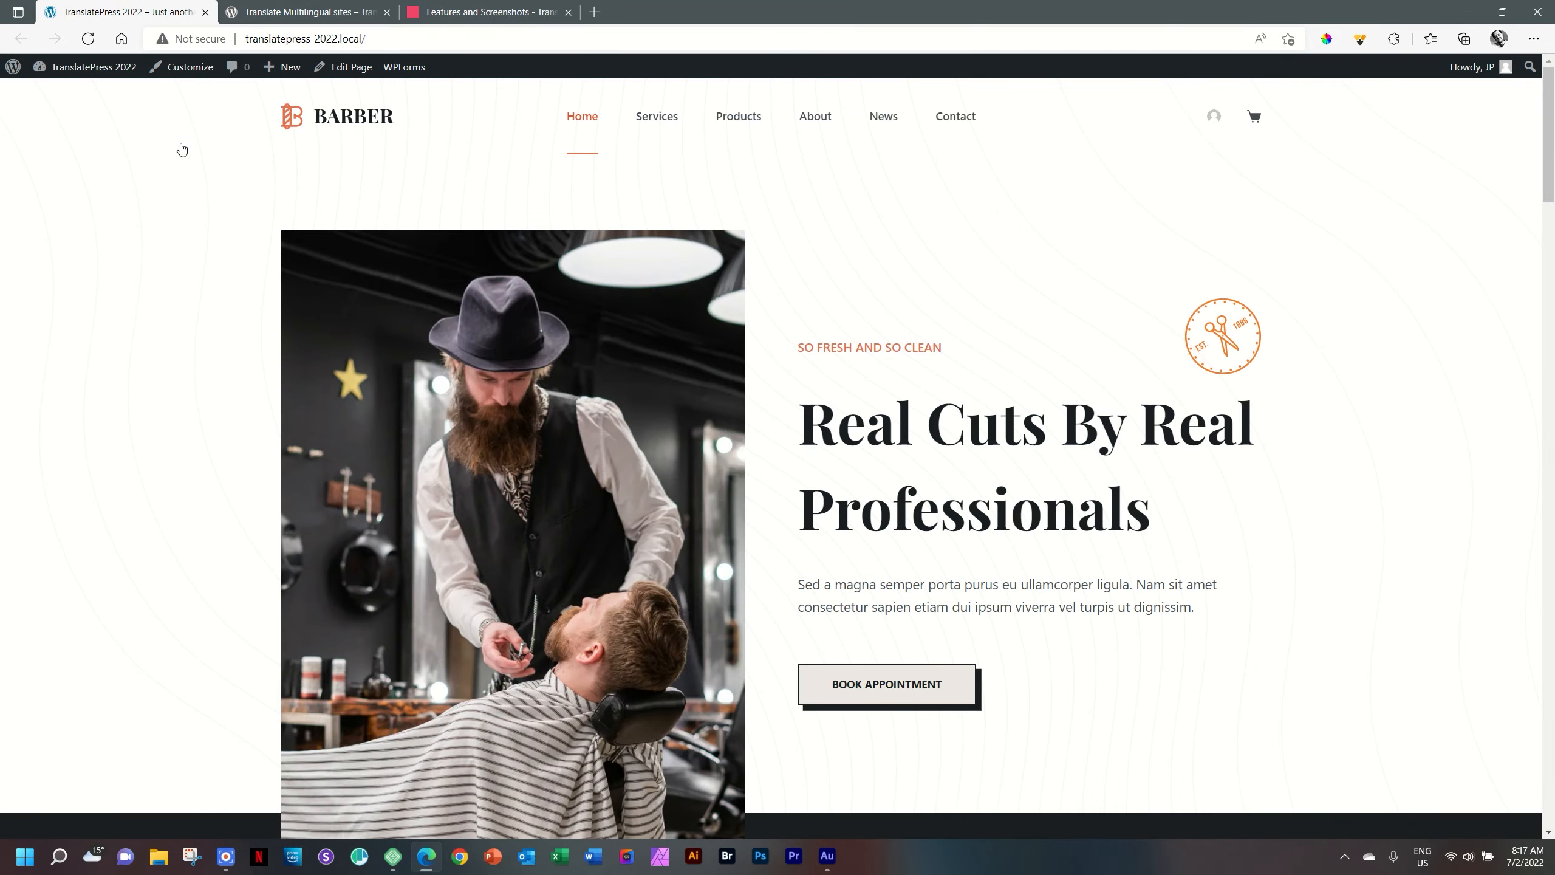
mouse_move(209, 194)
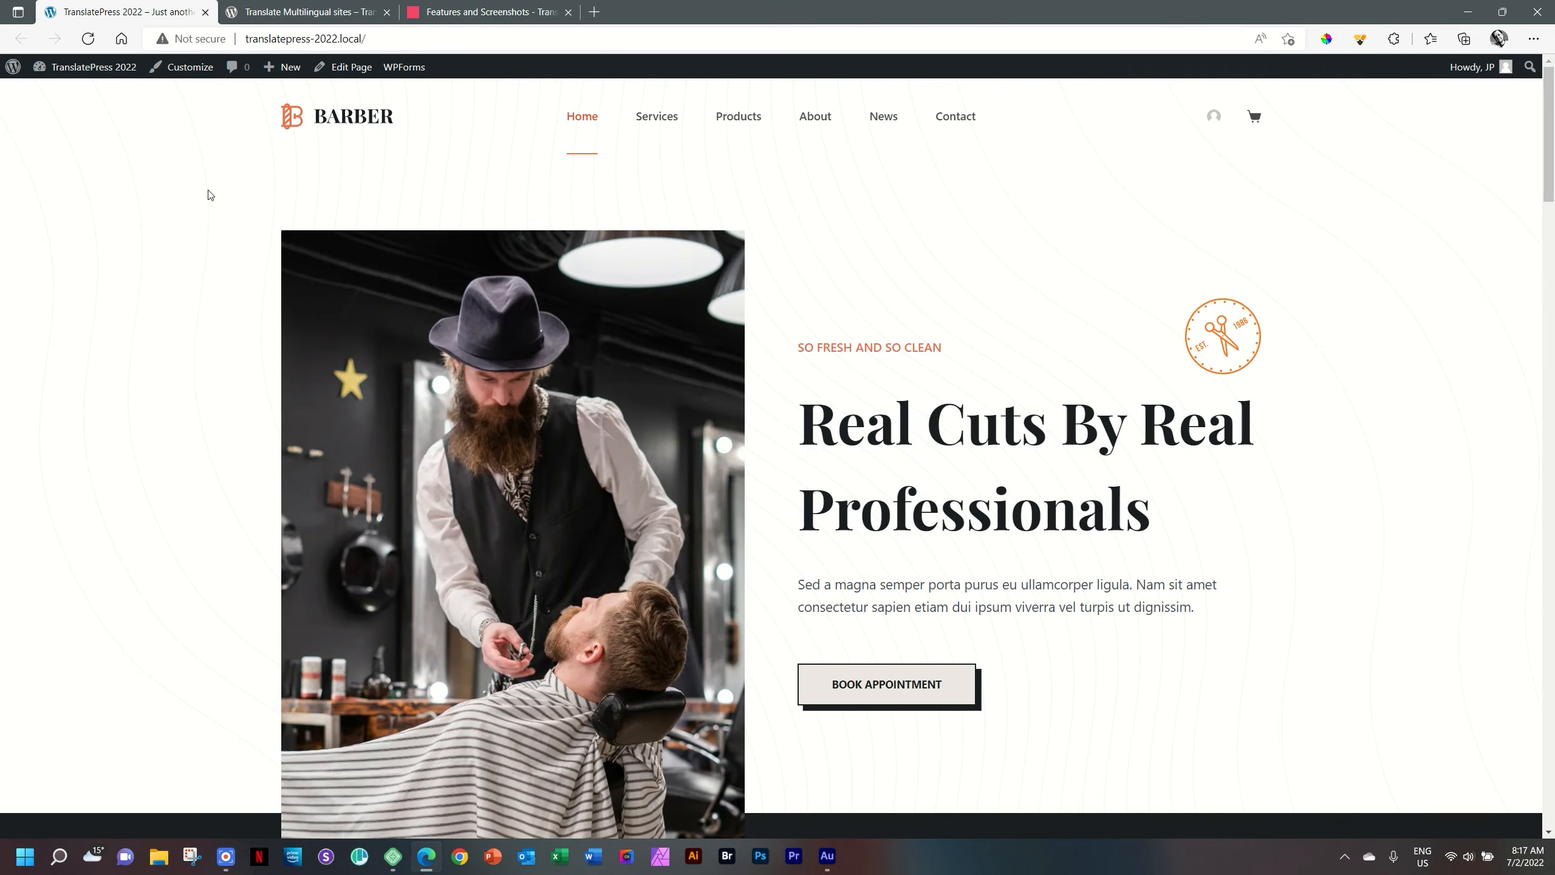
left_click(94, 66)
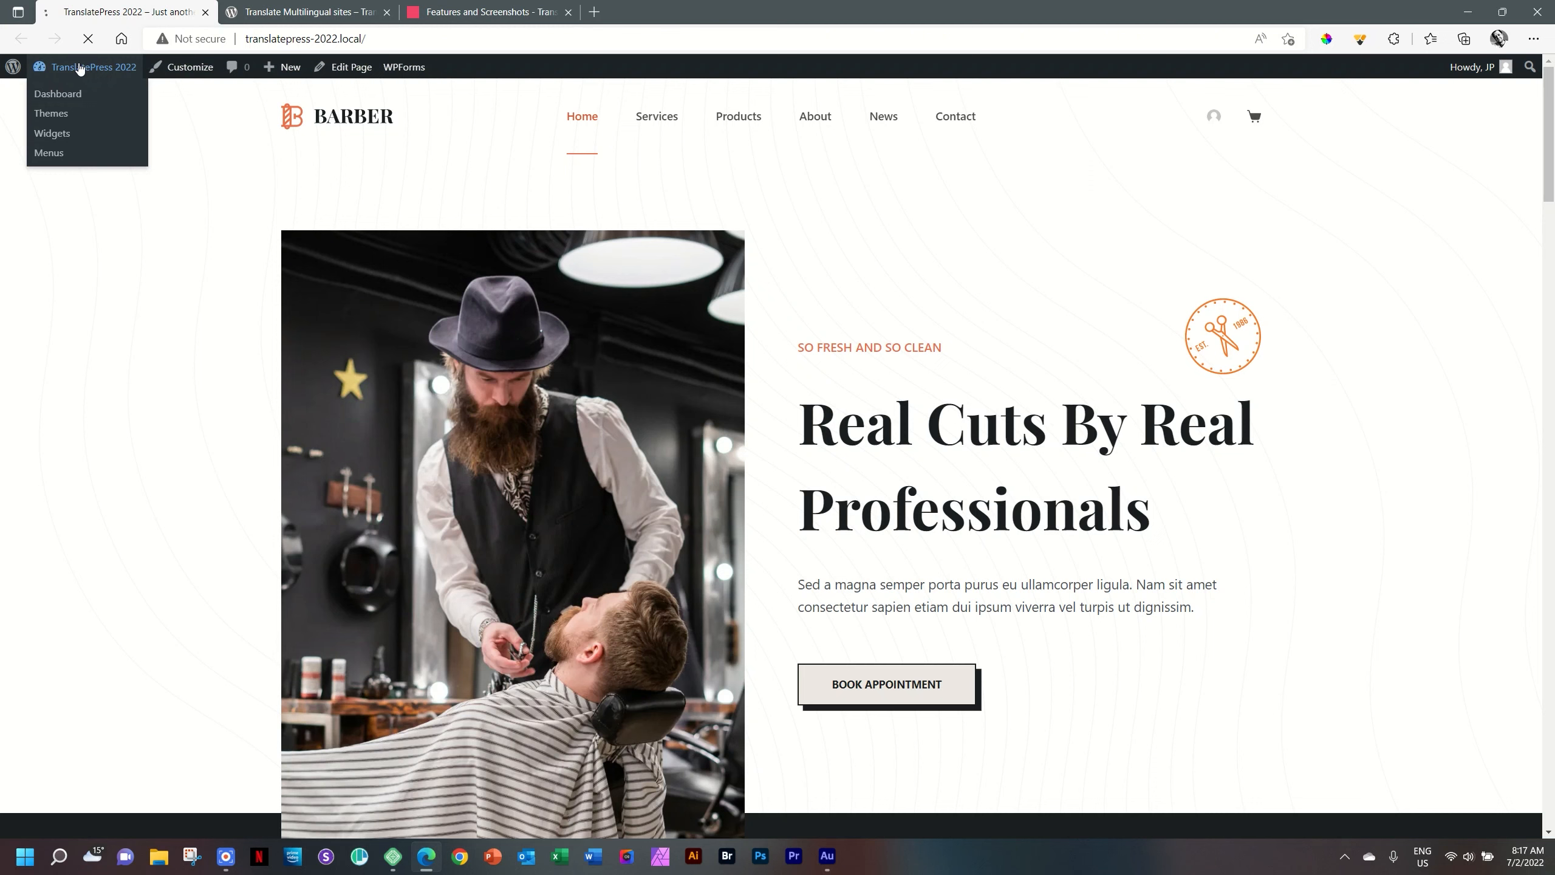
left_click(56, 95)
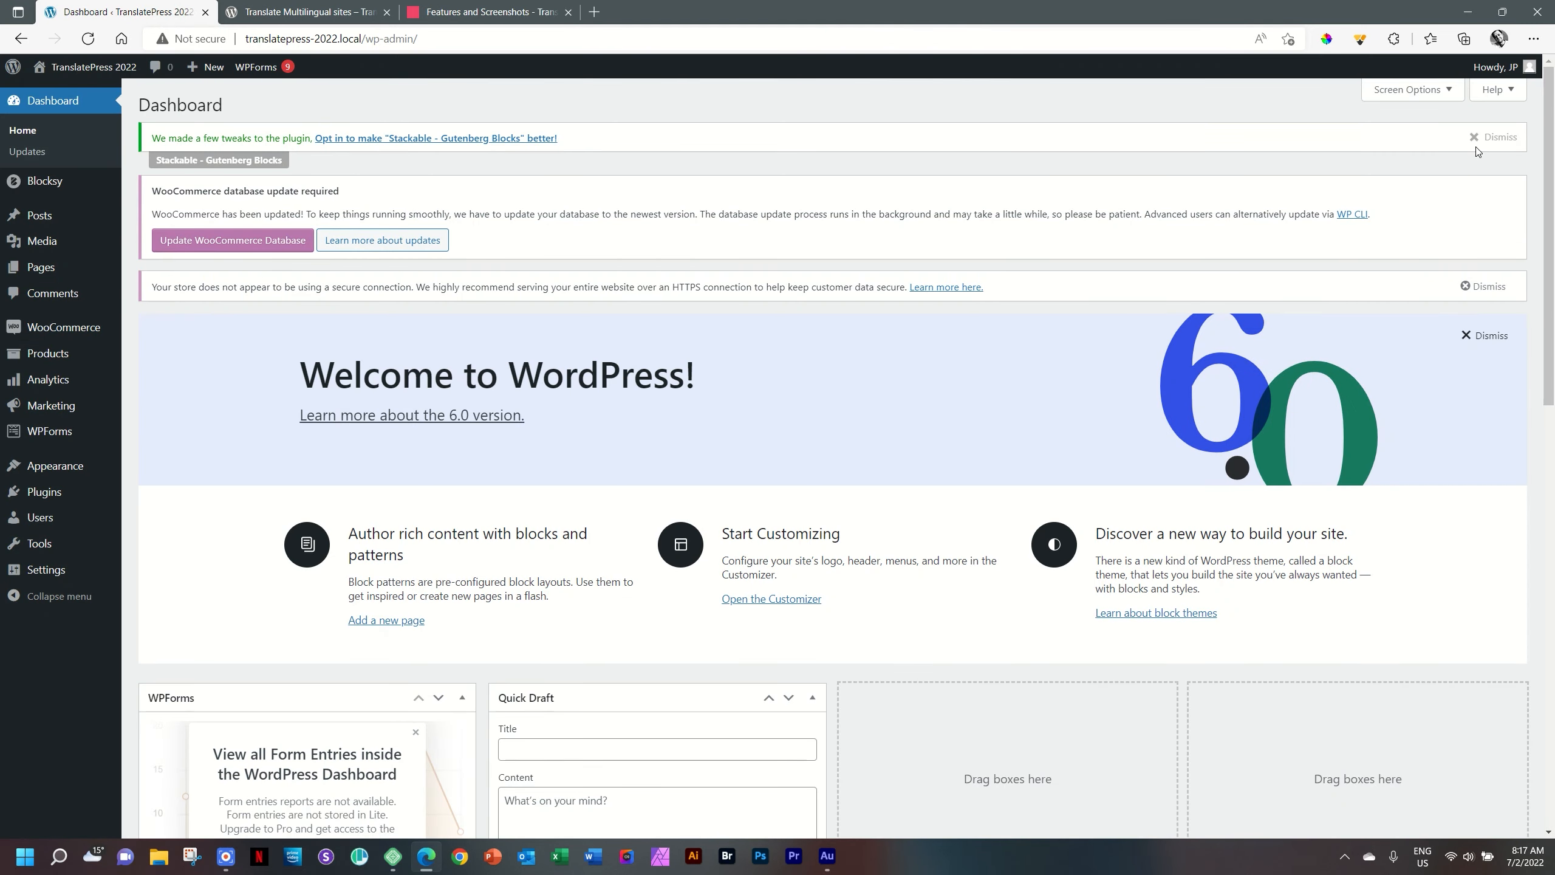
Dismiss the Stackable notice and run the WooCommerce database update
left_click(1497, 137)
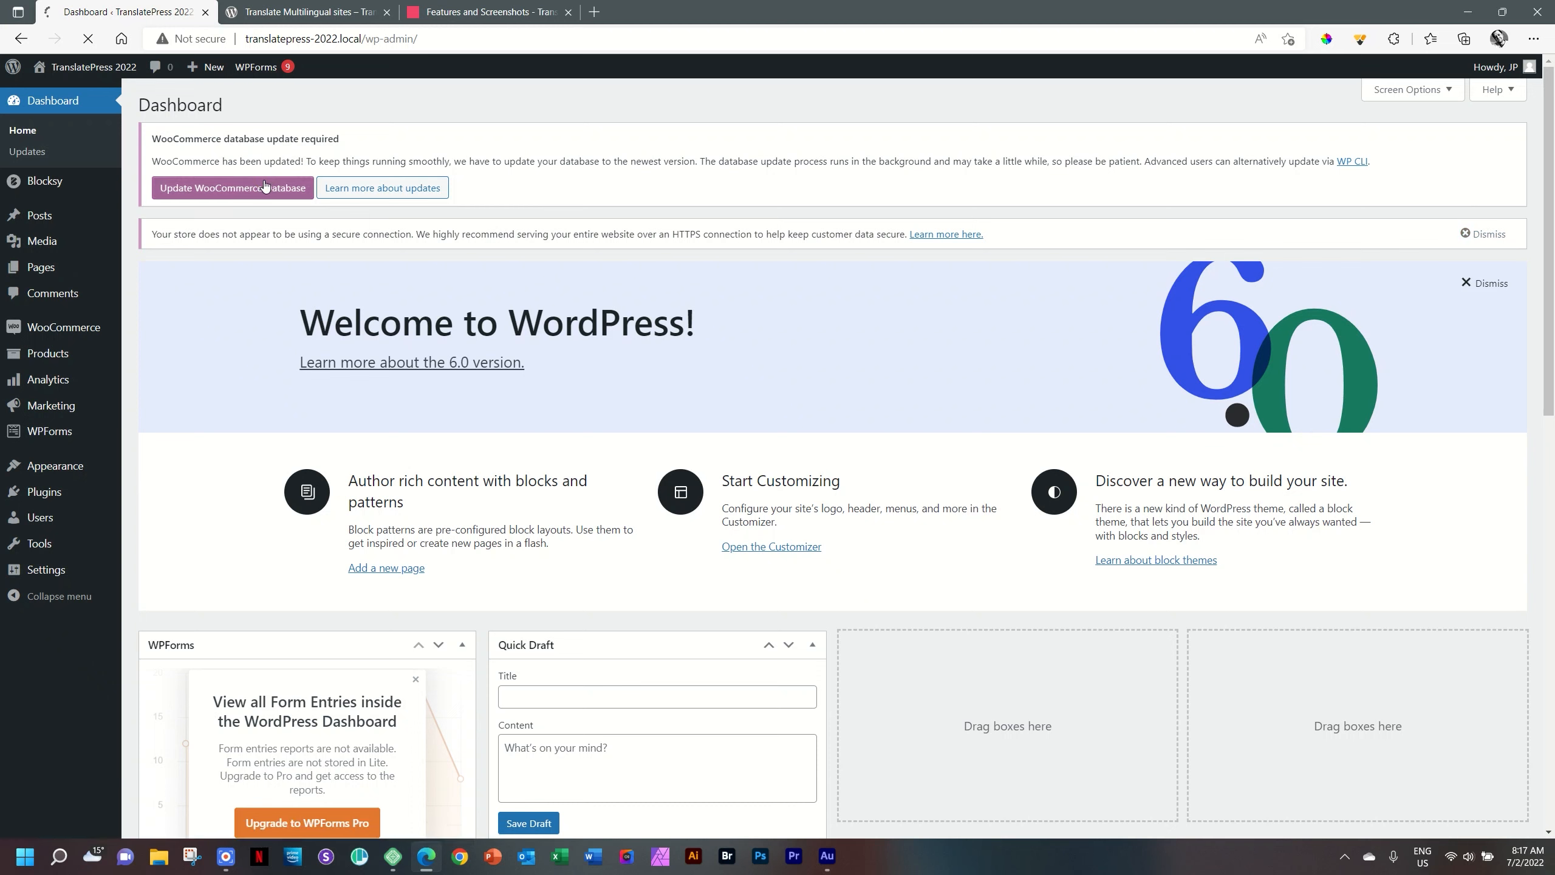
left_click(232, 188)
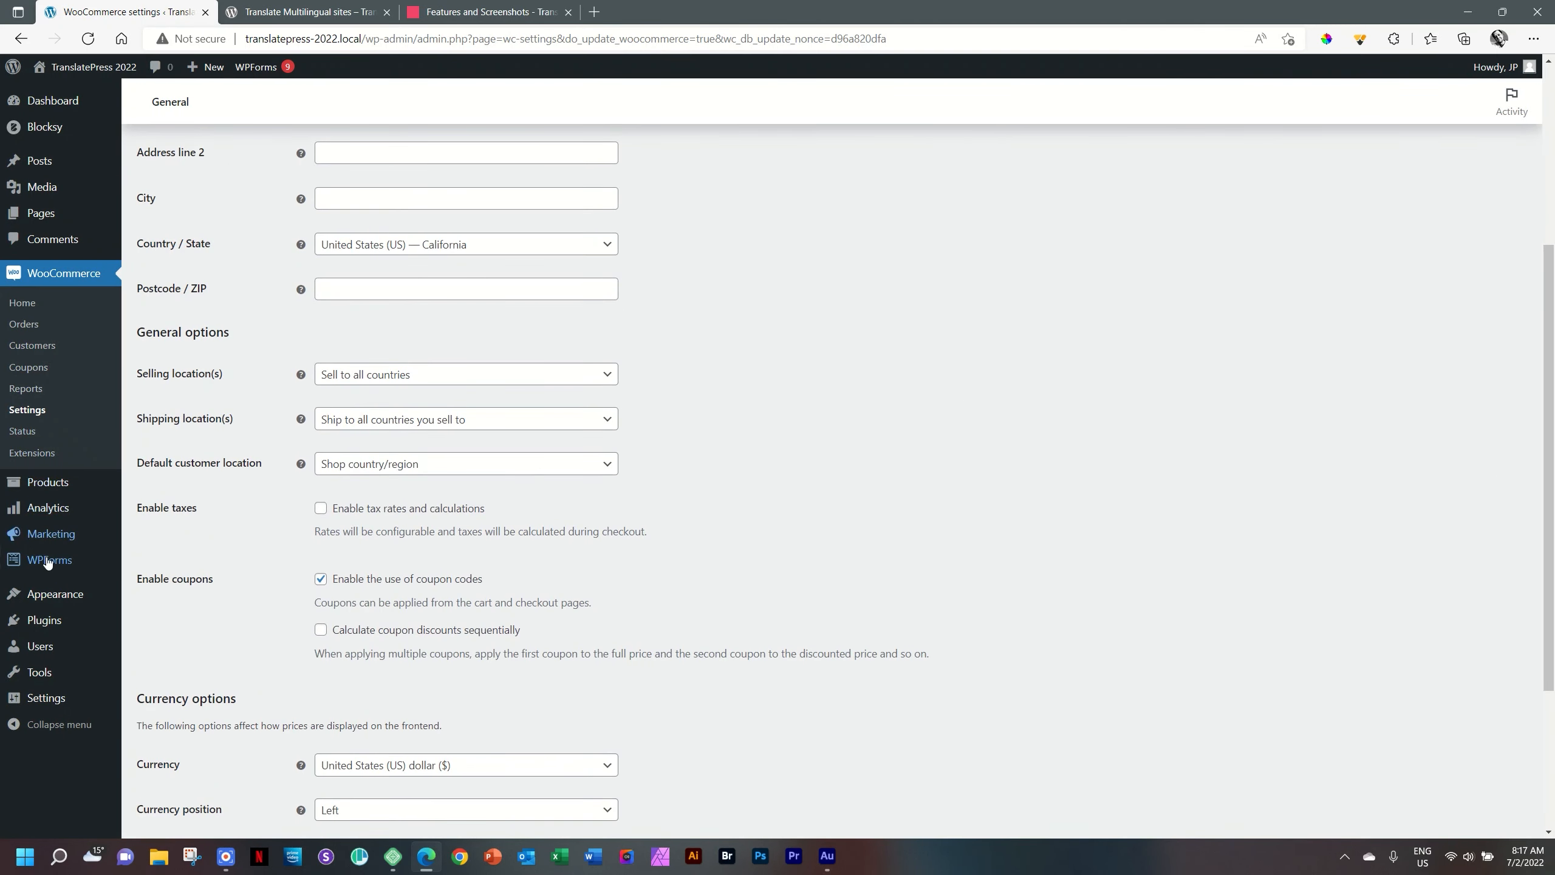
left_click(155, 646)
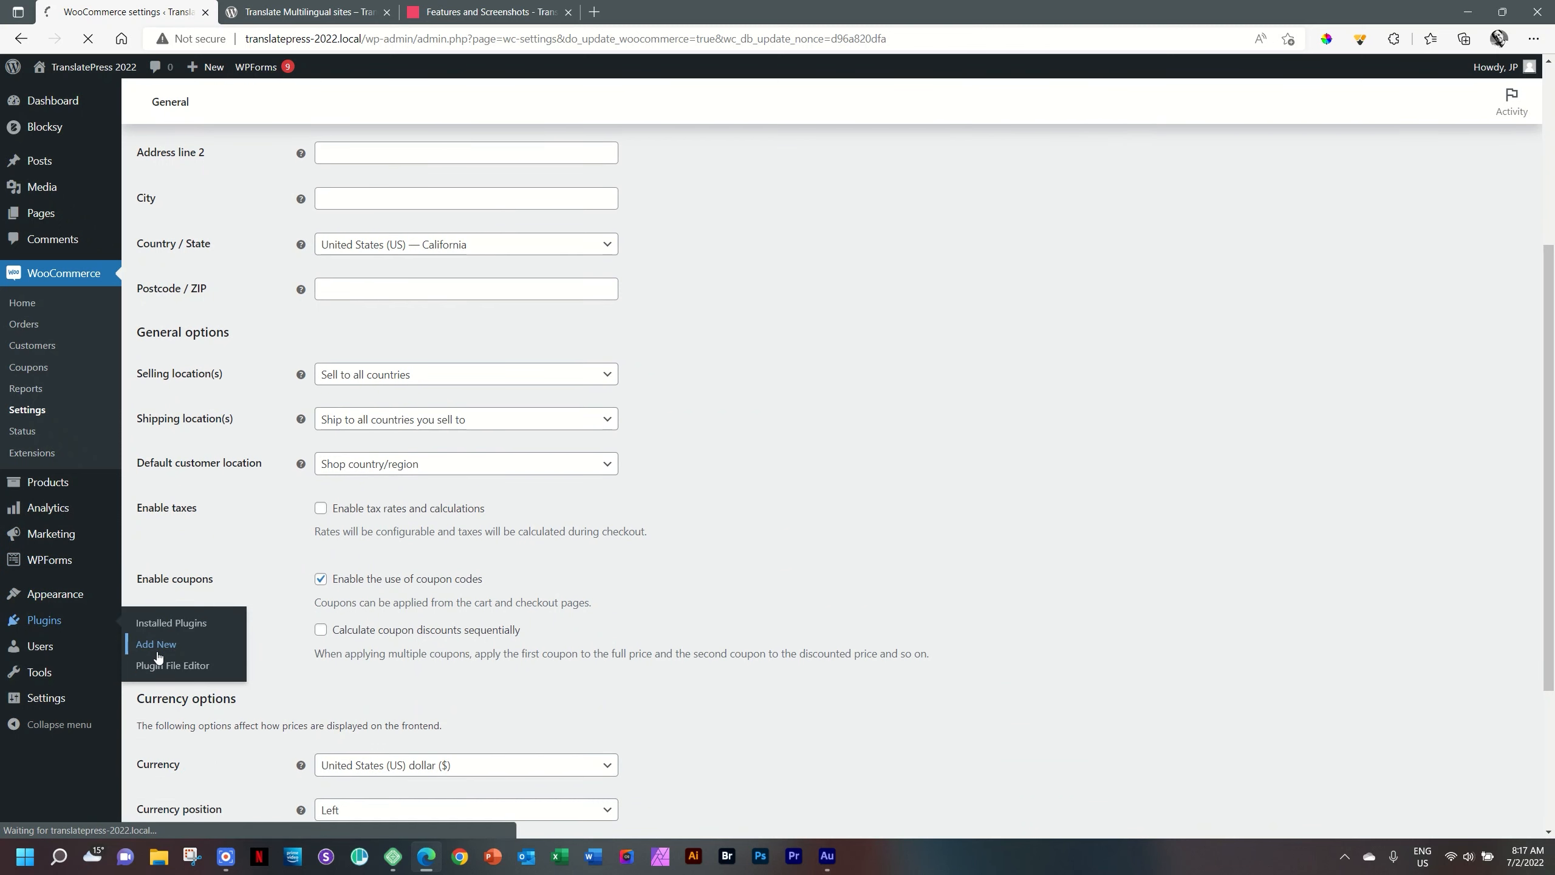
Search 'translatepress' in Add New Plugins, then install and activate TranslatePress – Multilingual
left_click(156, 645)
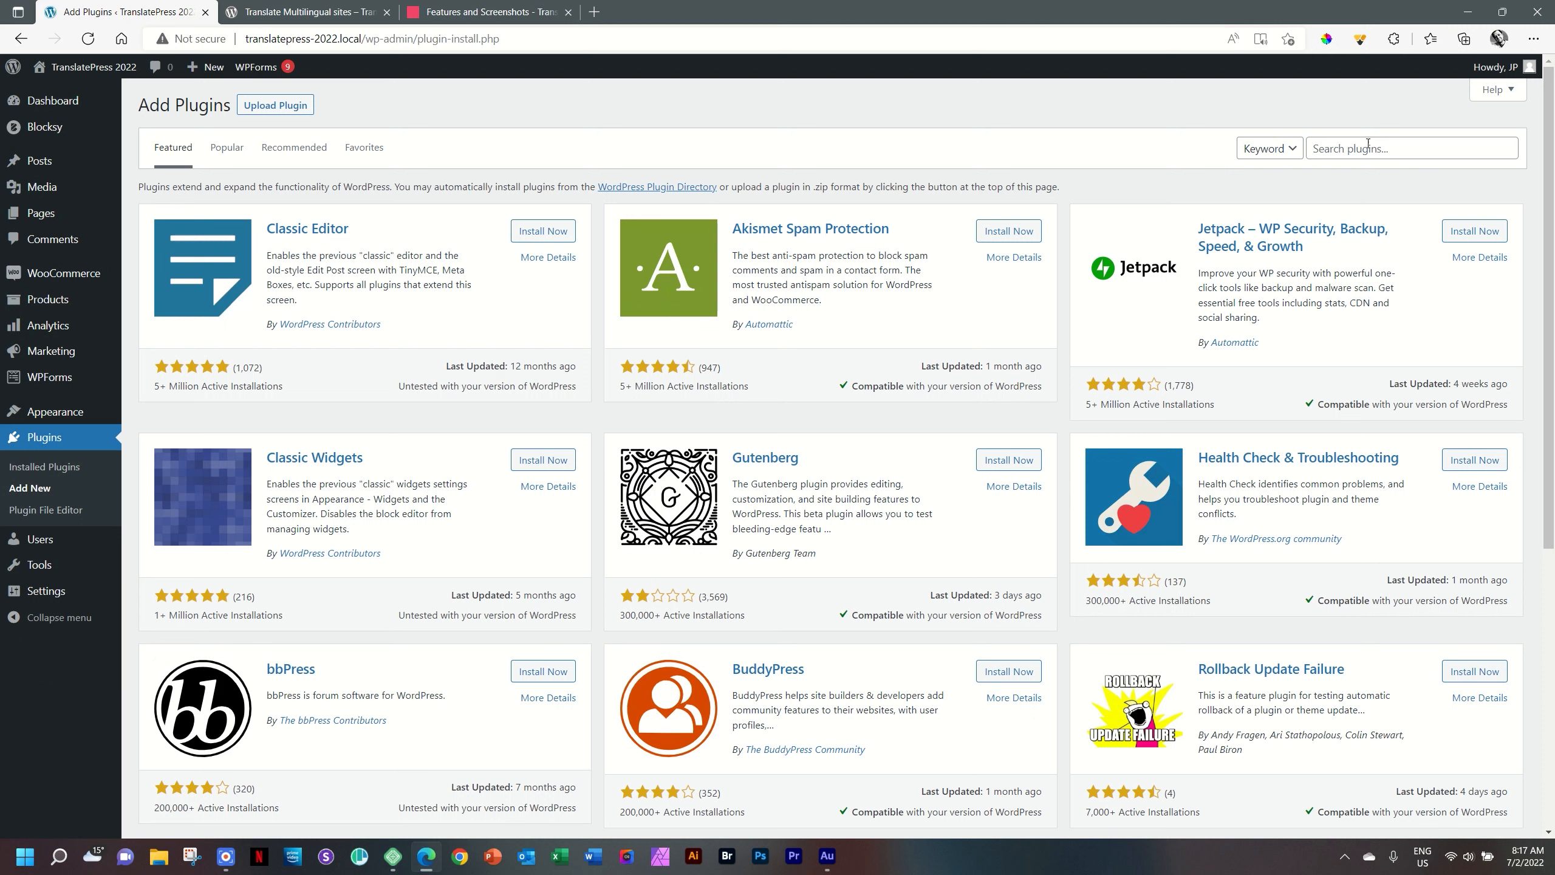
type("trnas")
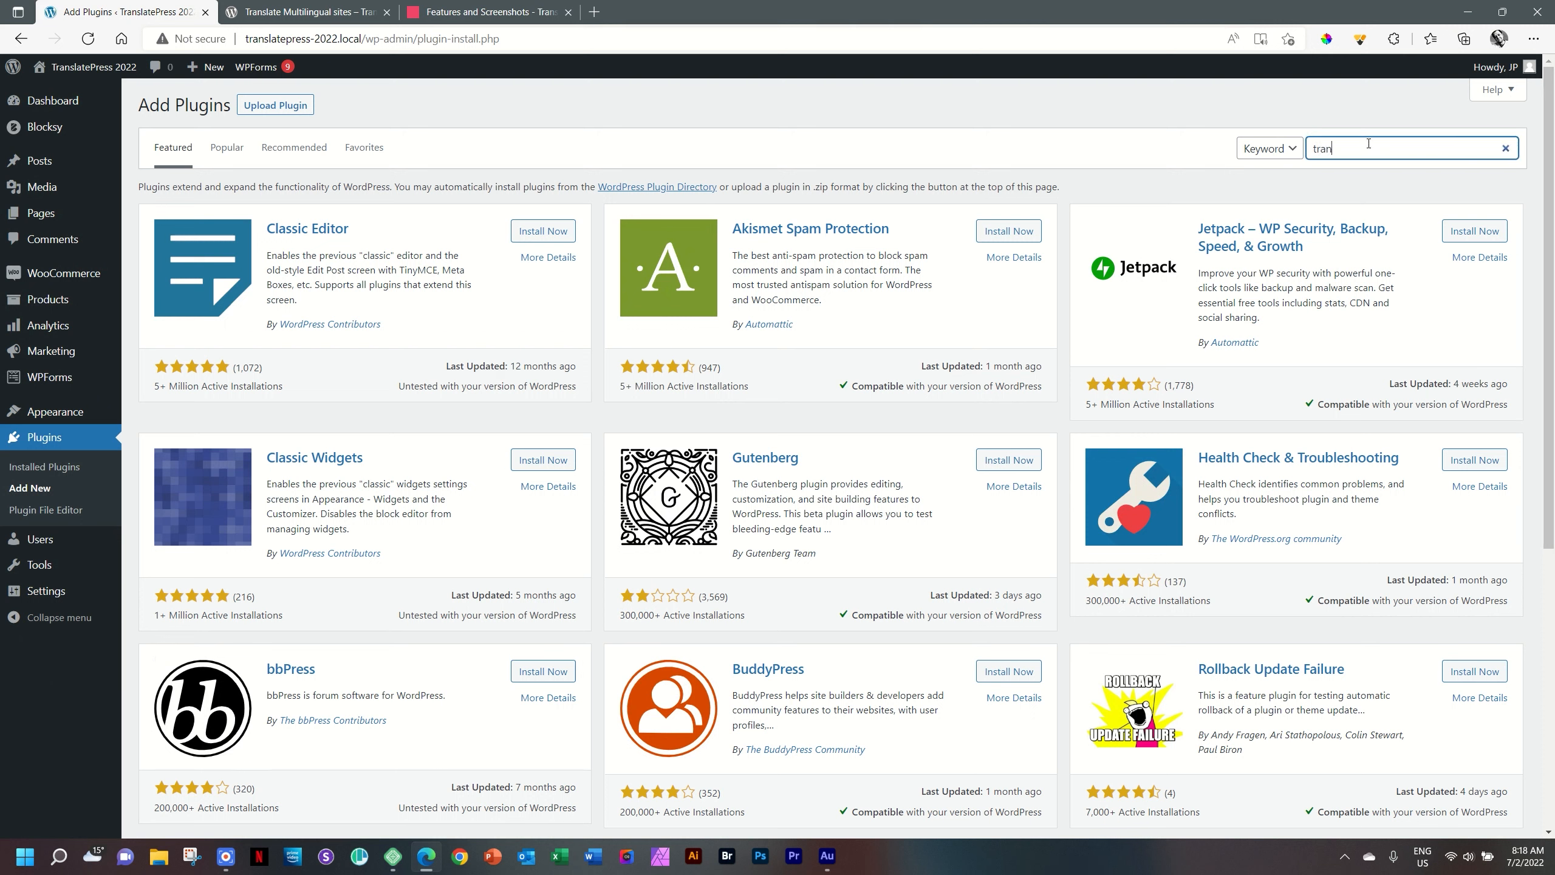
type("translatepress")
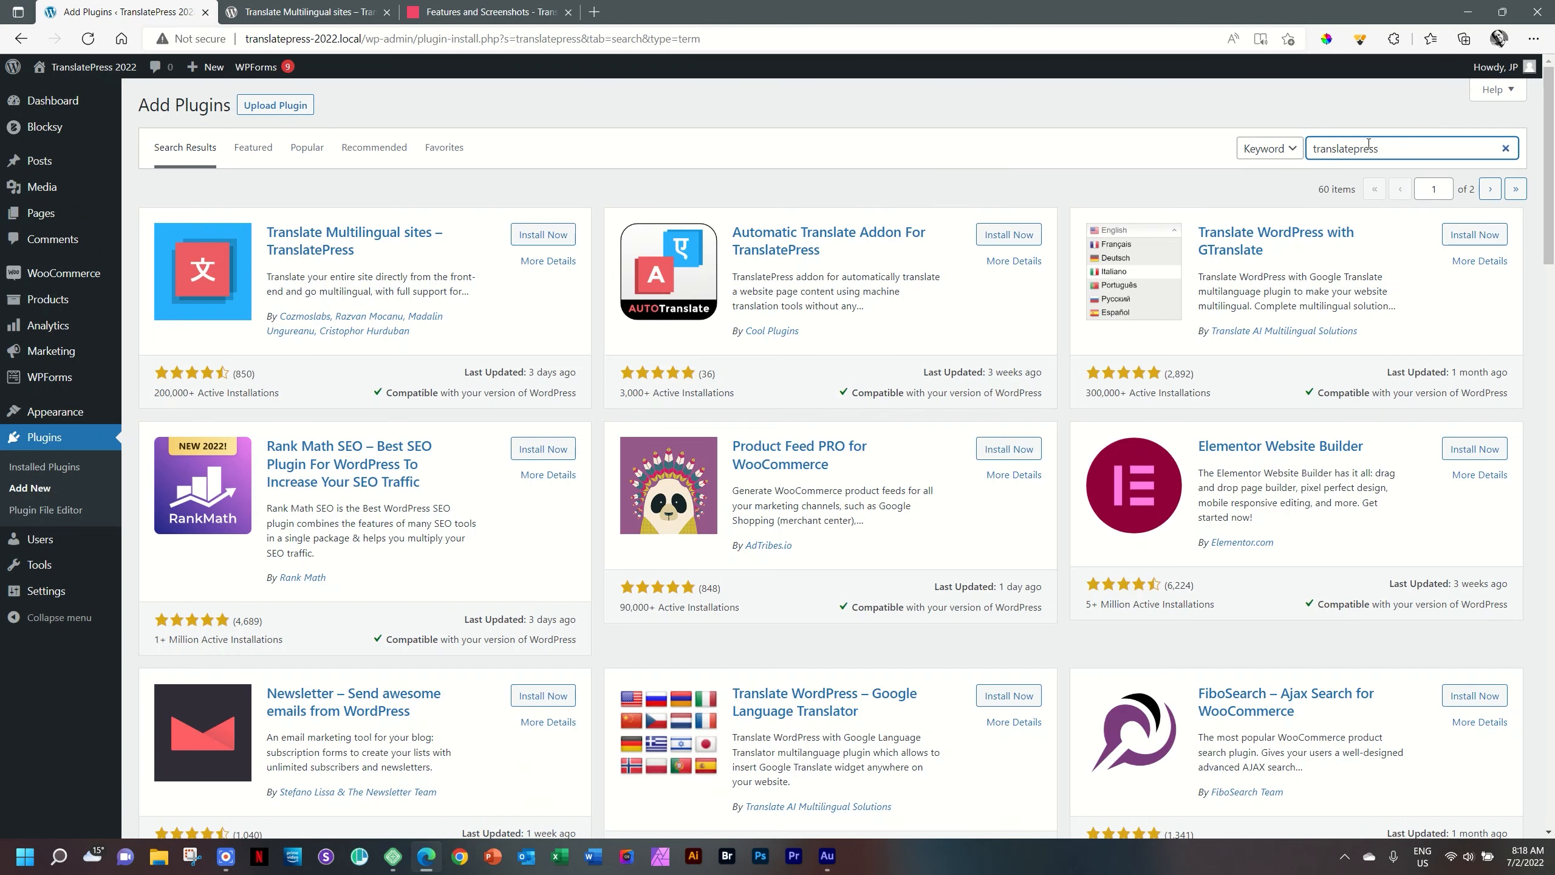
mouse_move(233, 405)
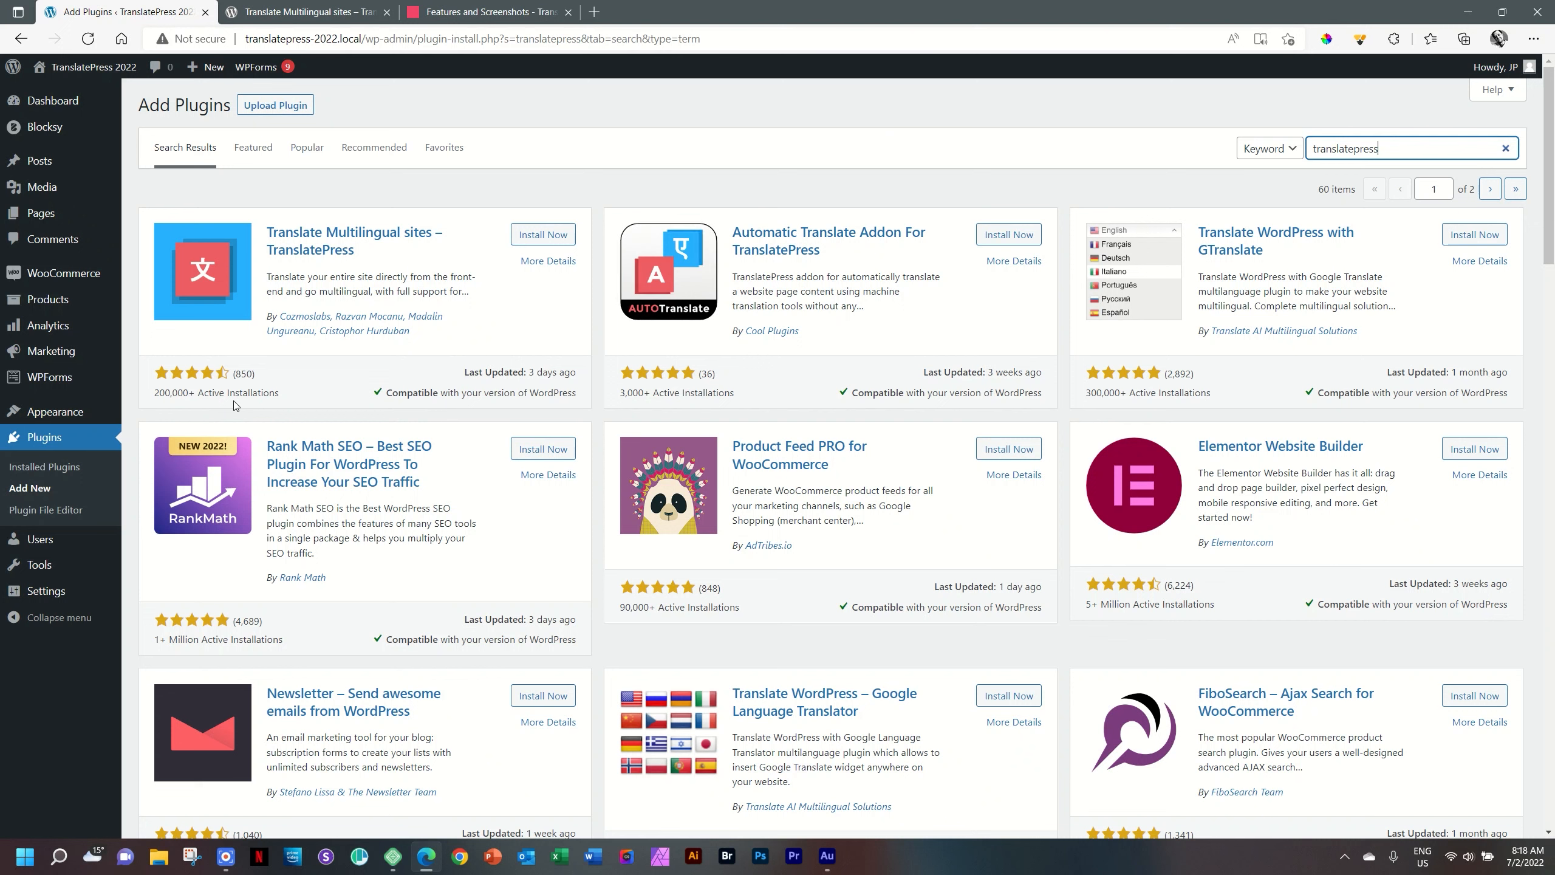
mouse_move(235, 402)
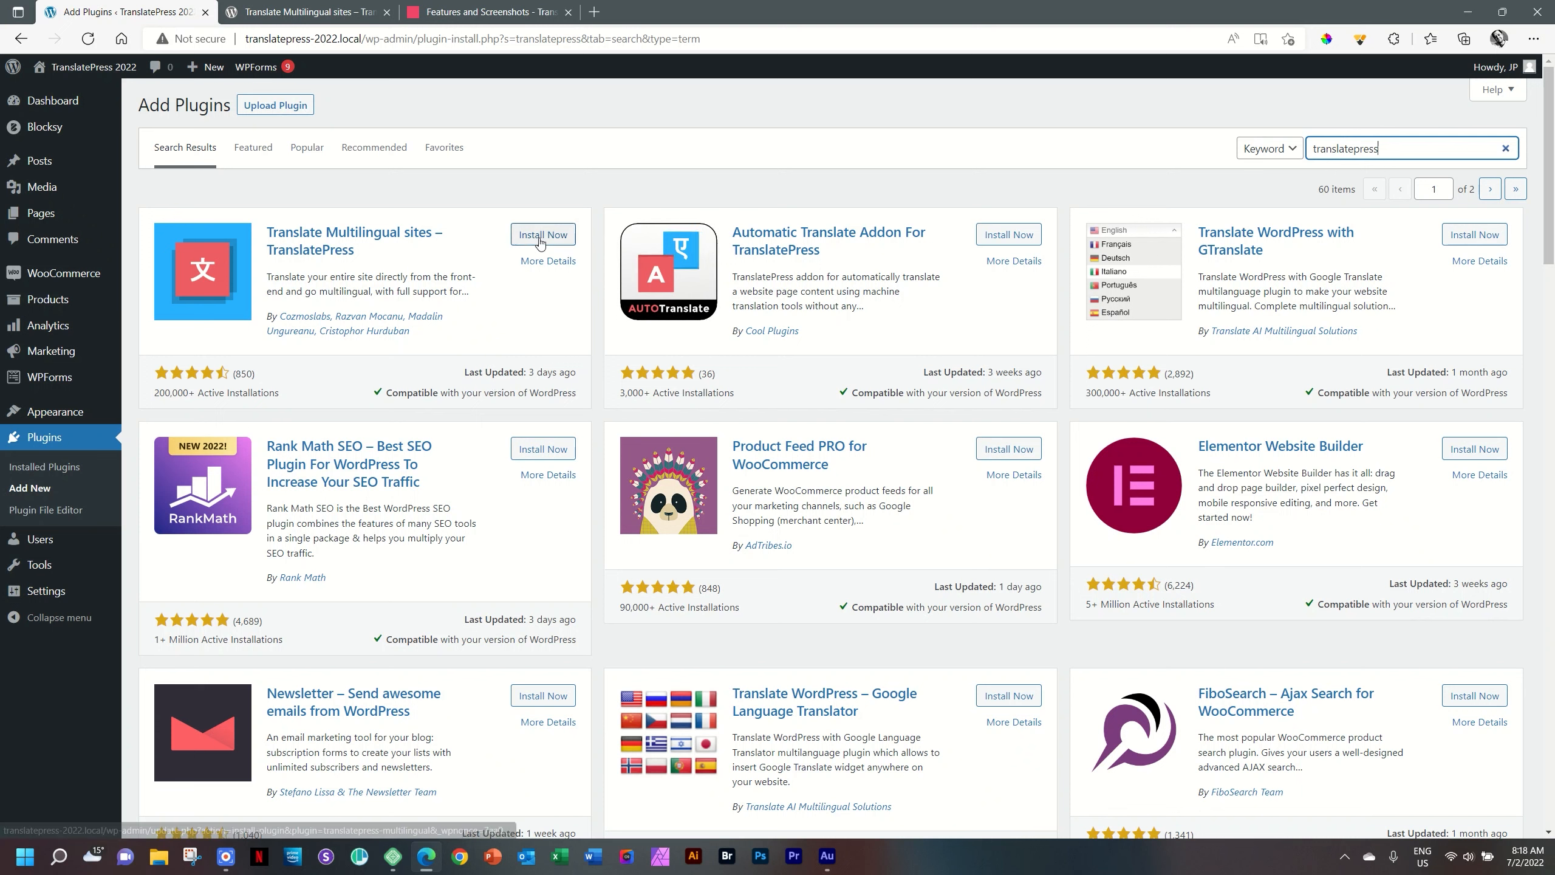
left_click(542, 233)
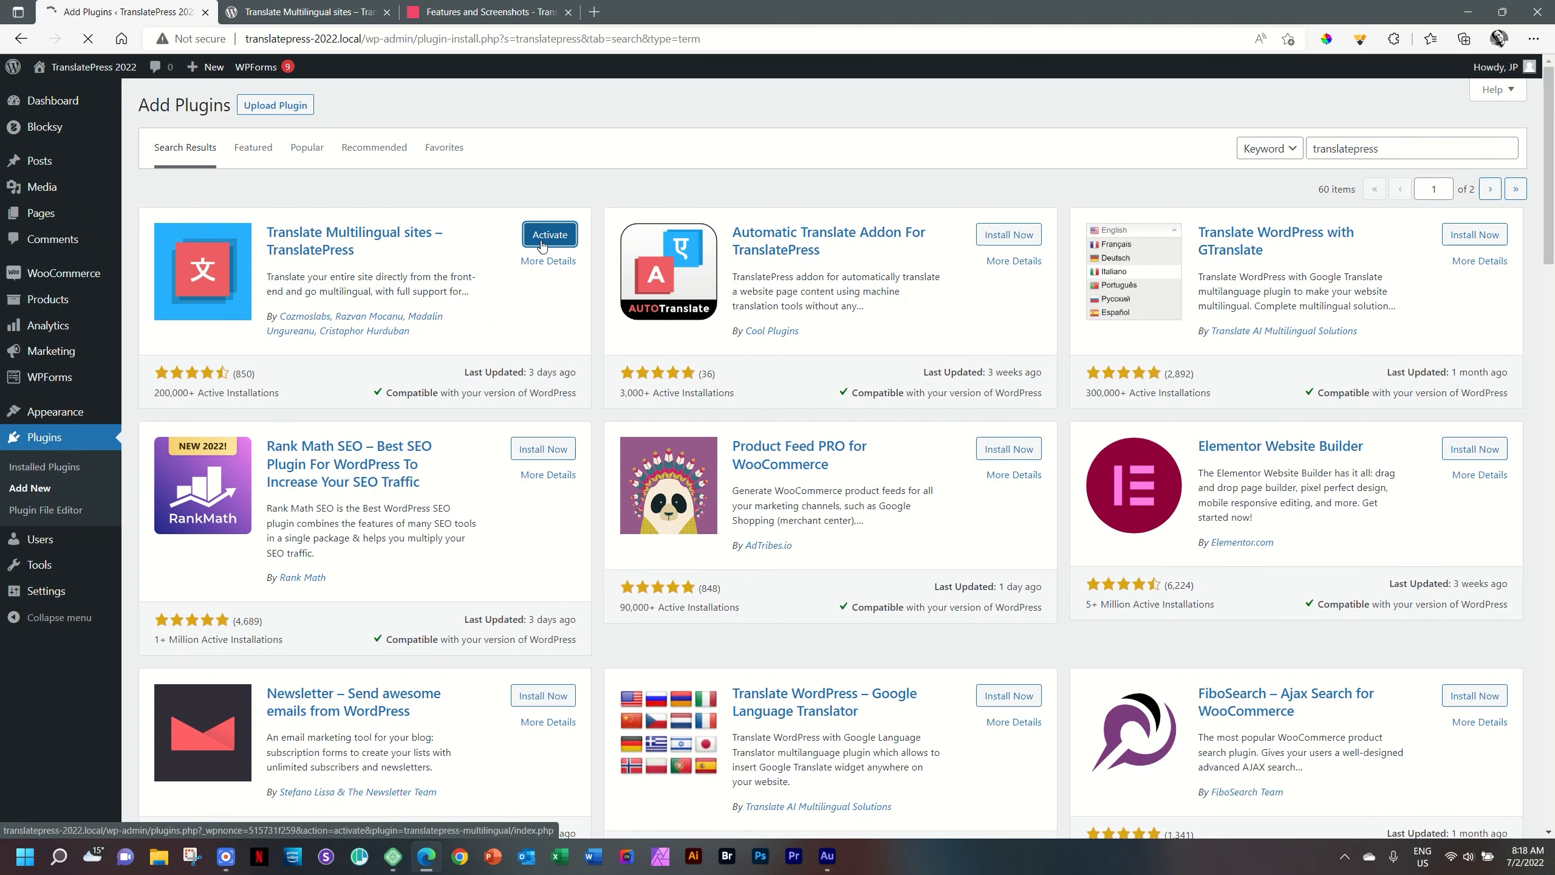
left_click(548, 235)
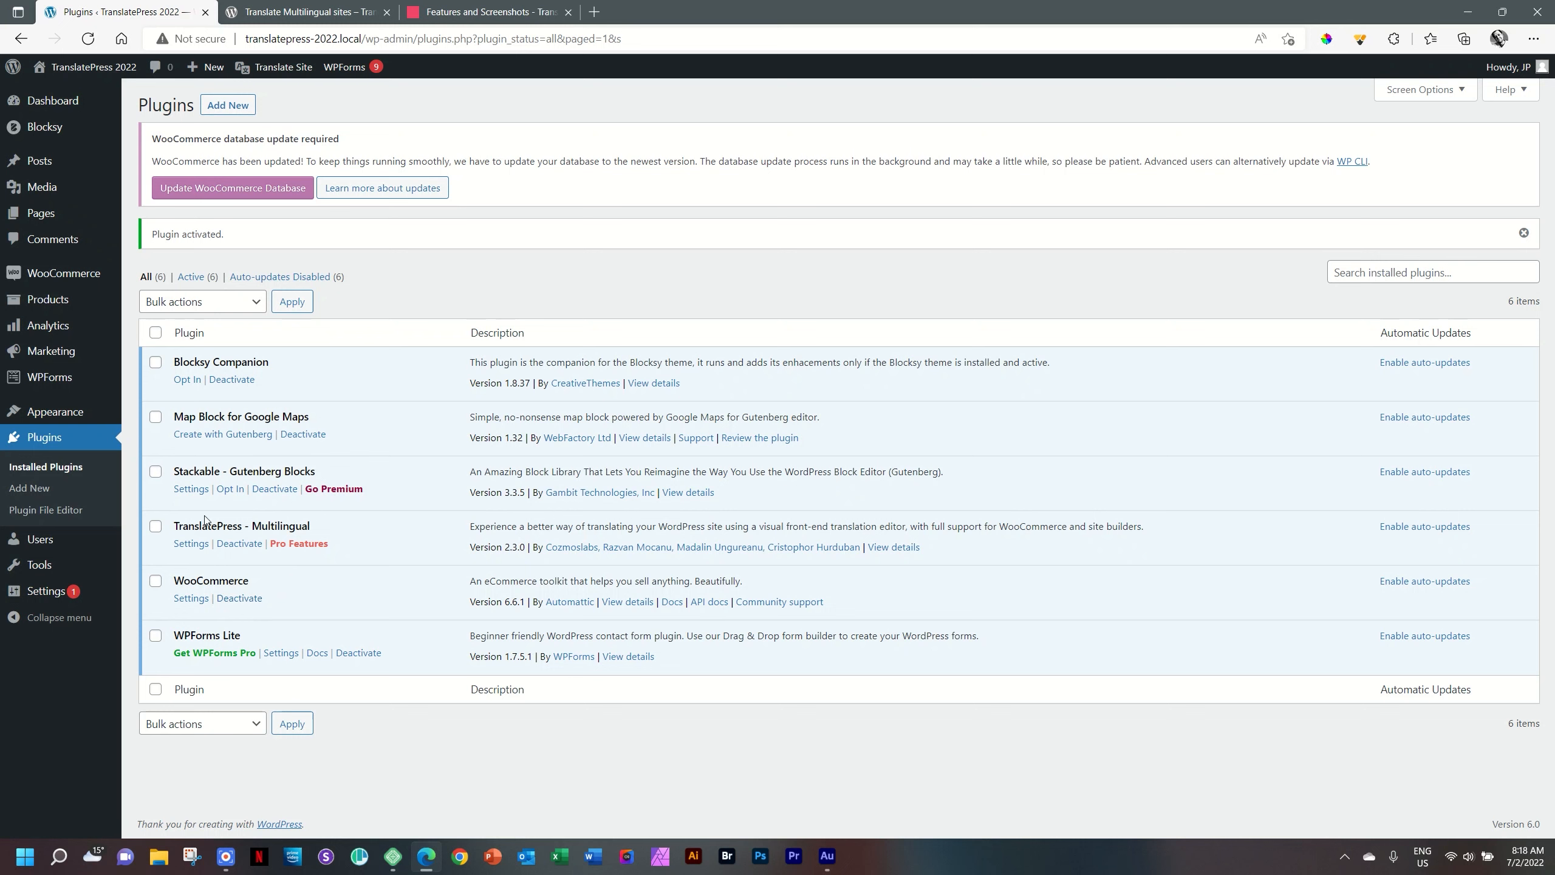
mouse_move(206, 536)
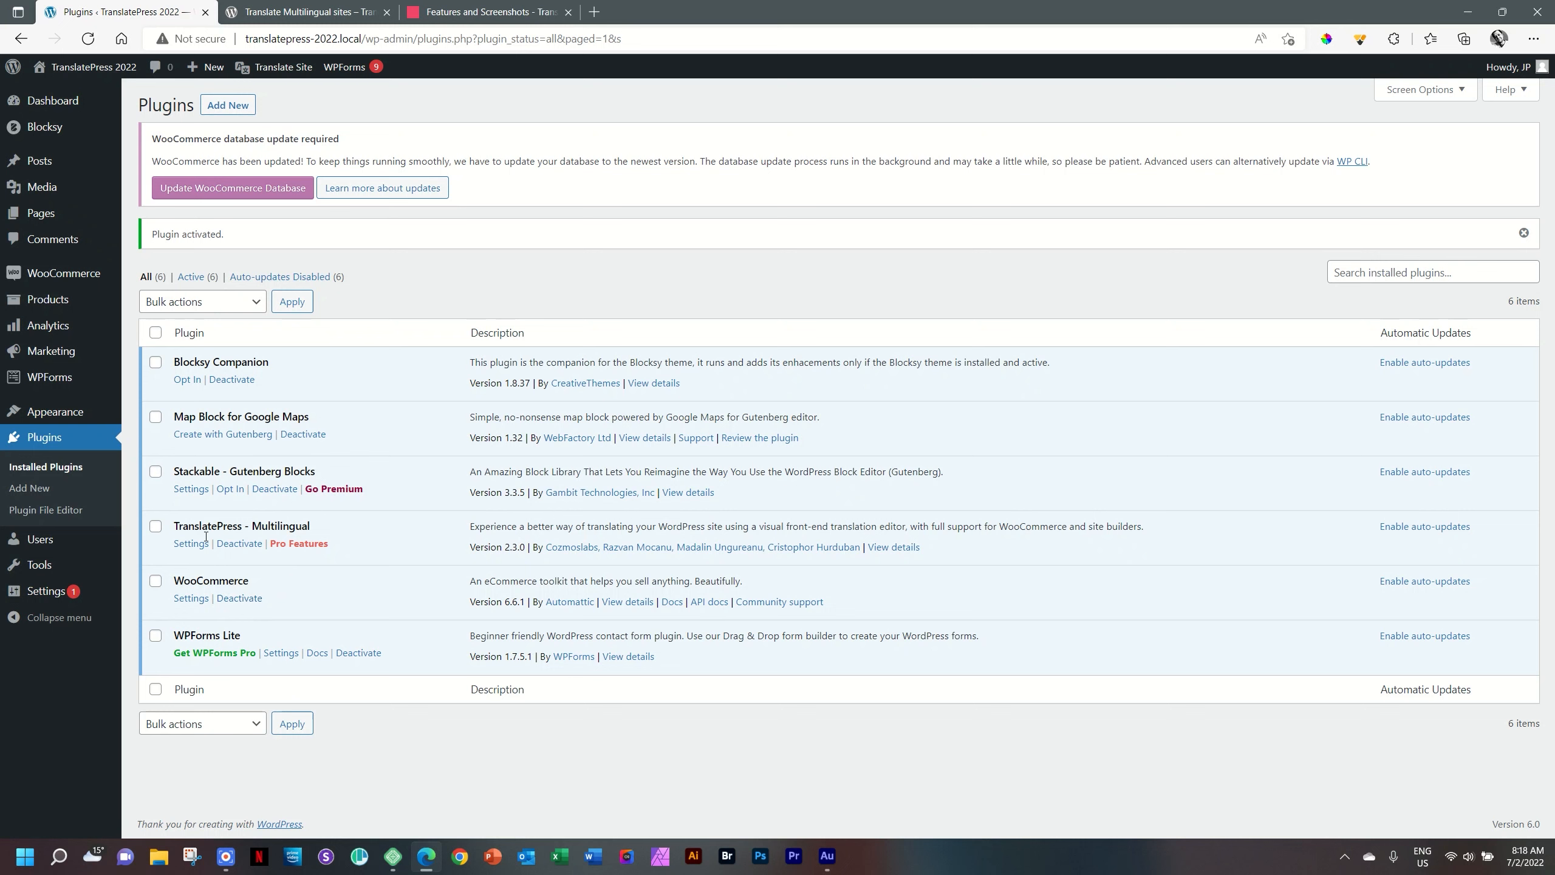
mouse_move(298, 544)
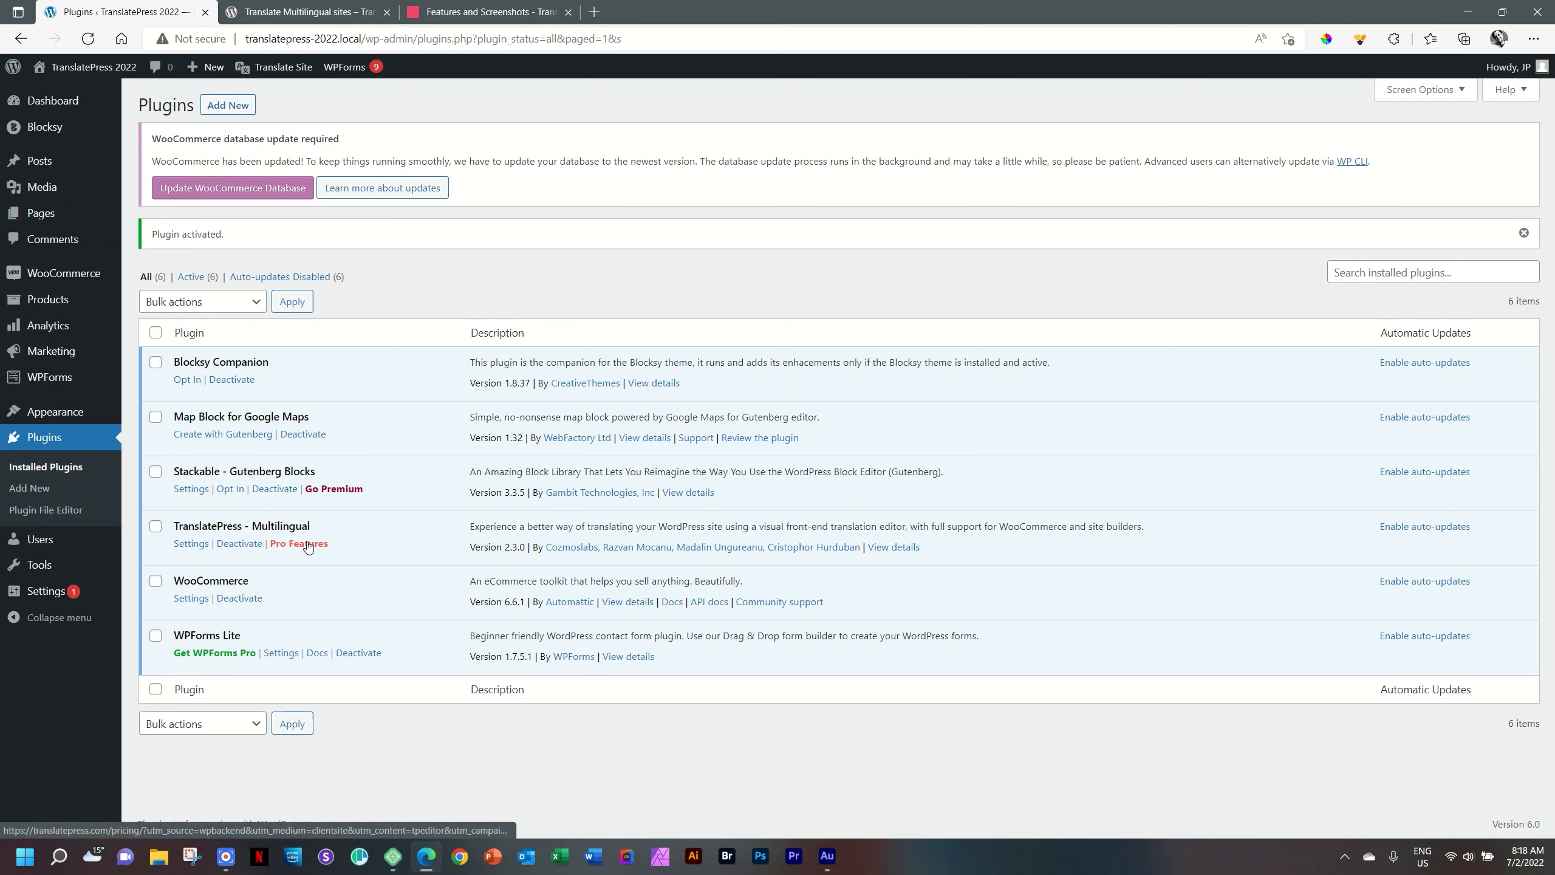
mouse_move(90, 578)
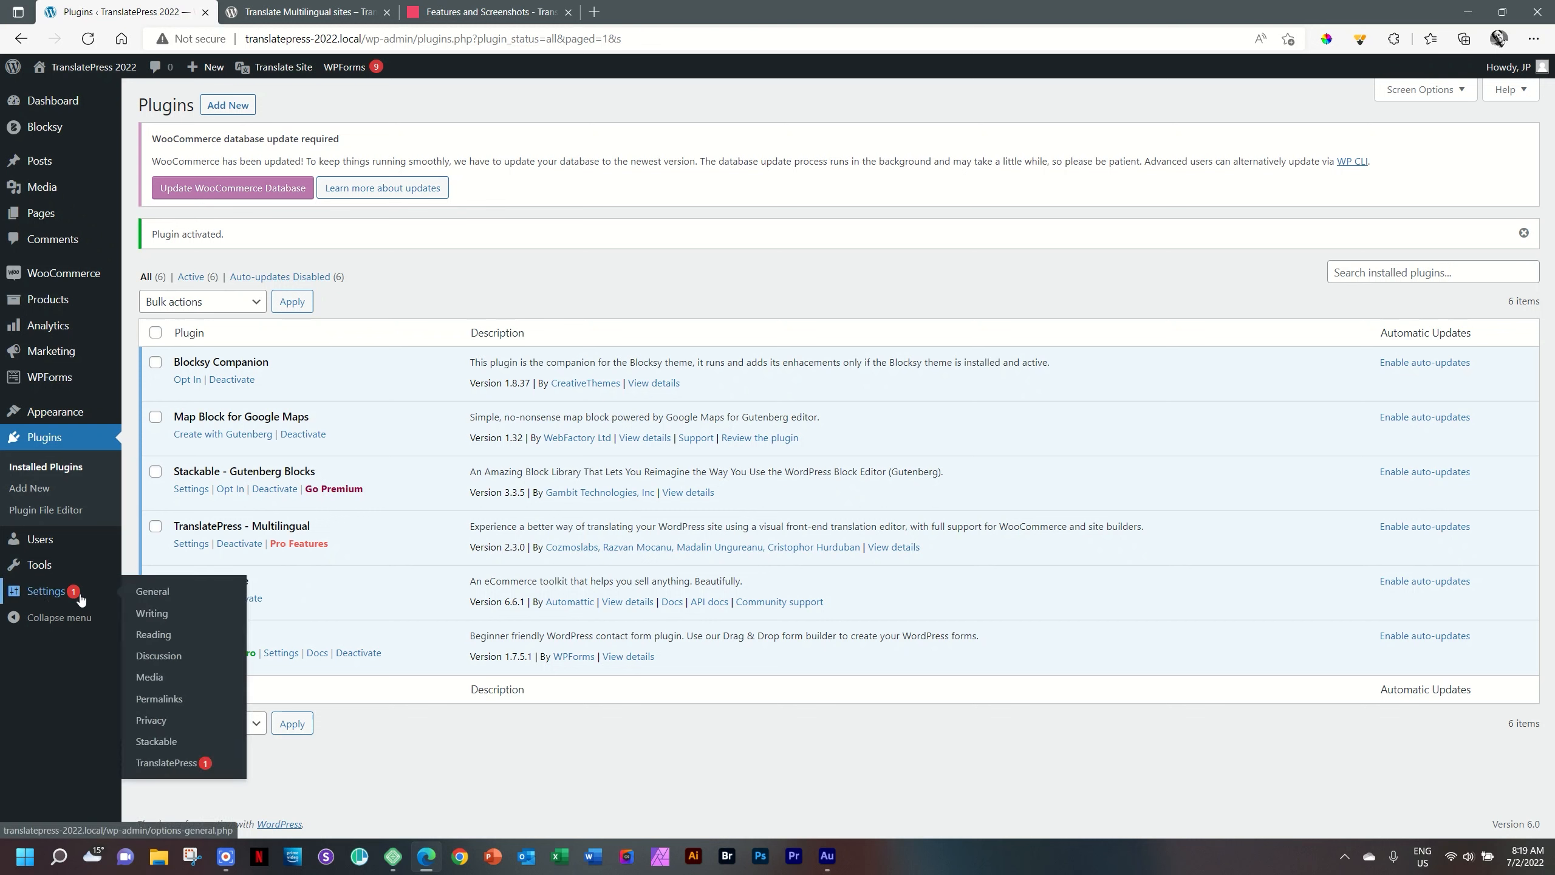
mouse_move(162, 638)
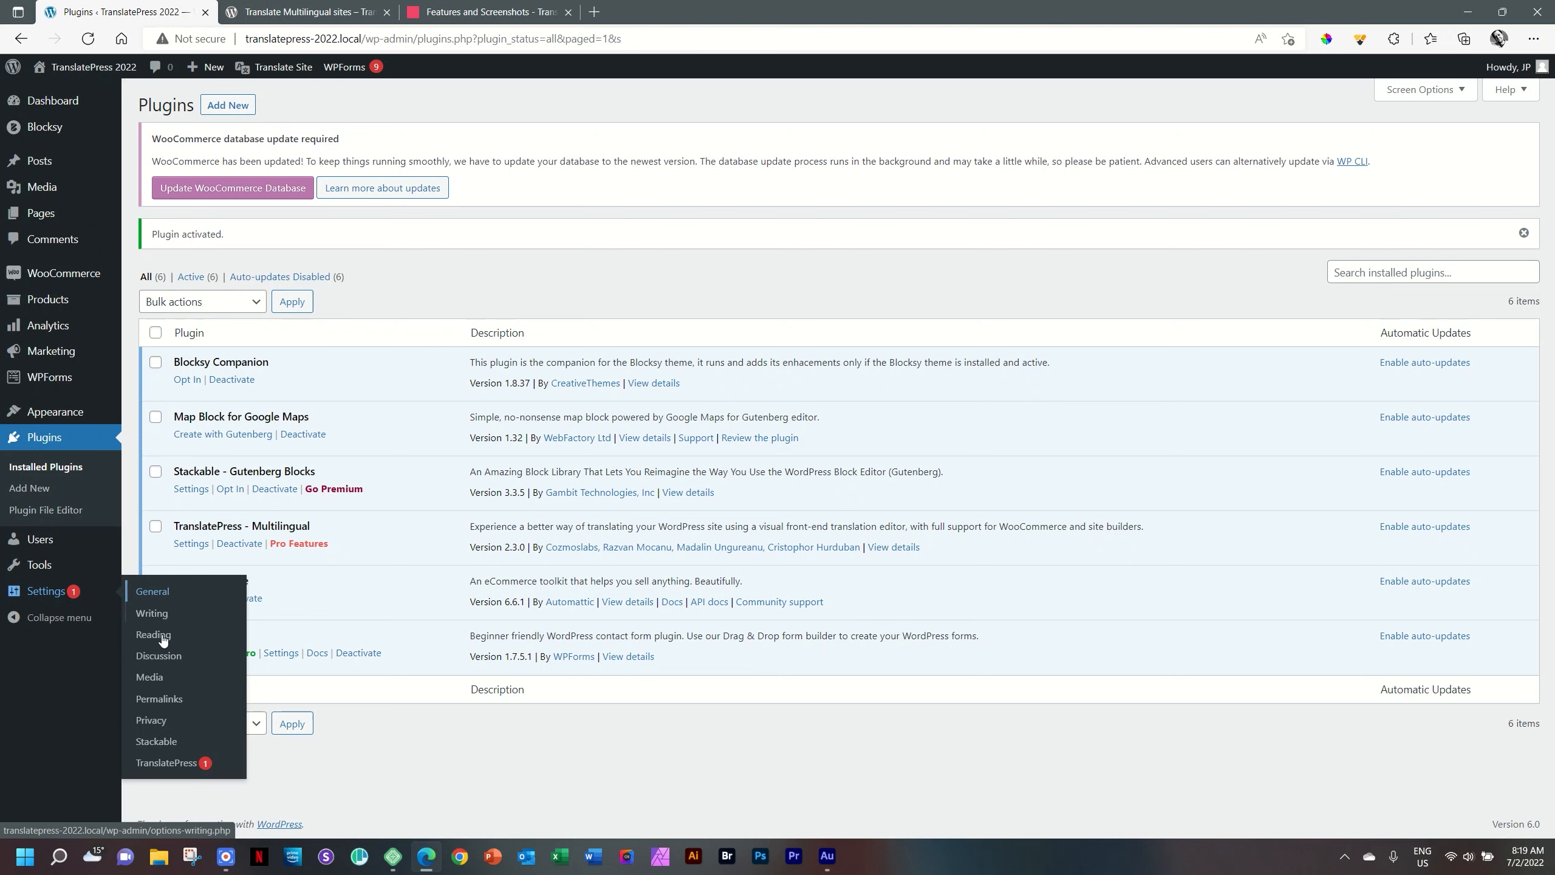
Open Settings > TranslatePress from the admin sidebar
left_click(166, 763)
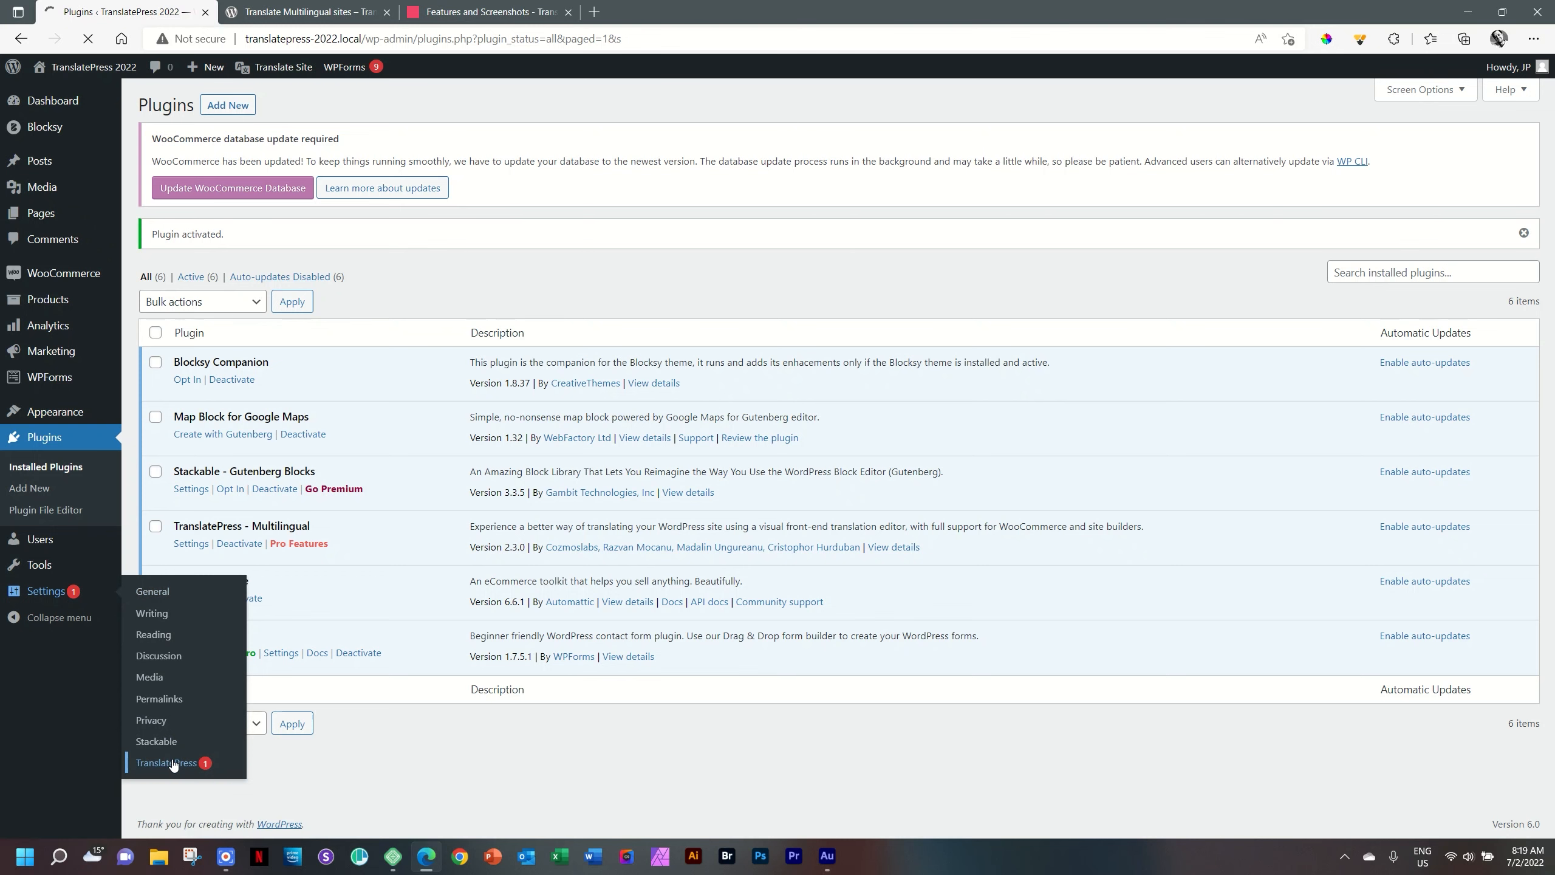
left_click(167, 763)
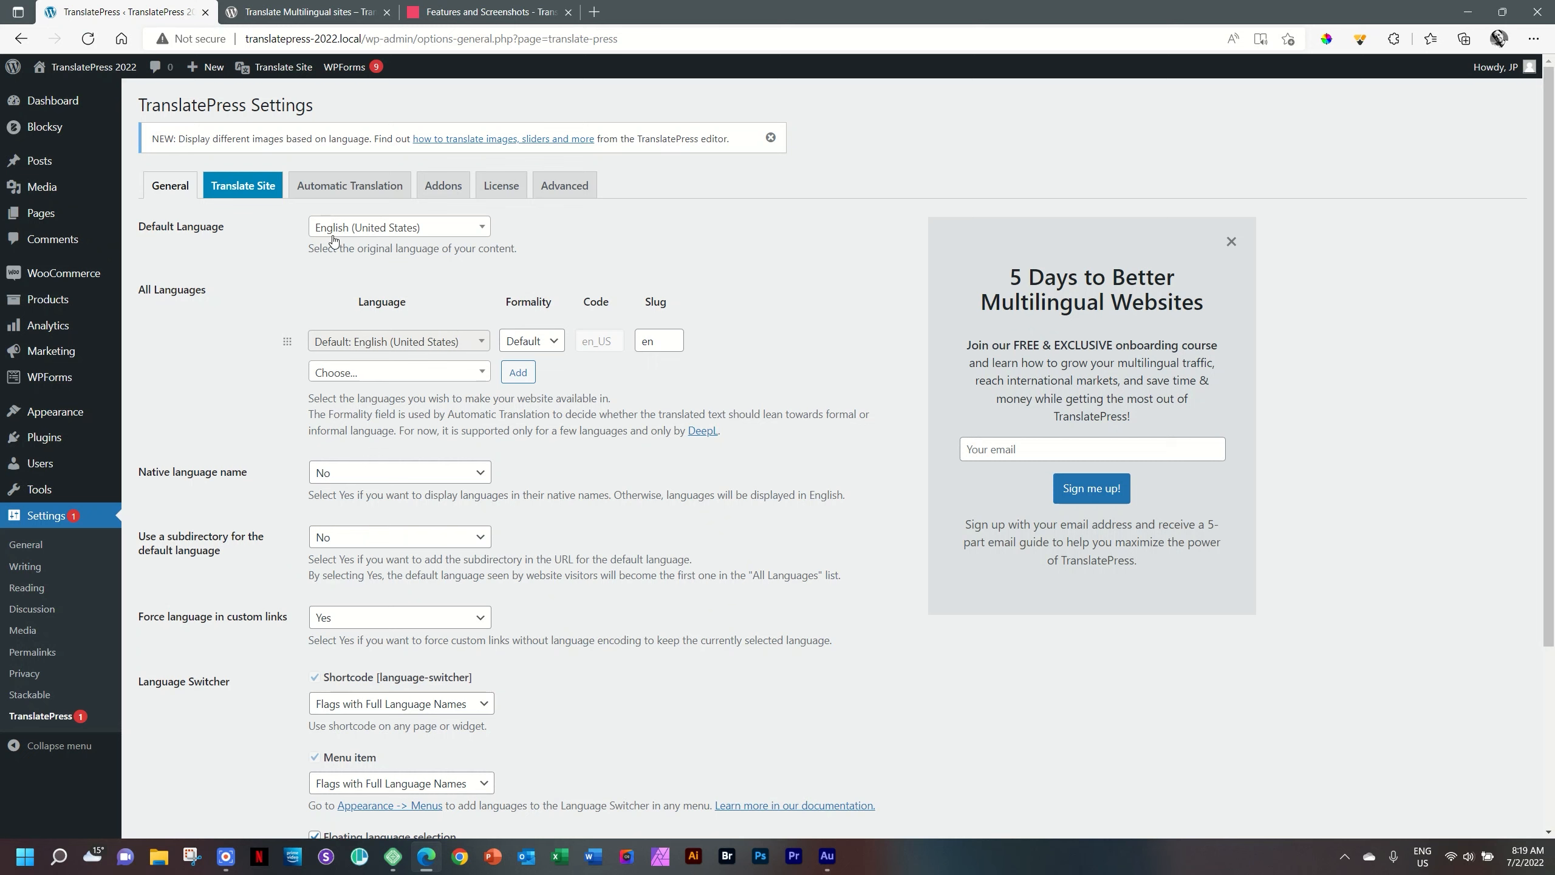
mouse_move(402, 241)
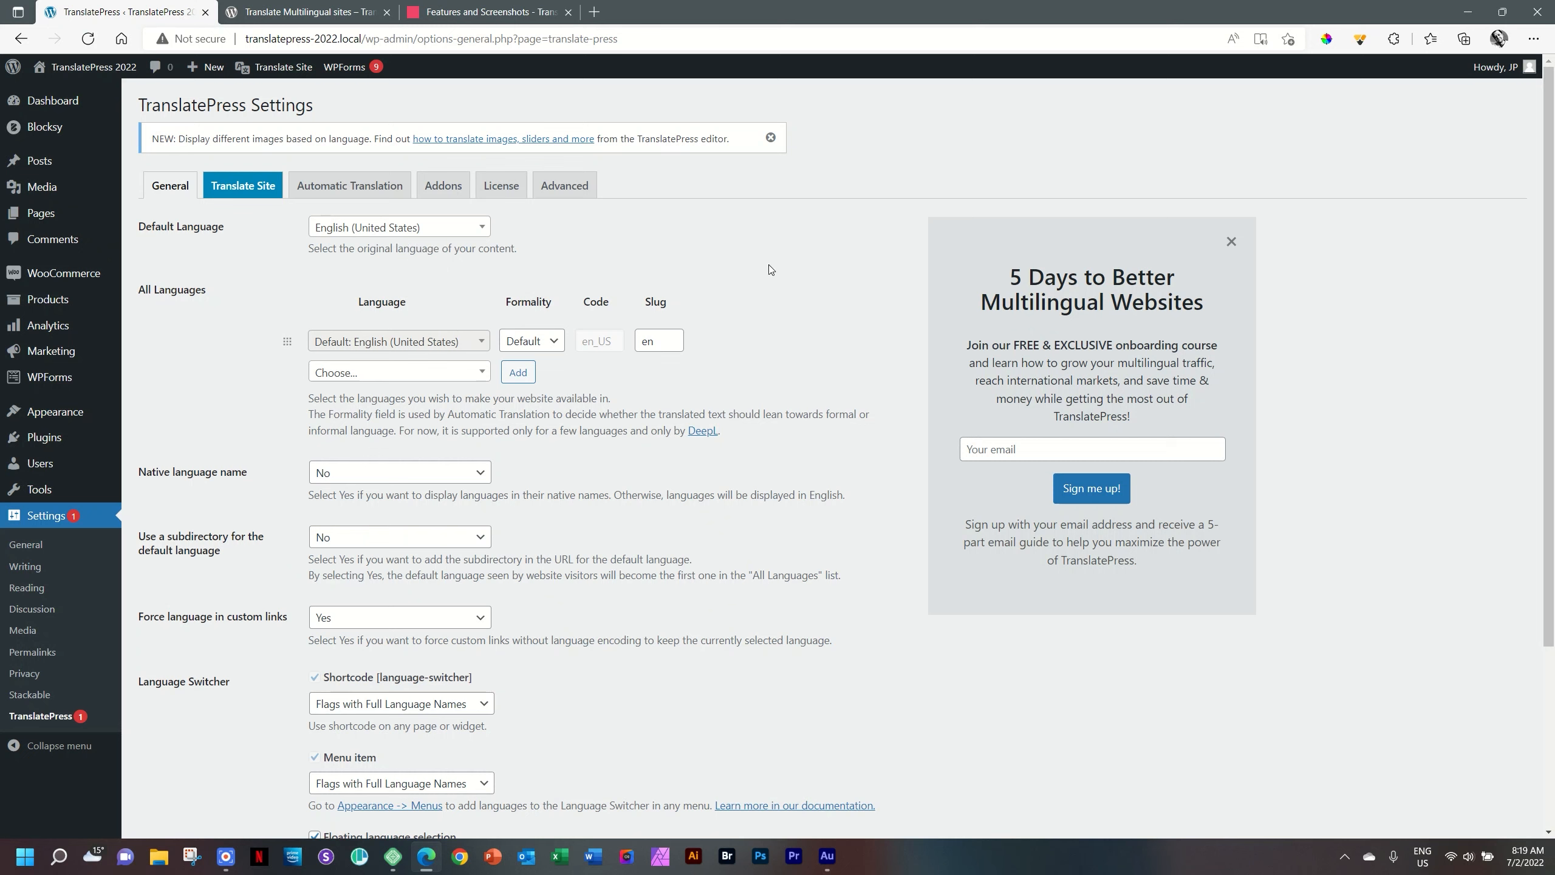
mouse_move(368, 338)
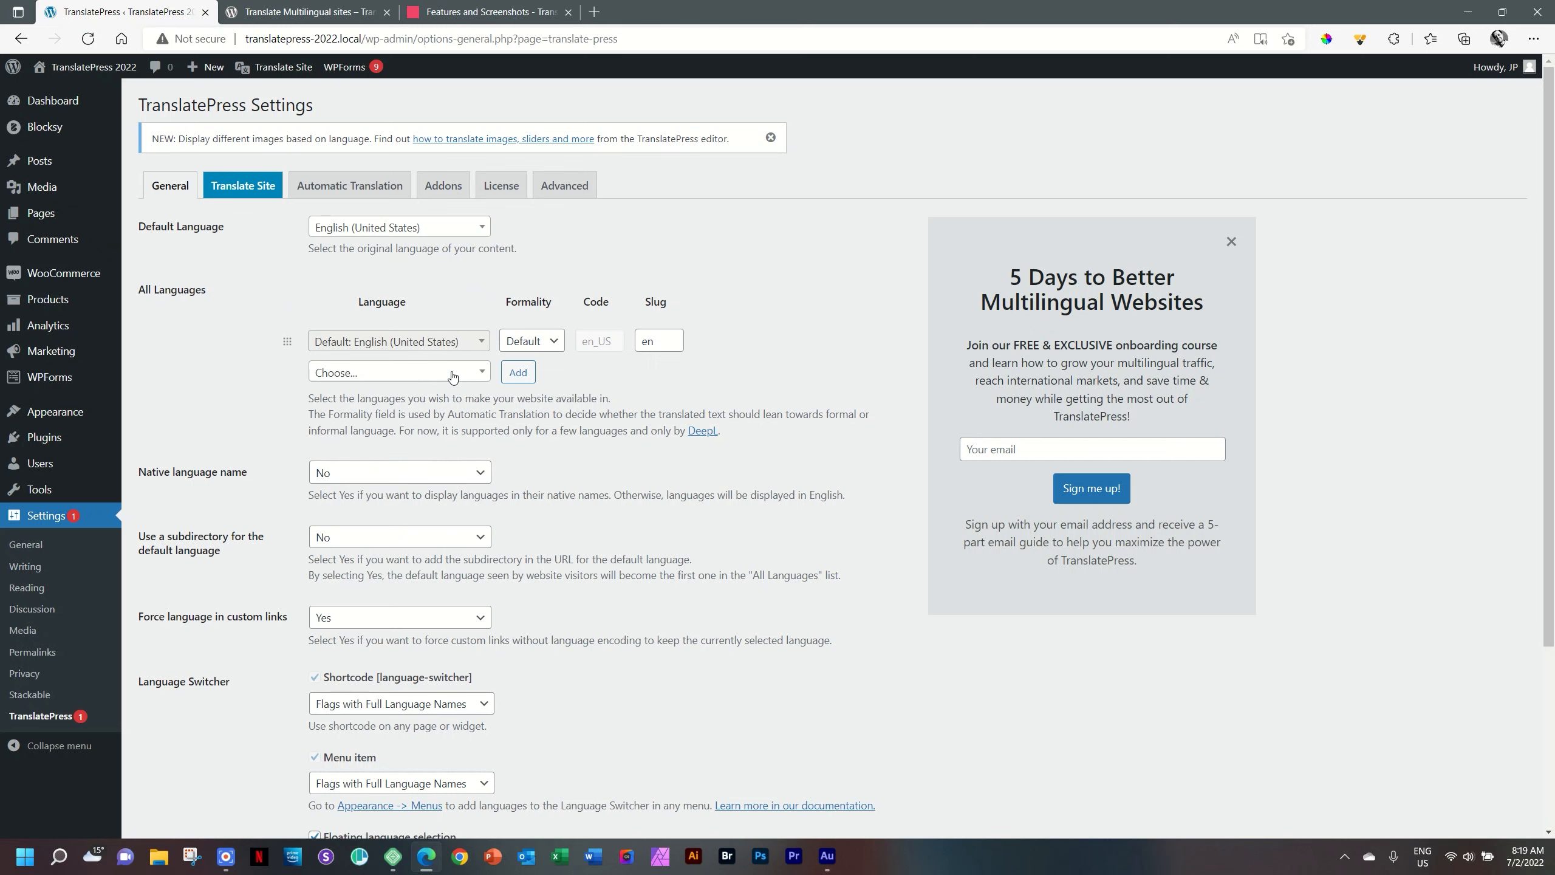
Add Afrikaans via an 'afr' search and review the menu item switcher options
type("afrik")
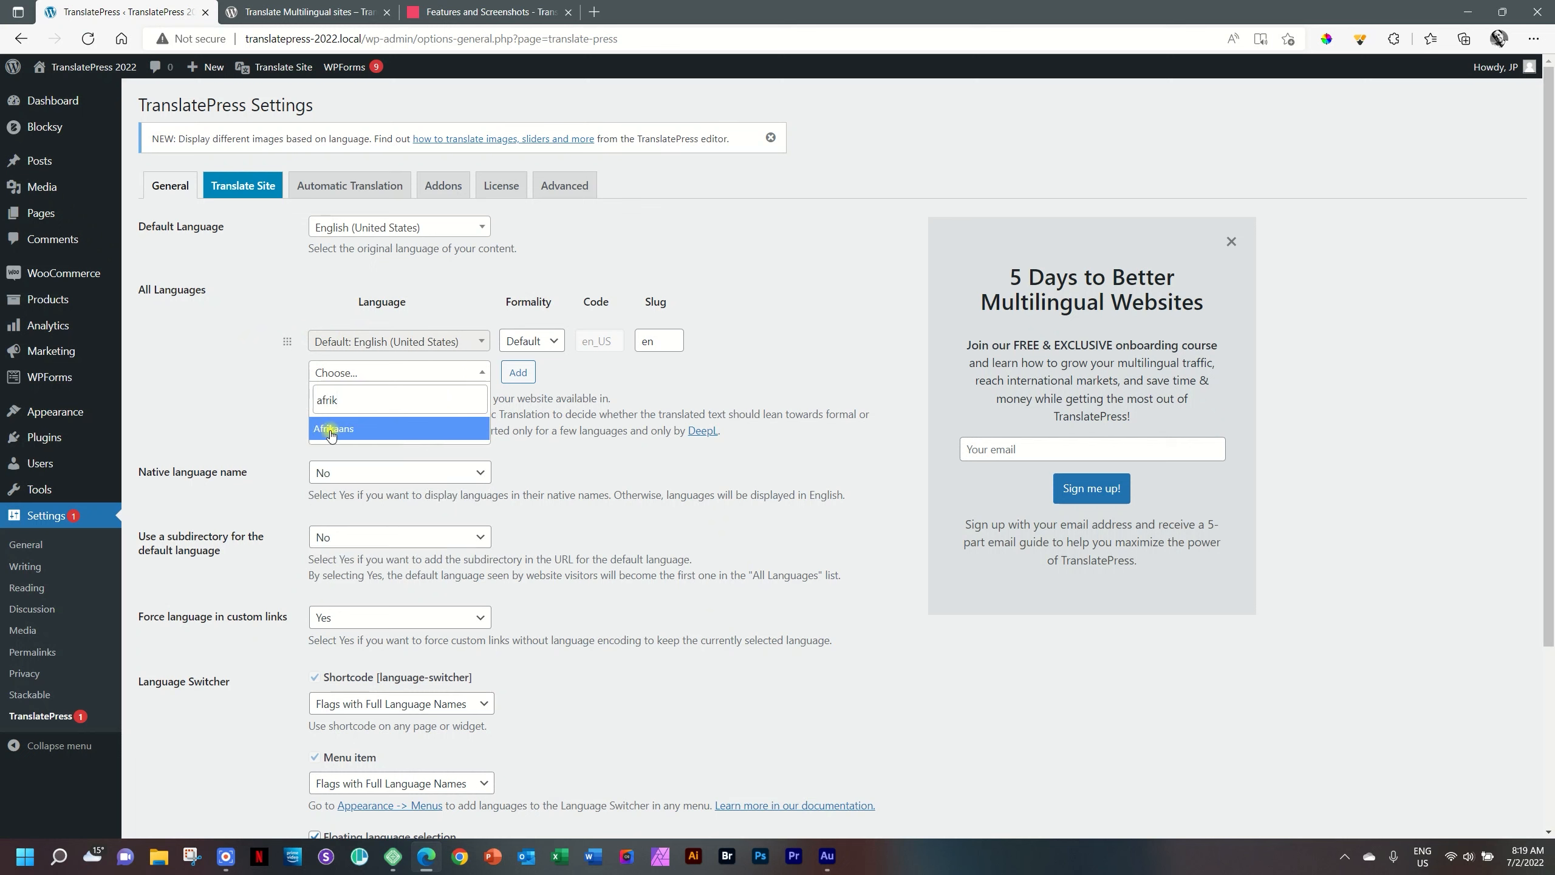
left_click(333, 430)
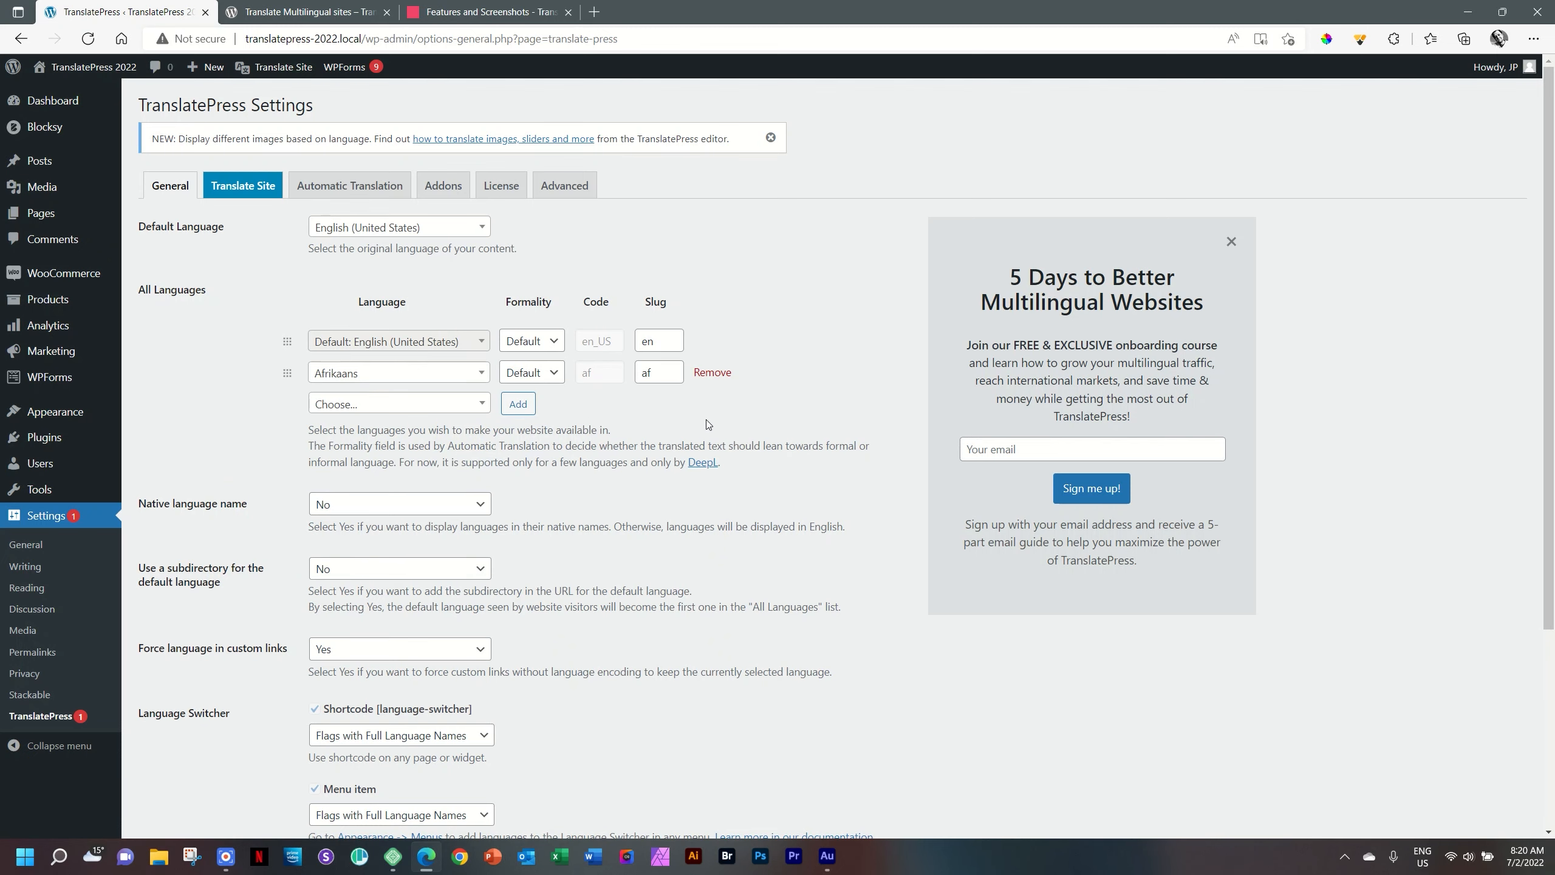
scroll("down", 3)
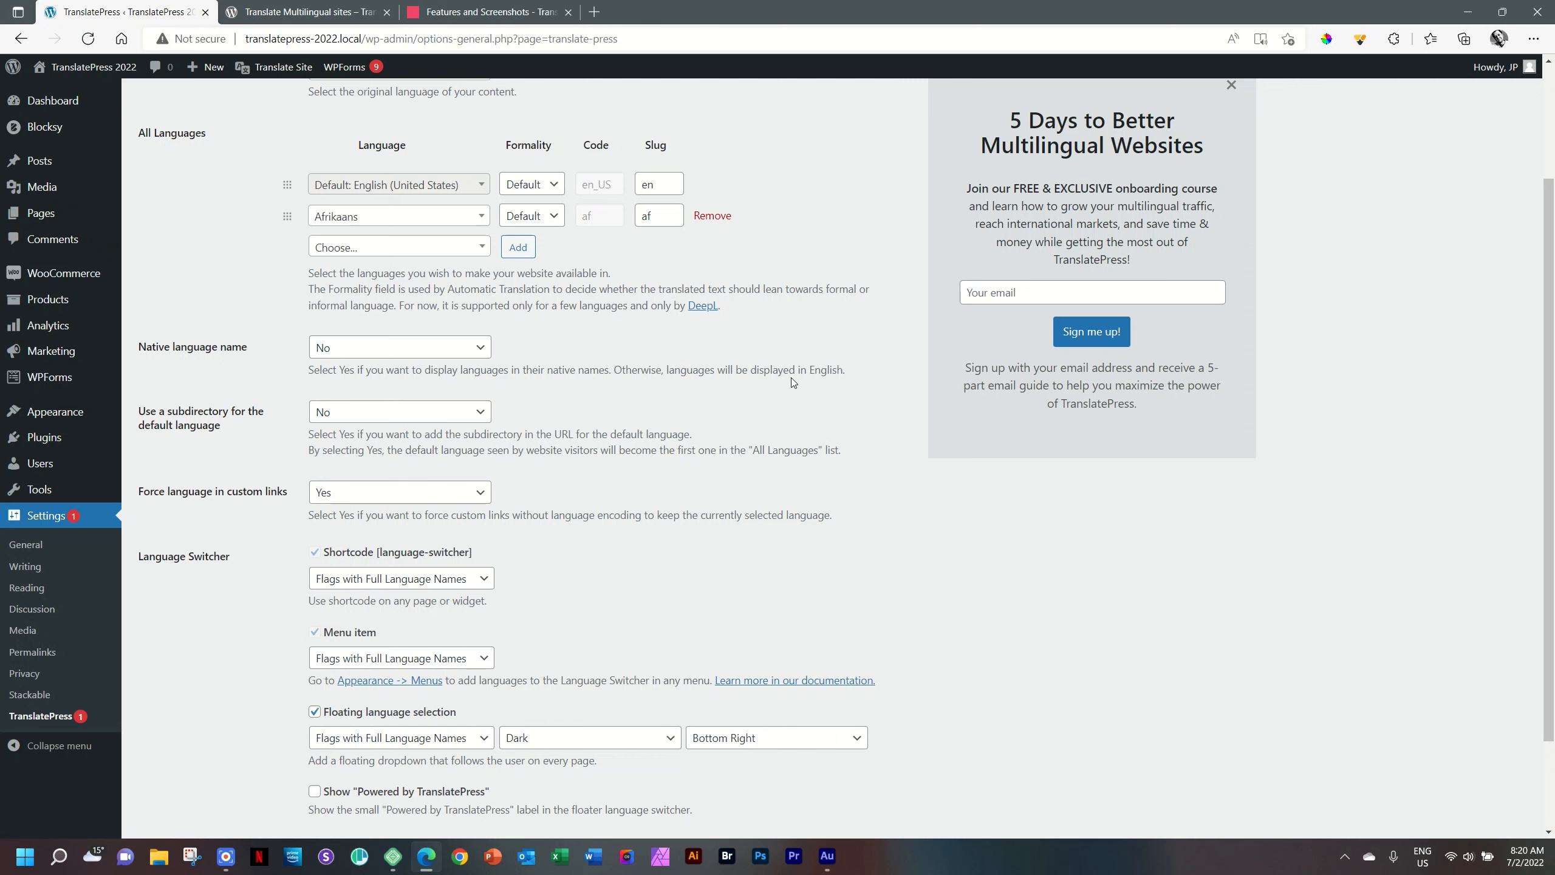
mouse_move(817, 375)
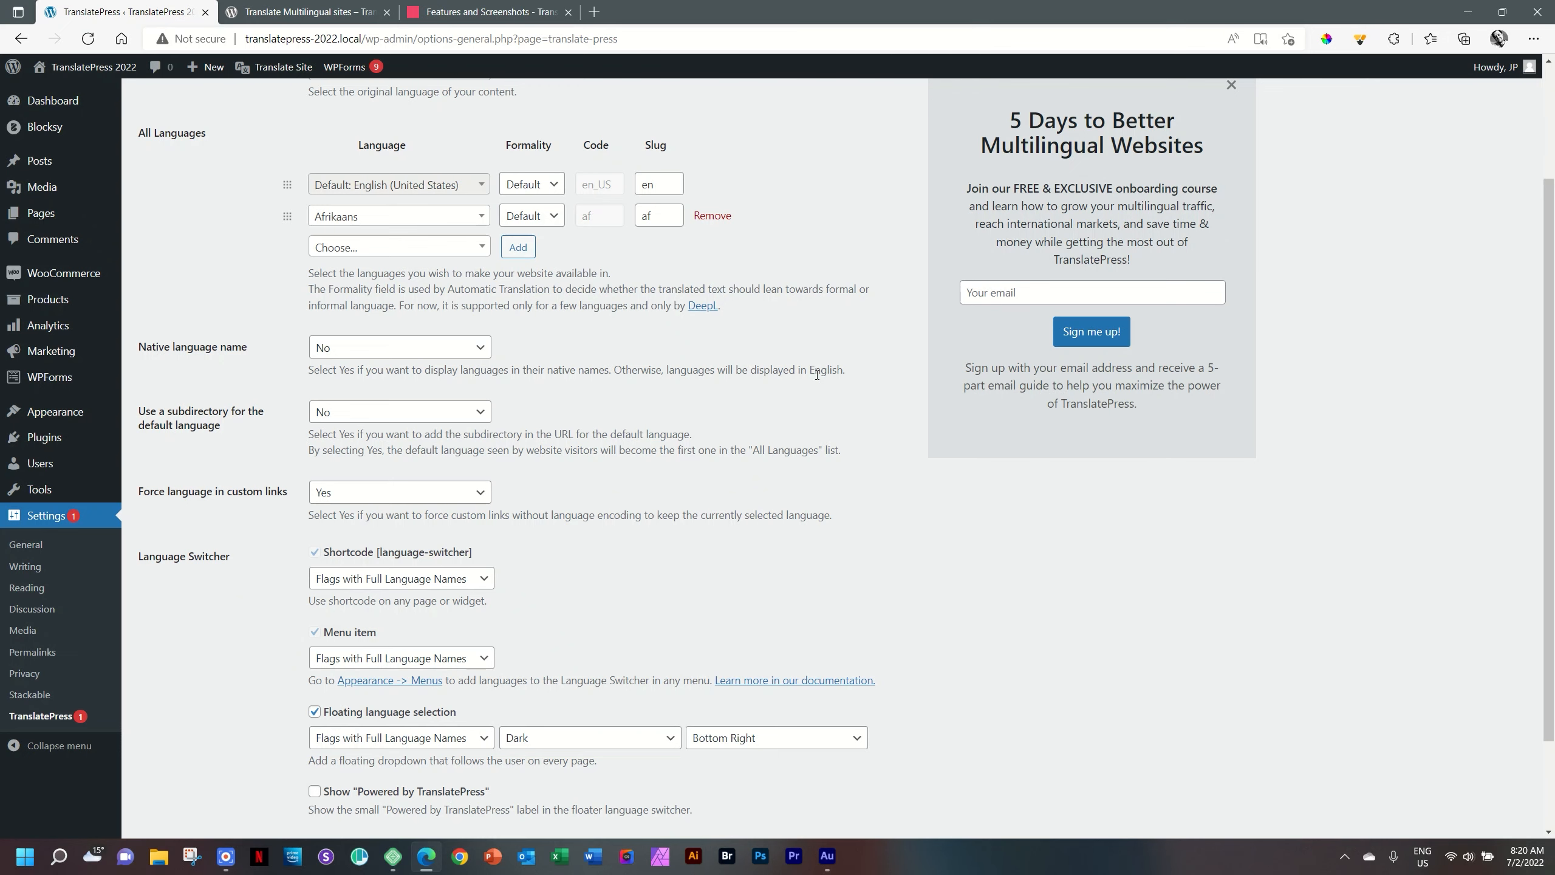
mouse_move(398, 367)
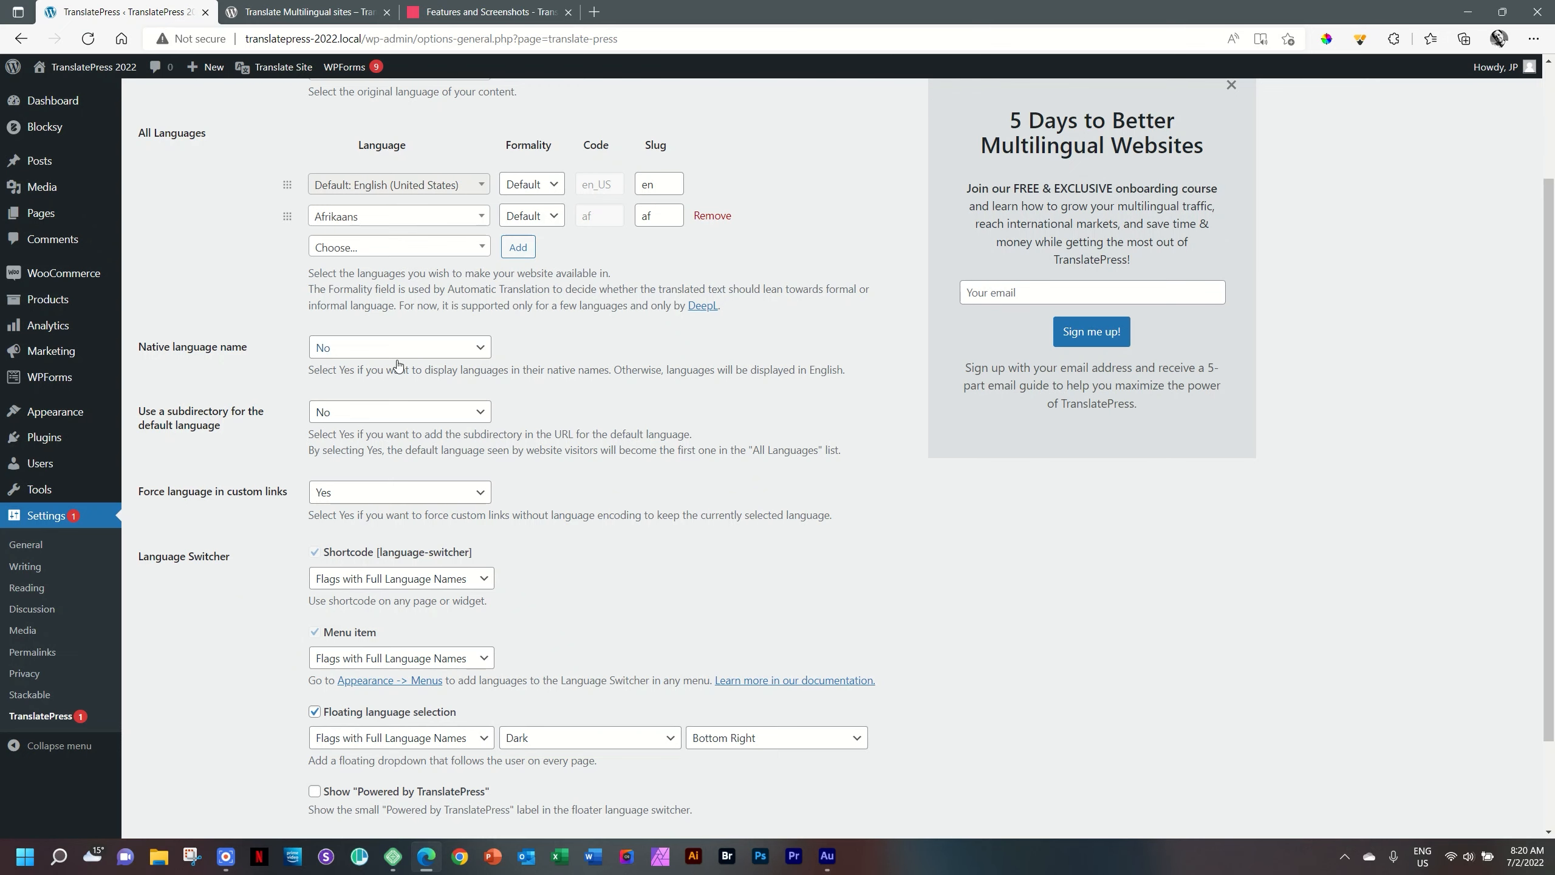
scroll("down", 3)
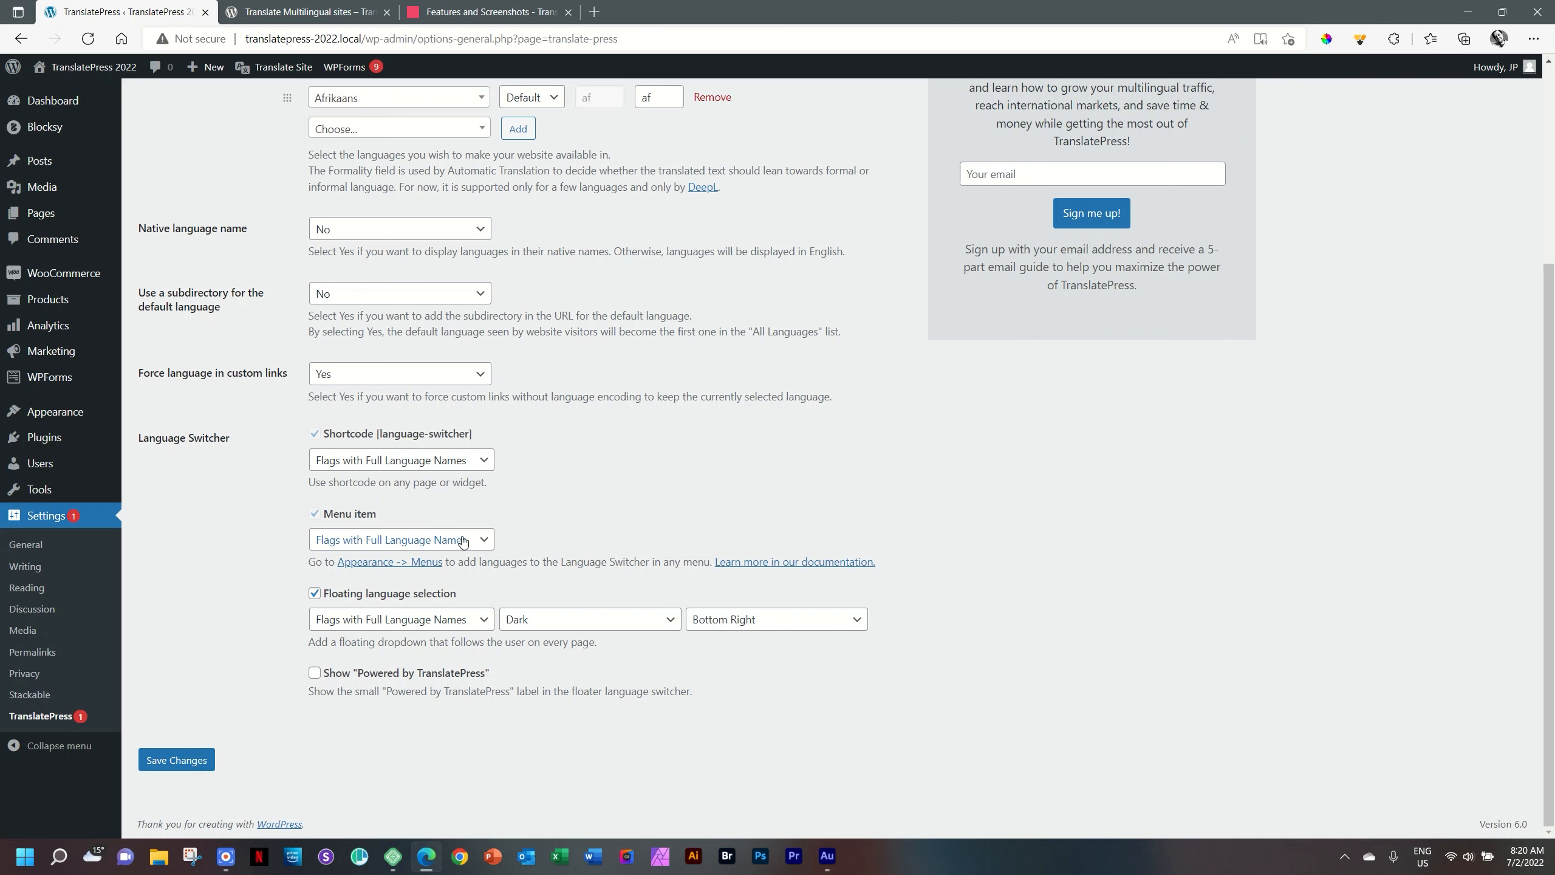
left_click(401, 539)
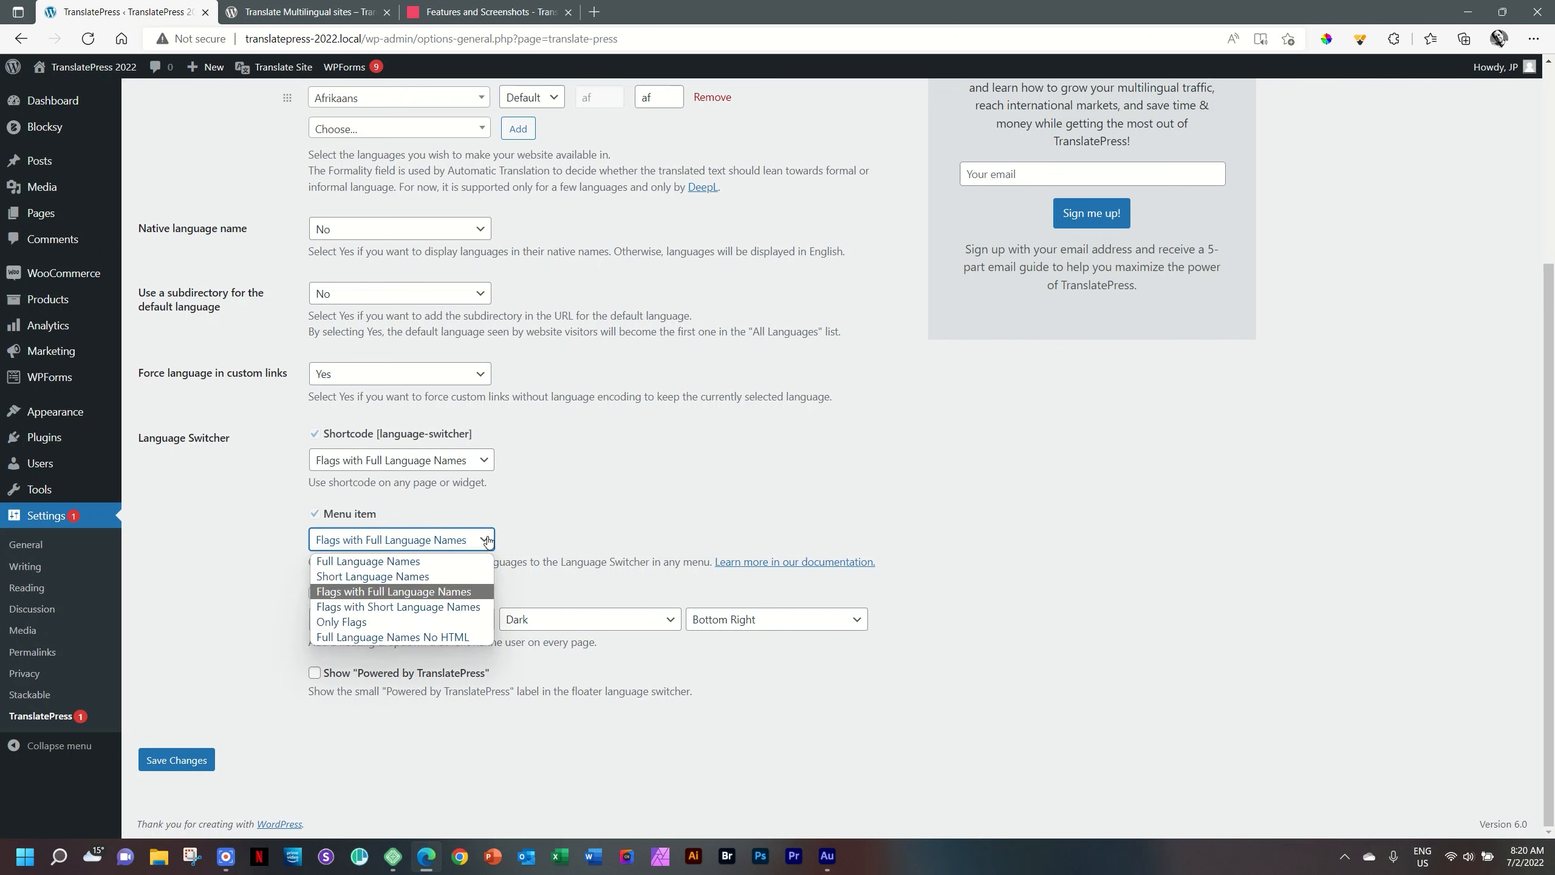
mouse_move(433, 561)
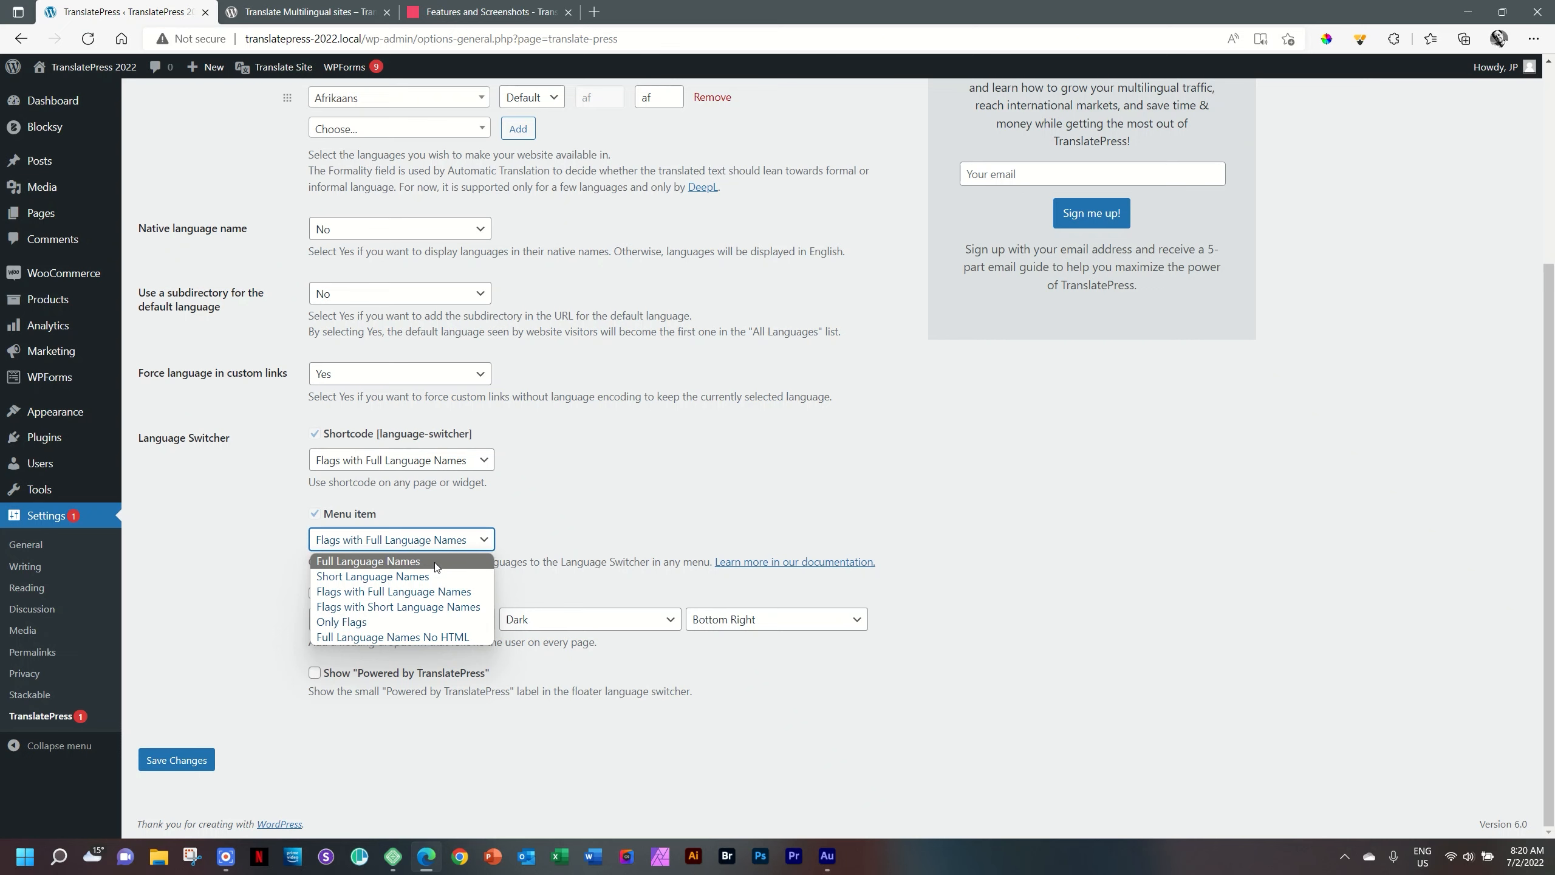
mouse_move(372, 576)
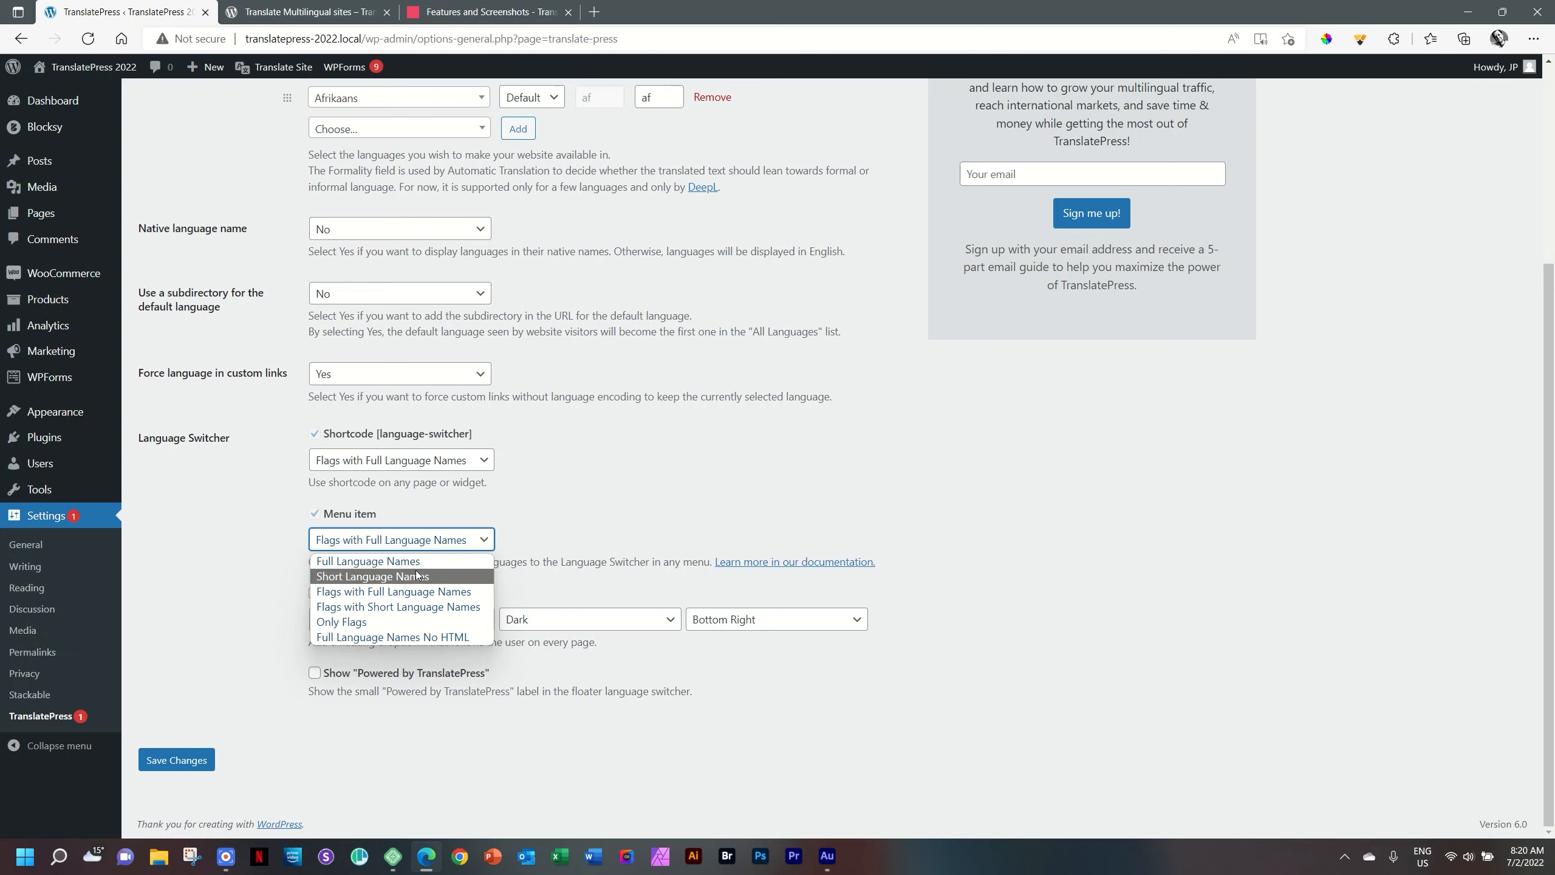
mouse_move(402, 593)
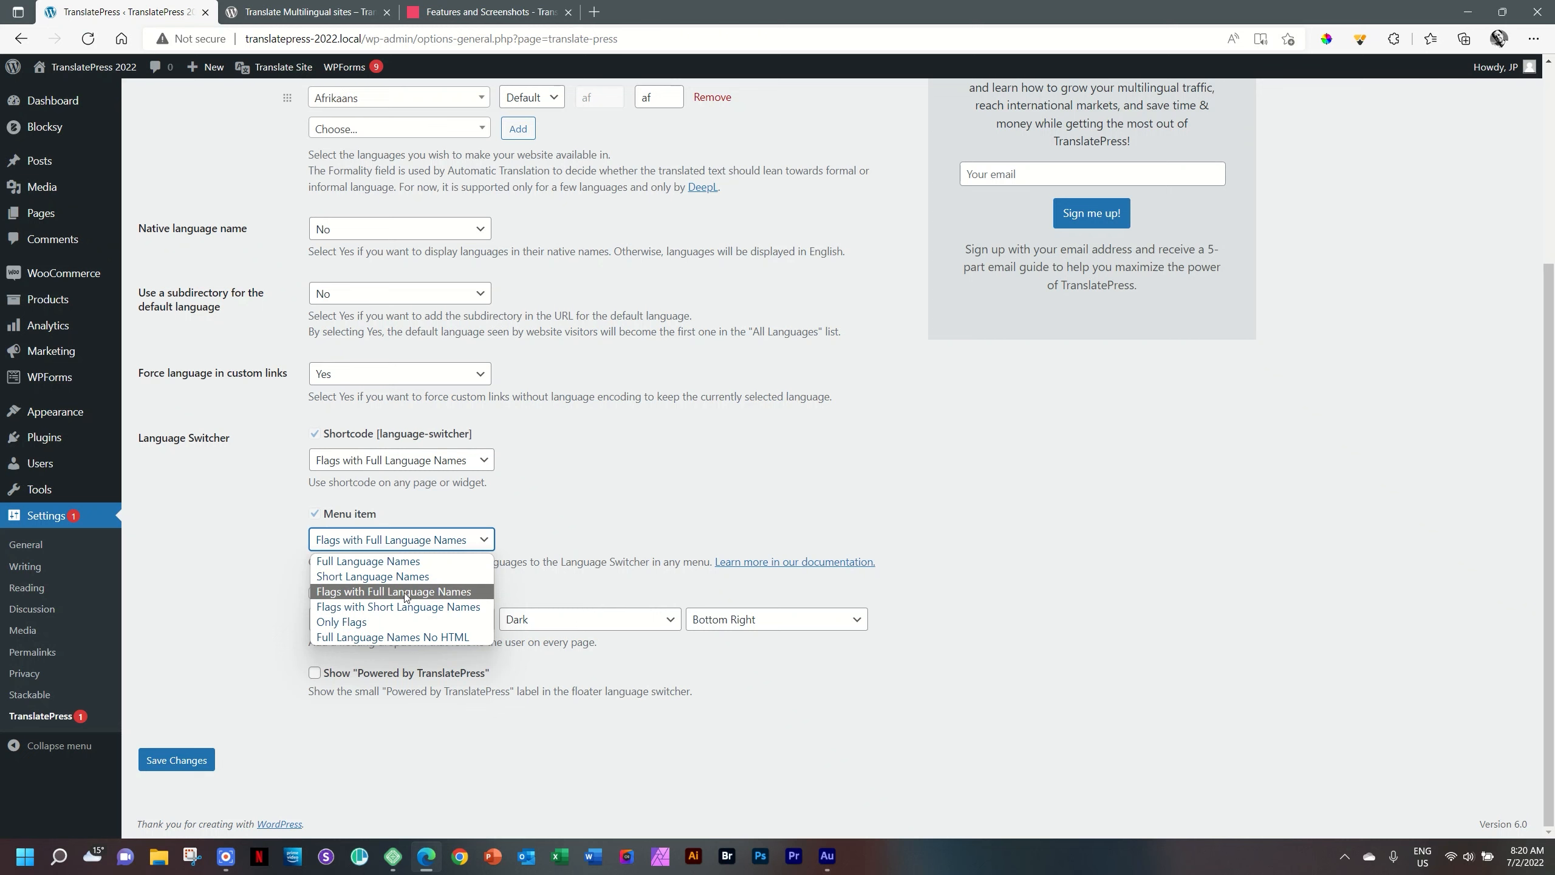
mouse_move(402, 609)
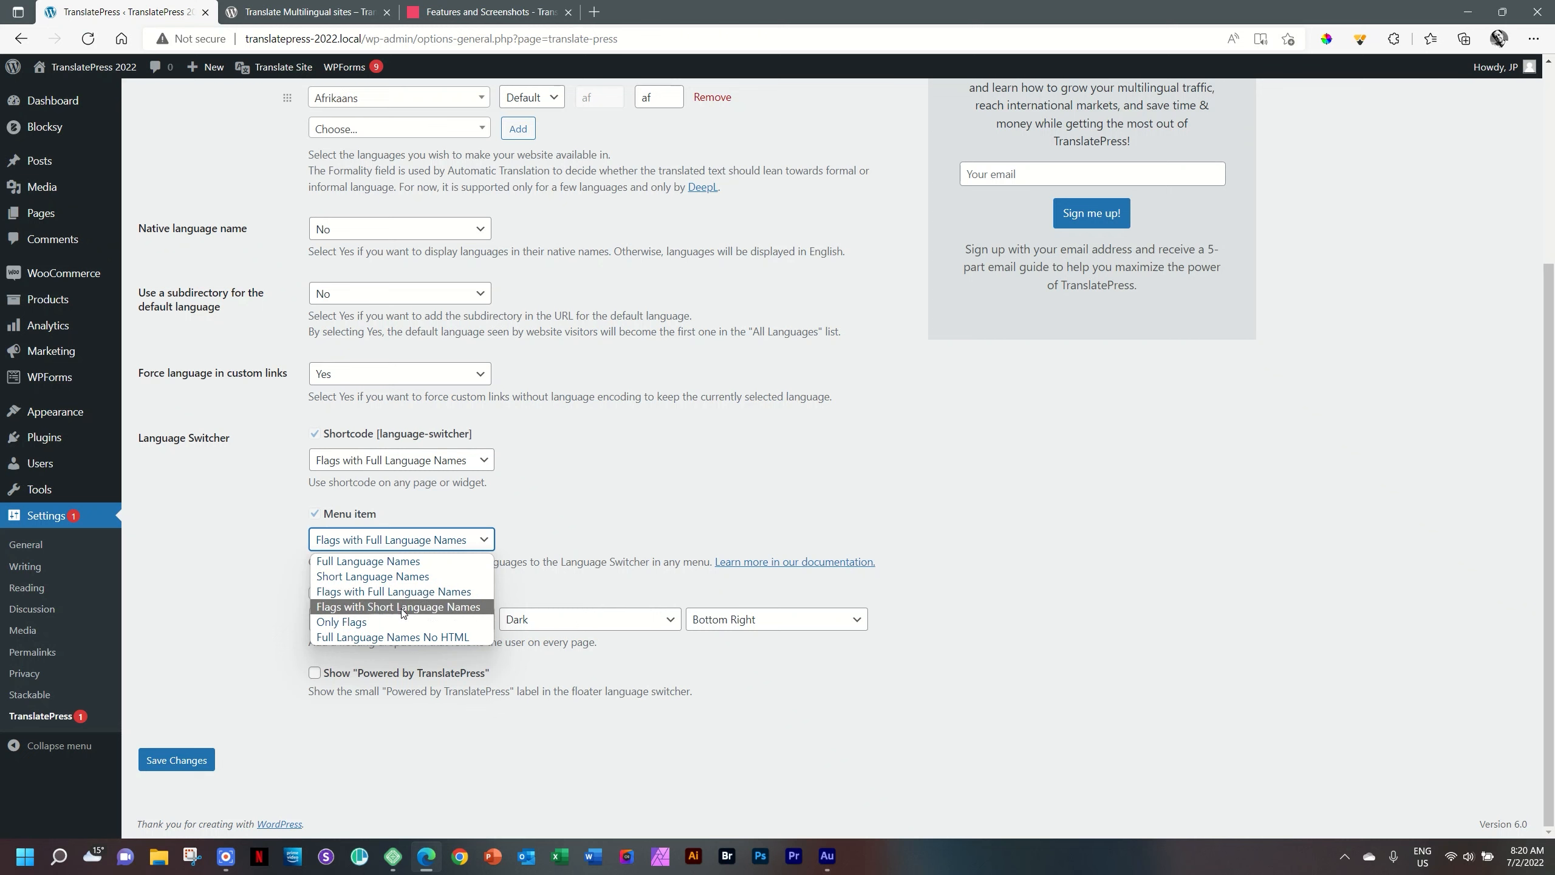
mouse_move(392, 637)
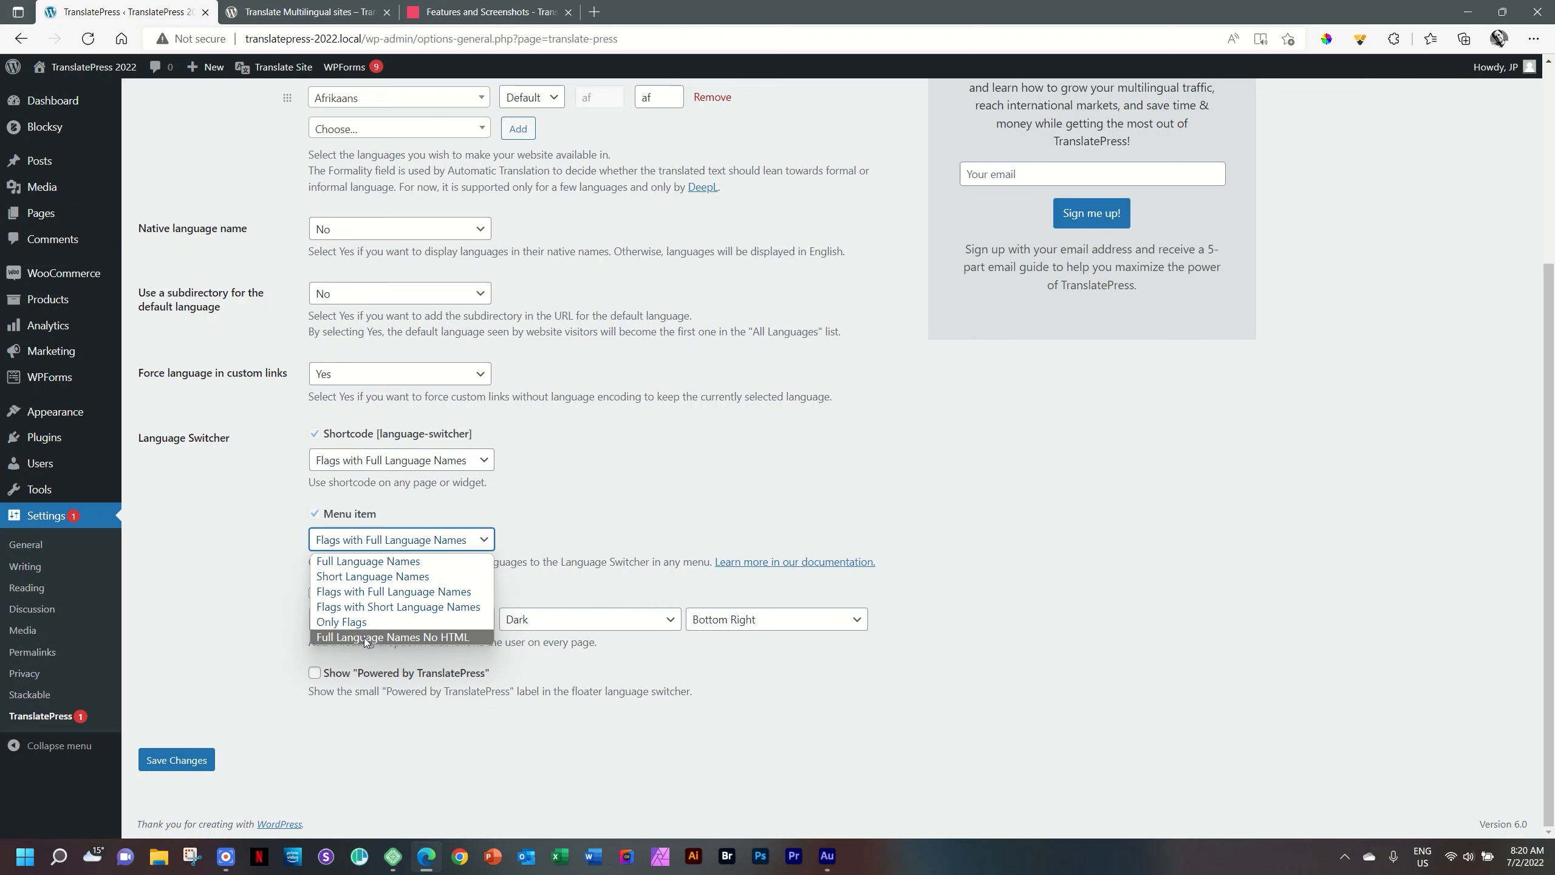
mouse_move(394, 591)
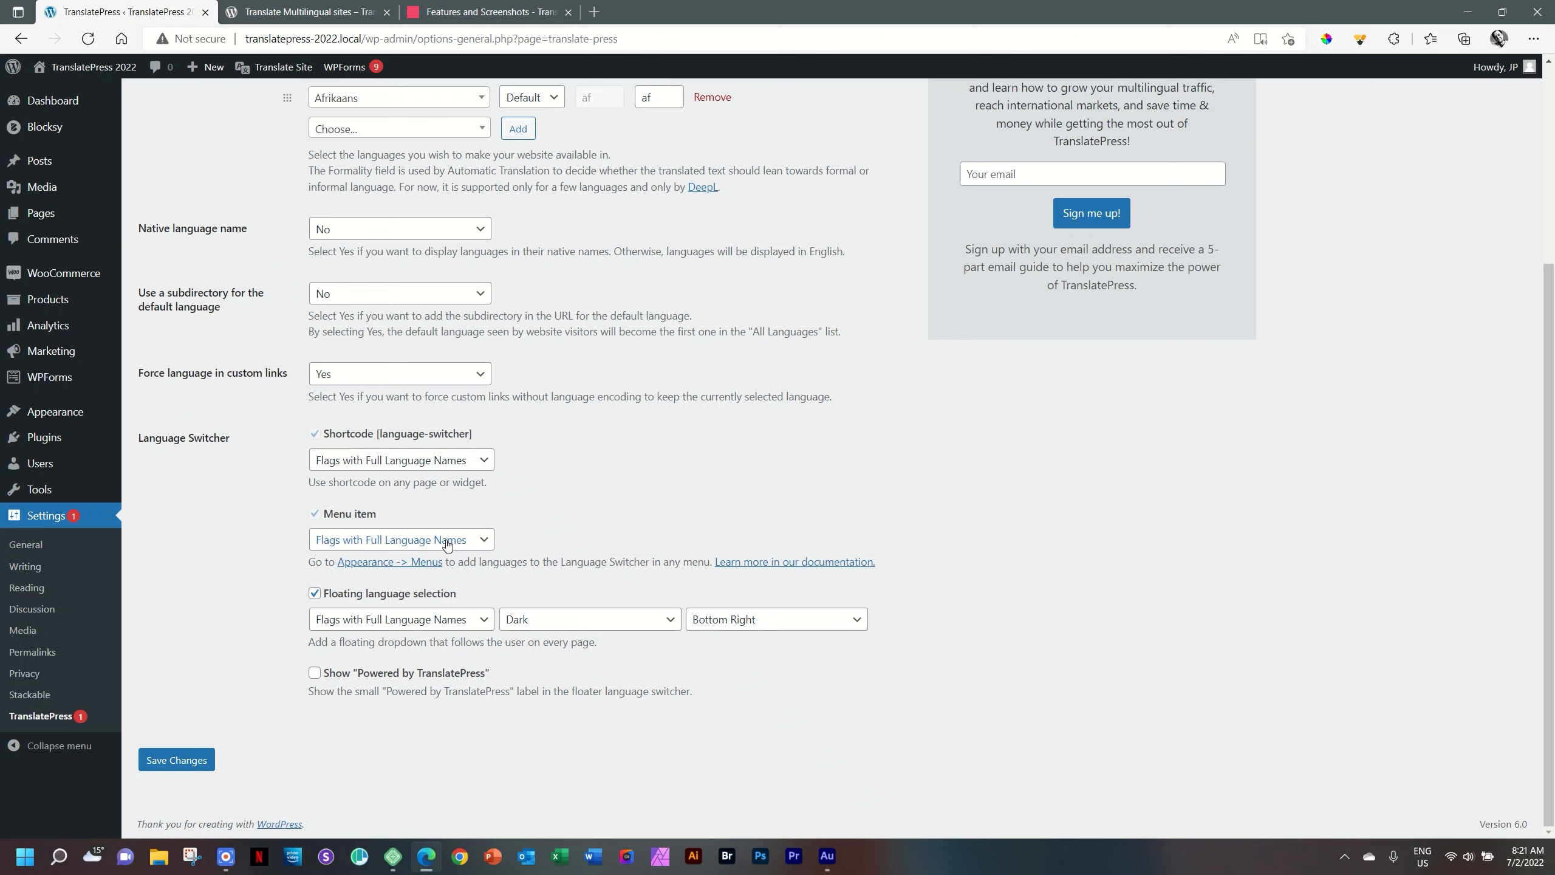
mouse_move(417, 603)
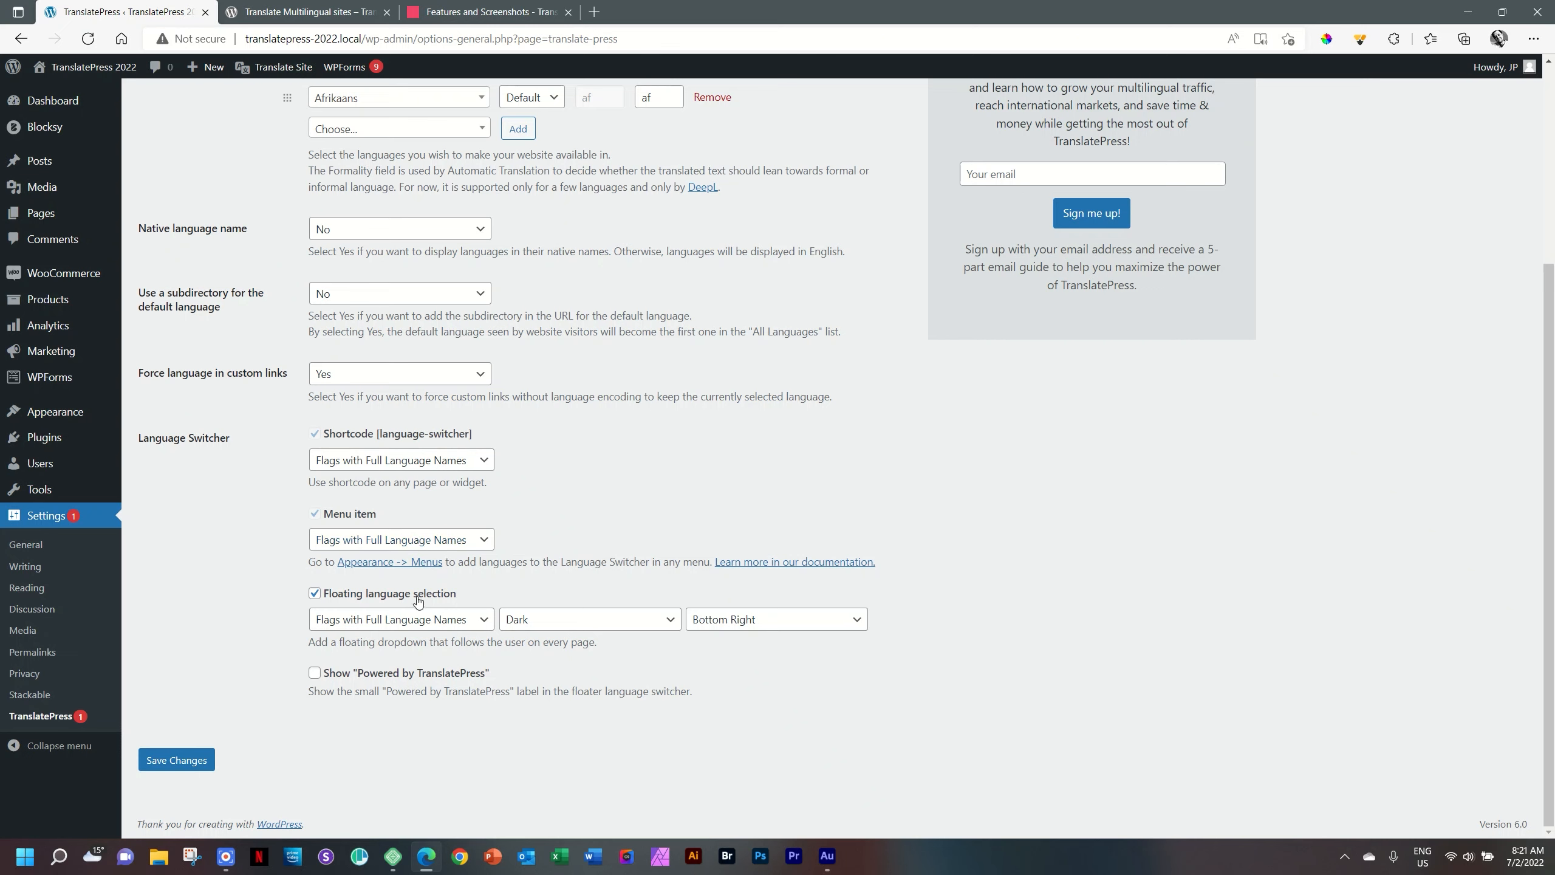
mouse_move(397, 669)
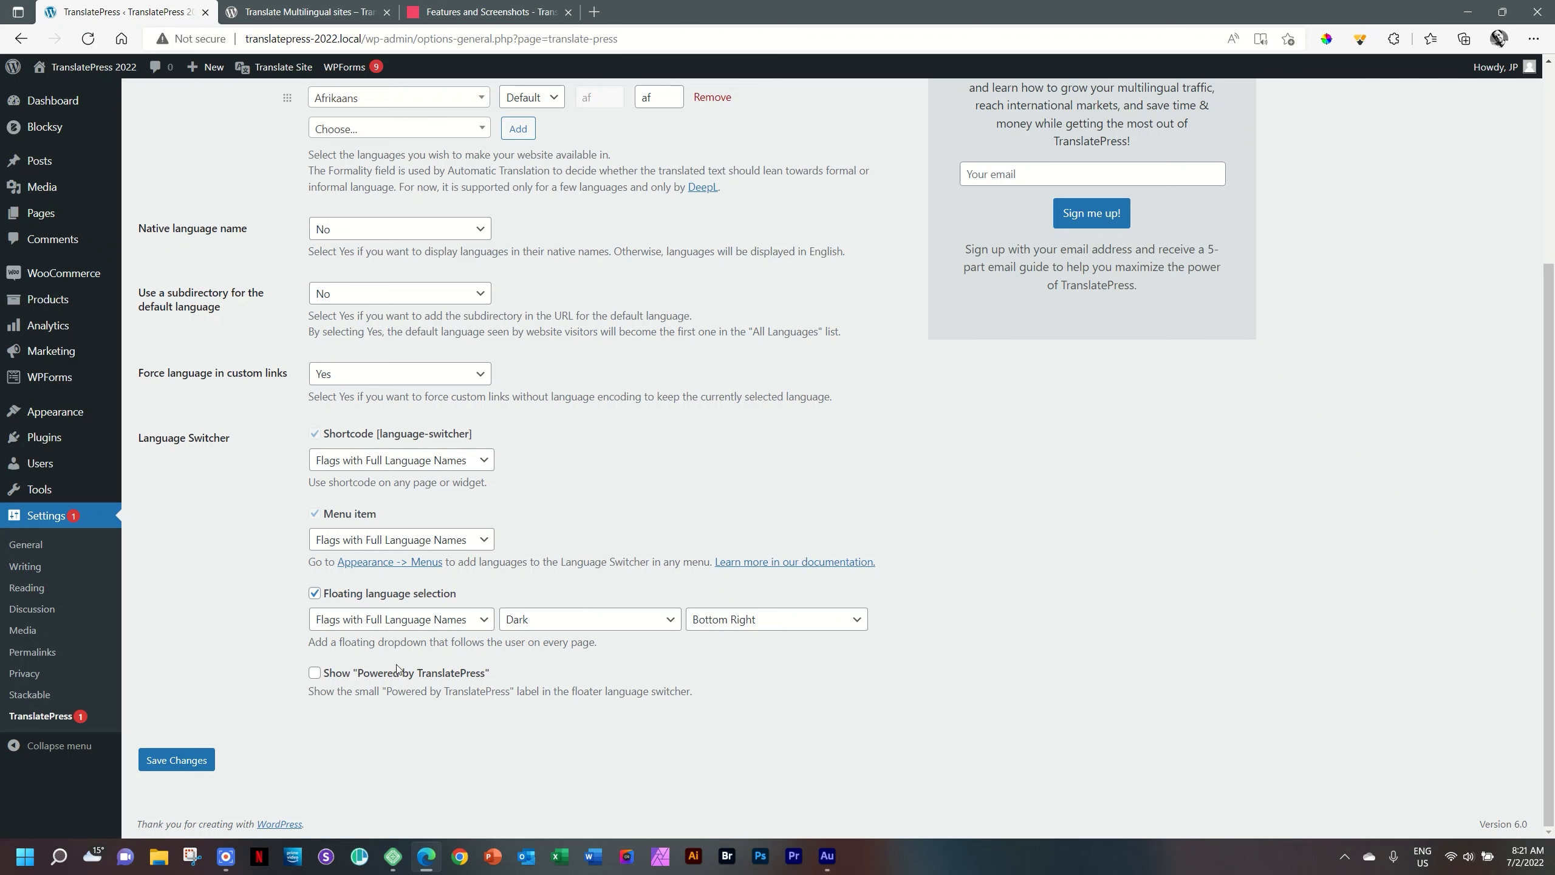
Save the TranslatePress settings with English (United States) and Afrikaans as languages
left_click(175, 760)
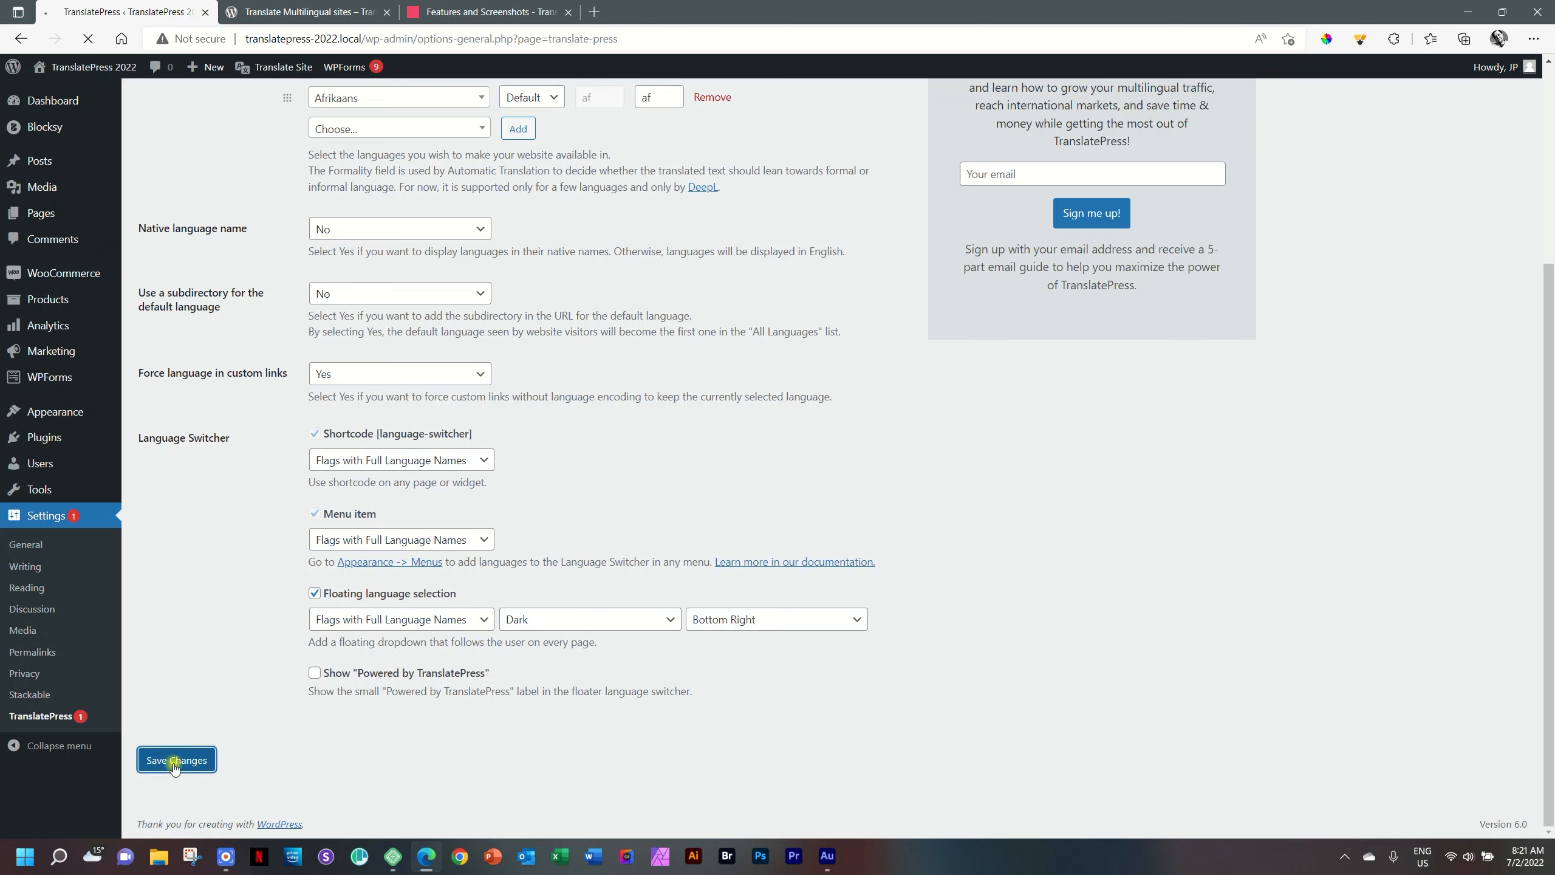
left_click(176, 759)
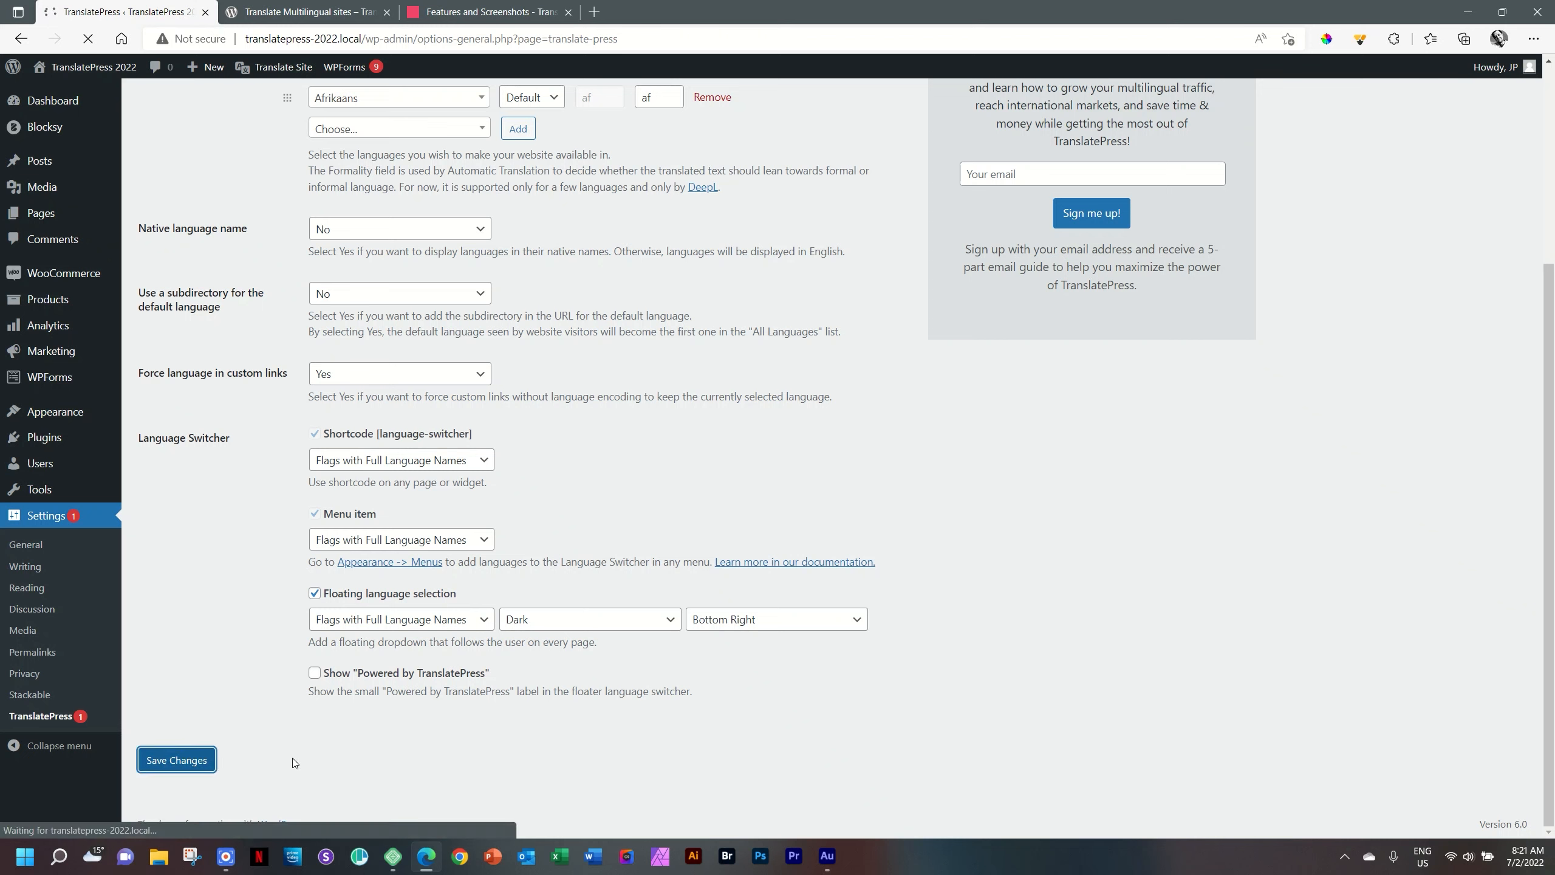
left_click(176, 761)
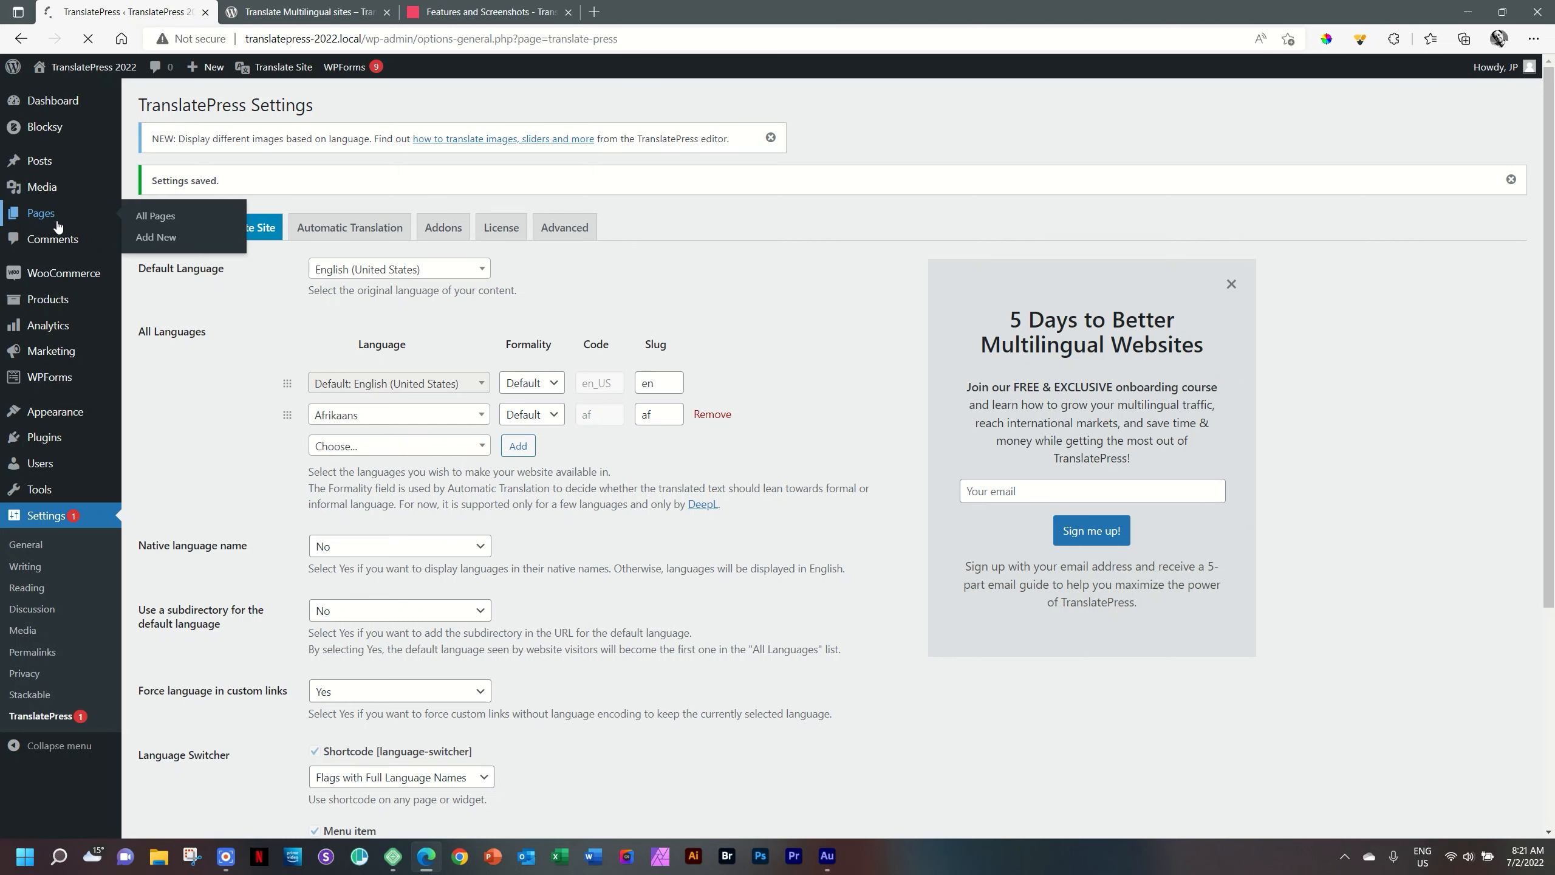
Visit the barber site's home page from All Pages and launch Translate Page
left_click(155, 217)
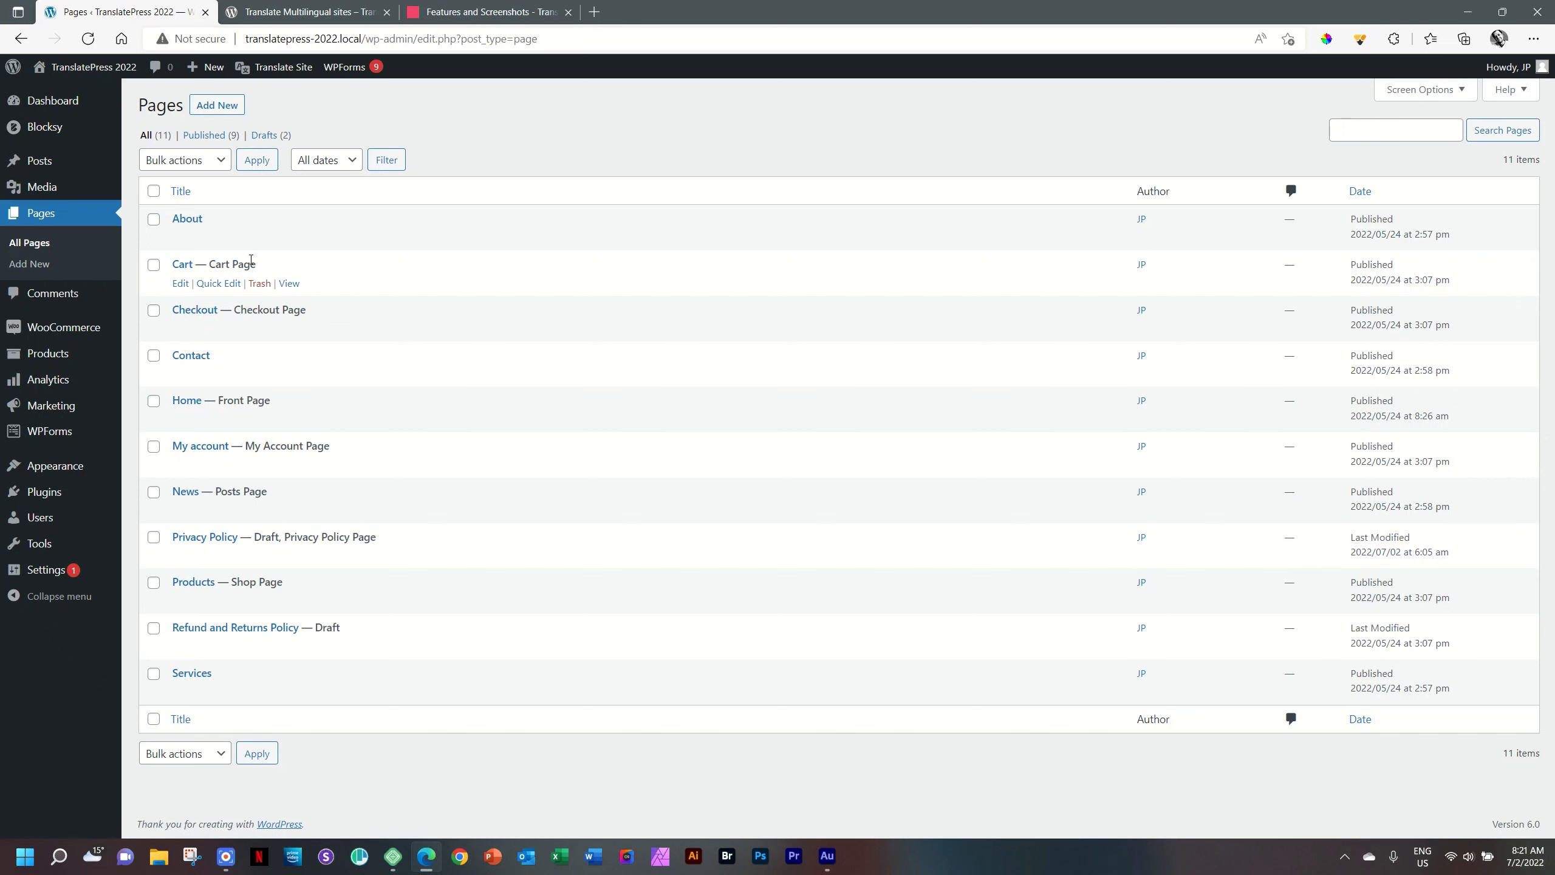
mouse_move(191, 673)
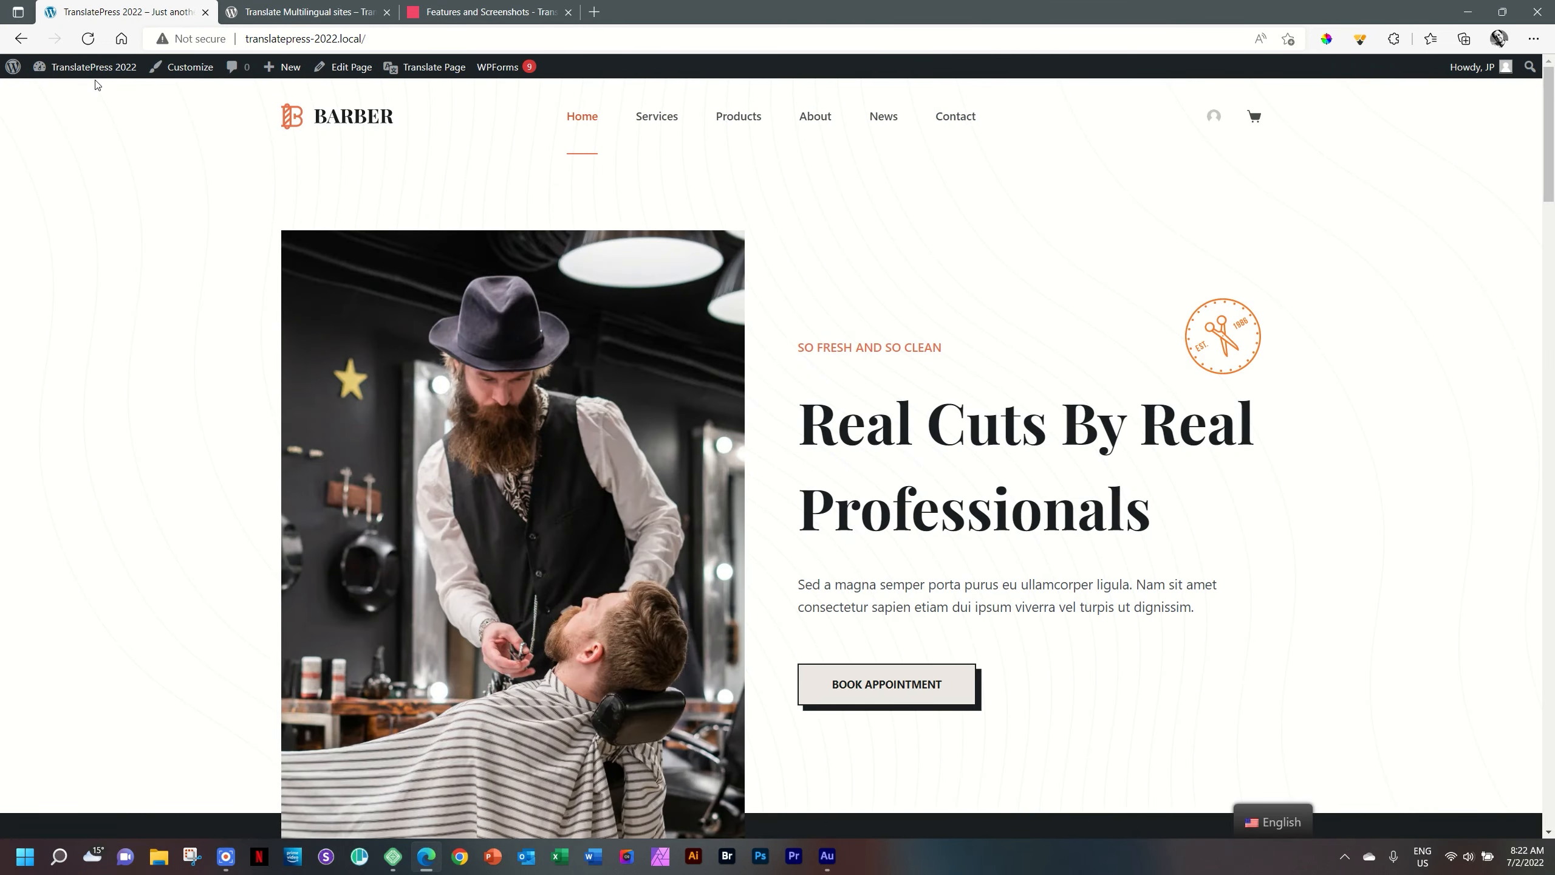
scroll("down", 3)
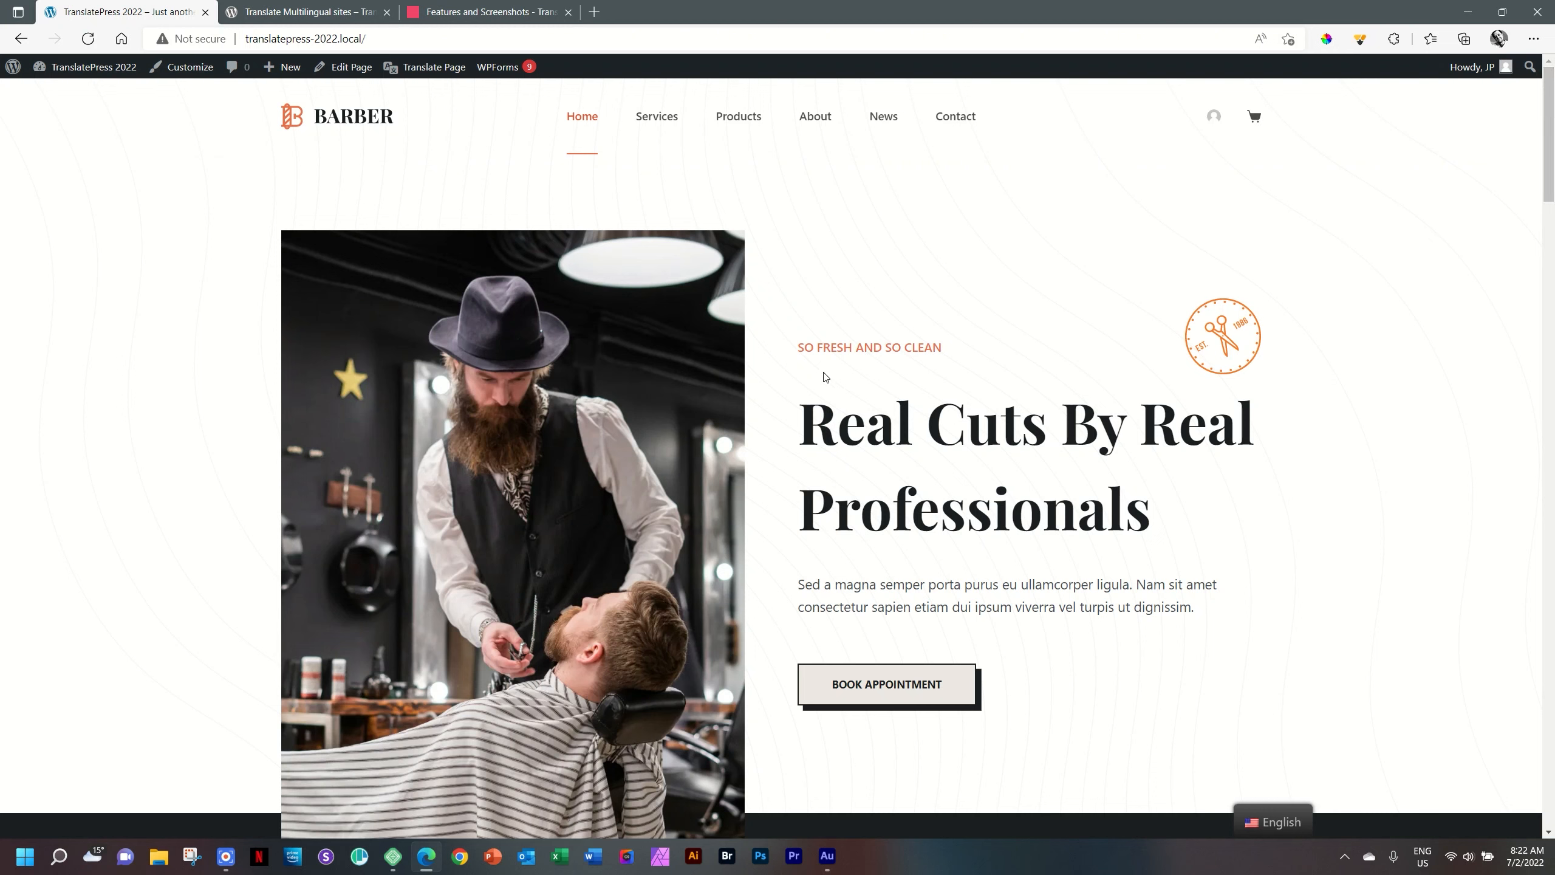
mouse_move(320, 149)
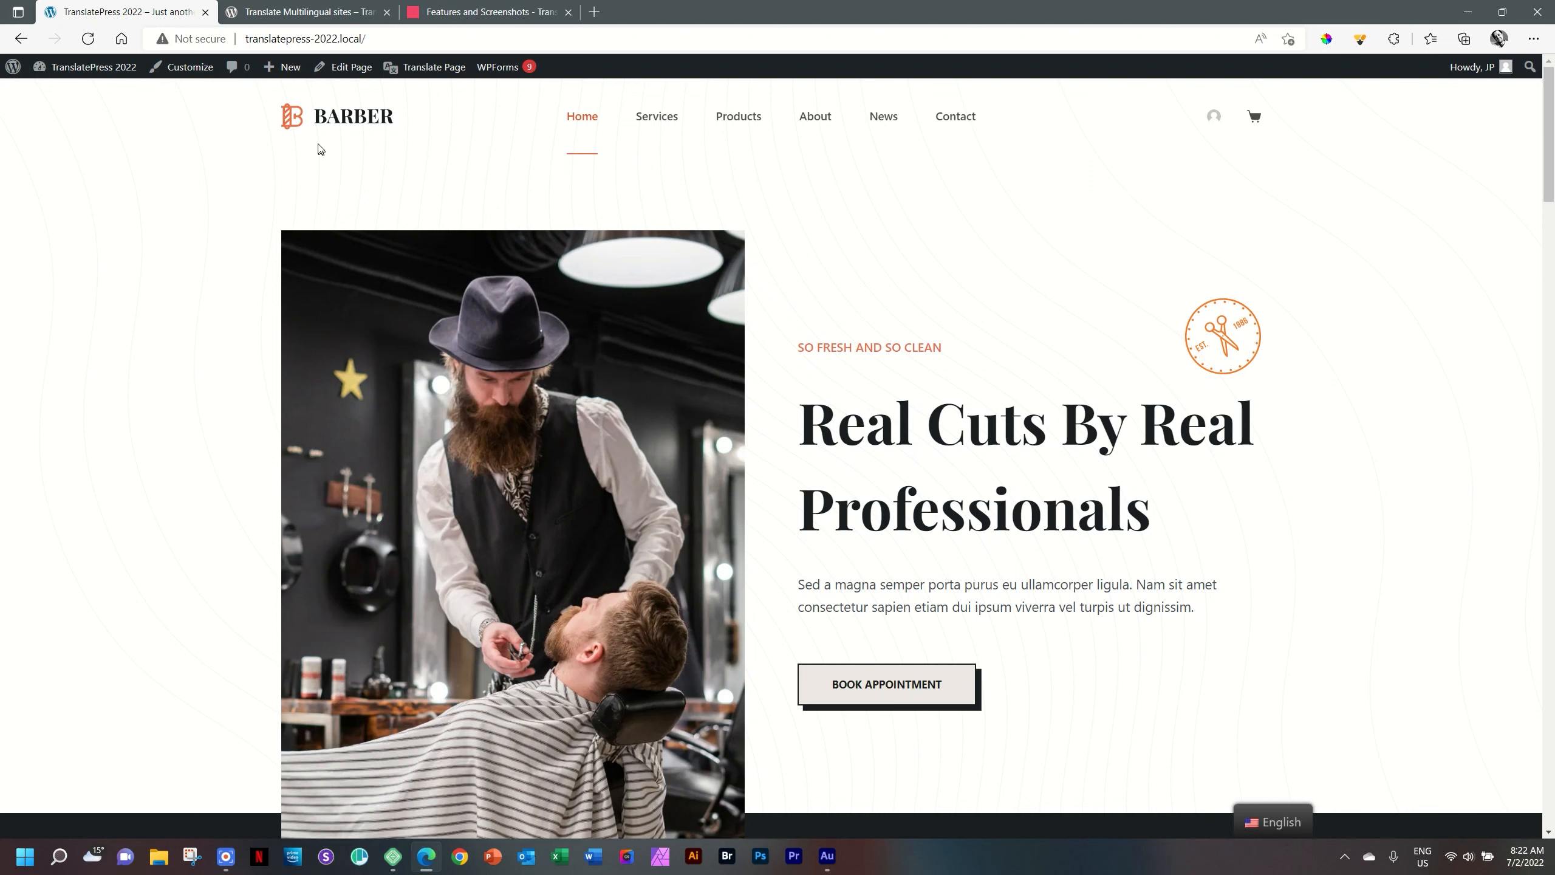
left_click(433, 67)
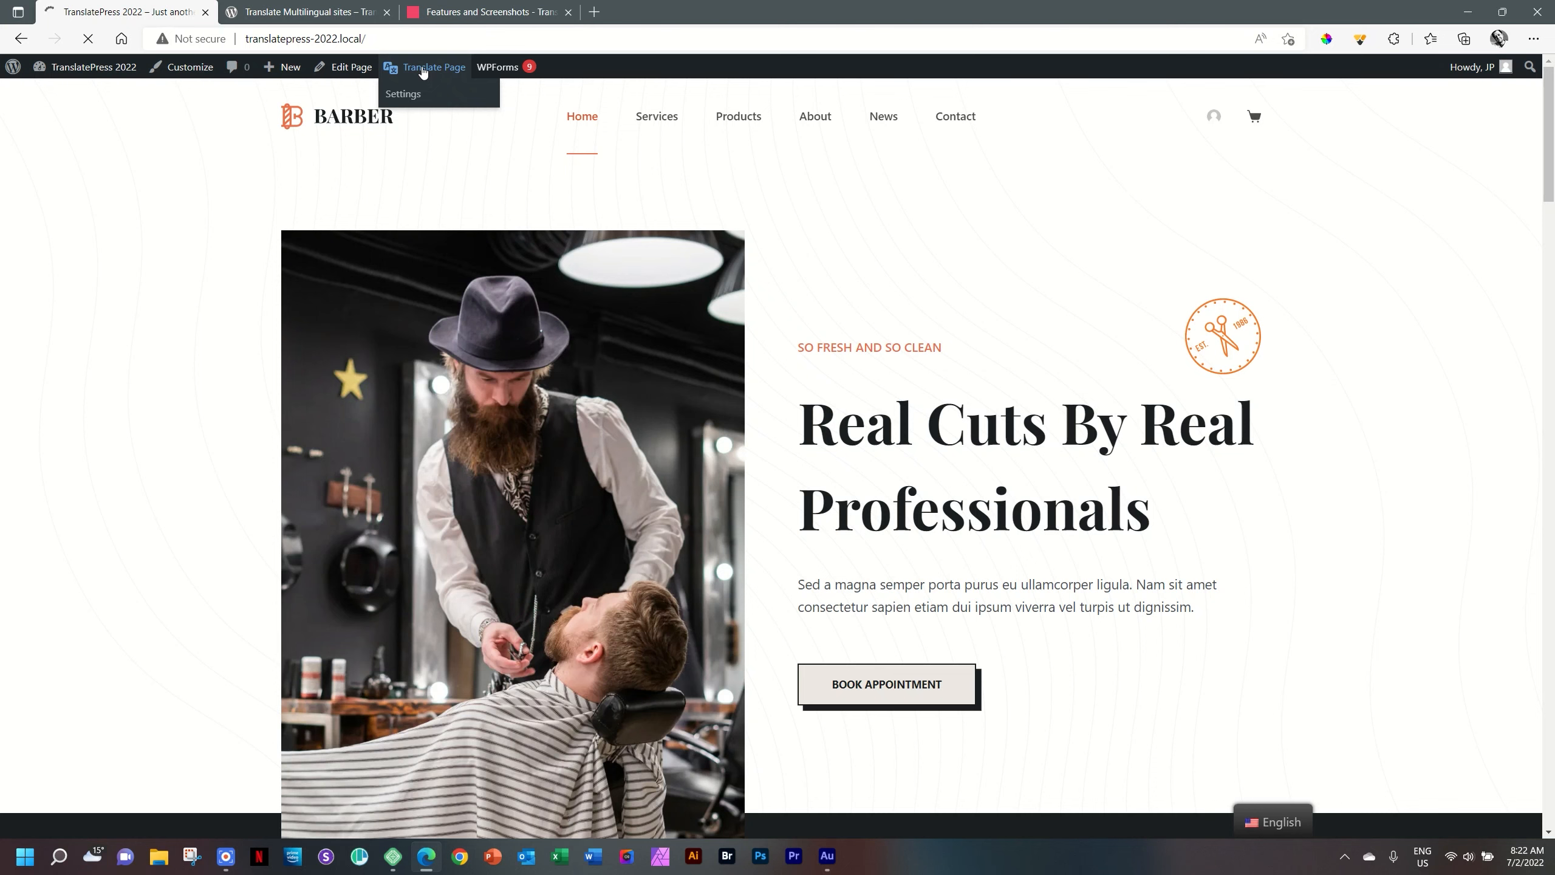
Choose Afrikaans from the translation editor's language dropdown
left_click(431, 66)
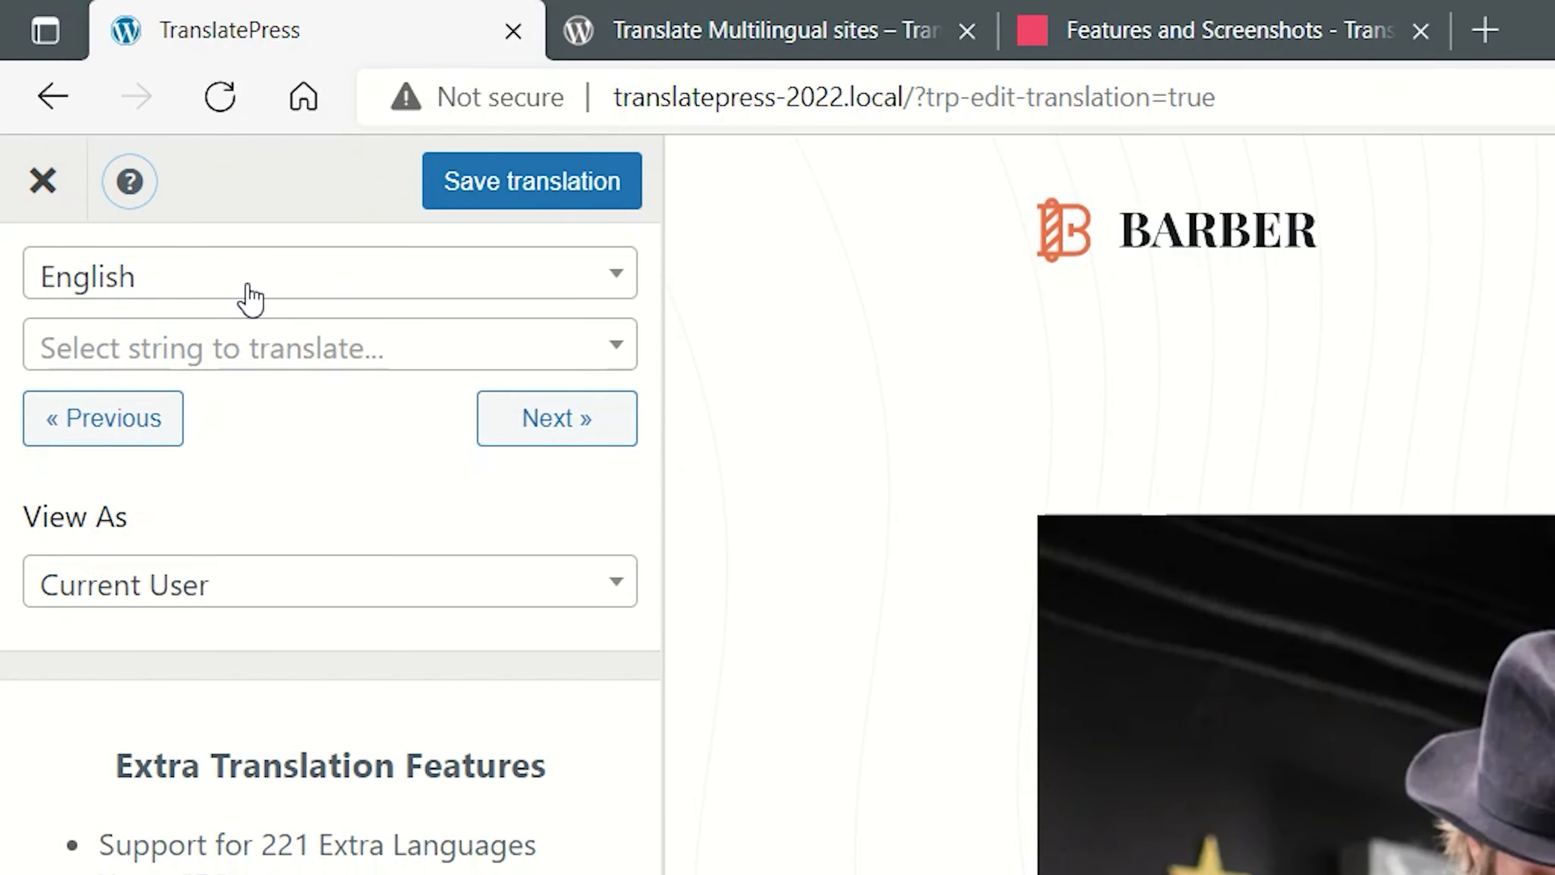
mouse_move(600, 293)
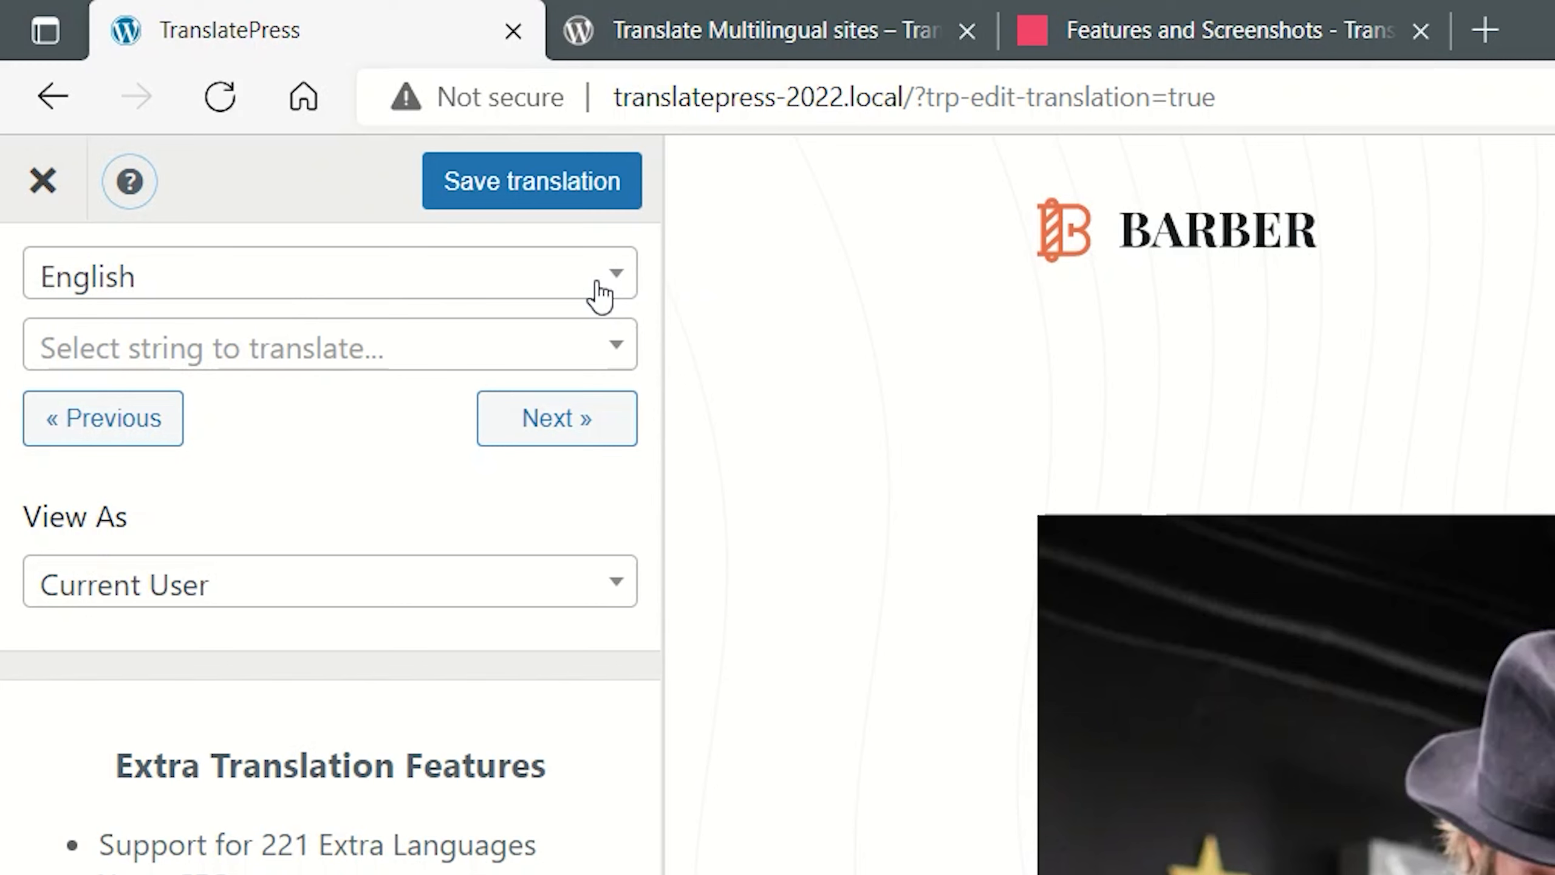
left_click(327, 275)
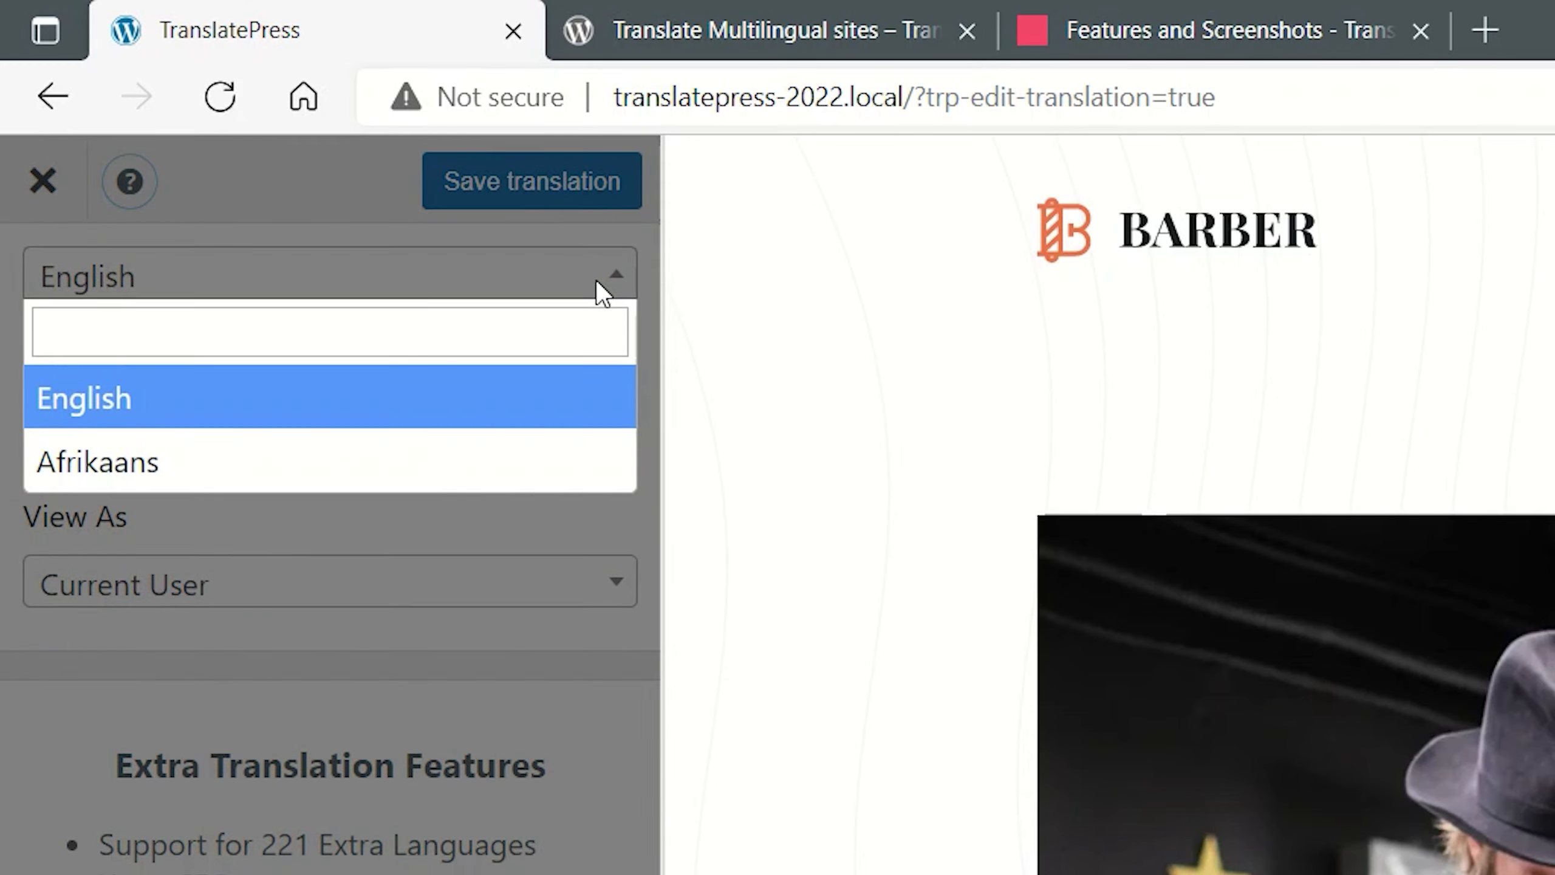
mouse_move(173, 461)
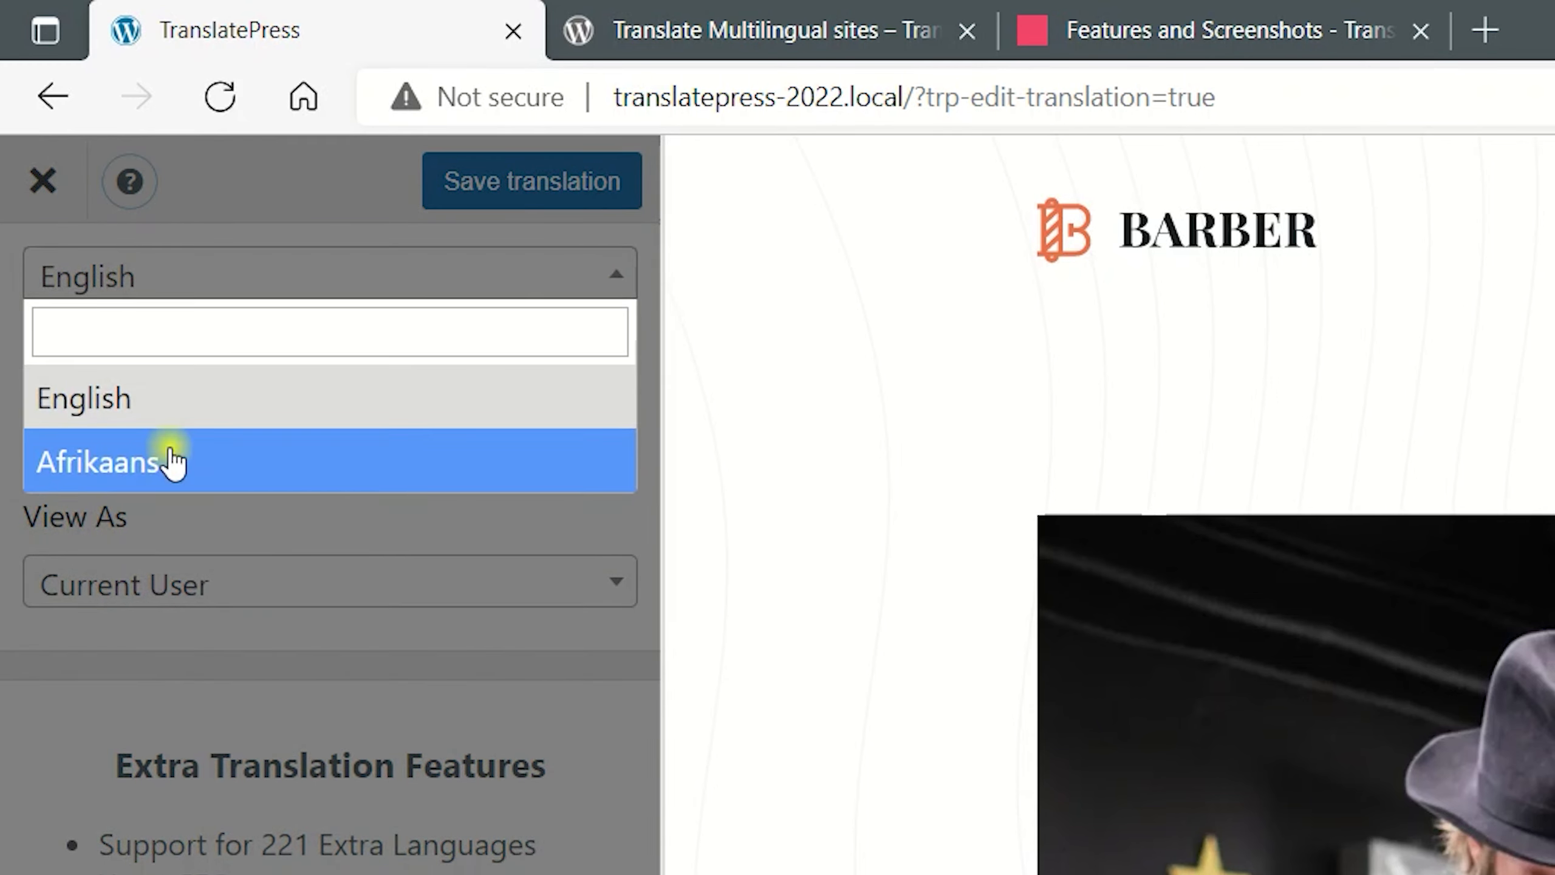
left_click(99, 461)
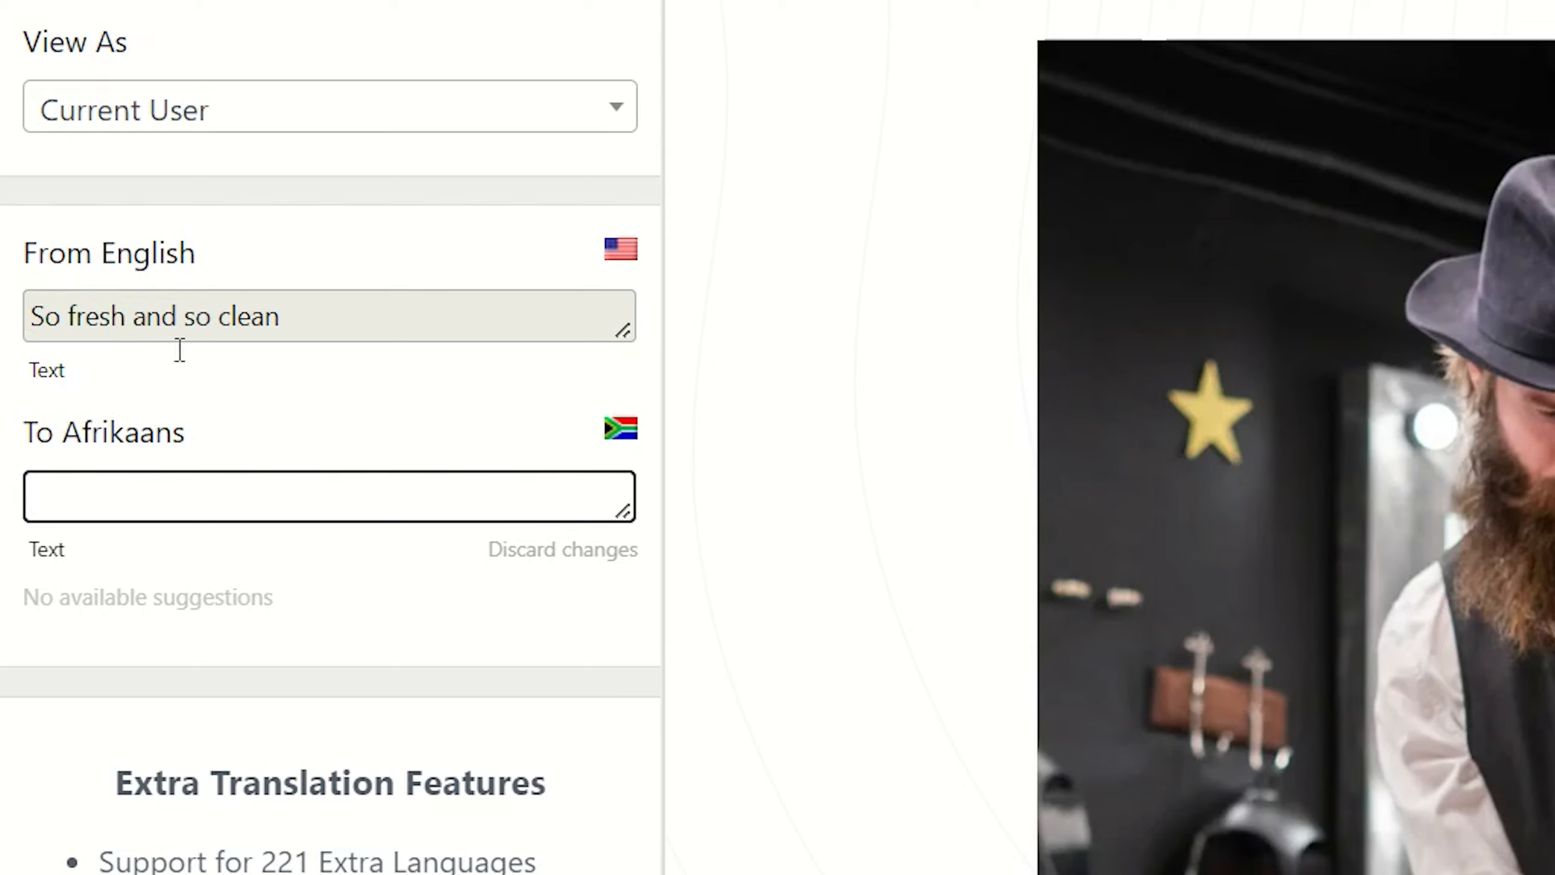
Enter 'So vars en so skoon' as the Afrikaans translation of 'So fresh and so clean'
type("So vars en so skoon")
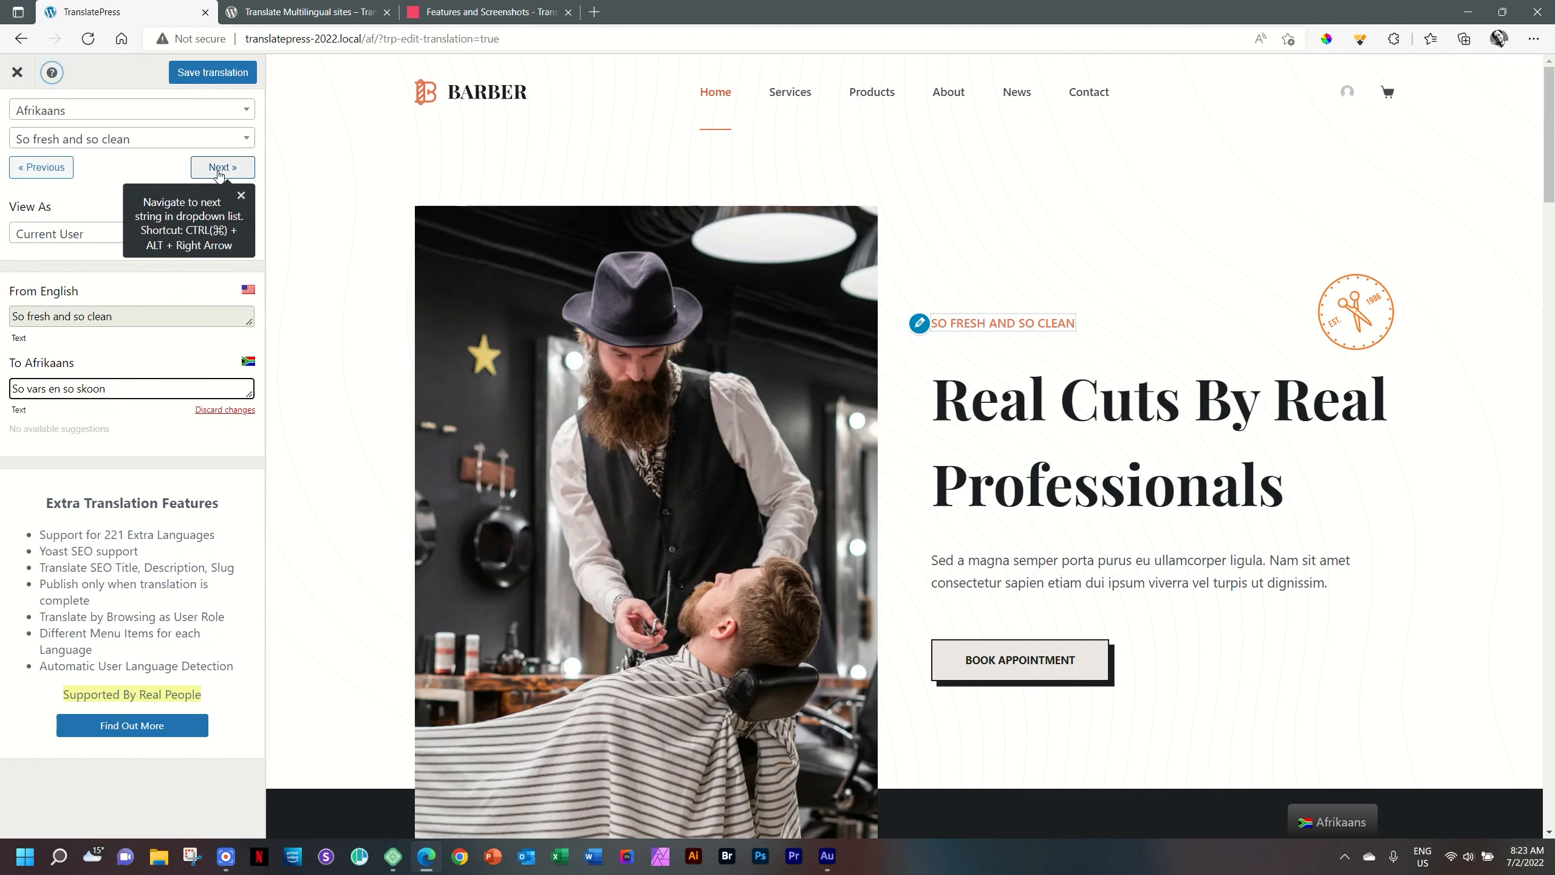
left_click(129, 387)
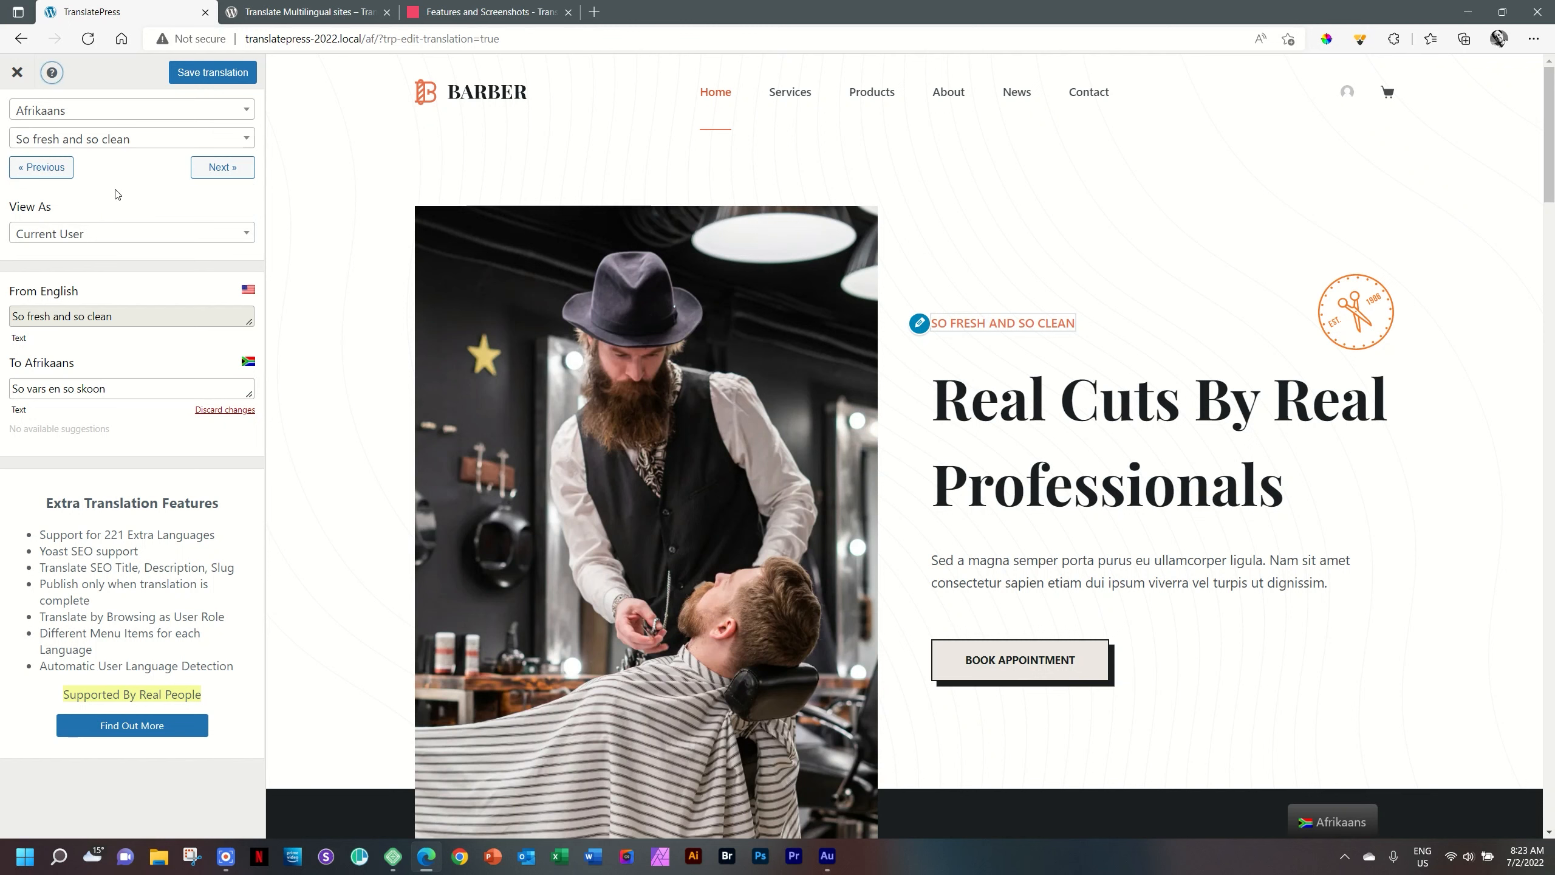
left_click(131, 388)
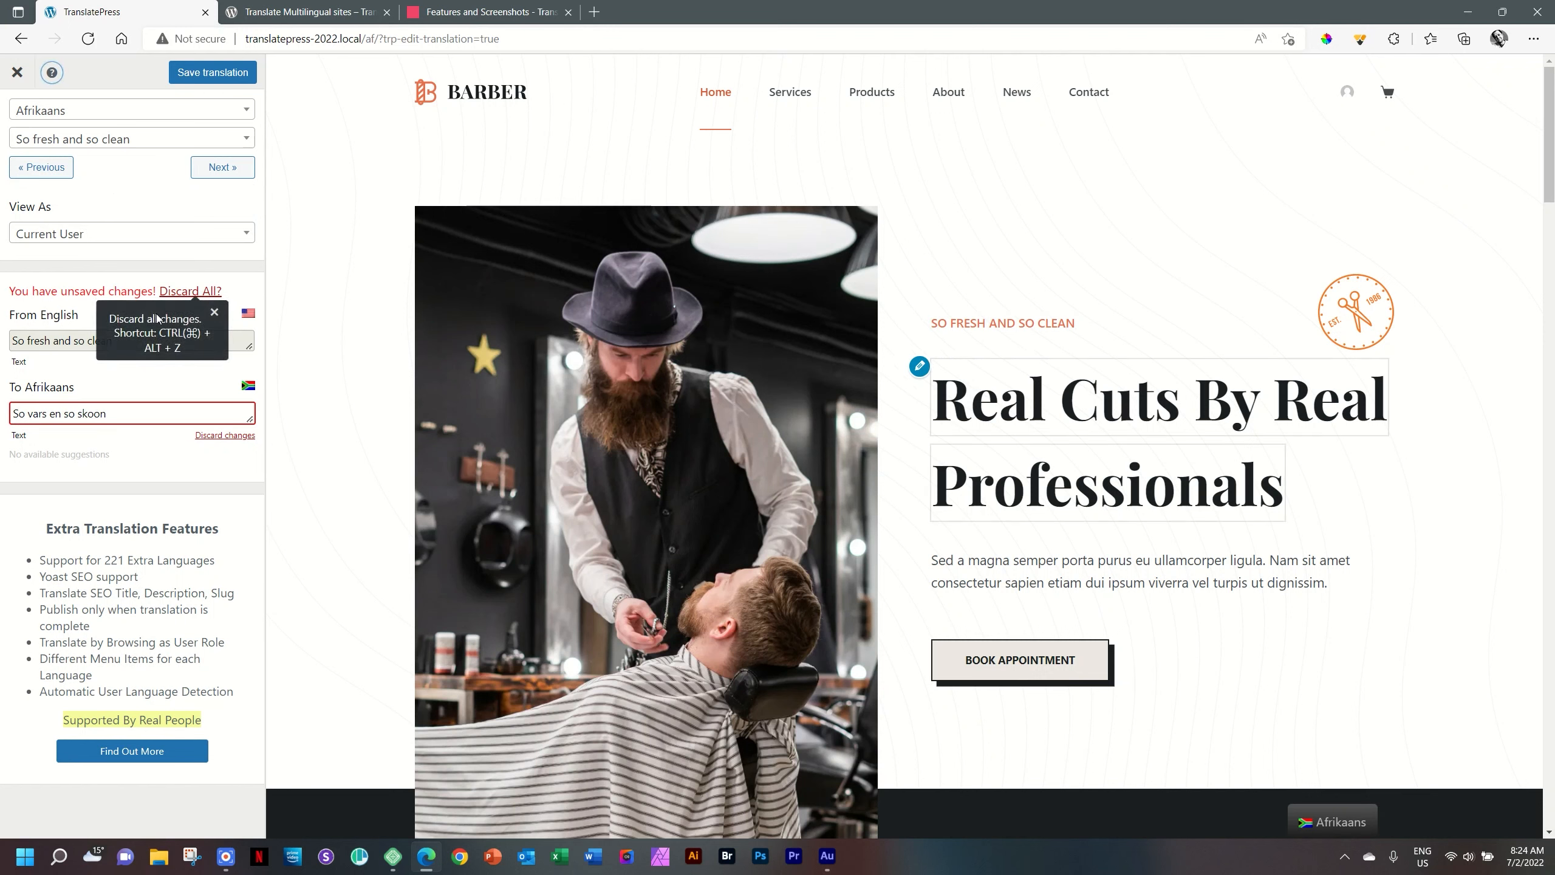
mouse_move(184, 385)
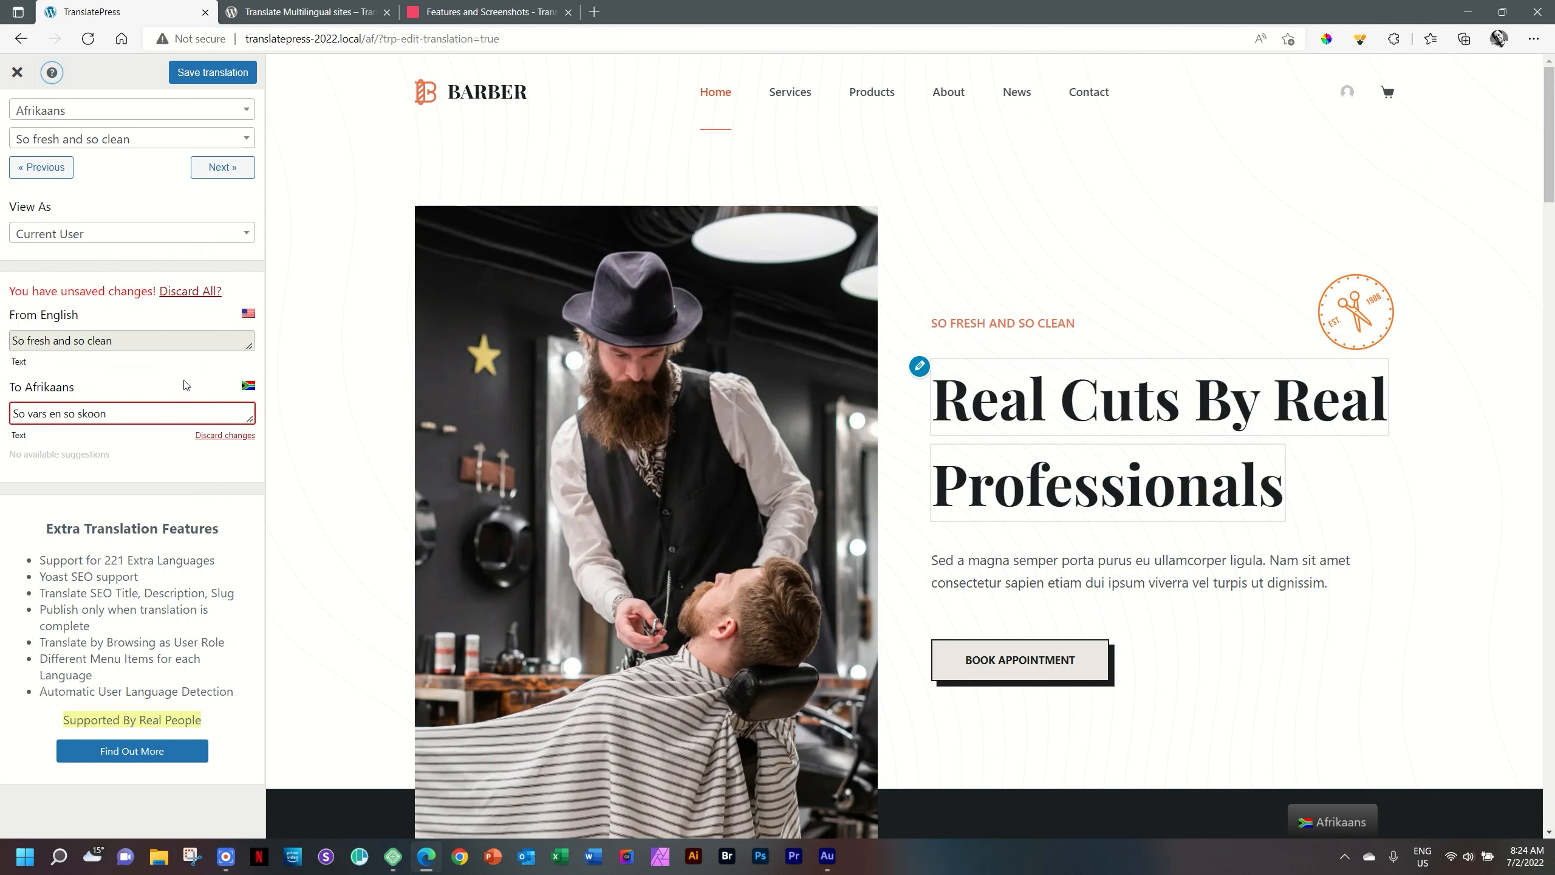
Save the Afrikaans tagline translation and move on to 'Real Cuts By Real Professionals'
left_click(212, 72)
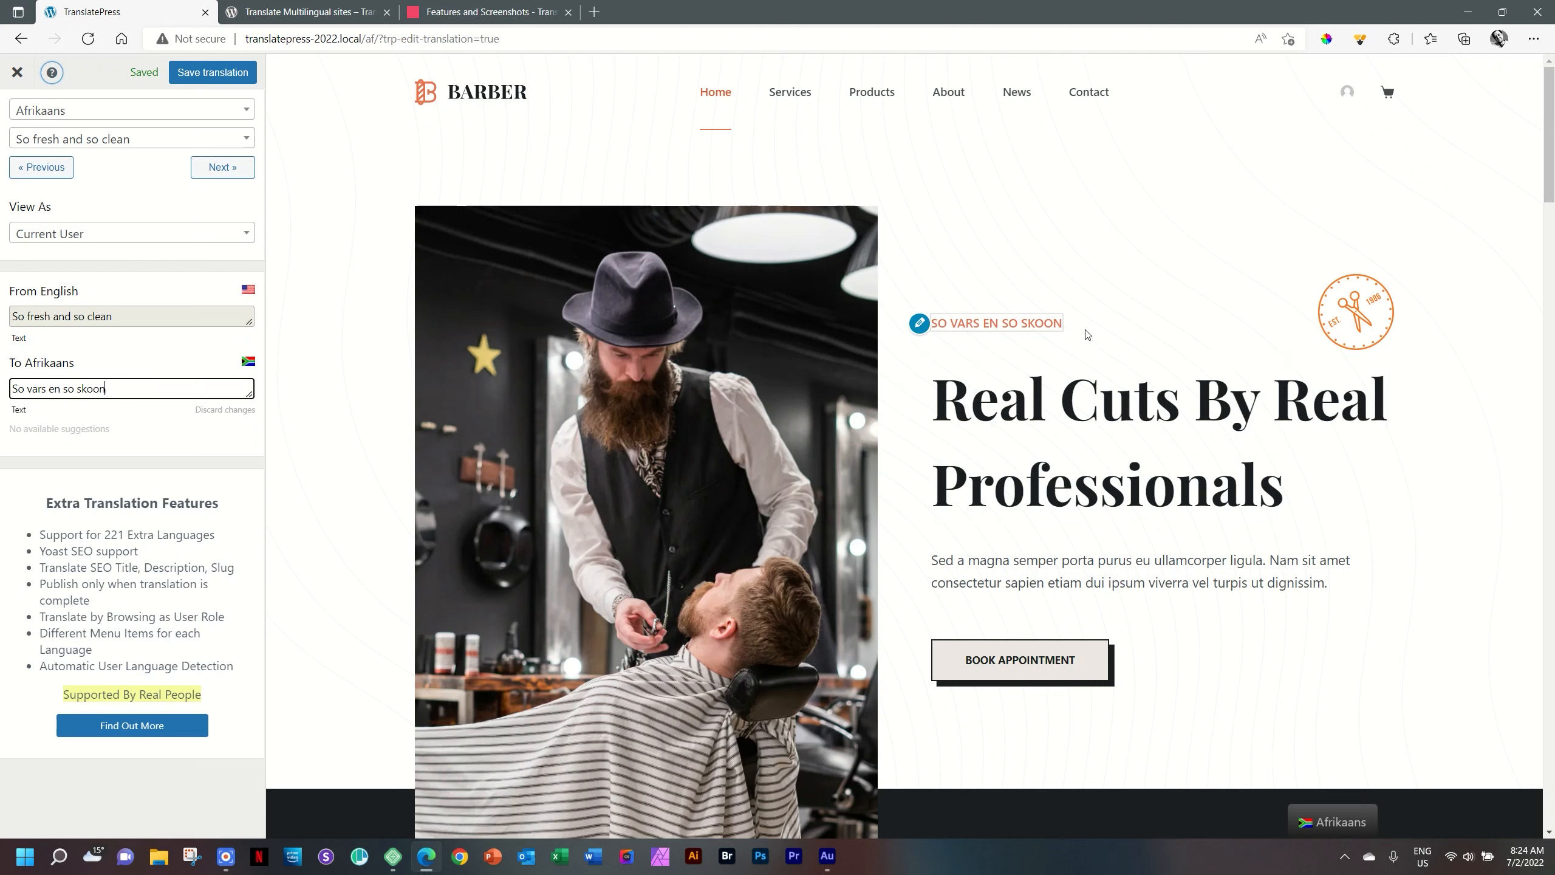
left_click(211, 72)
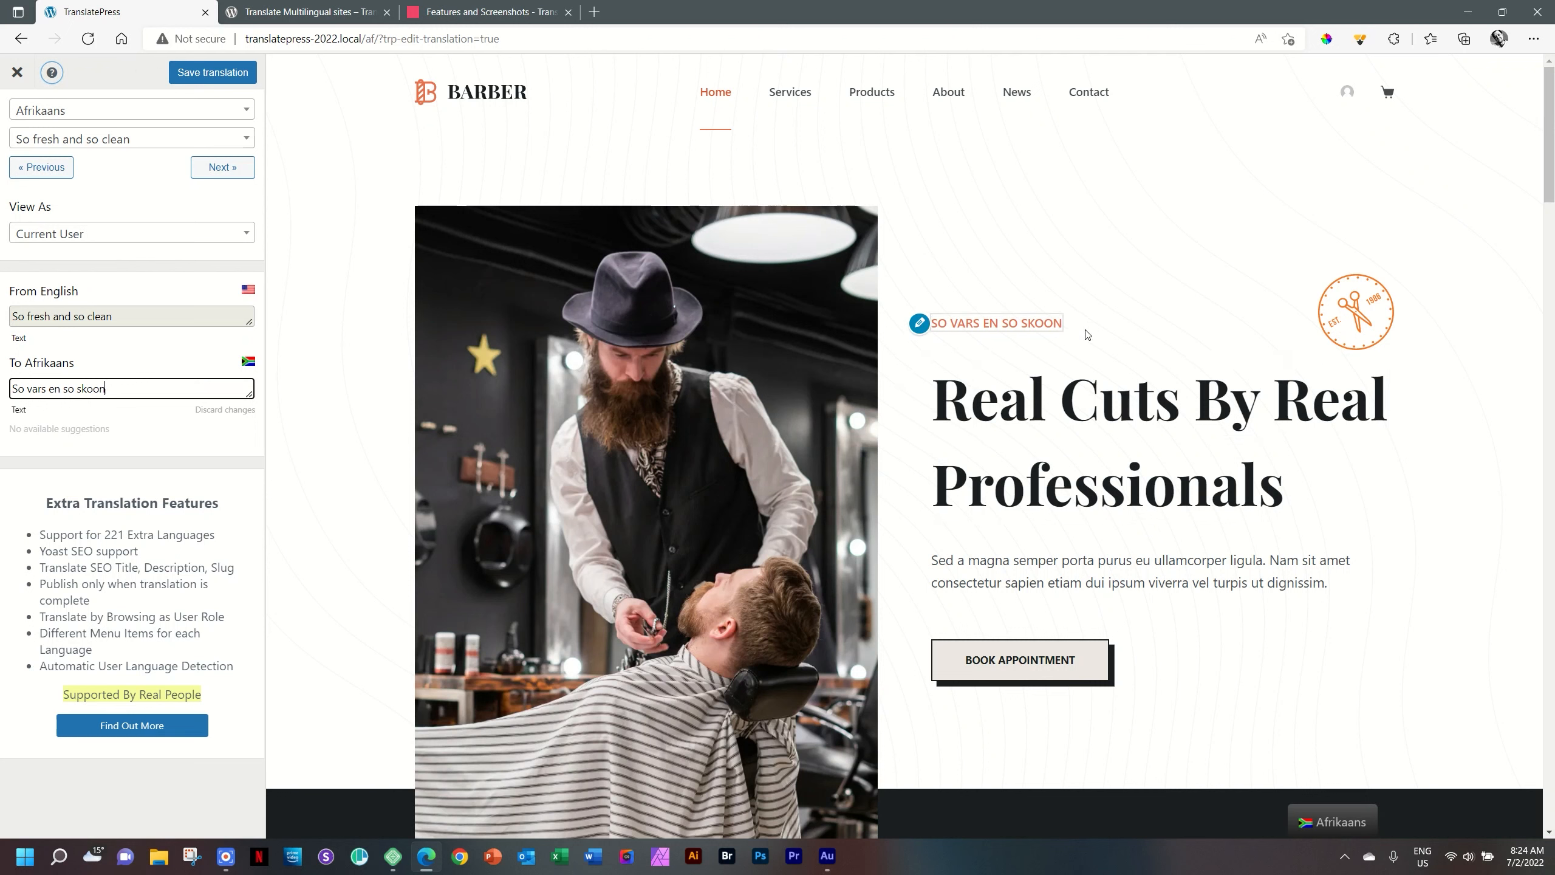
mouse_move(223, 167)
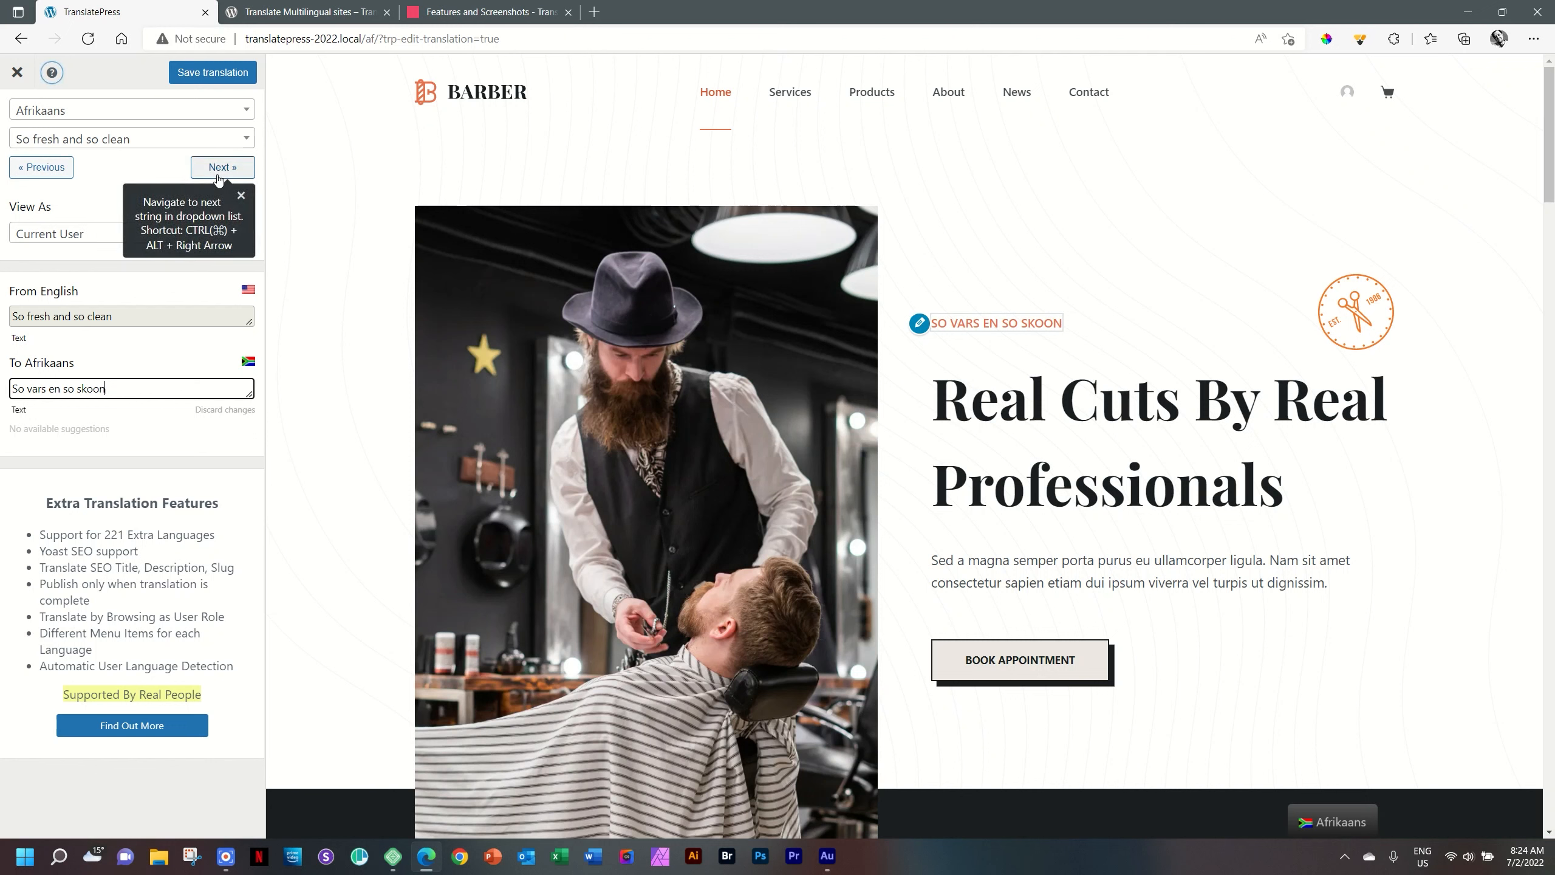
mouse_move(958, 315)
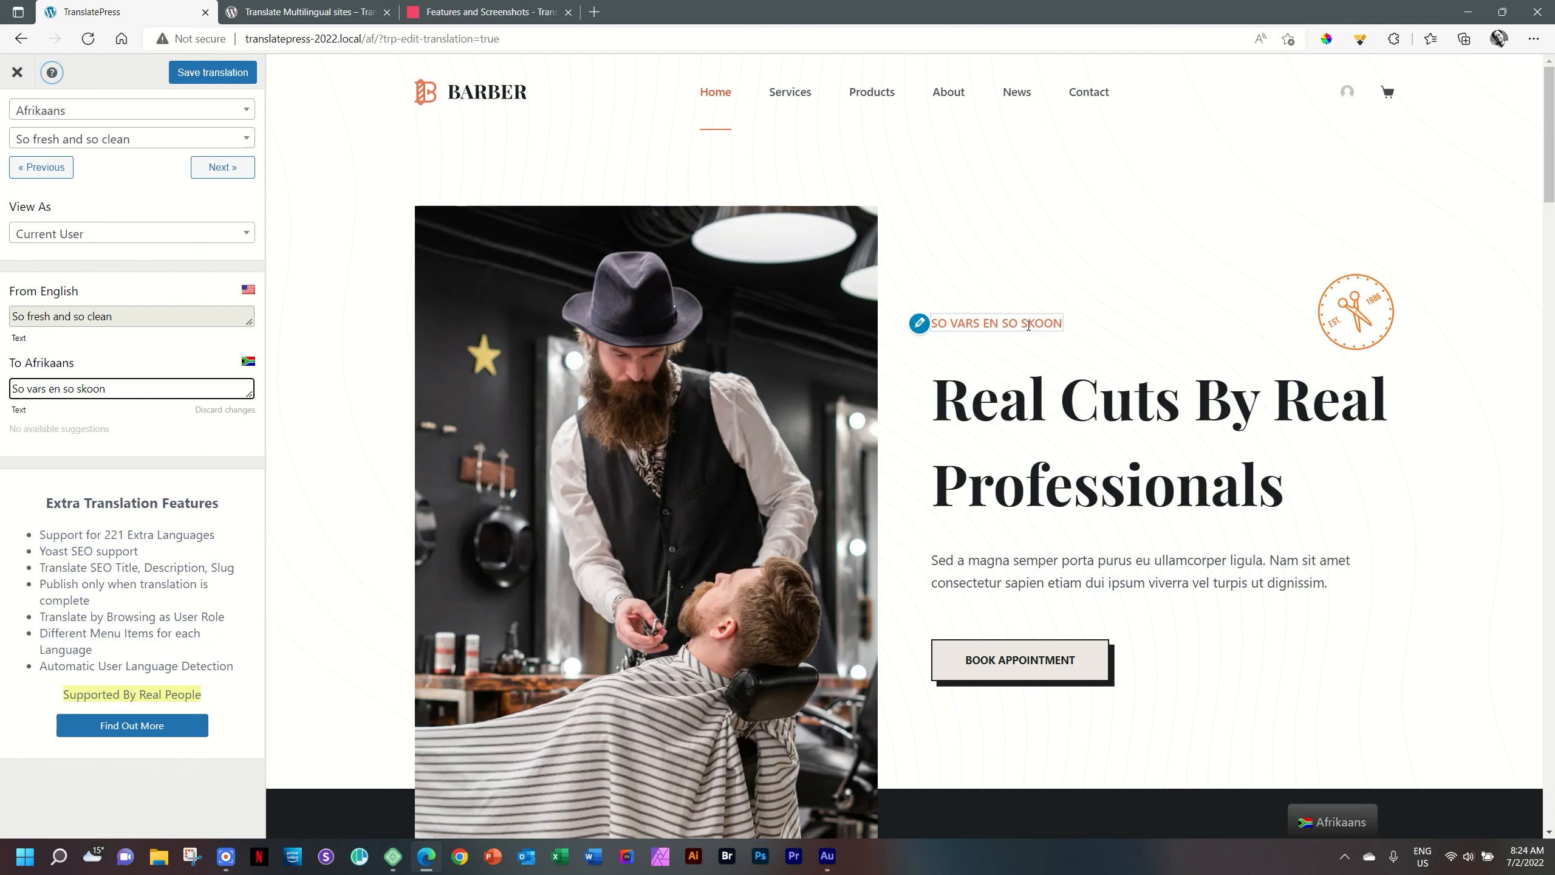
left_click(131, 387)
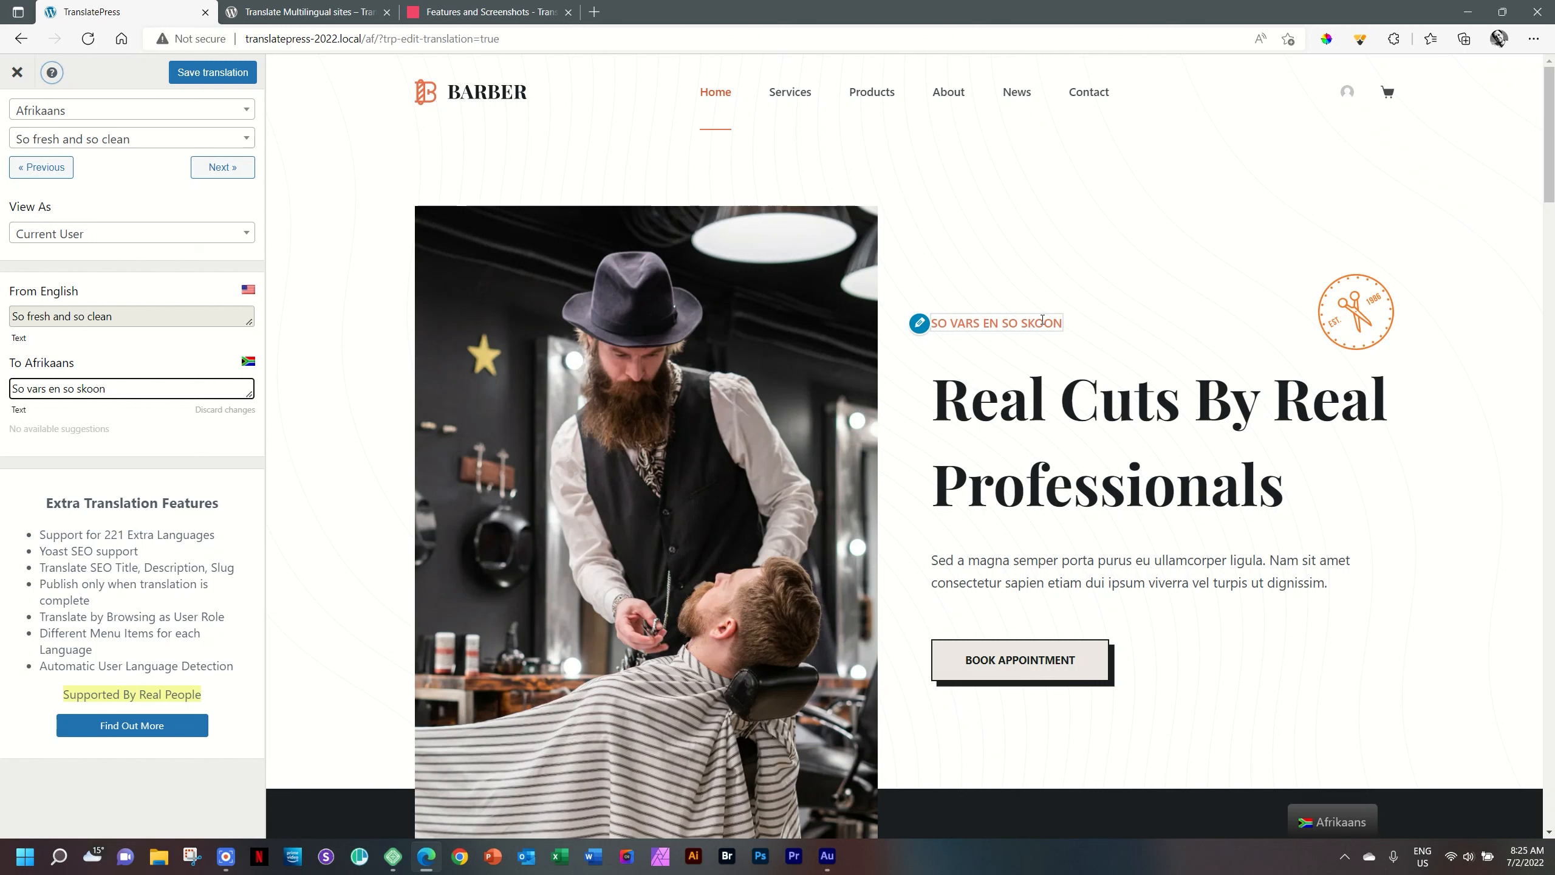
left_click(104, 387)
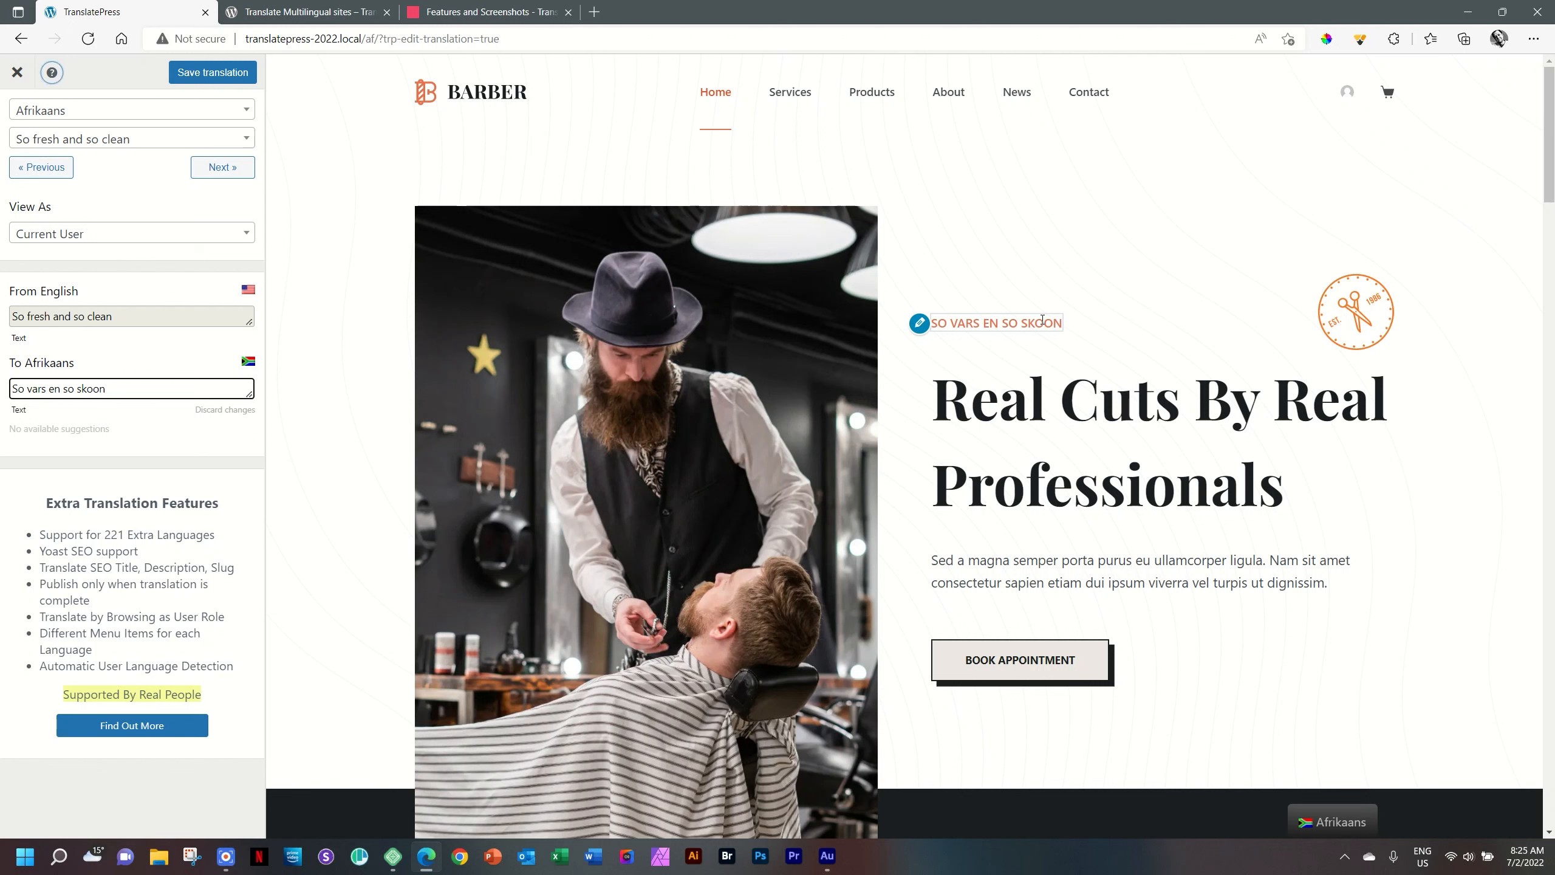
left_click(131, 387)
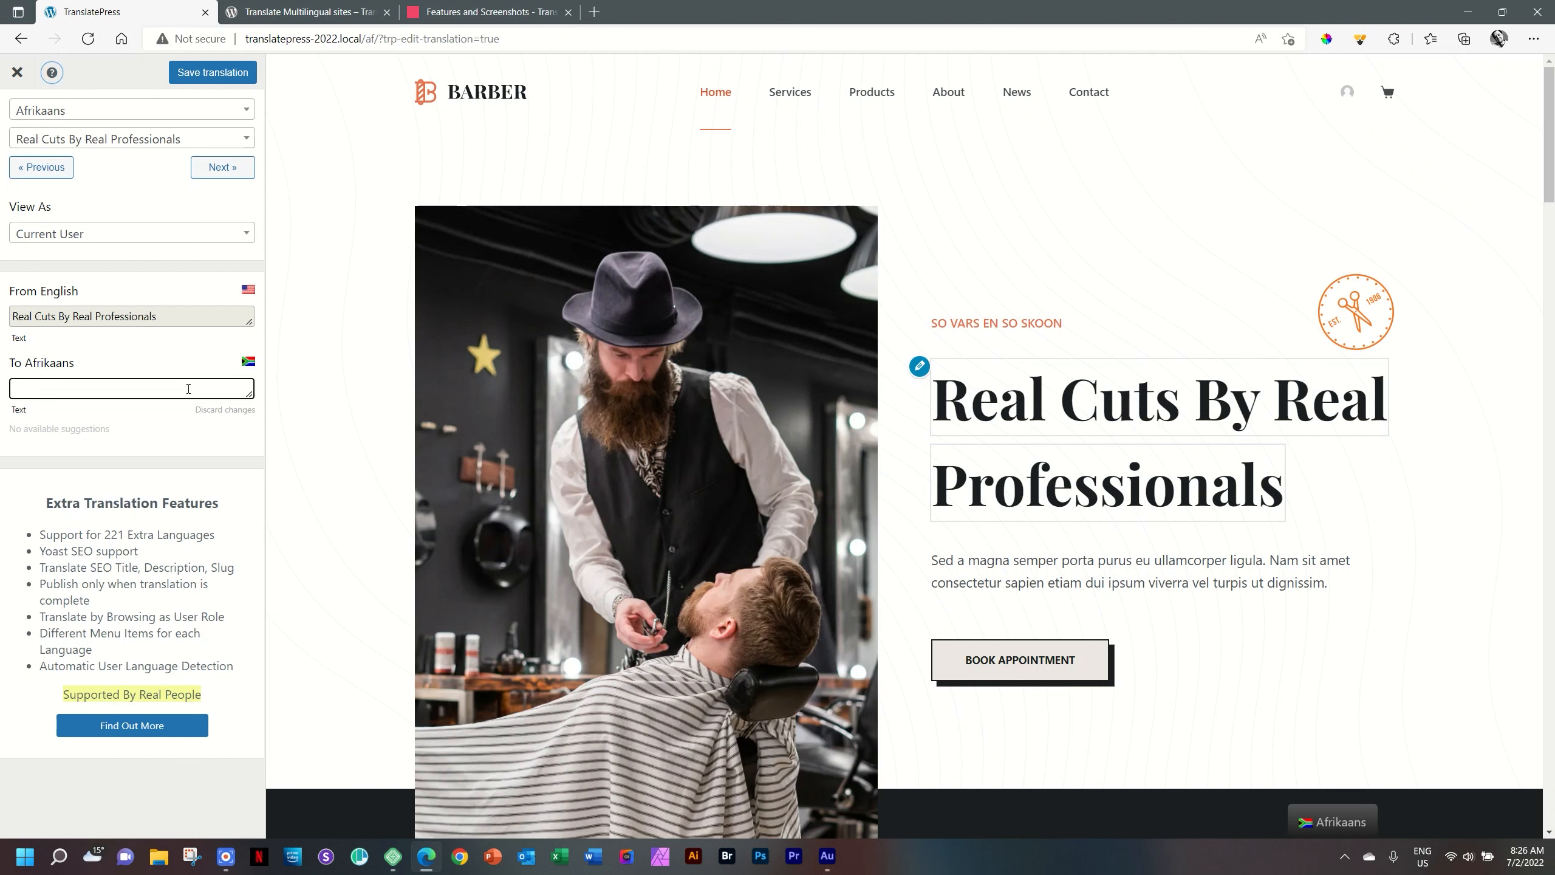
Translate the main heading to Afrikaans as 'Kry Jou Hare Geknip Deur Die Beste' and save
type("Kry Jou")
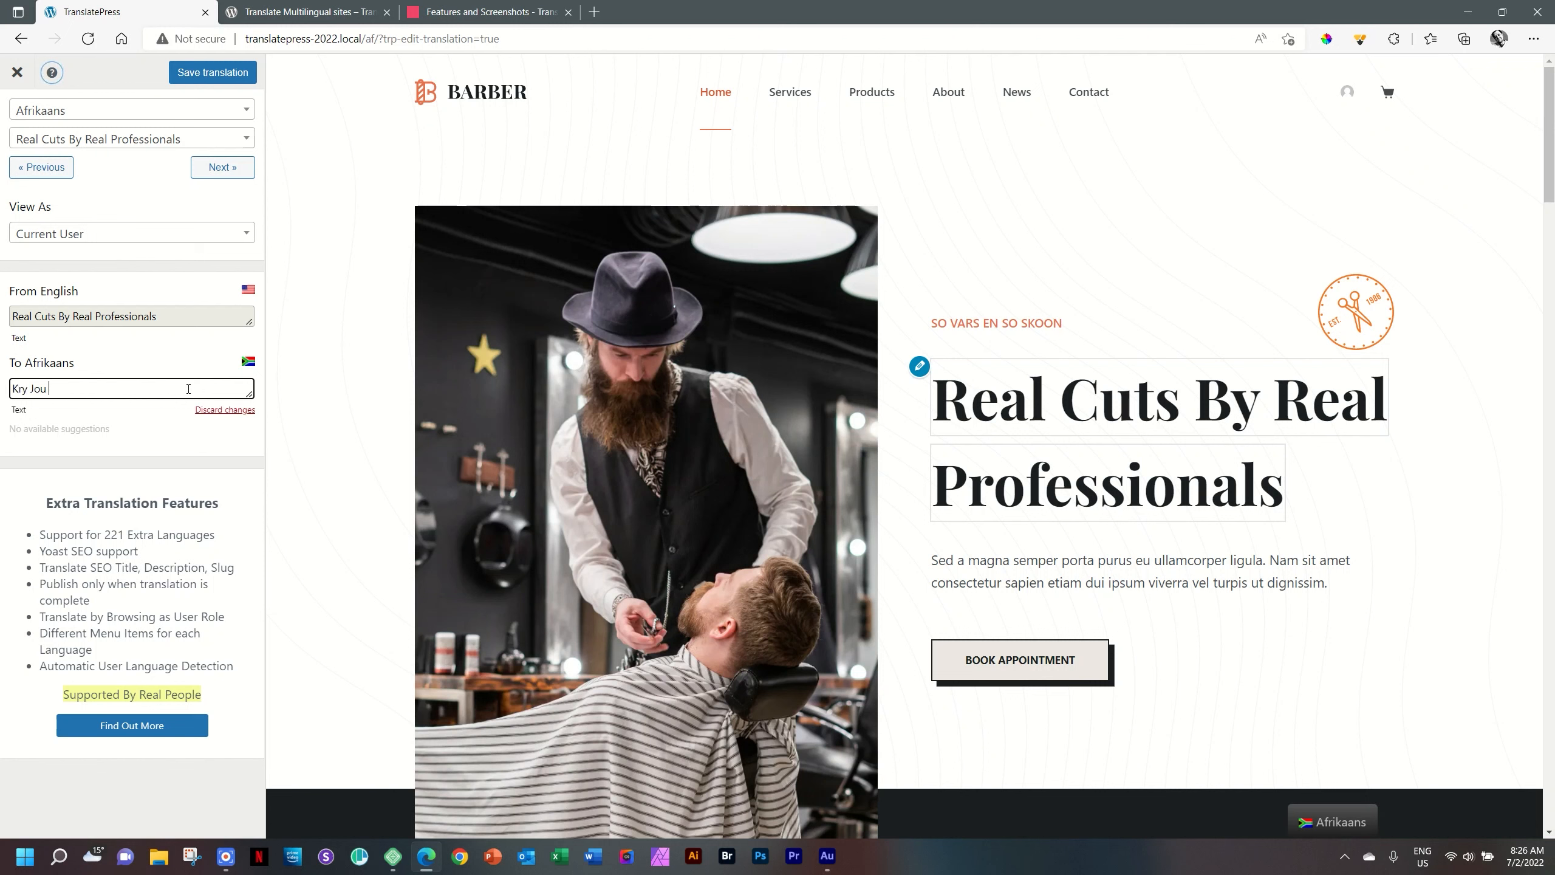
type("Hare Gen")
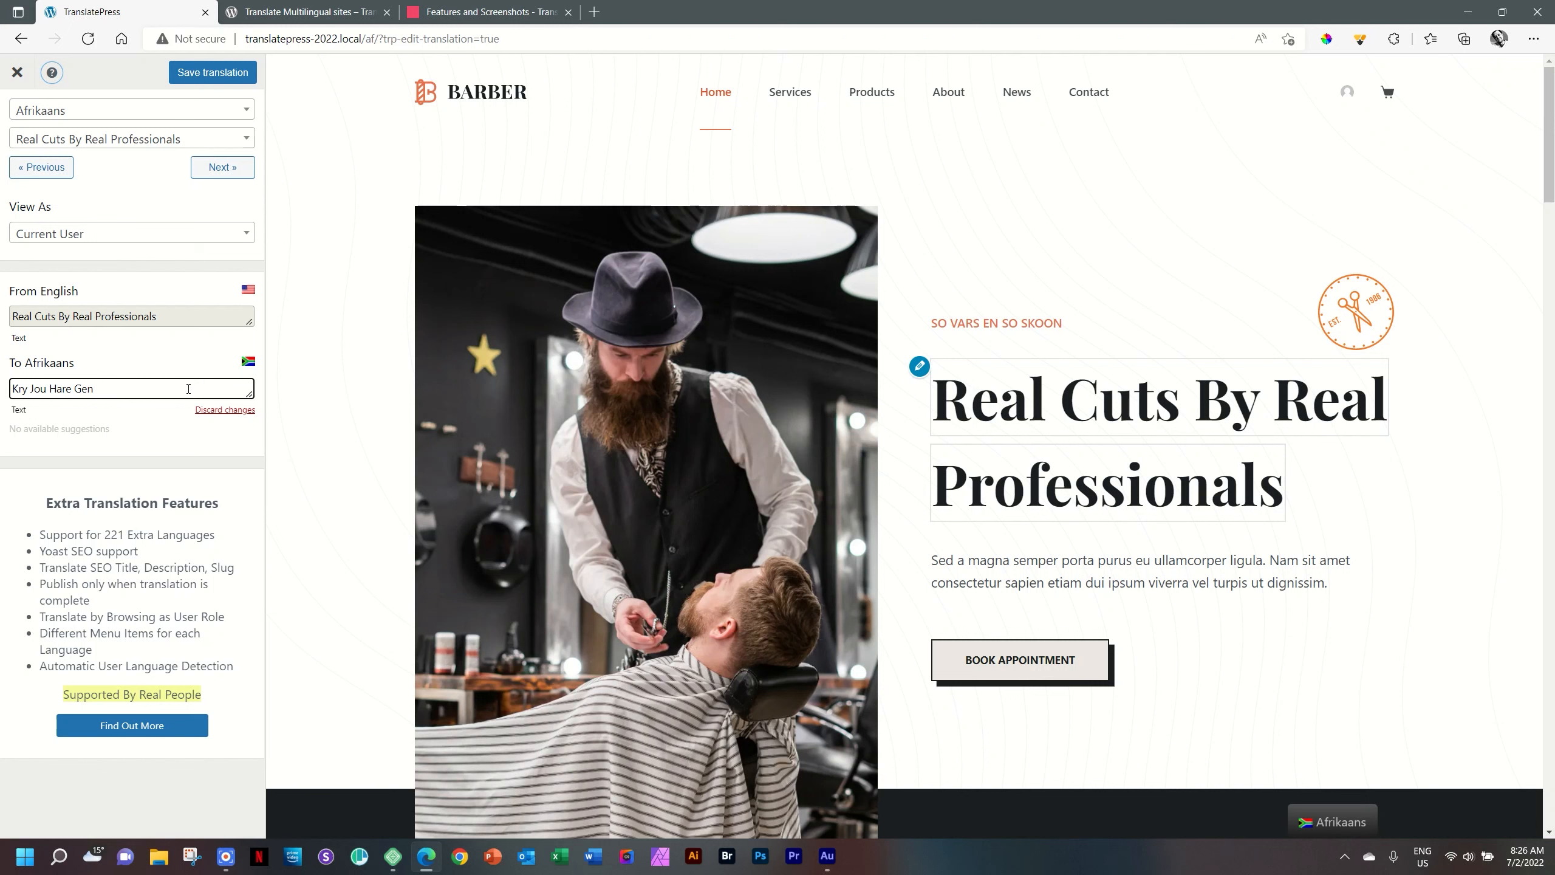
type("Geknip")
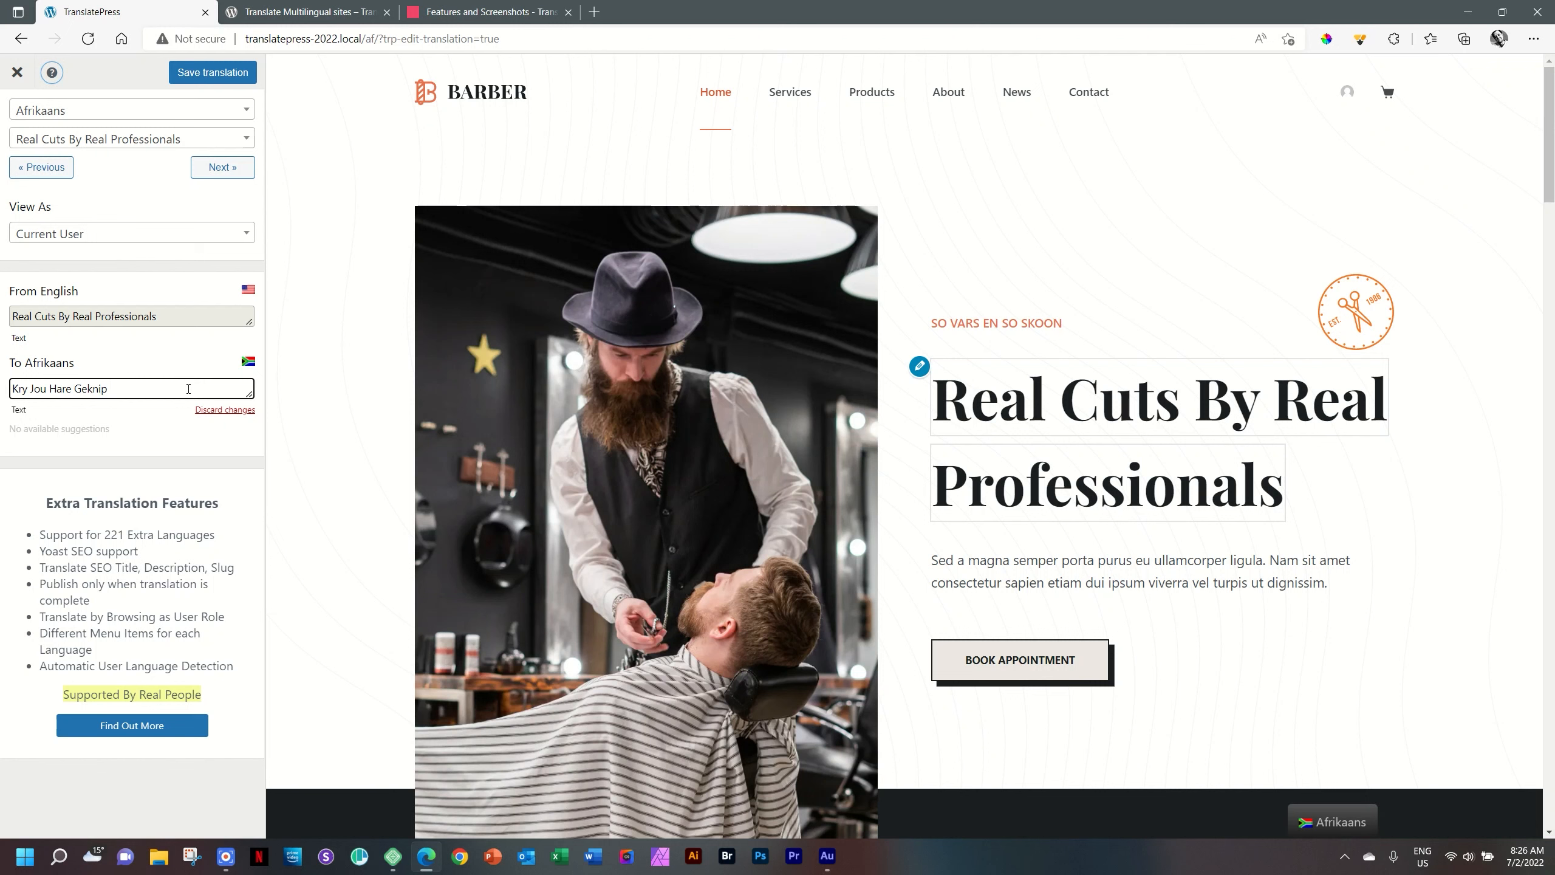
type("Deur")
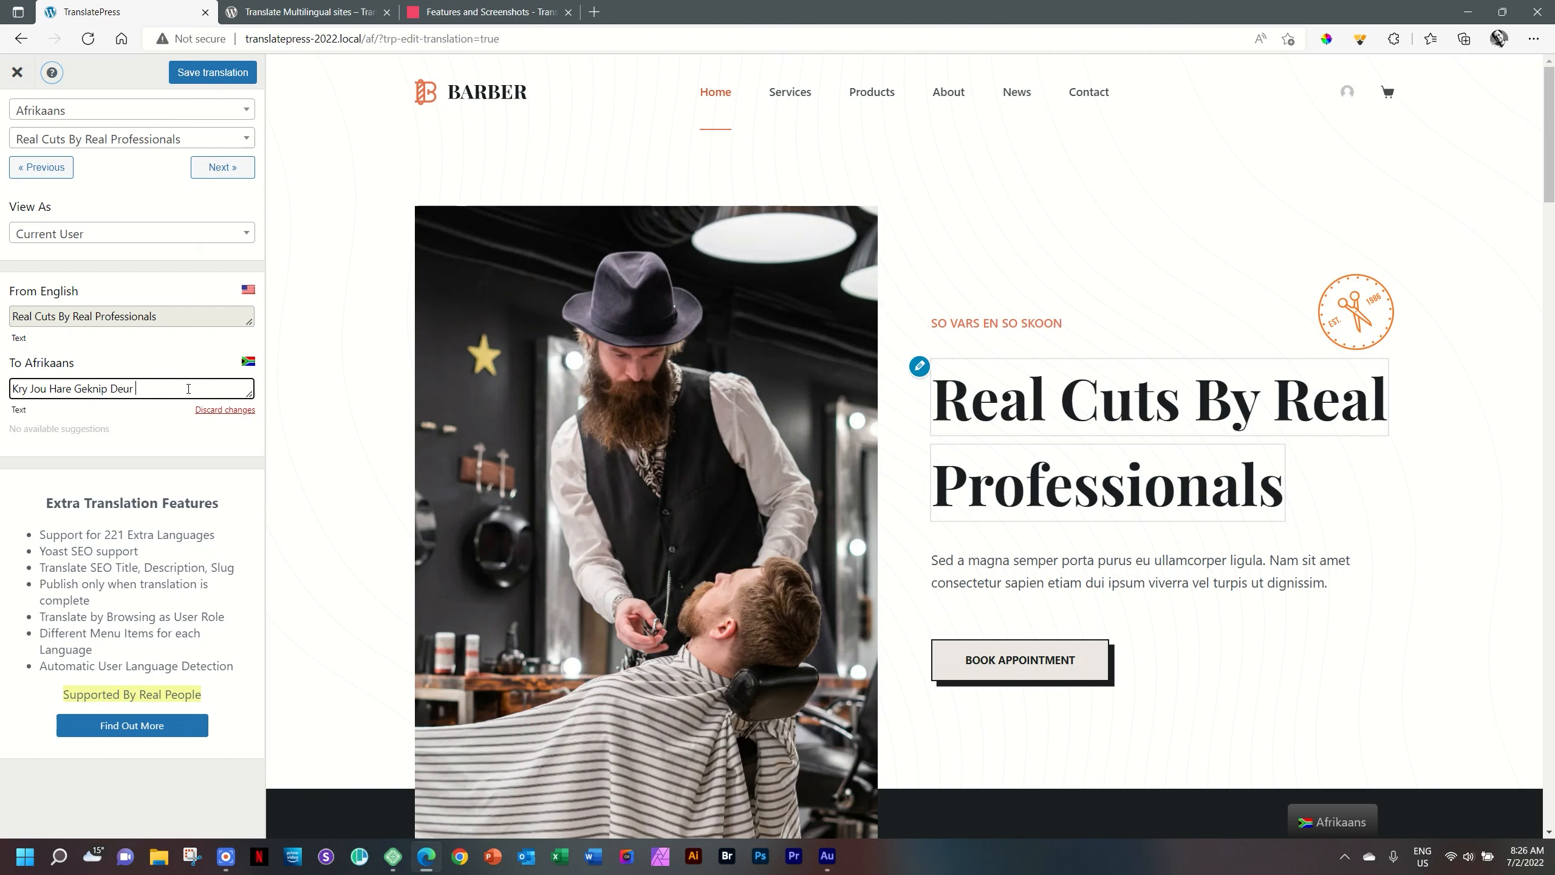
type("Die Beste")
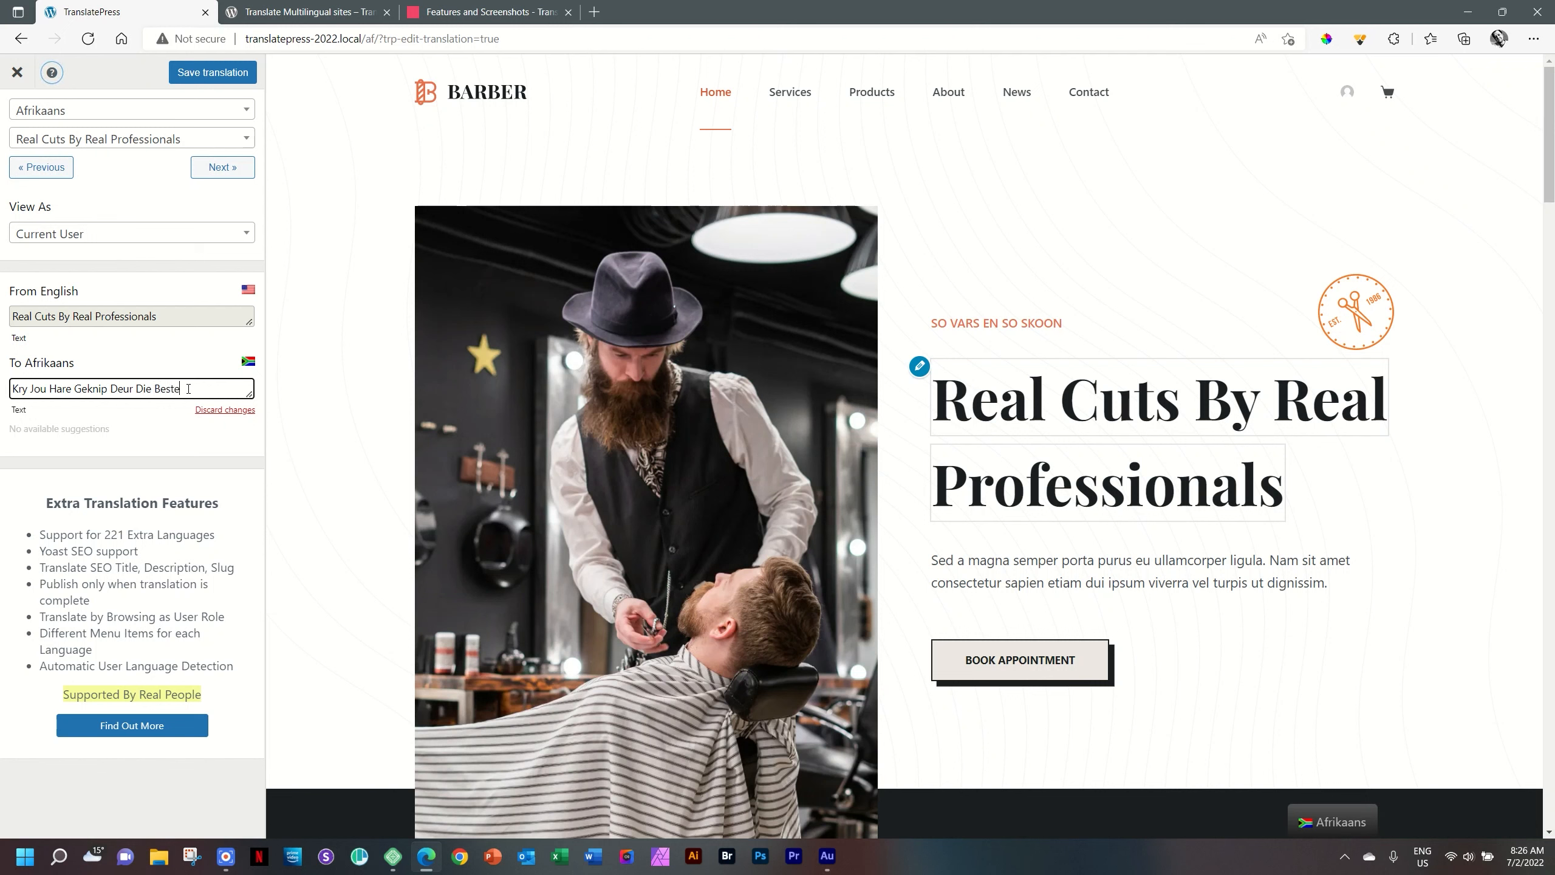
mouse_move(199, 338)
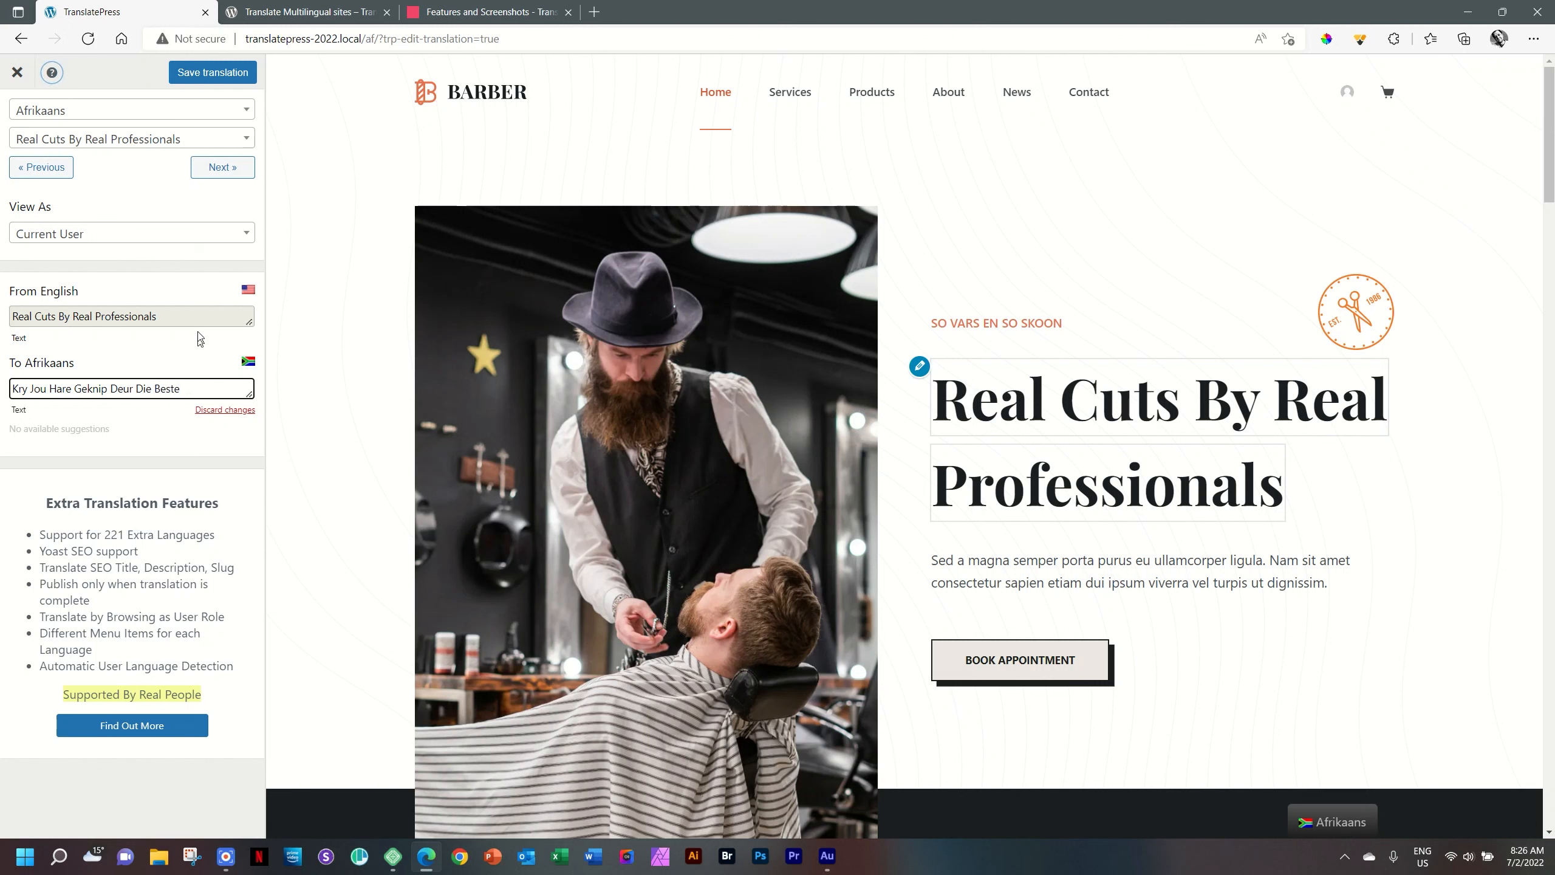
mouse_move(171, 345)
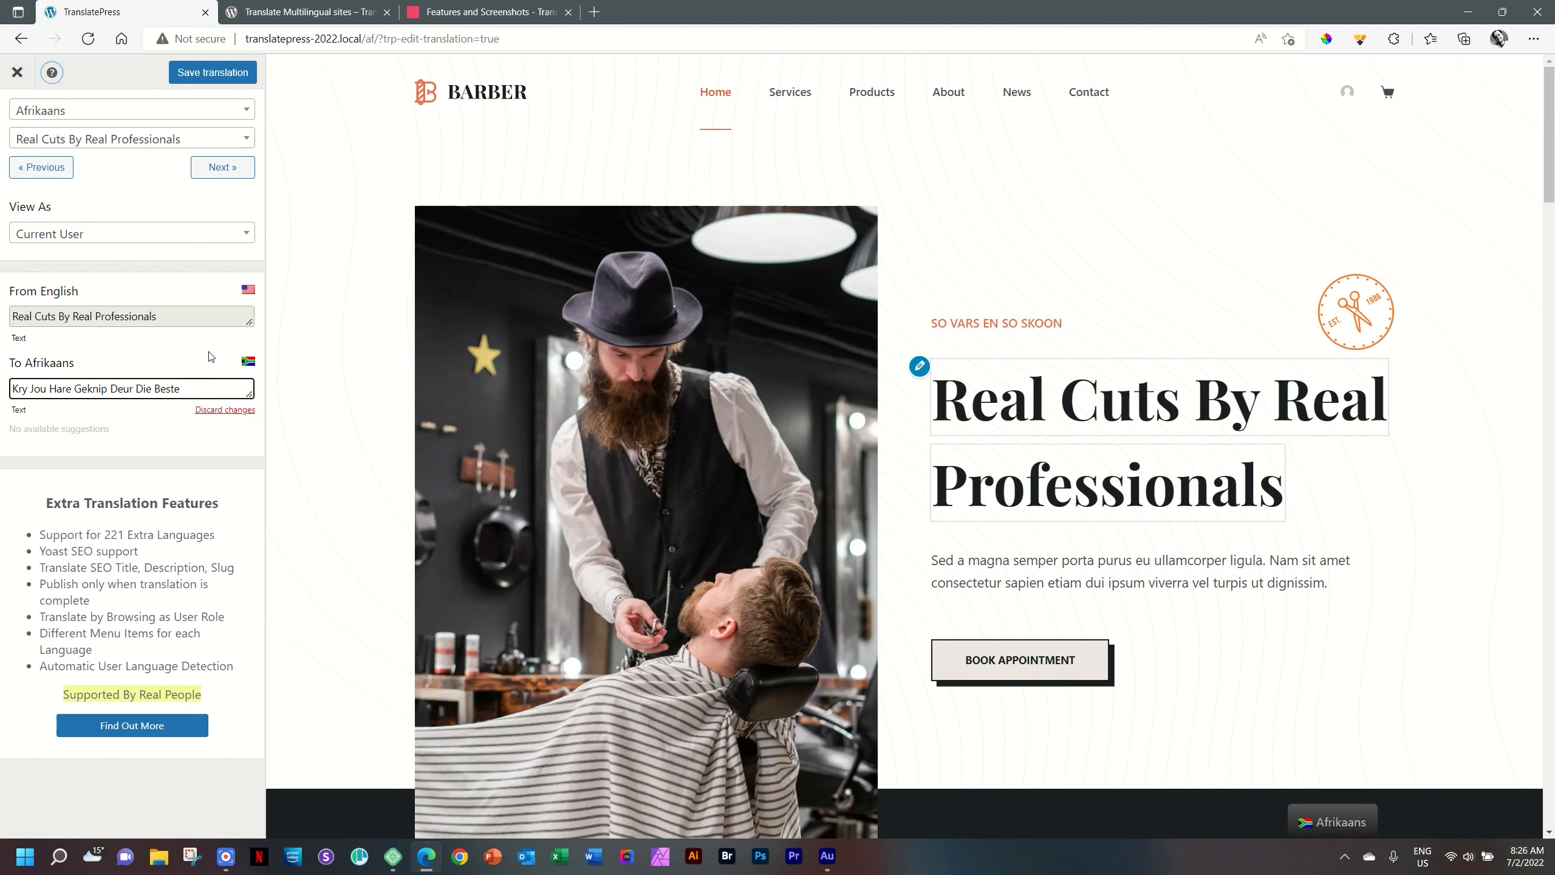
left_click(212, 73)
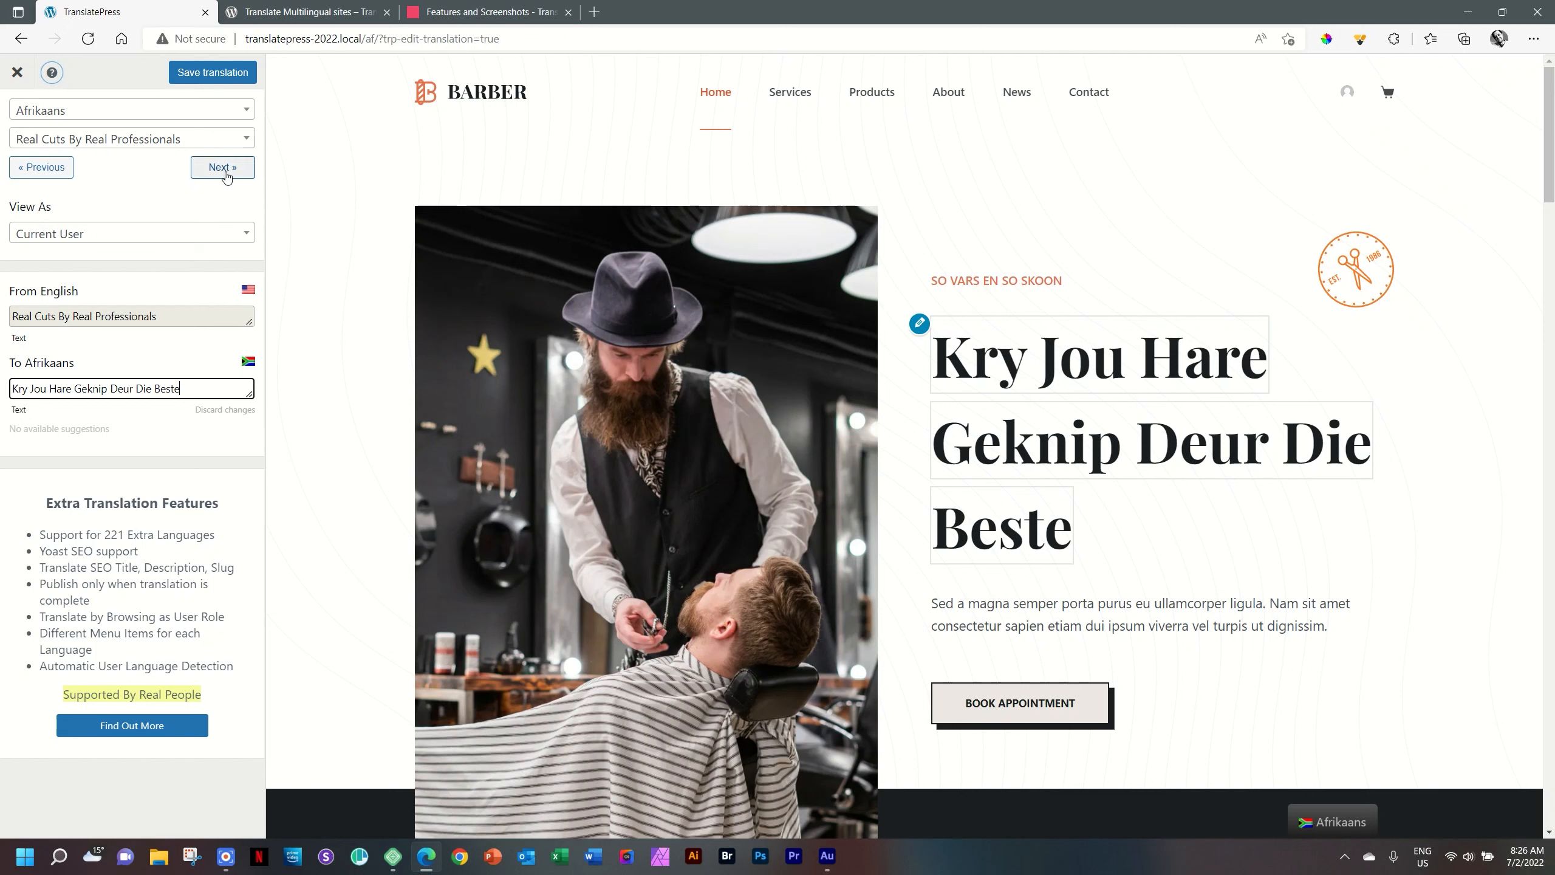
mouse_move(182, 364)
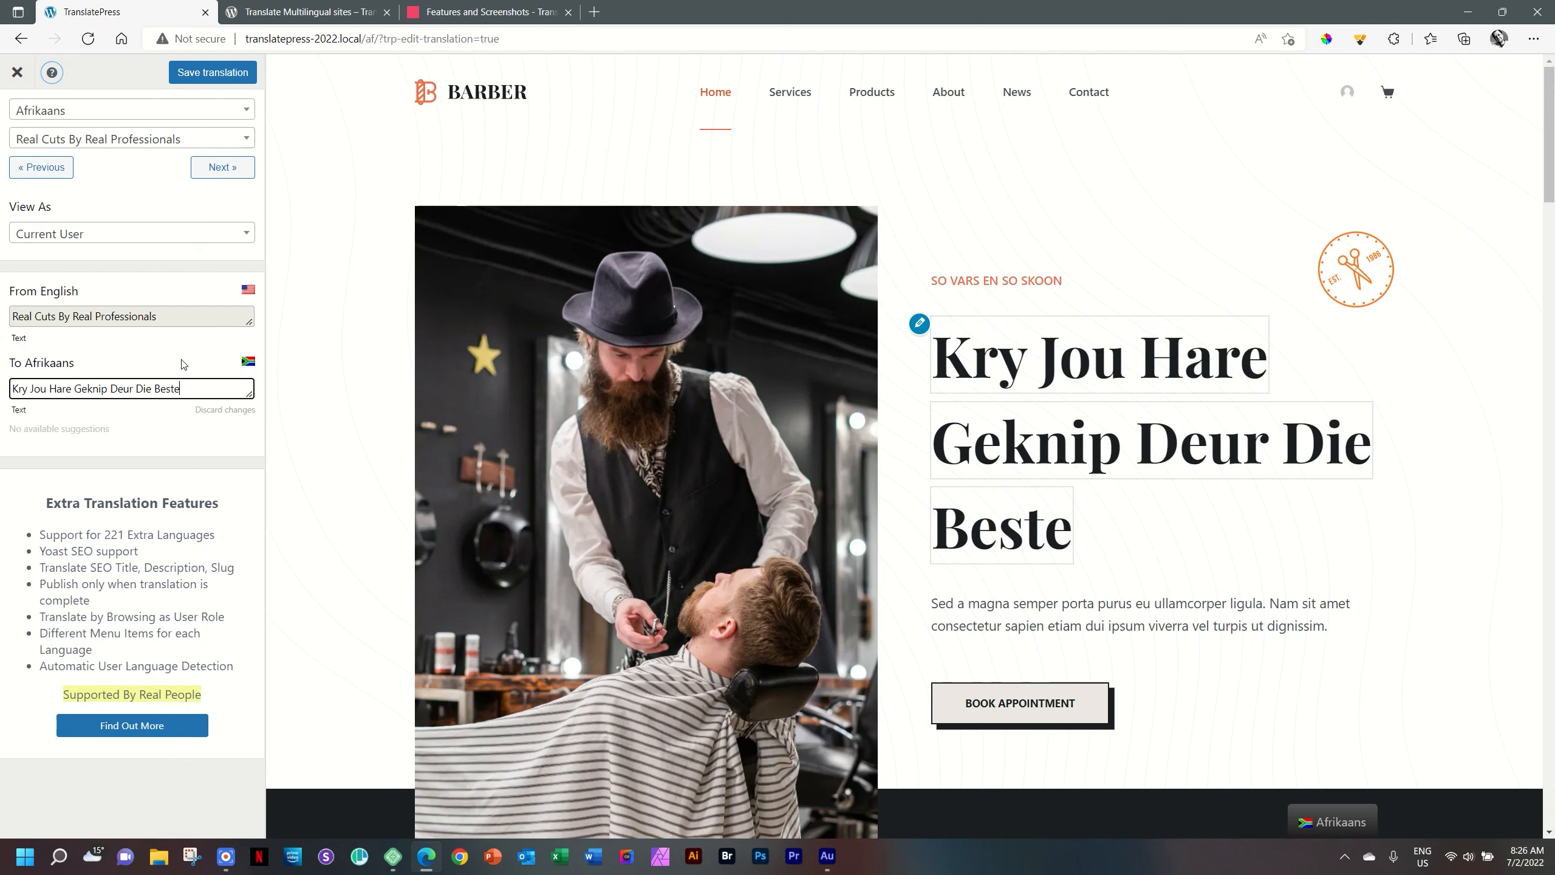
Translate the intro paragraph string as 'Lorem Ipsum Afrikaans' and save the translation
left_click(222, 167)
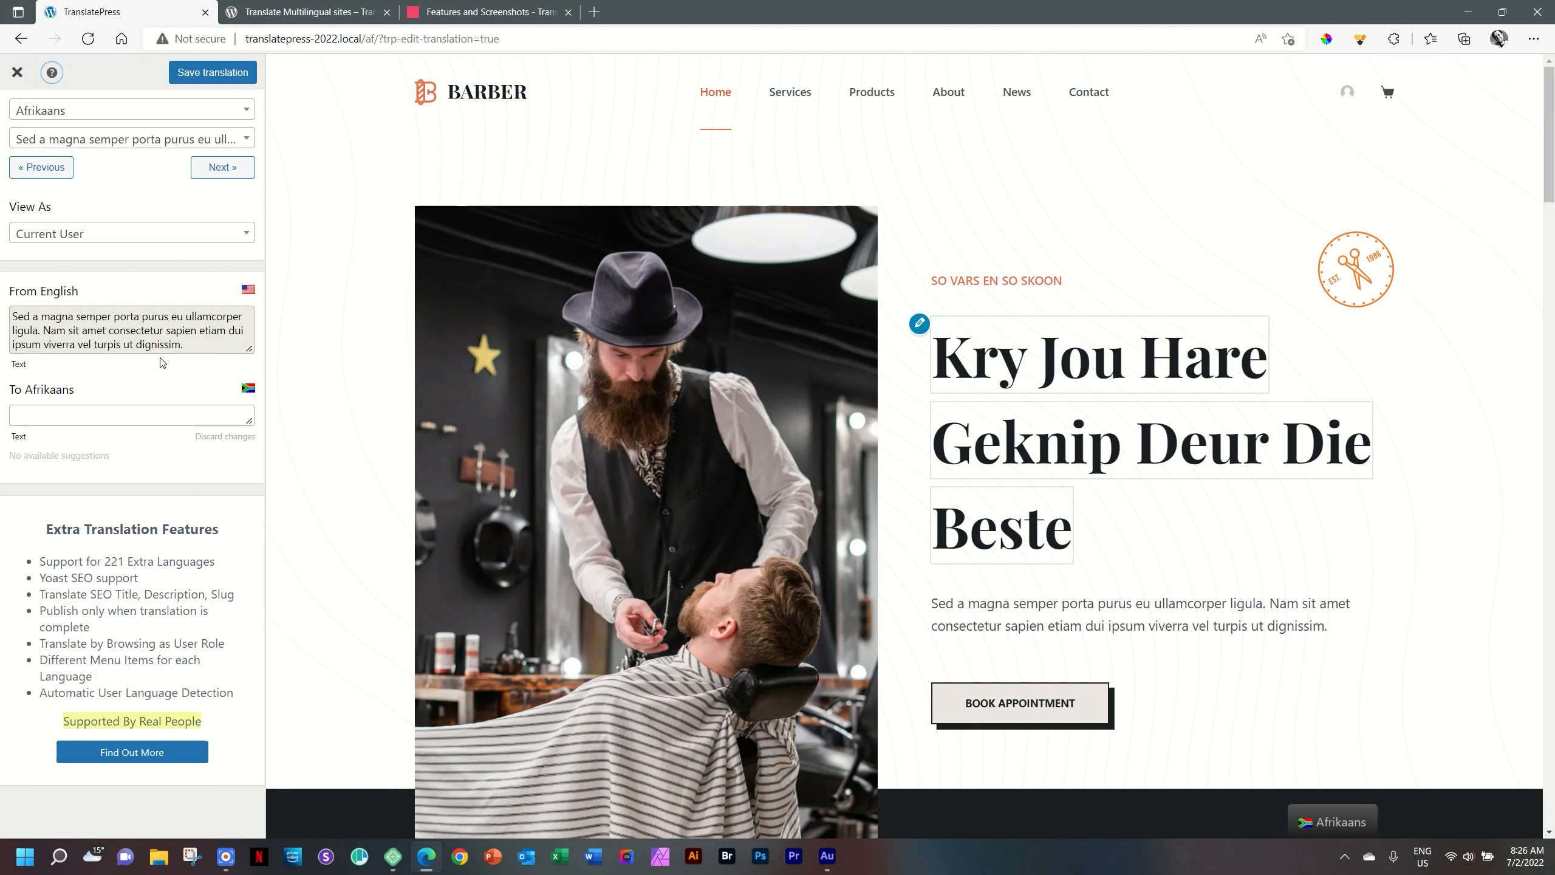
mouse_move(1113, 596)
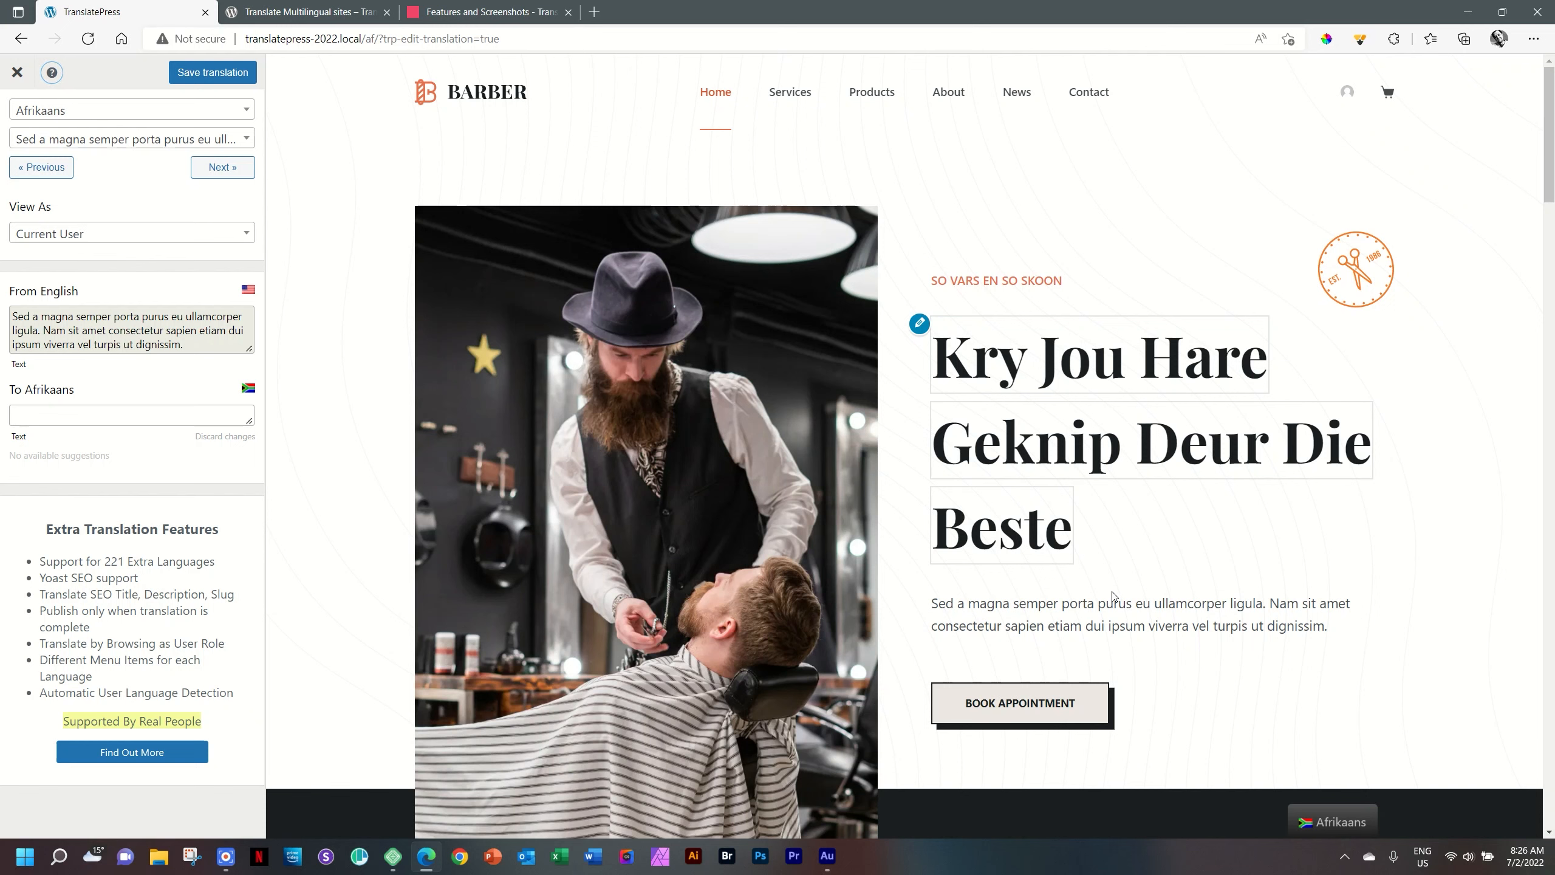
scroll("down", 3)
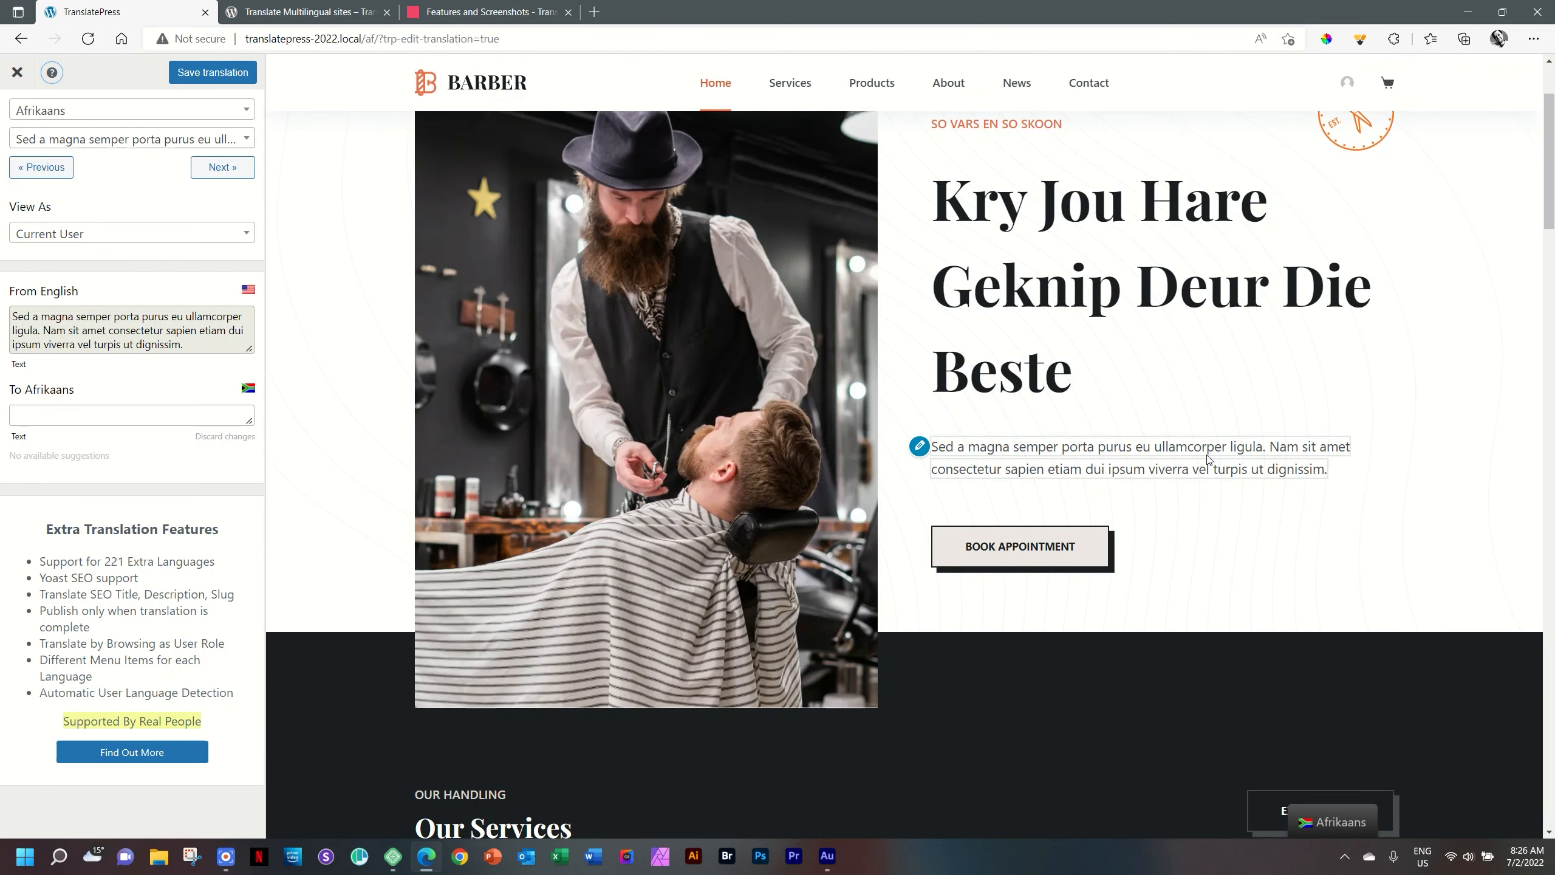
mouse_move(1160, 462)
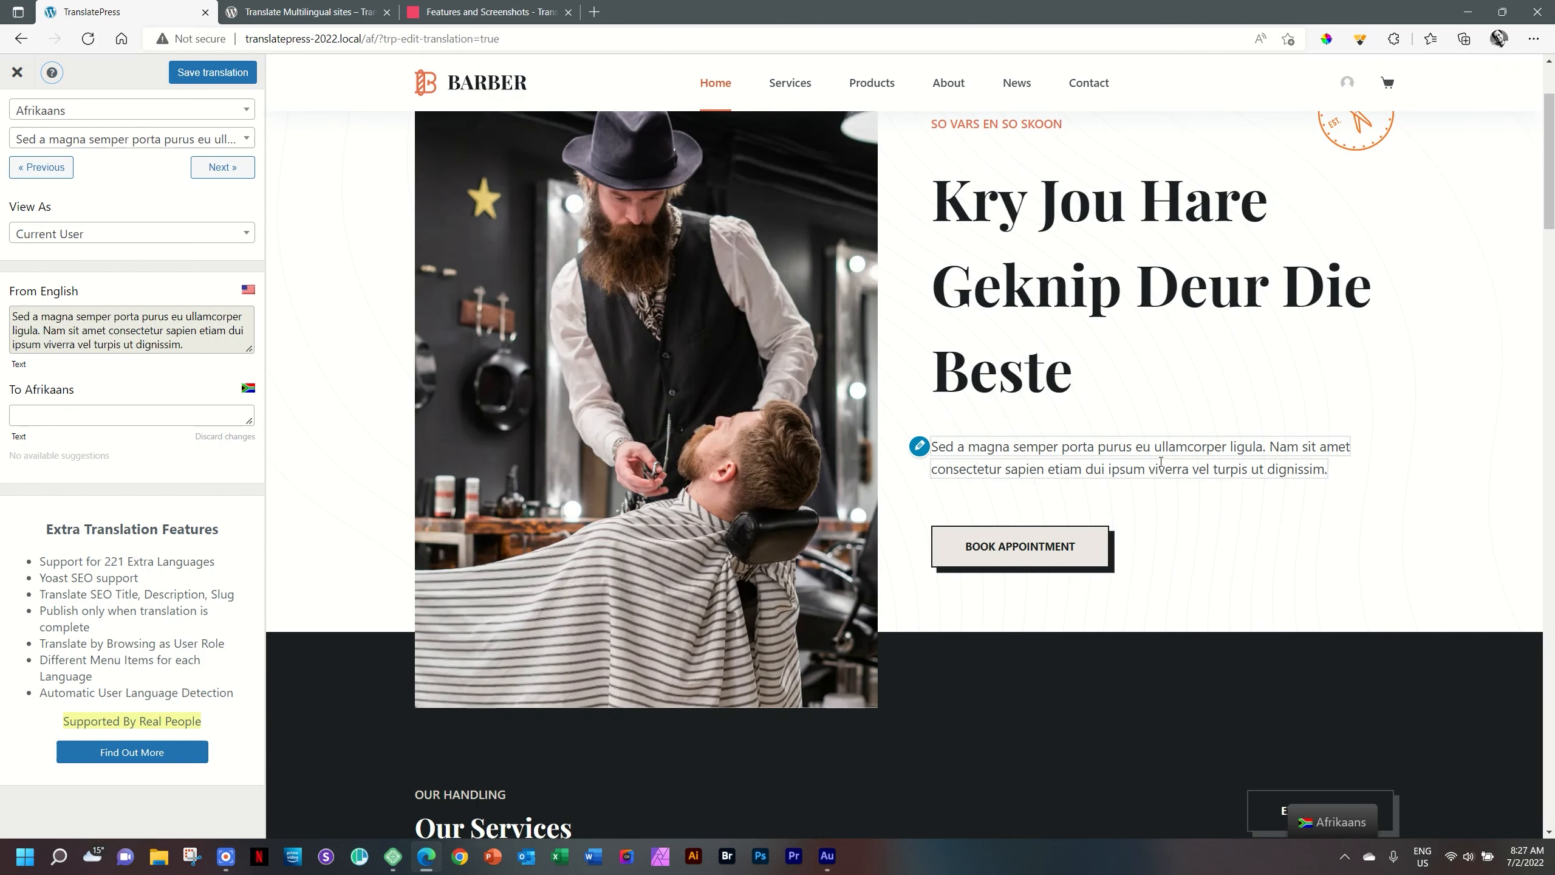
type("Lorem Ipsum Afrikaans")
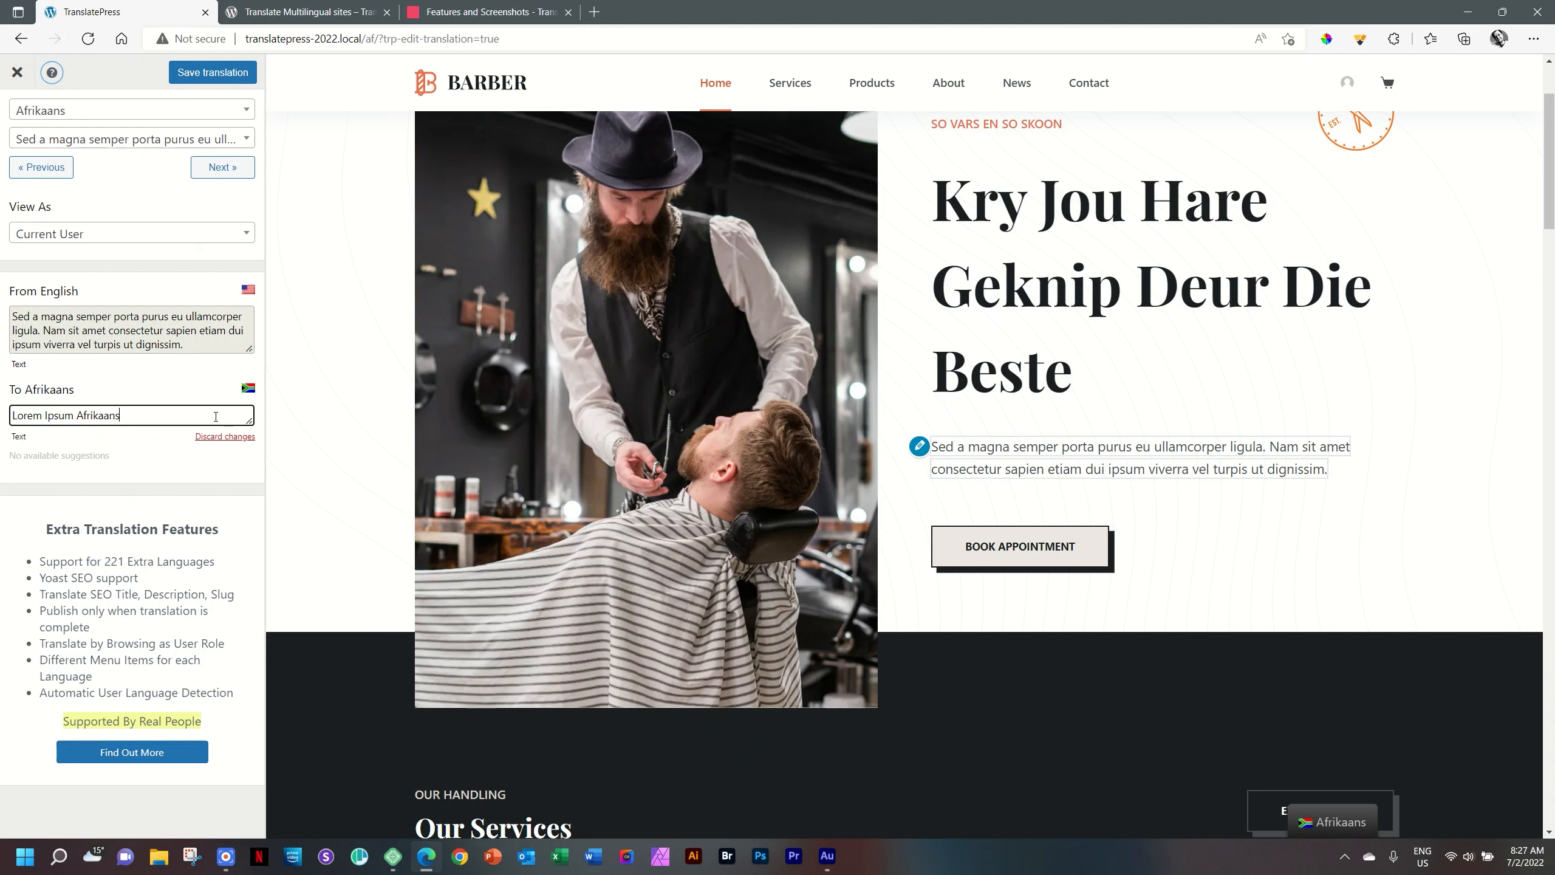
left_click(212, 72)
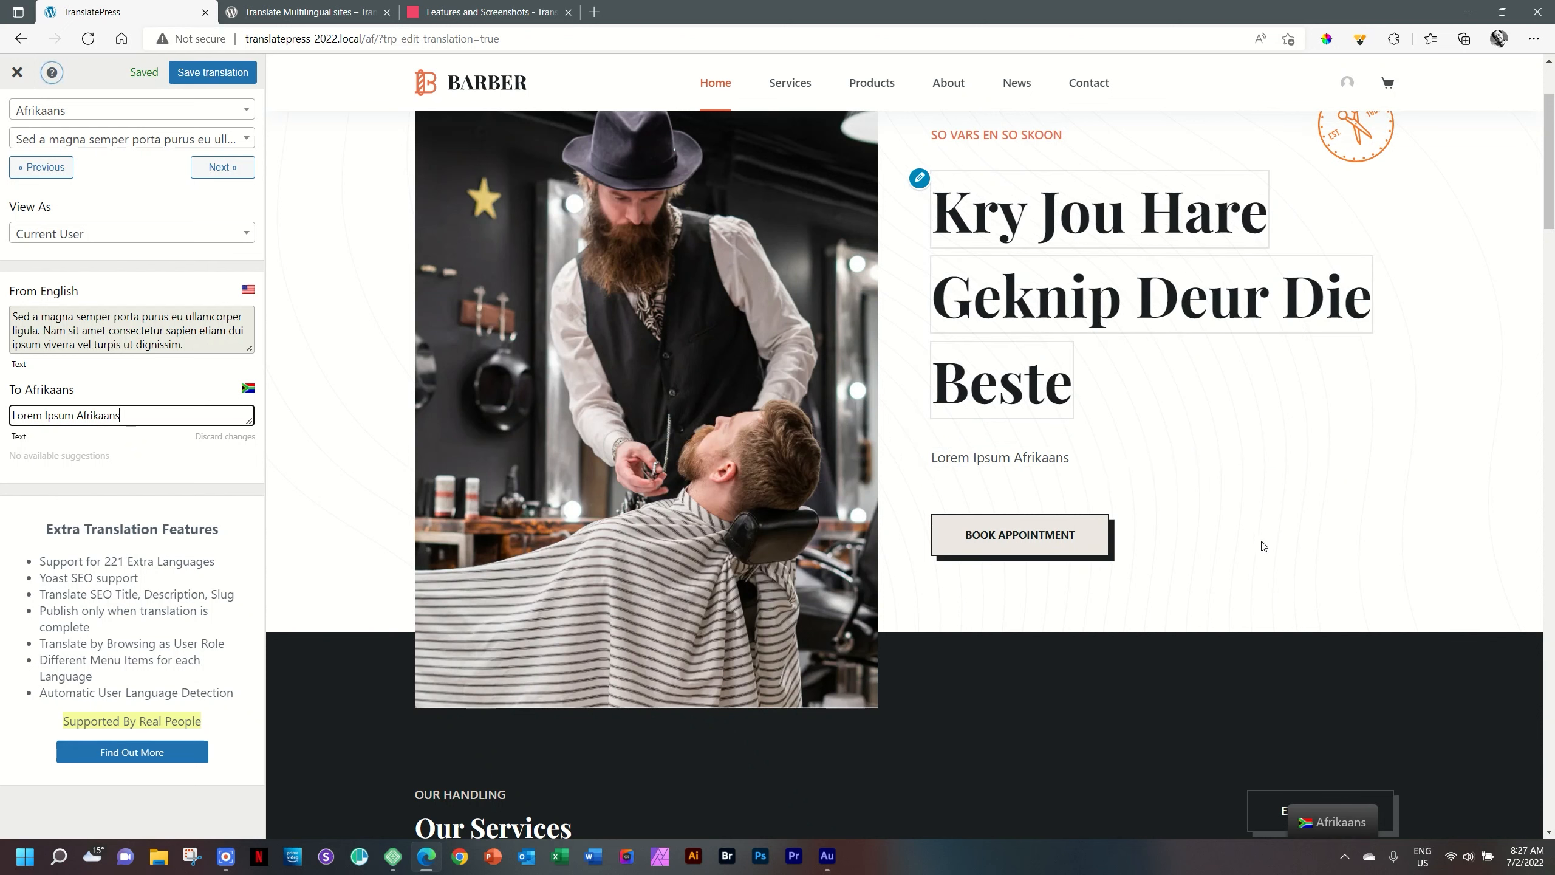
mouse_move(1019, 537)
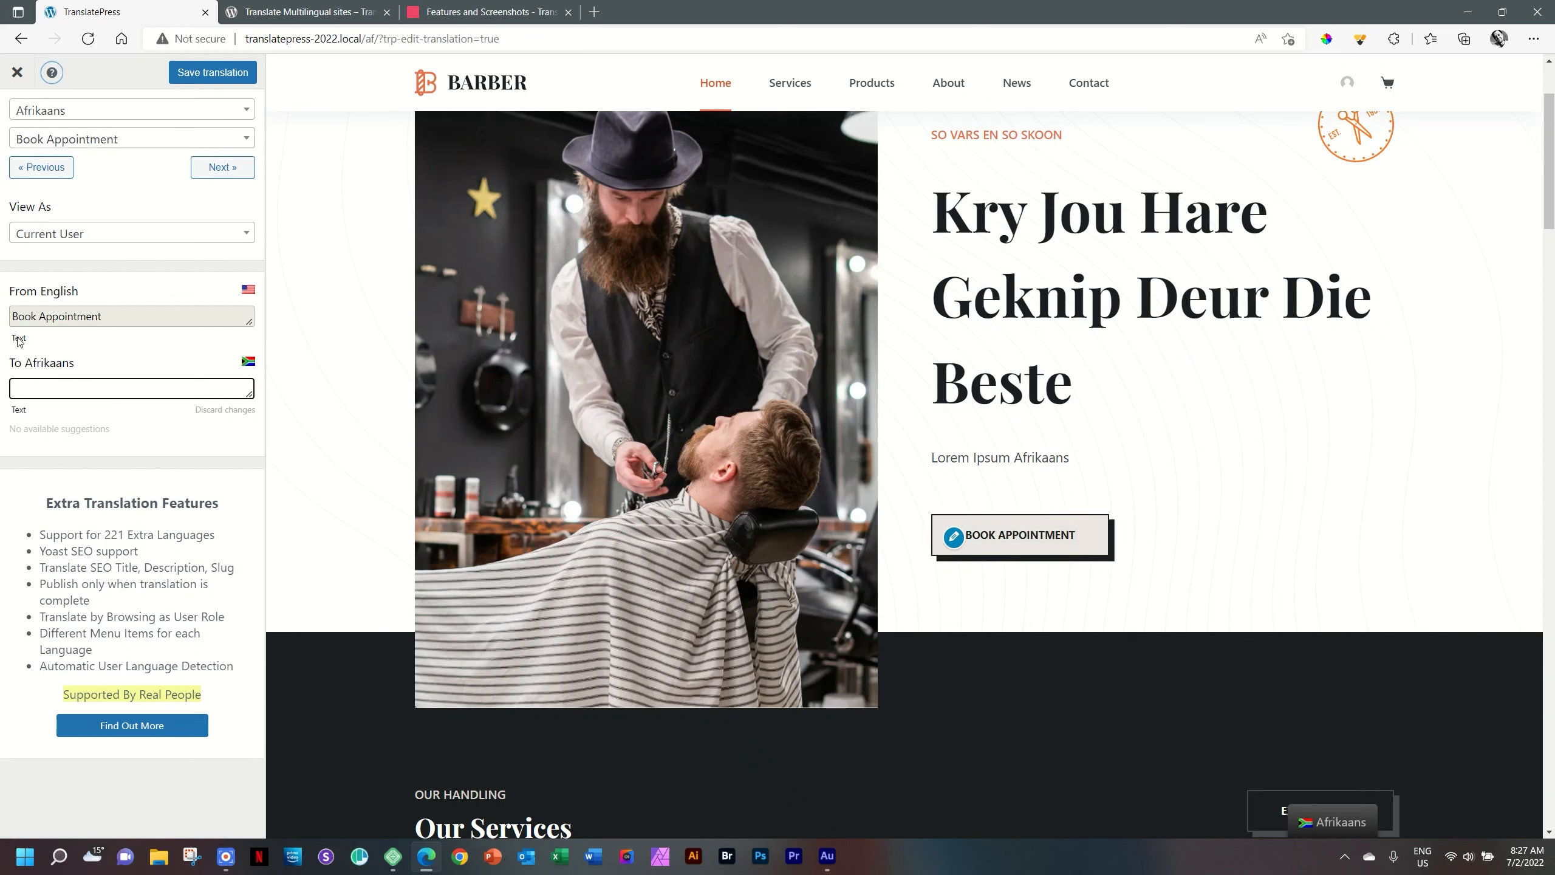
Enter 'Bespreek Vandag 'n Sessie' as the Book Appointment button's Afrikaans translation and save
type("Bespreek Vandag 'n S")
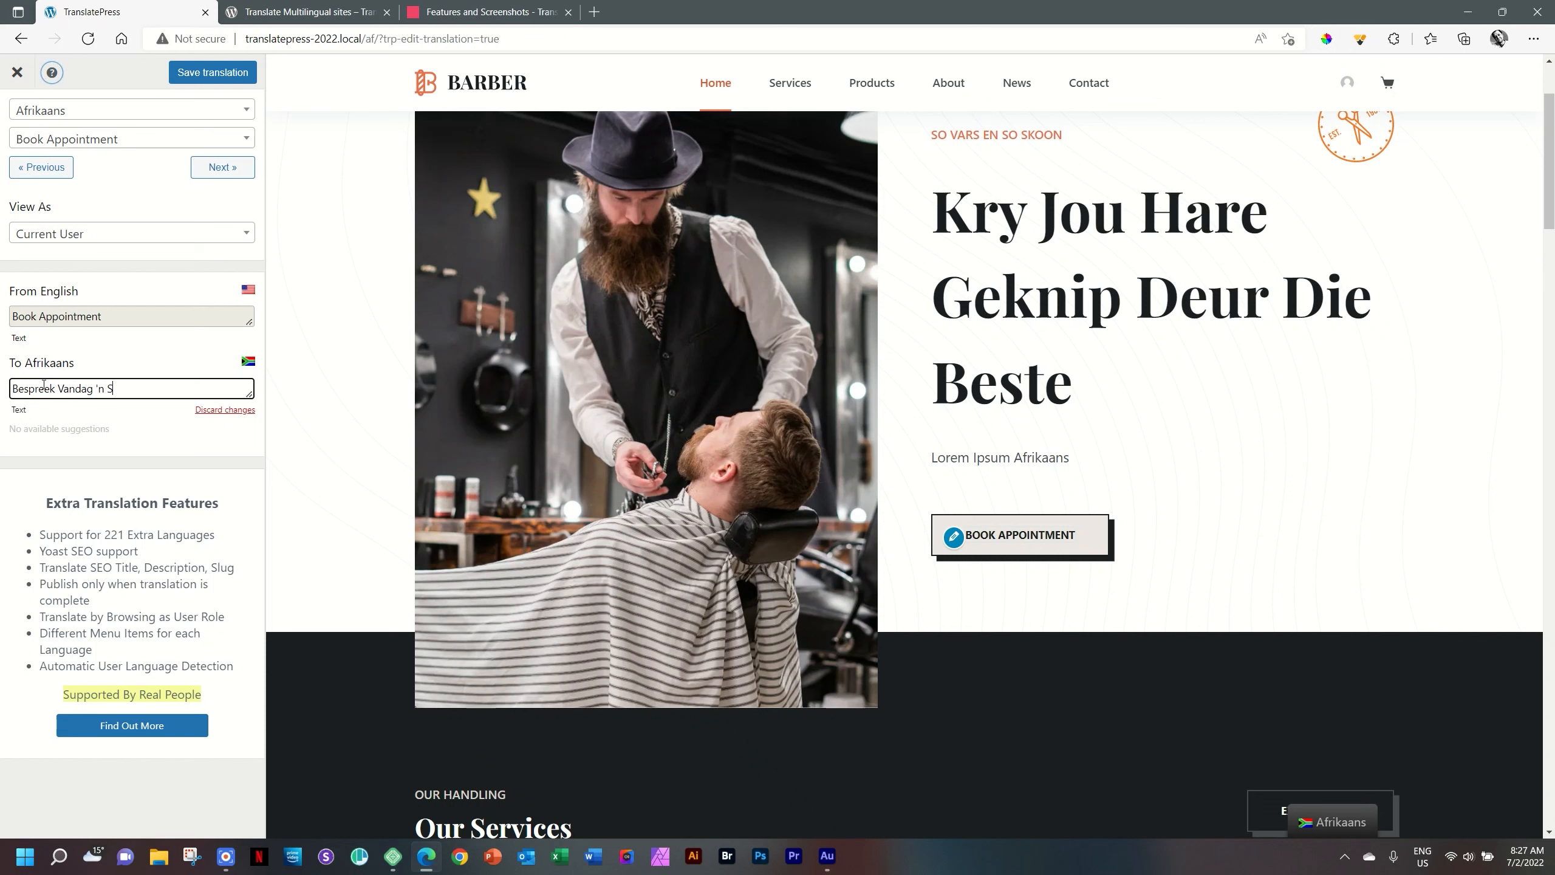
type("essie")
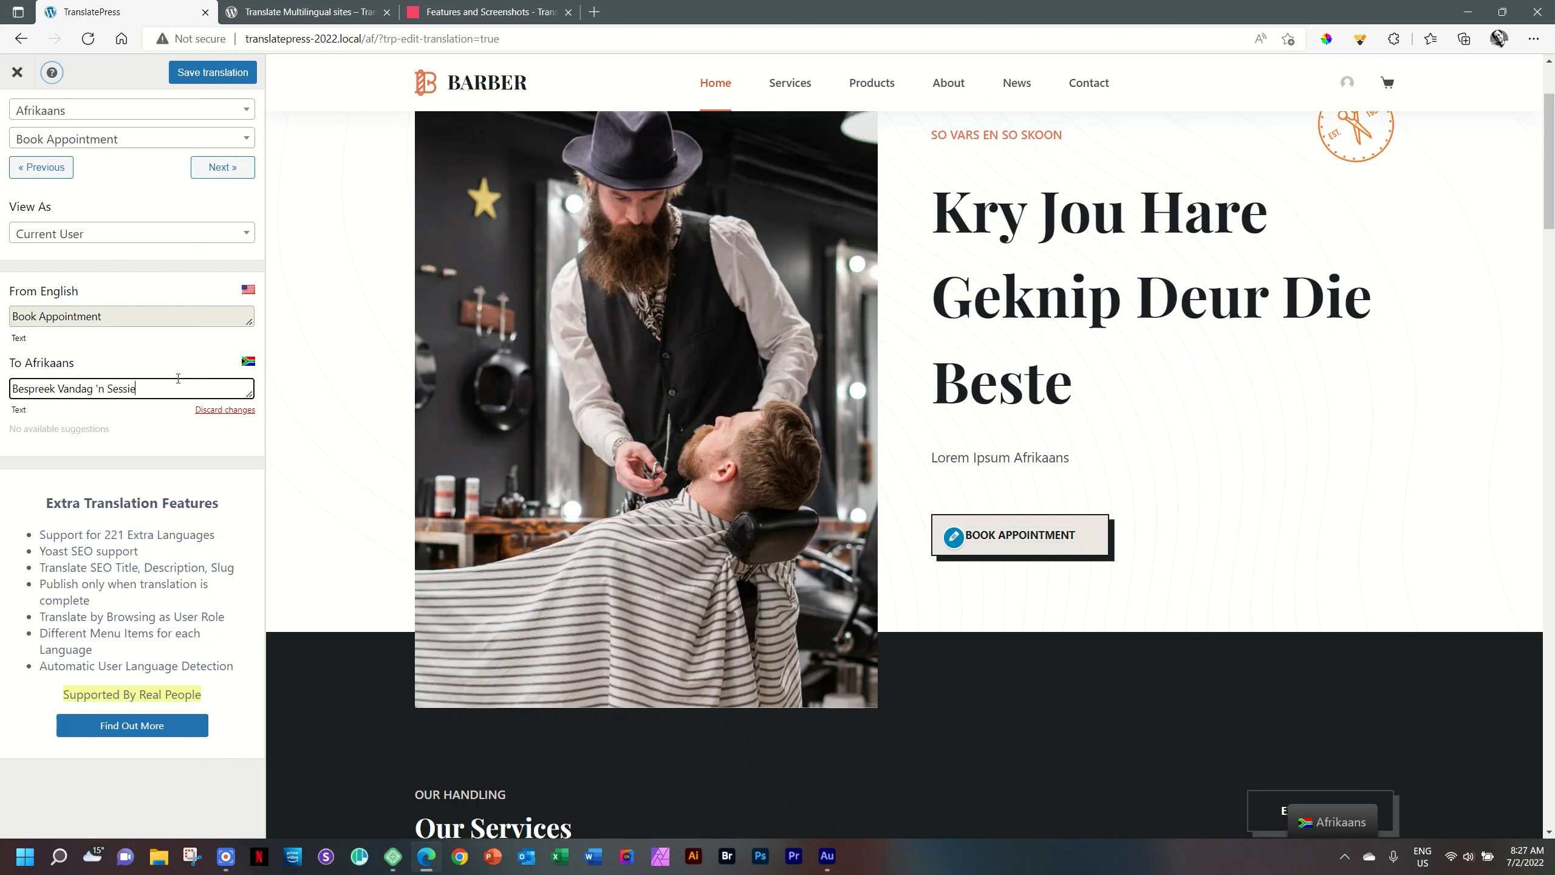
left_click(211, 73)
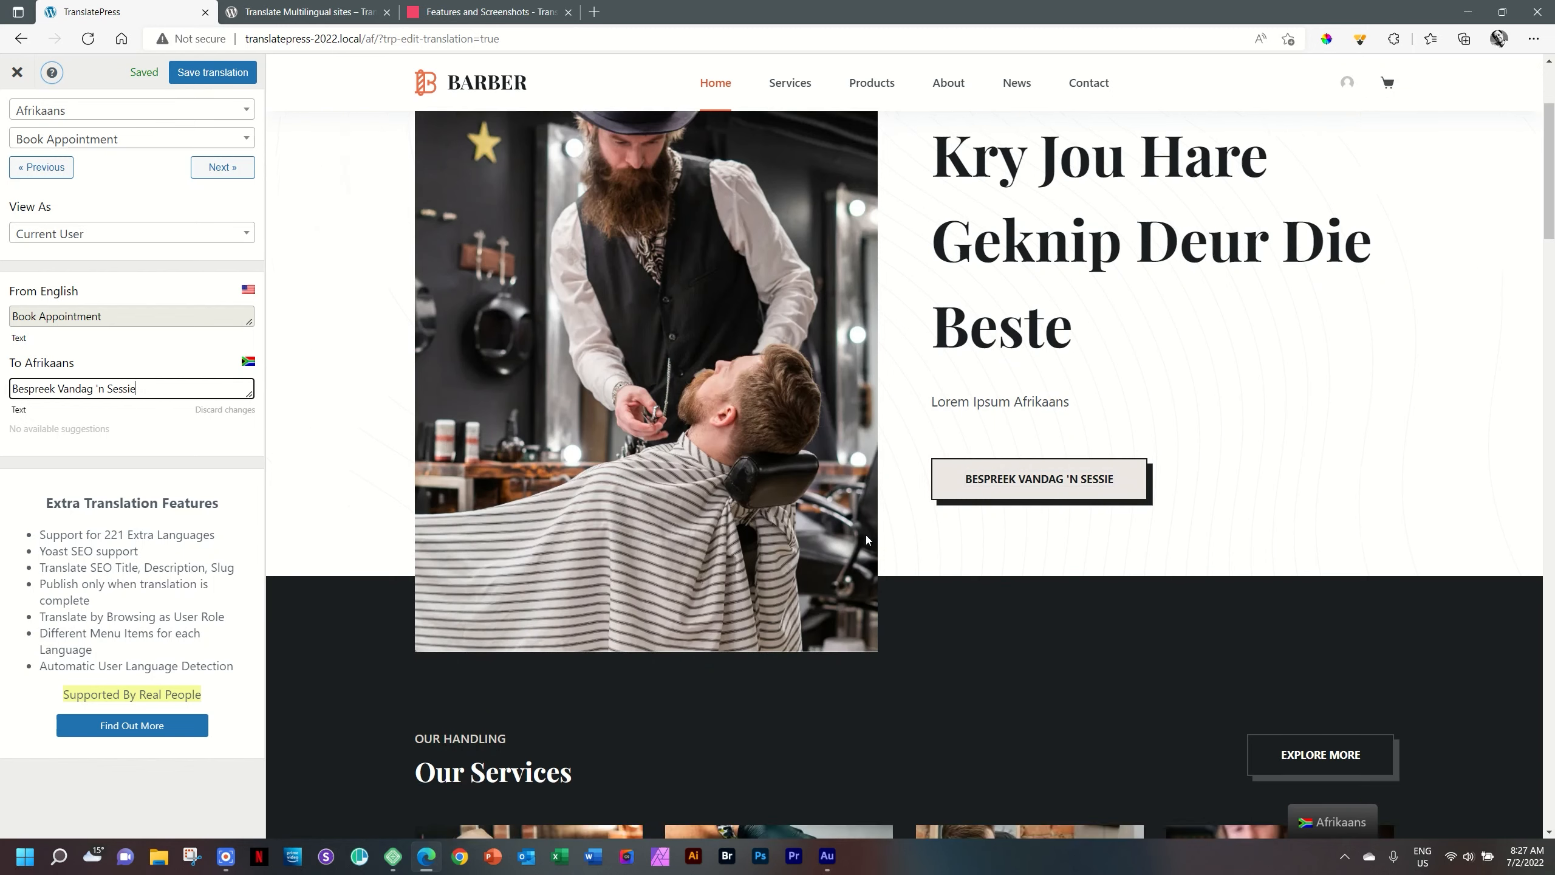
Select the '30% Discount' heading, translate it as '30% Afslag' and save
scroll("down", 3)
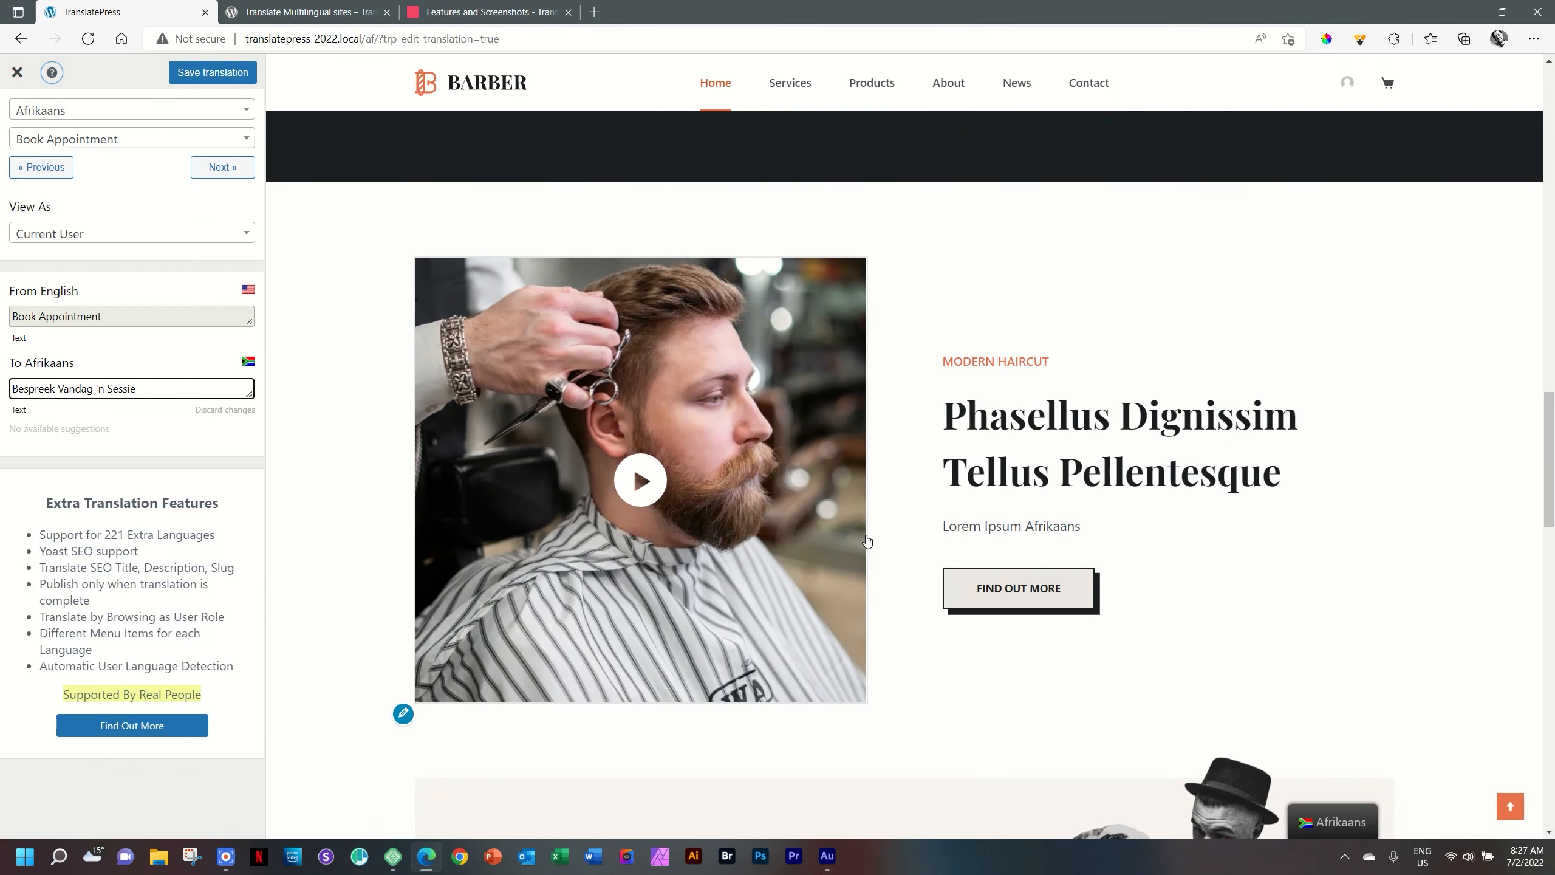
scroll("down", 3)
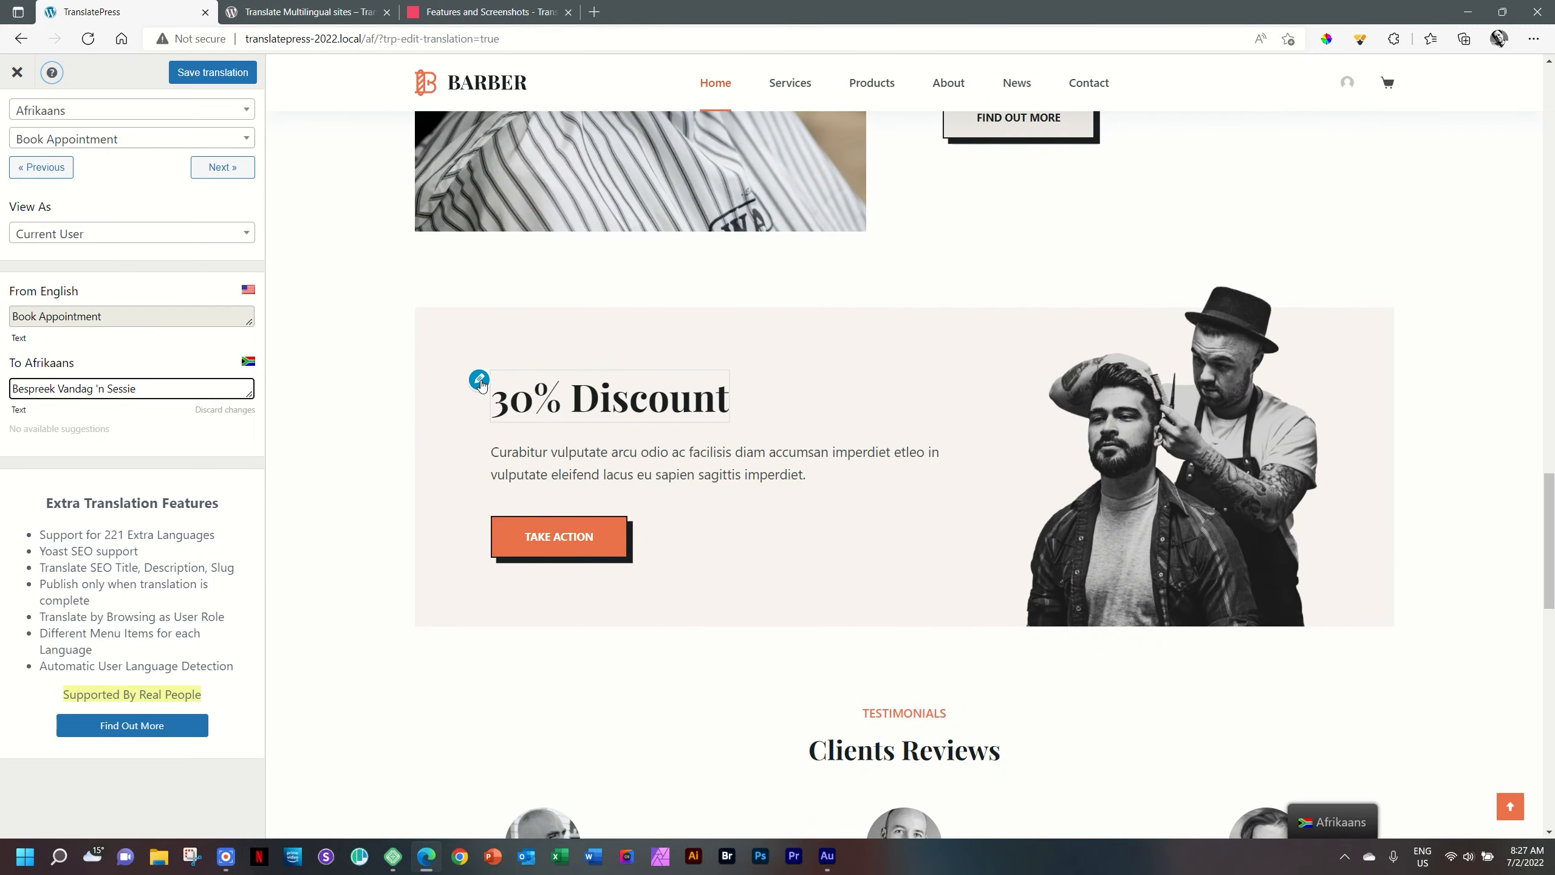
left_click(479, 379)
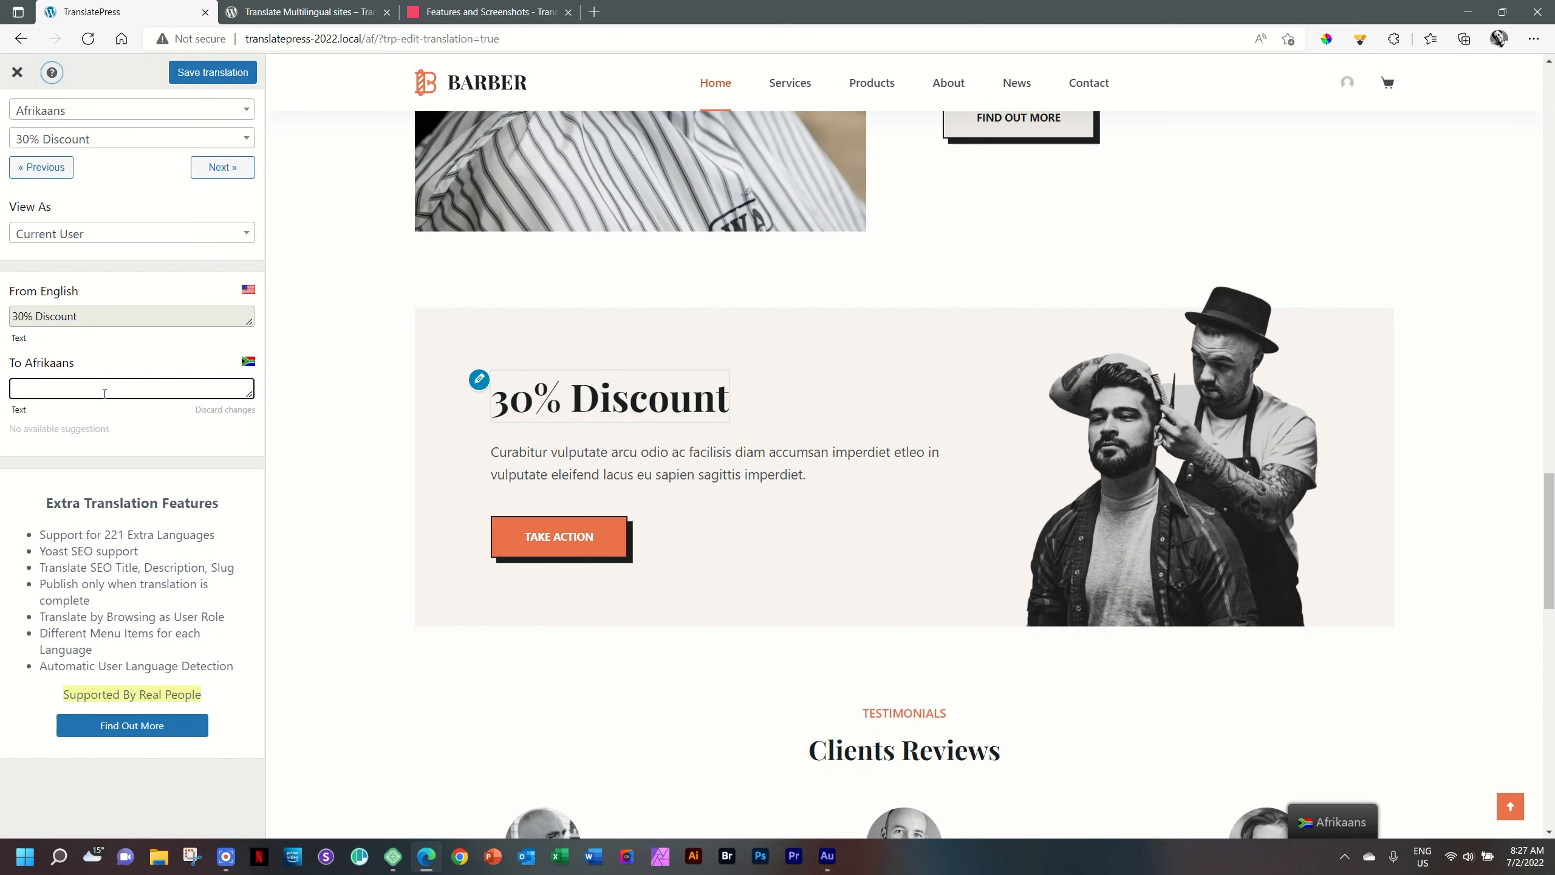
type("30% Afslag")
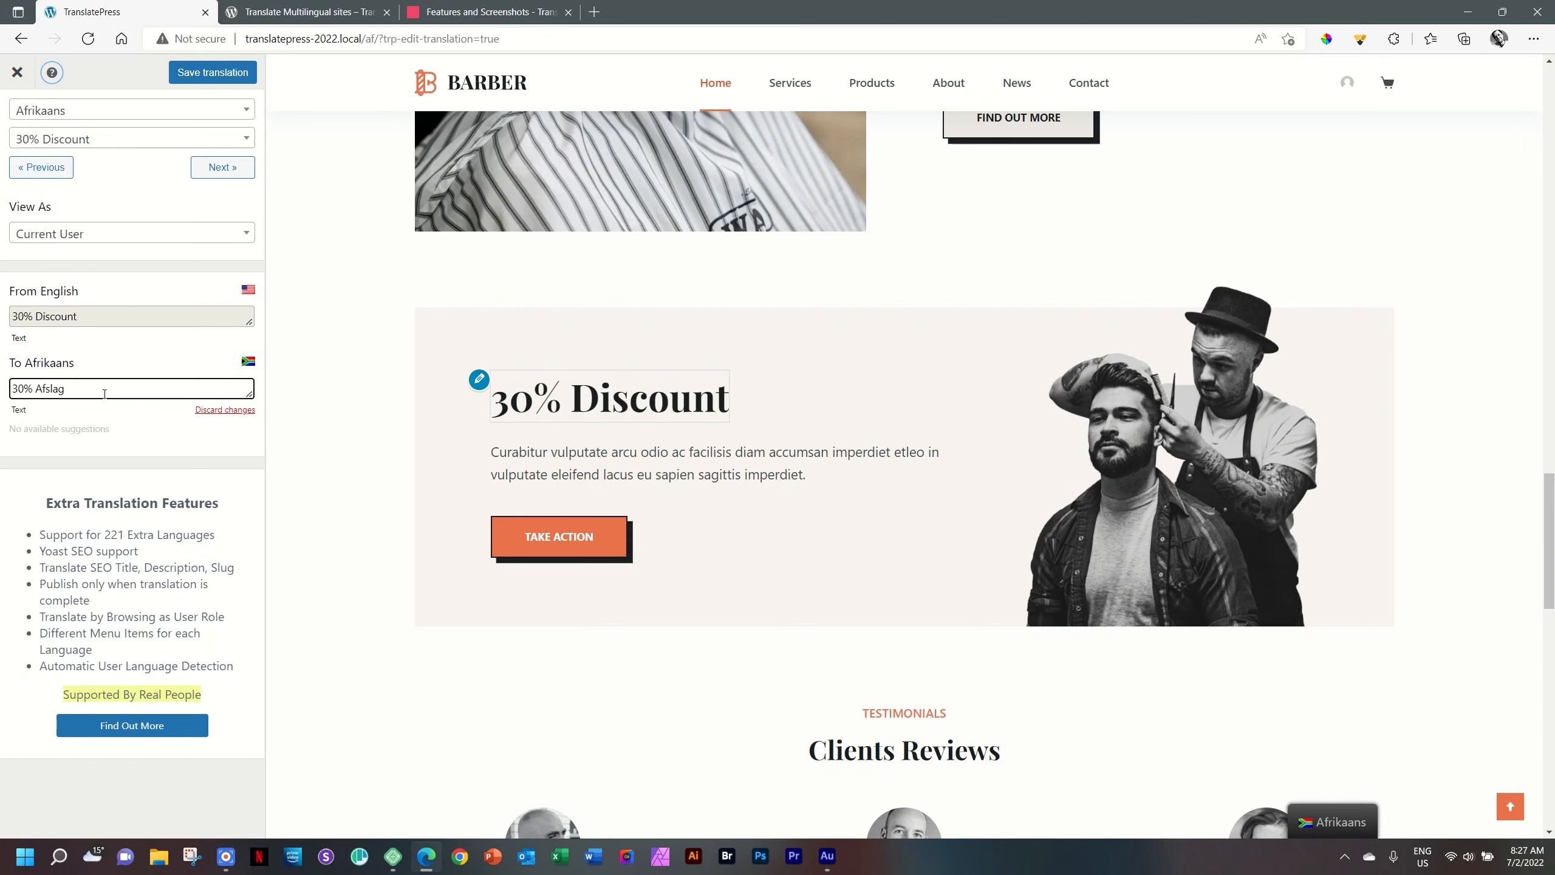
left_click(211, 73)
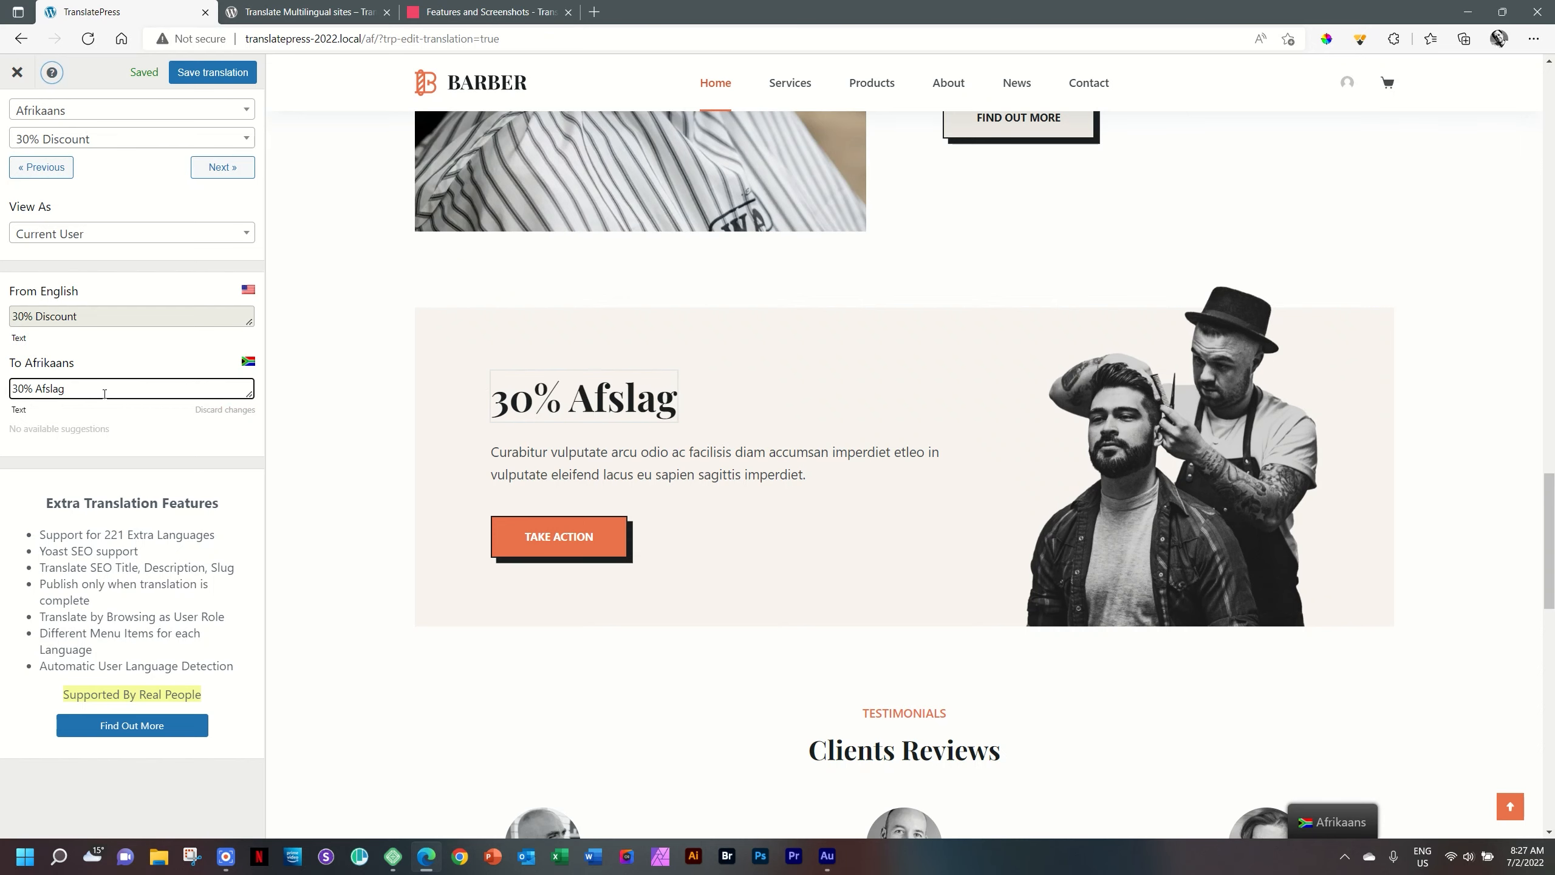
scroll("down", 3)
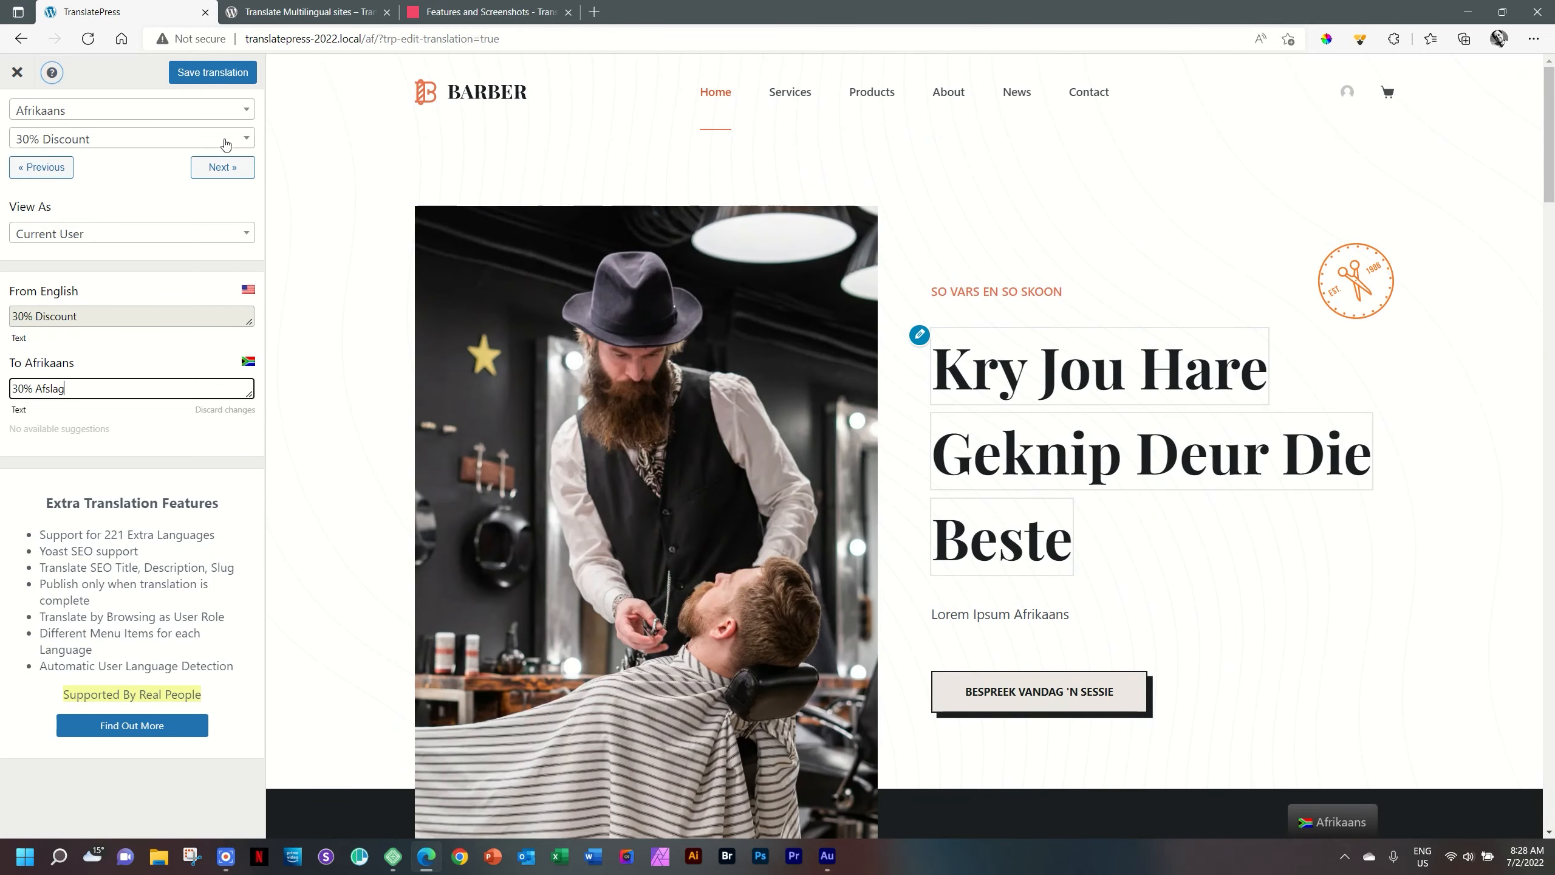
Close the TranslatePress editor, check the /af/ address, and scroll through the Afrikaans homepage
left_click(17, 72)
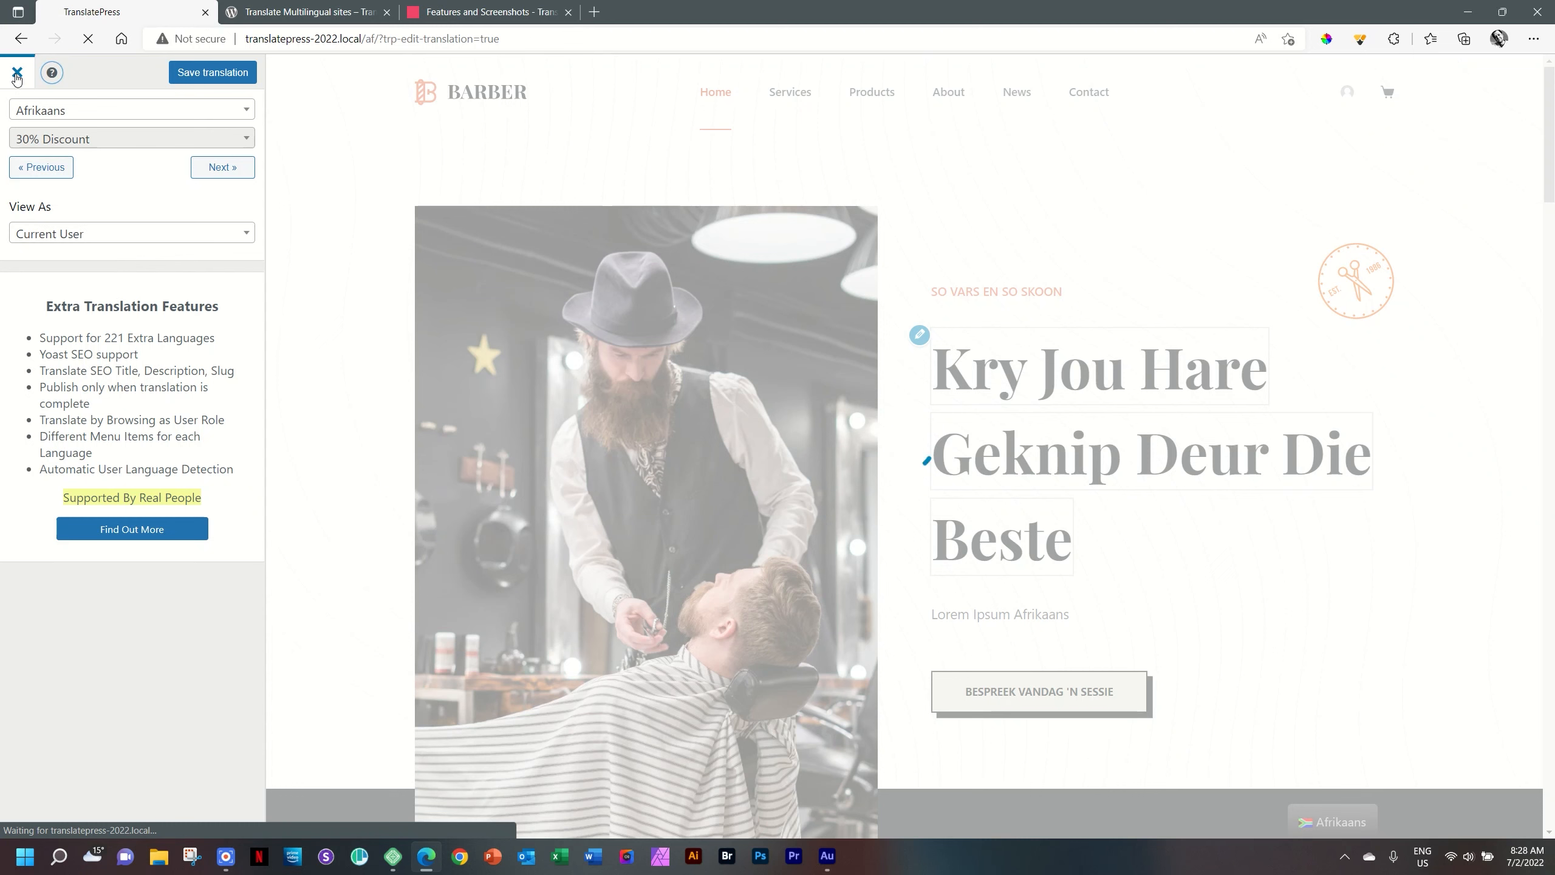
left_click(16, 72)
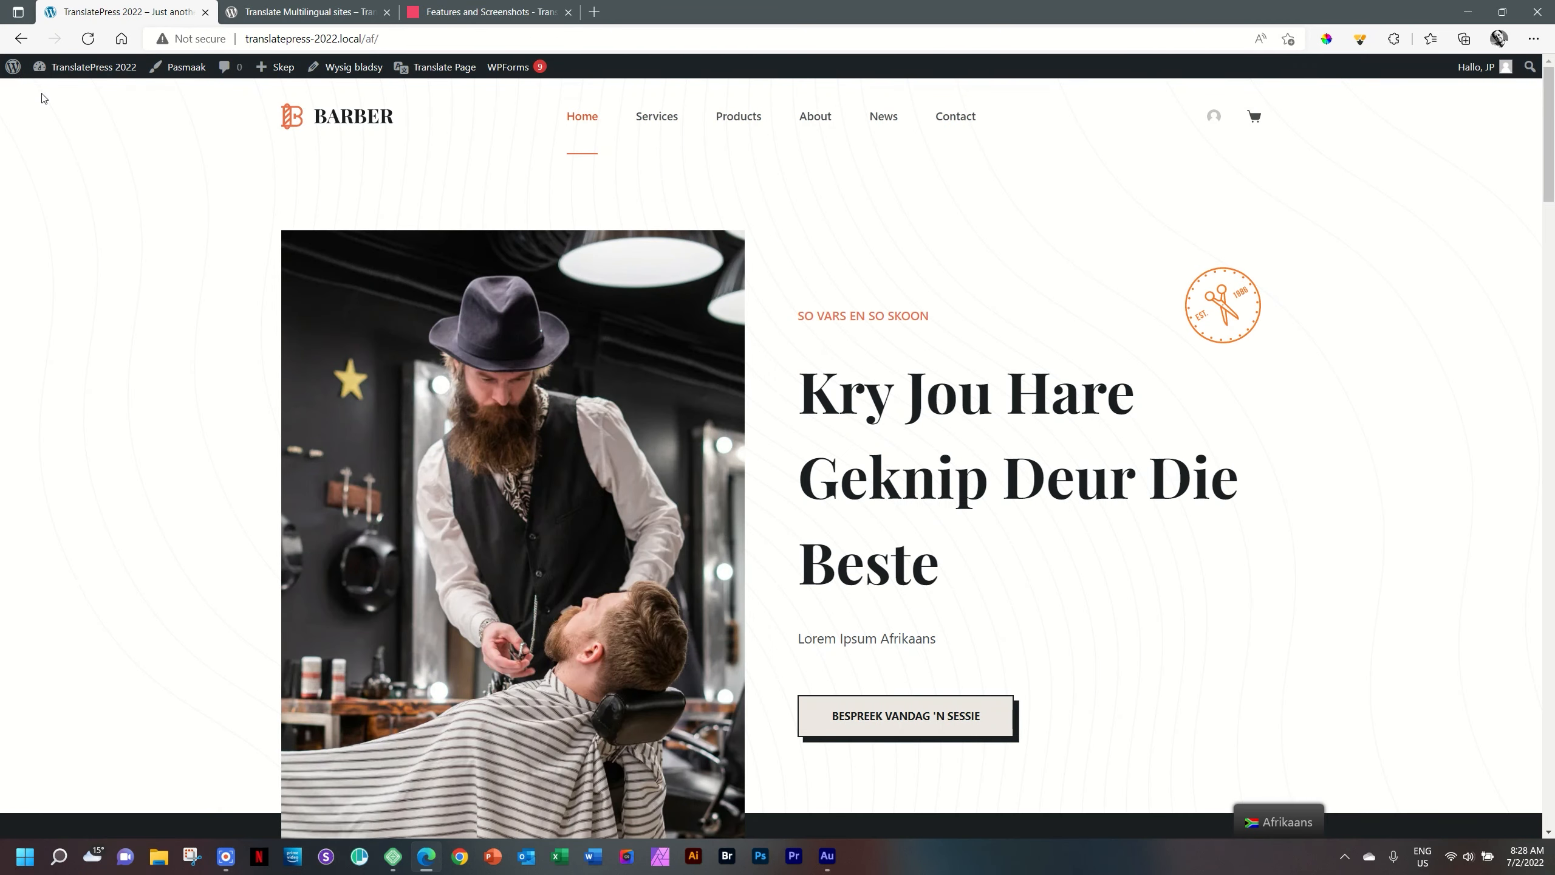
mouse_move(151, 129)
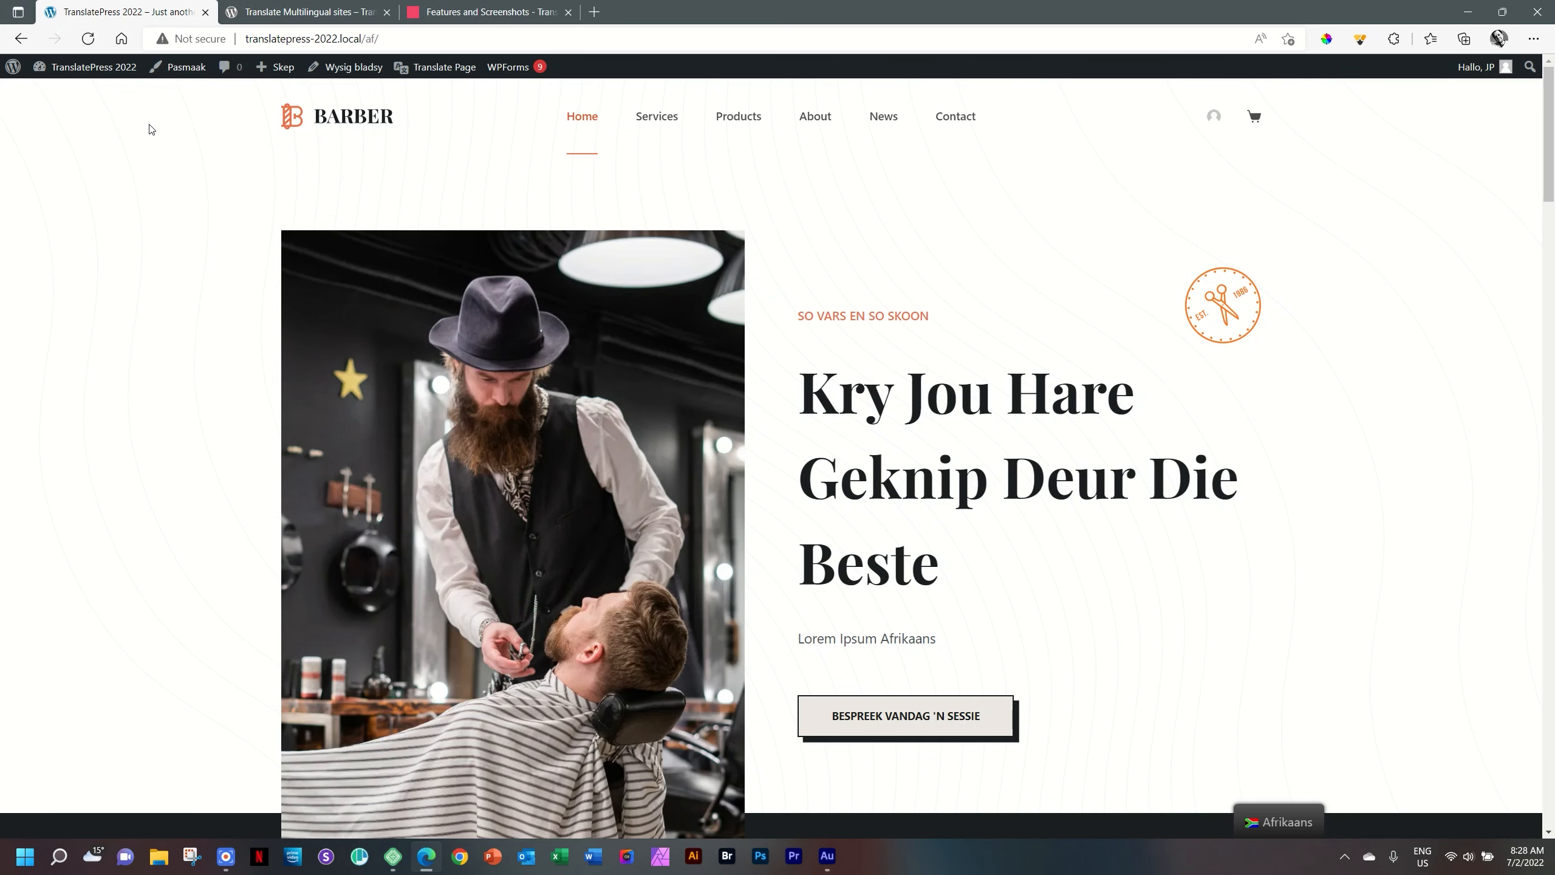
left_click(310, 38)
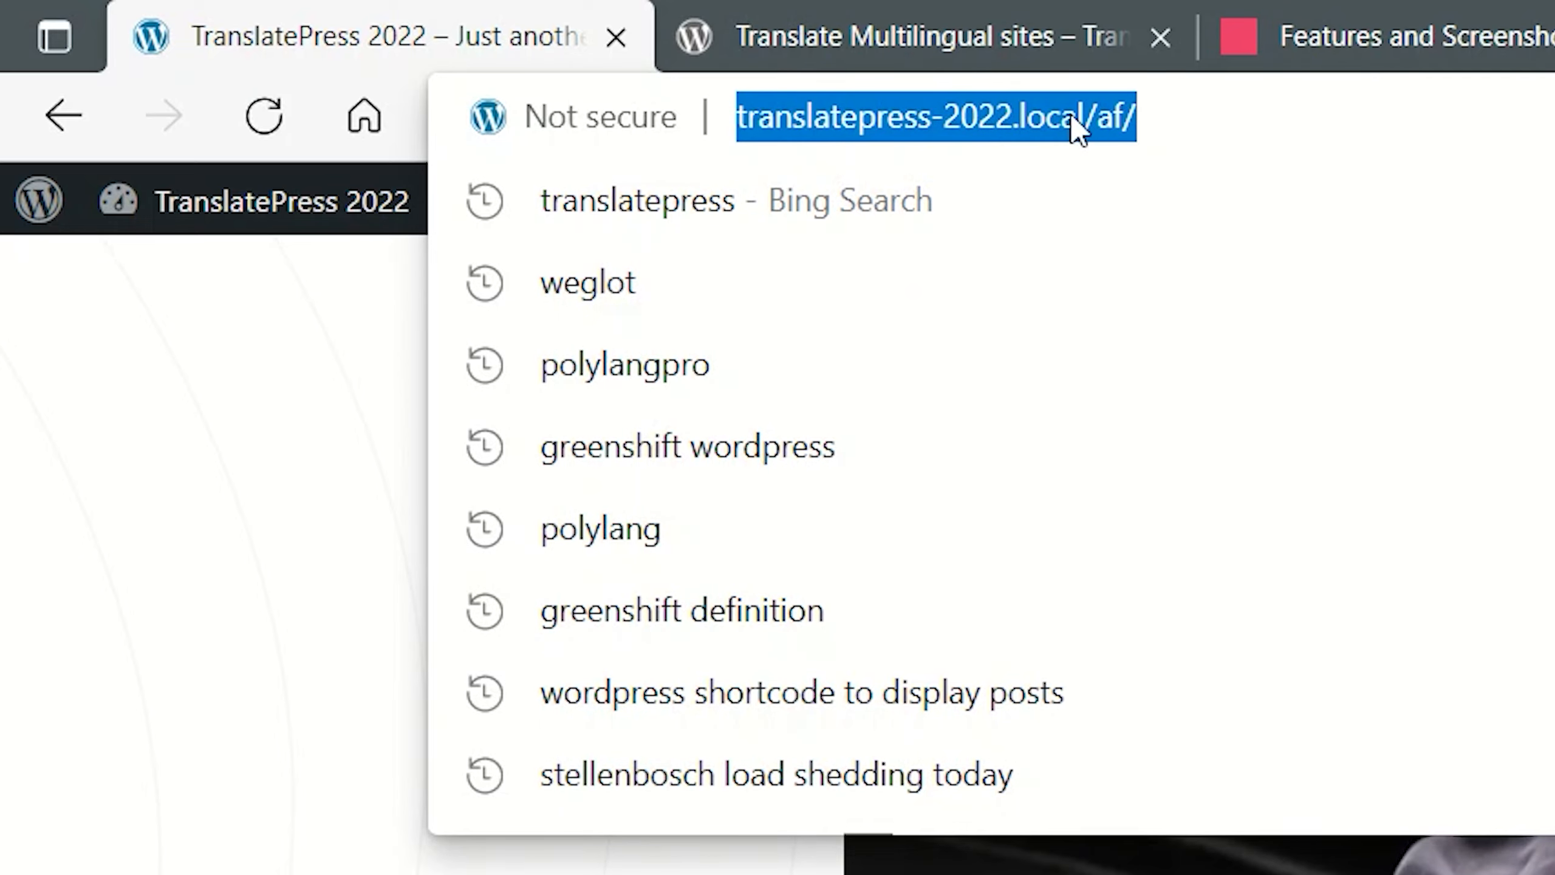
mouse_move(1113, 111)
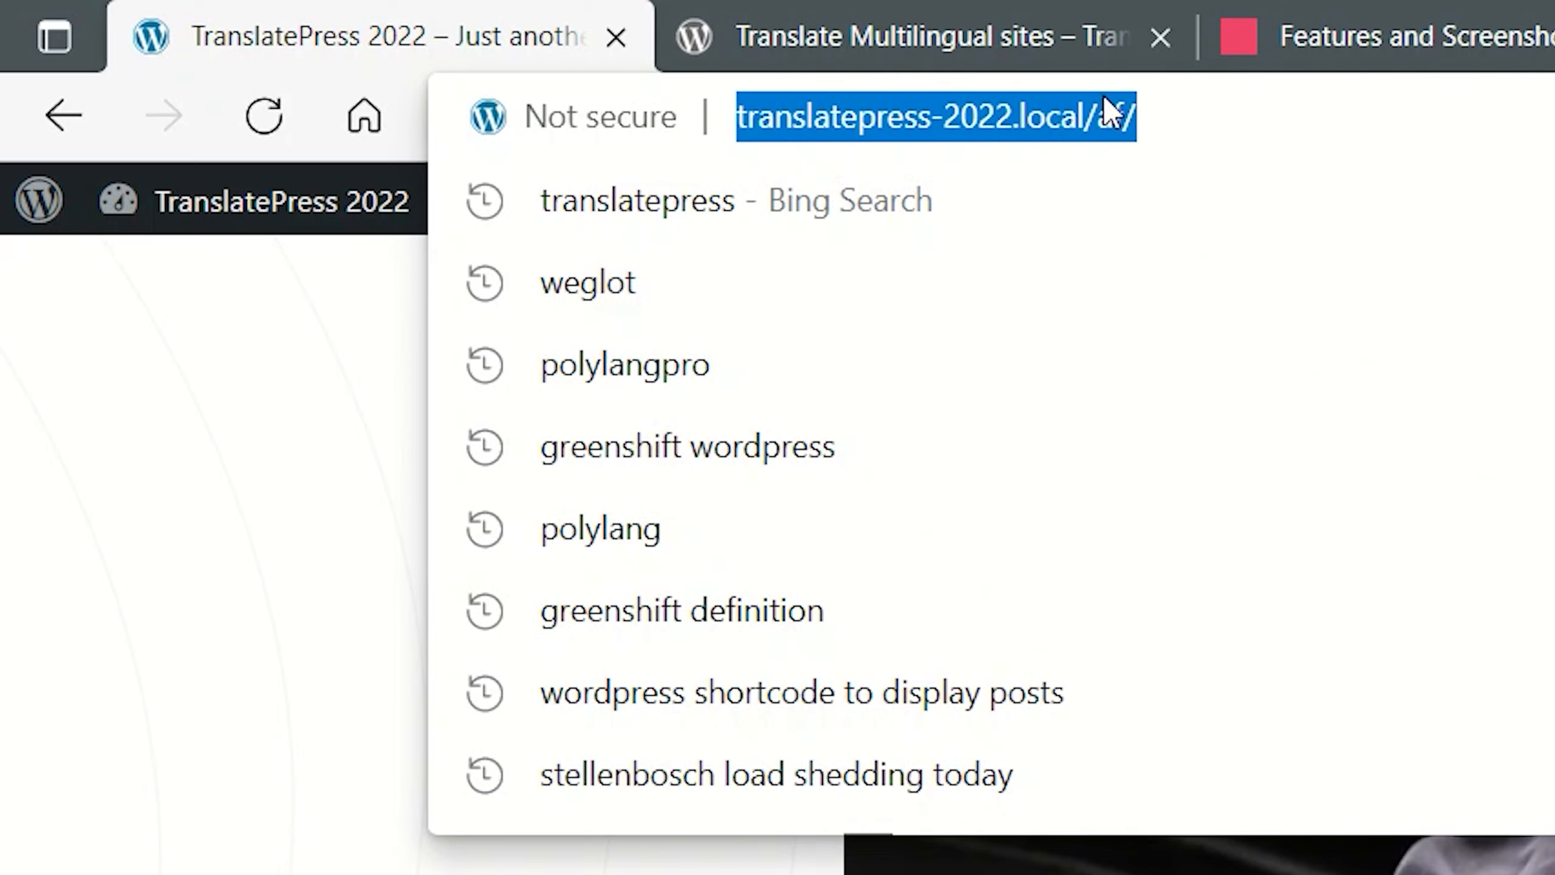
mouse_move(986, 385)
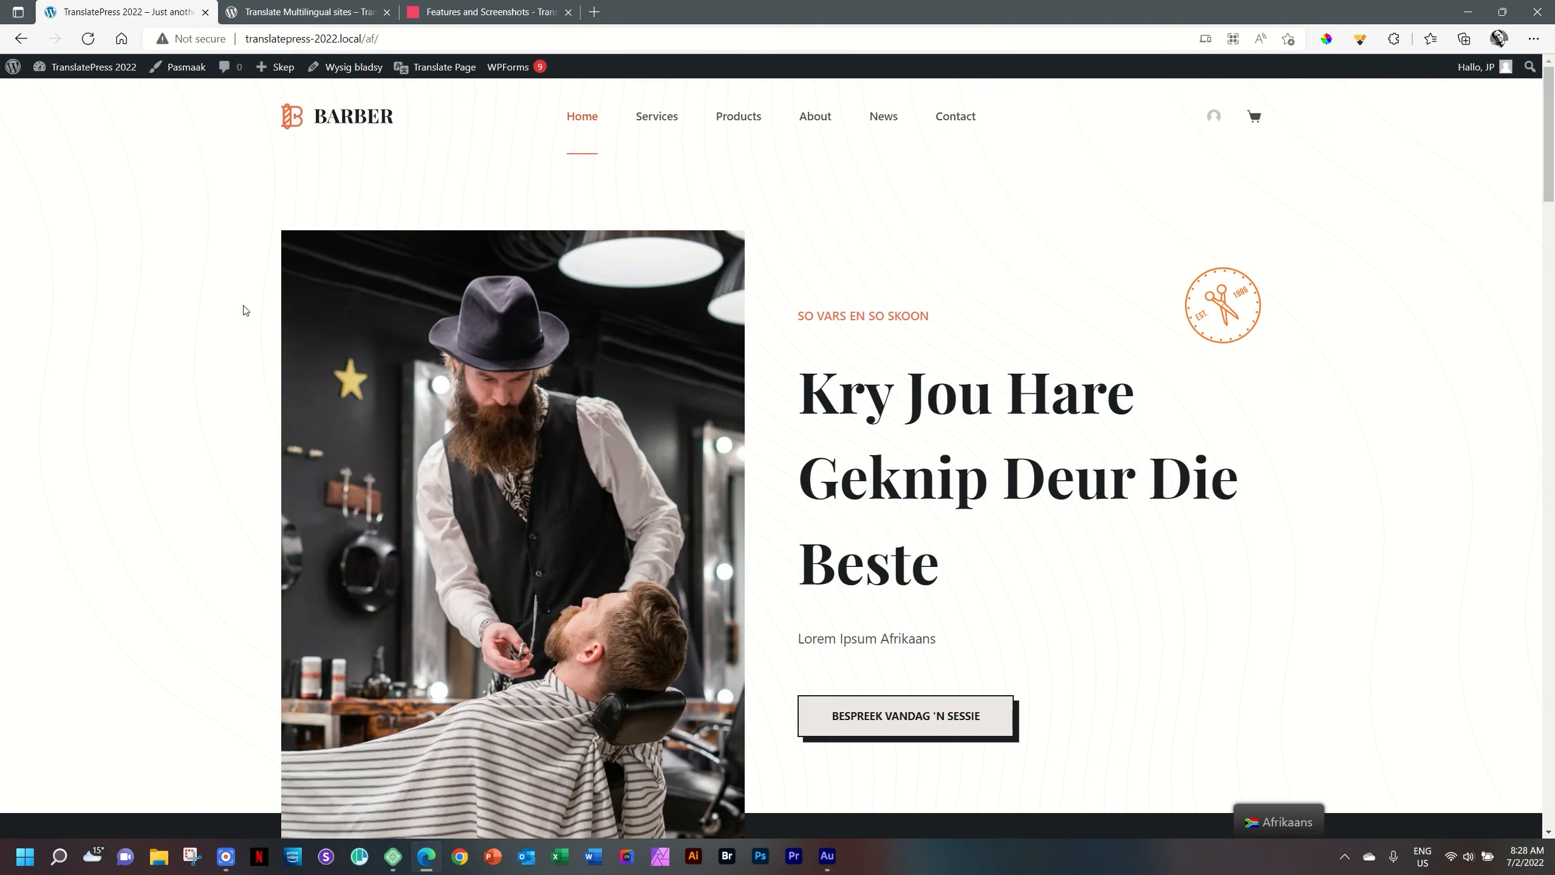
scroll("down", 3)
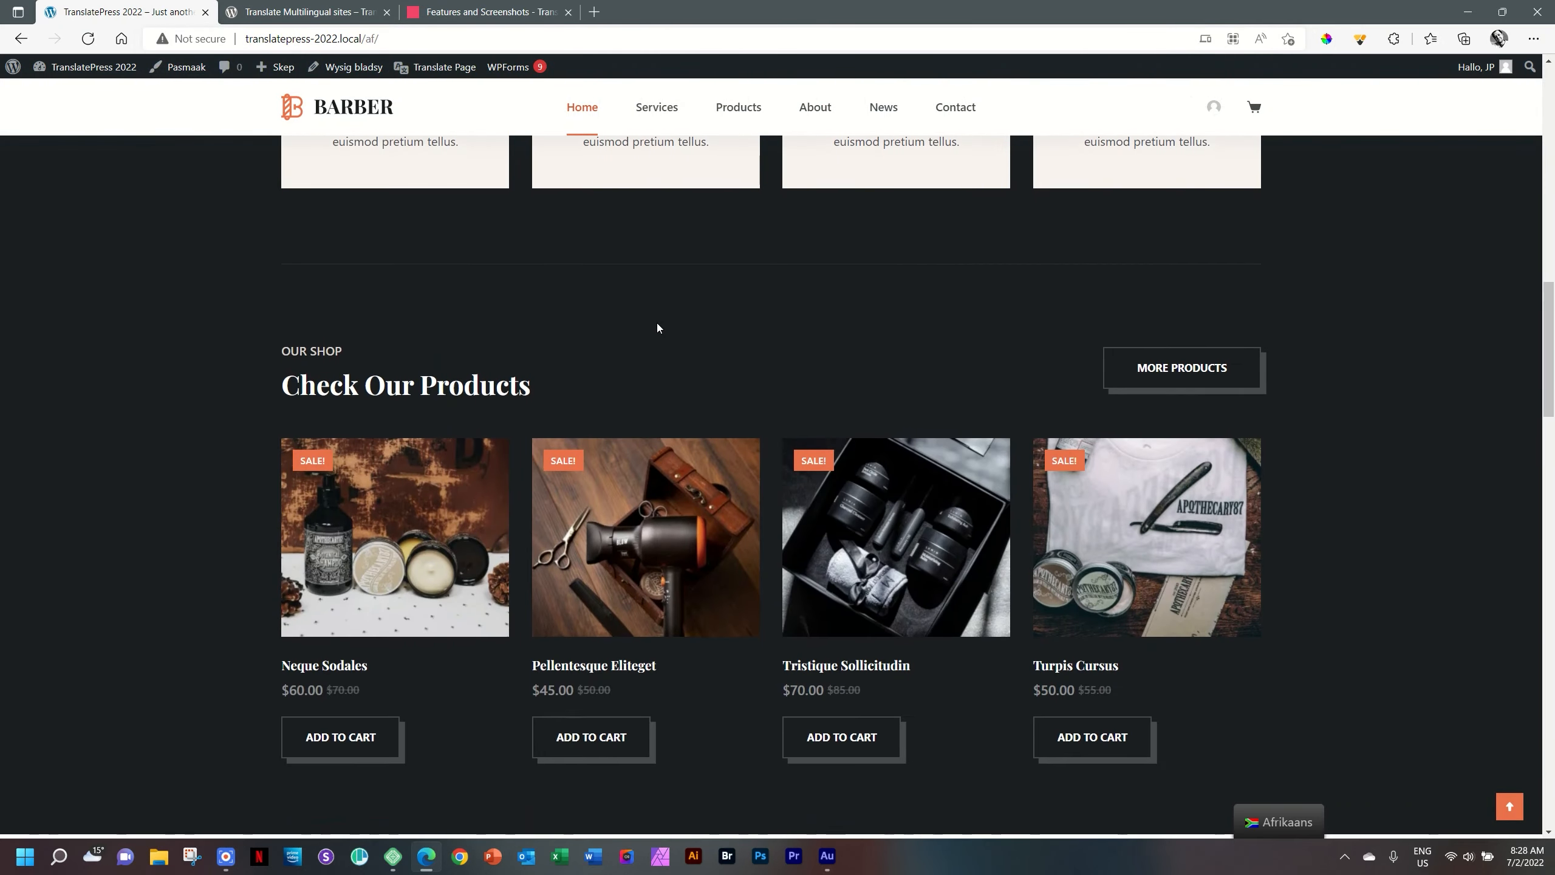
scroll("down", 3)
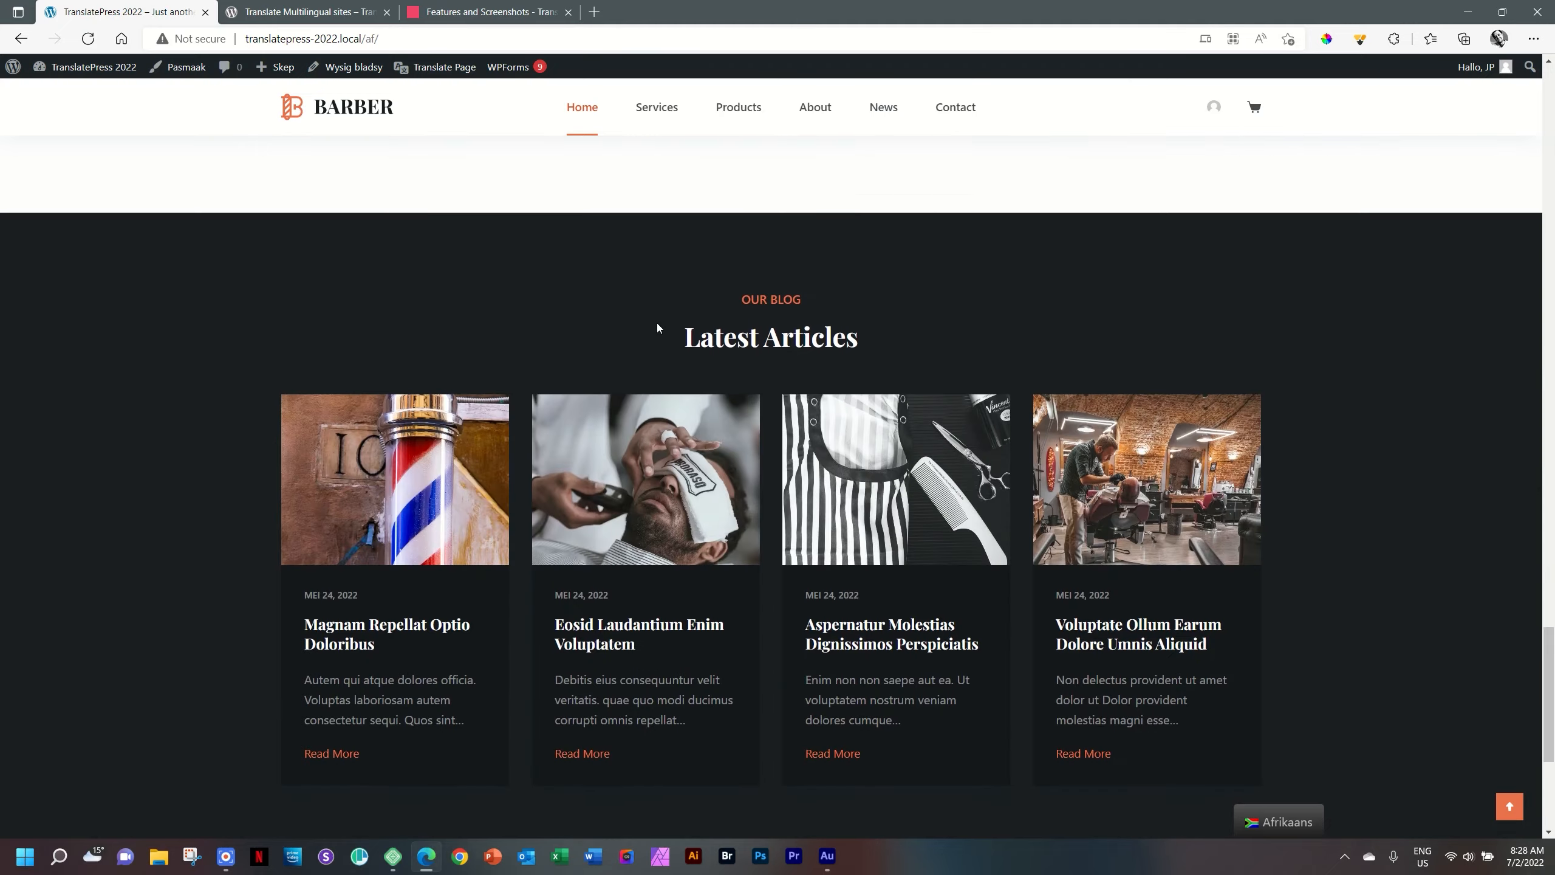
scroll("down", 3)
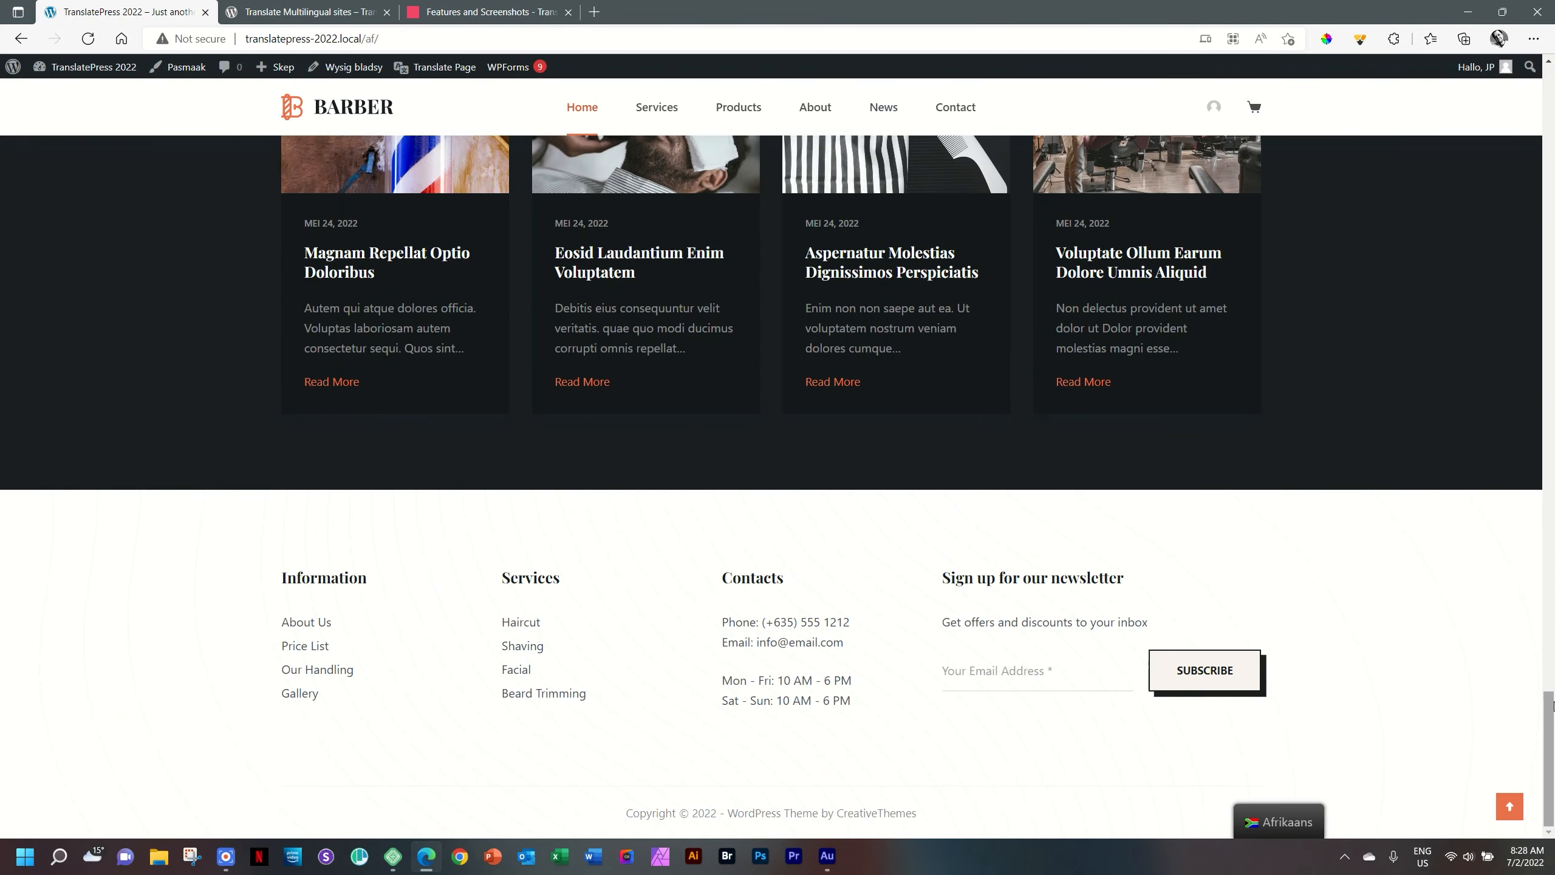
scroll("up", 3)
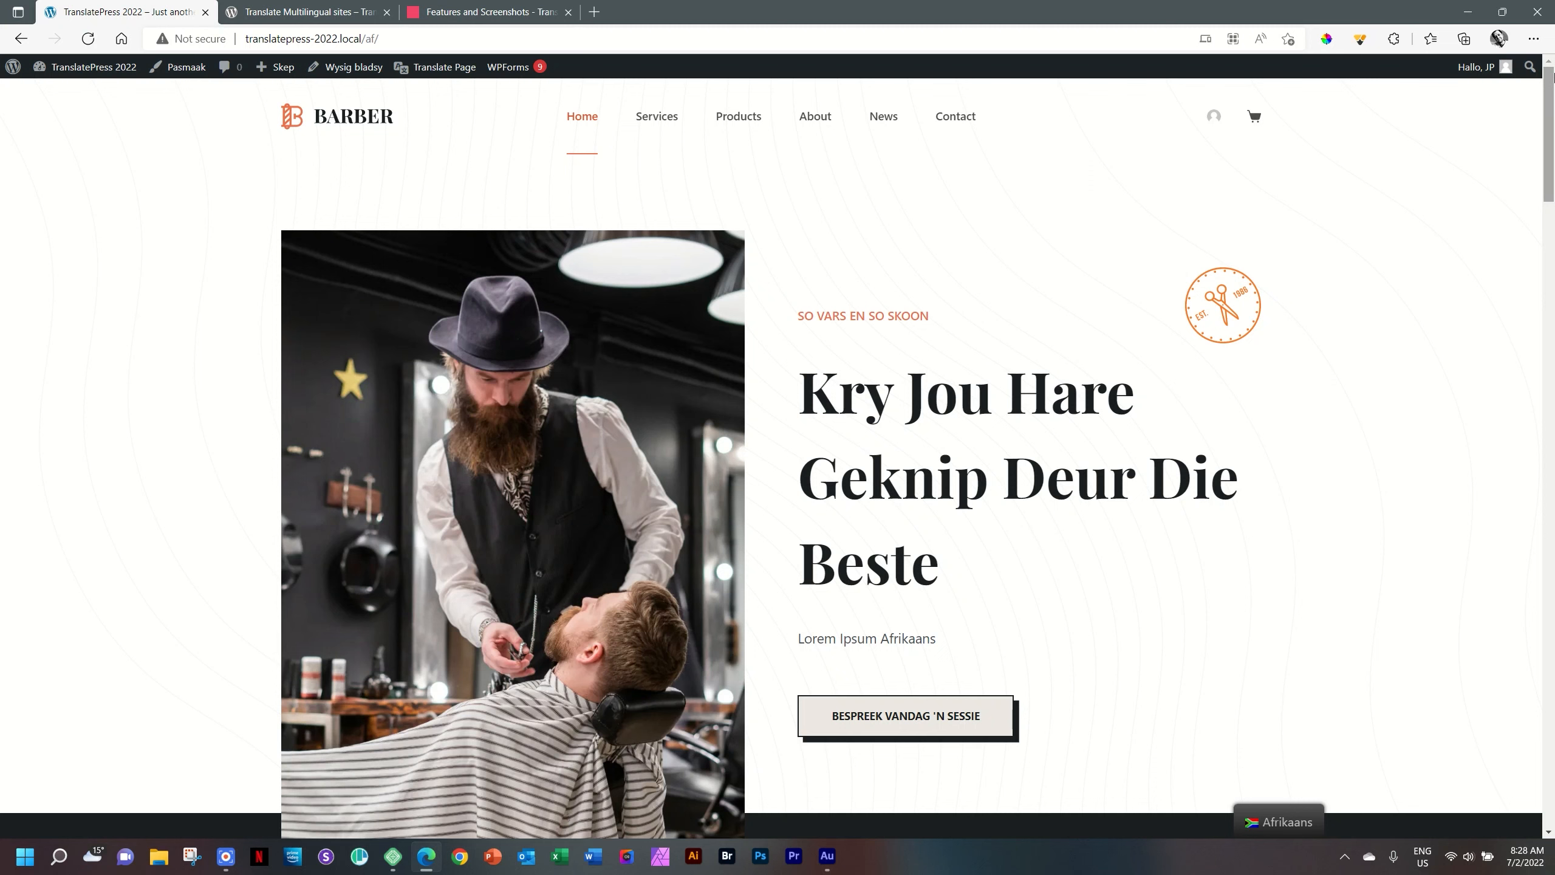
left_click(12, 66)
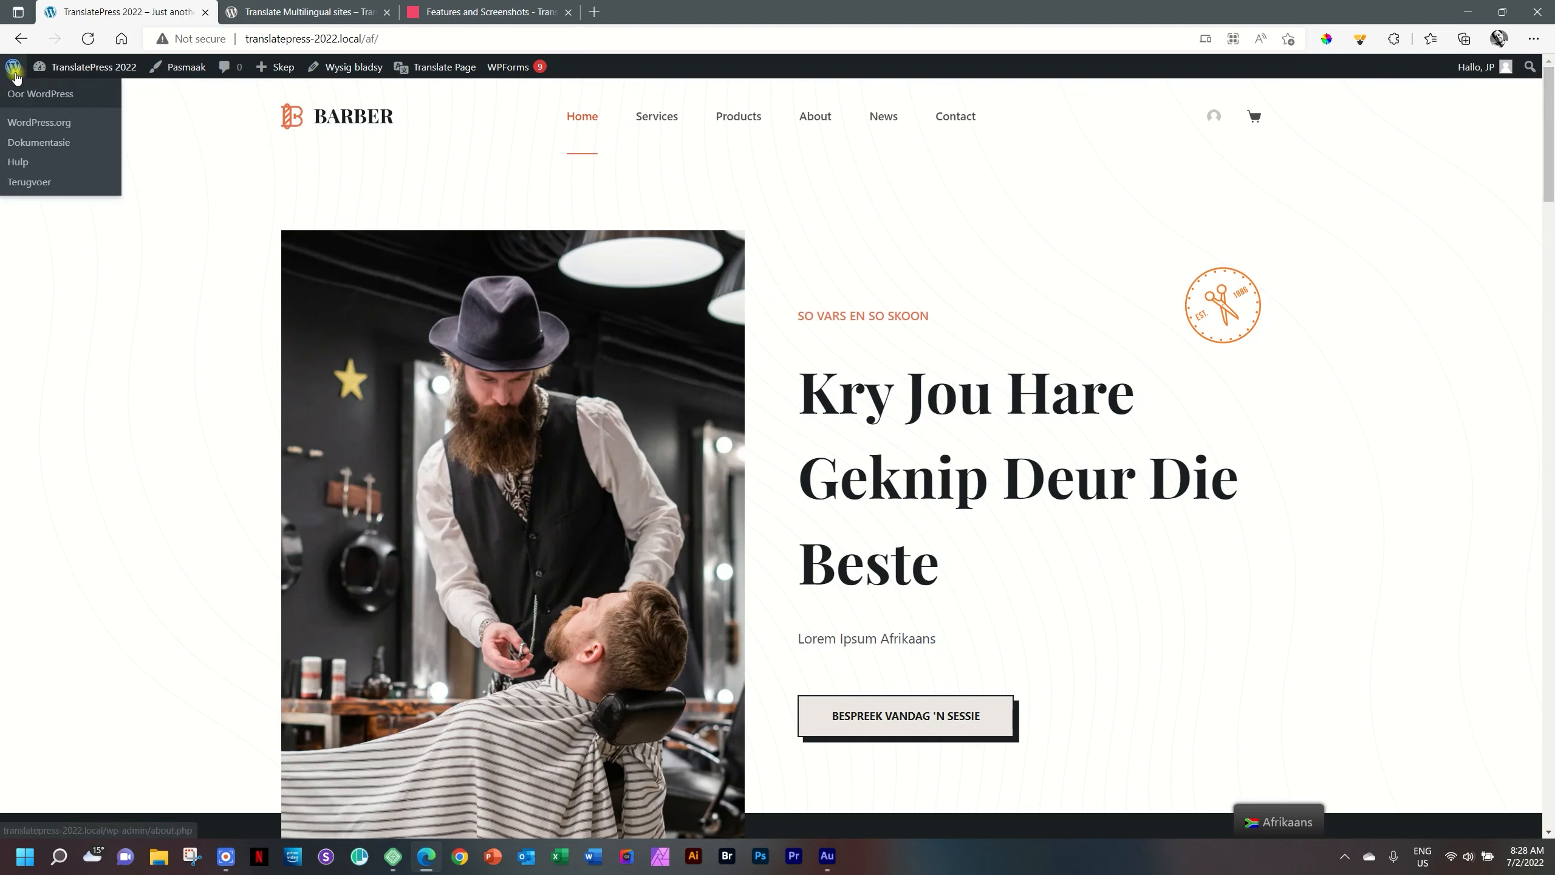
Add the Afrikaans and English language switcher items to the Main Menu
left_click(39, 94)
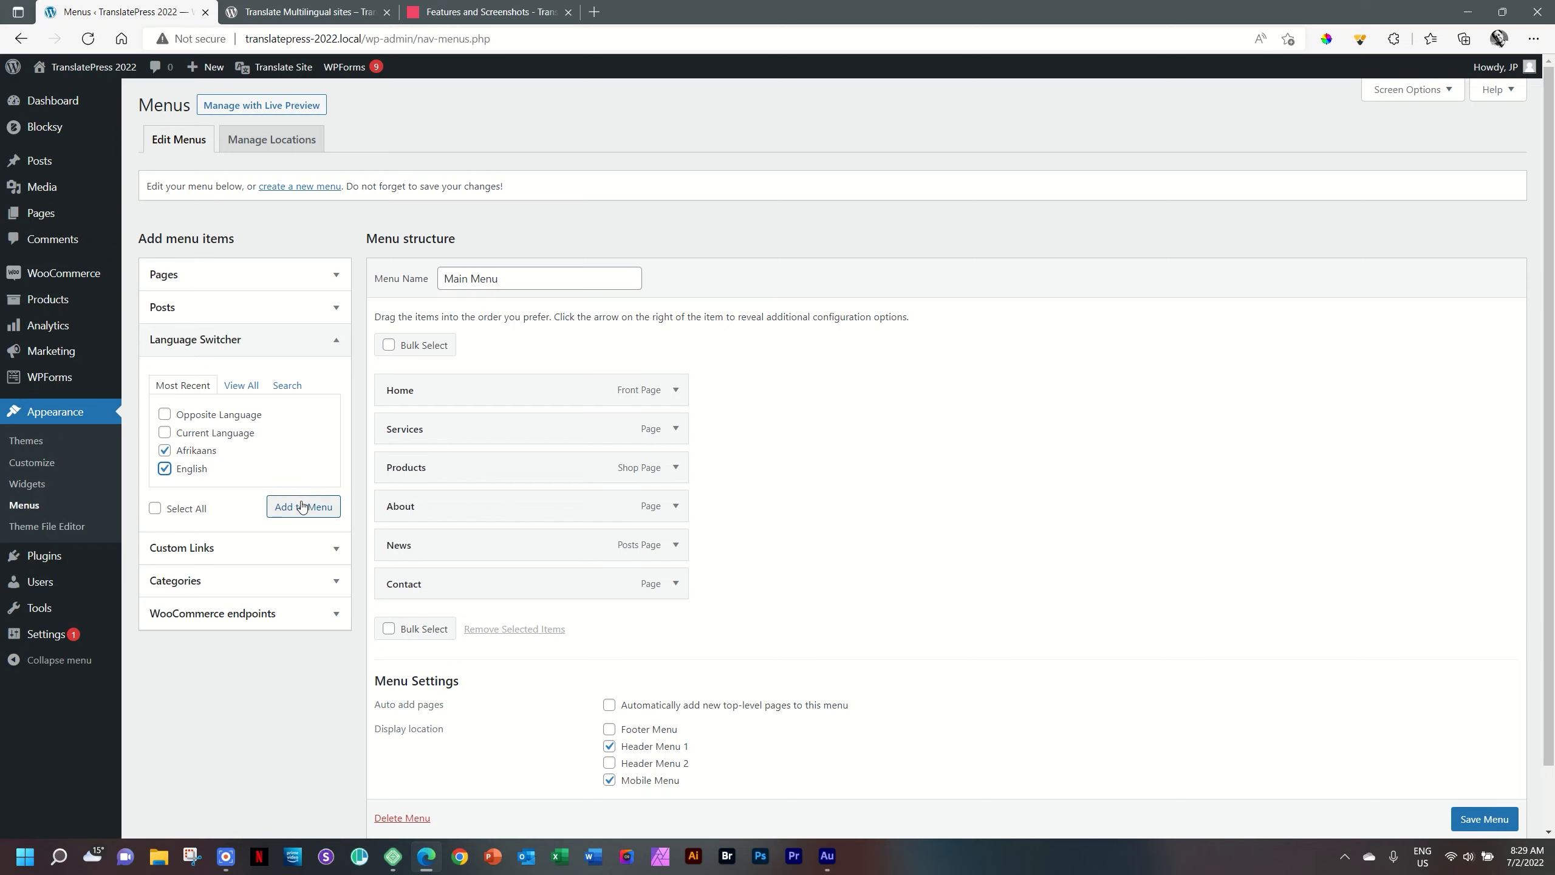
left_click(304, 513)
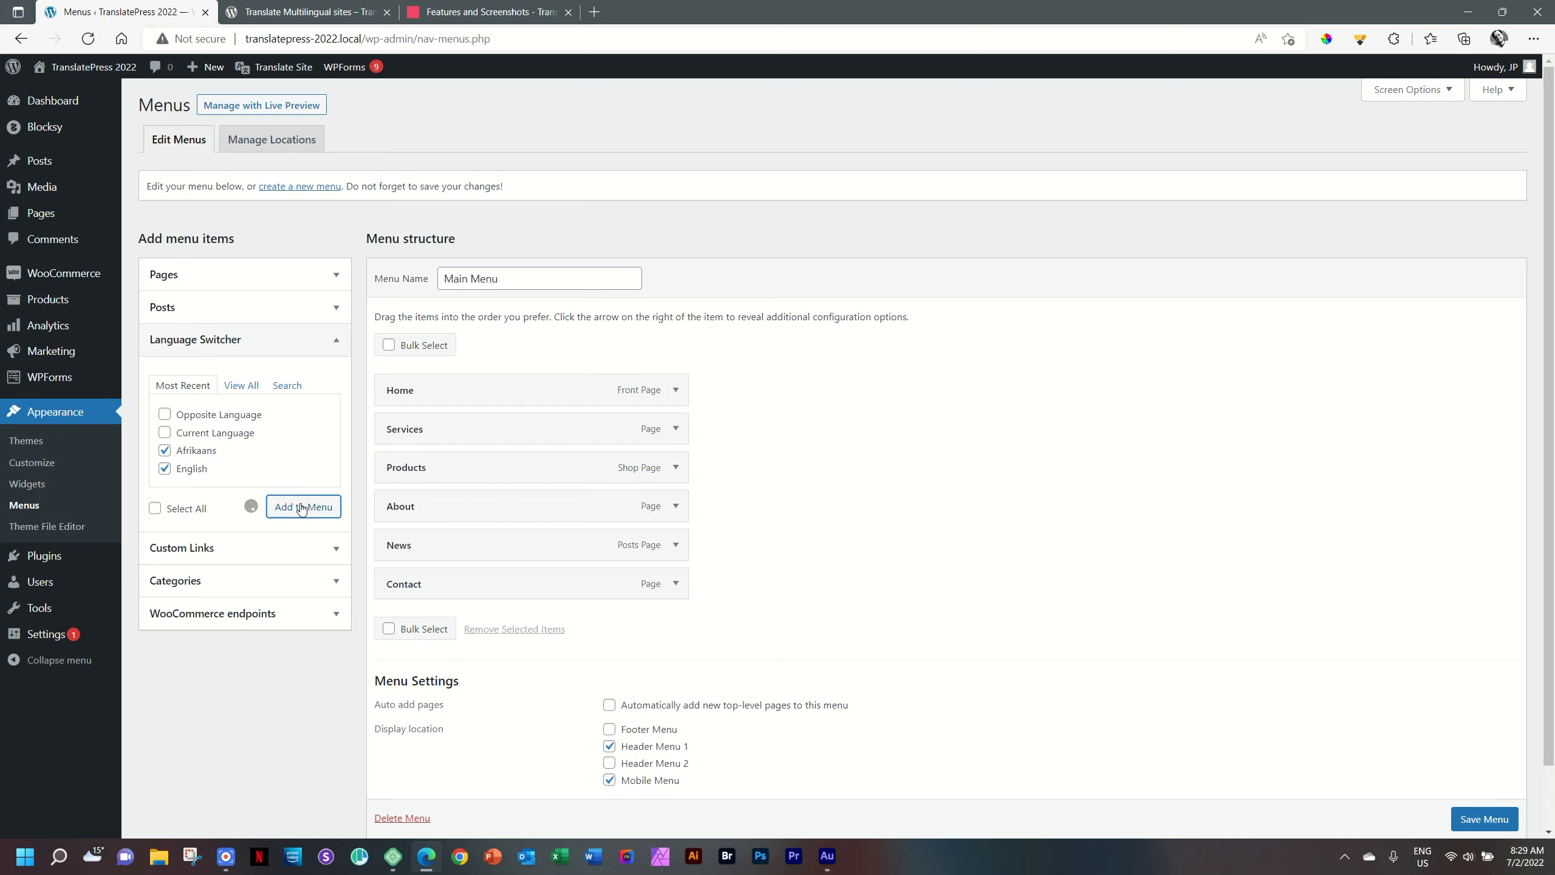
left_click(303, 507)
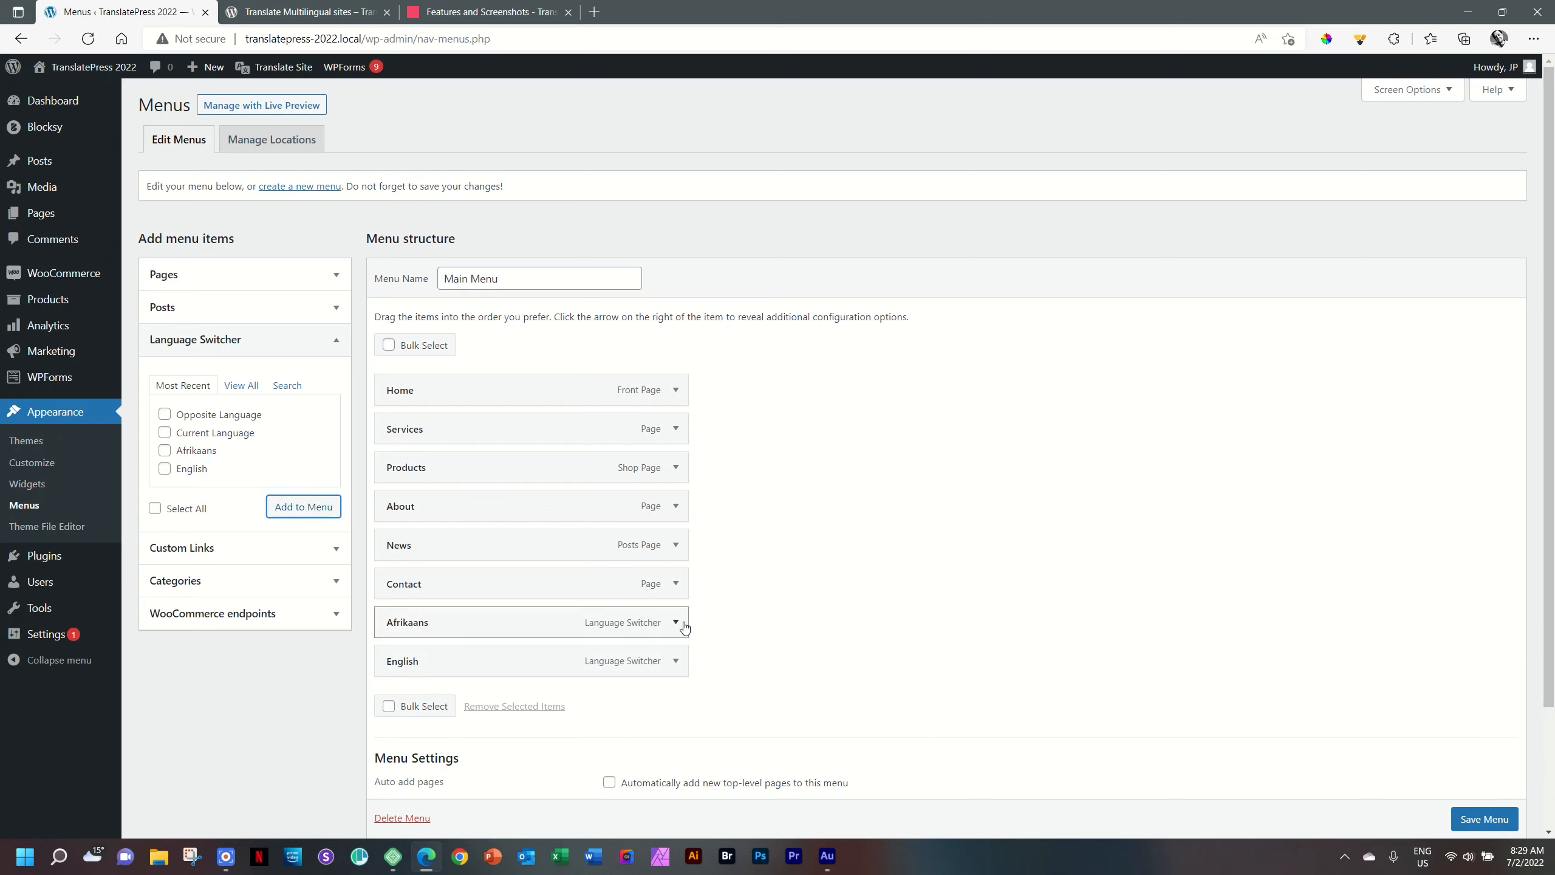
Expand and collapse the Afrikaans and English menu items to check their settings
left_click(674, 624)
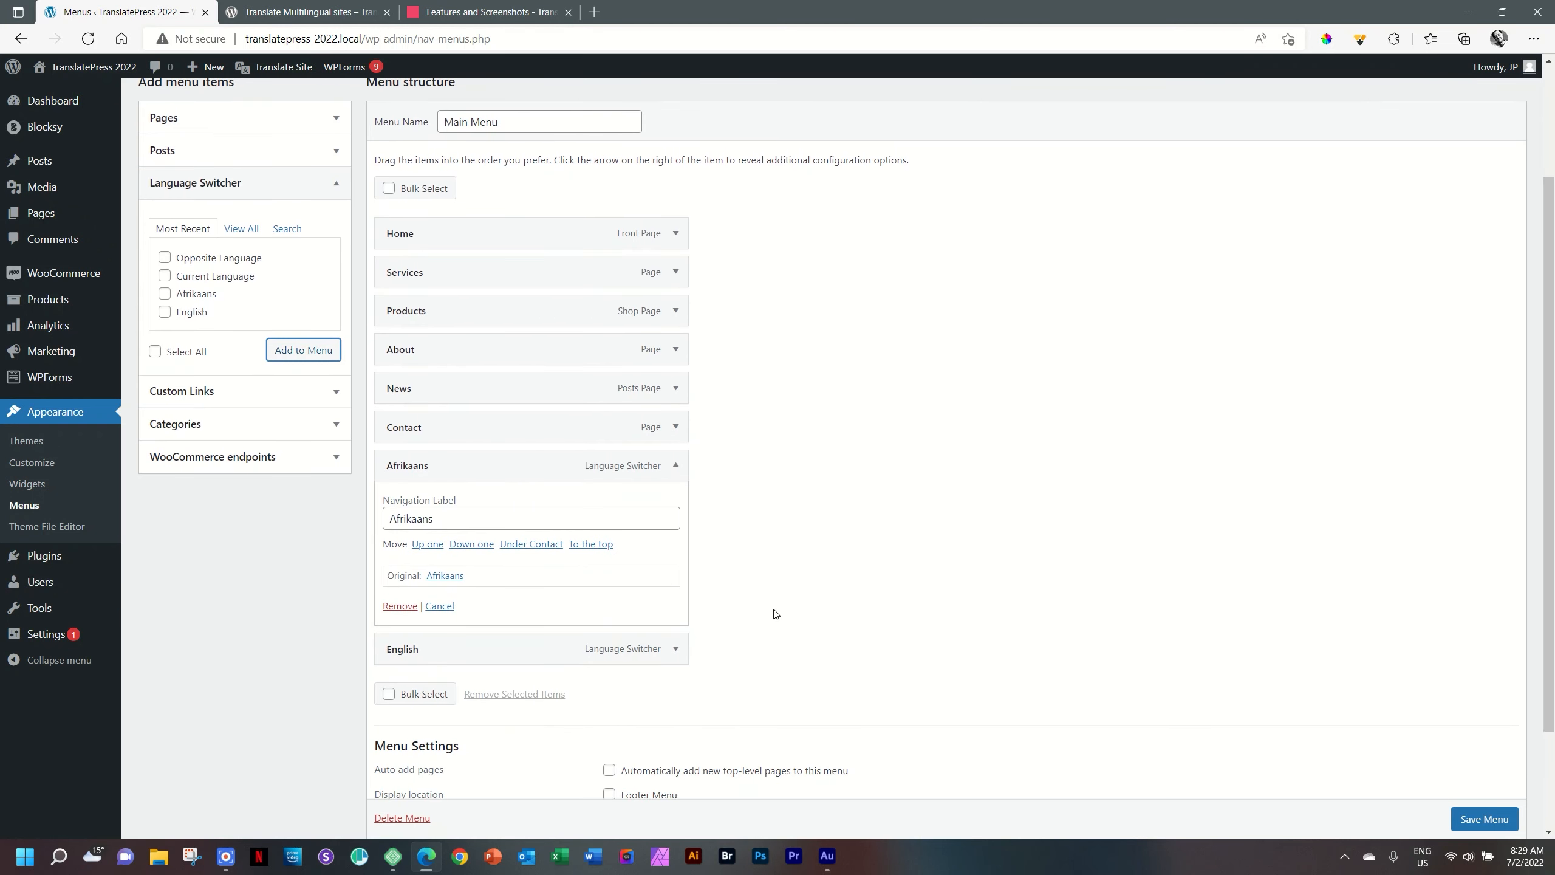
left_click(438, 610)
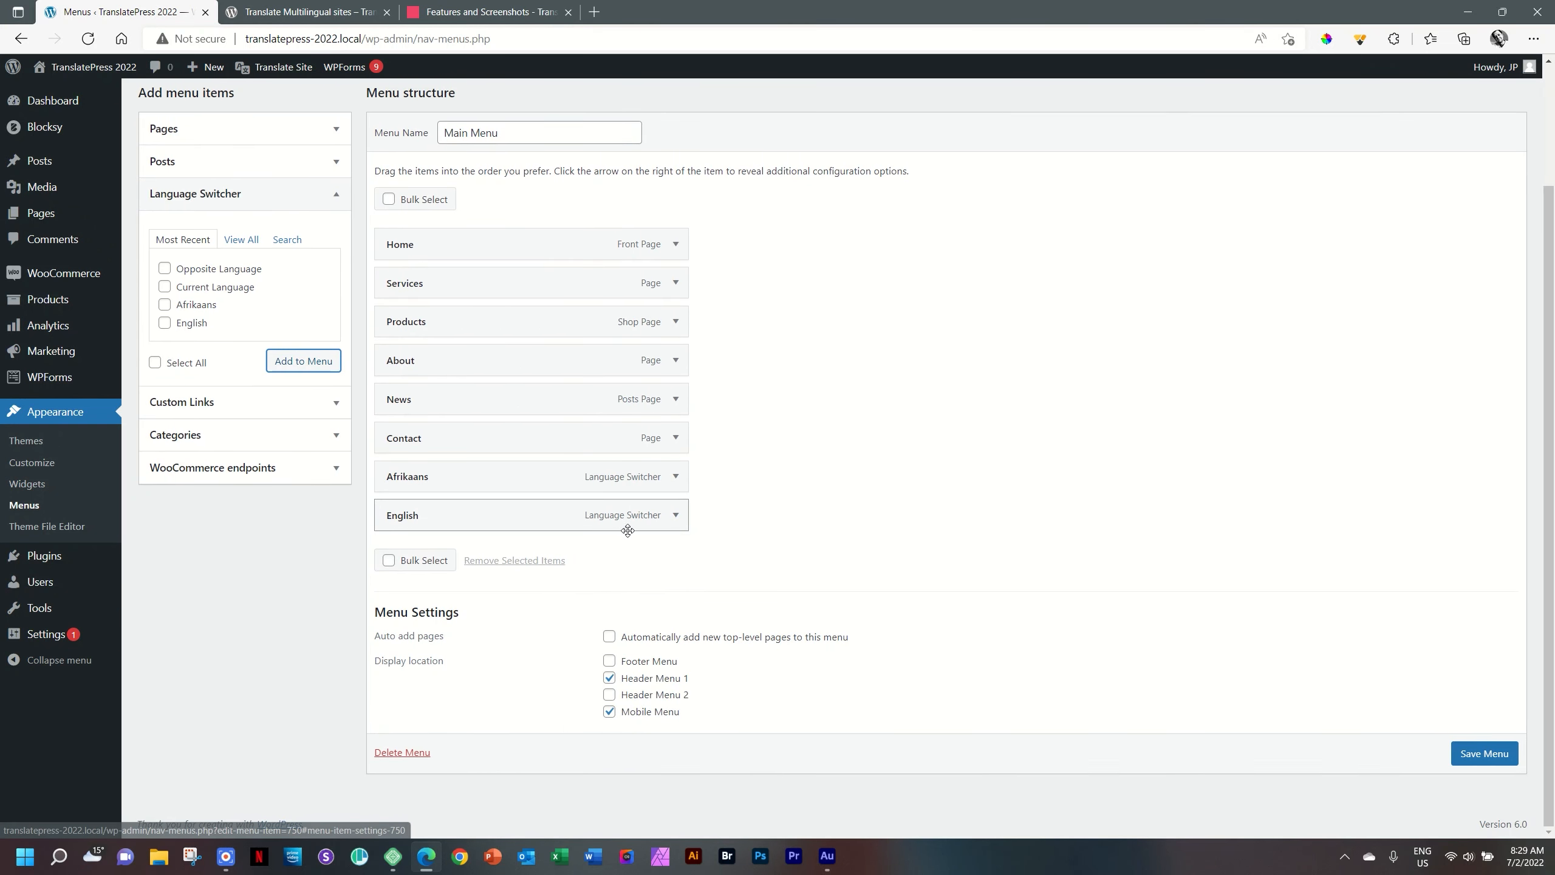
left_click(676, 514)
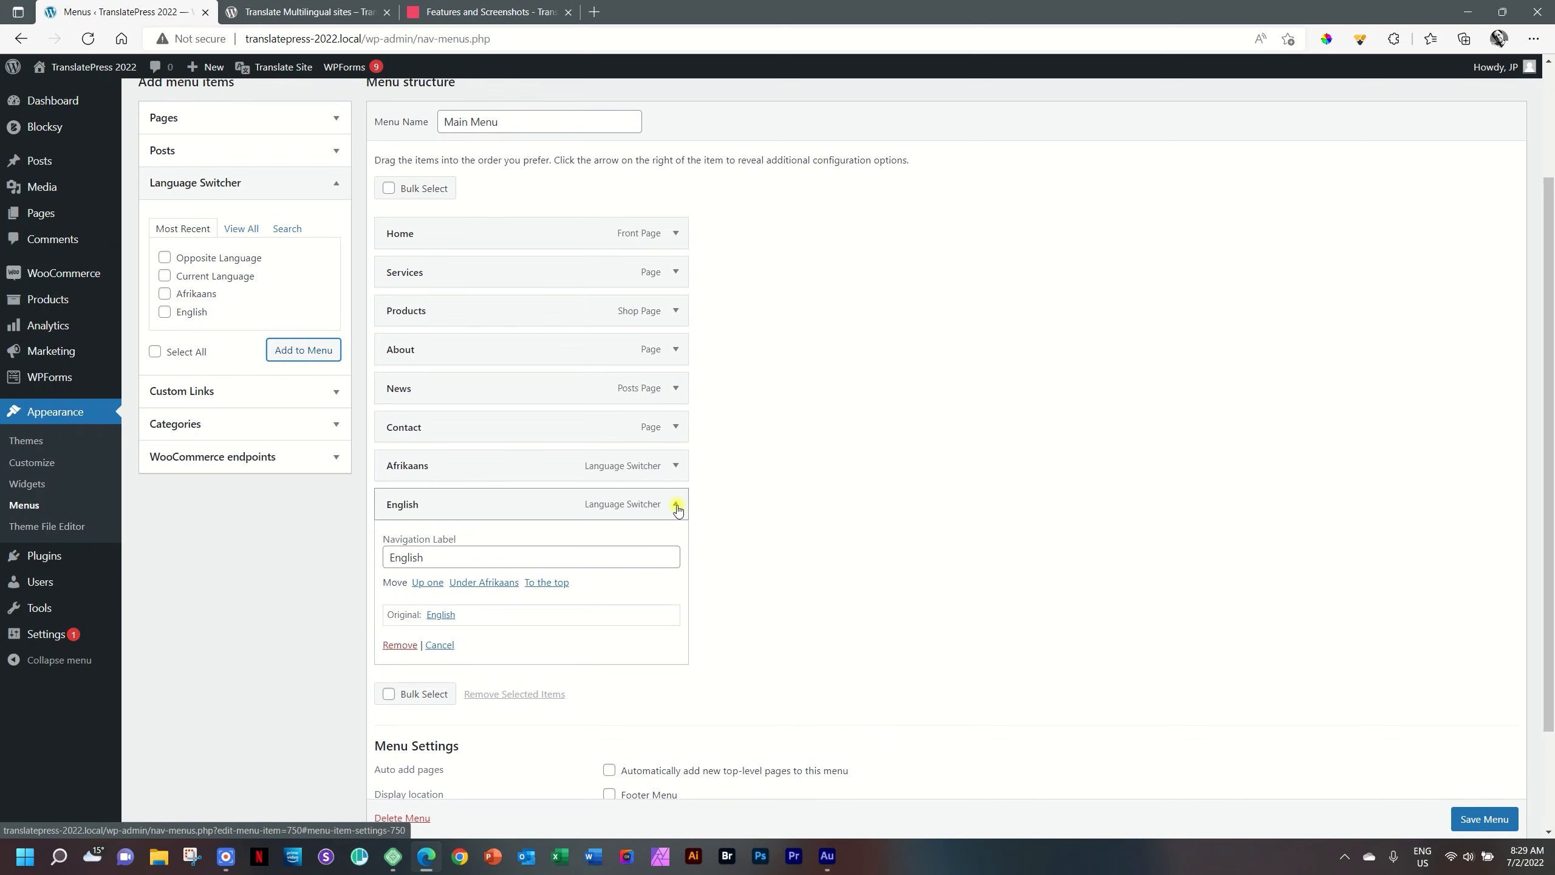
left_click(677, 507)
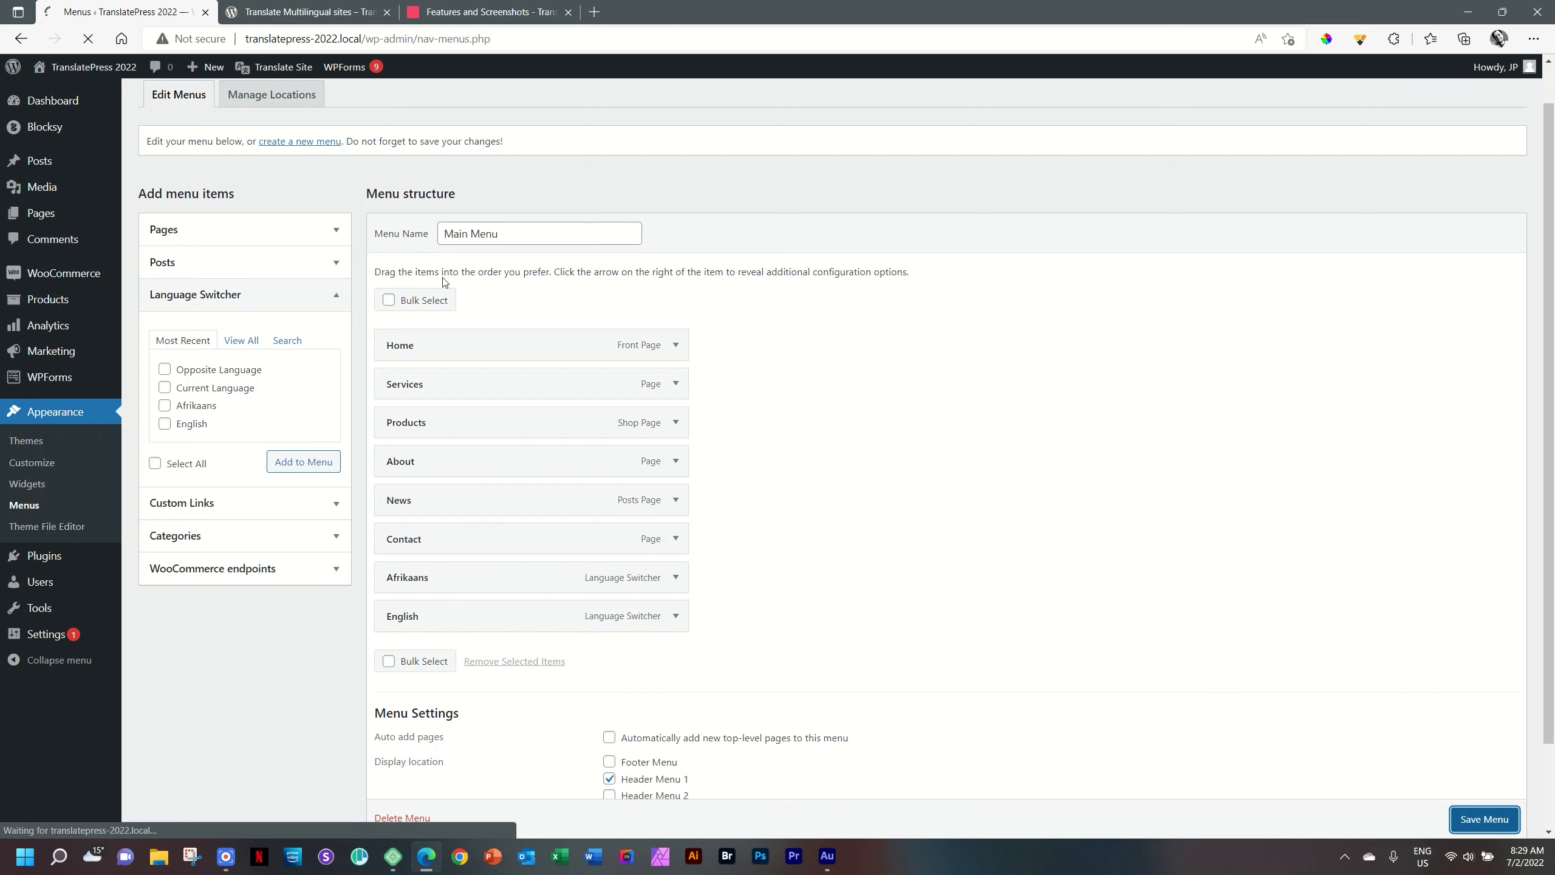
Save the Main Menu, then switch the homepage to Afrikaans from the header menu
left_click(1483, 818)
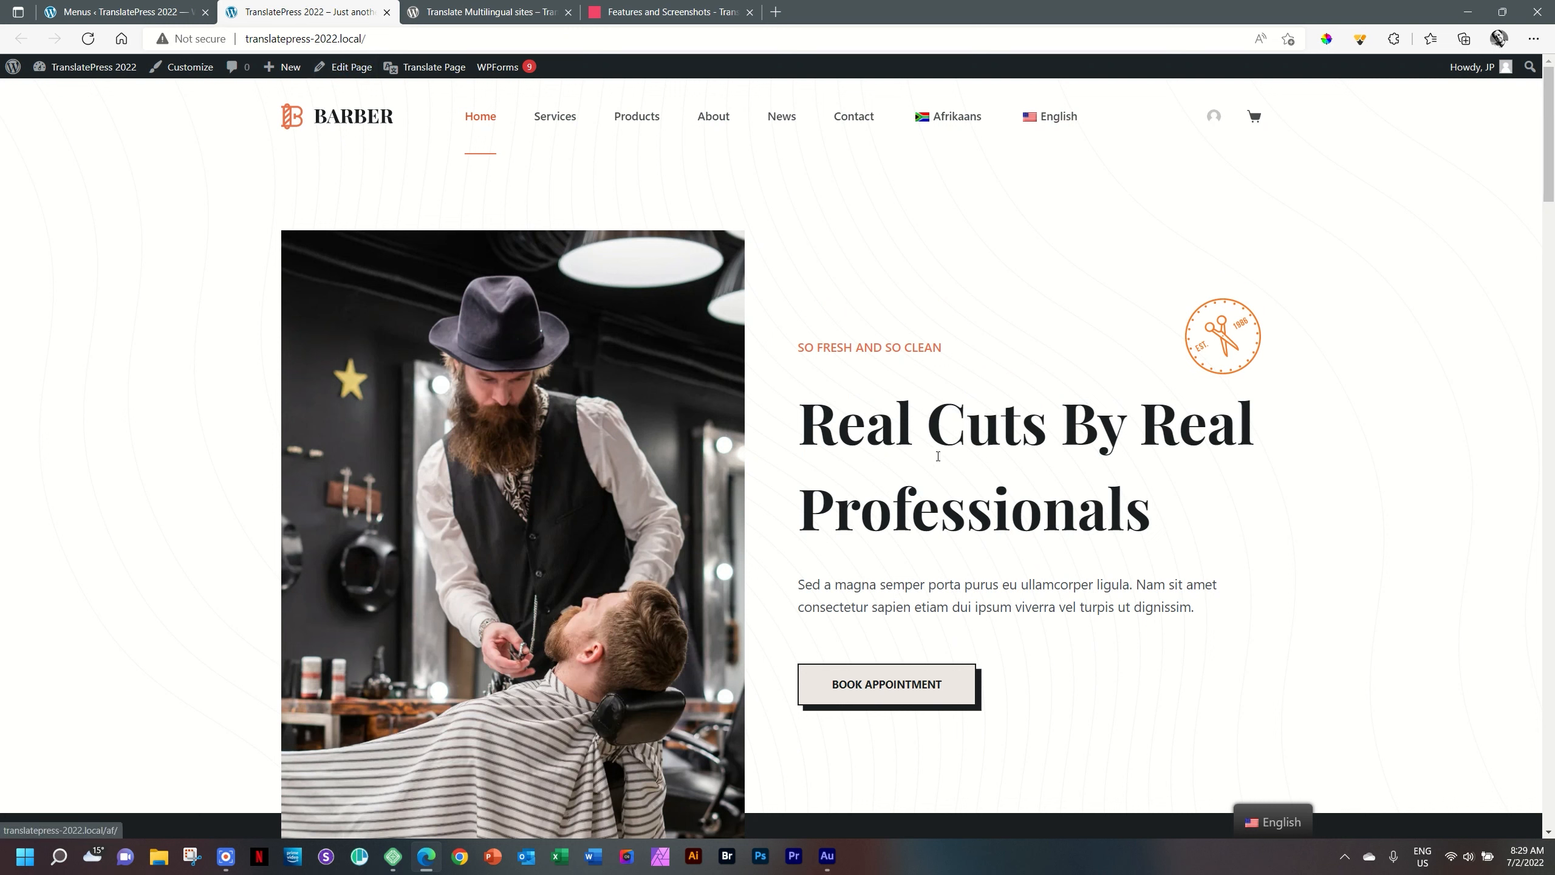
left_click(954, 116)
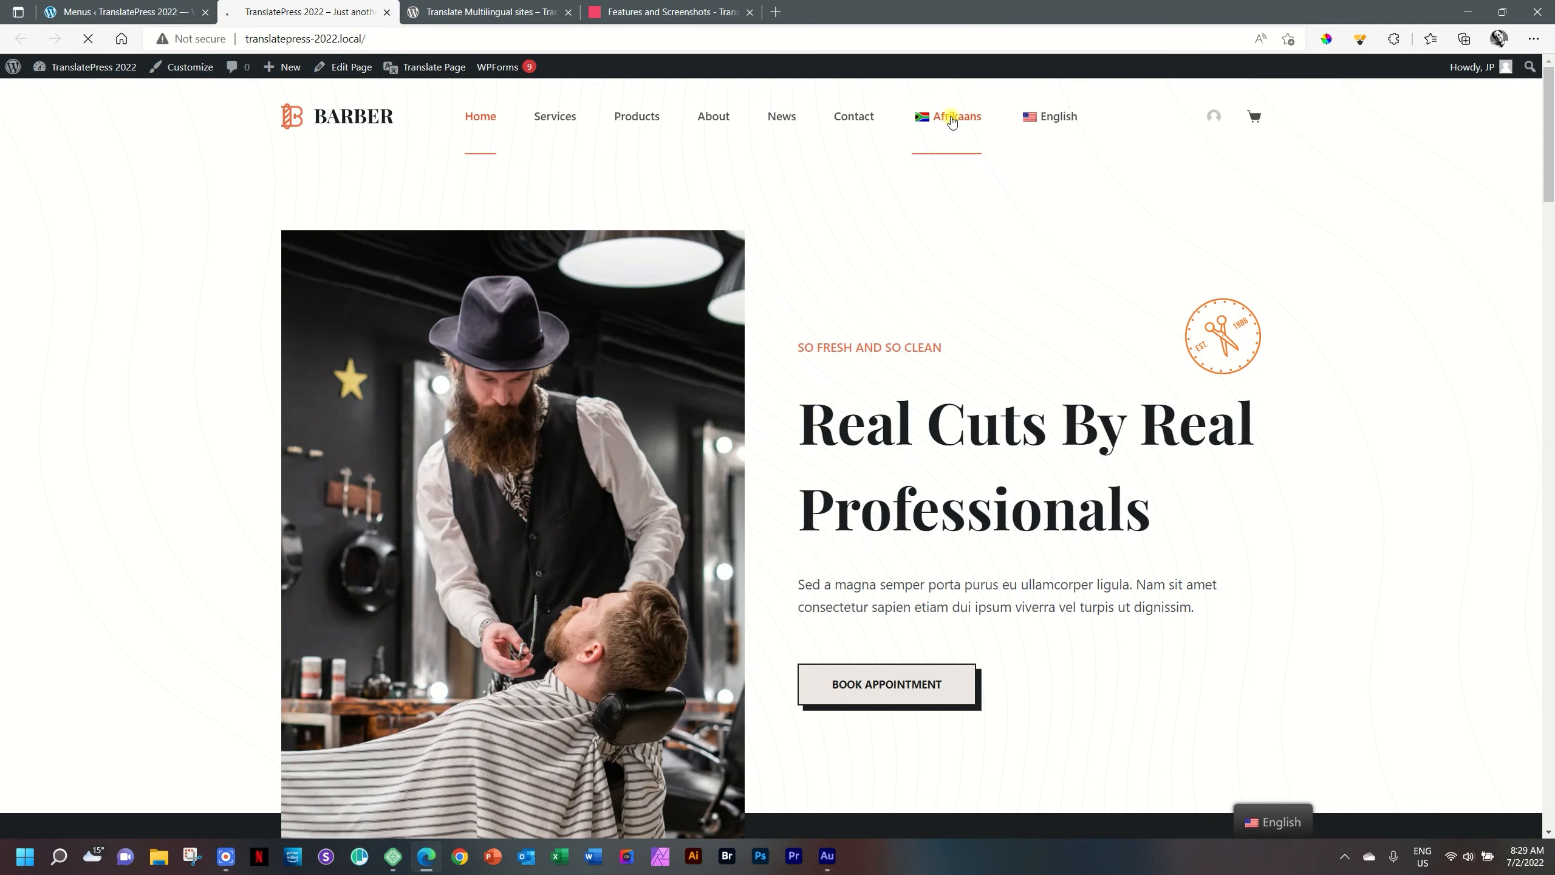
left_click(955, 116)
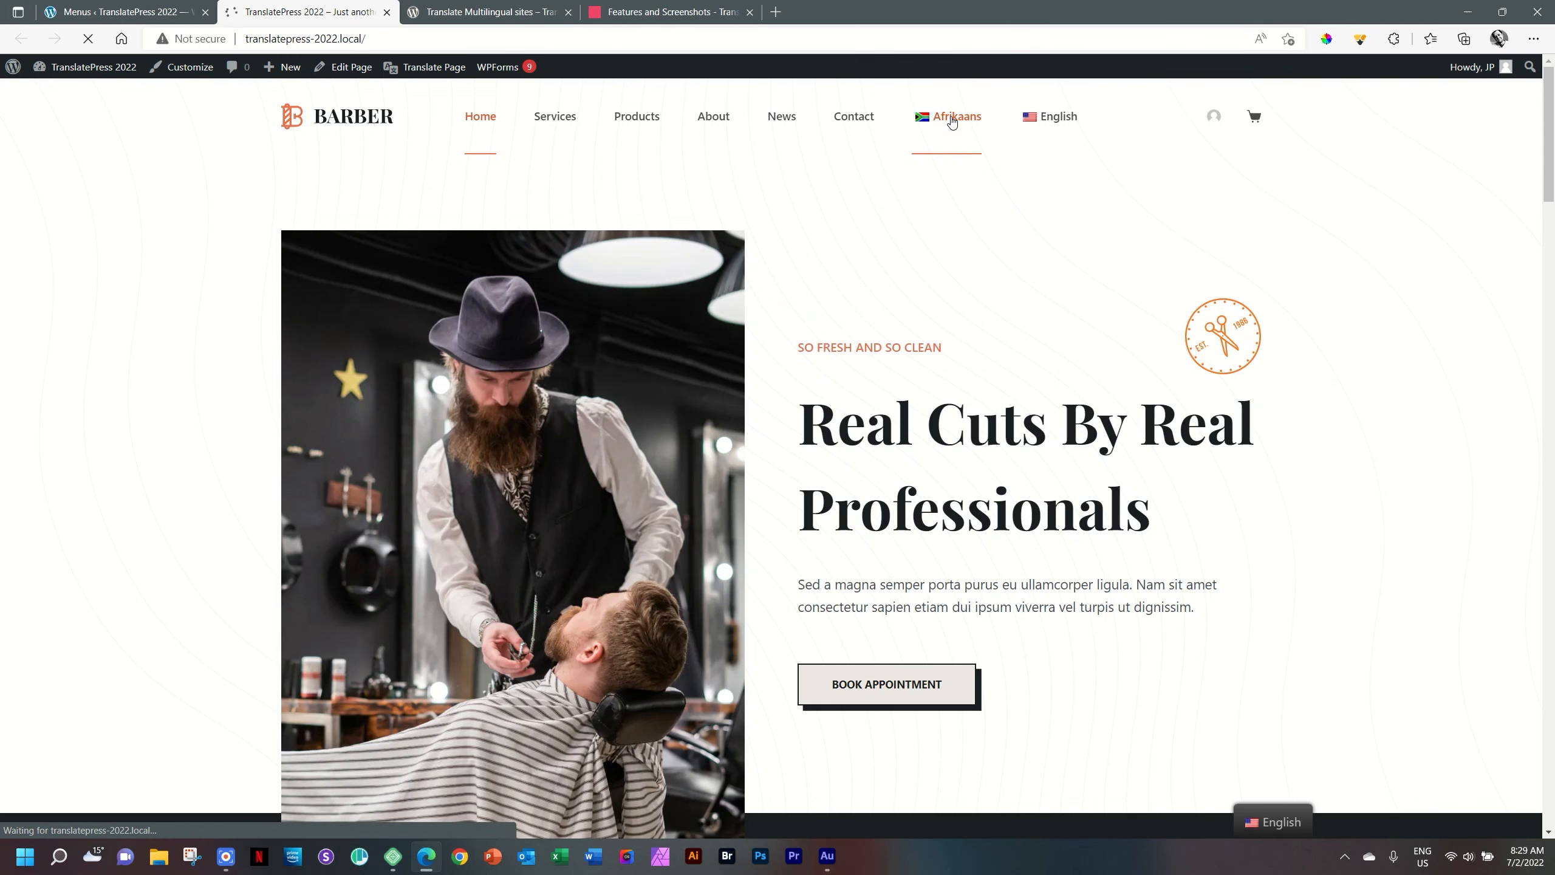
left_click(949, 117)
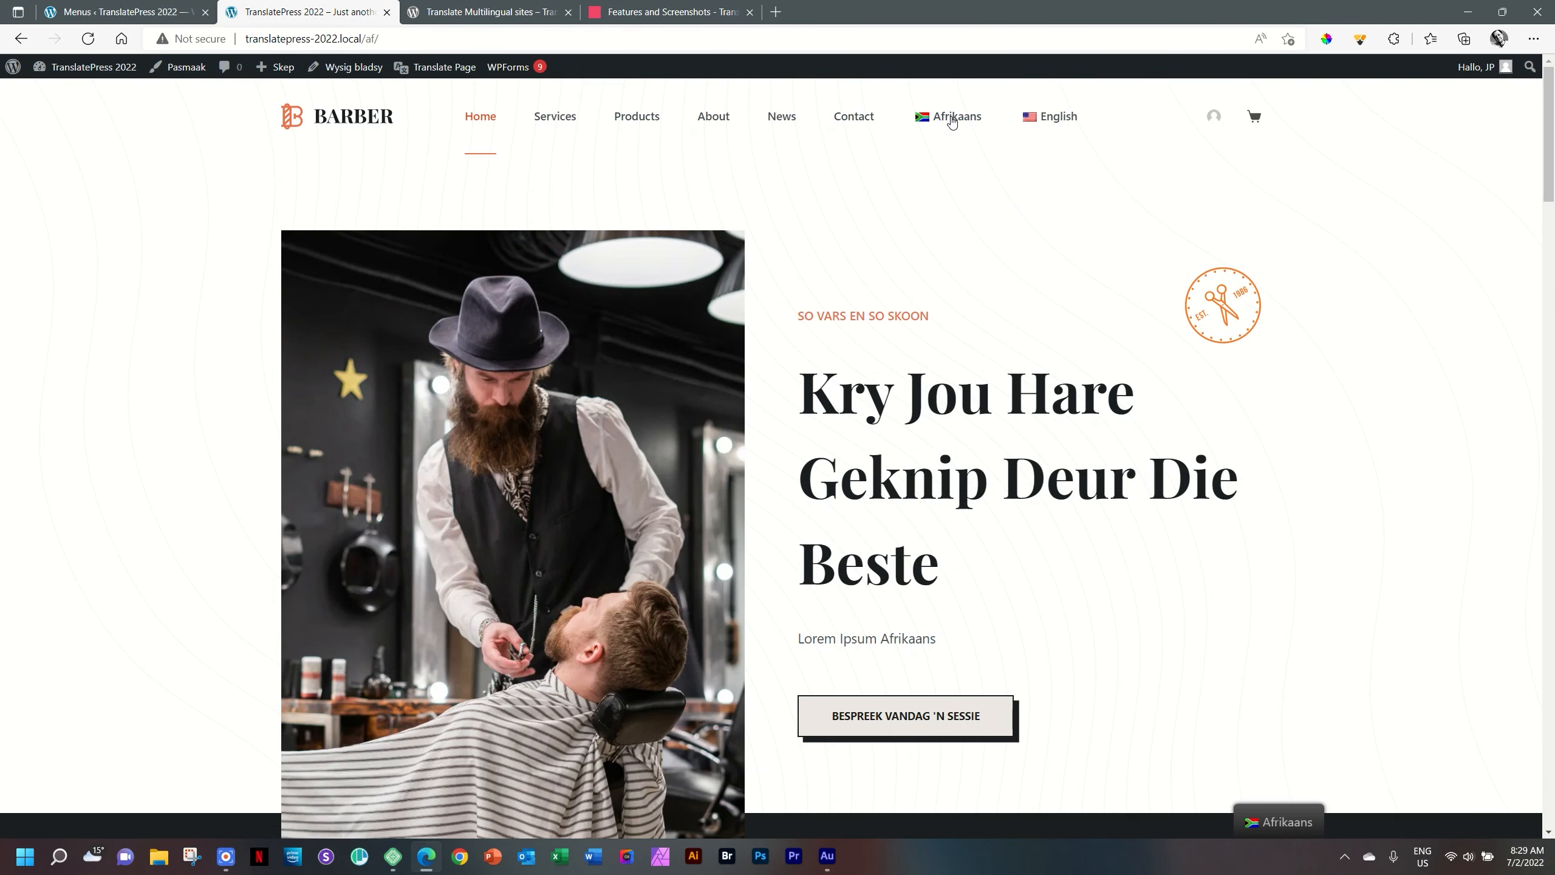
mouse_move(1011, 423)
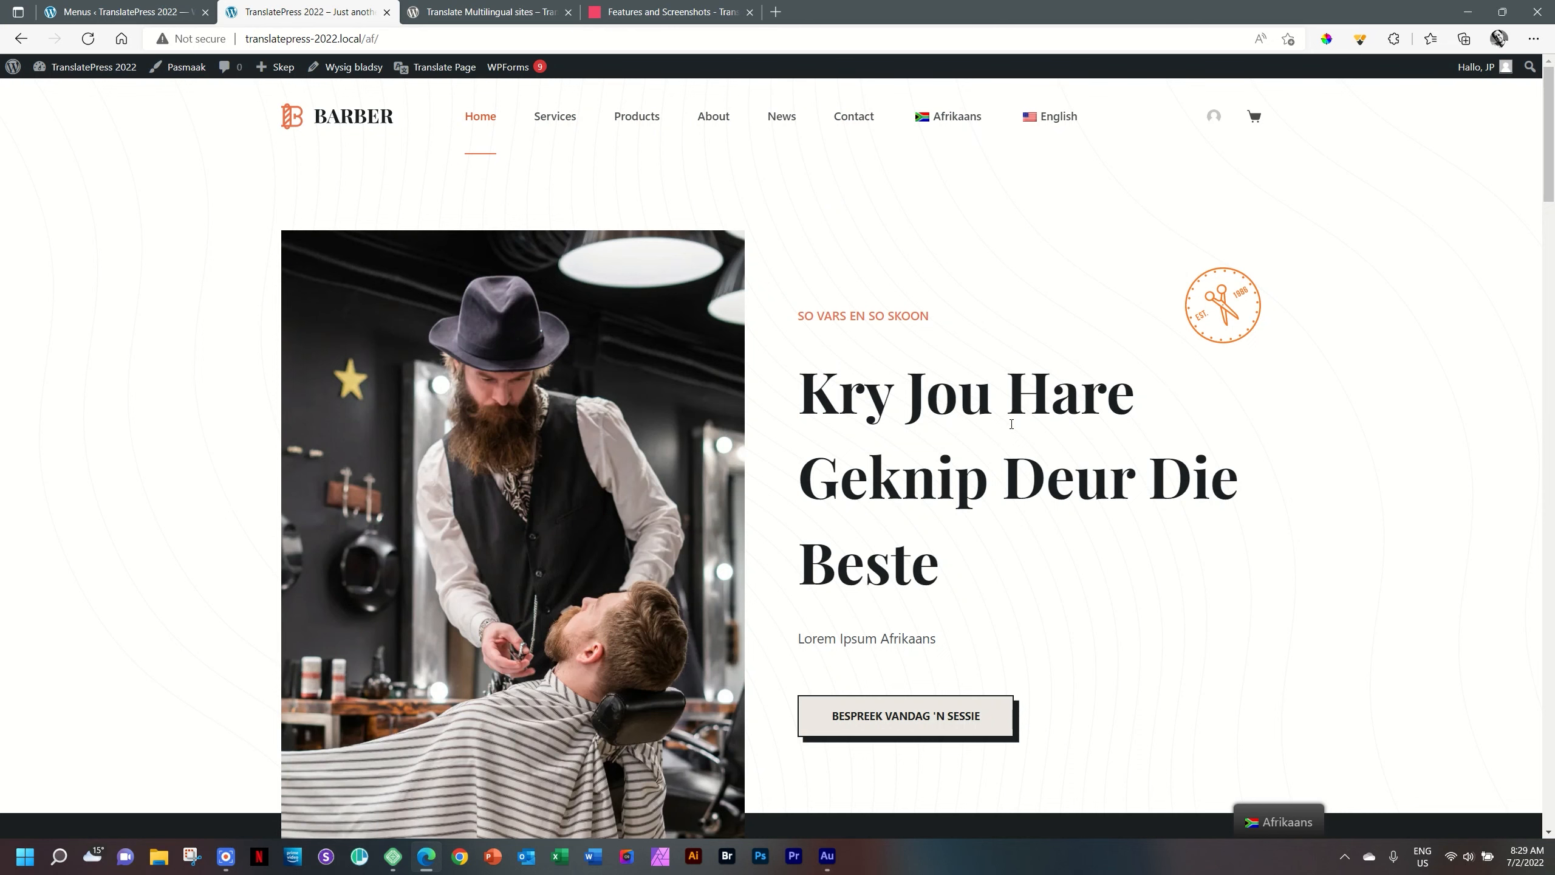
left_click(119, 13)
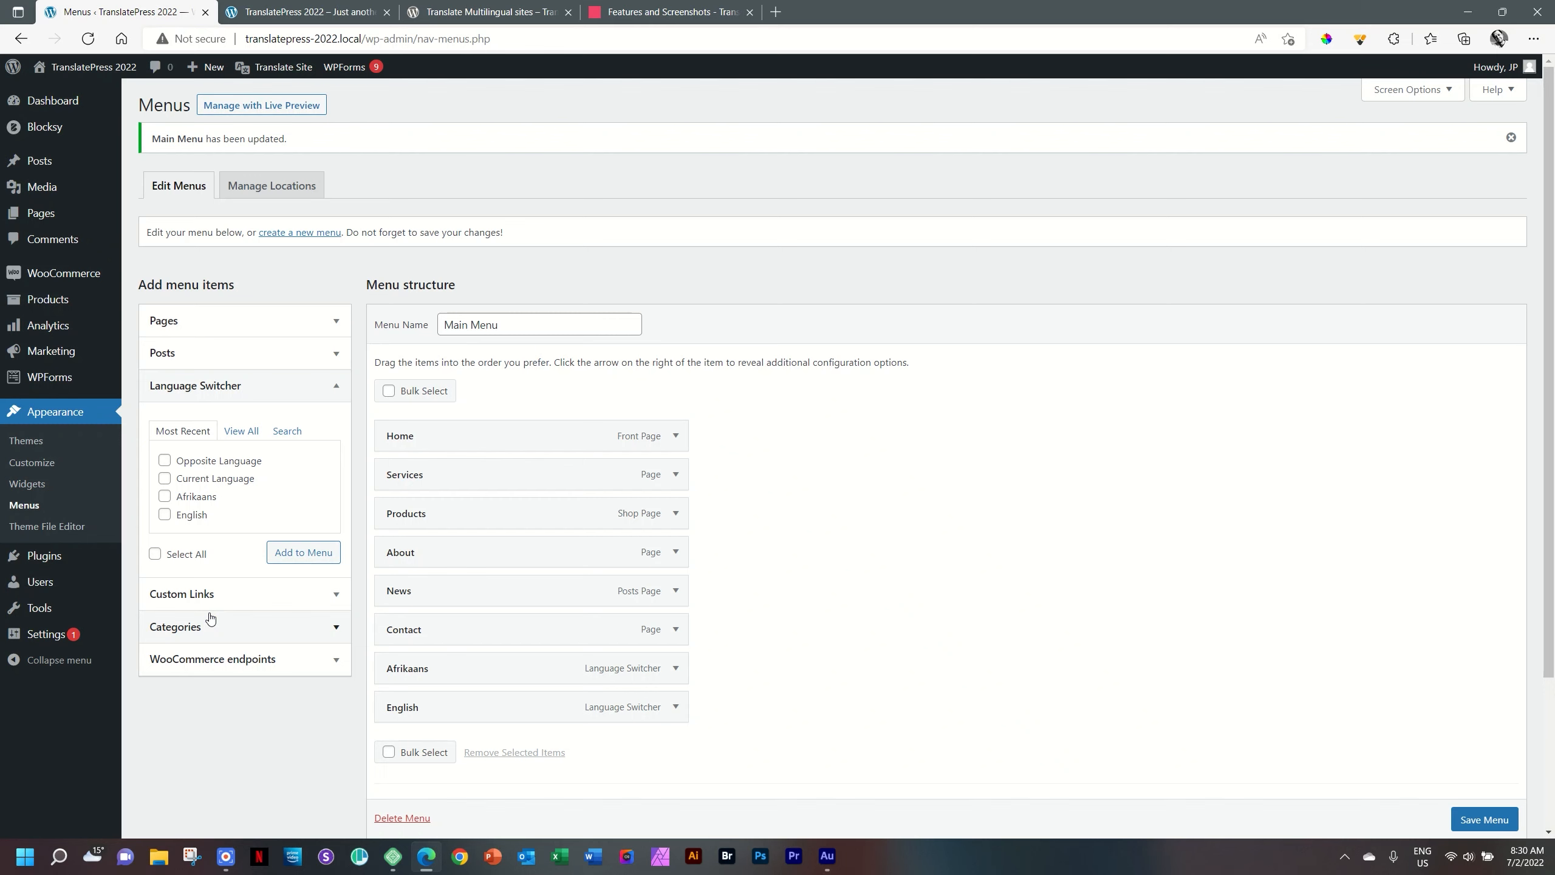
Replace the Afrikaans and English items with an Opposite Language switcher and save the menu
left_click(675, 668)
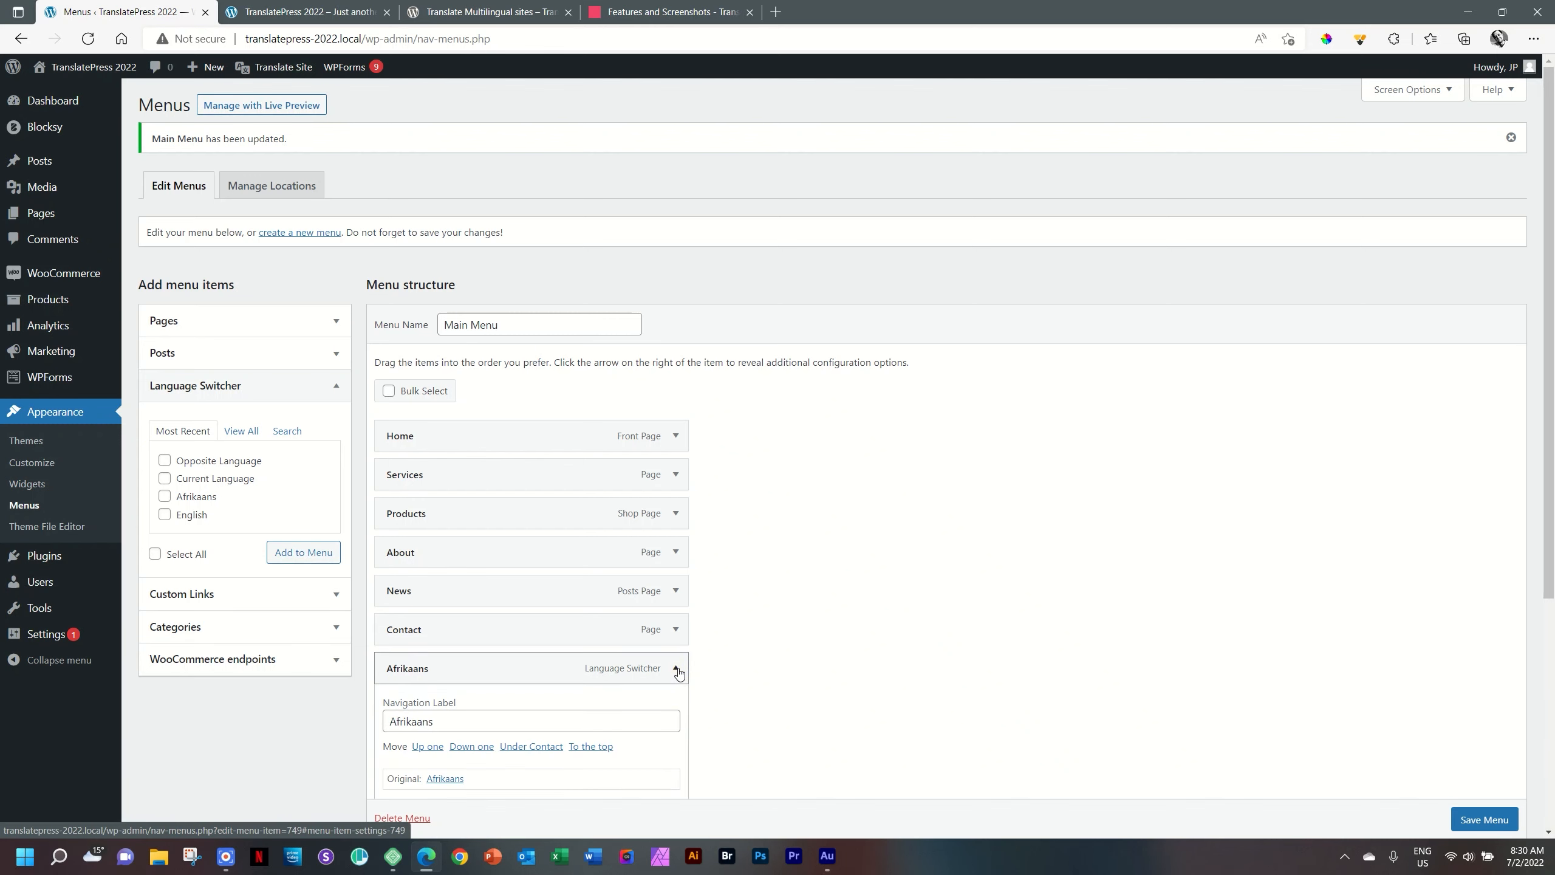
scroll("down", 3)
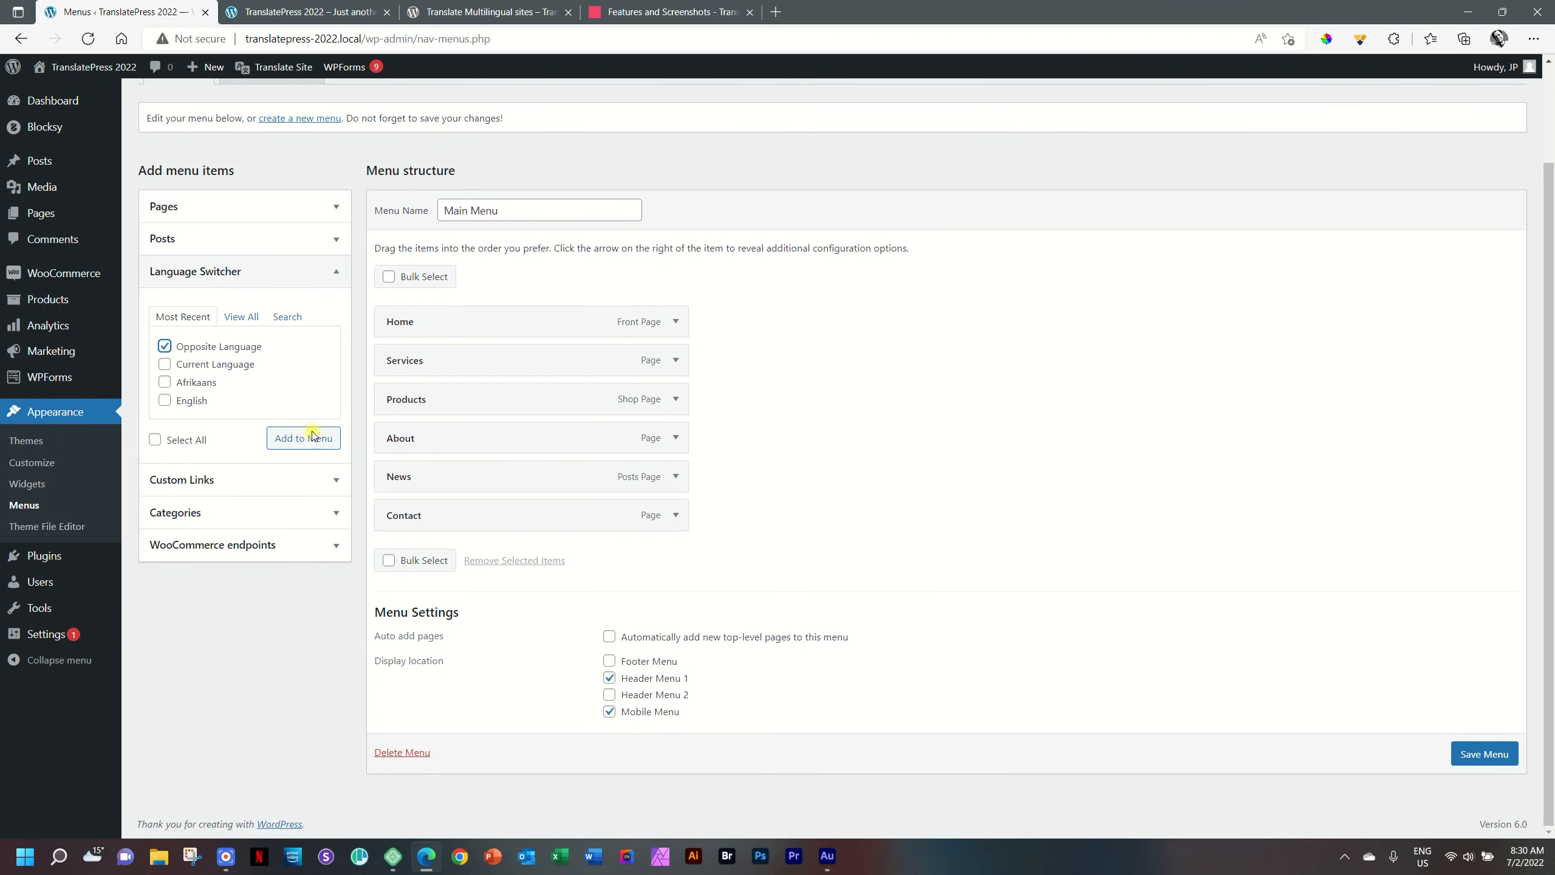
left_click(304, 442)
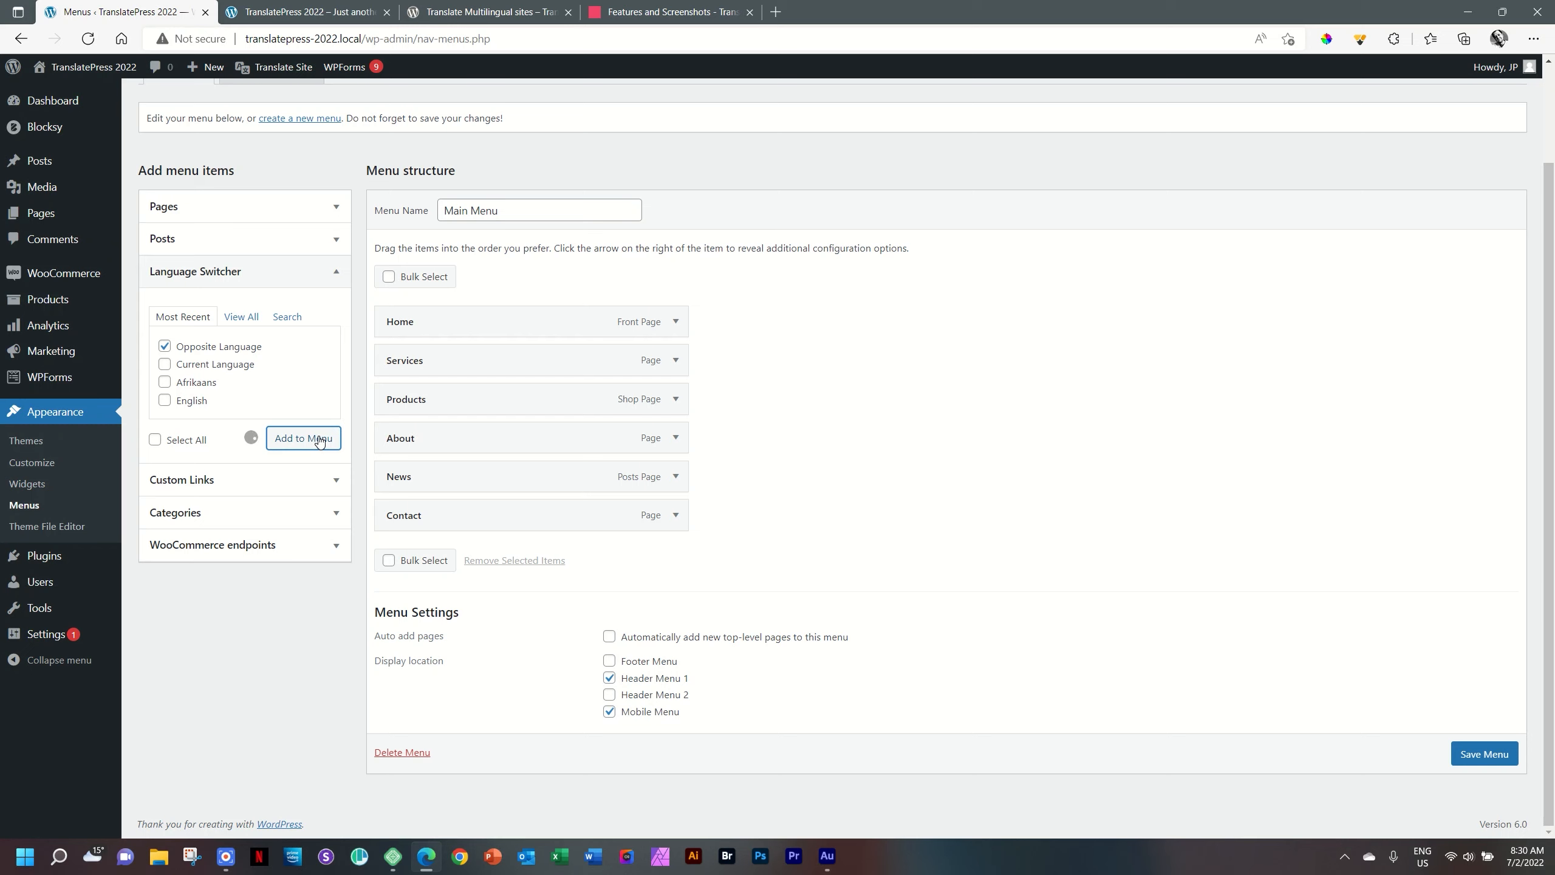
left_click(303, 442)
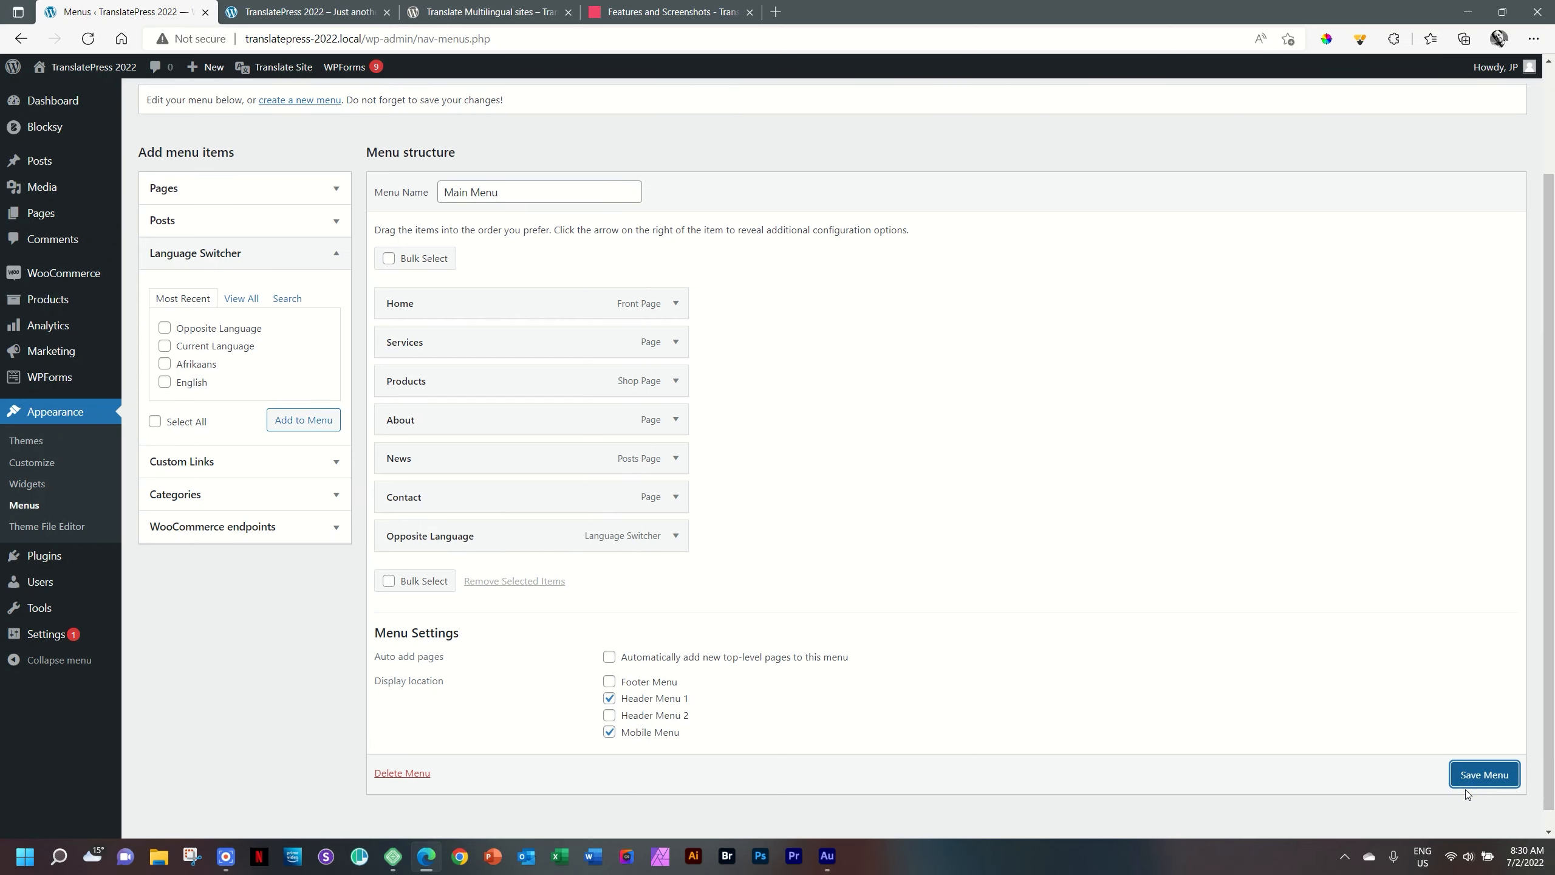
left_click(1484, 774)
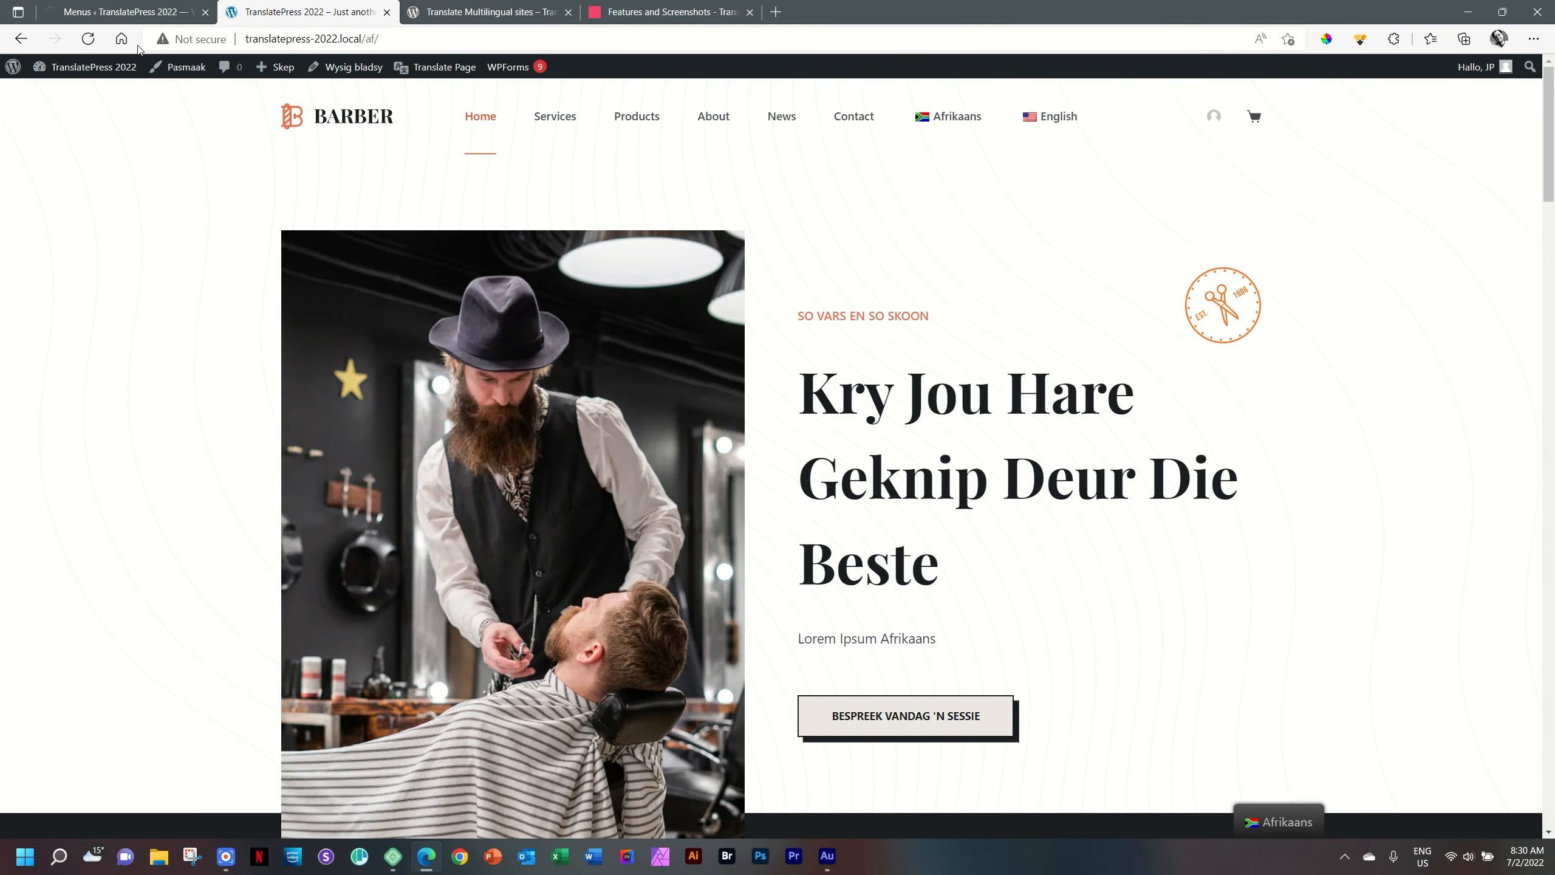
Reload the site, switch the homepage to English, then back to Afrikaans
left_click(88, 39)
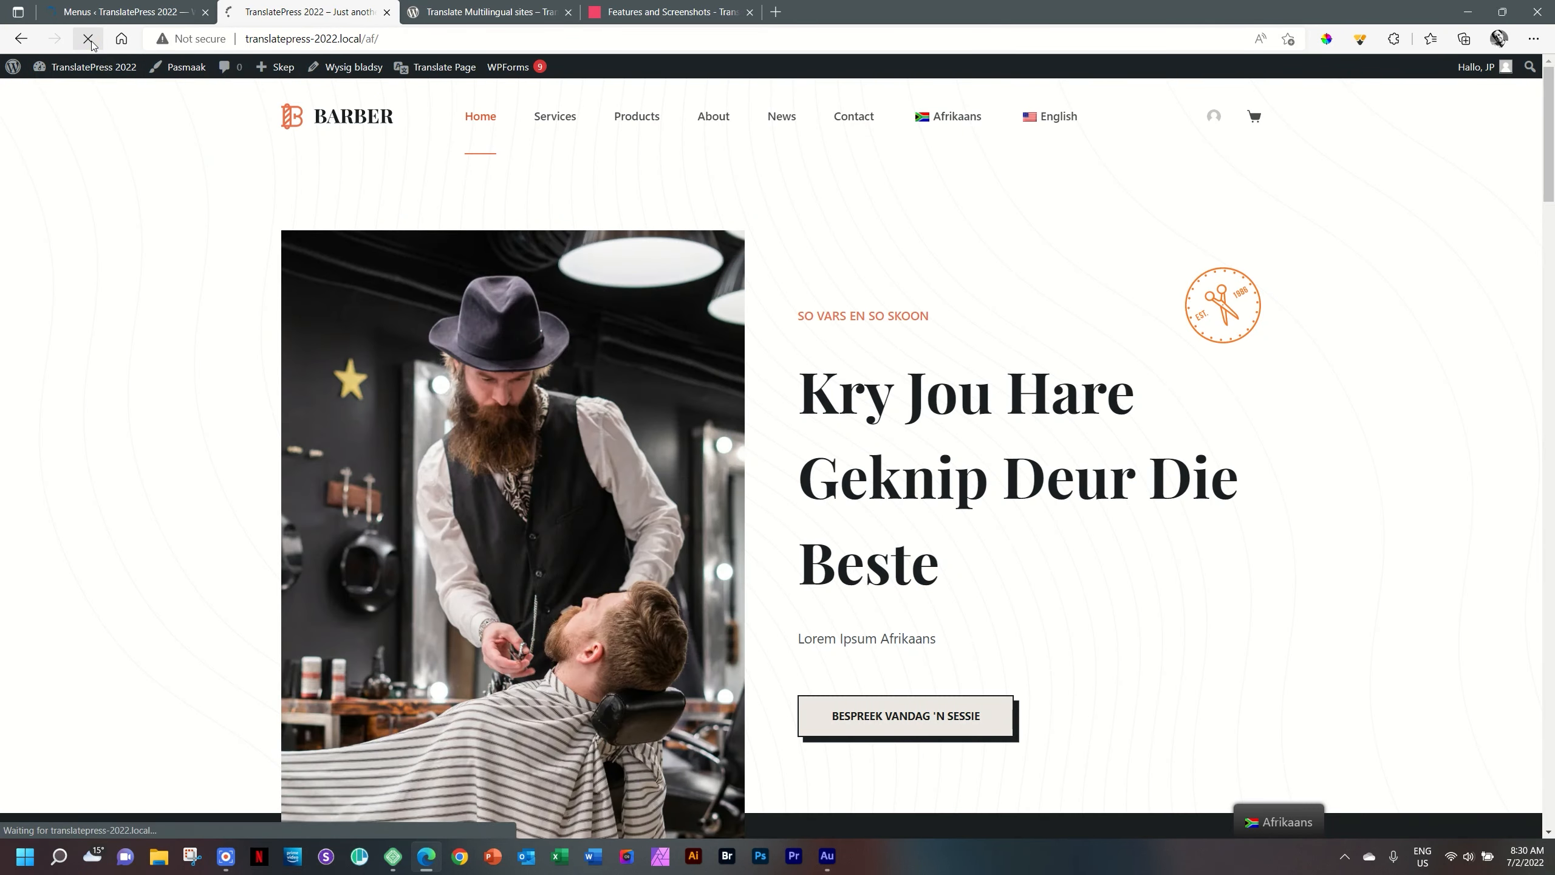
mouse_move(89, 44)
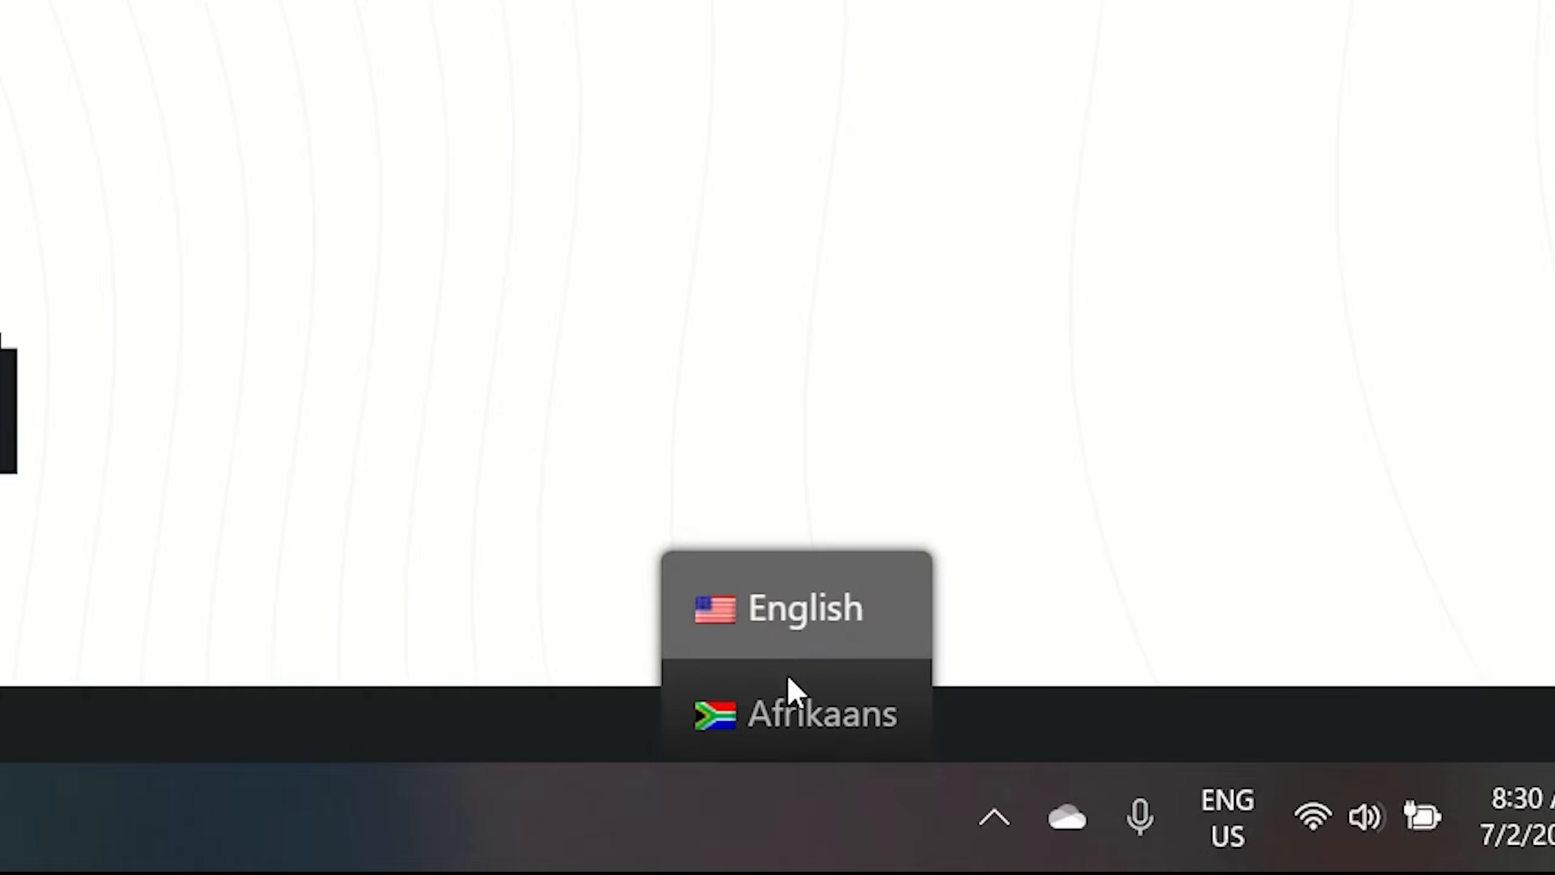
mouse_move(783, 714)
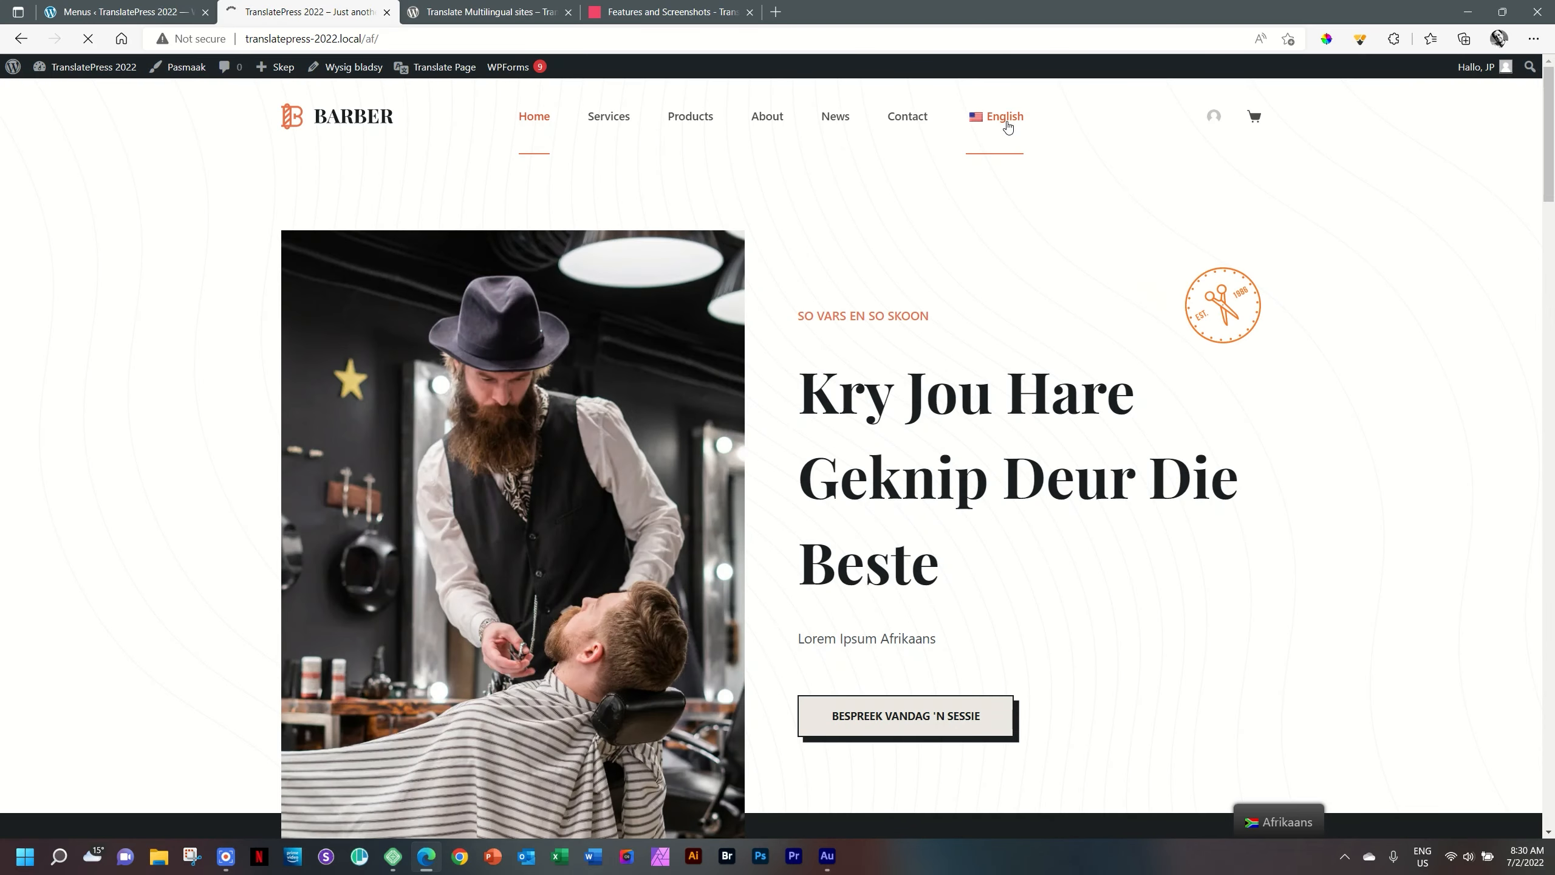
left_click(1003, 116)
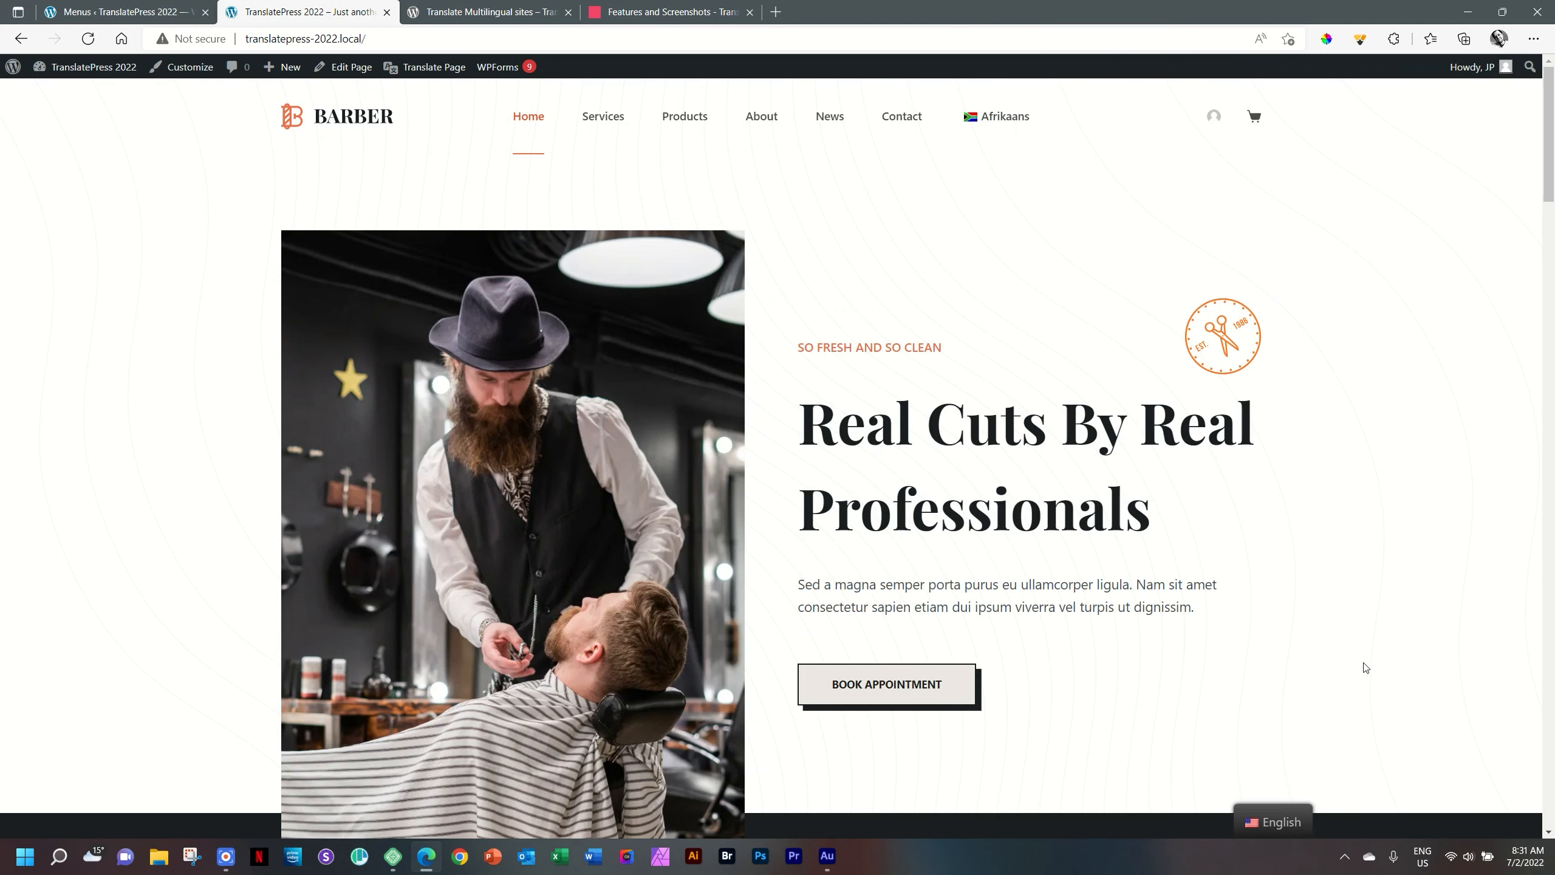
left_click(1290, 787)
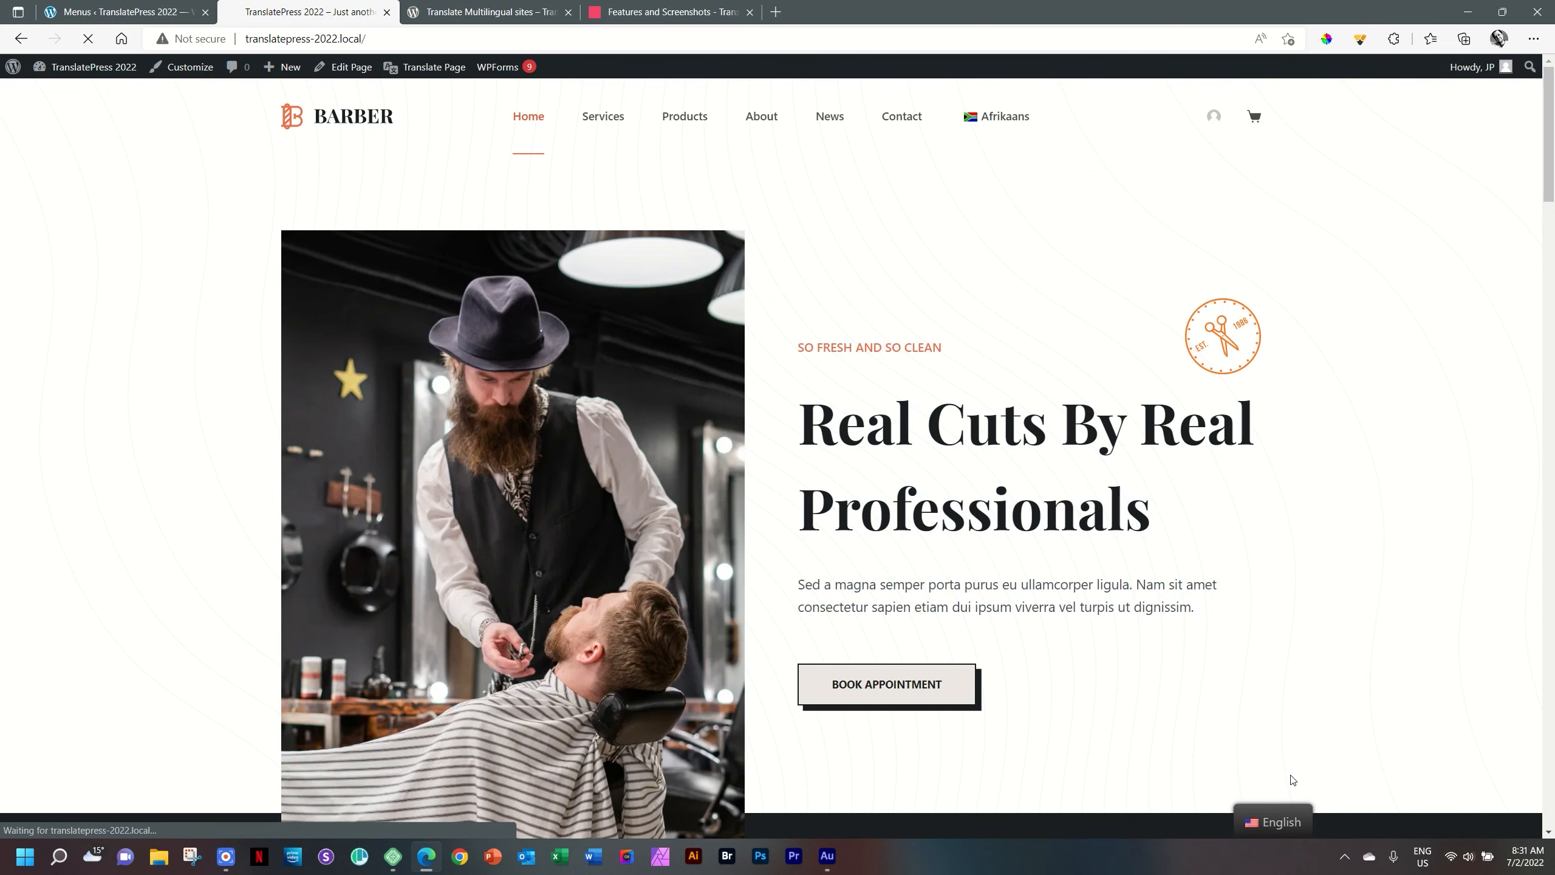
left_click(1289, 821)
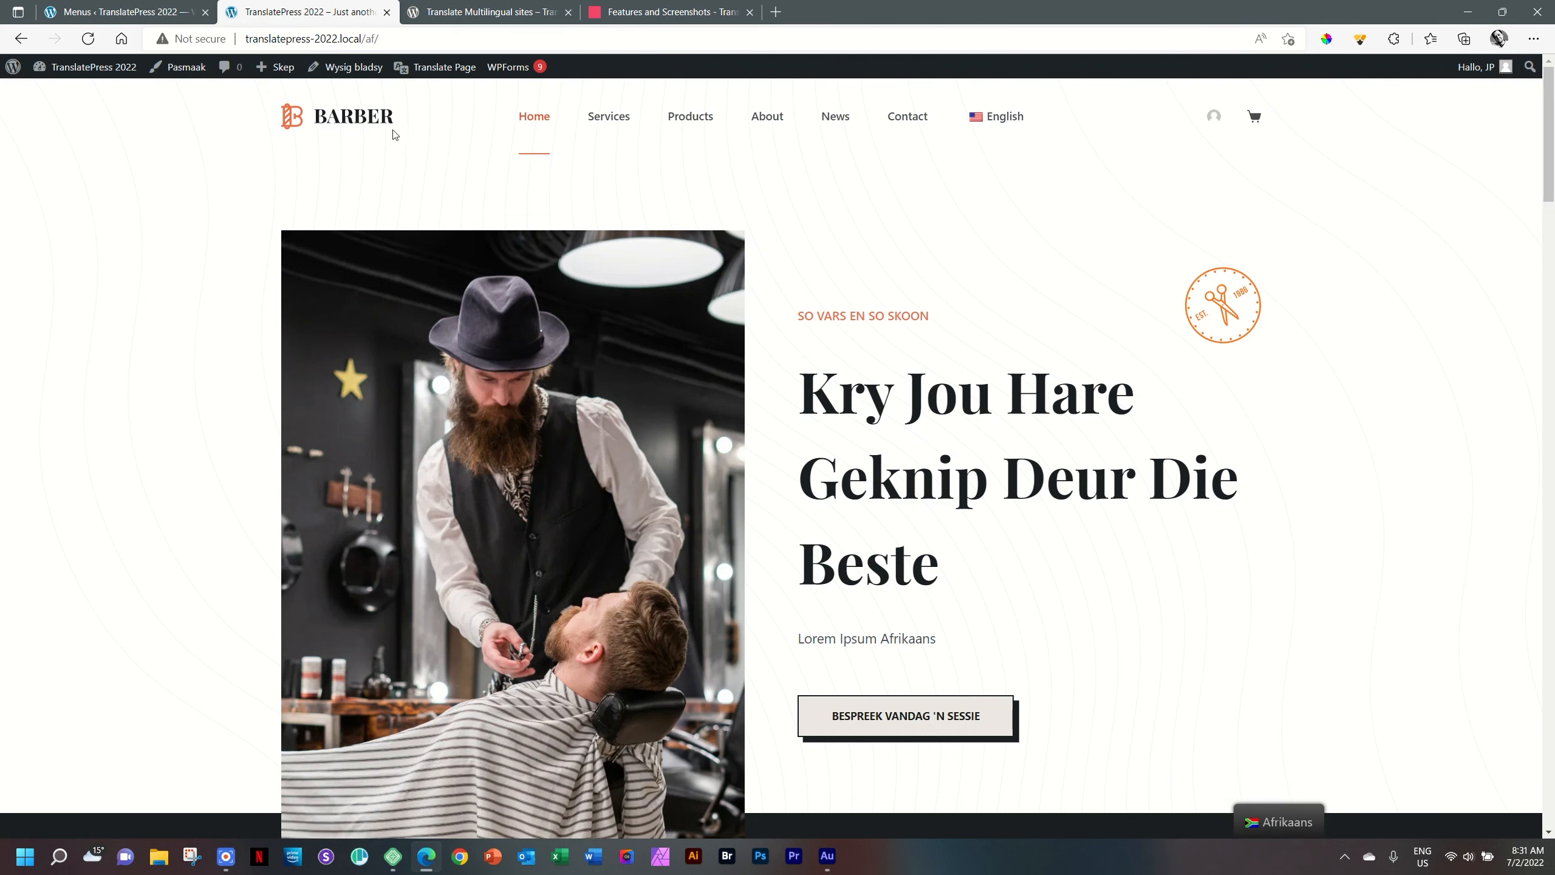
Uncheck Floating language selection in TranslatePress settings and save the changes
left_click(119, 12)
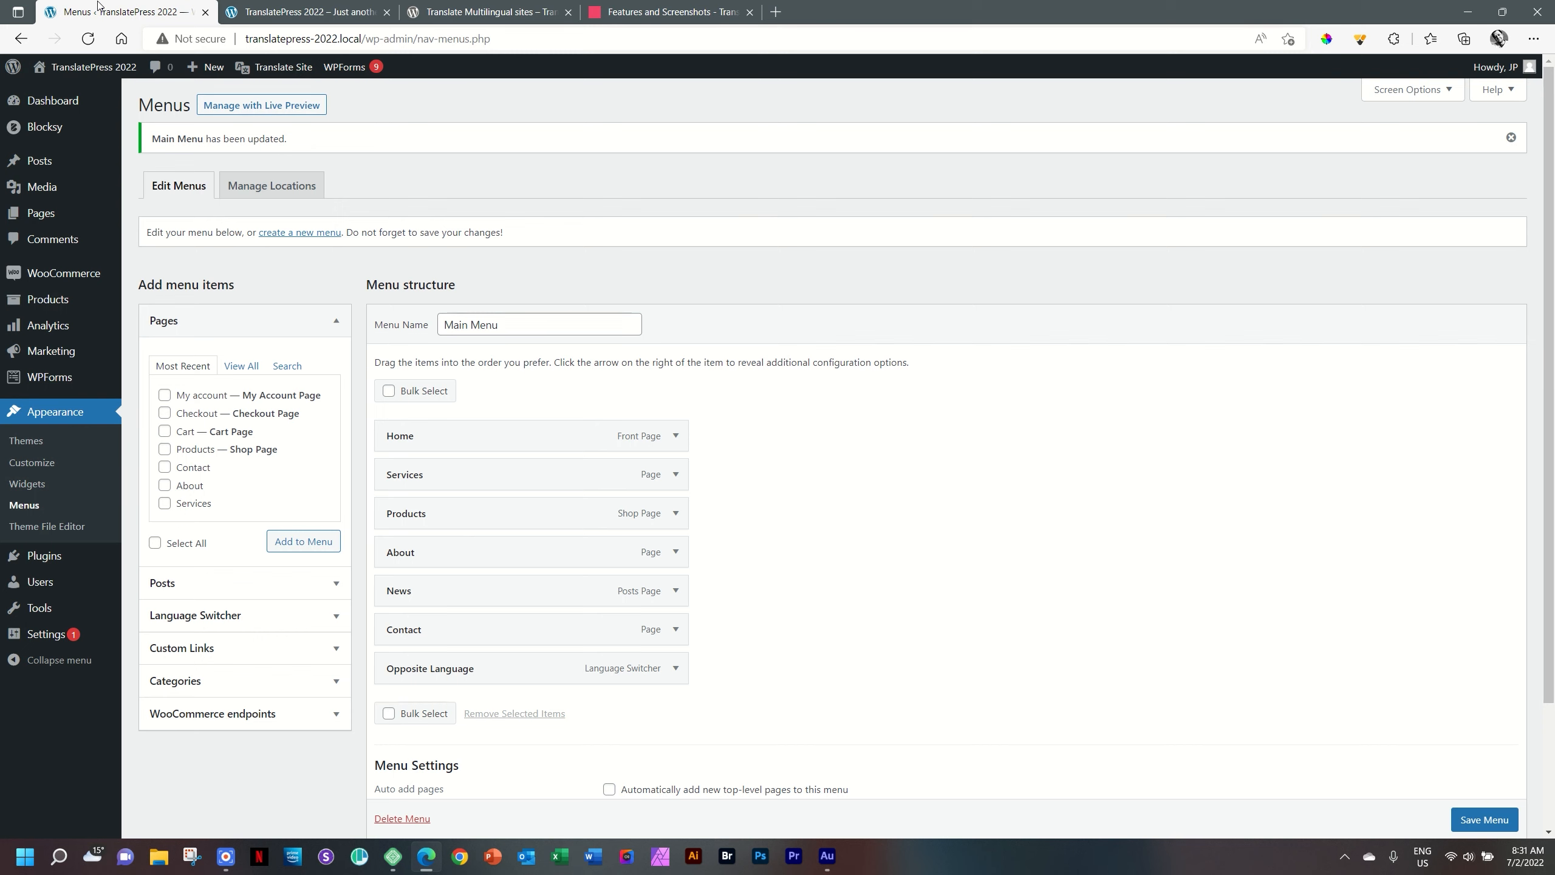
mouse_move(39, 634)
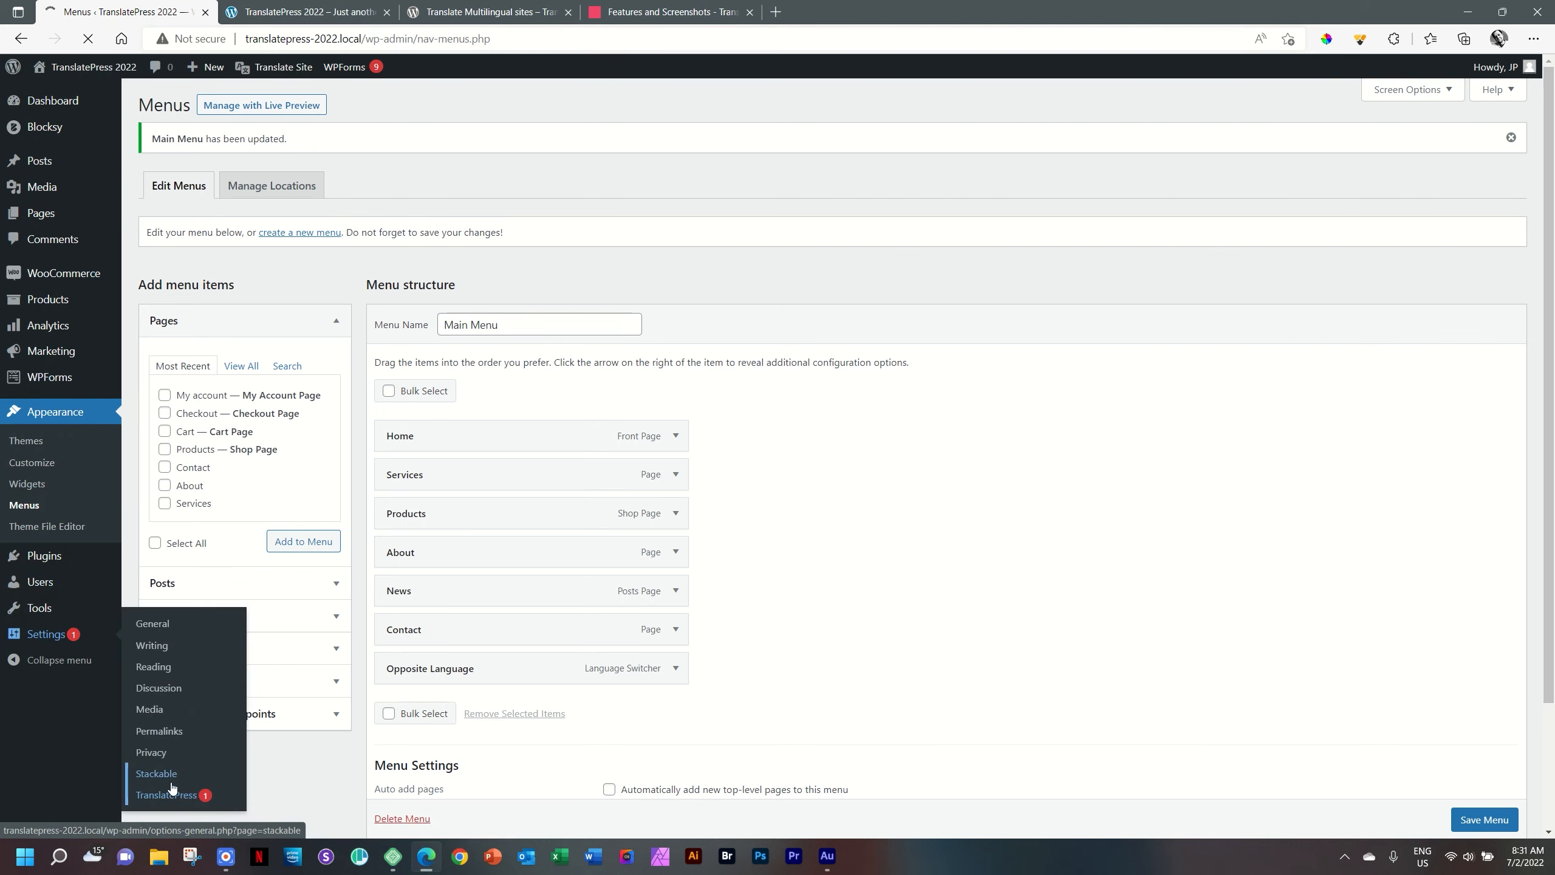
left_click(168, 795)
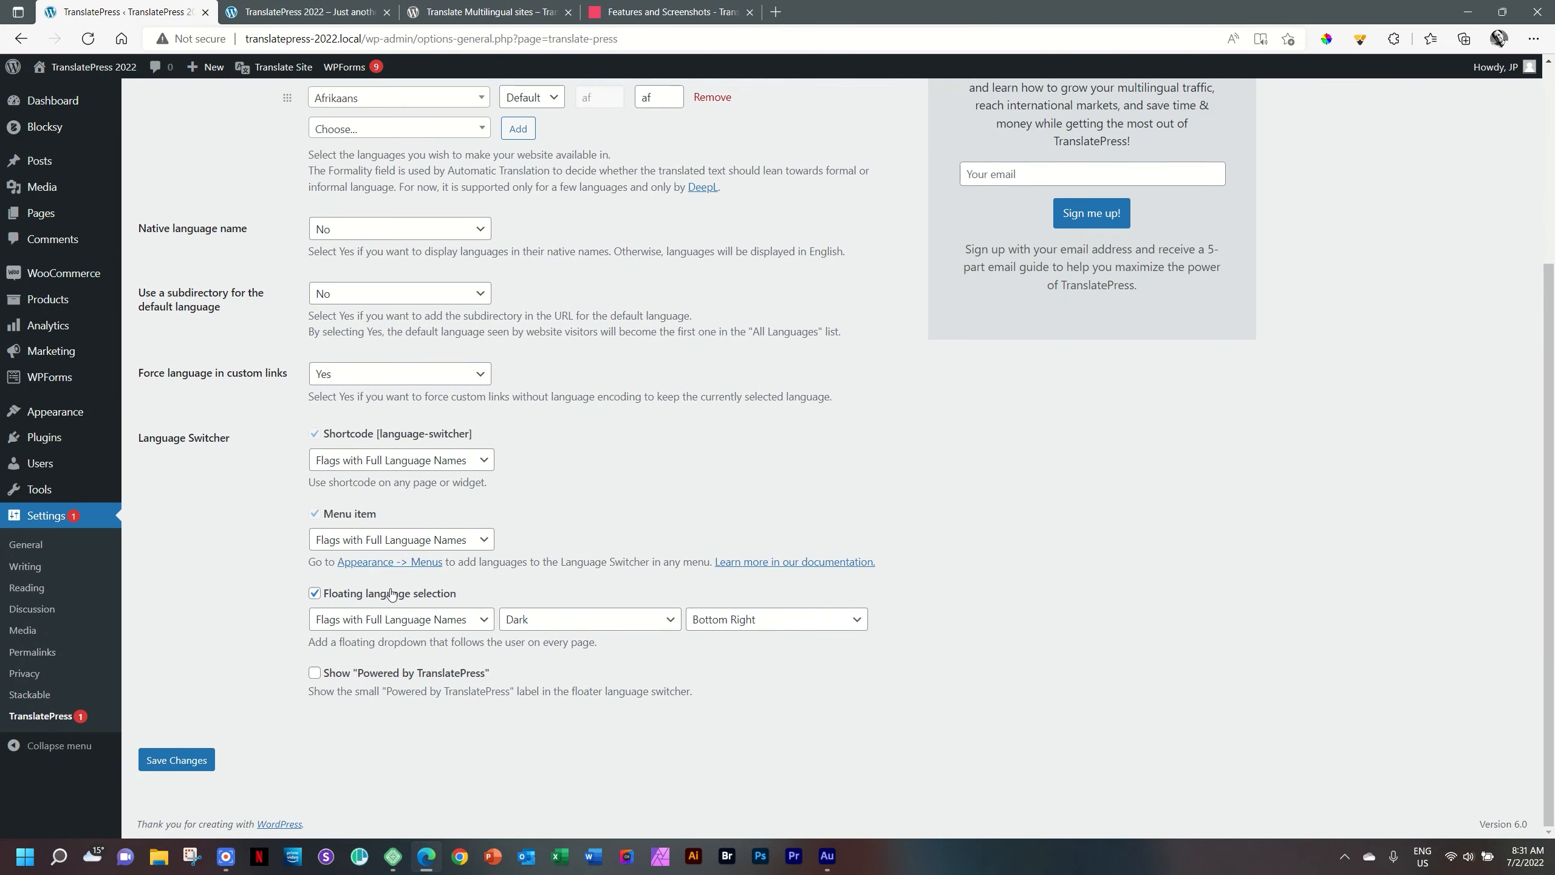
left_click(314, 597)
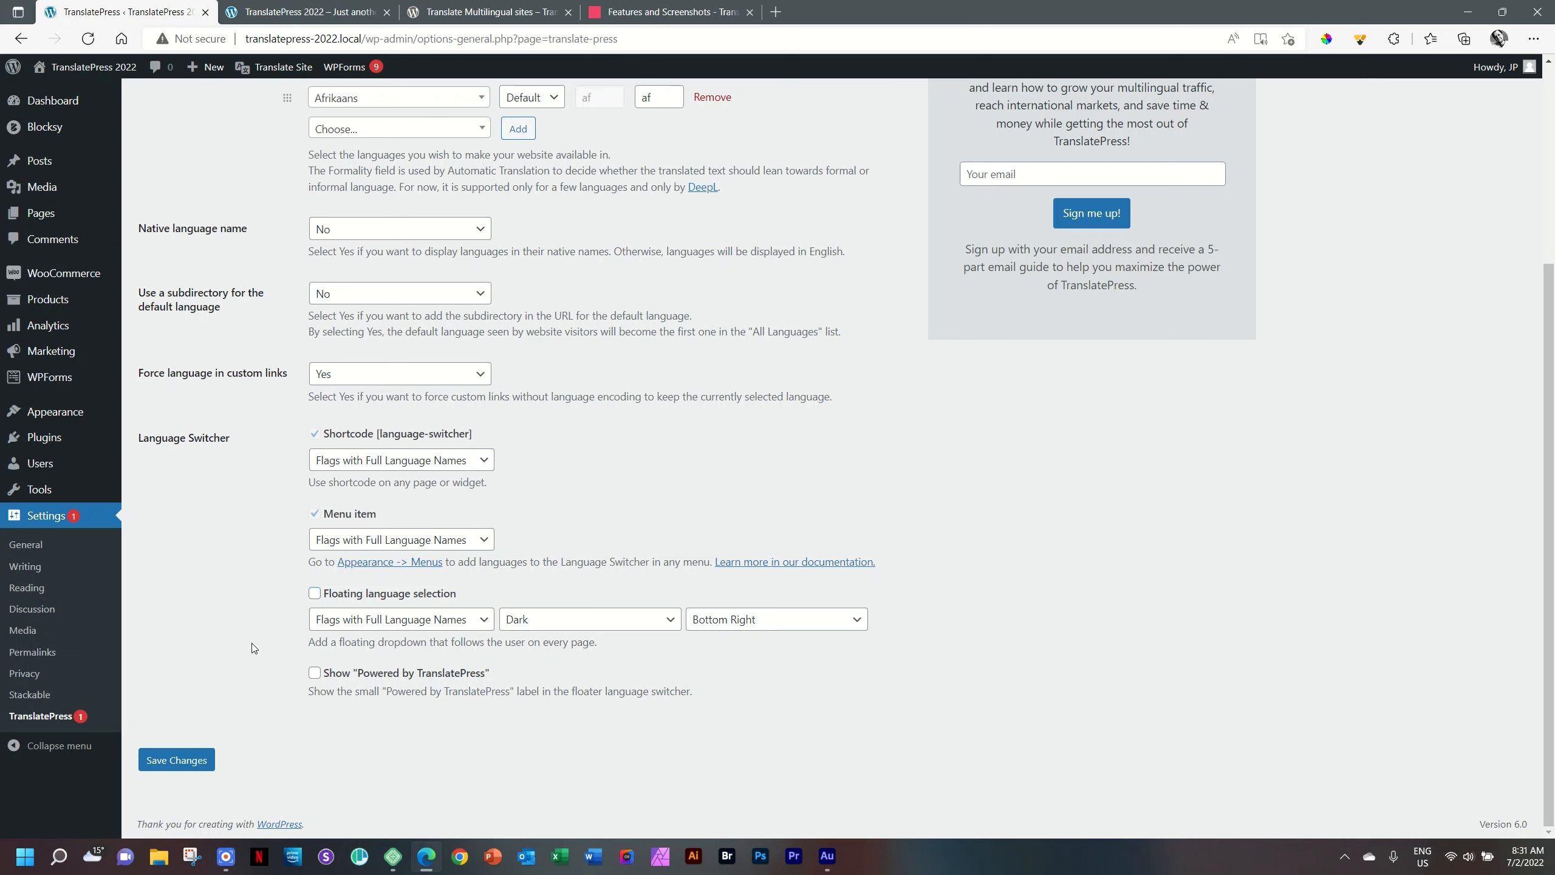
left_click(176, 759)
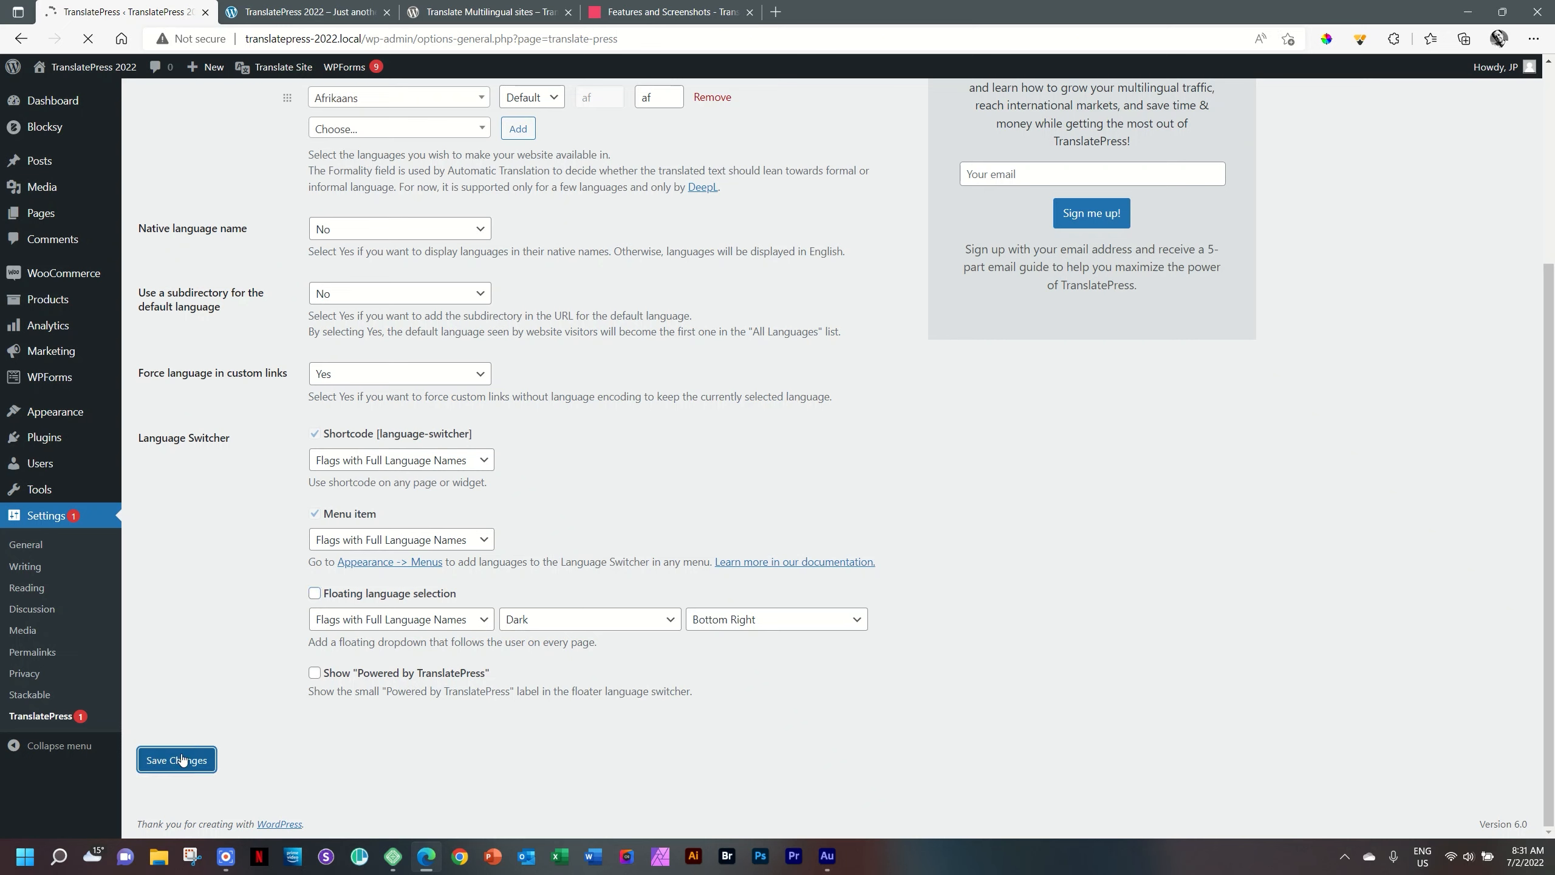
left_click(176, 760)
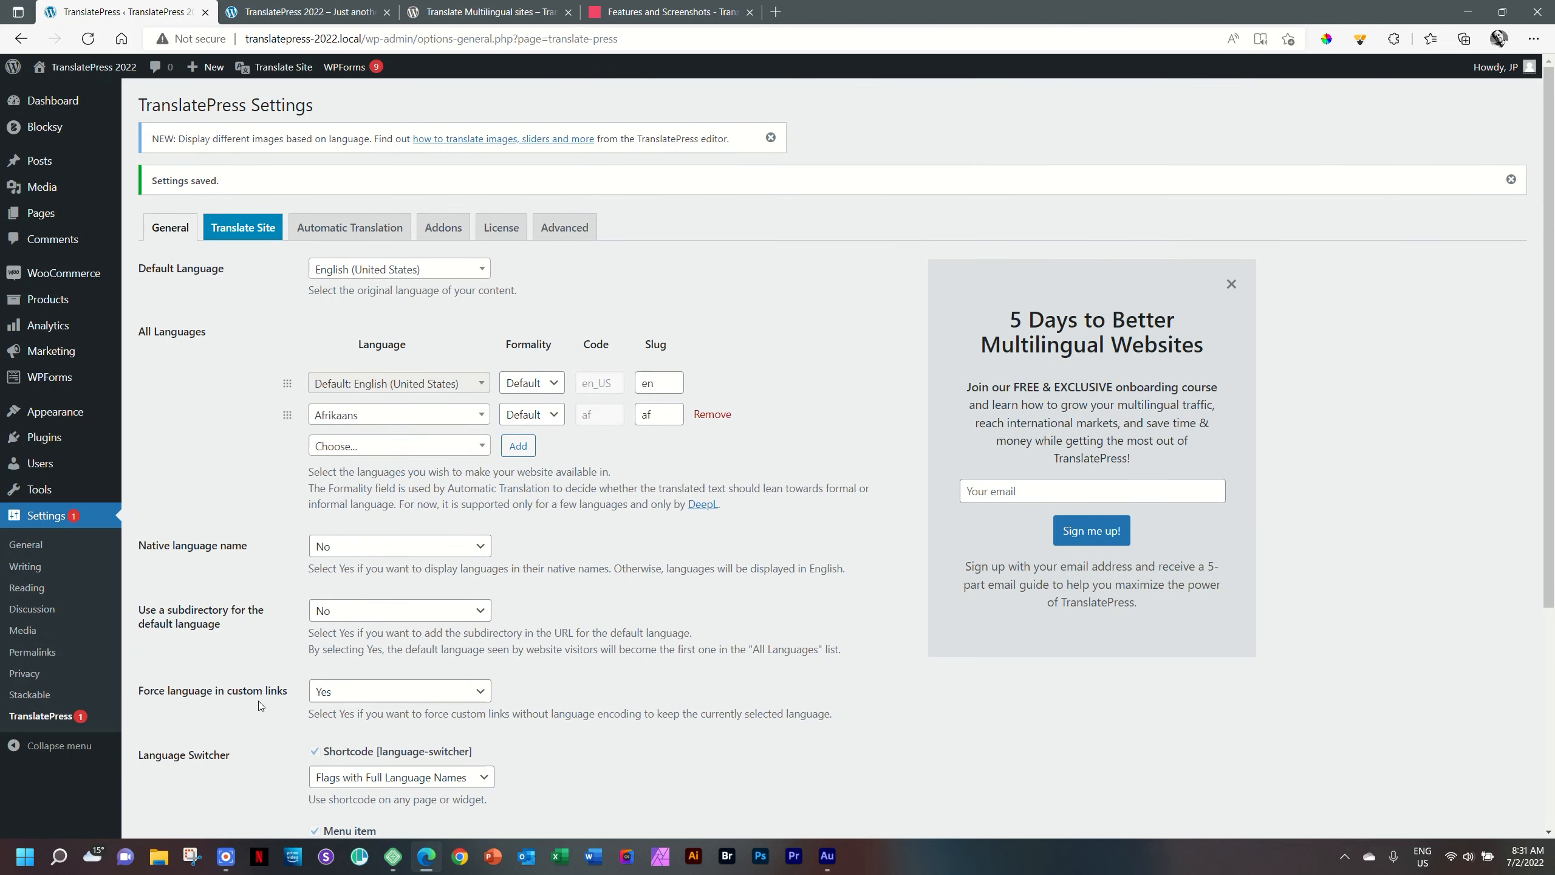
left_click(349, 231)
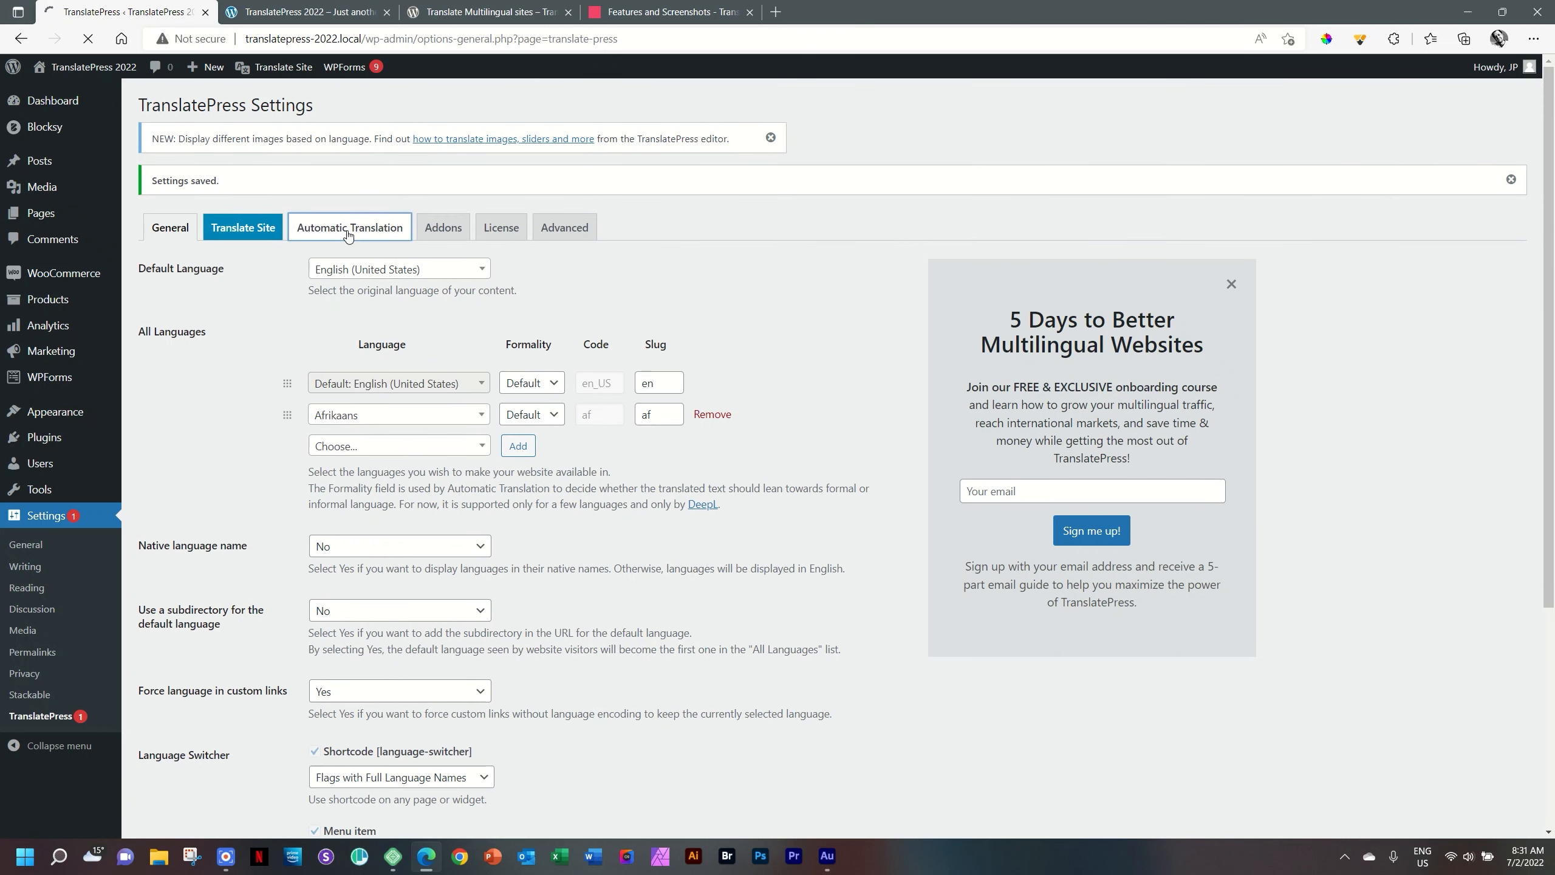
Try enabling automatic translation with DeepL, then set automatic translation back to No
left_click(350, 227)
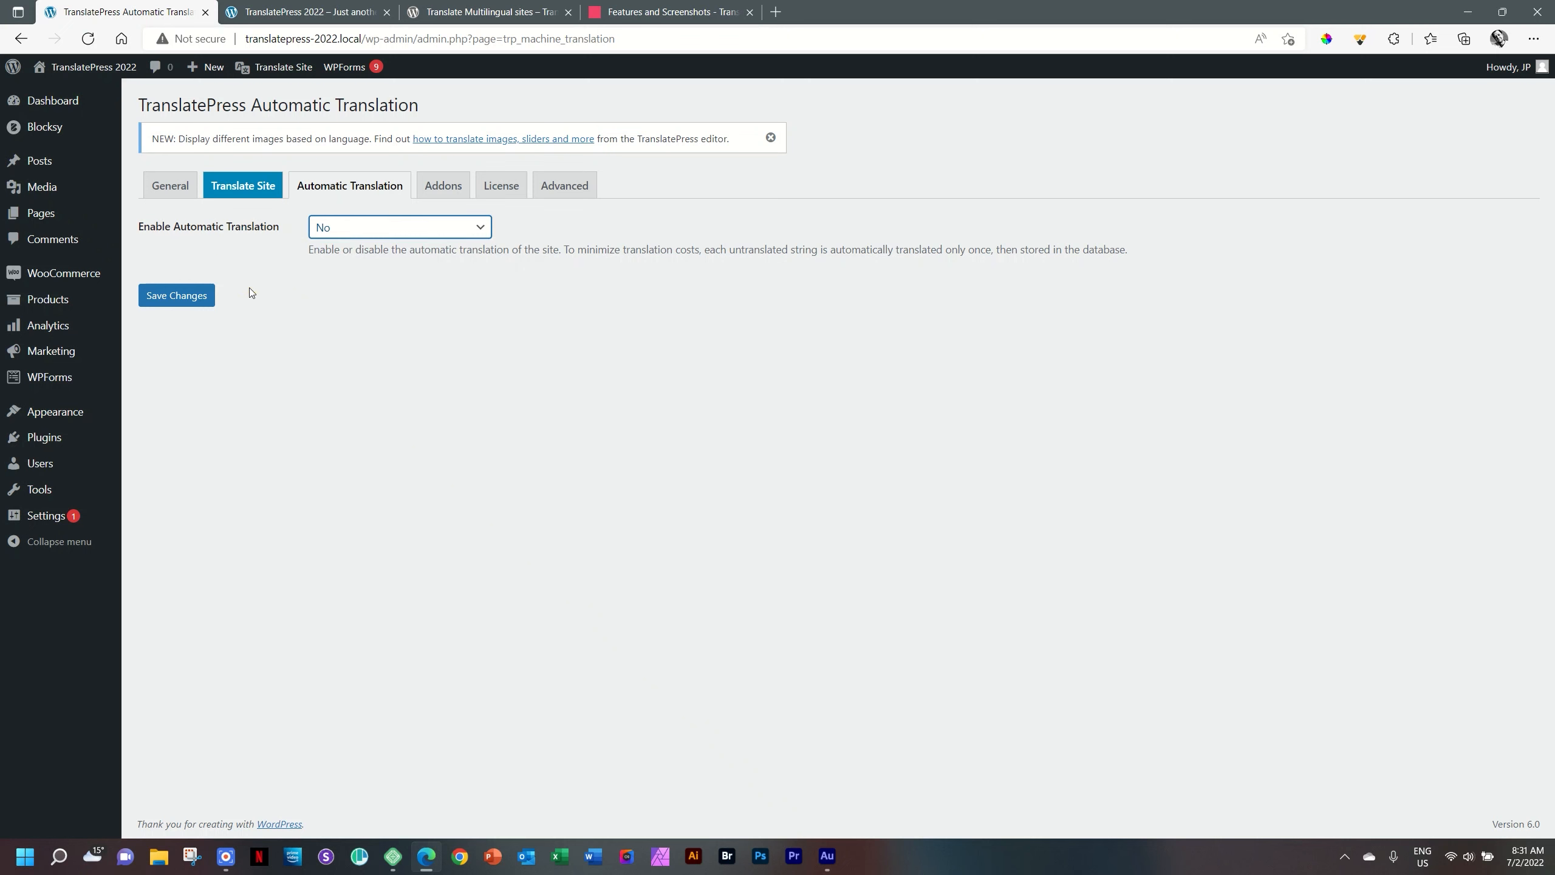
left_click(398, 228)
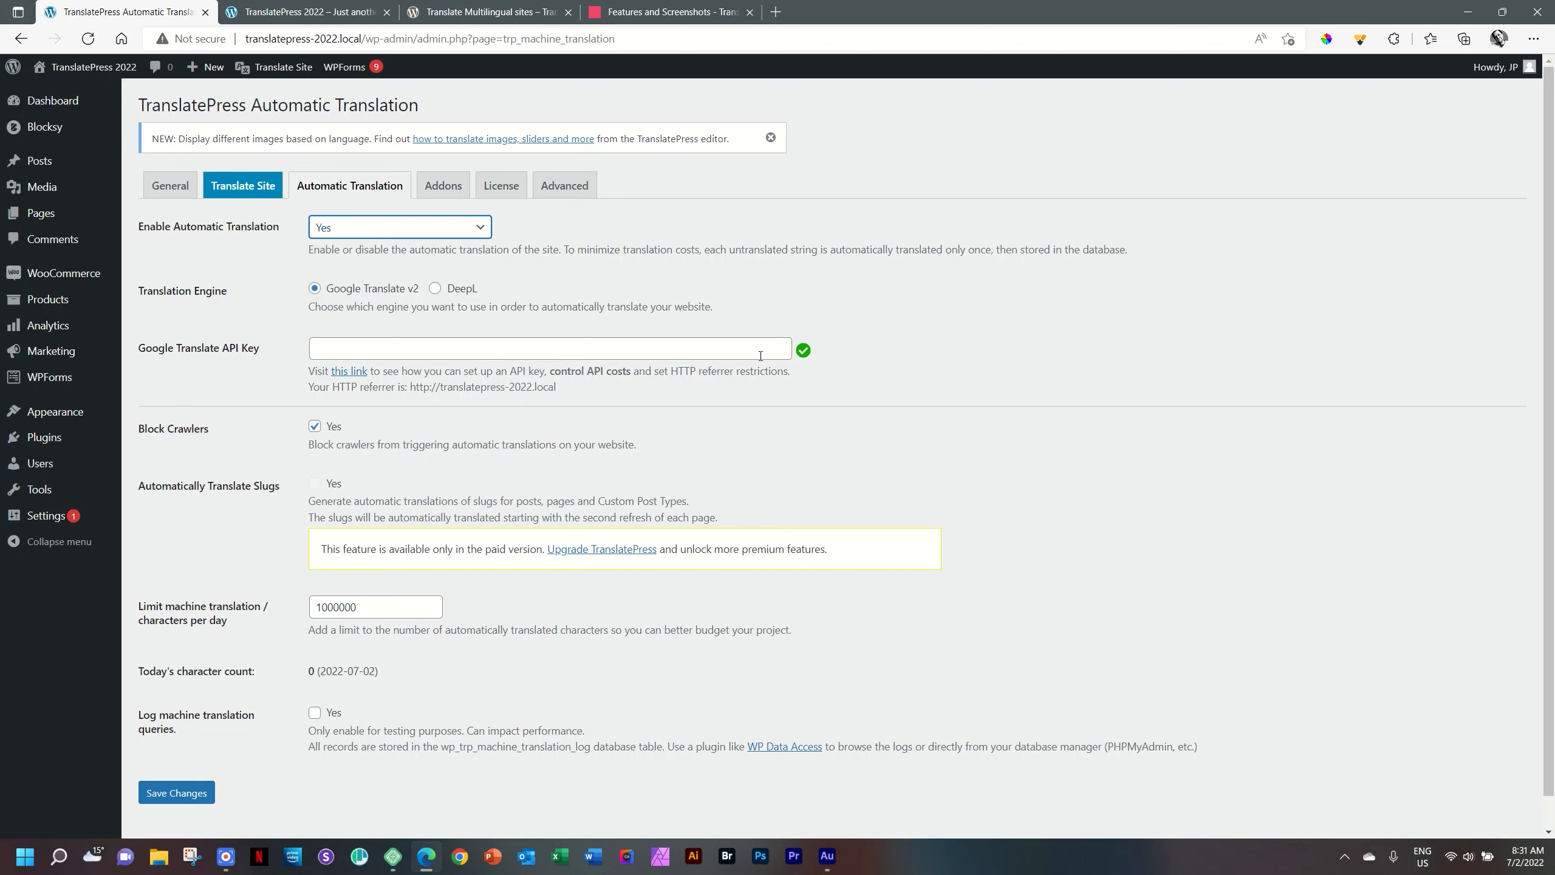
left_click(435, 288)
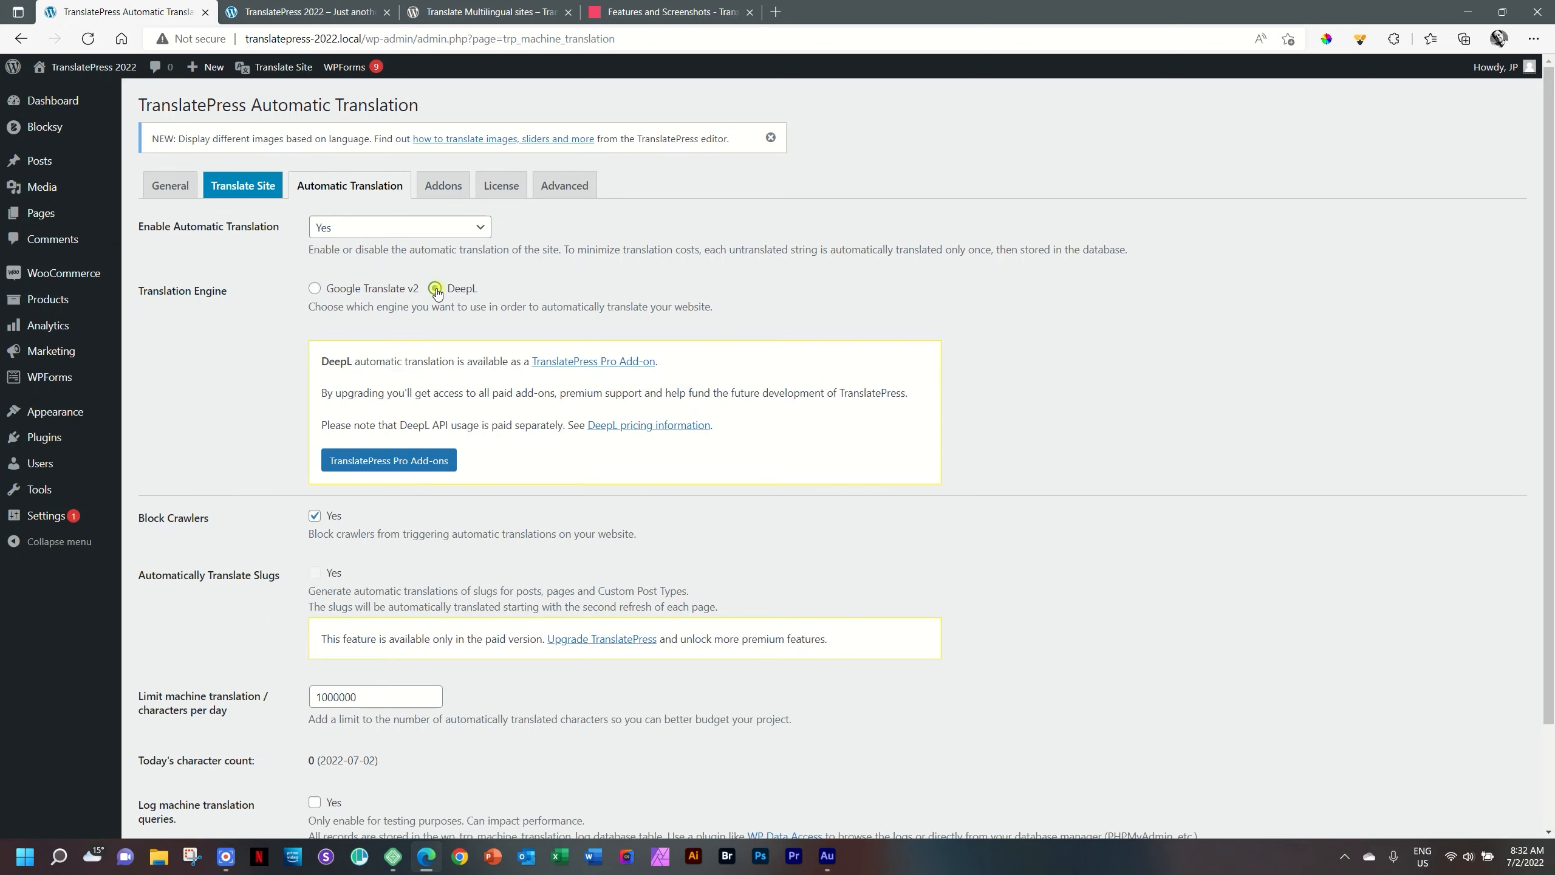
left_click(315, 288)
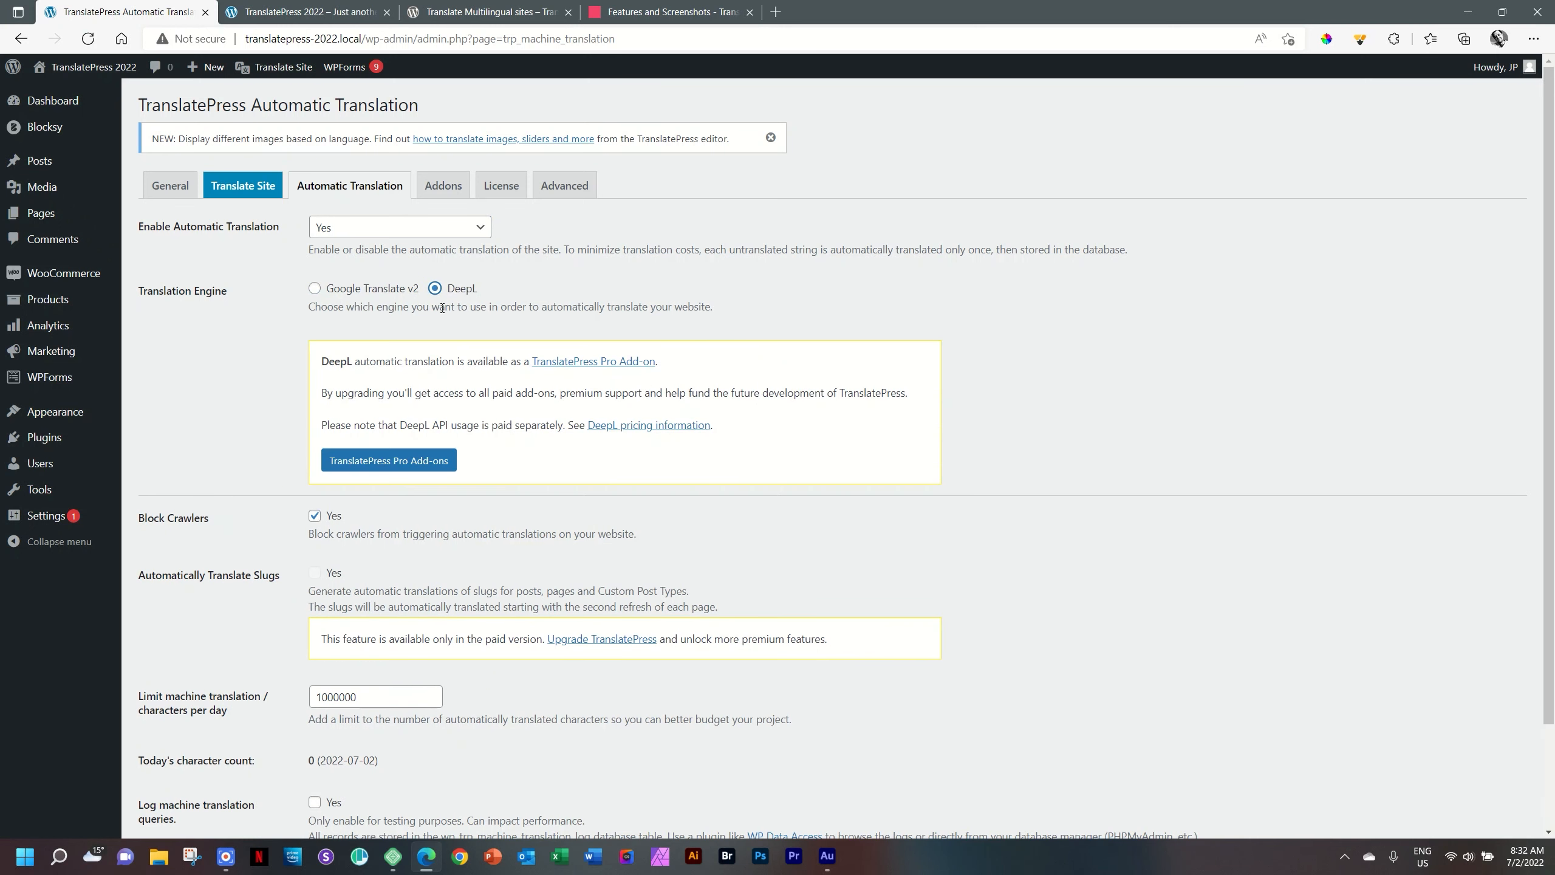
left_click(315, 287)
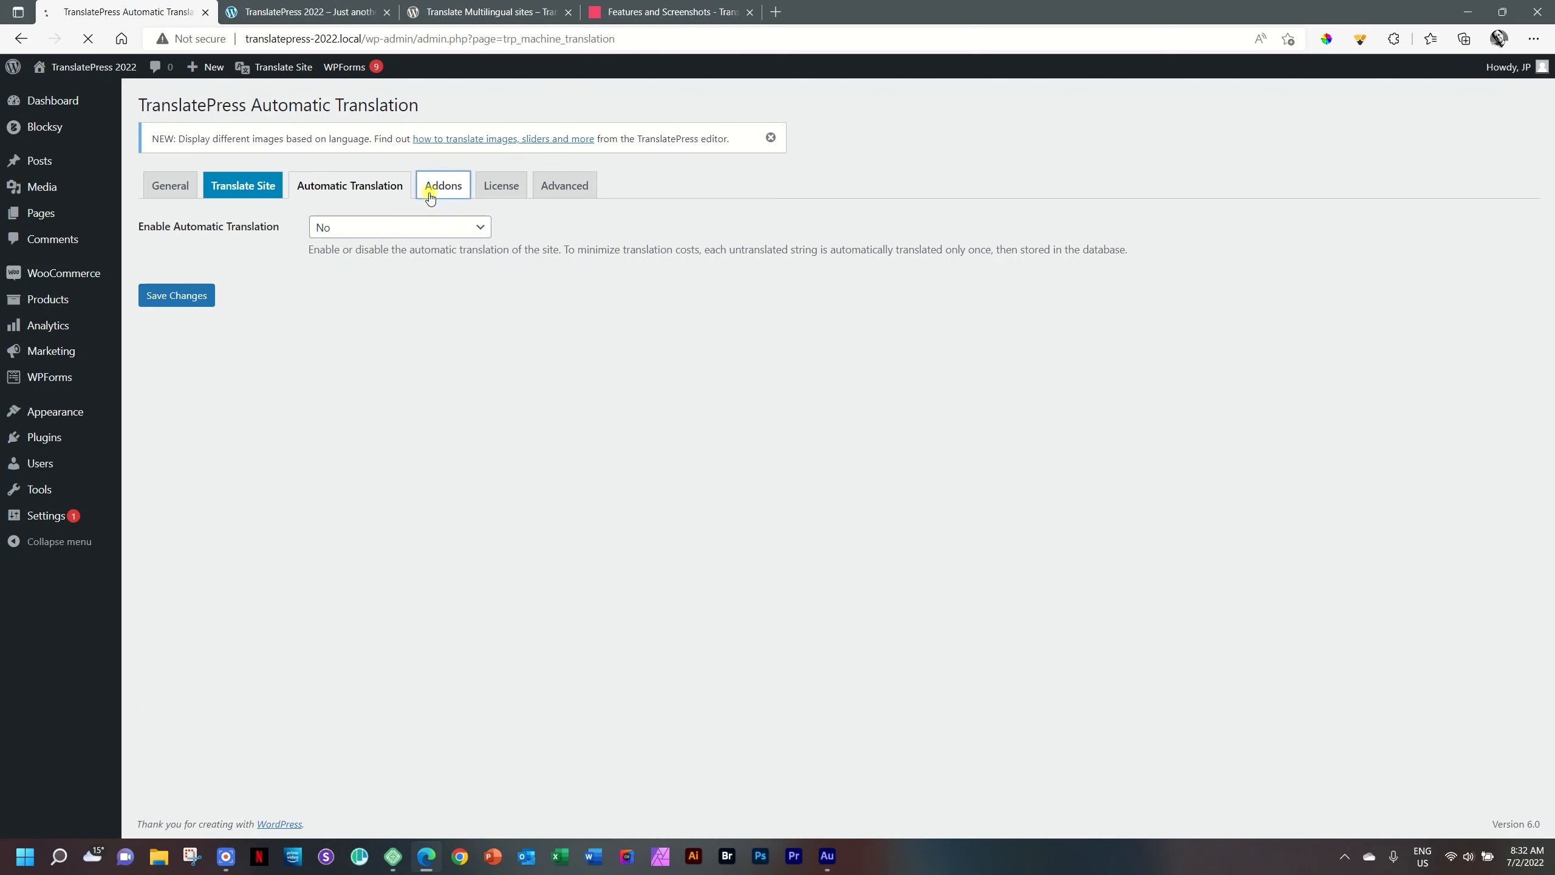
View the TranslatePress Add-ons and License pages, then scroll the Advanced settings
left_click(442, 185)
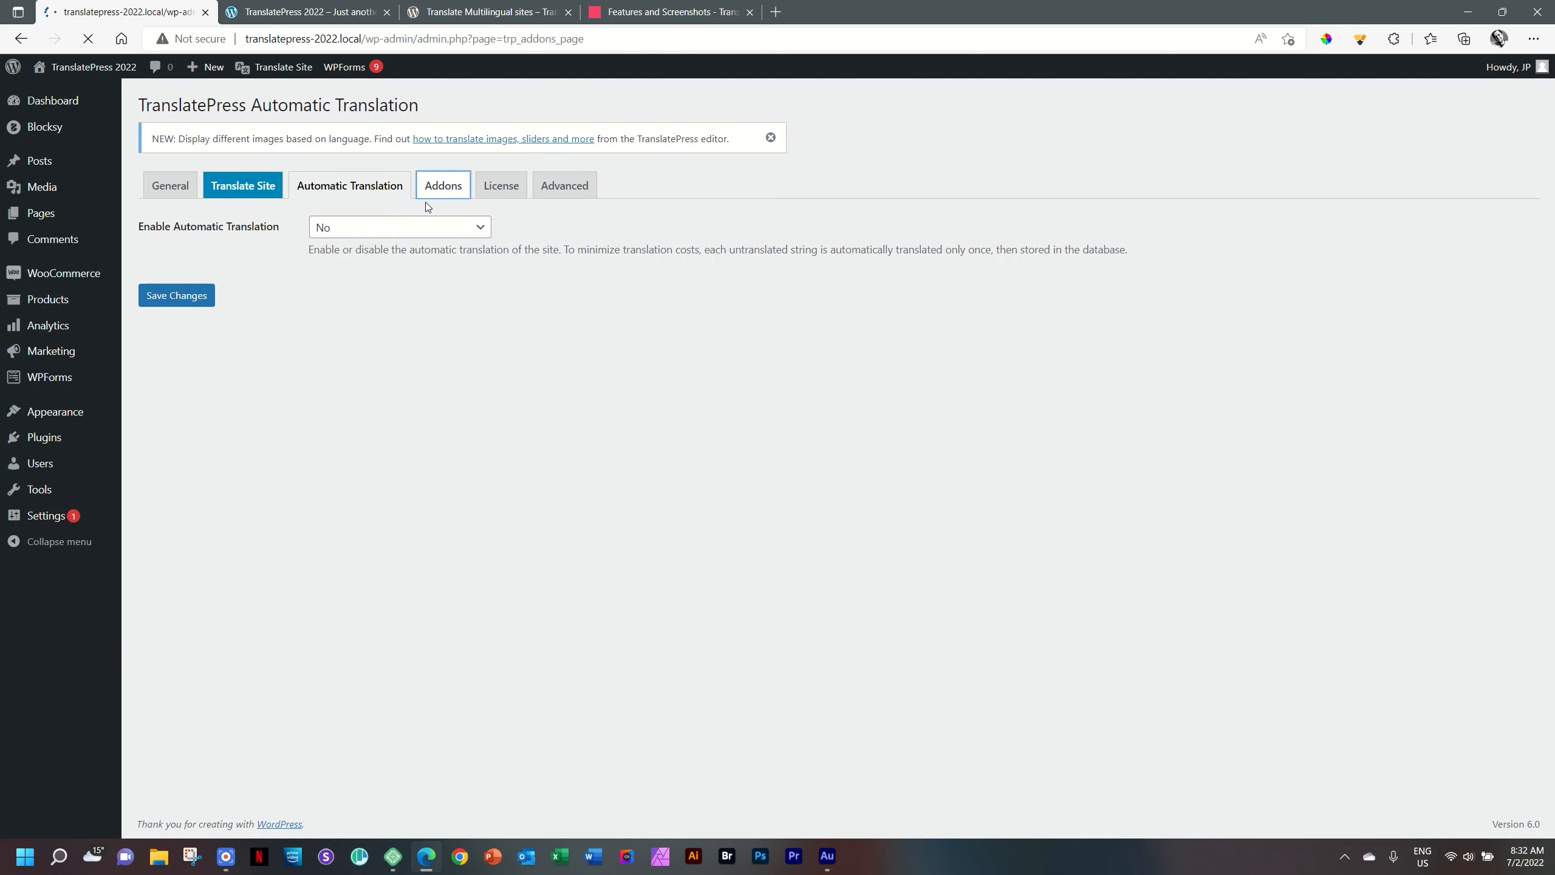
left_click(442, 186)
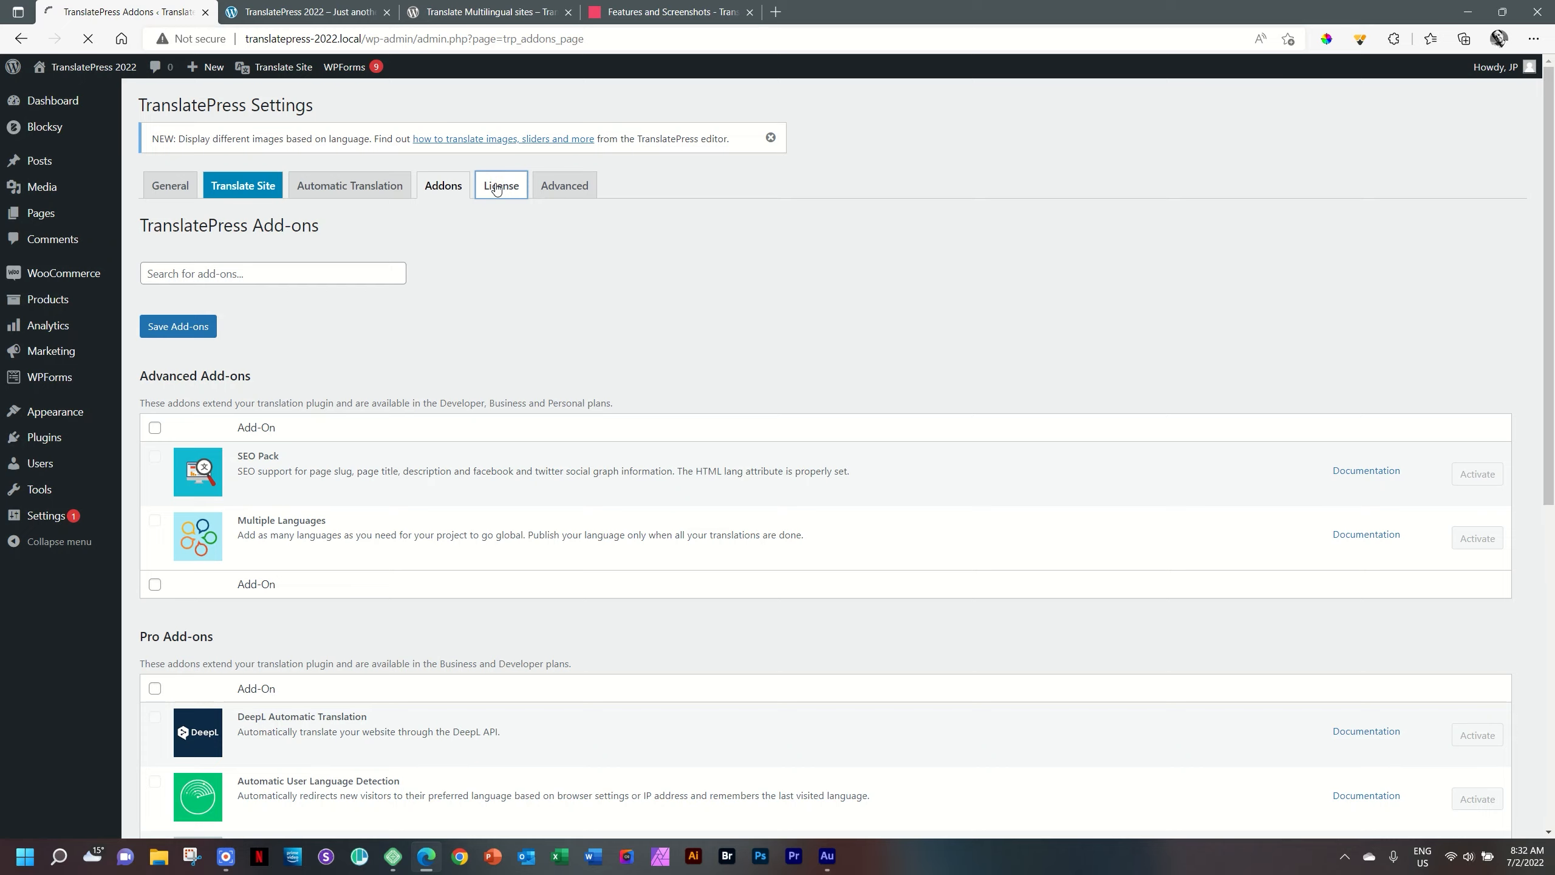
left_click(500, 185)
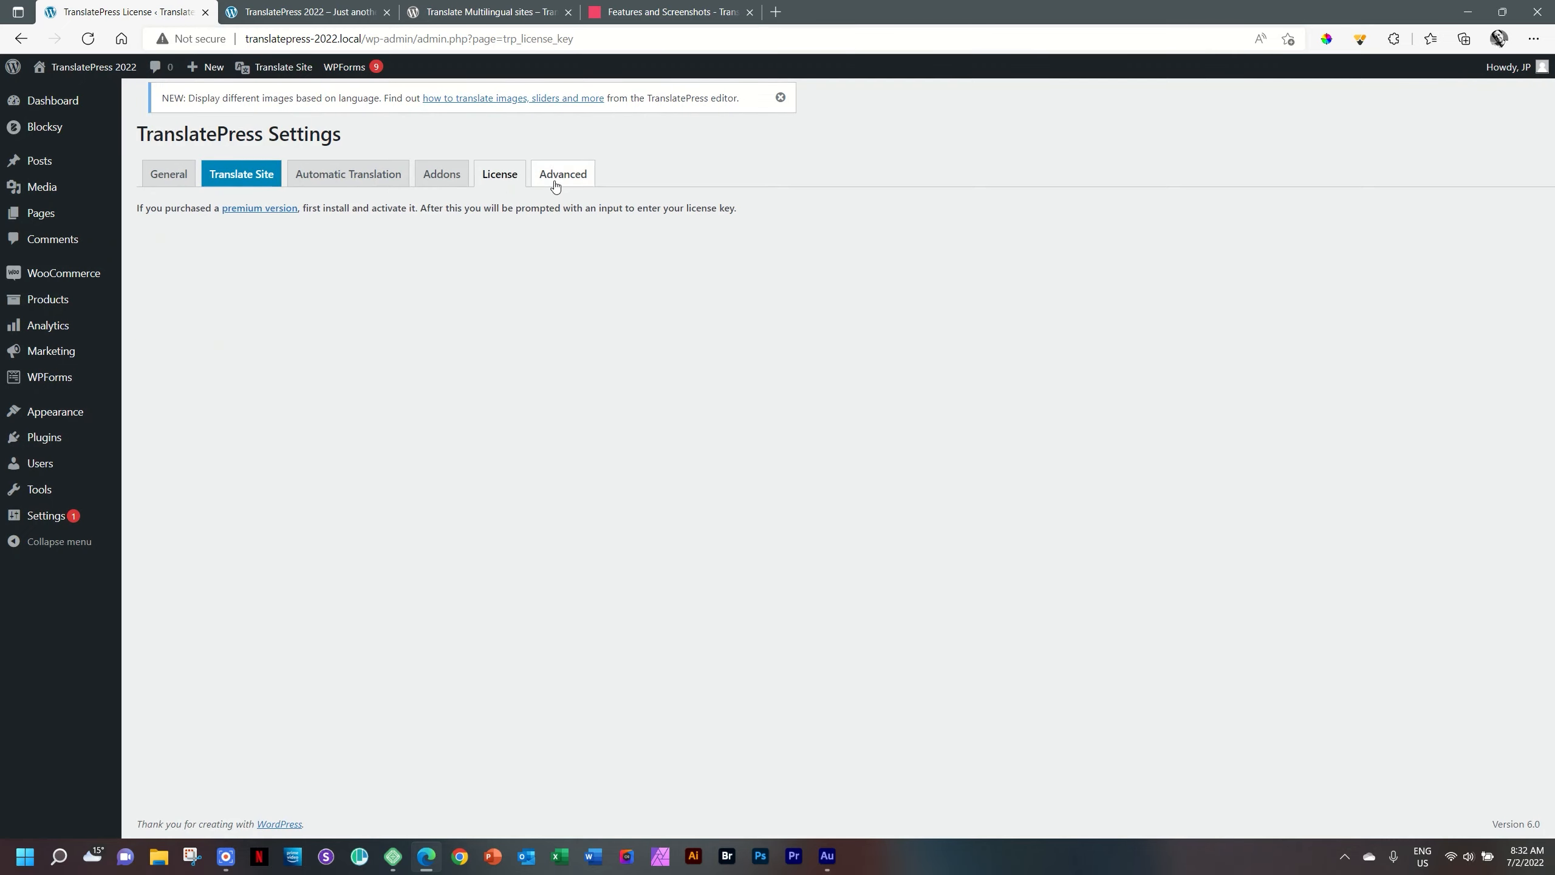
left_click(563, 174)
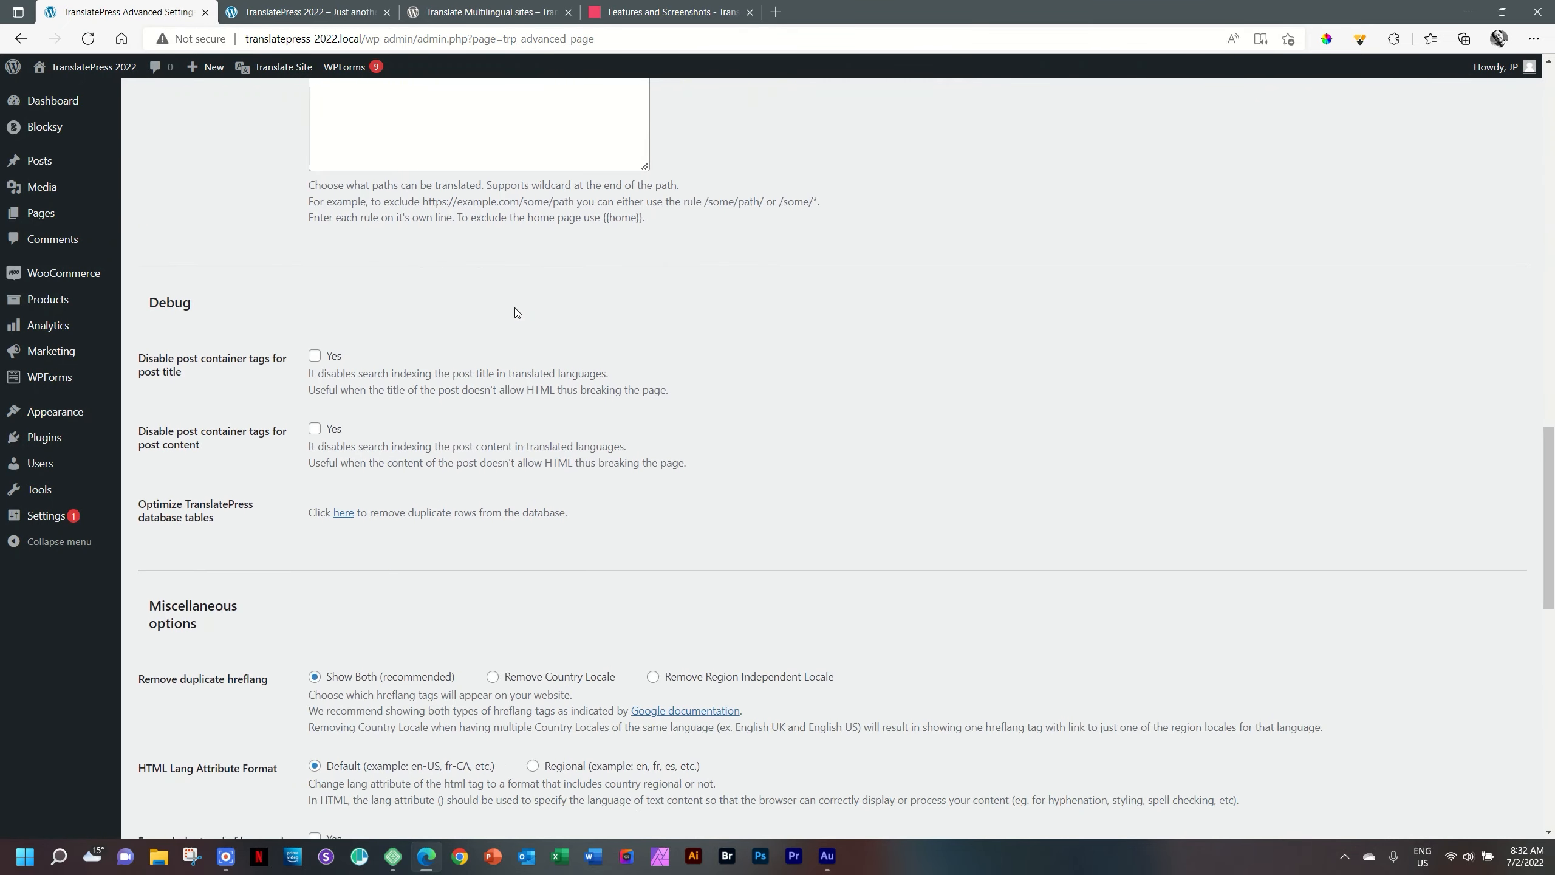
scroll("down", 3)
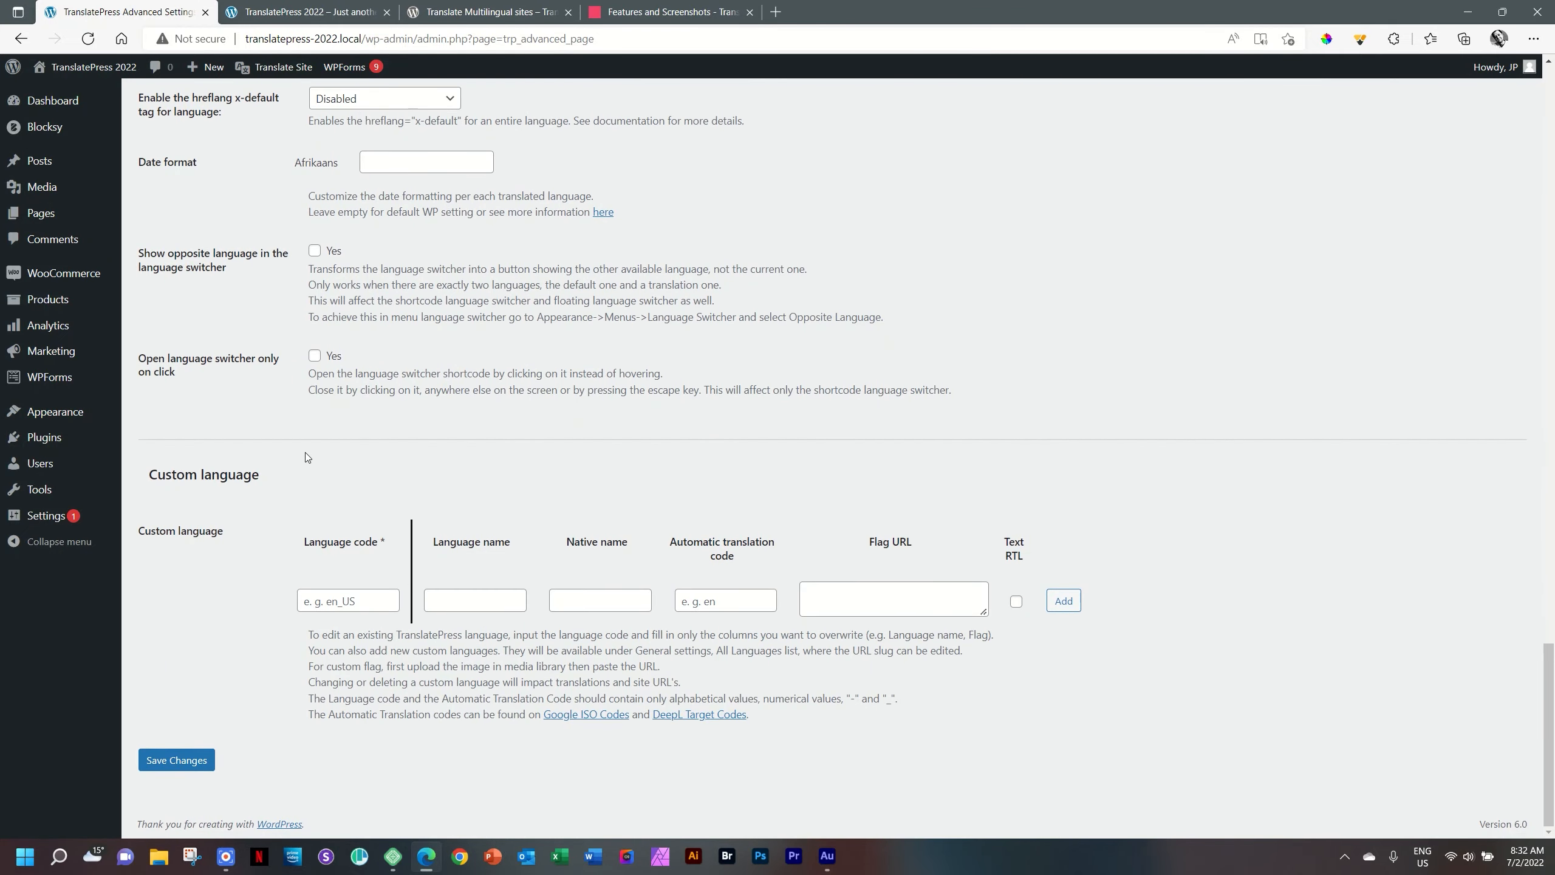
mouse_move(767, 544)
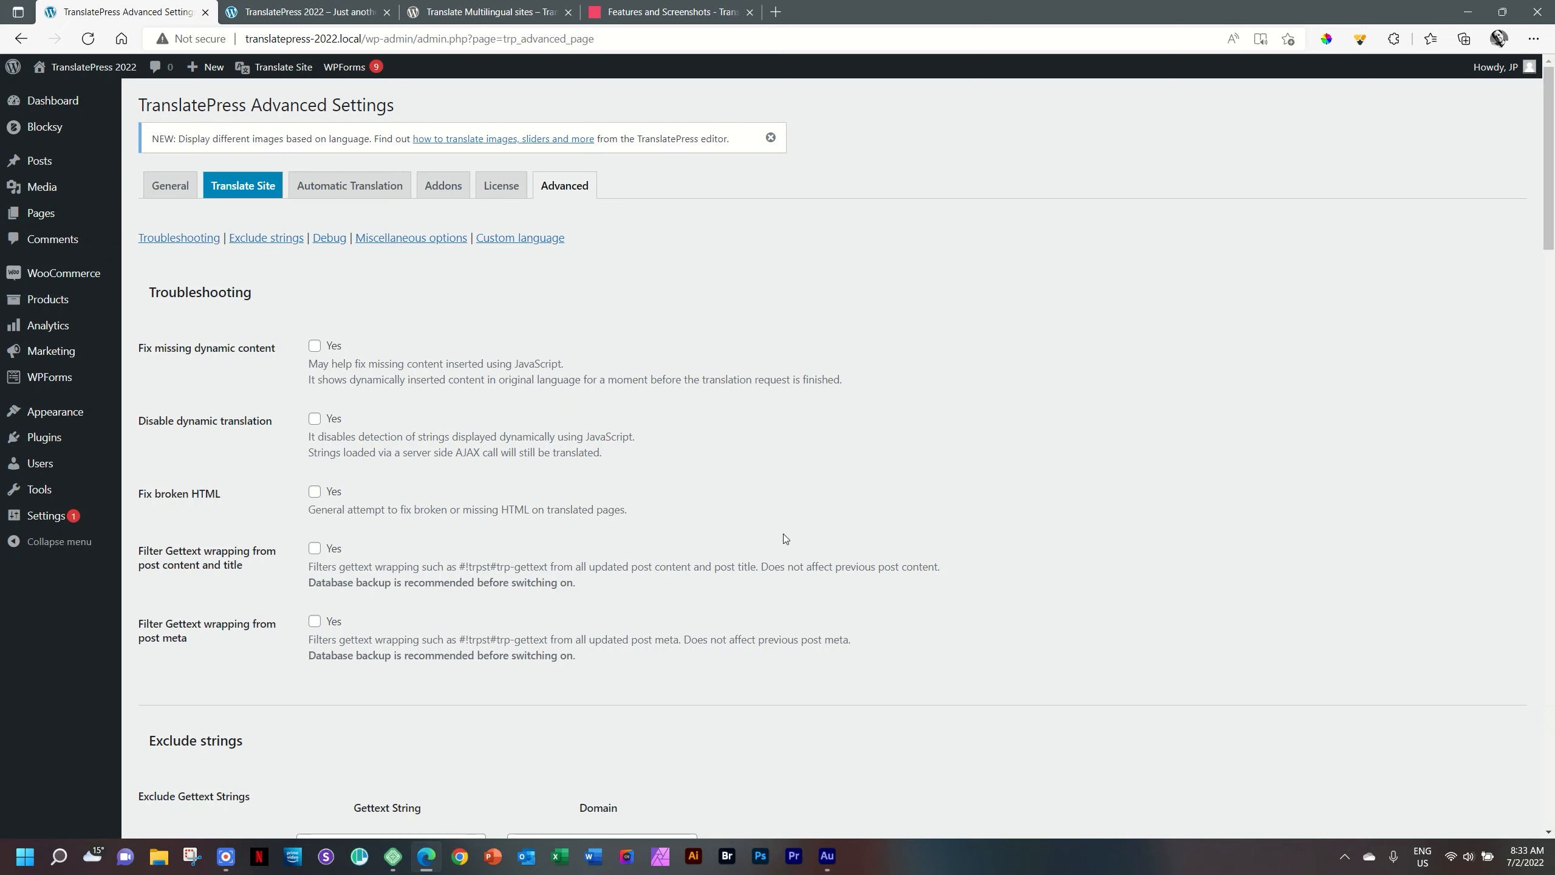
mouse_move(55, 412)
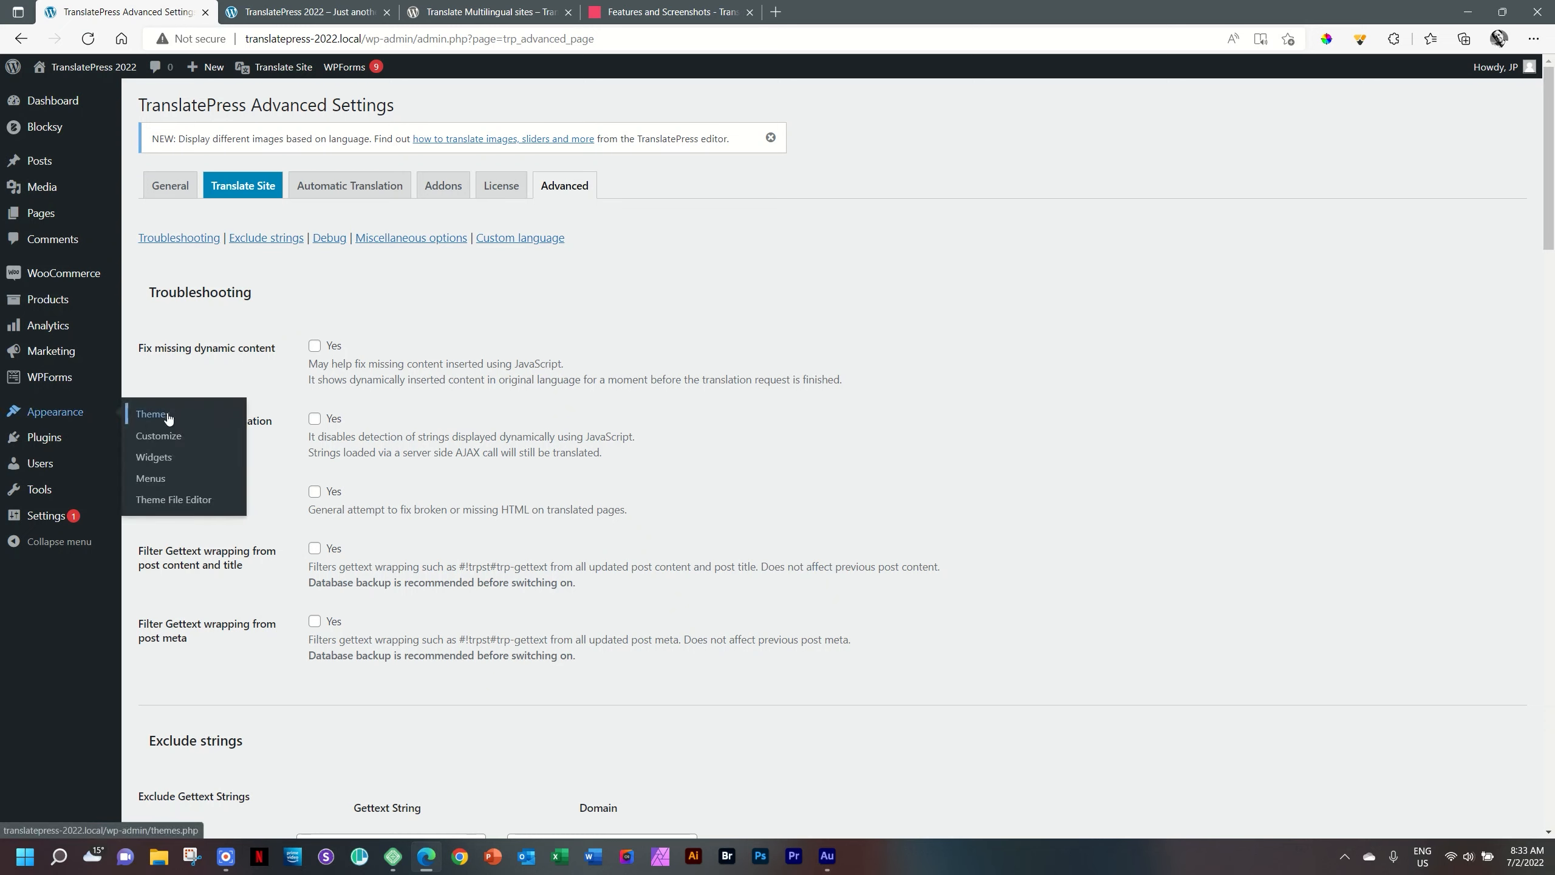
Add Current Language to the Main Menu with Opposite Language nested beneath it
left_click(150, 480)
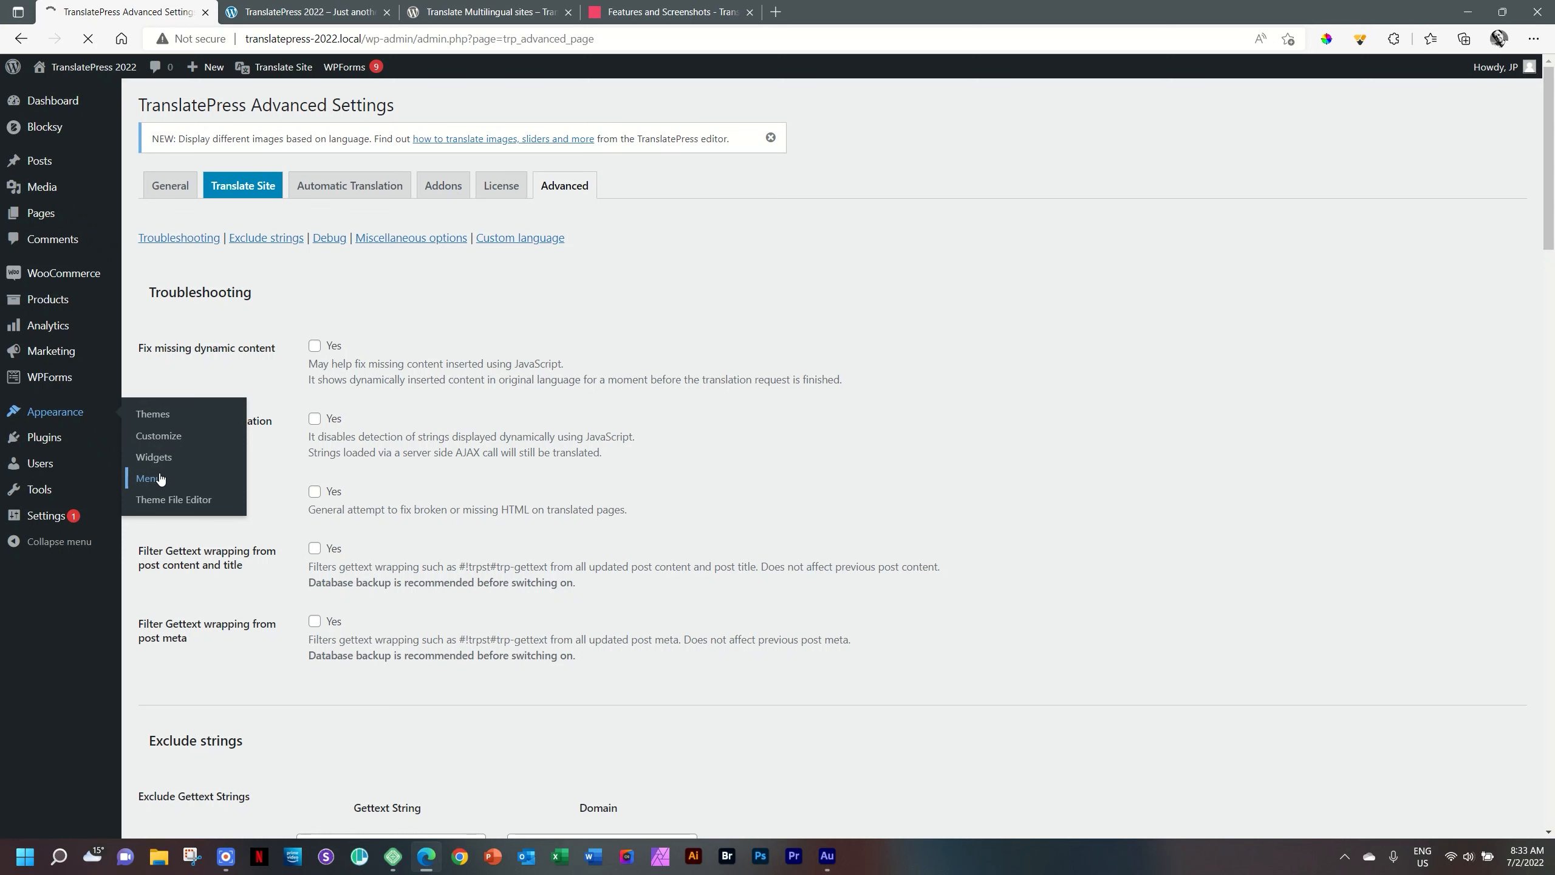
left_click(147, 481)
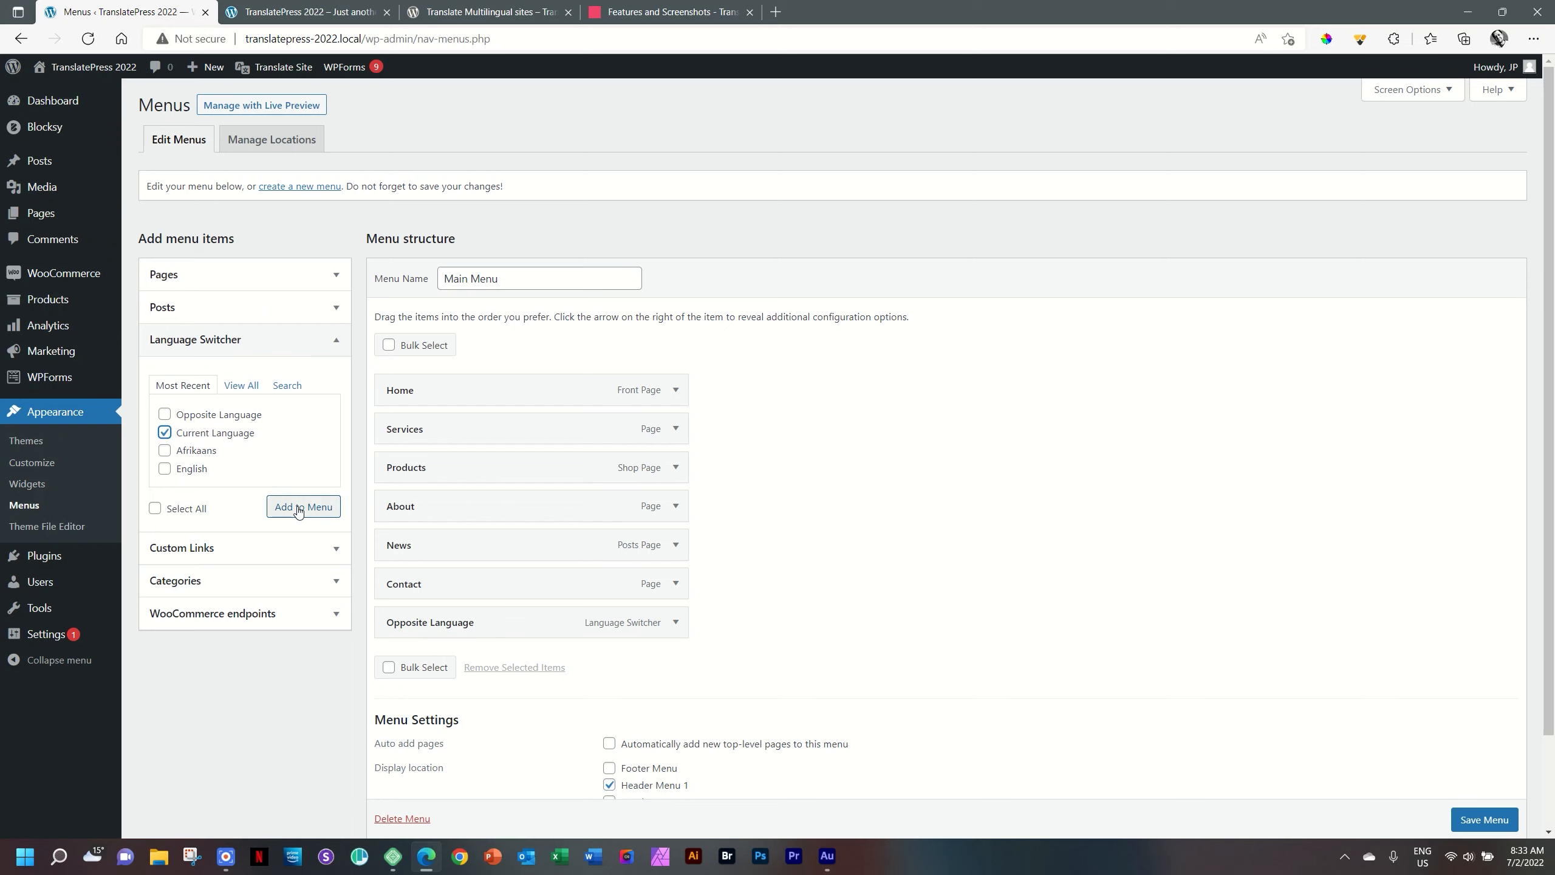
left_click(302, 510)
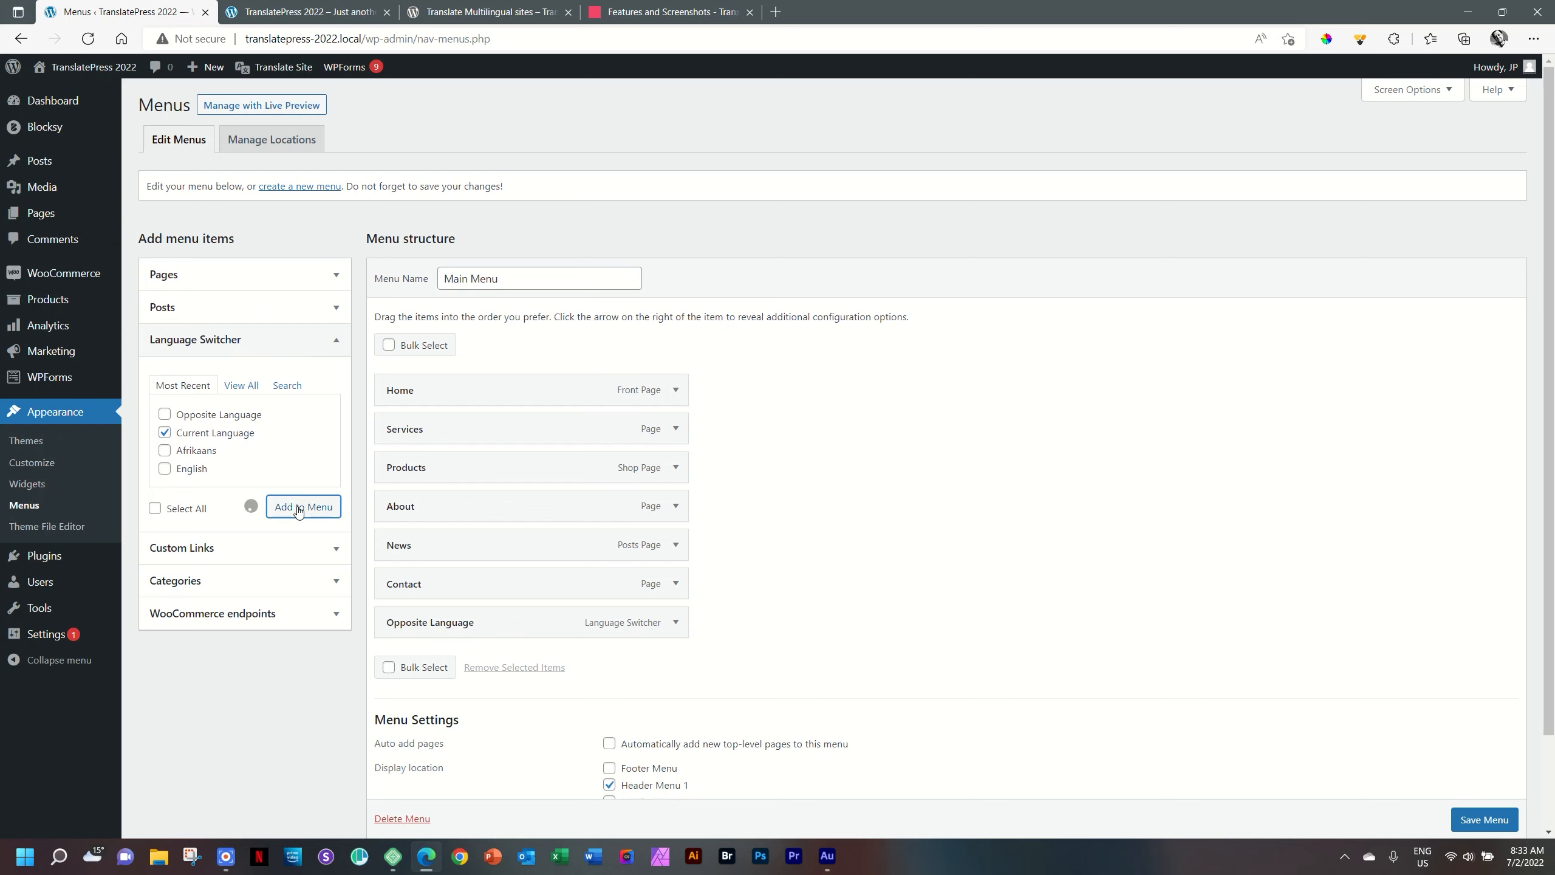
left_click(304, 507)
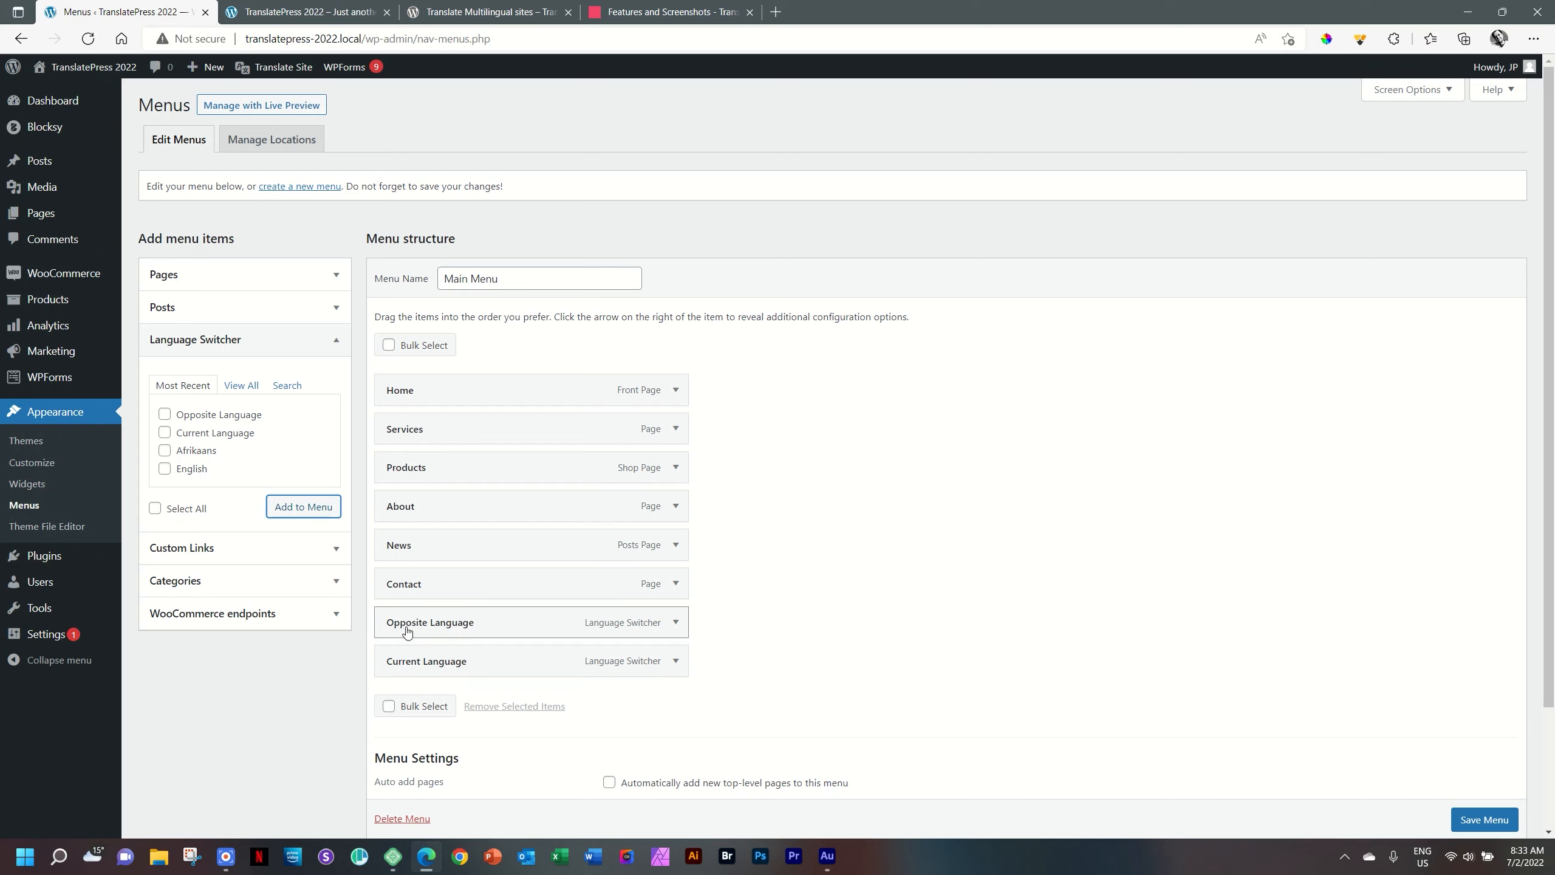
left_click_drag(429, 622, 425, 661)
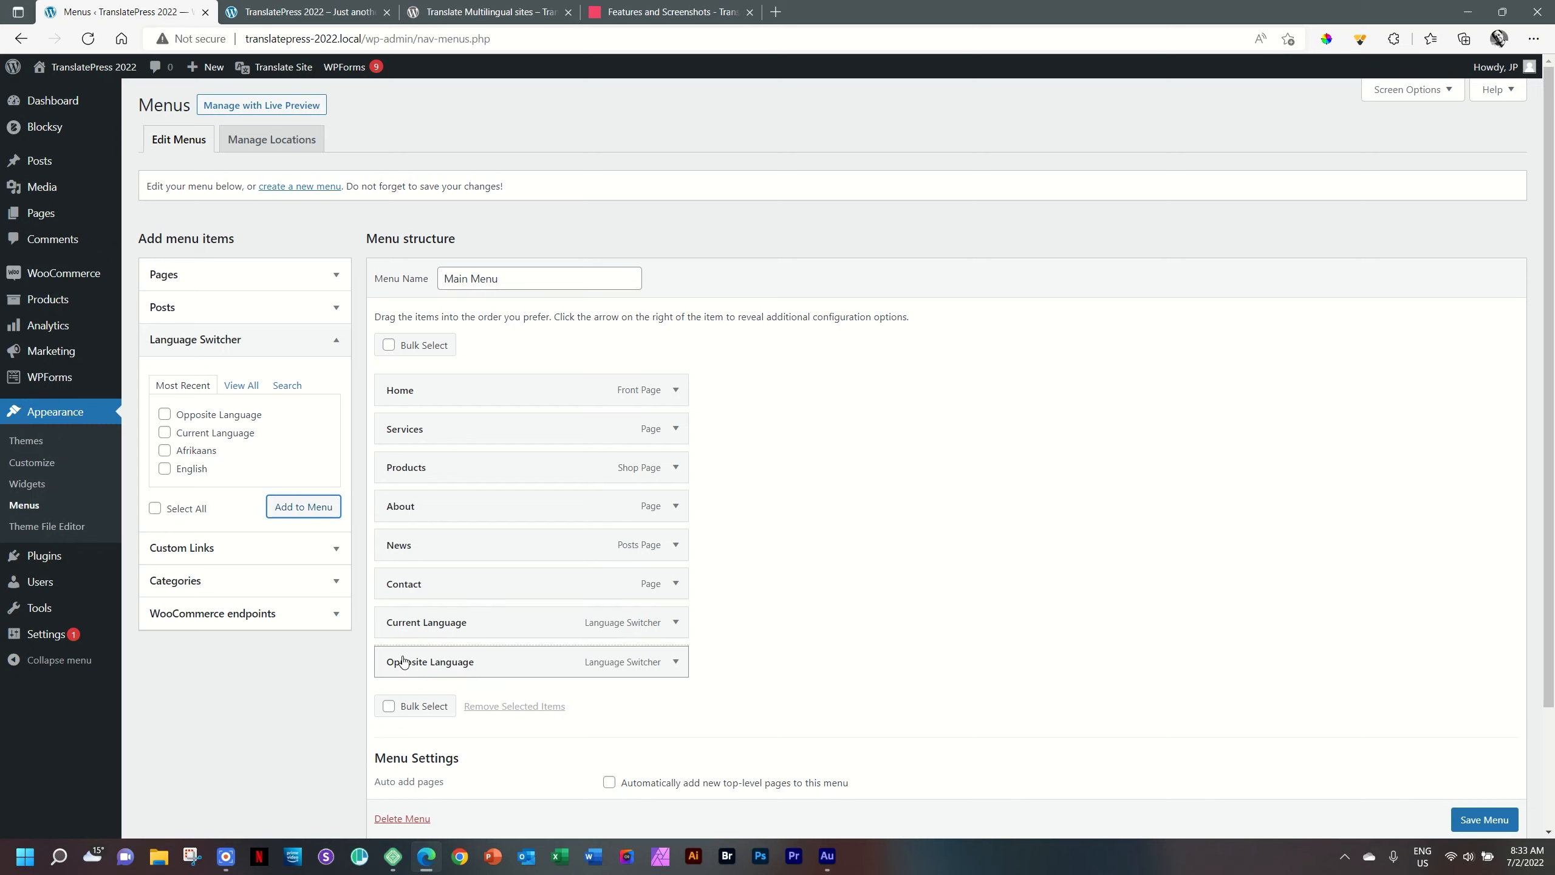
left_click_drag(432, 662, 486, 662)
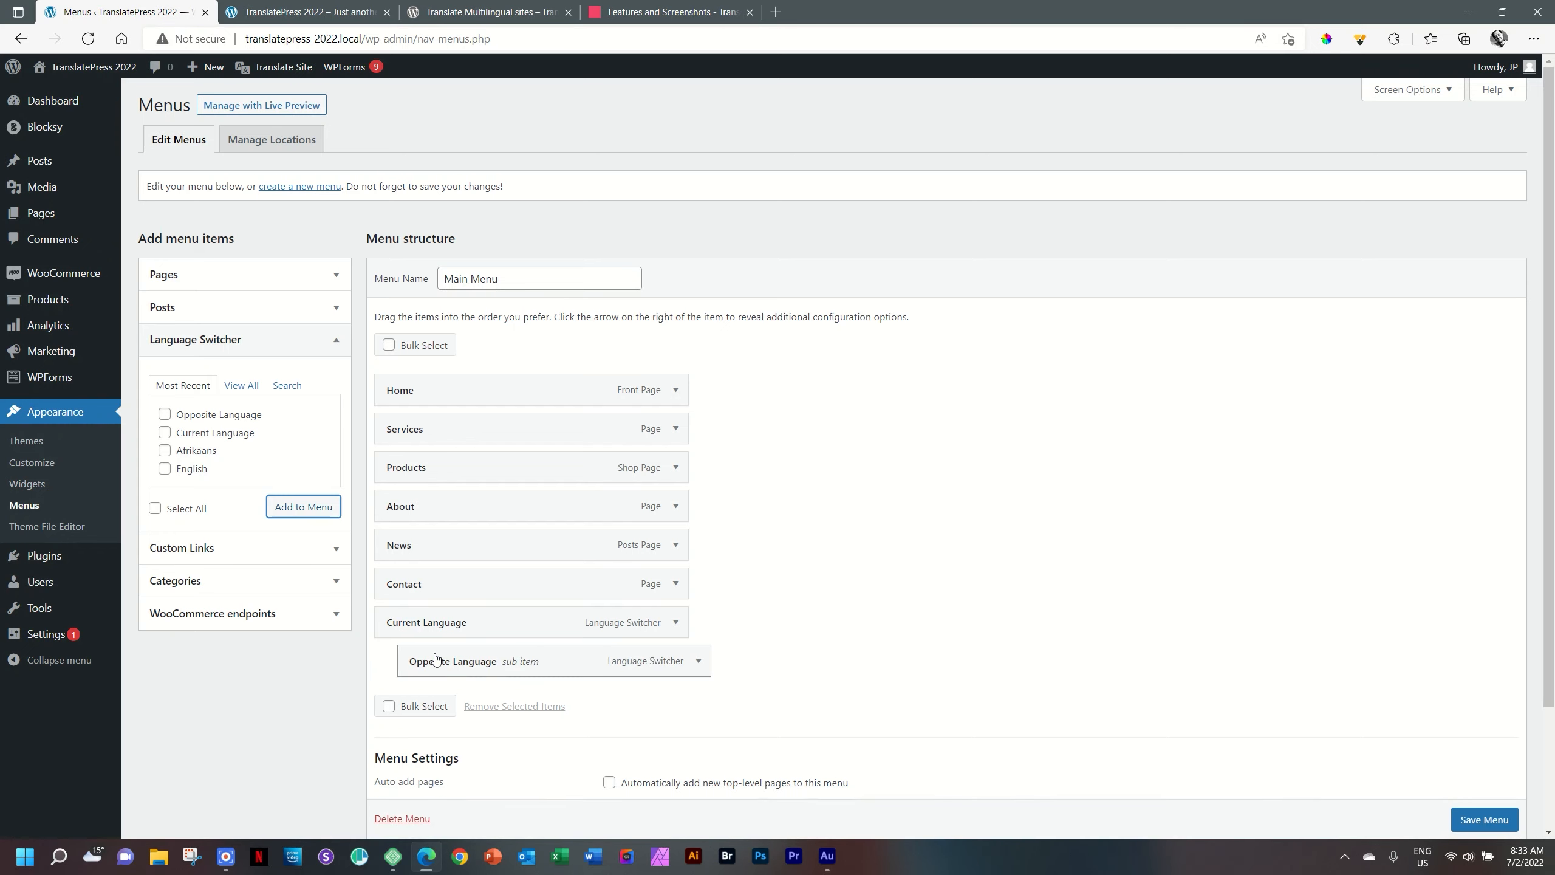
mouse_move(949, 671)
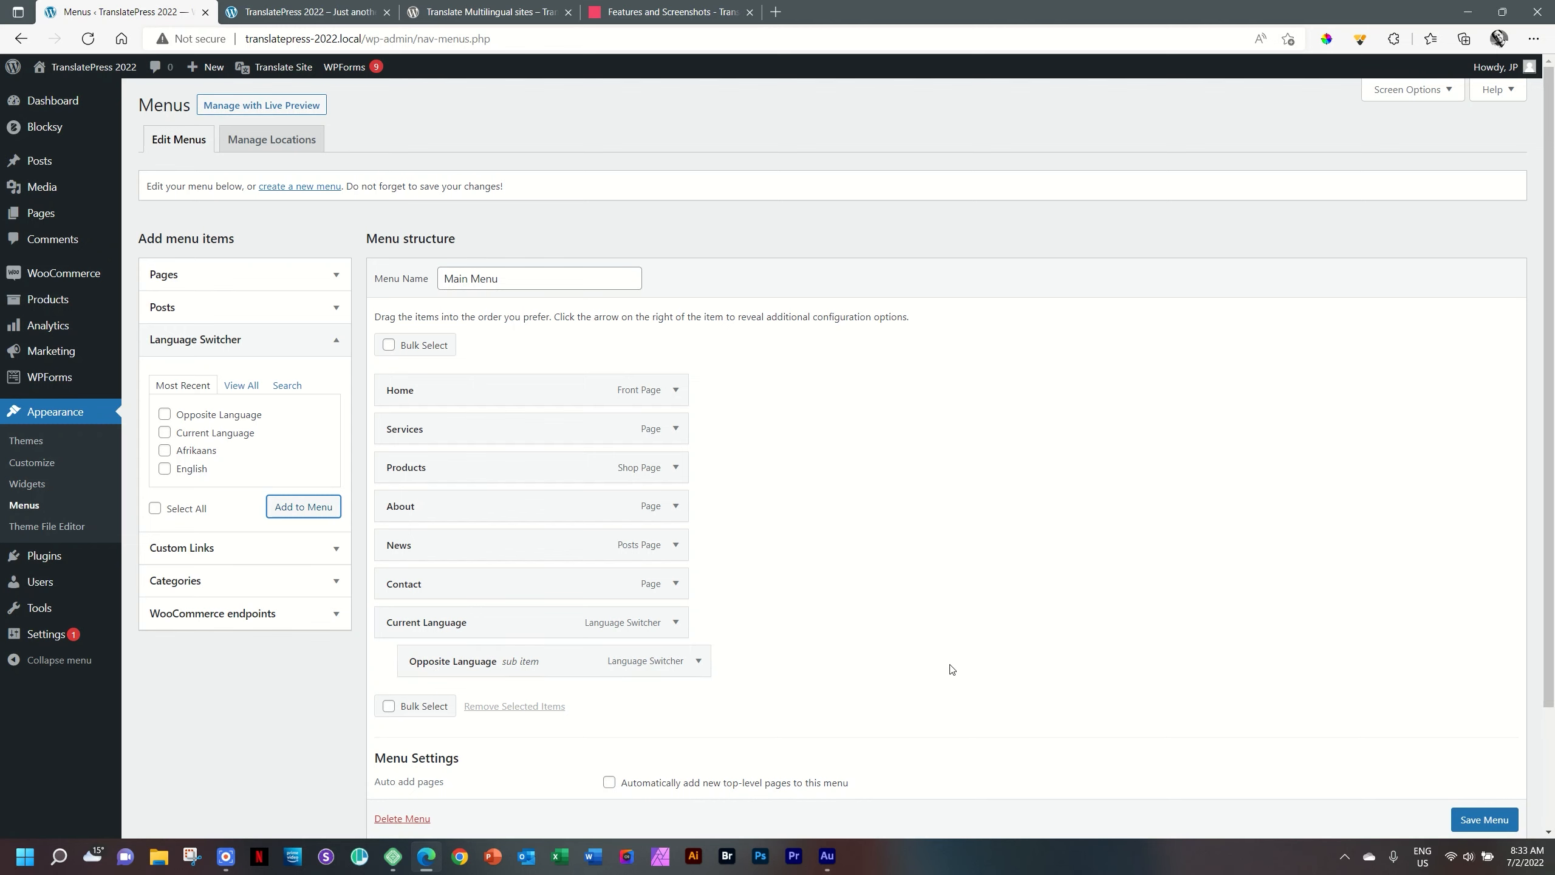
left_click(1484, 820)
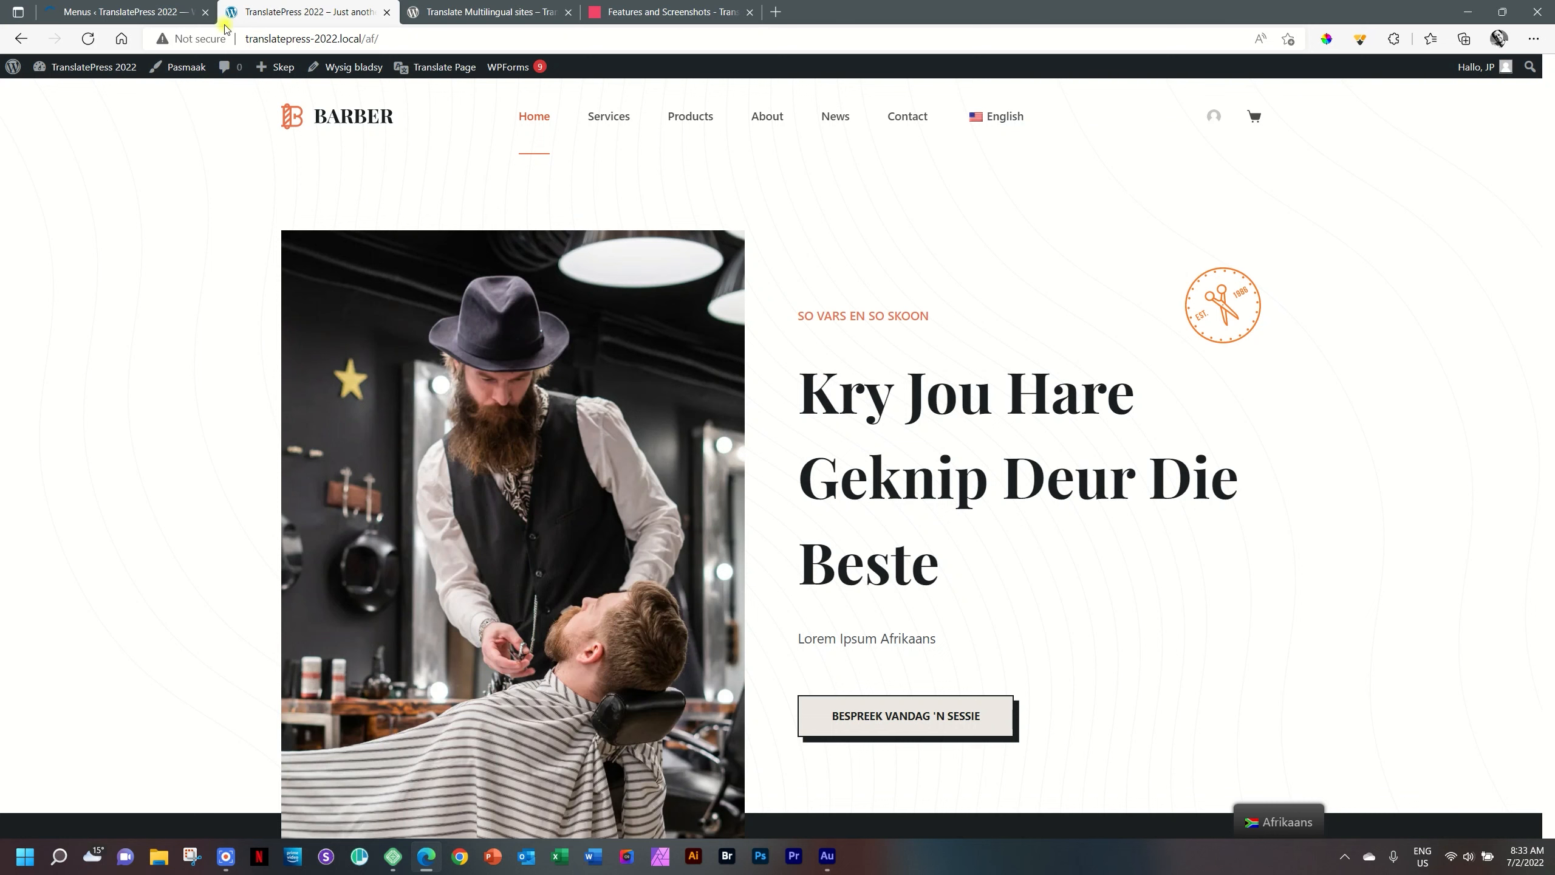
Reload the Afrikaans homepage so the header shows the language dropdown
left_click(88, 39)
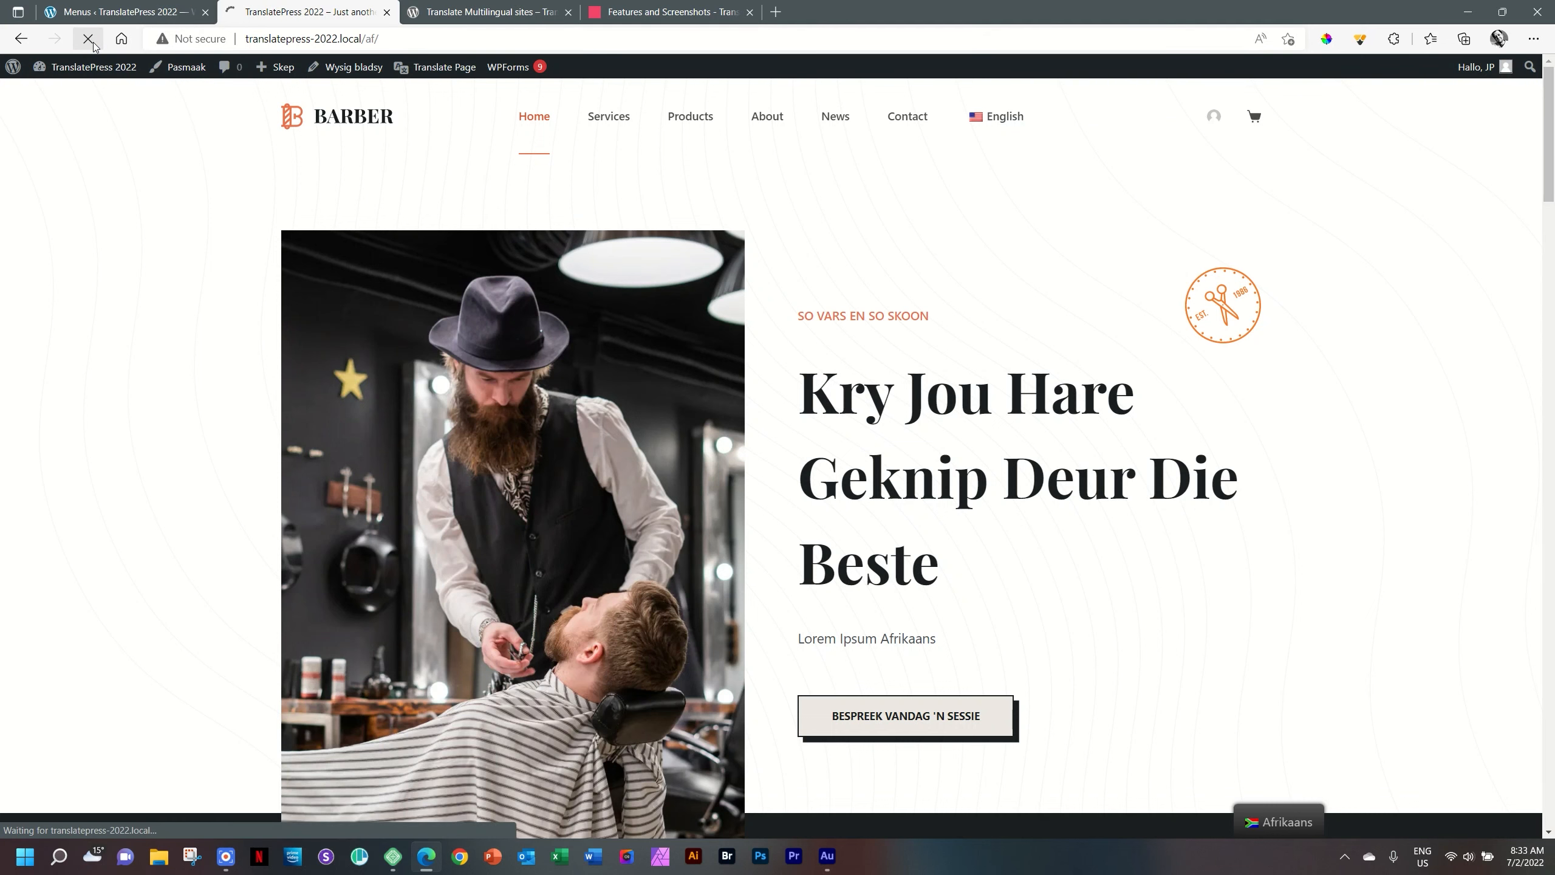
mouse_move(88, 39)
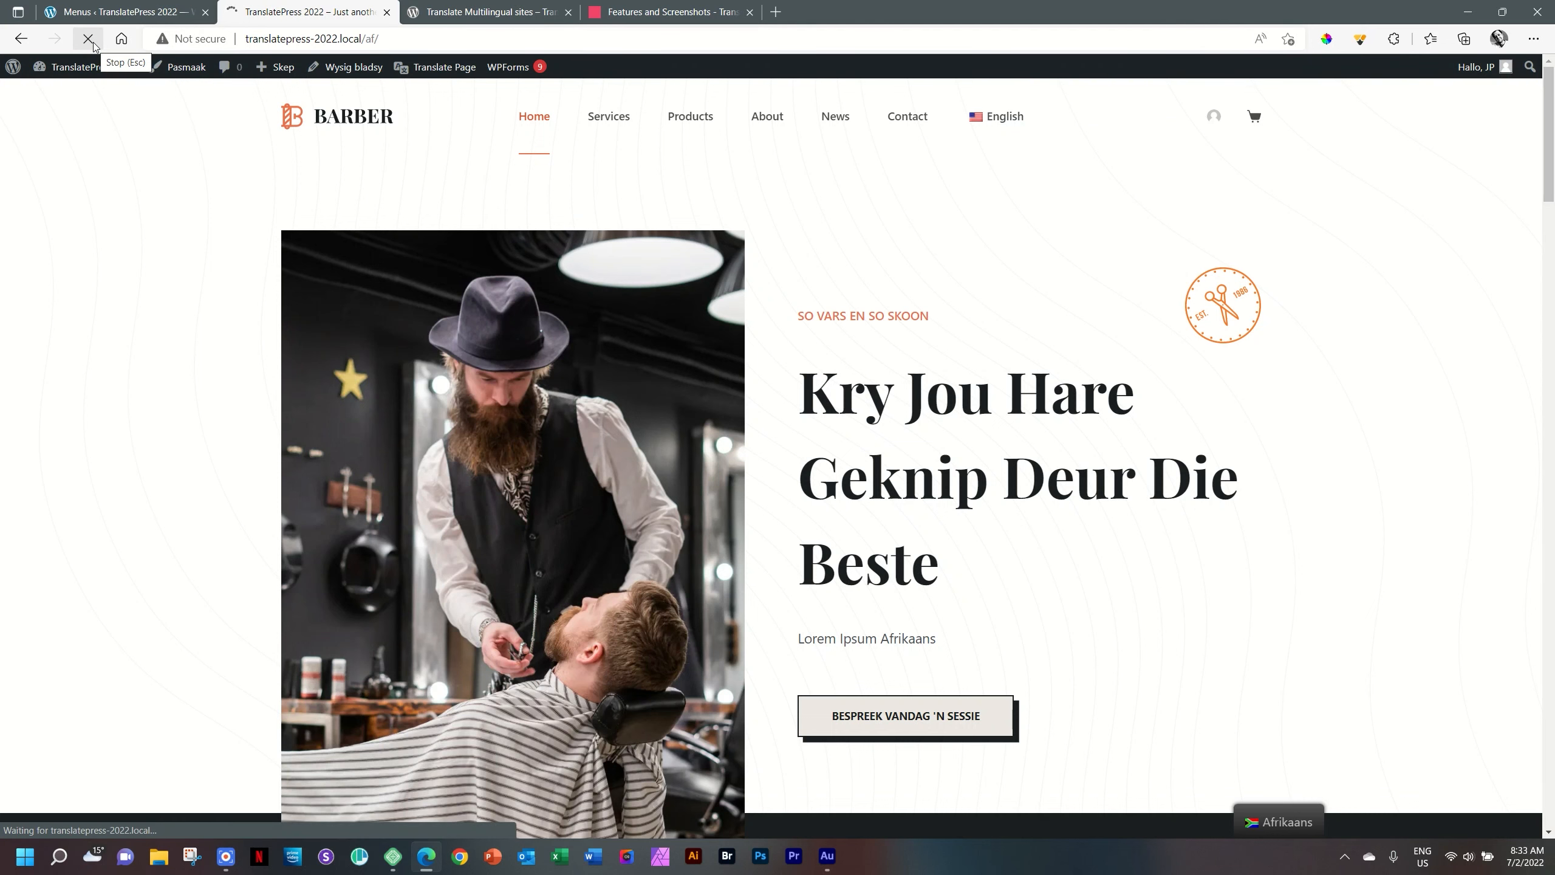
left_click(996, 118)
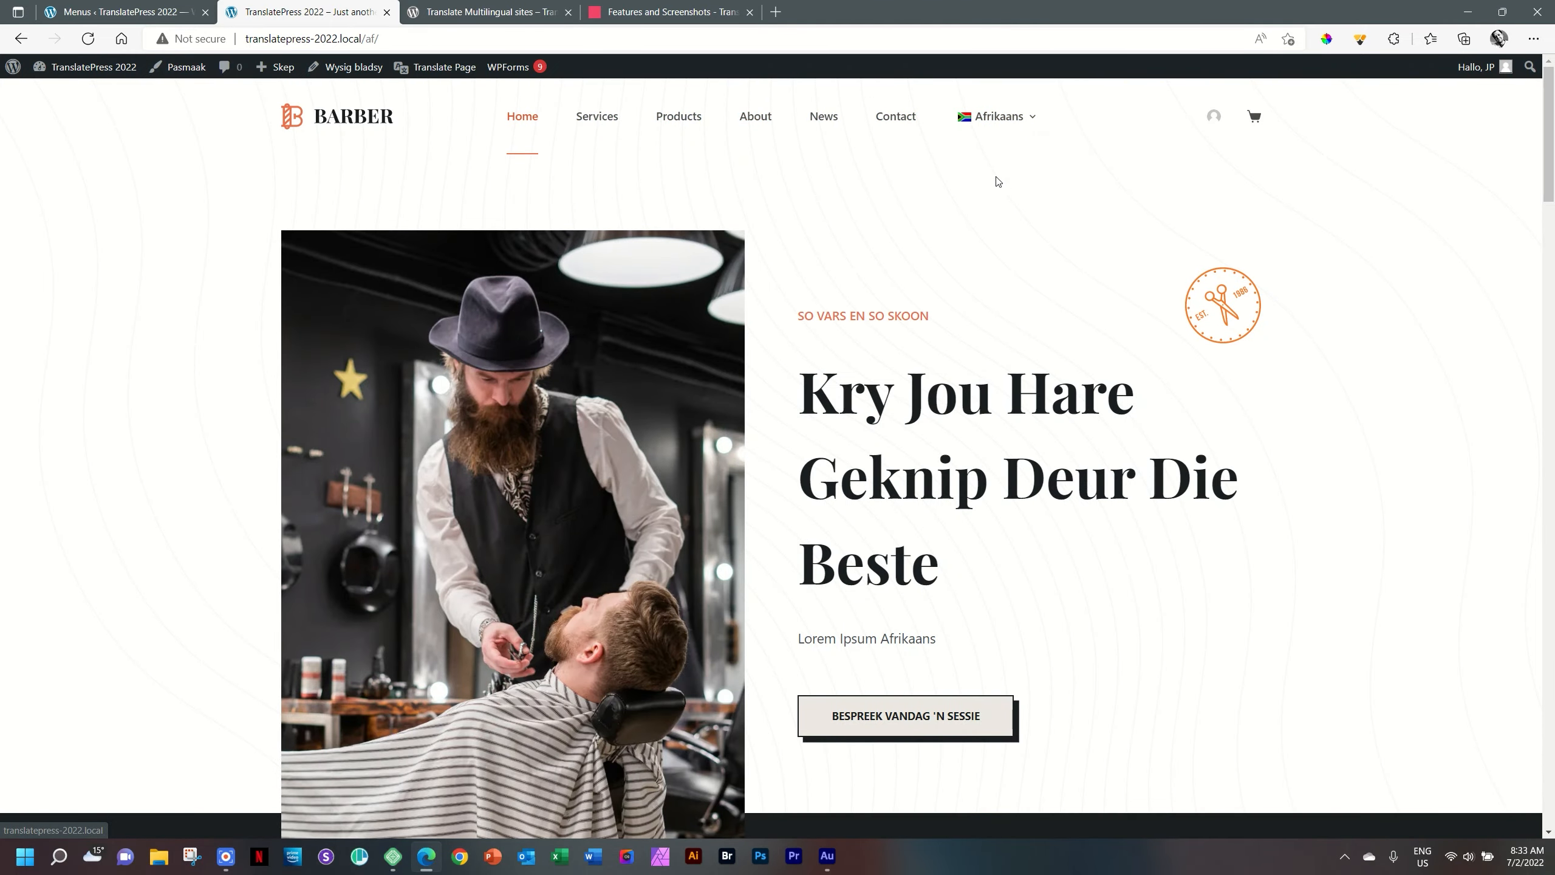
Switch the site to English, open the About page, and launch Translate Page
left_click(995, 116)
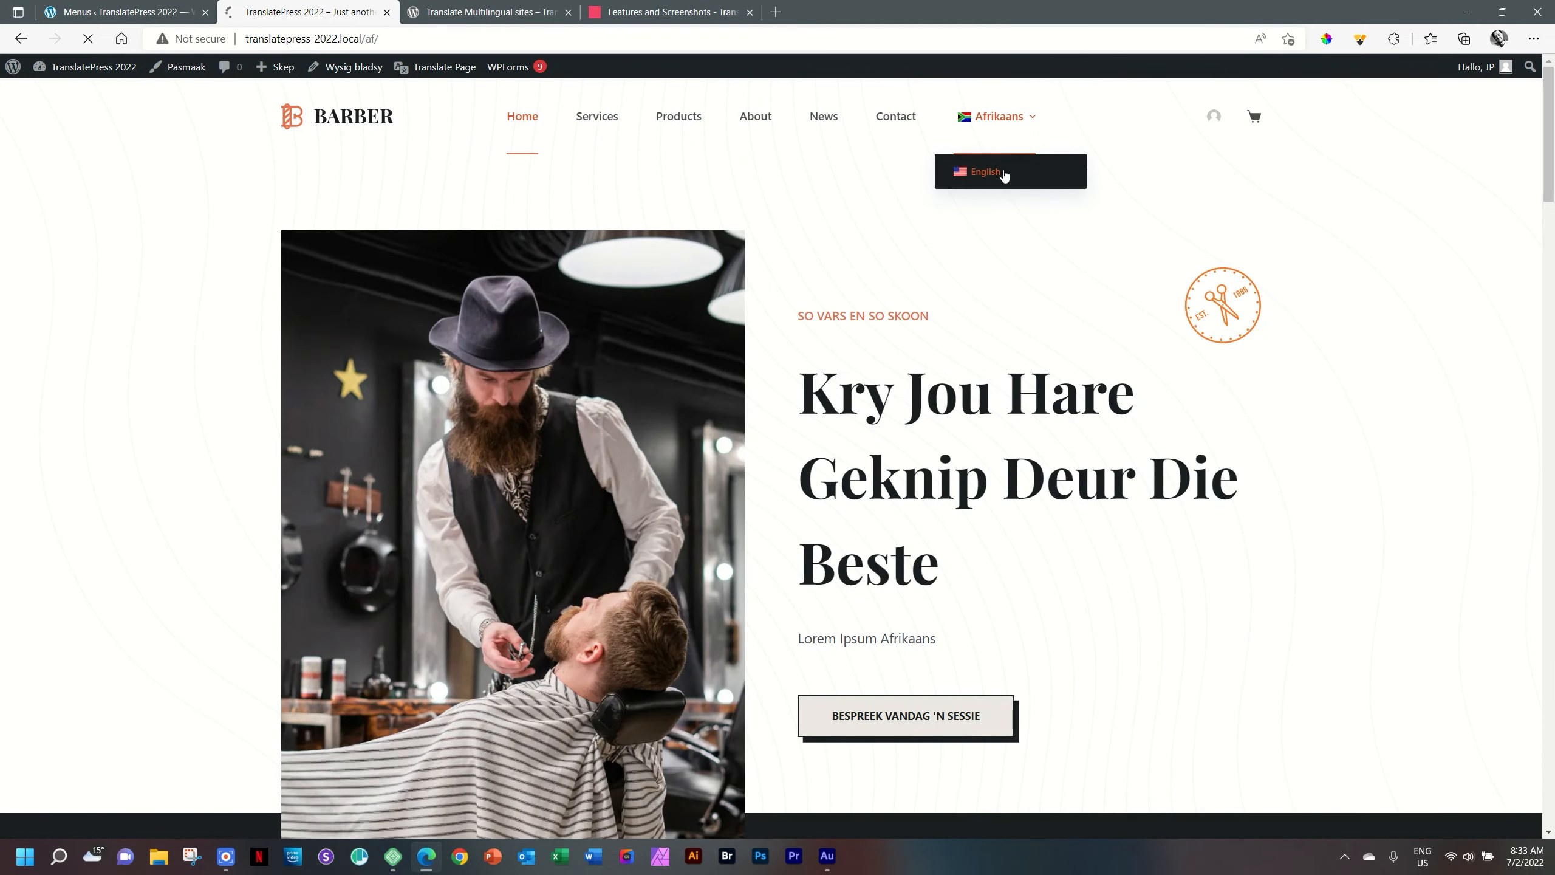
left_click(984, 171)
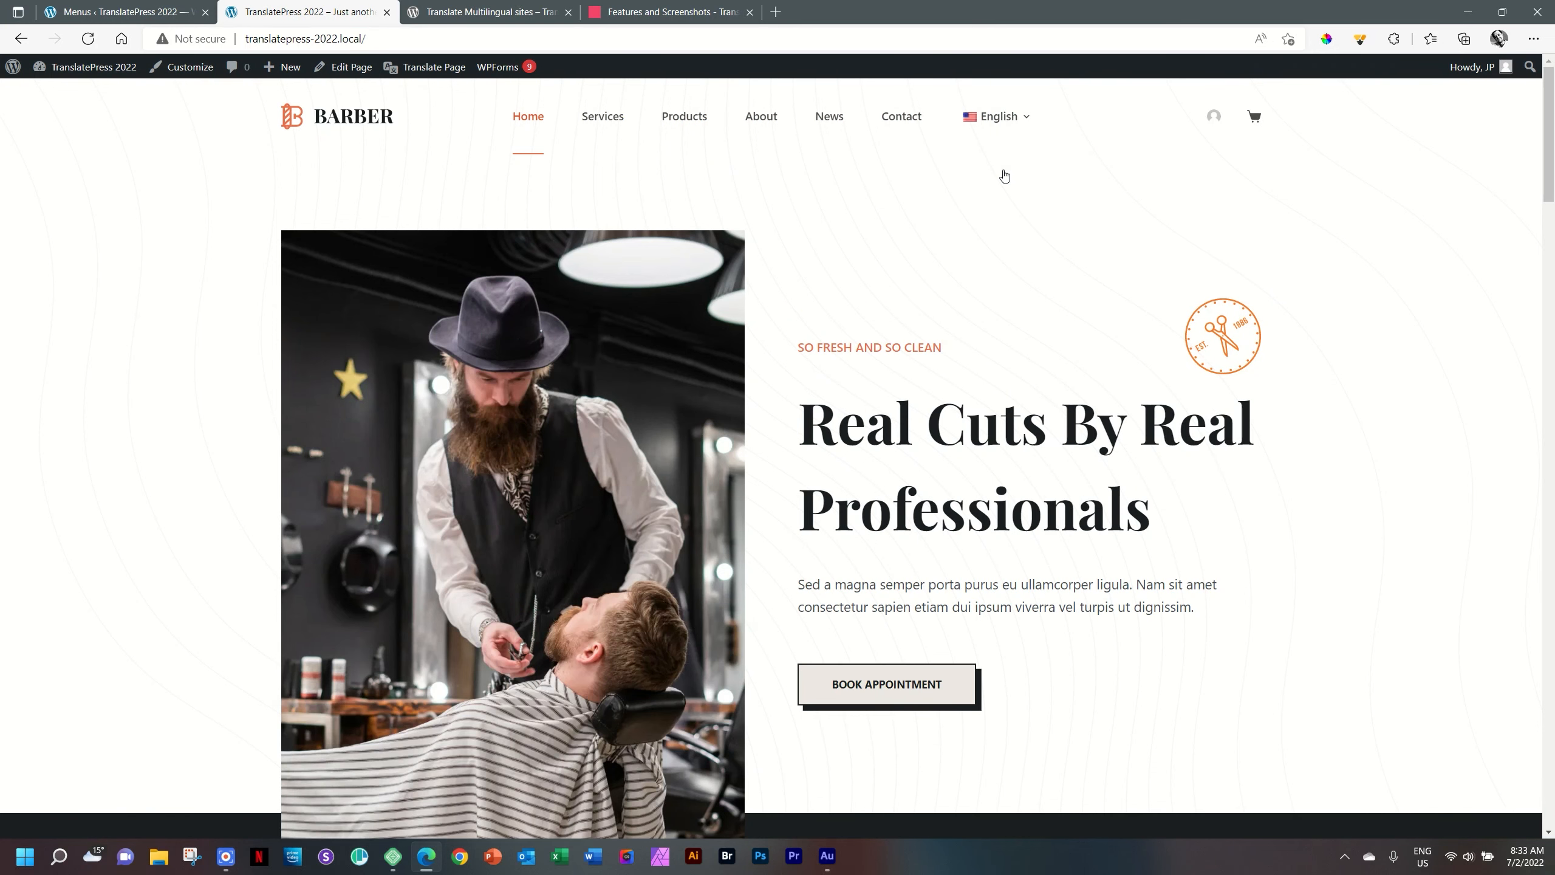
mouse_move(535, 119)
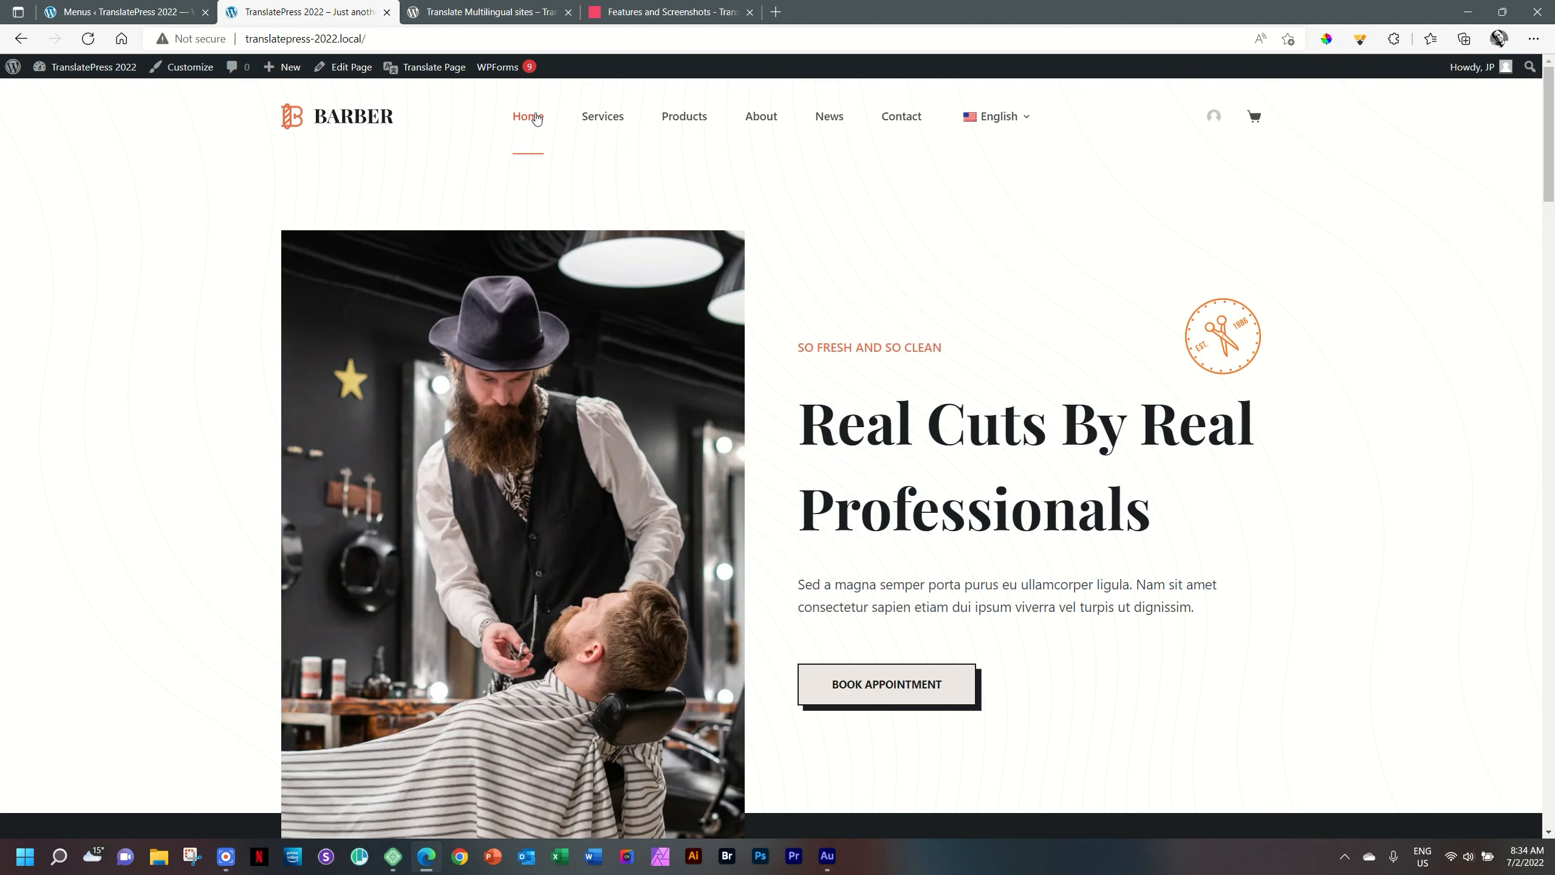
left_click(761, 116)
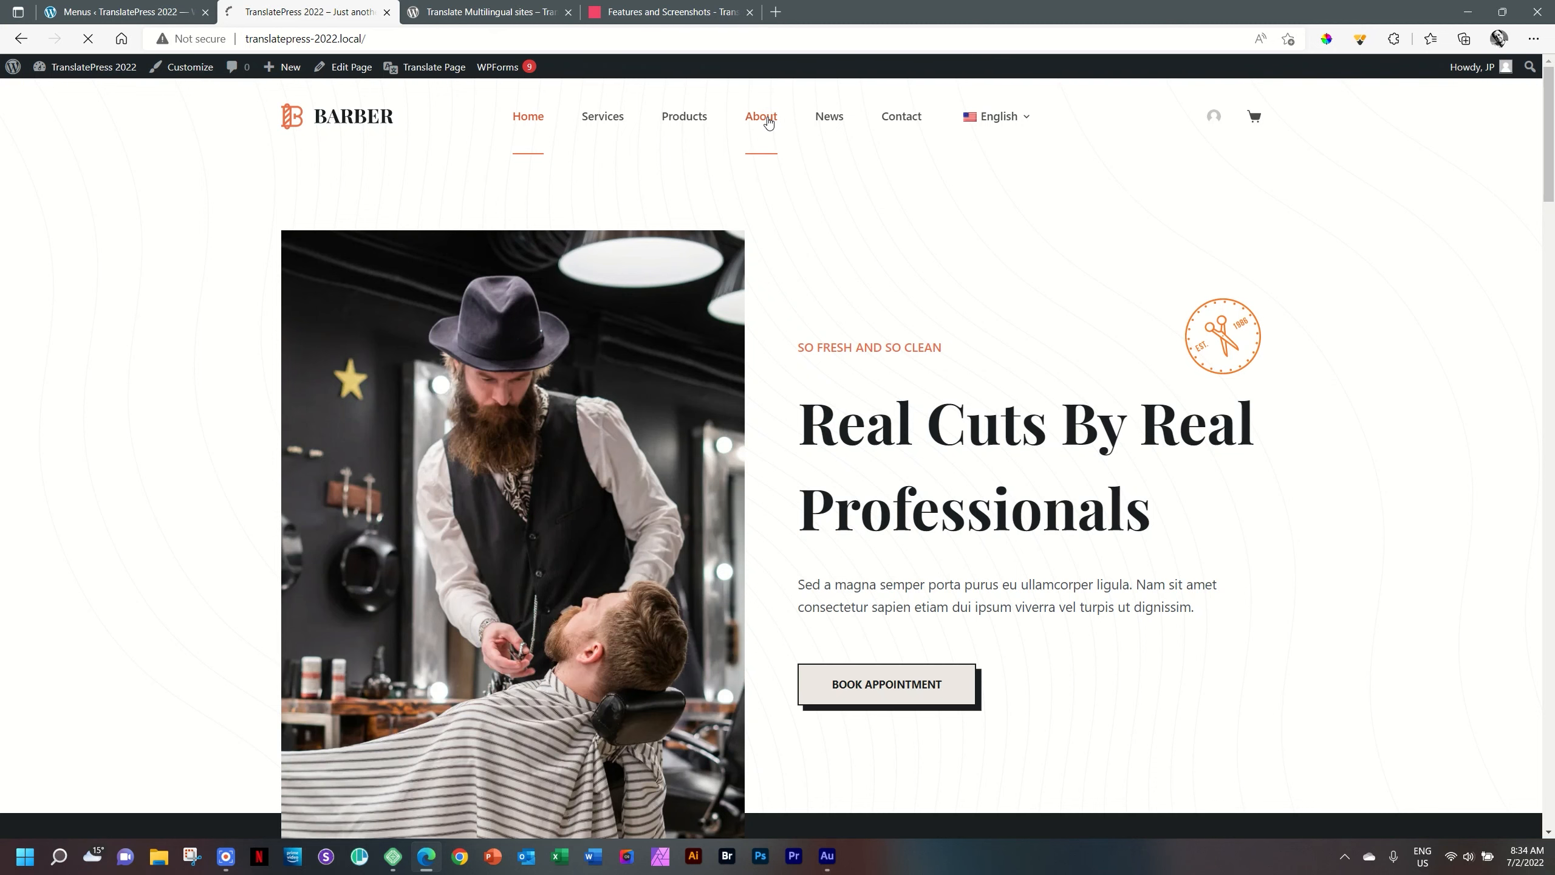
left_click(760, 116)
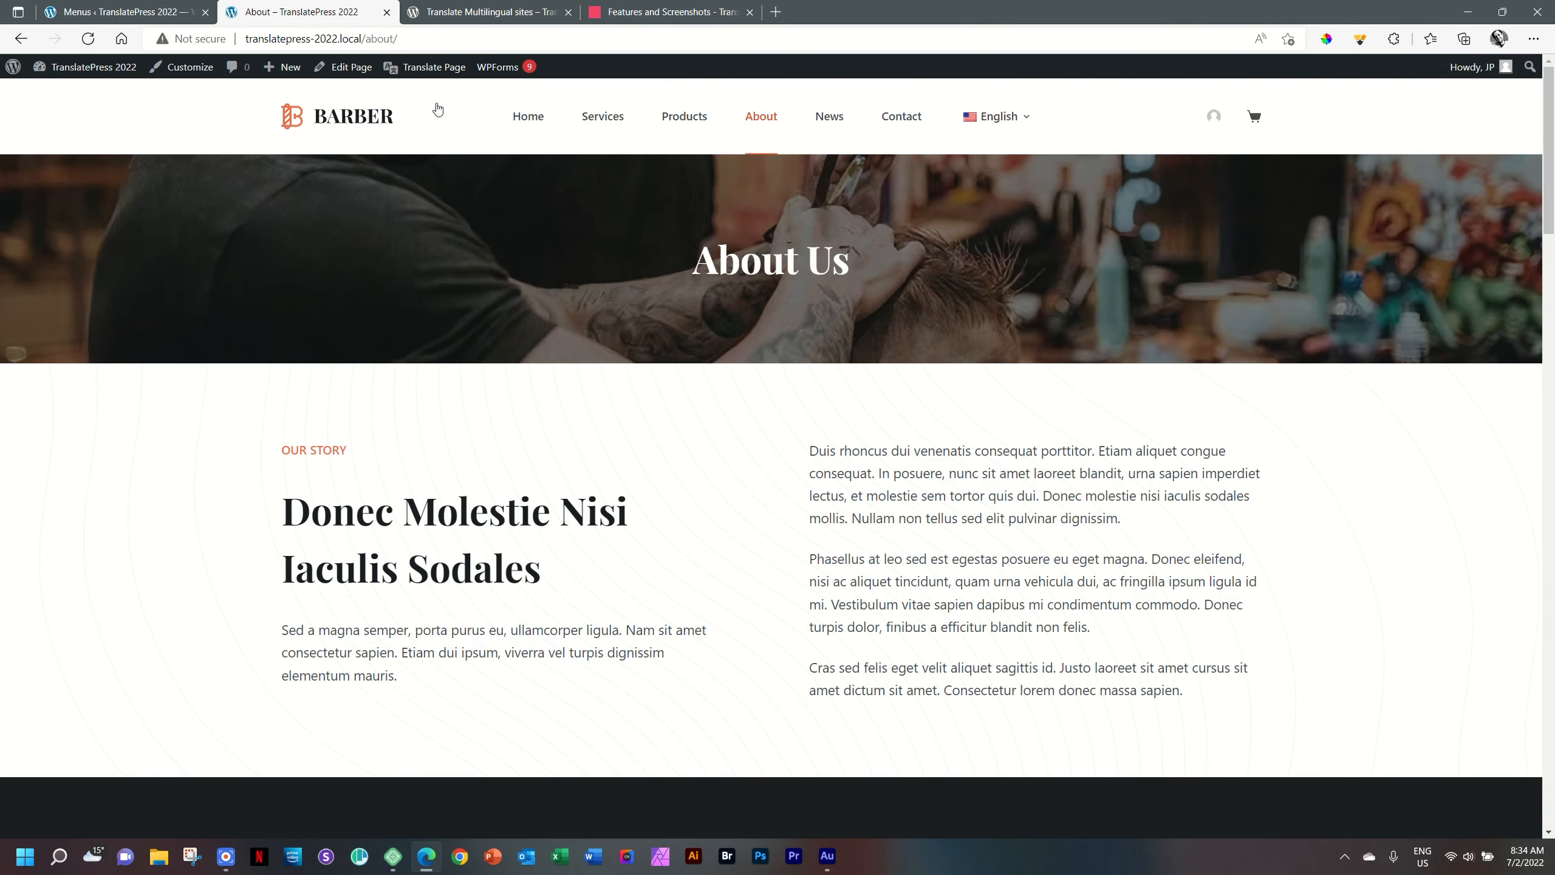
left_click(432, 66)
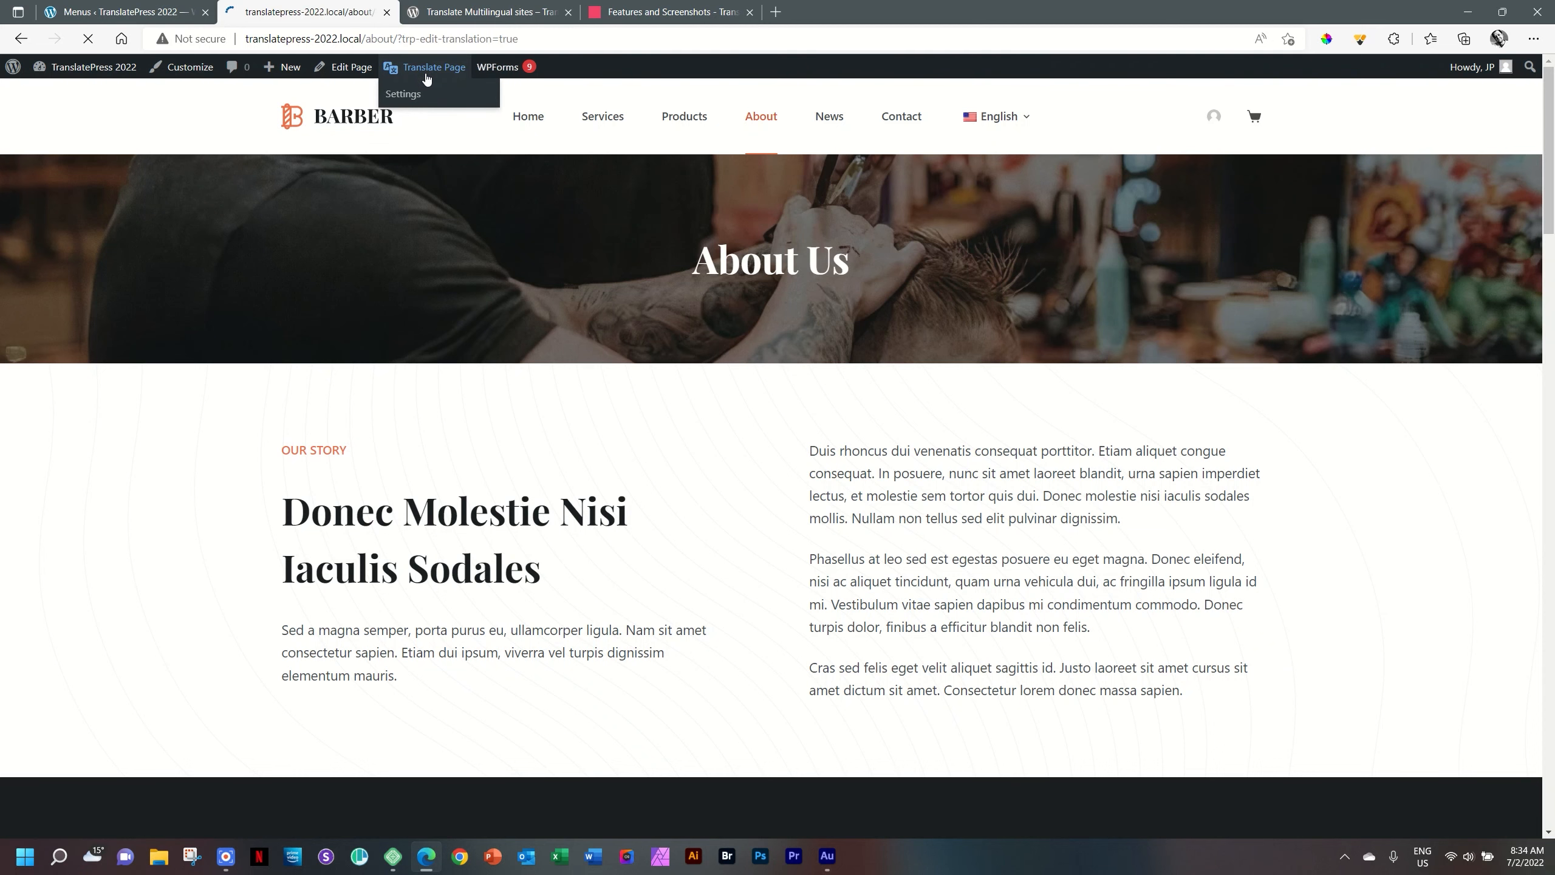
Load the About page in the TranslatePress editor and select the 'Home' menu string
left_click(433, 67)
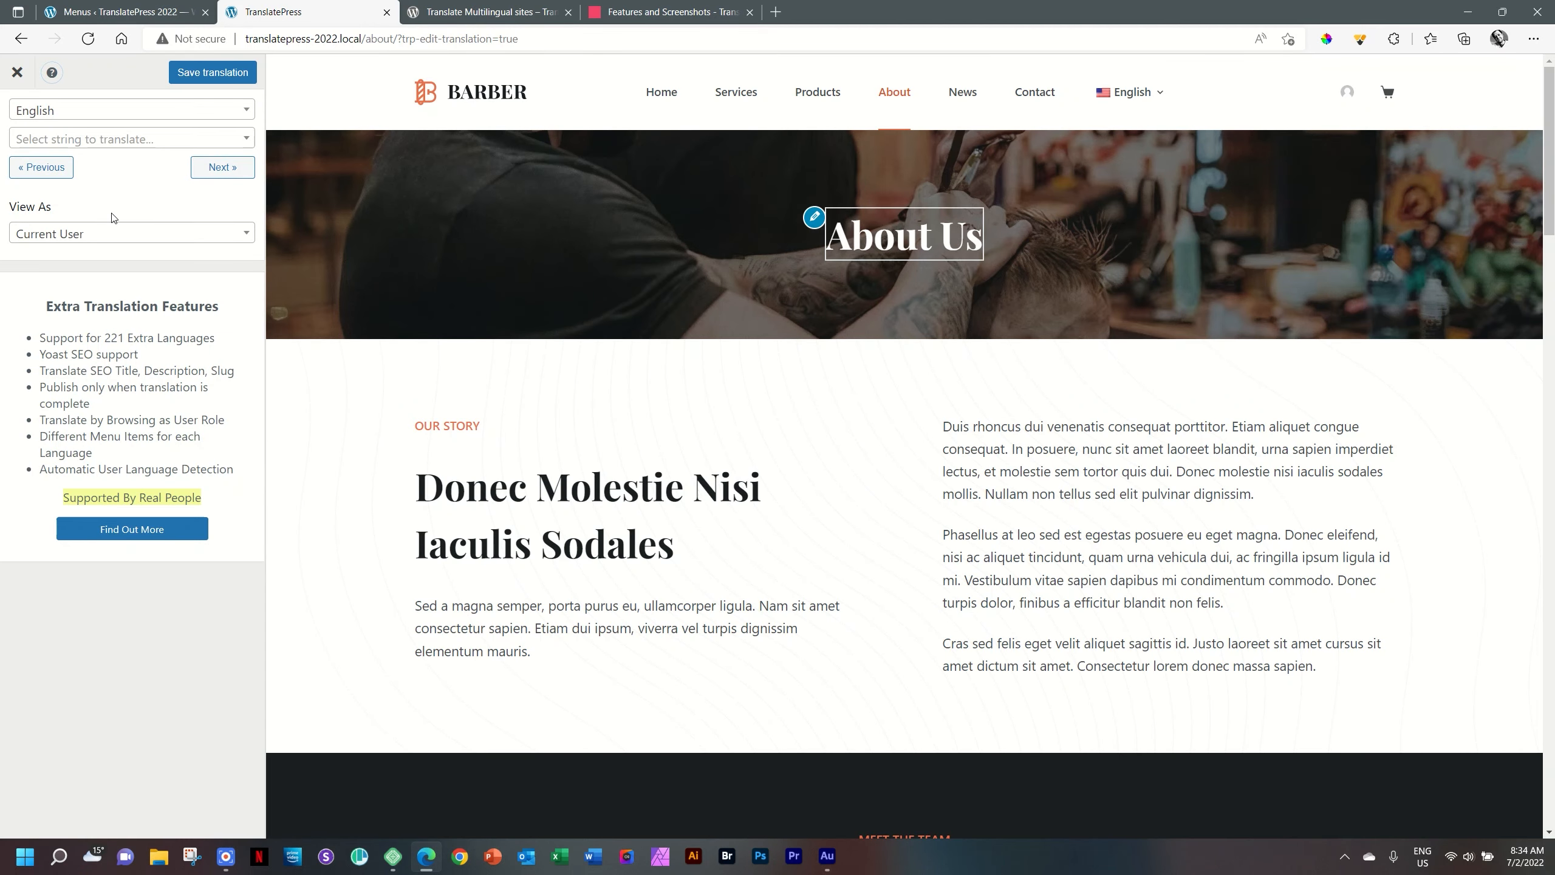
mouse_move(126, 210)
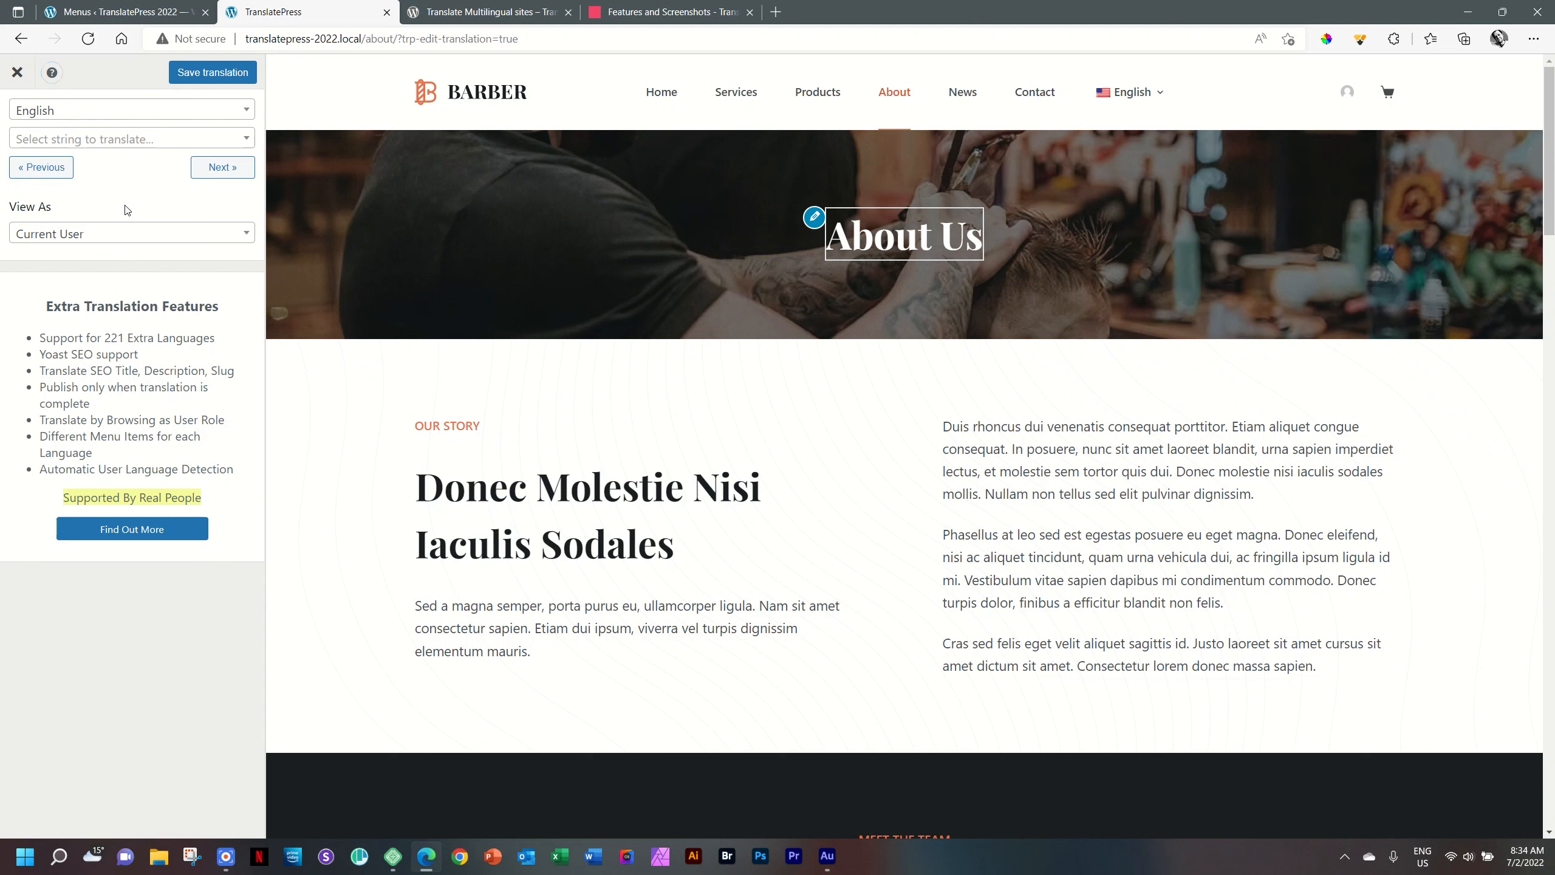
mouse_move(222, 166)
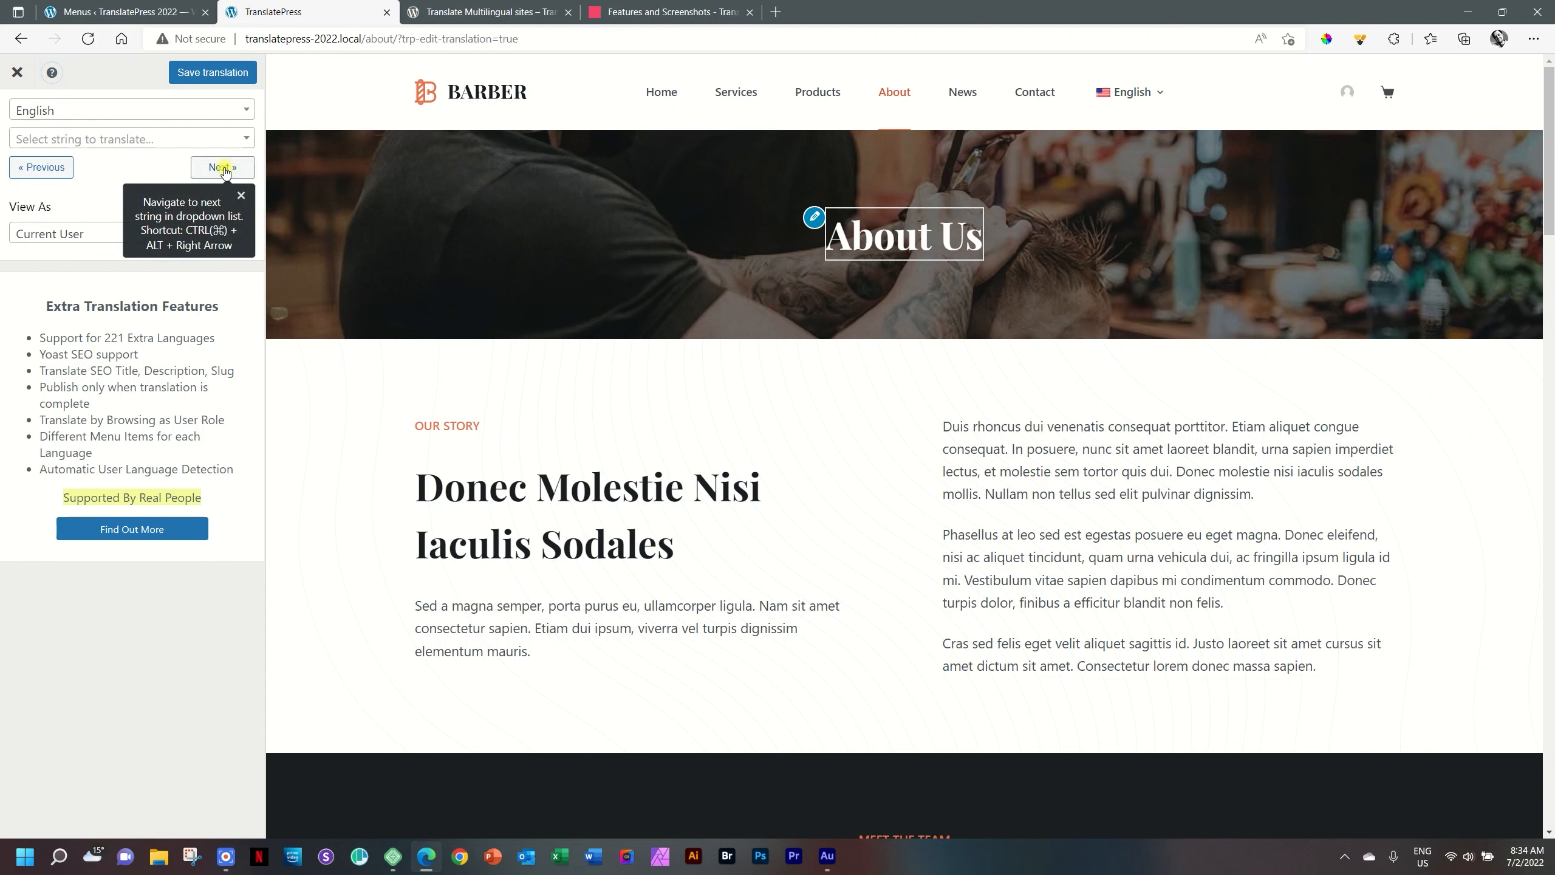
left_click(222, 167)
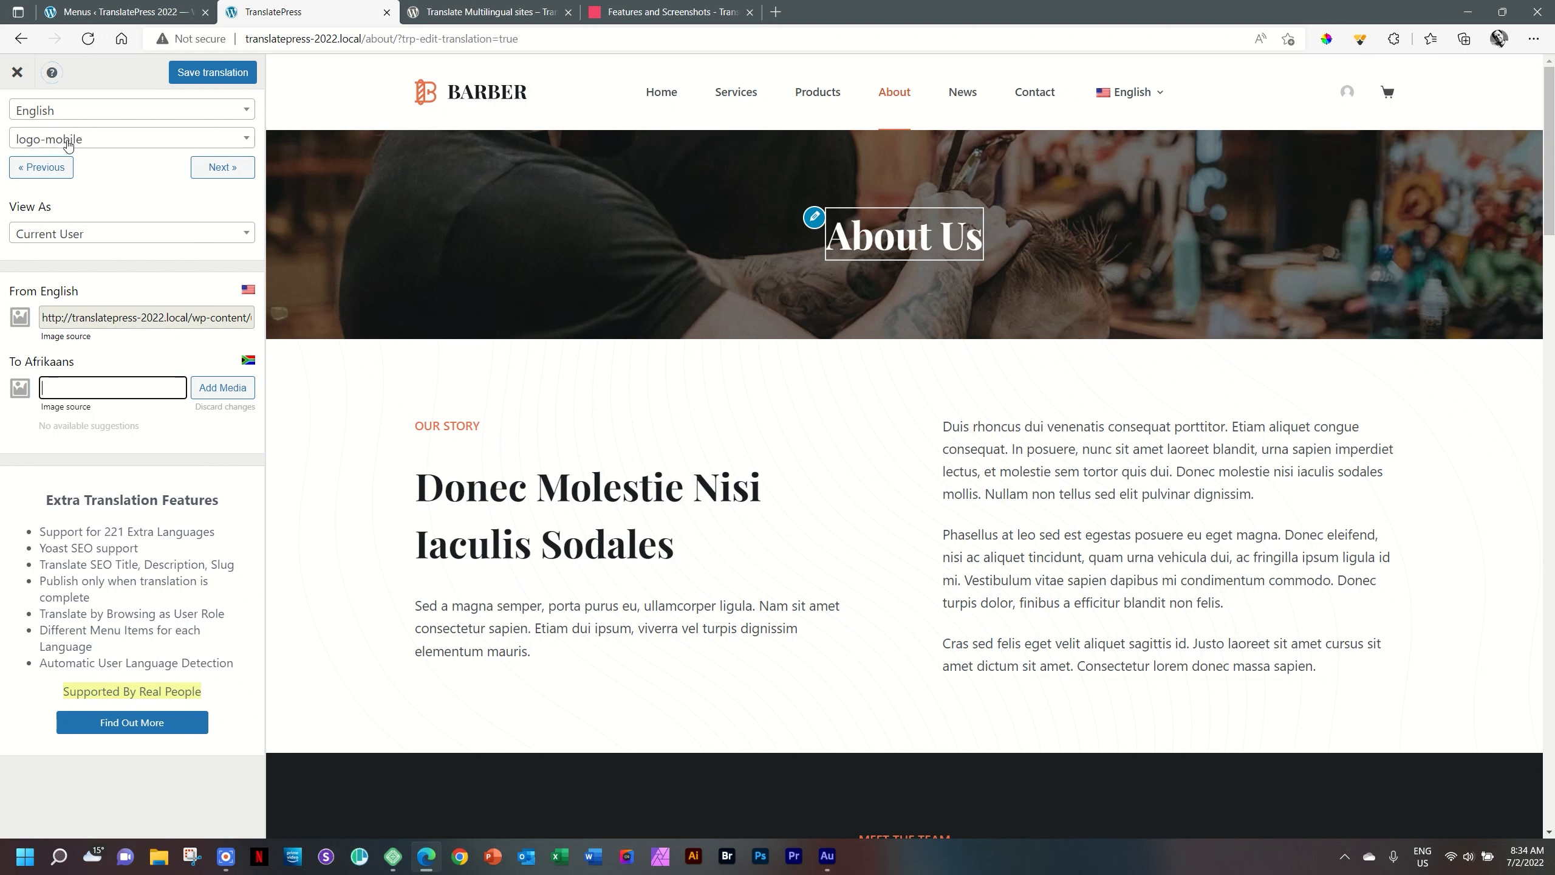
mouse_move(63, 348)
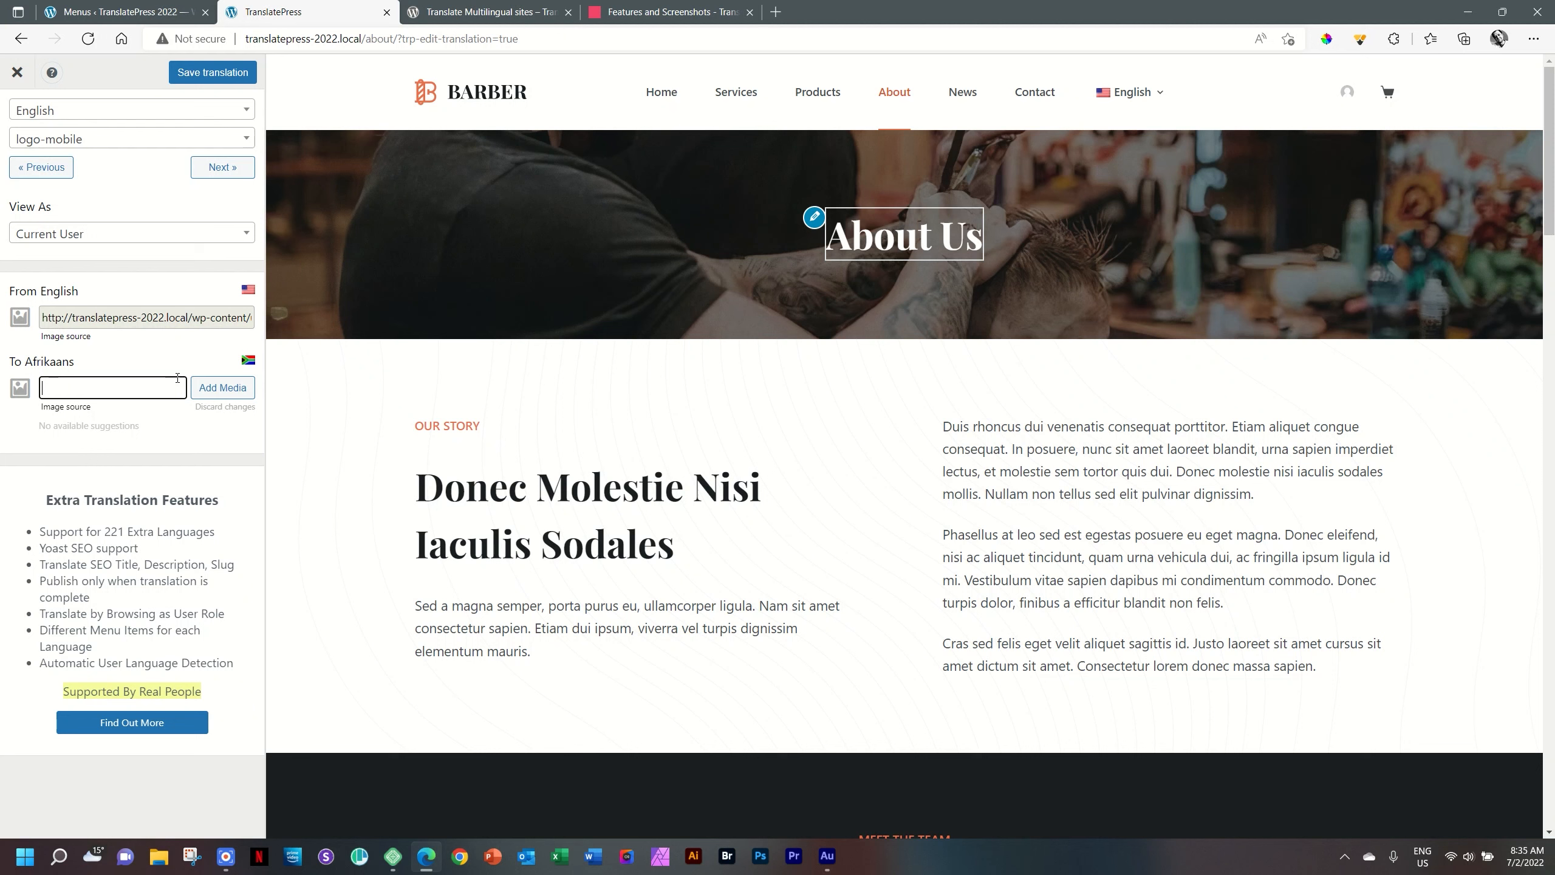
left_click(223, 167)
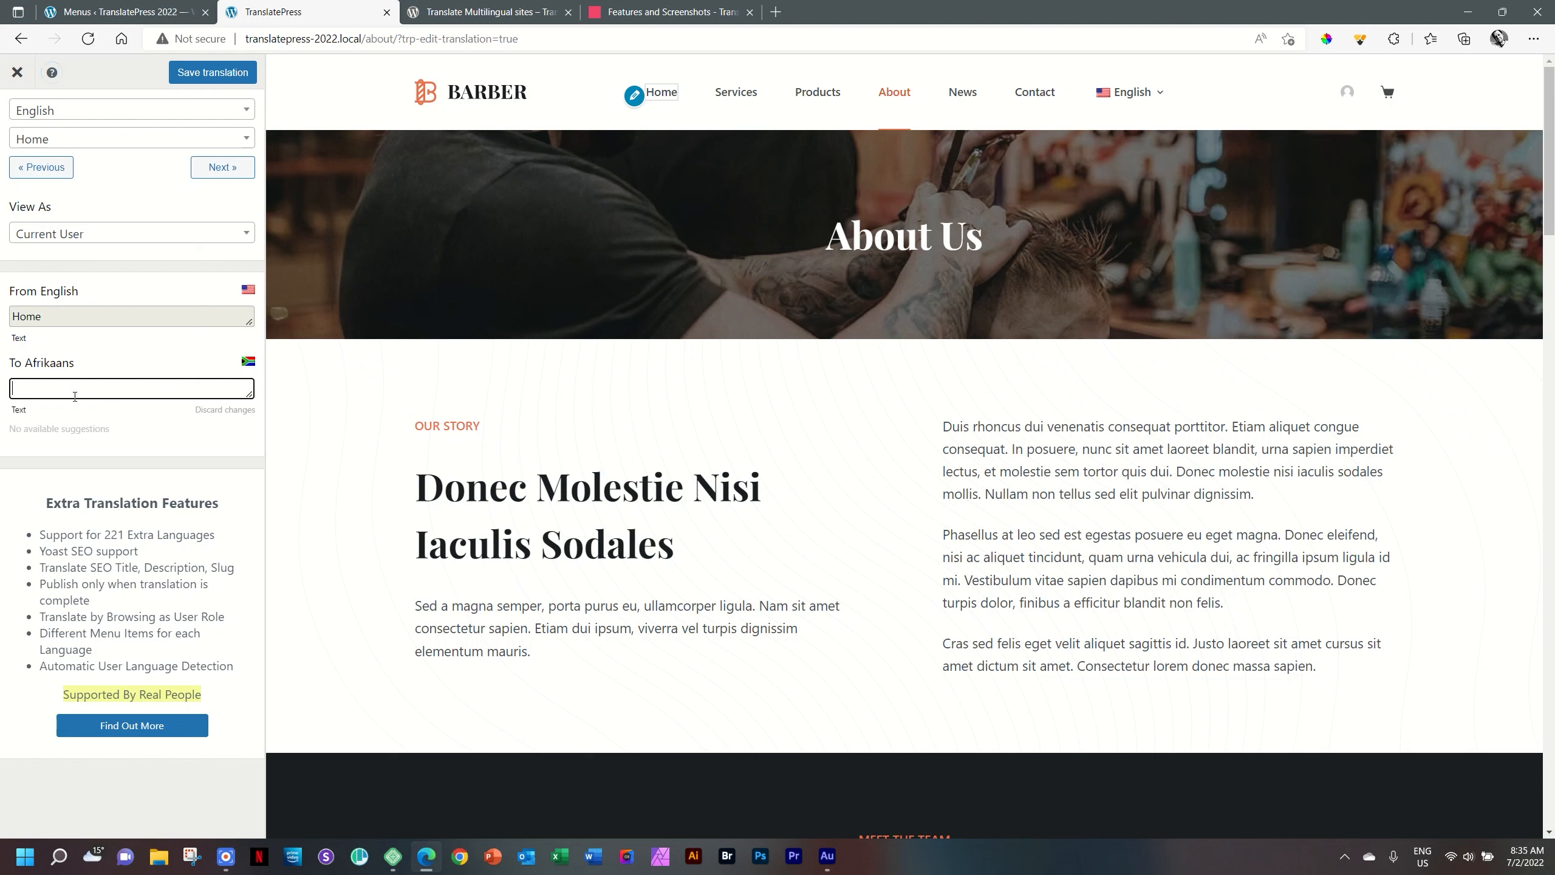
Enter 'Tuisblad (Home)' as the Afrikaans Home label and save it
type("Tuisblad (Home")
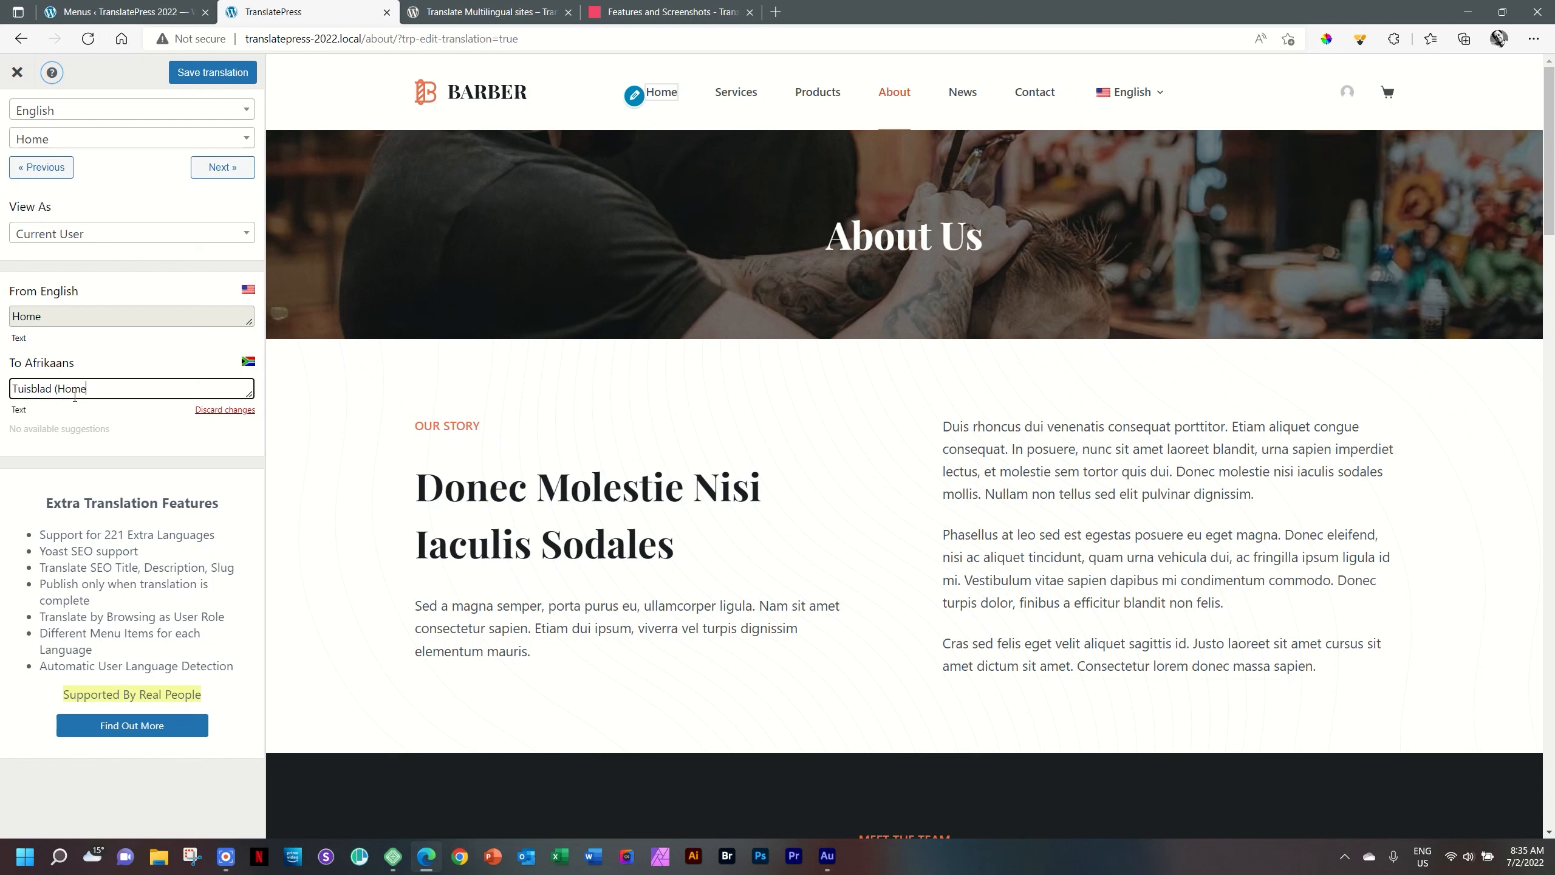
type(")")
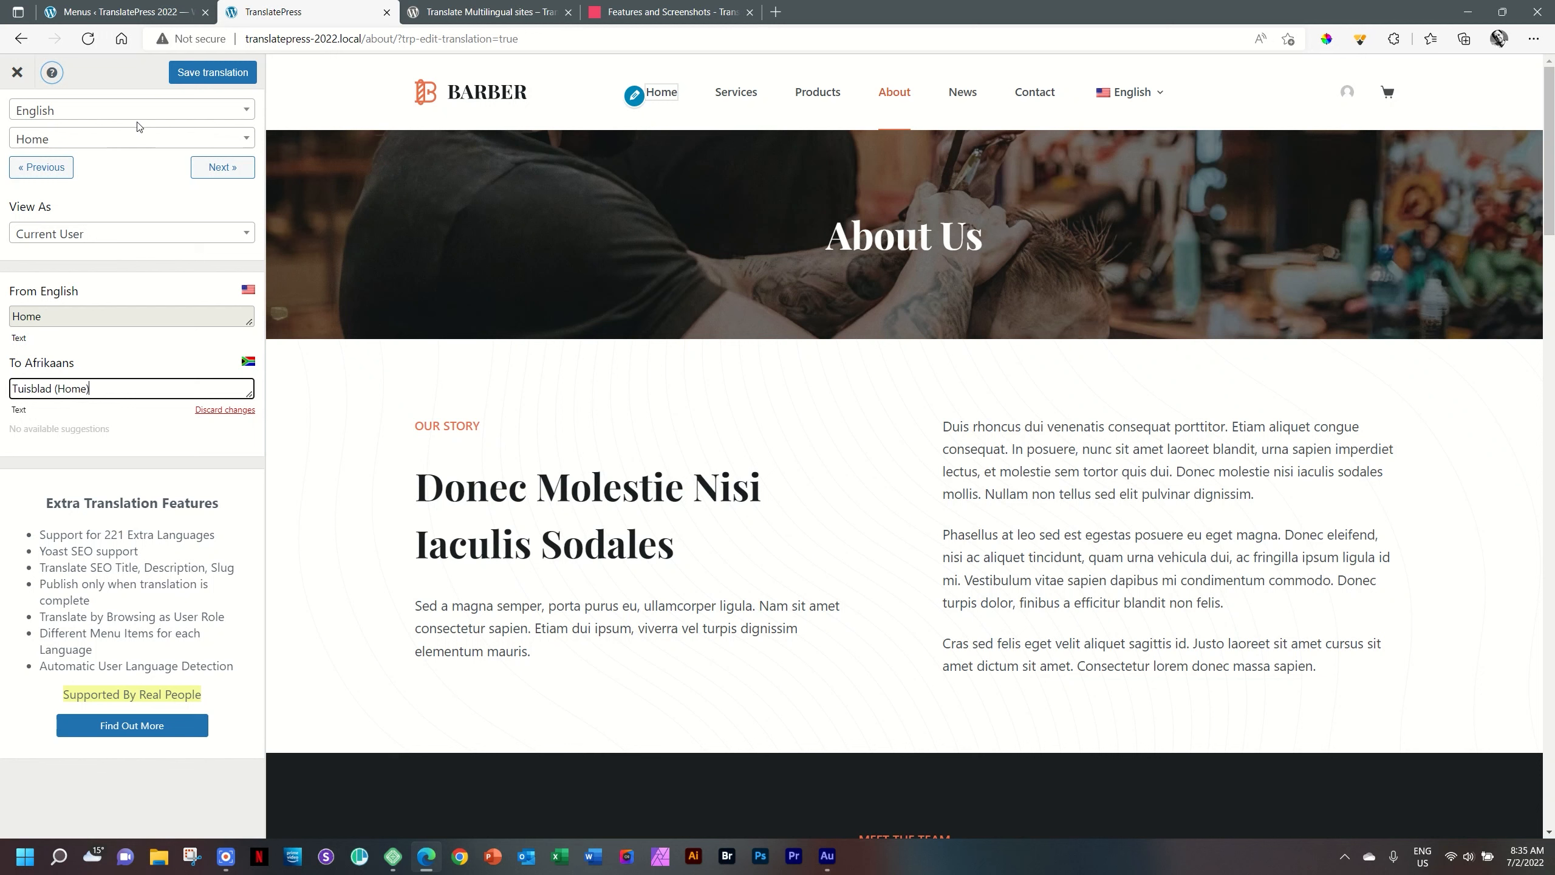
mouse_move(222, 167)
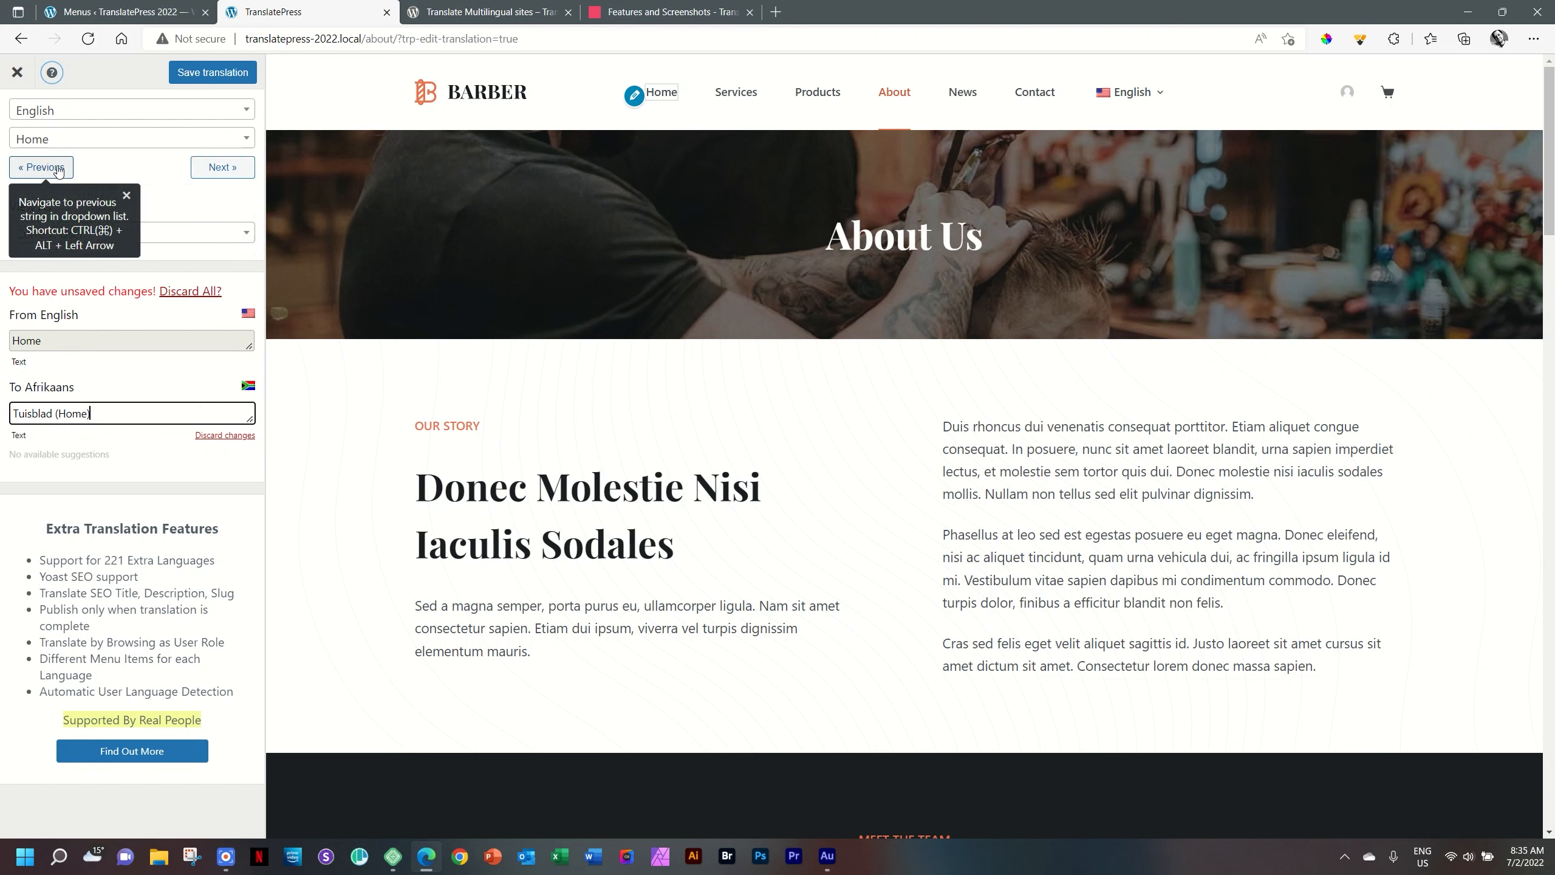
left_click(212, 73)
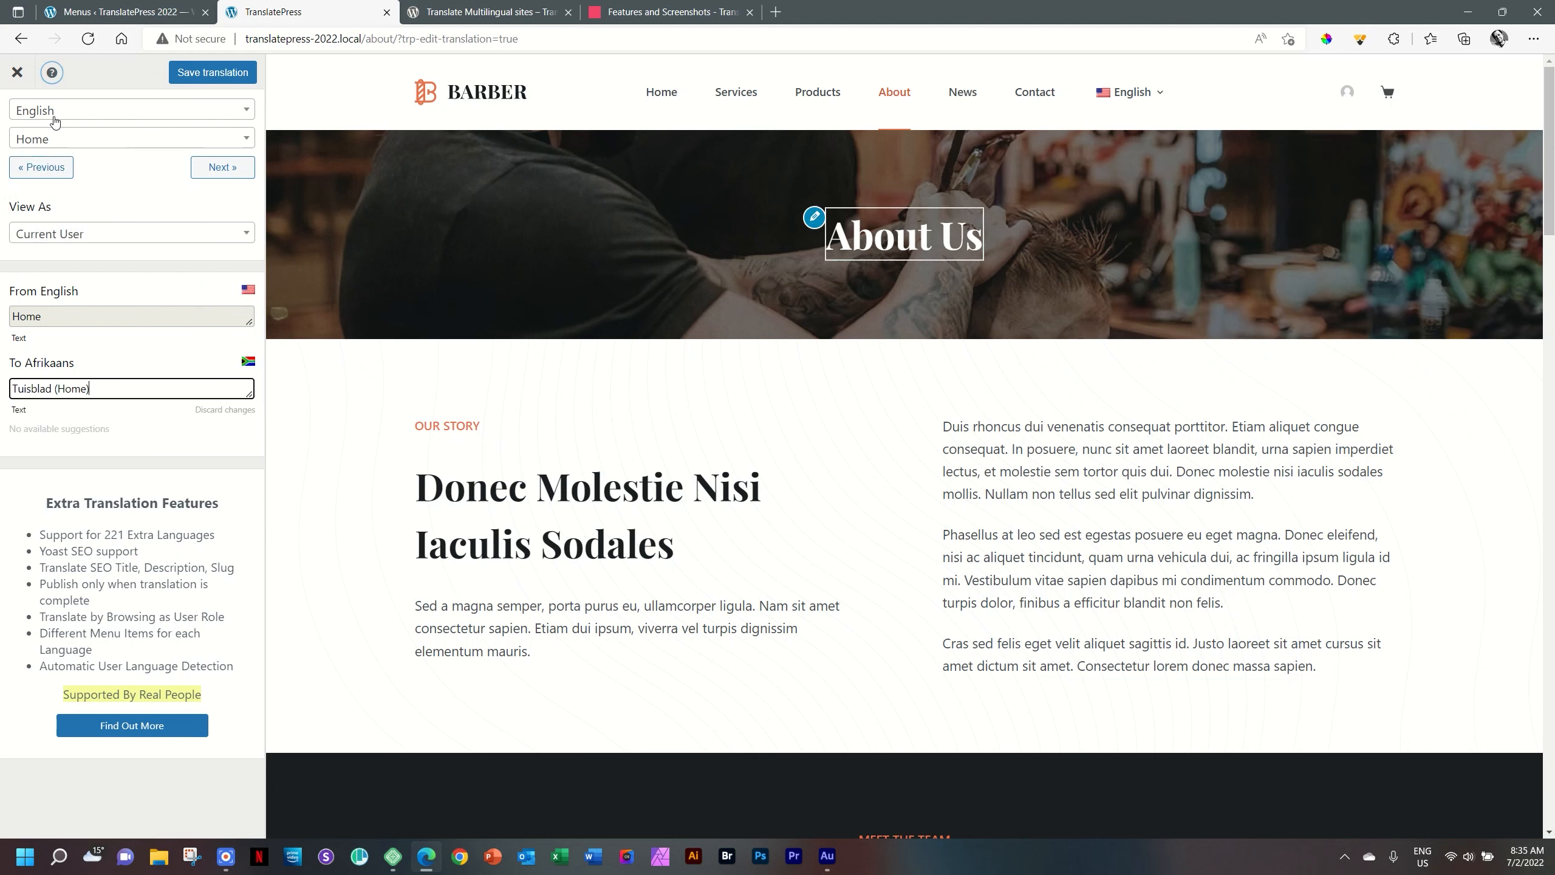
Preview the About page in Afrikaans and advance to the Services string
left_click(130, 110)
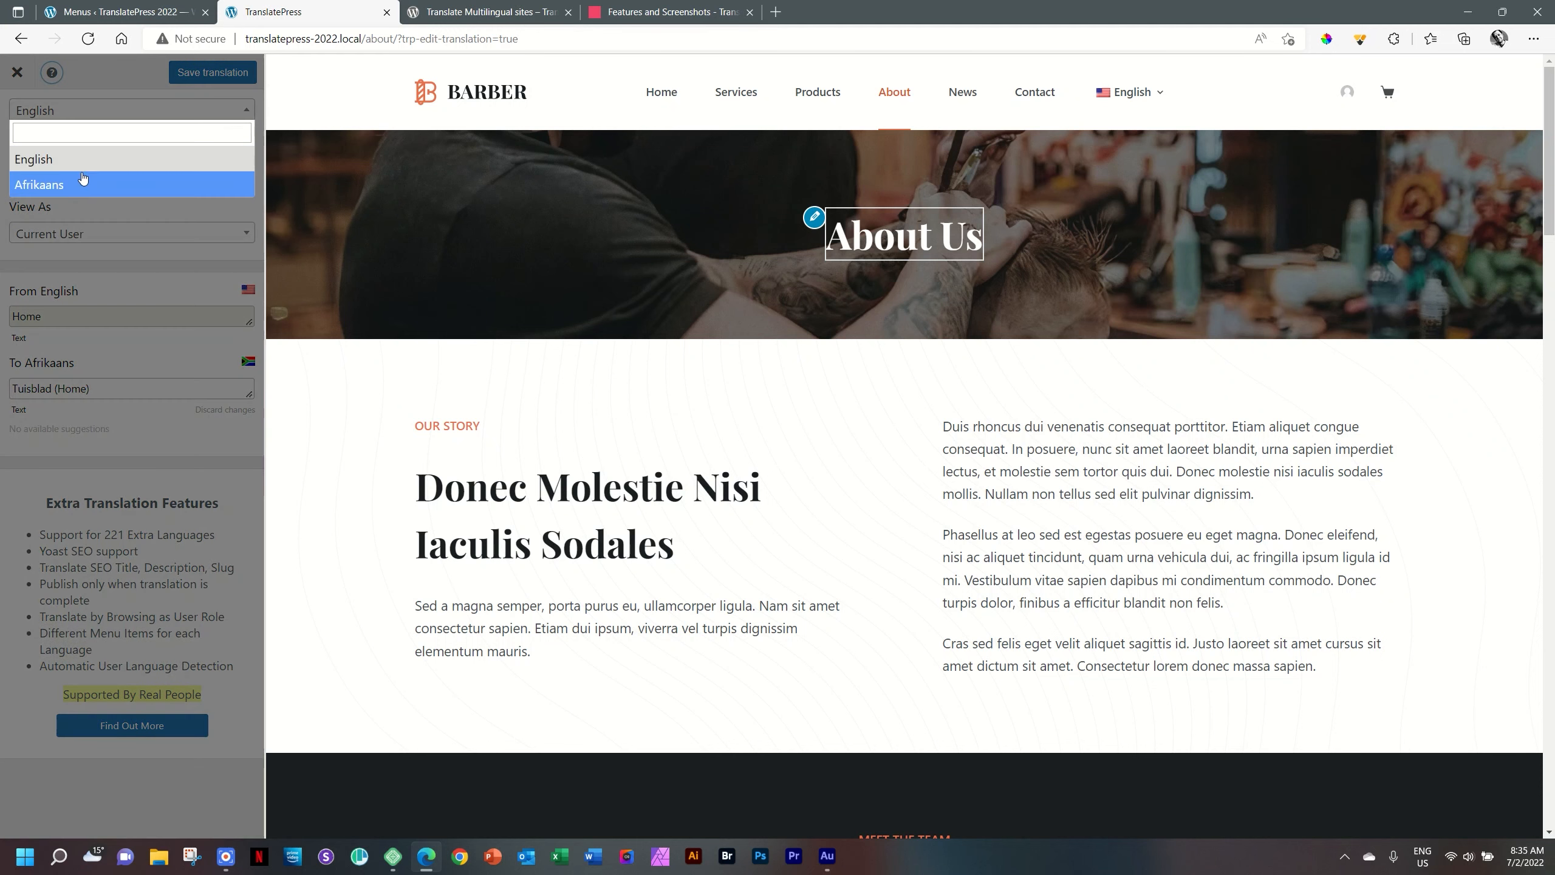
left_click(39, 185)
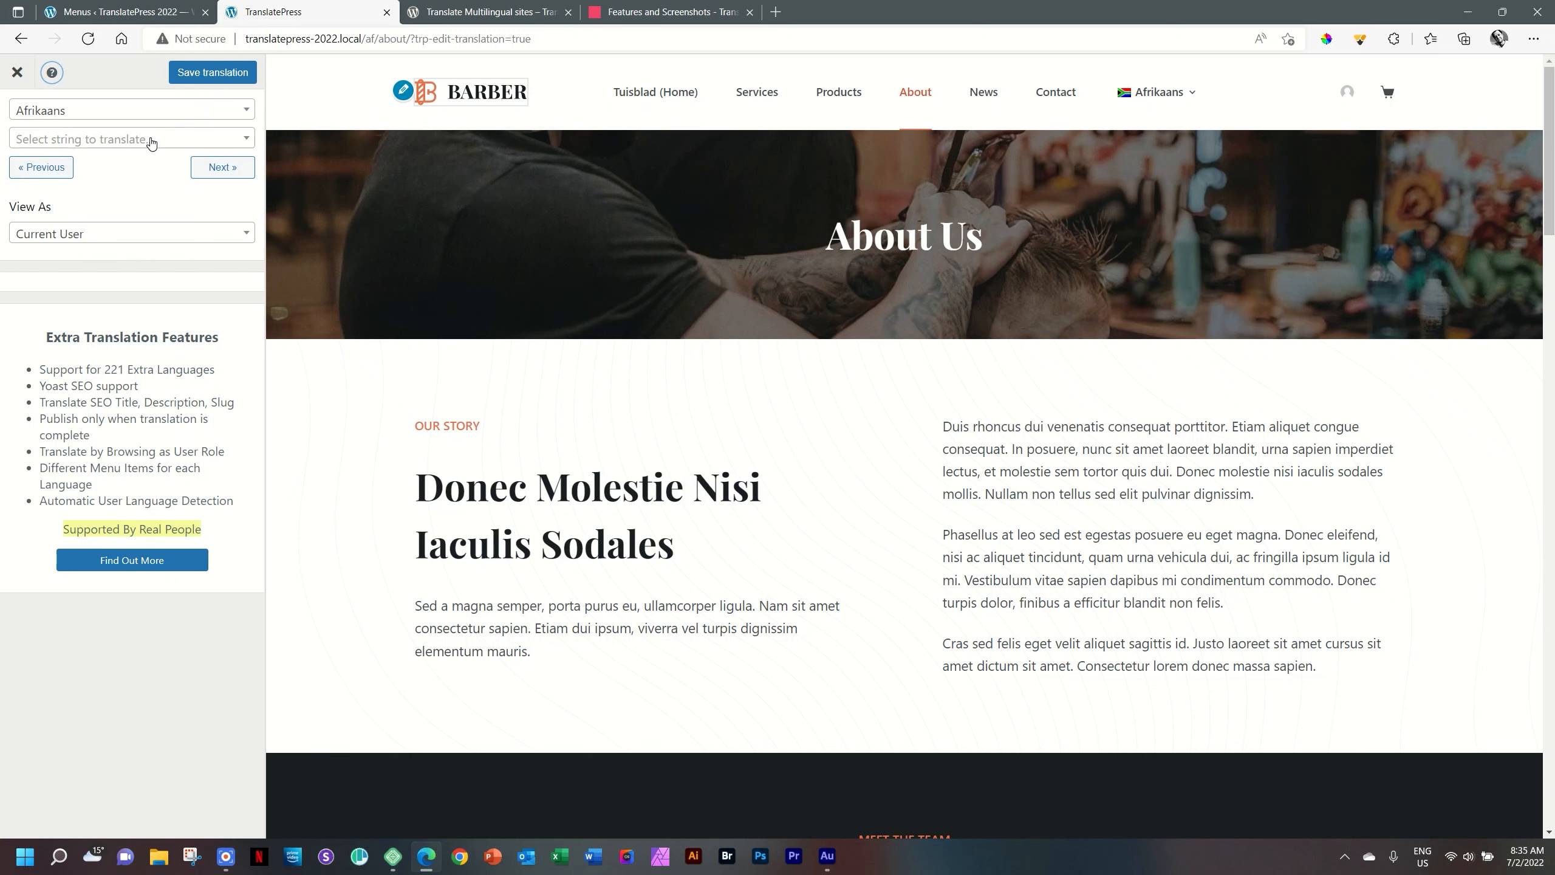
left_click(222, 166)
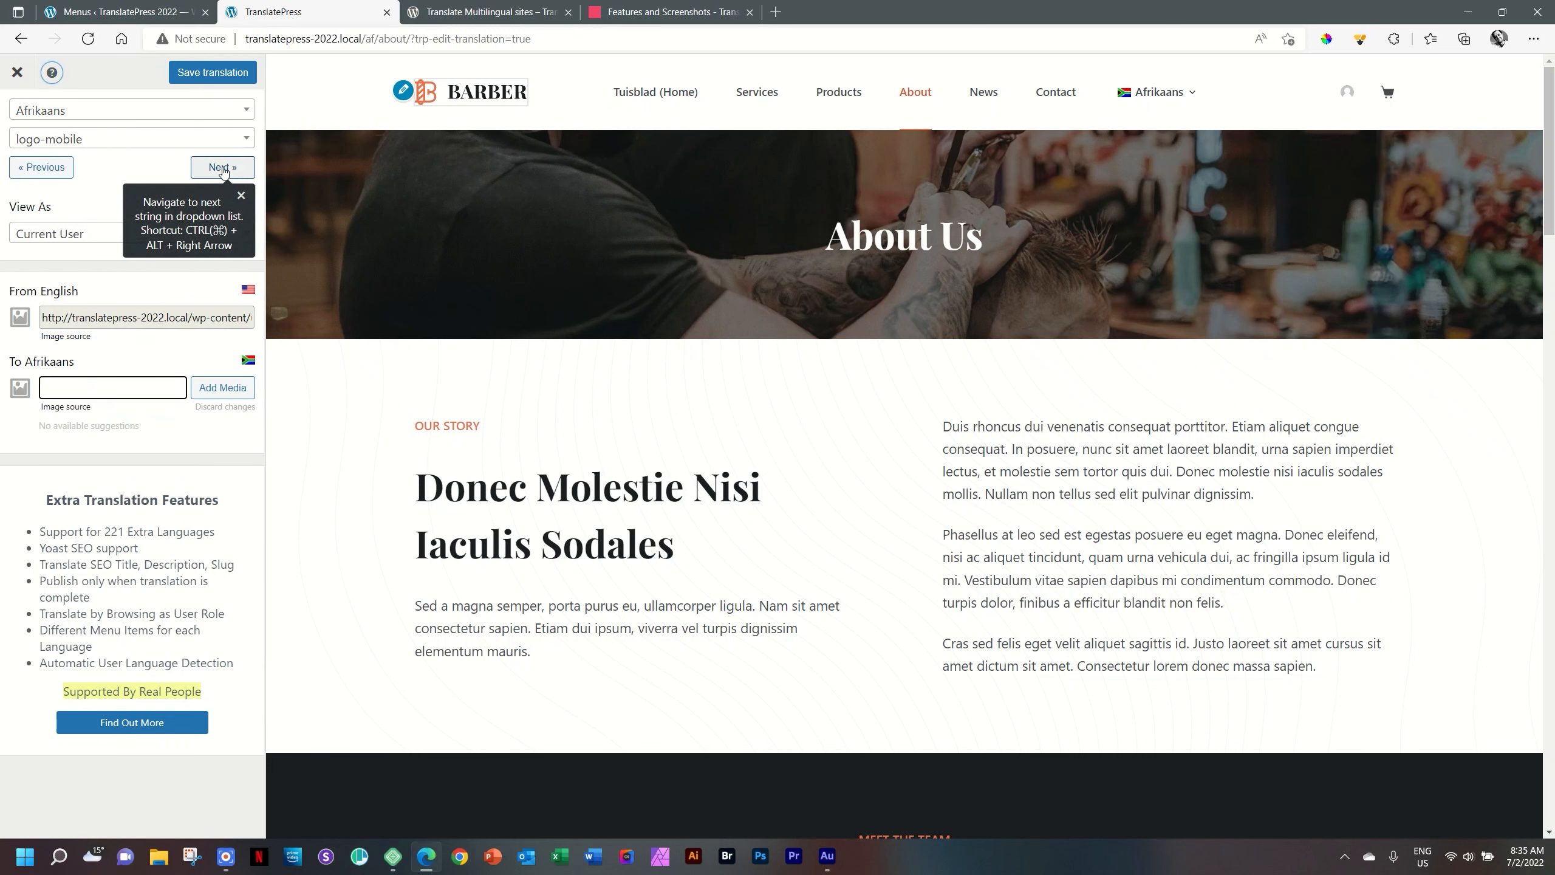
left_click(221, 166)
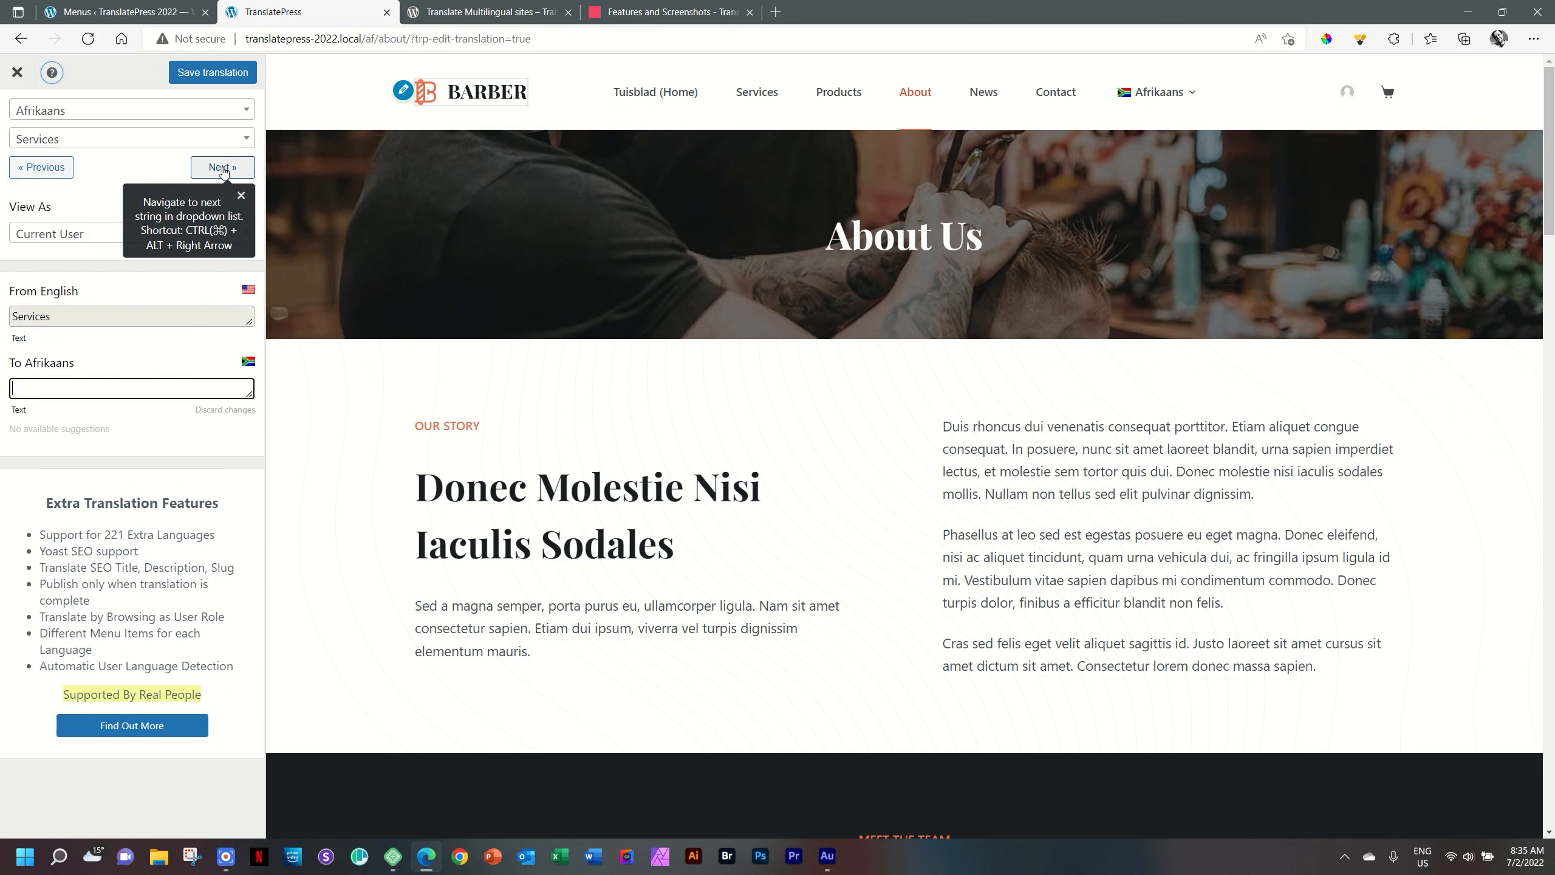
Save 'Dienste' as the Afrikaans Services label and advance to Products
type("D")
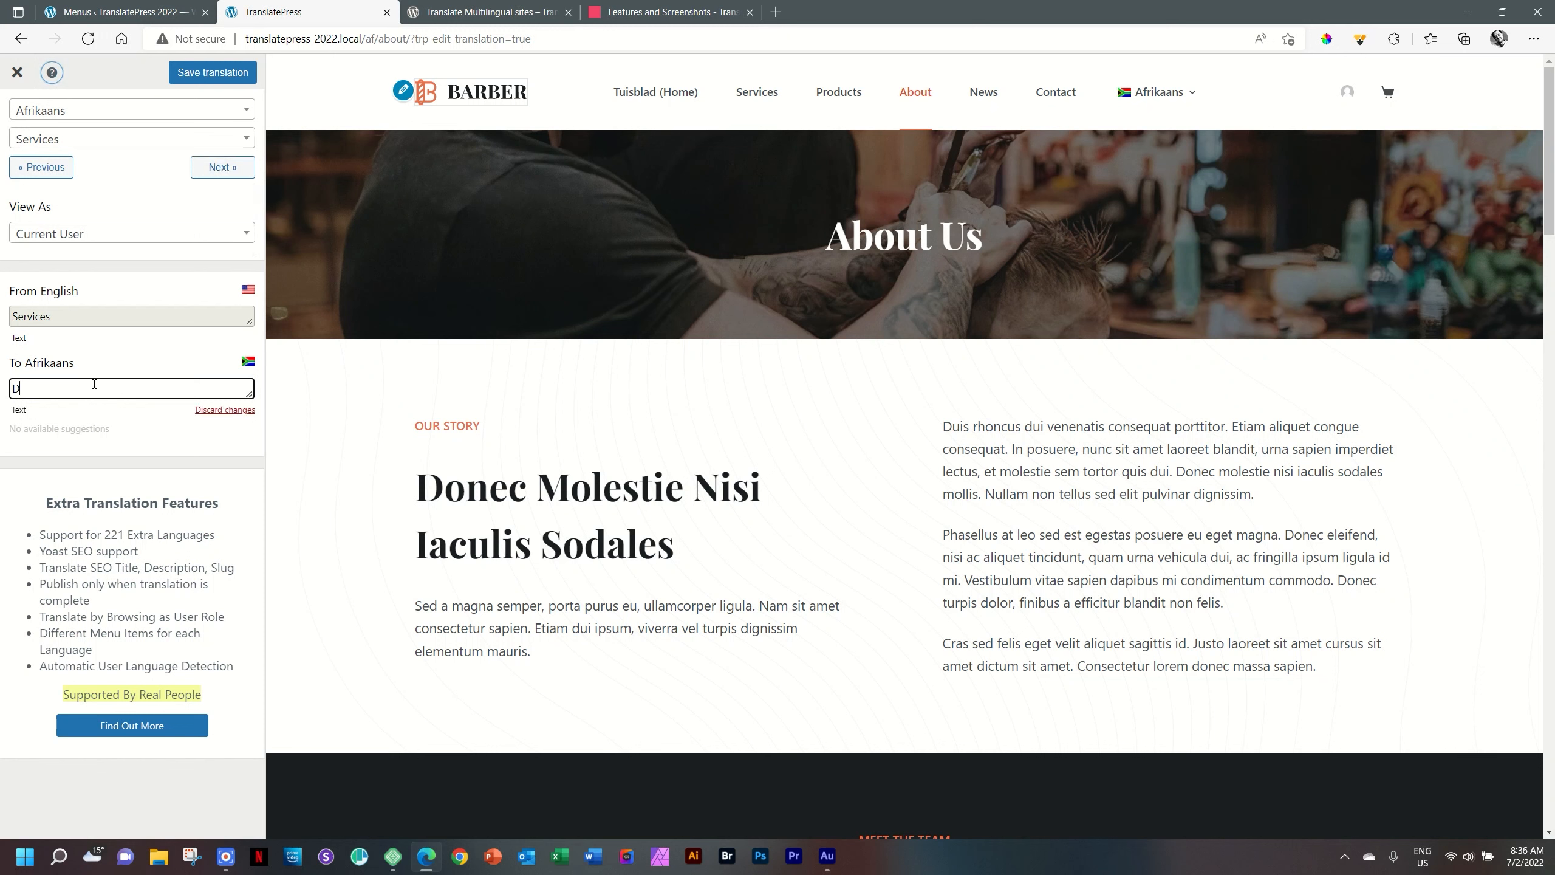
type("Dienste")
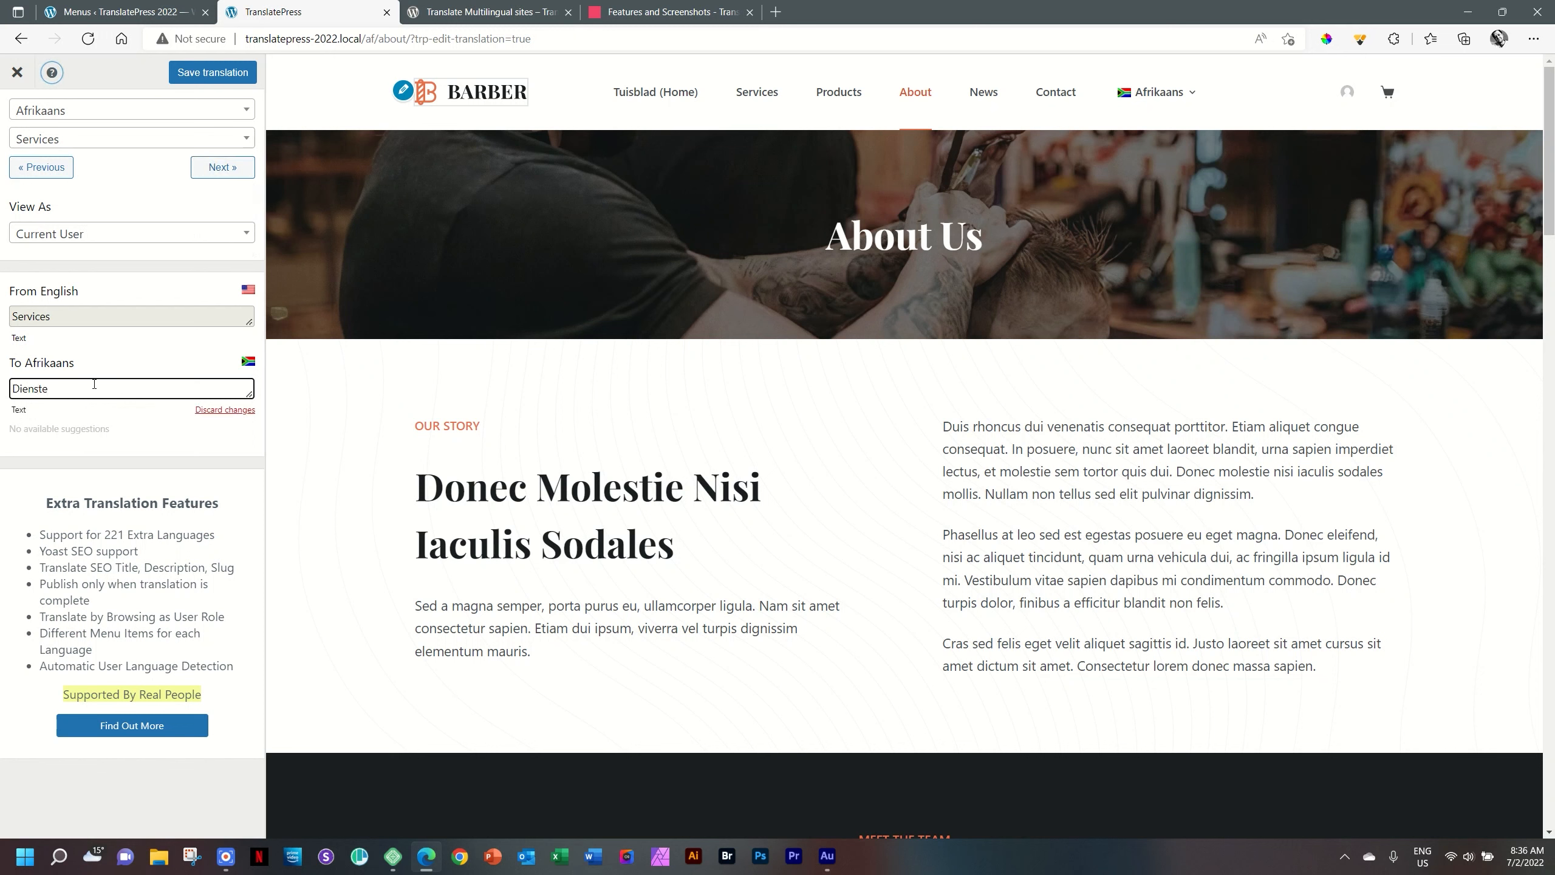
left_click(211, 71)
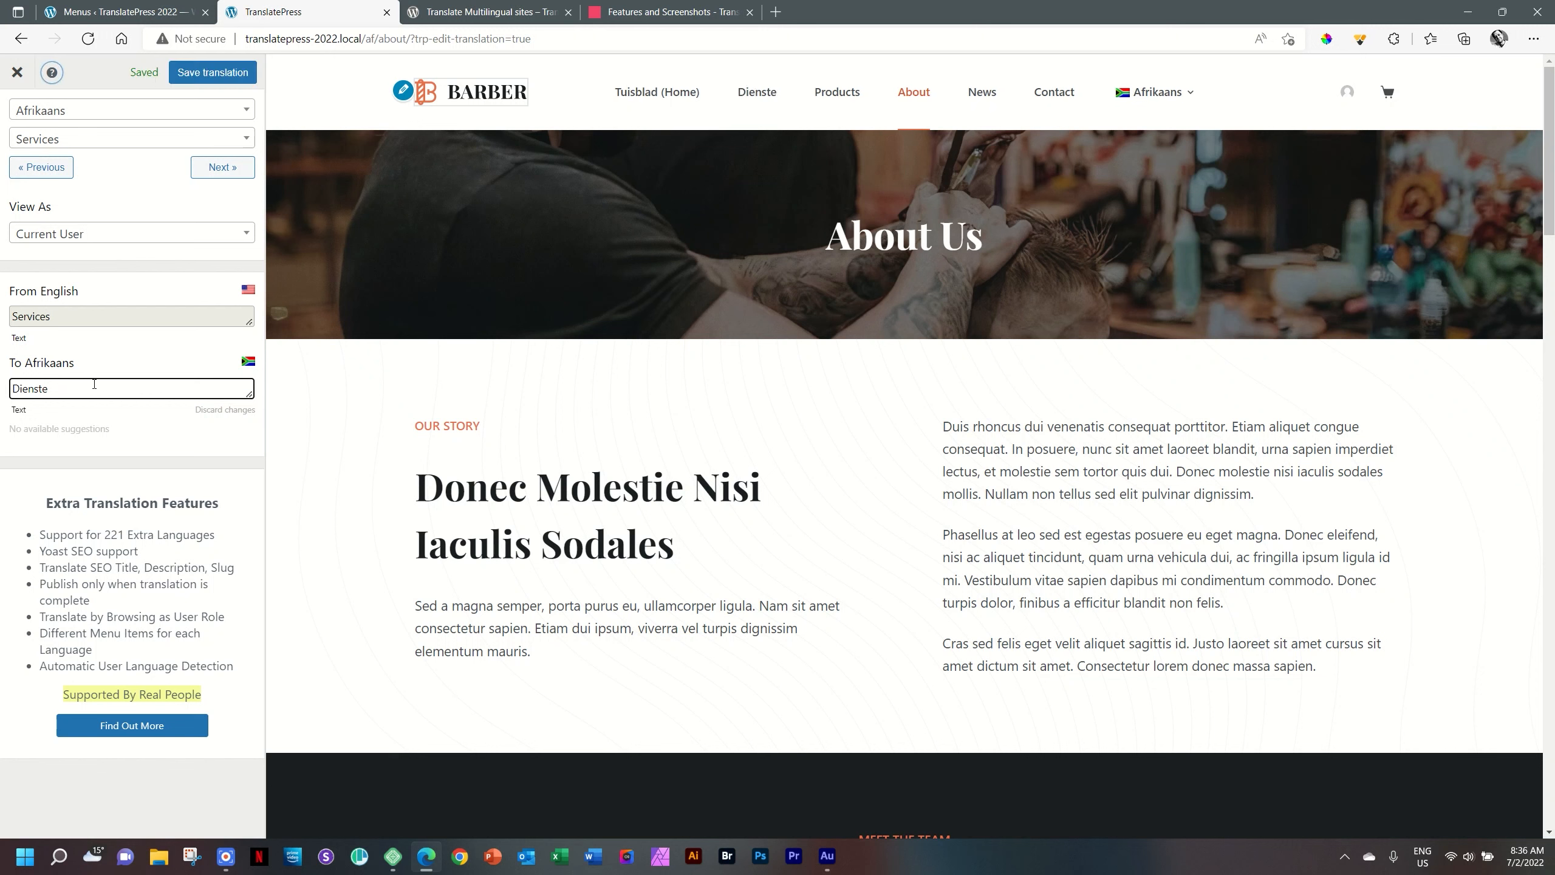
left_click(222, 166)
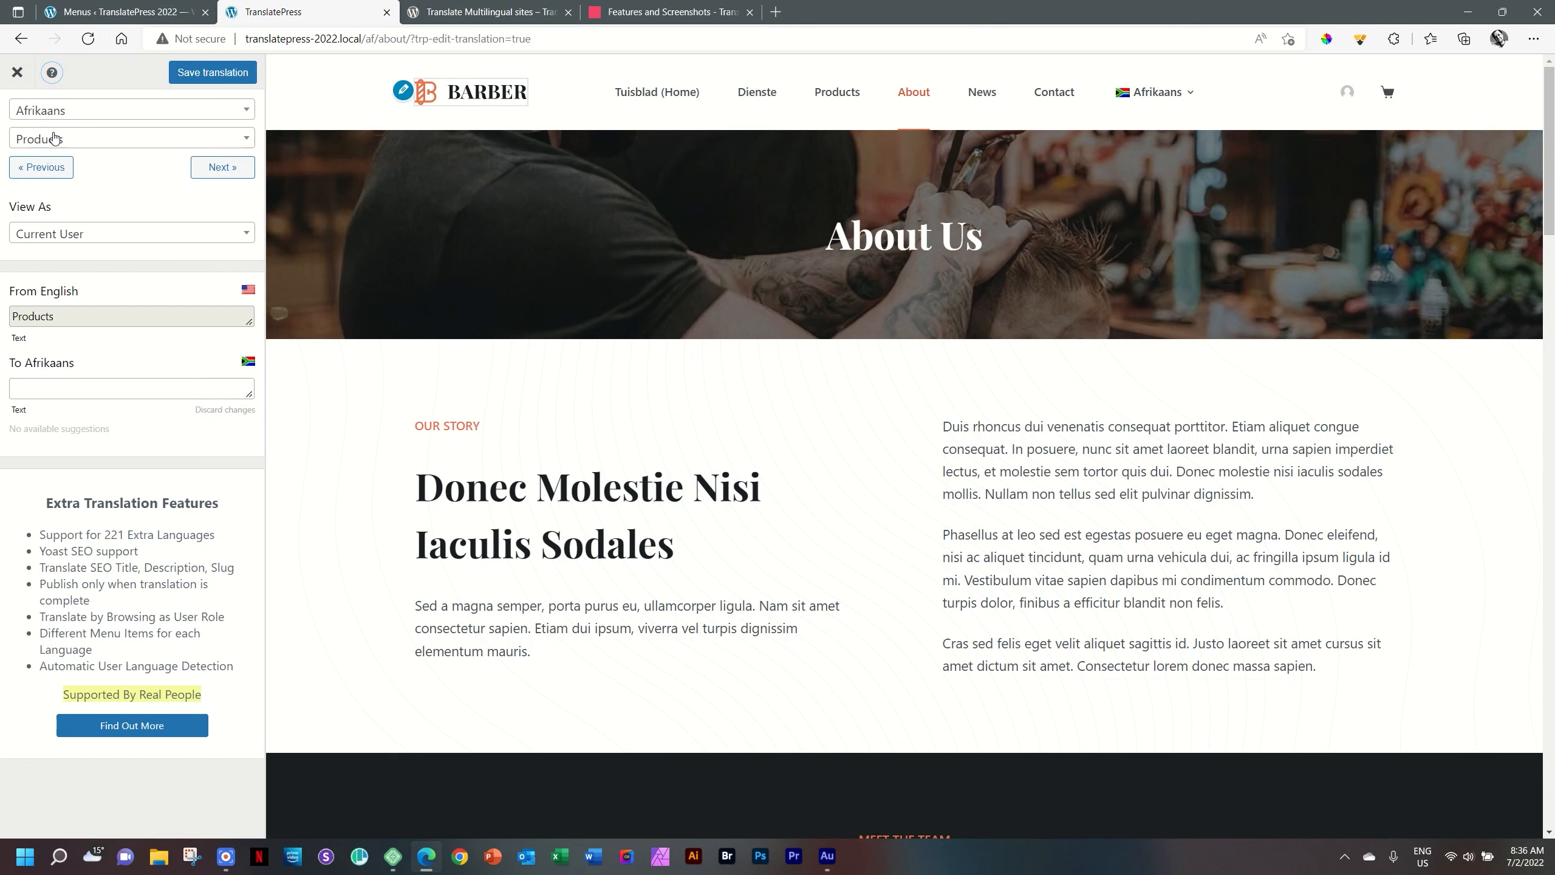
Save 'Dienste (Services)' as the Services translation and advance to Products
type("Dienste")
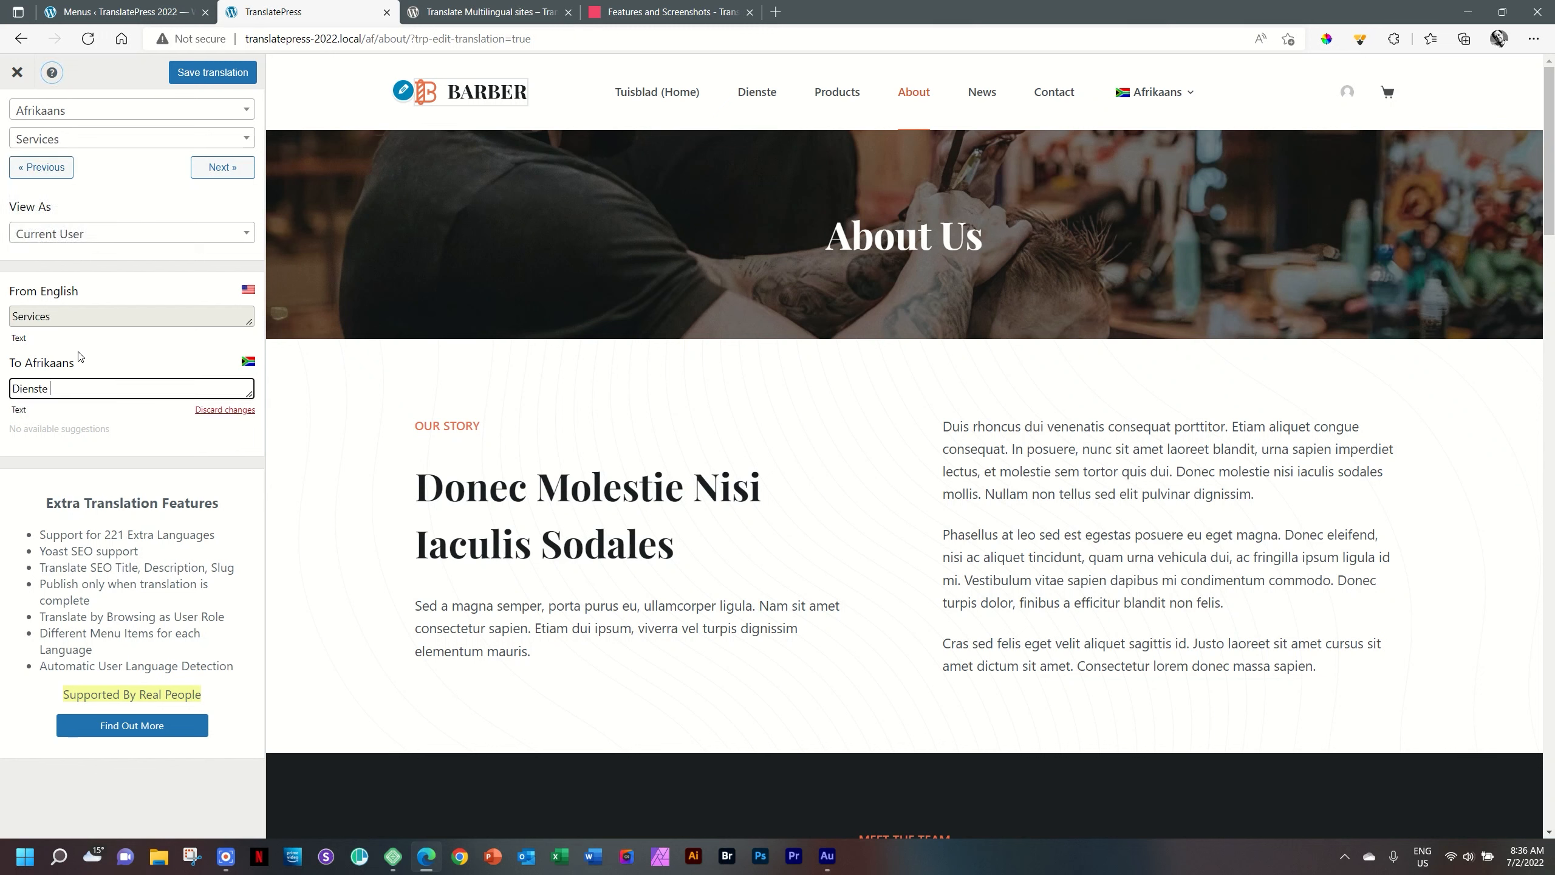
type("(Servi")
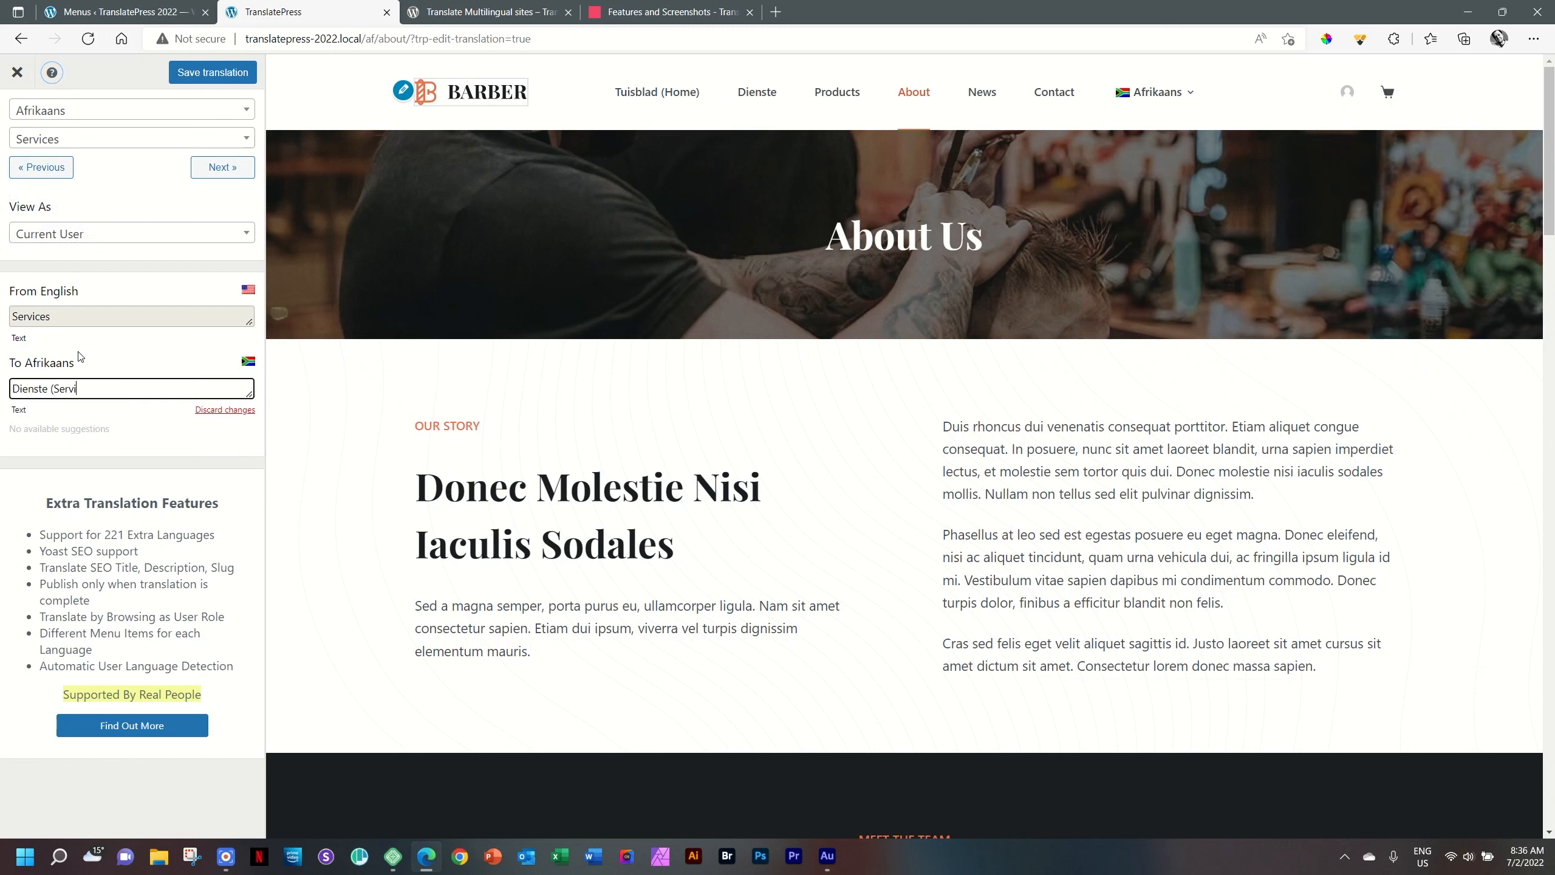
type("ces)")
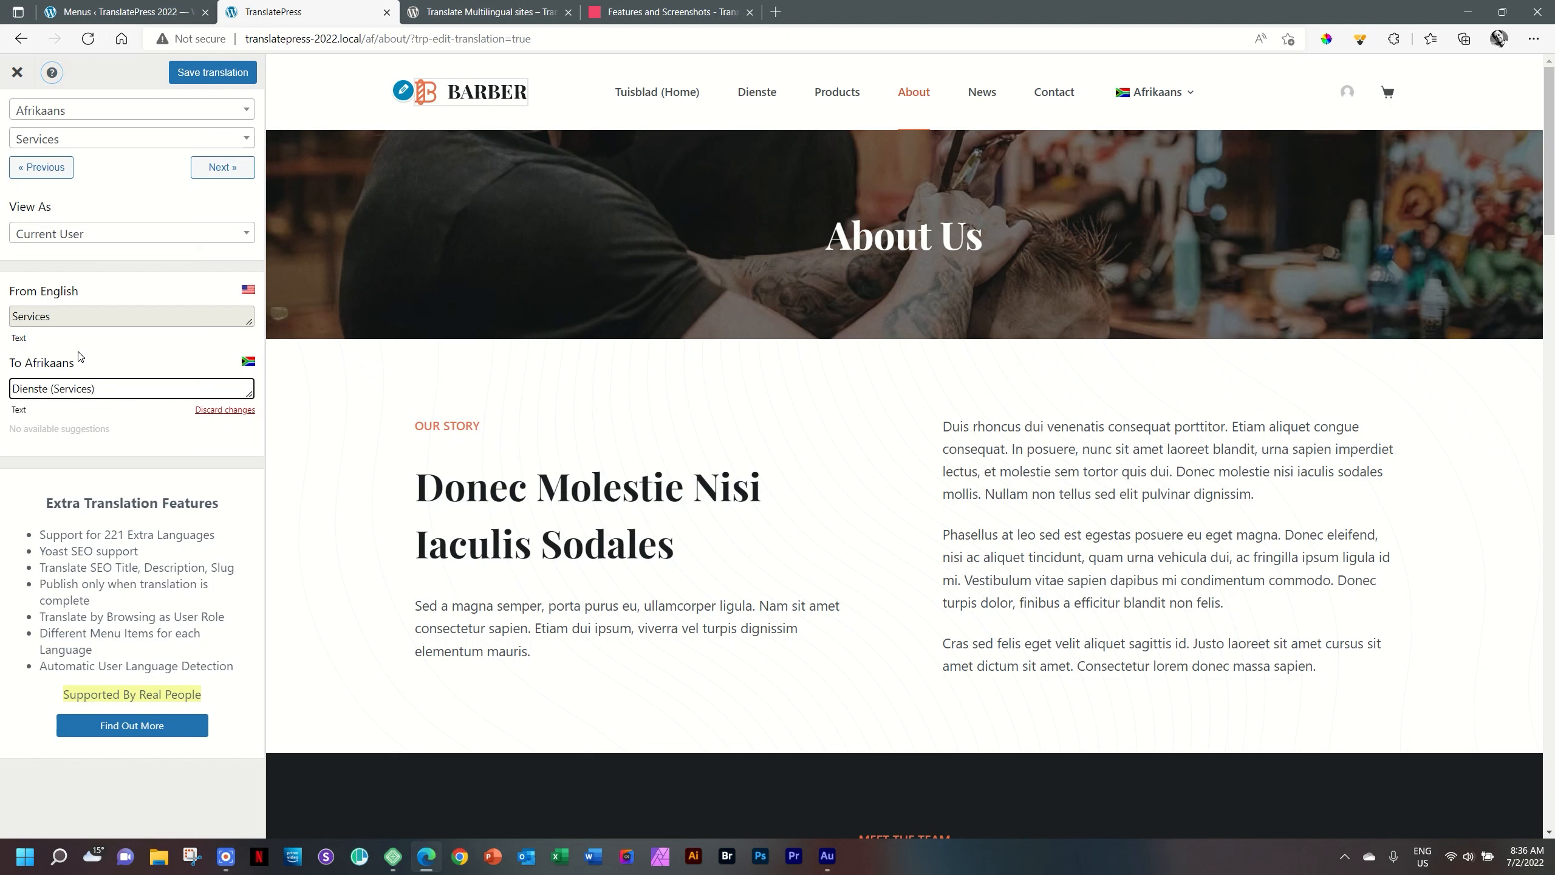
left_click(212, 71)
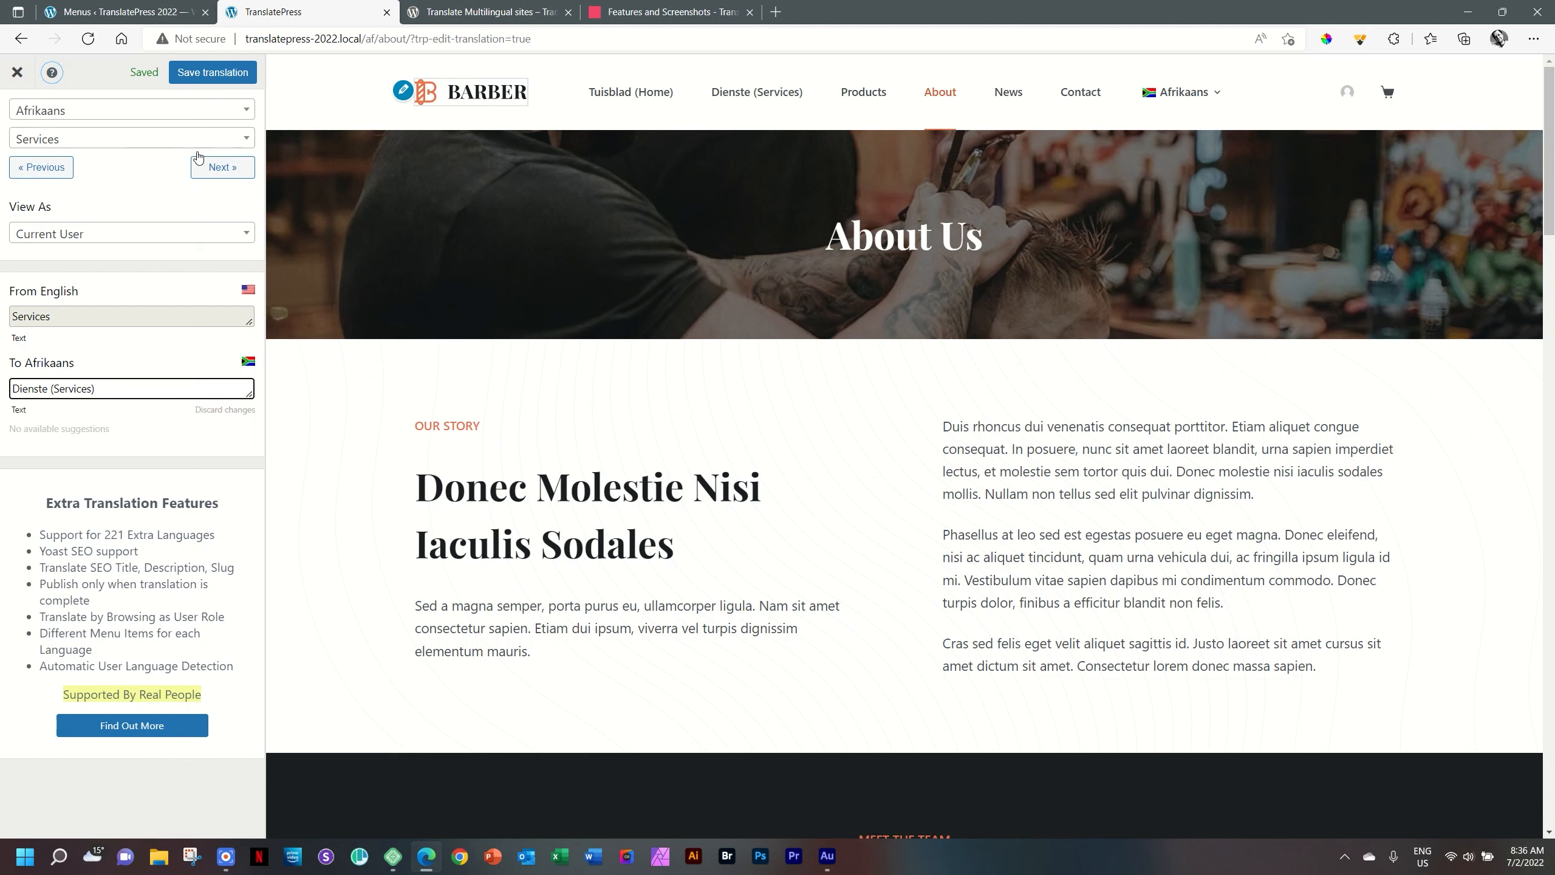
left_click(223, 167)
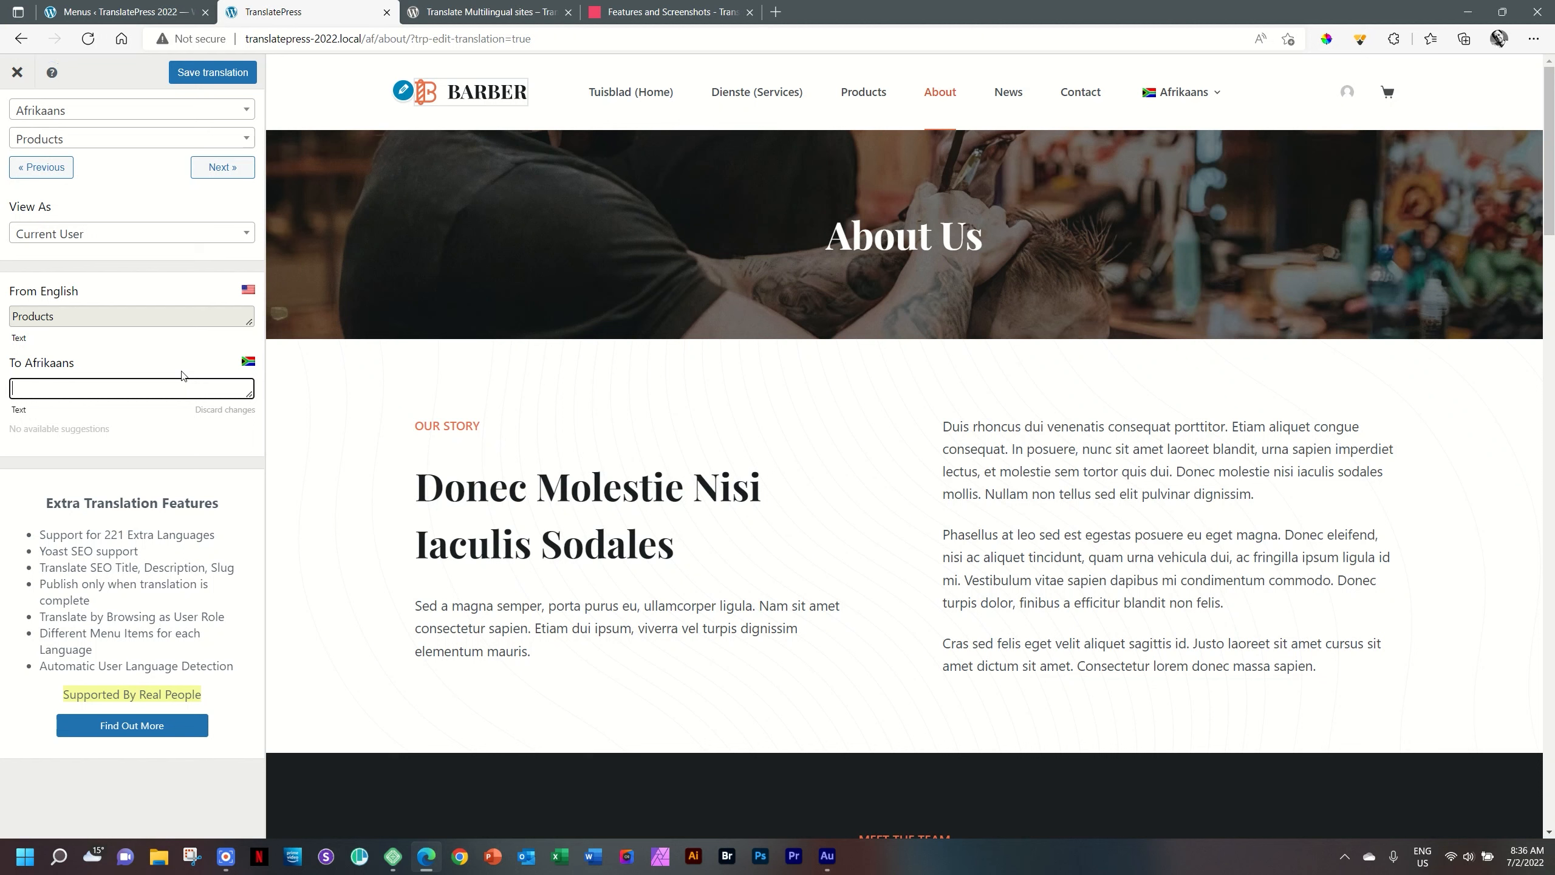
mouse_move(222, 167)
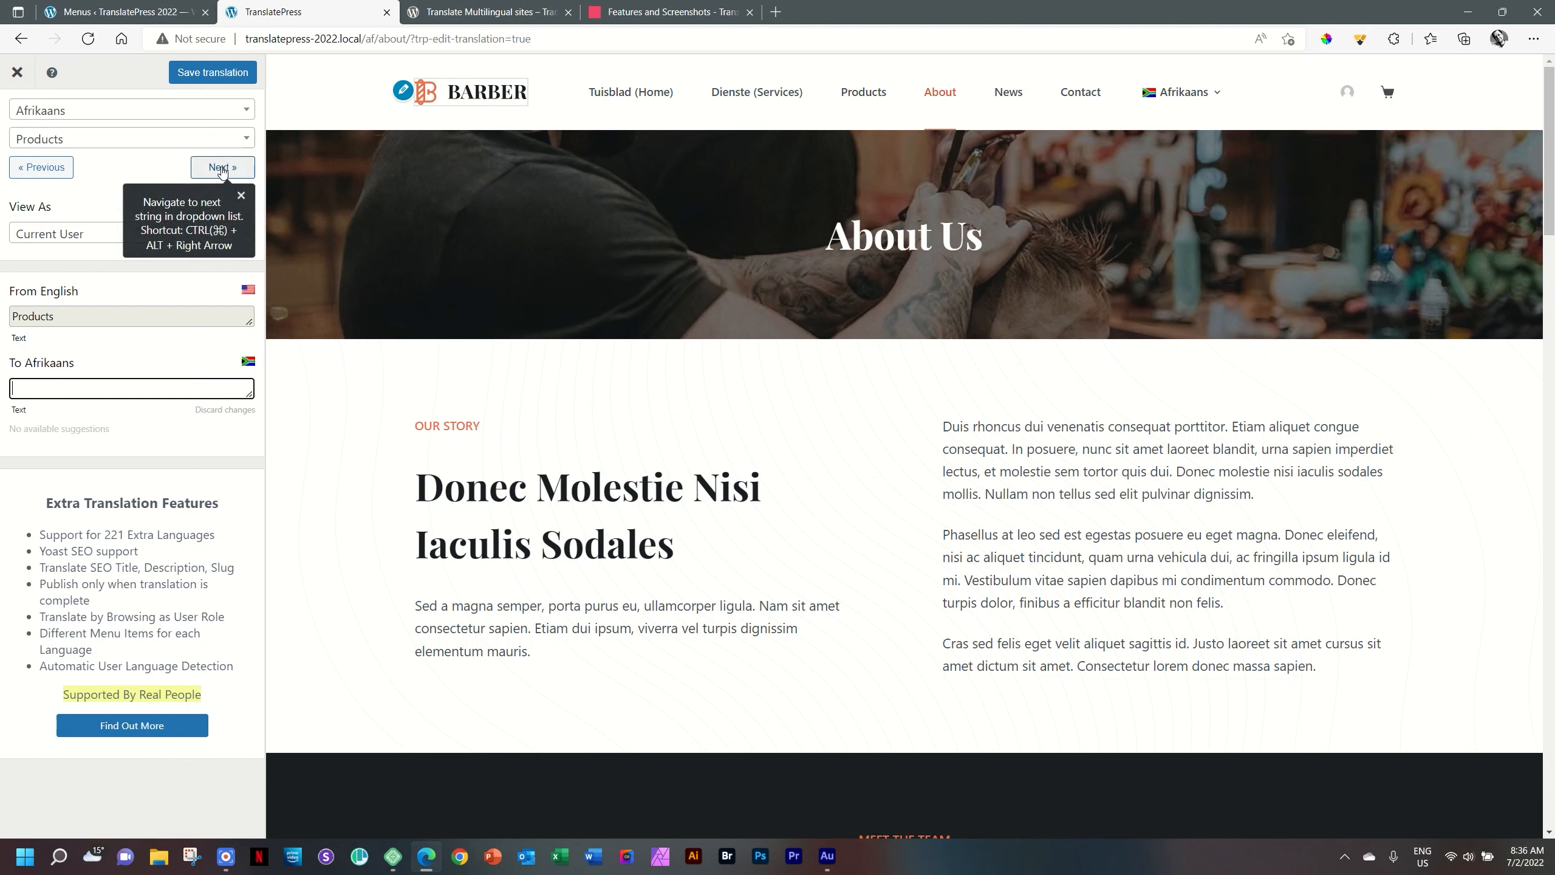
mouse_move(187, 372)
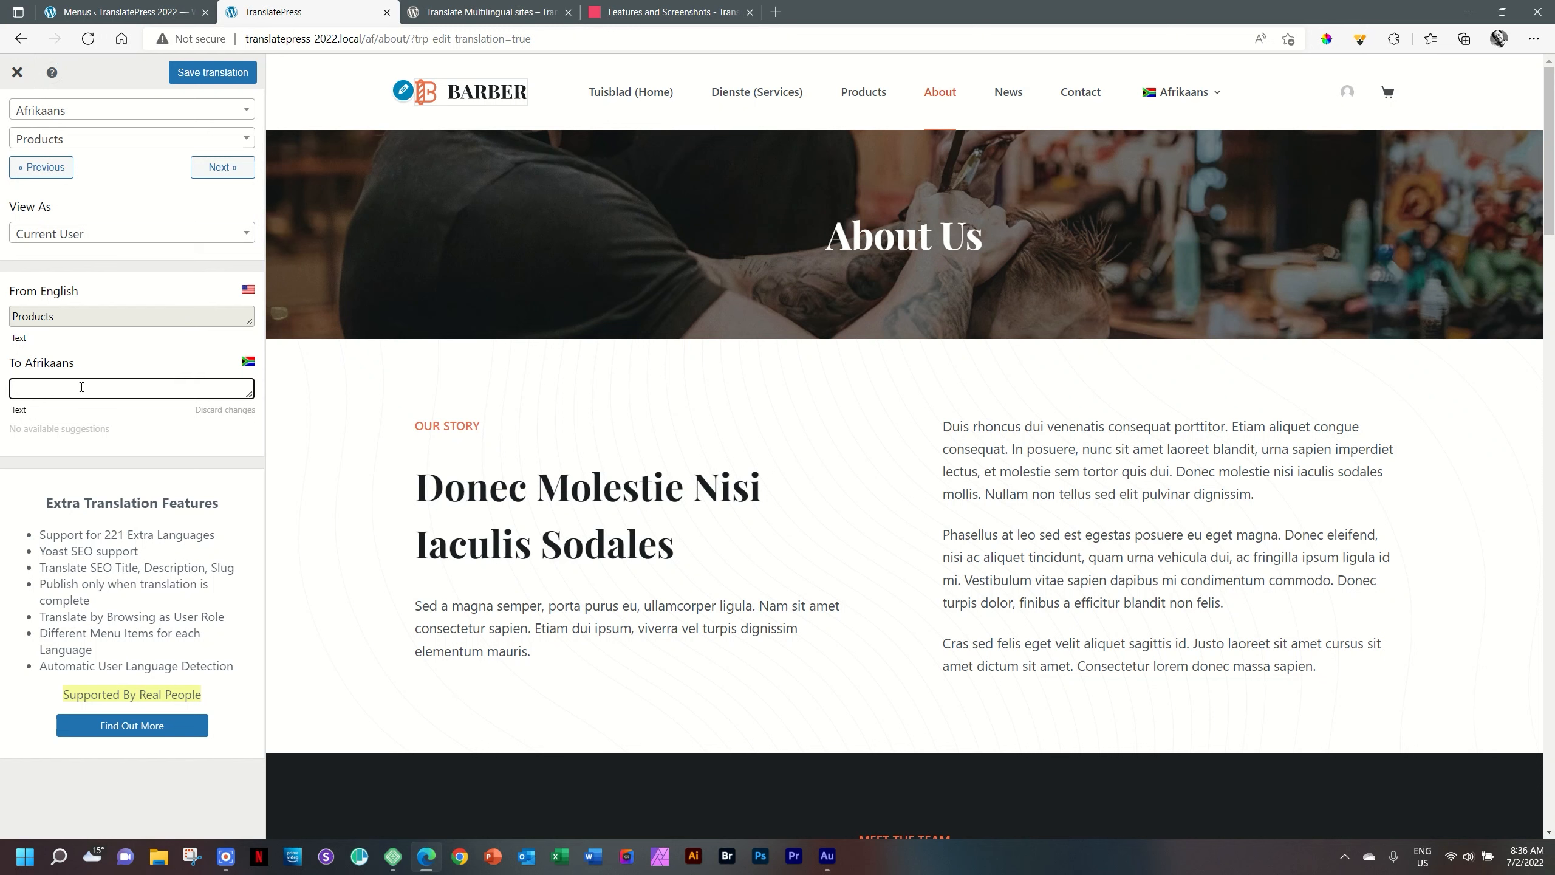
Save 'Produkte (Products)' as the Products translation and advance to About
type("Produkte")
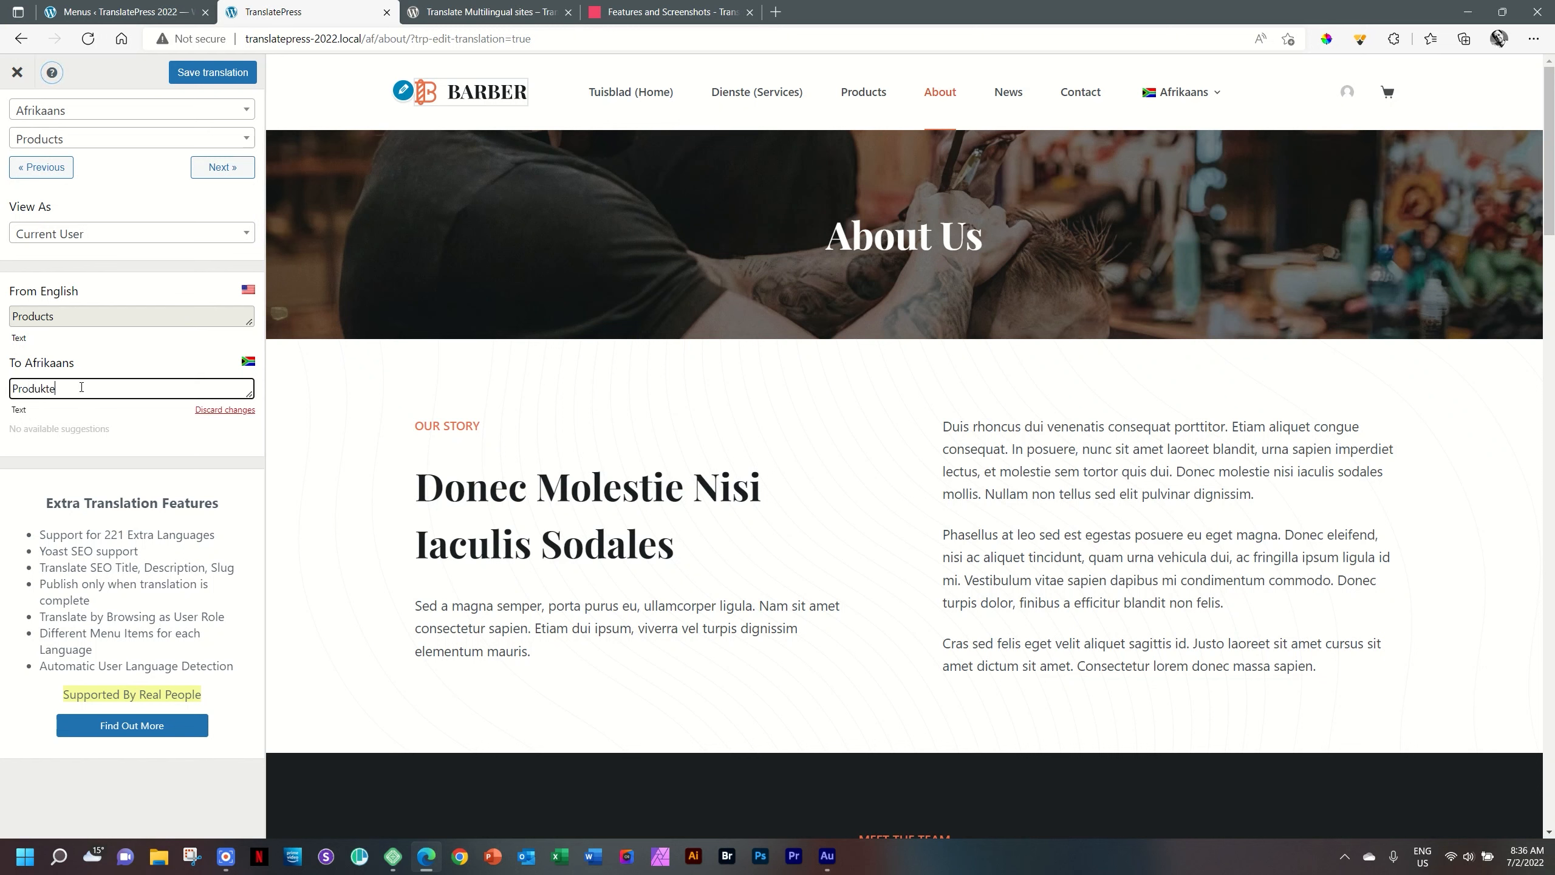
type("(Prod")
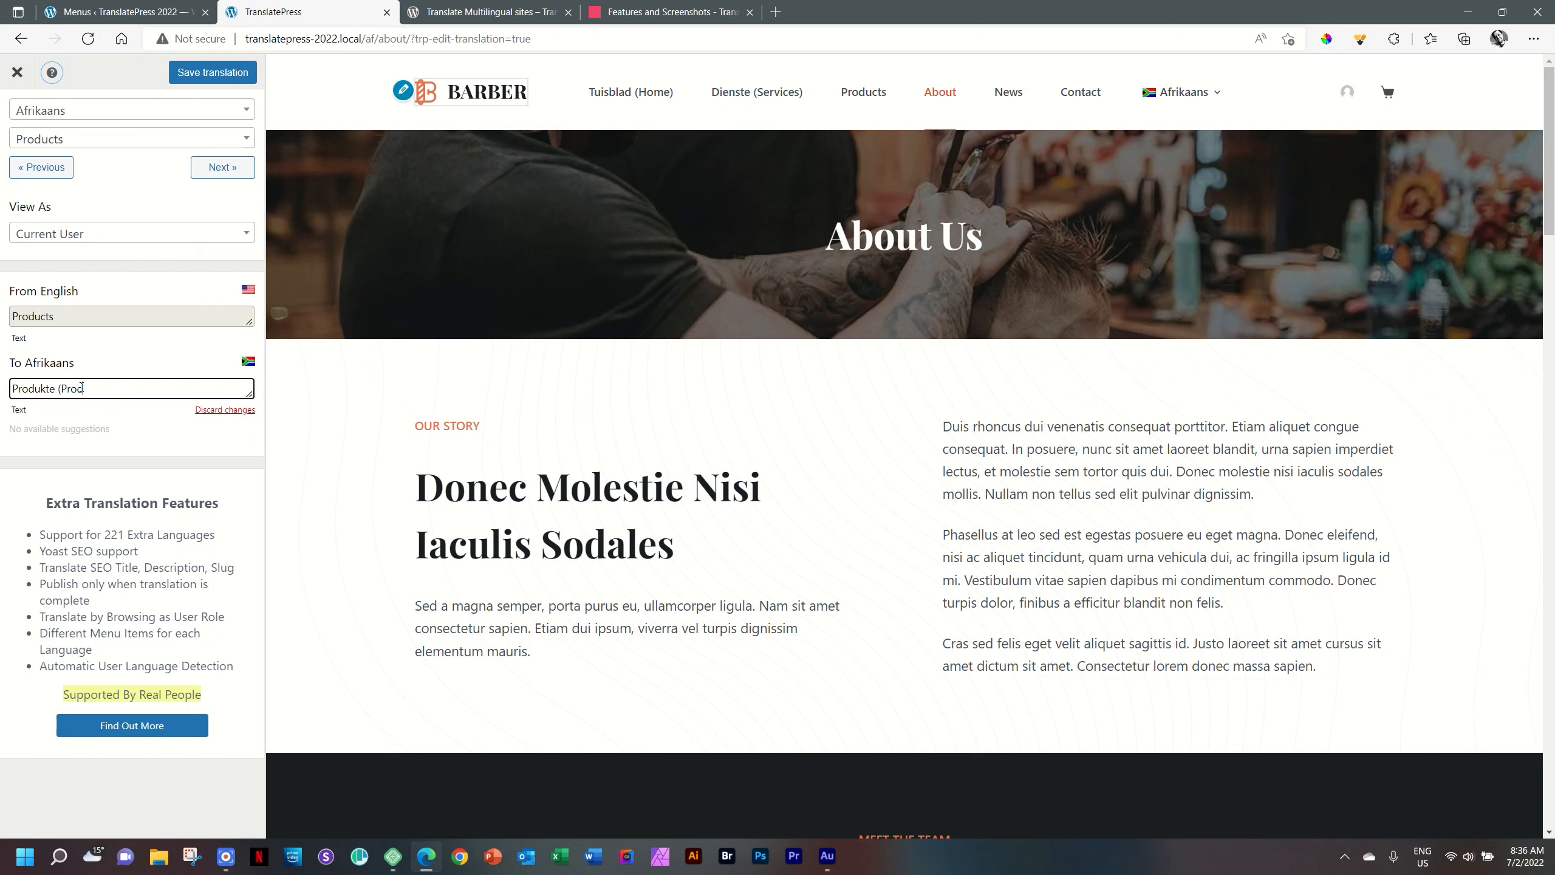
type("ucts)")
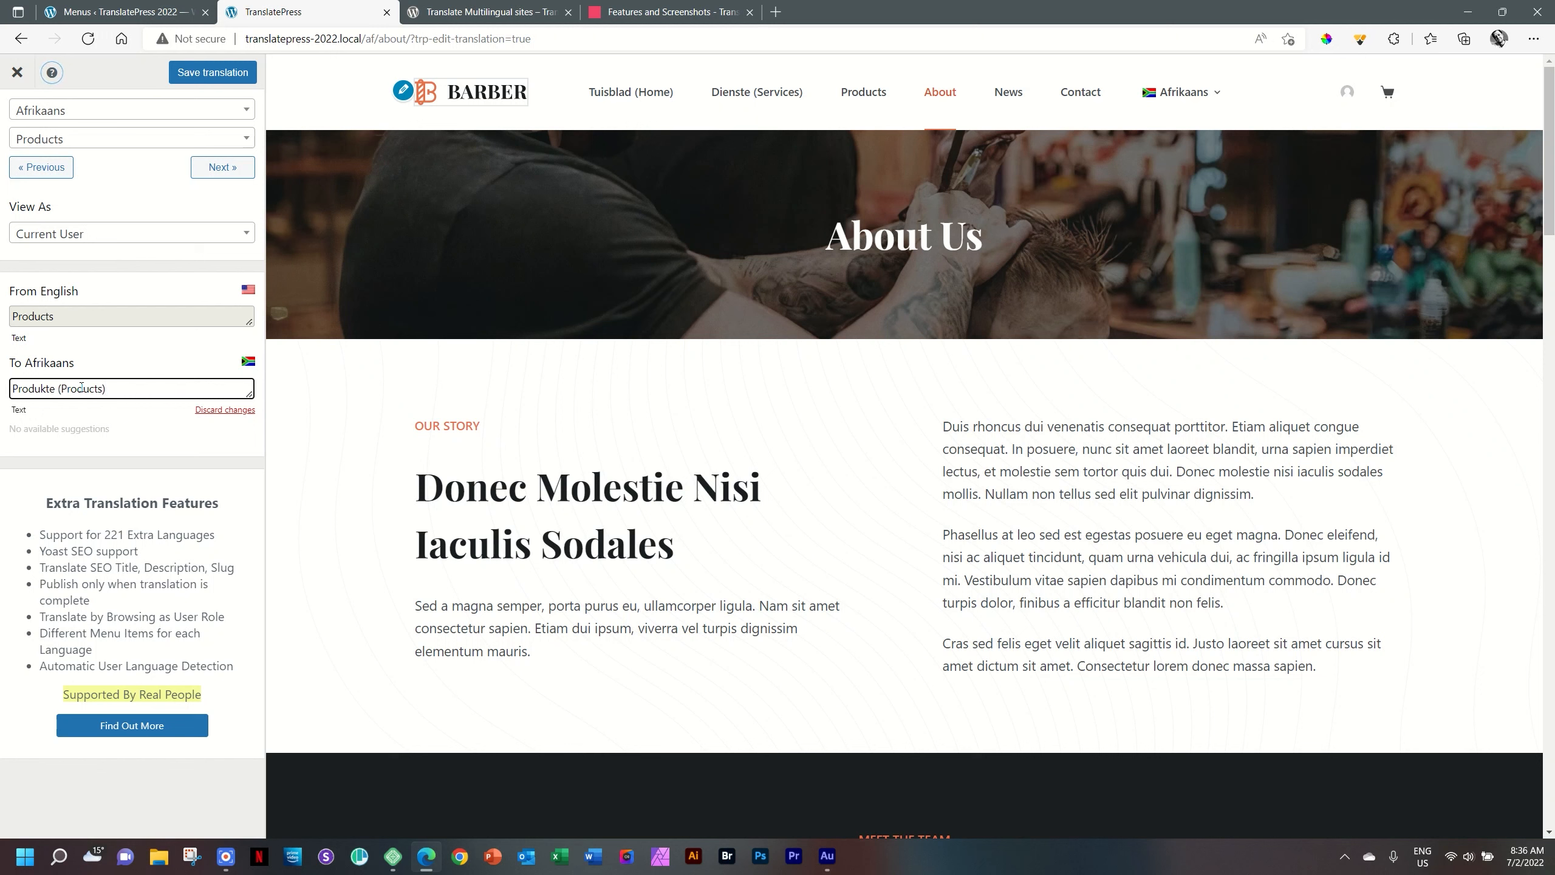
left_click(212, 73)
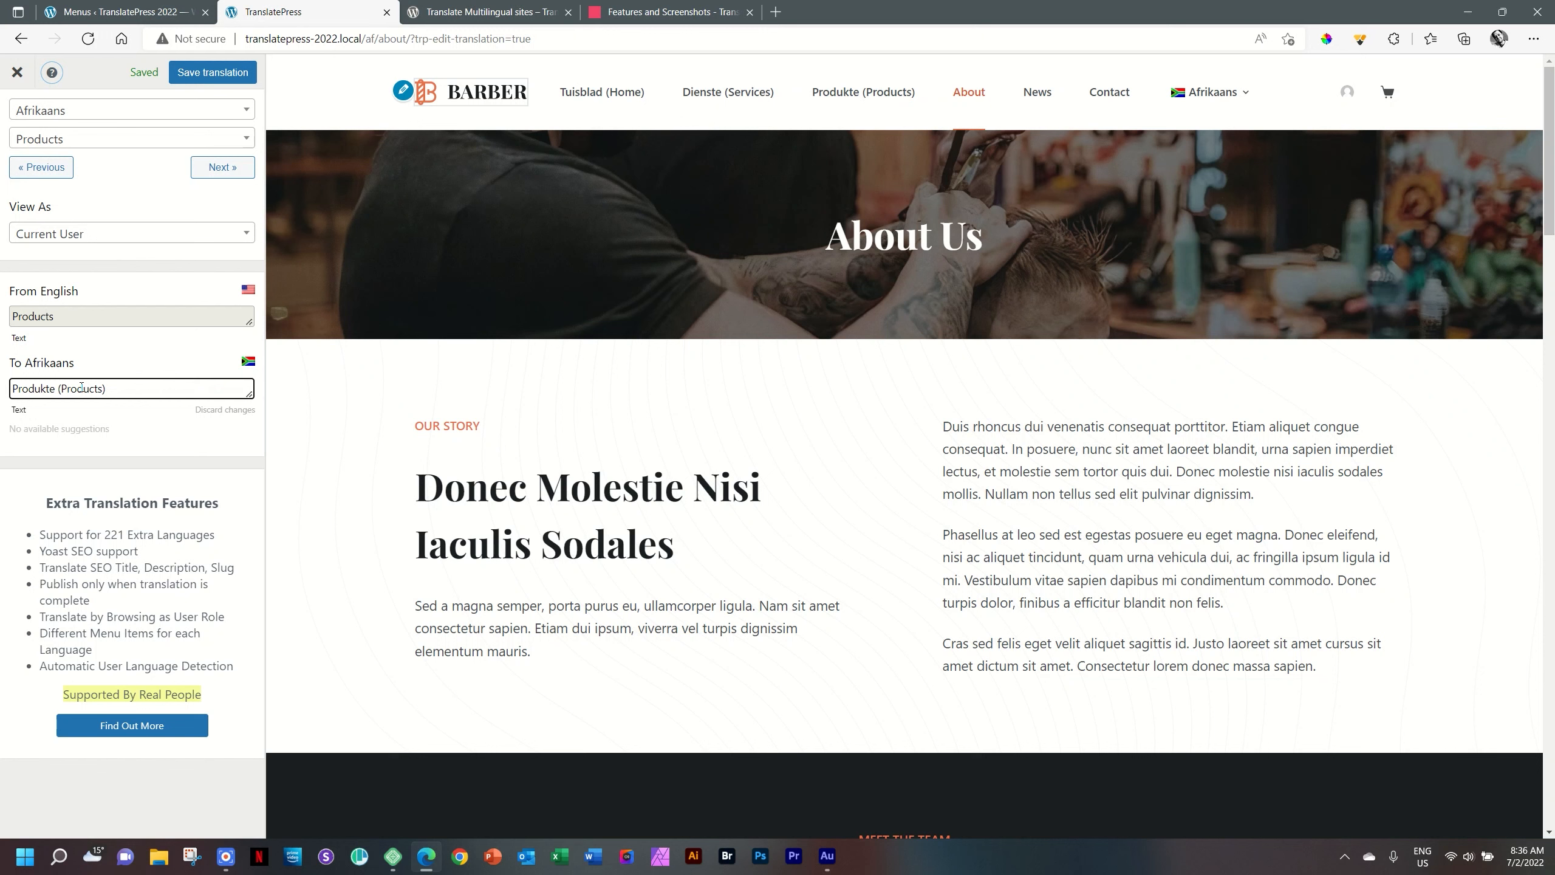
left_click(223, 166)
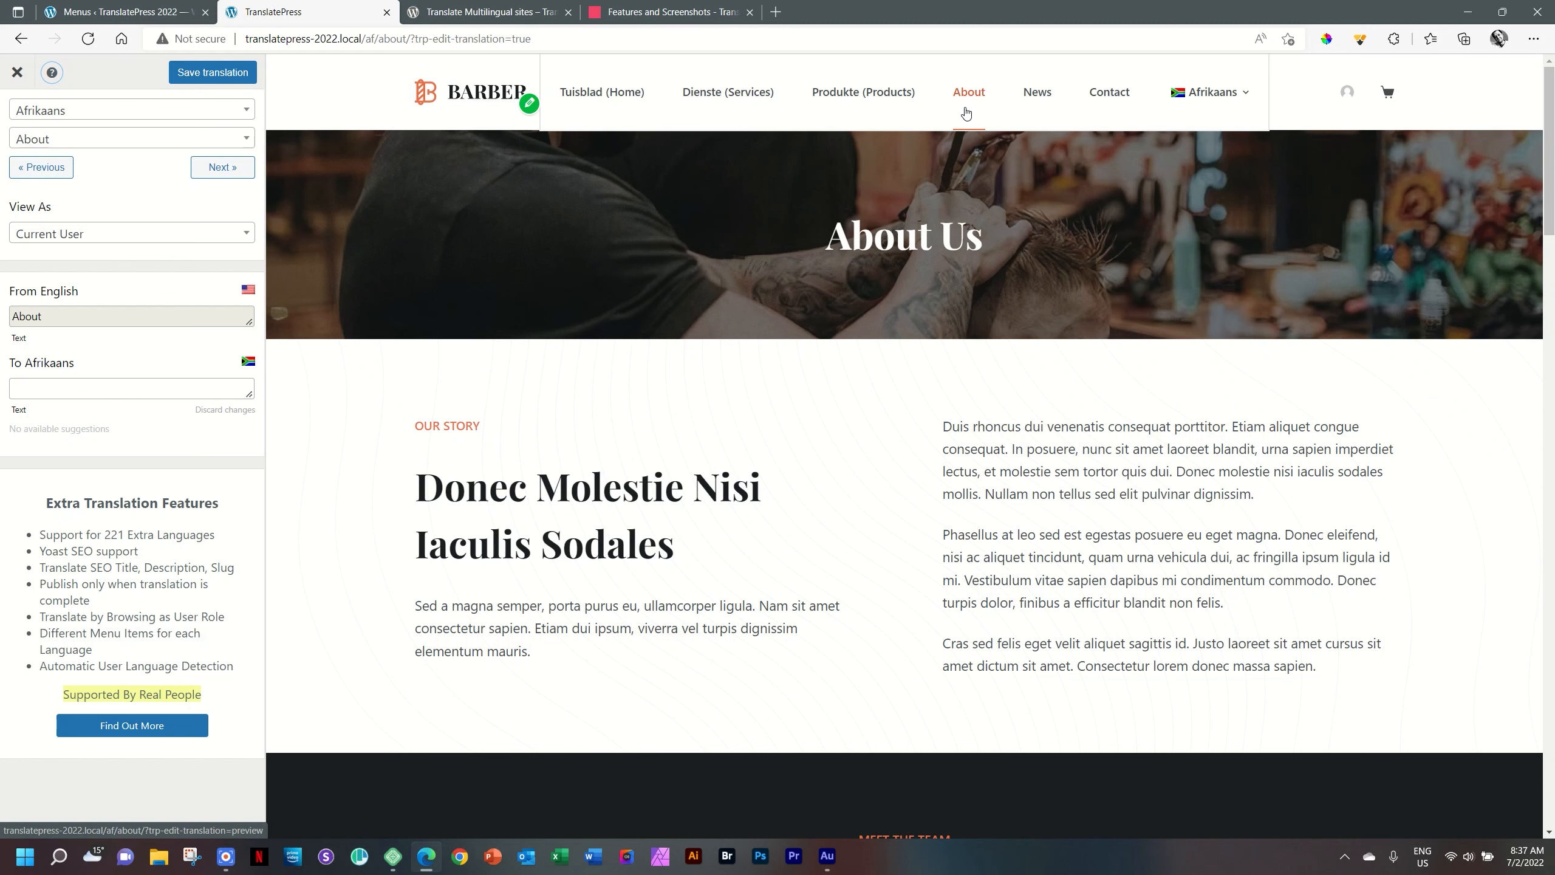
Translate the footer Information heading to 'Informasie' and save it
scroll("down", 3)
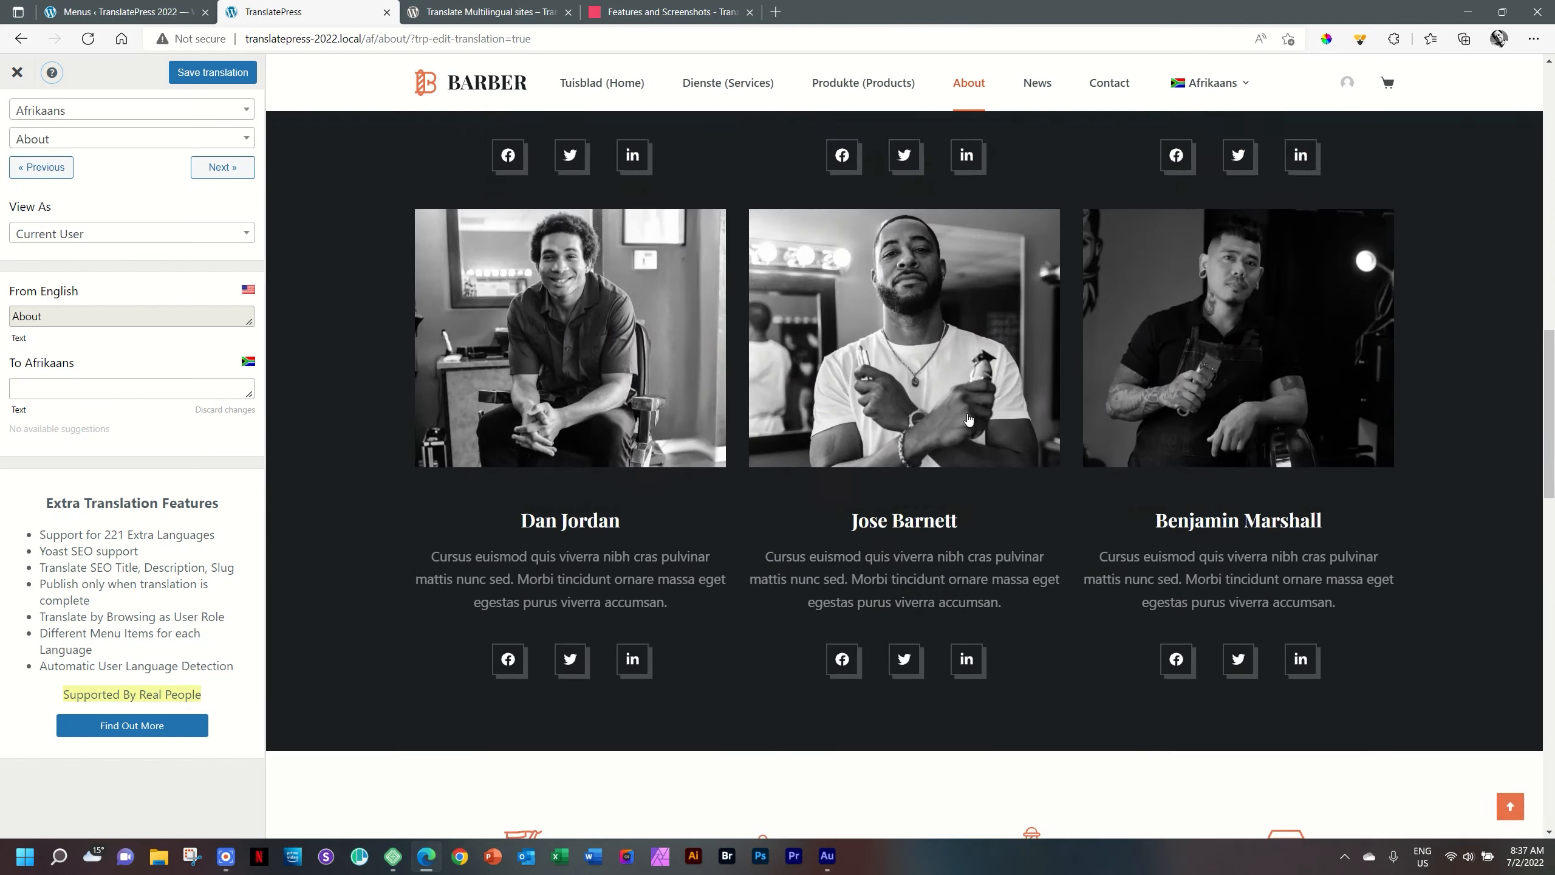
scroll("down", 3)
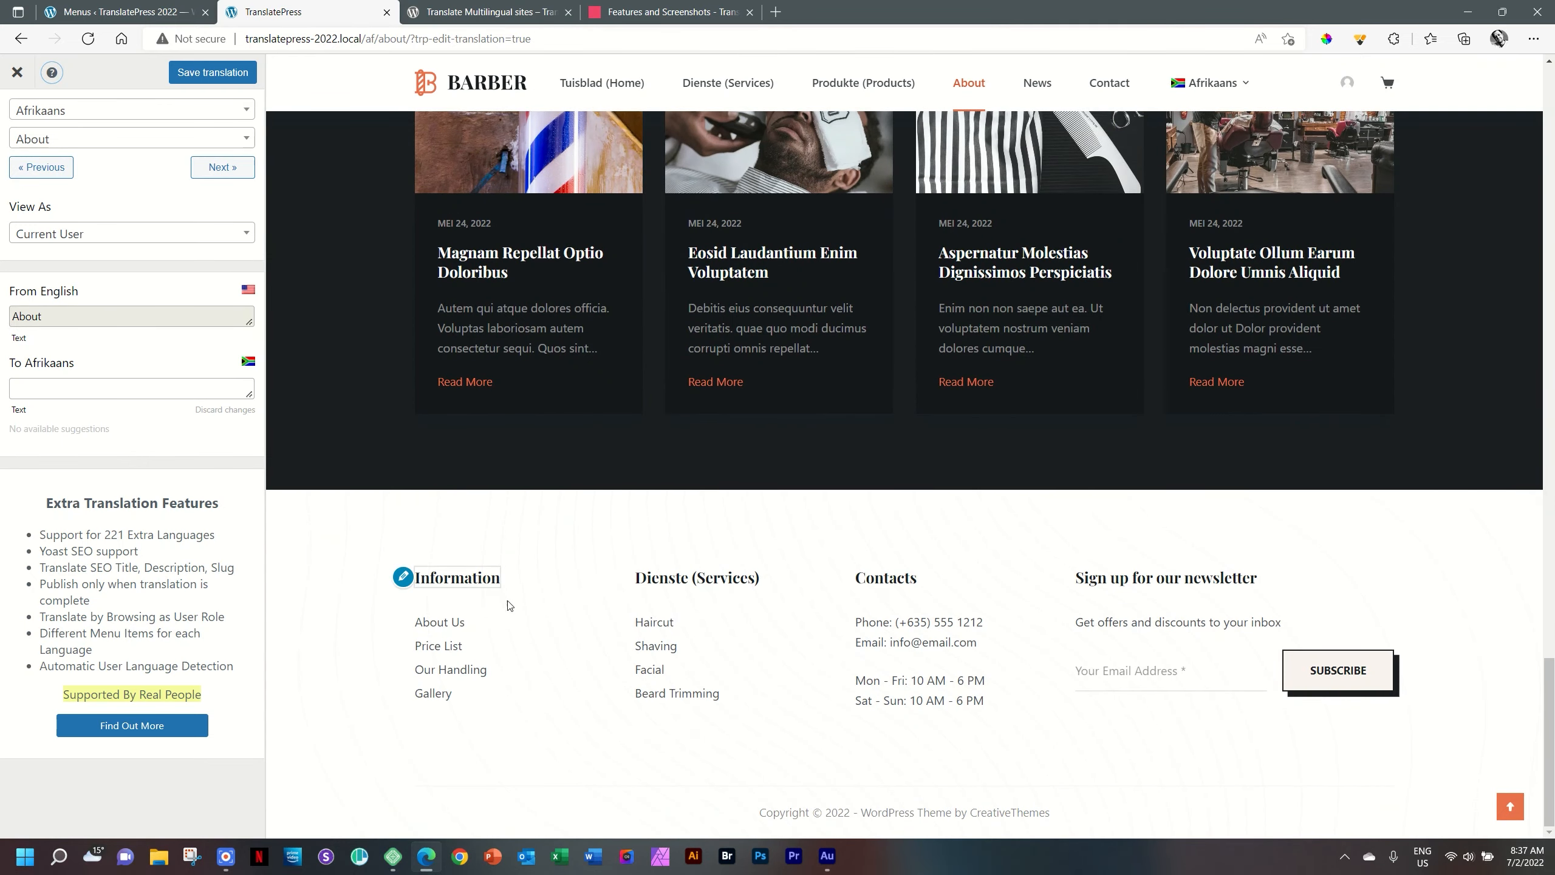
mouse_move(403, 577)
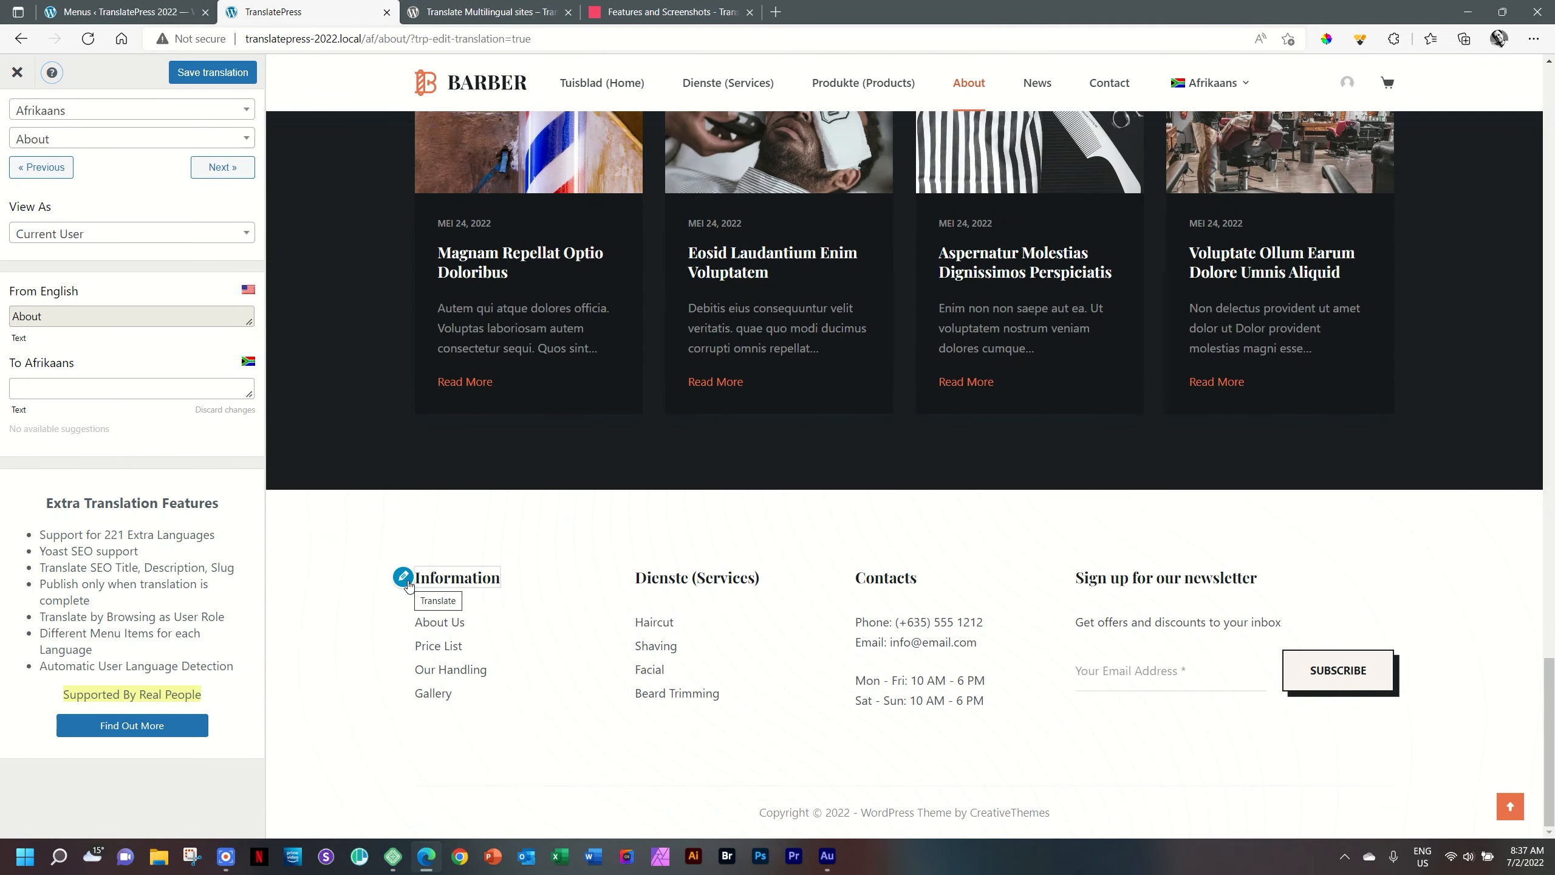
left_click(403, 577)
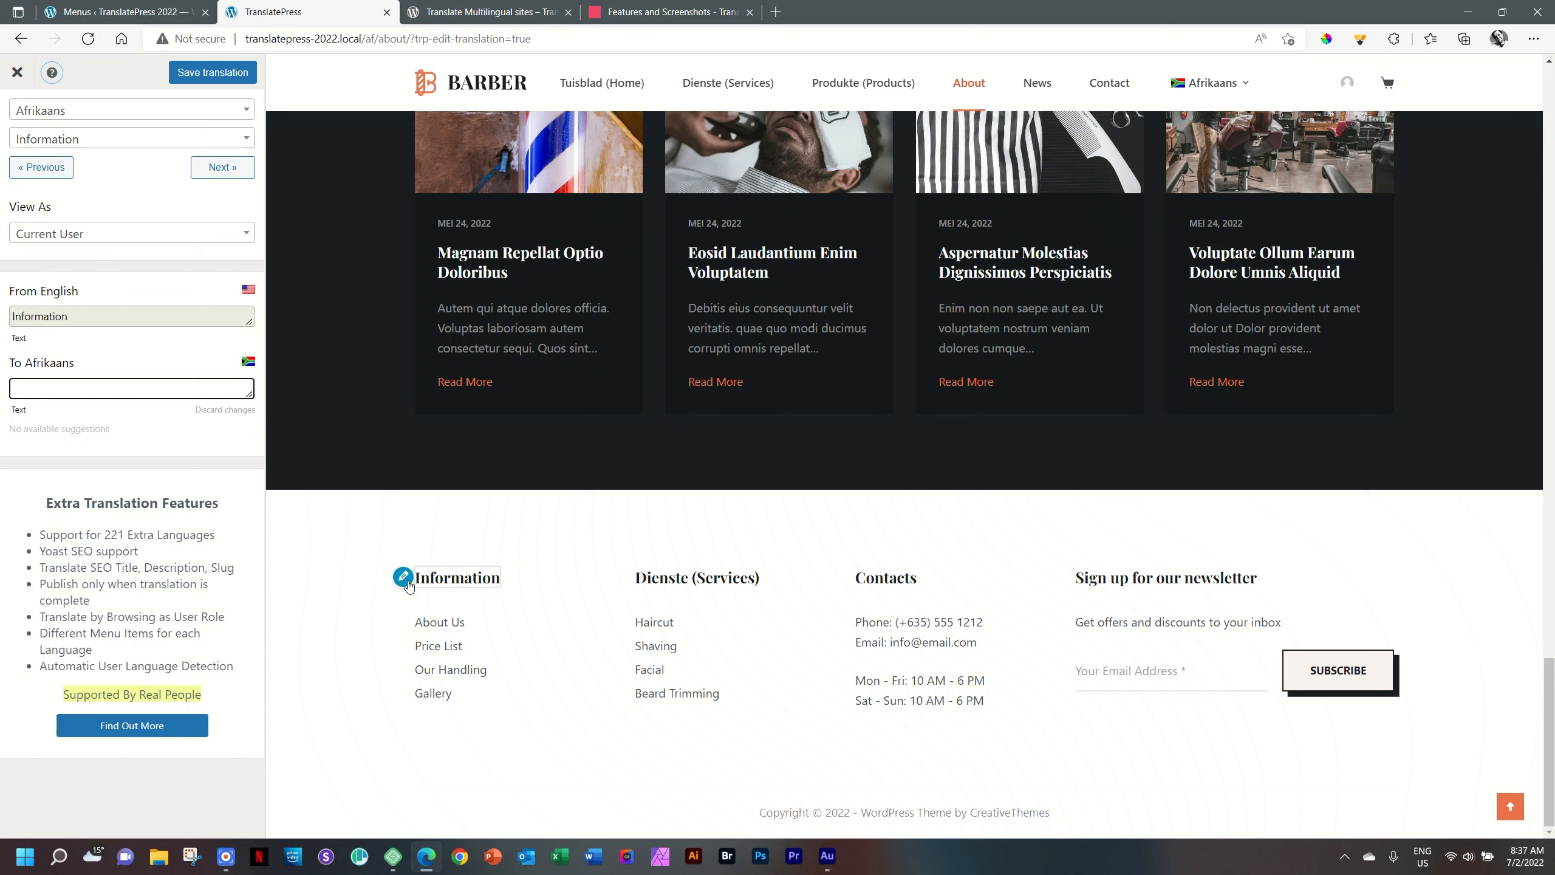
left_click(129, 387)
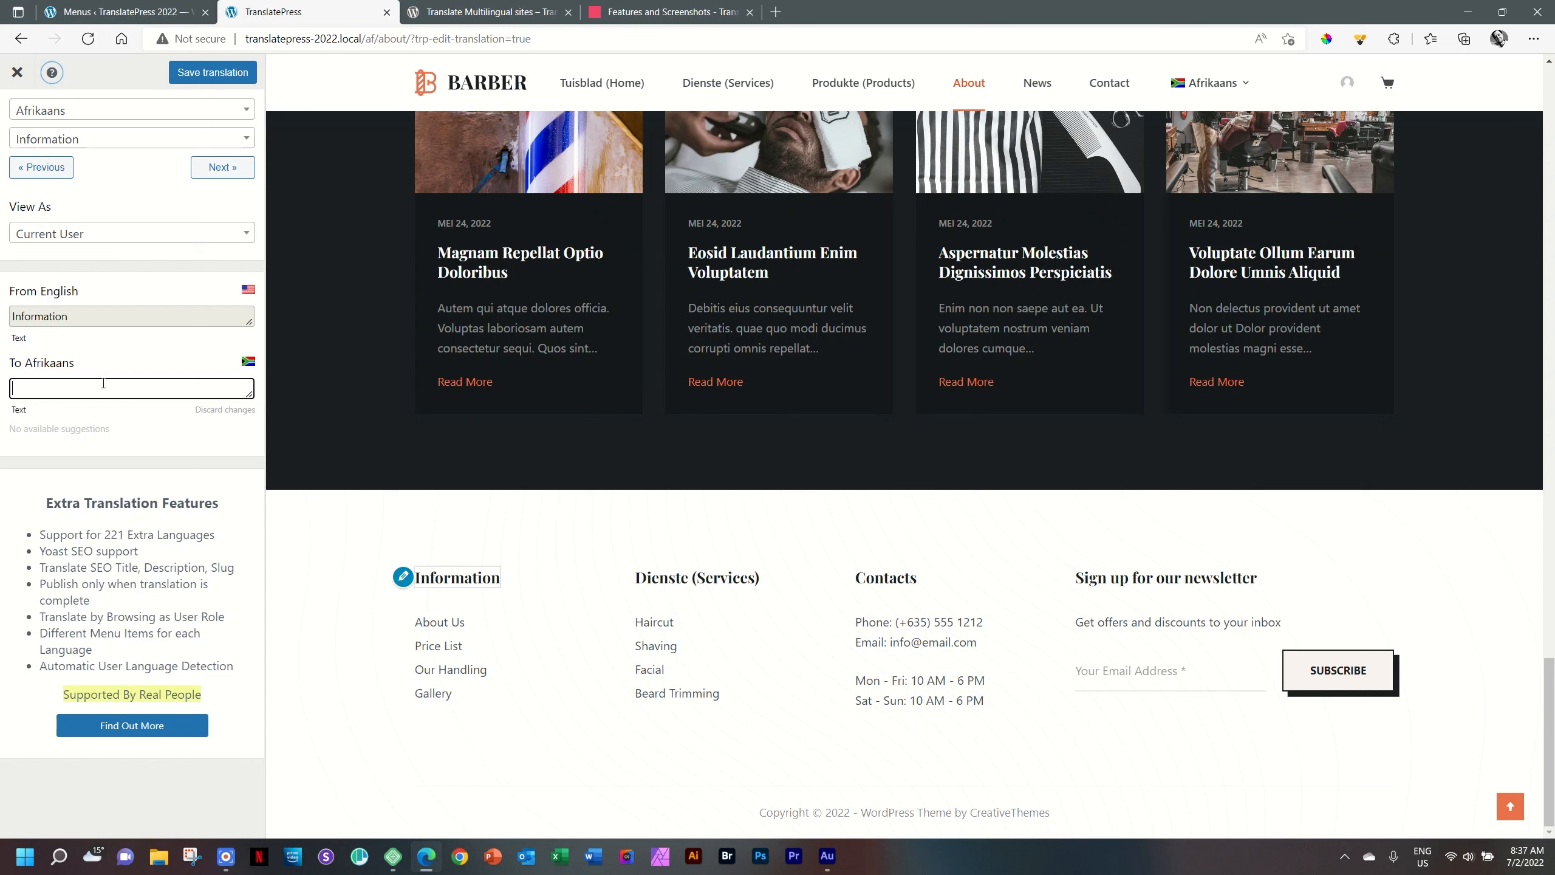
type("Informasie")
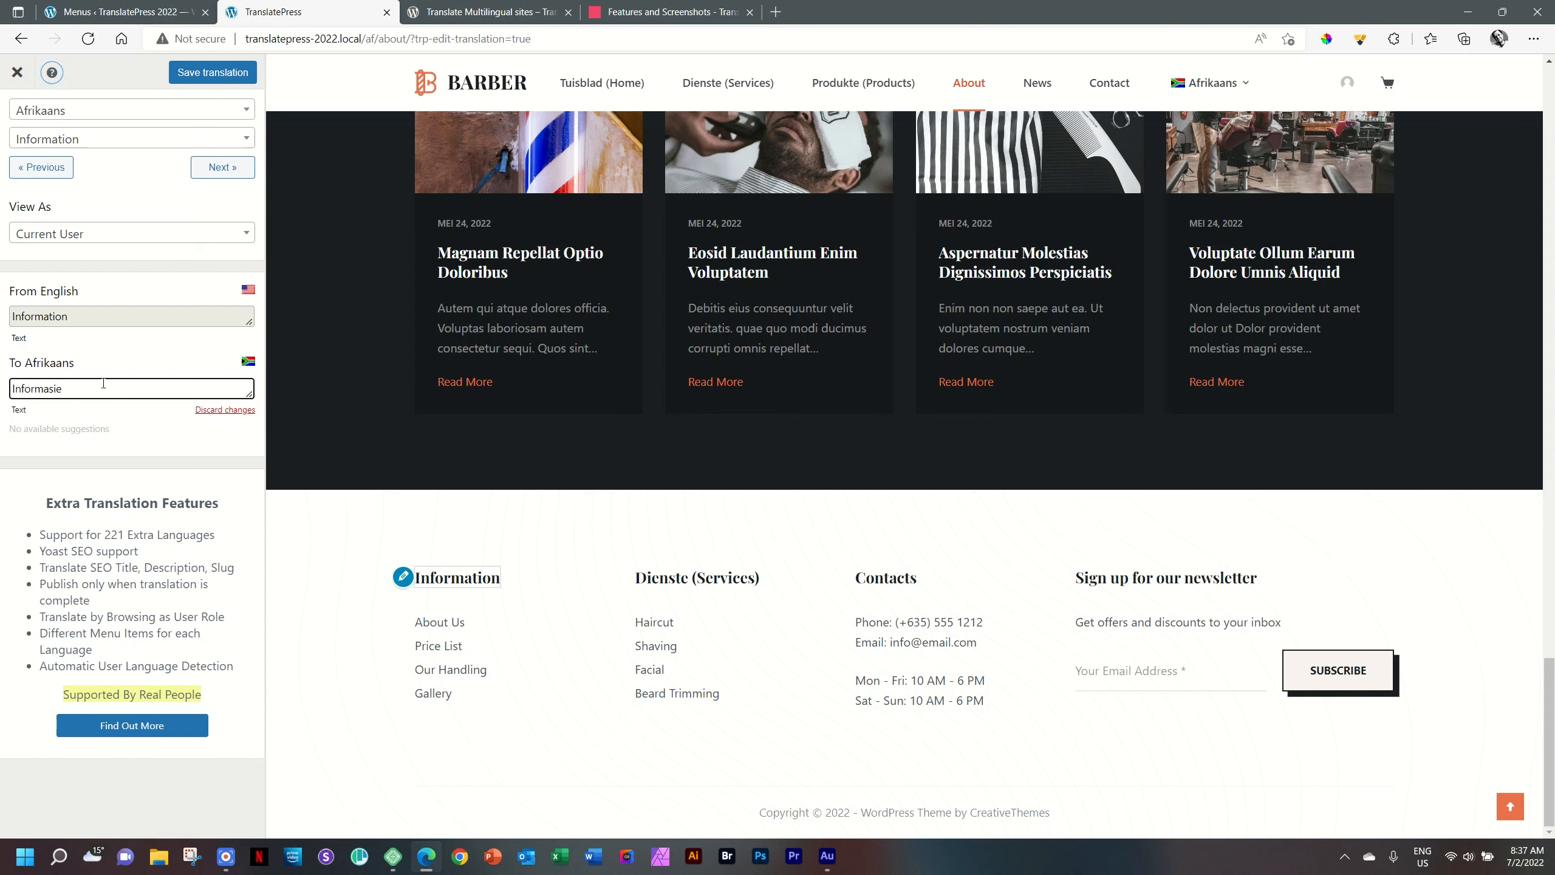
left_click(212, 72)
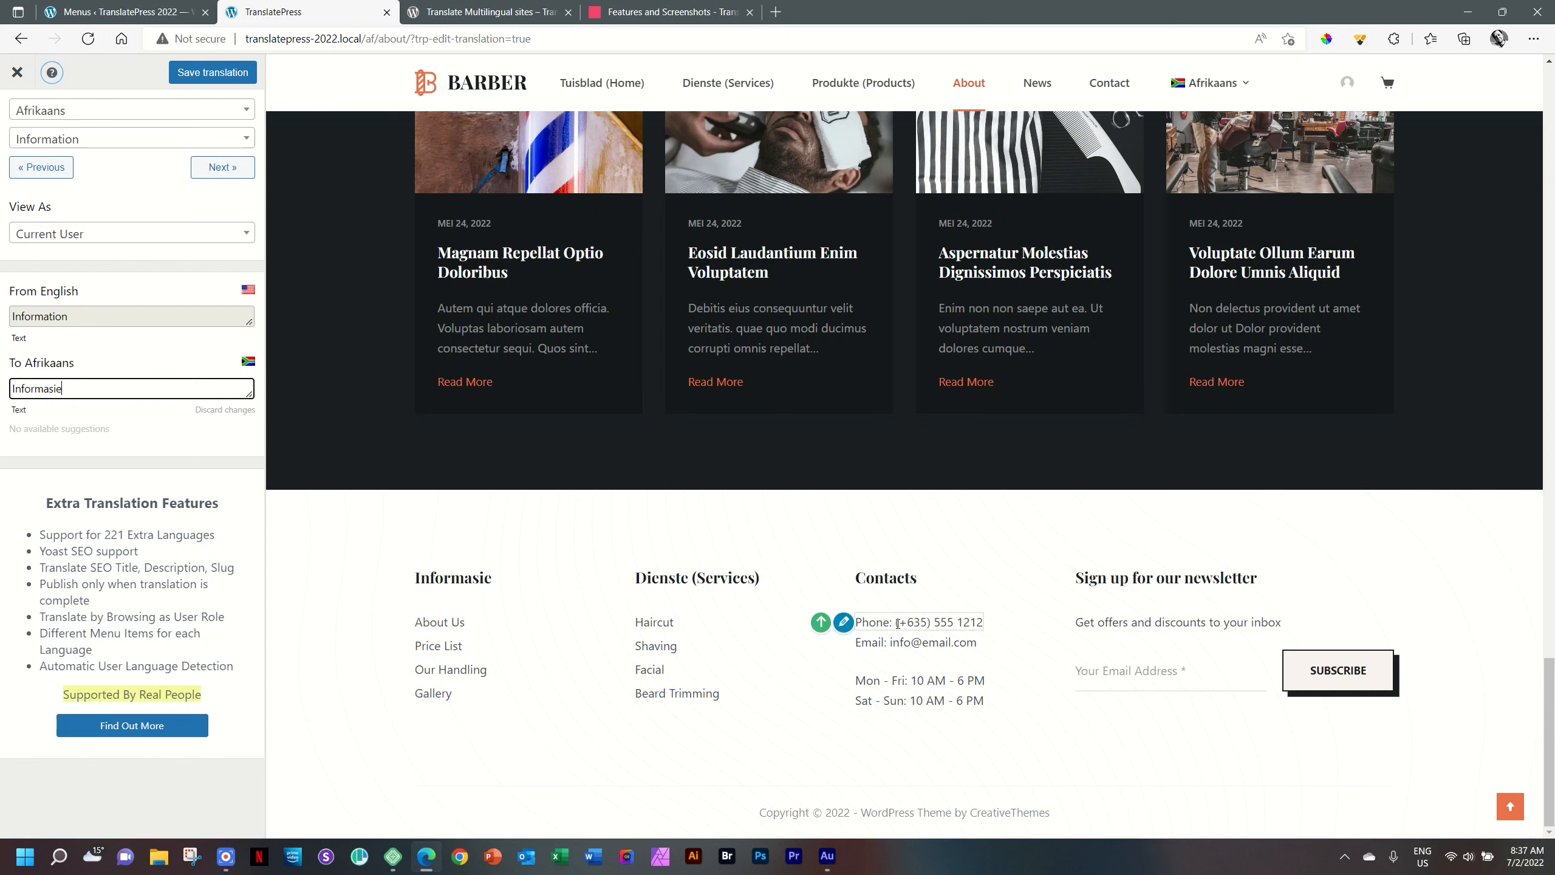
left_click(841, 623)
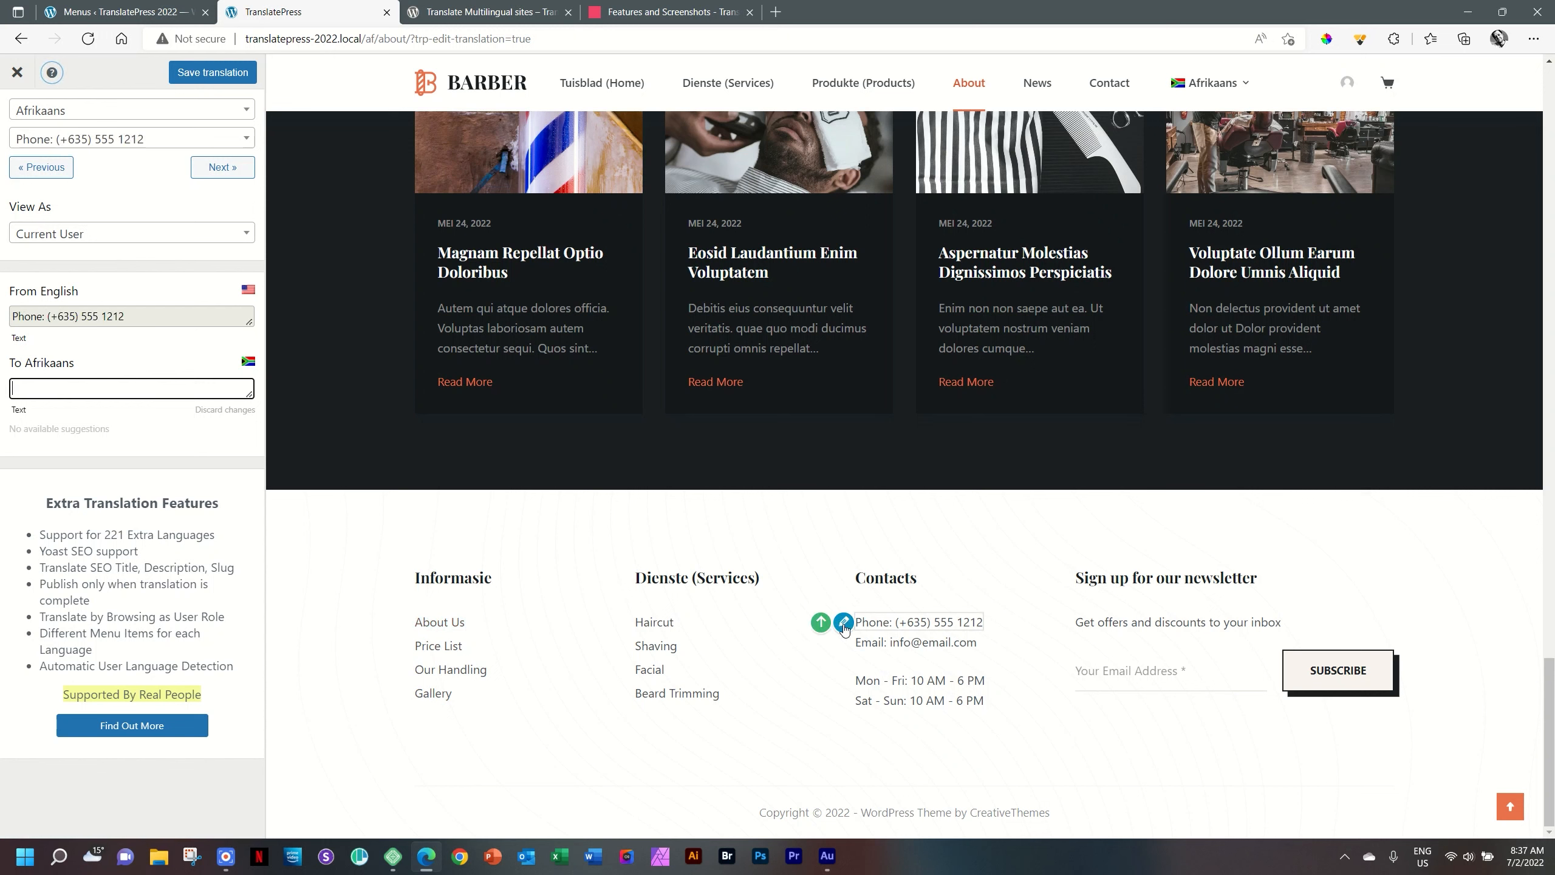
left_click(131, 387)
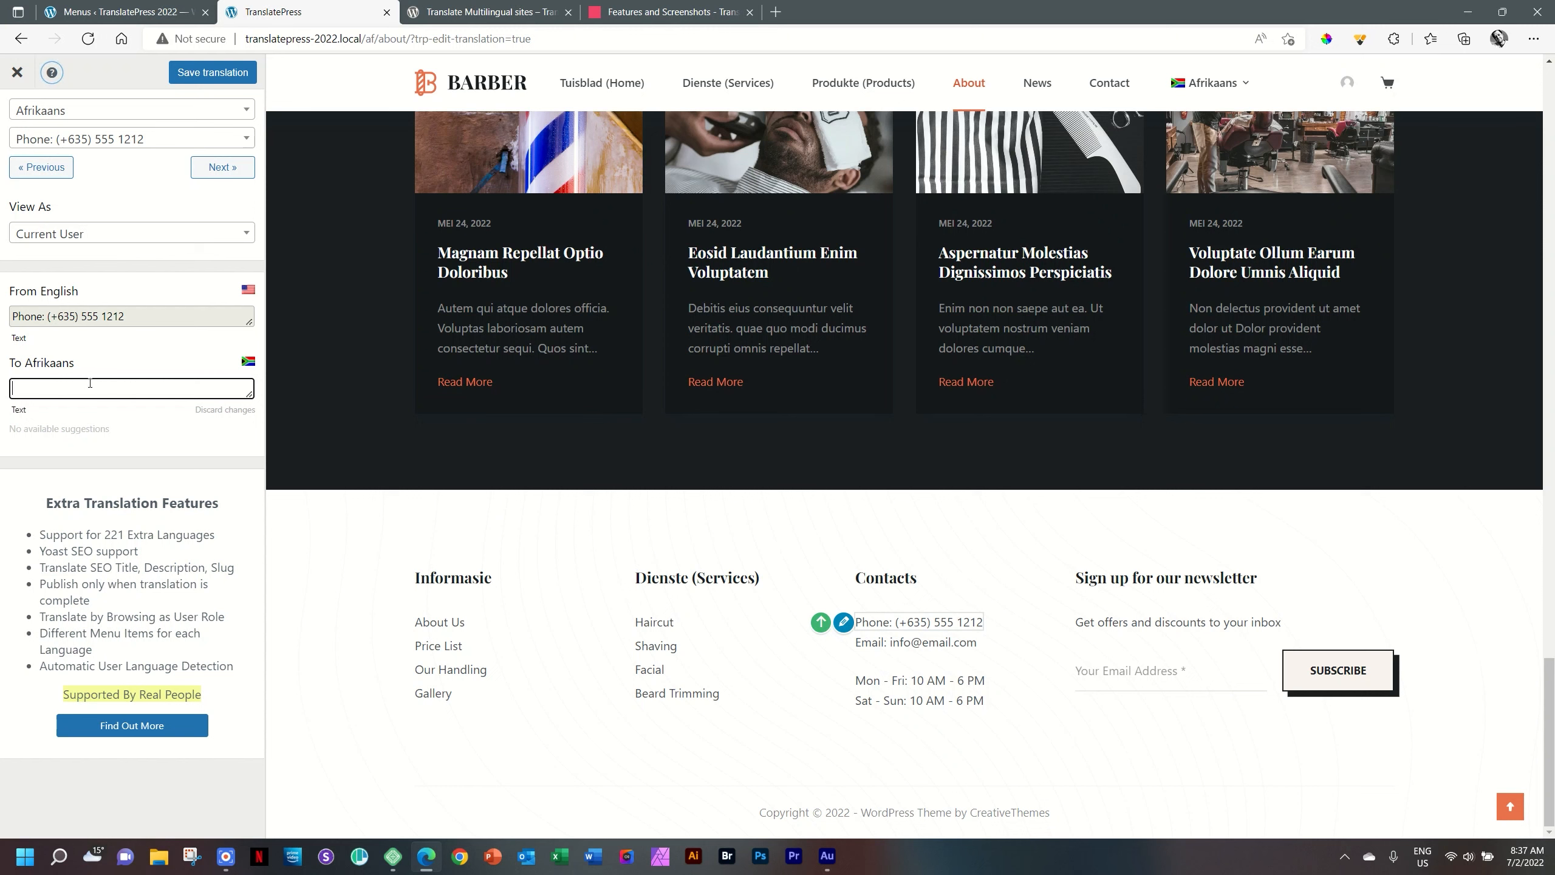
type("K")
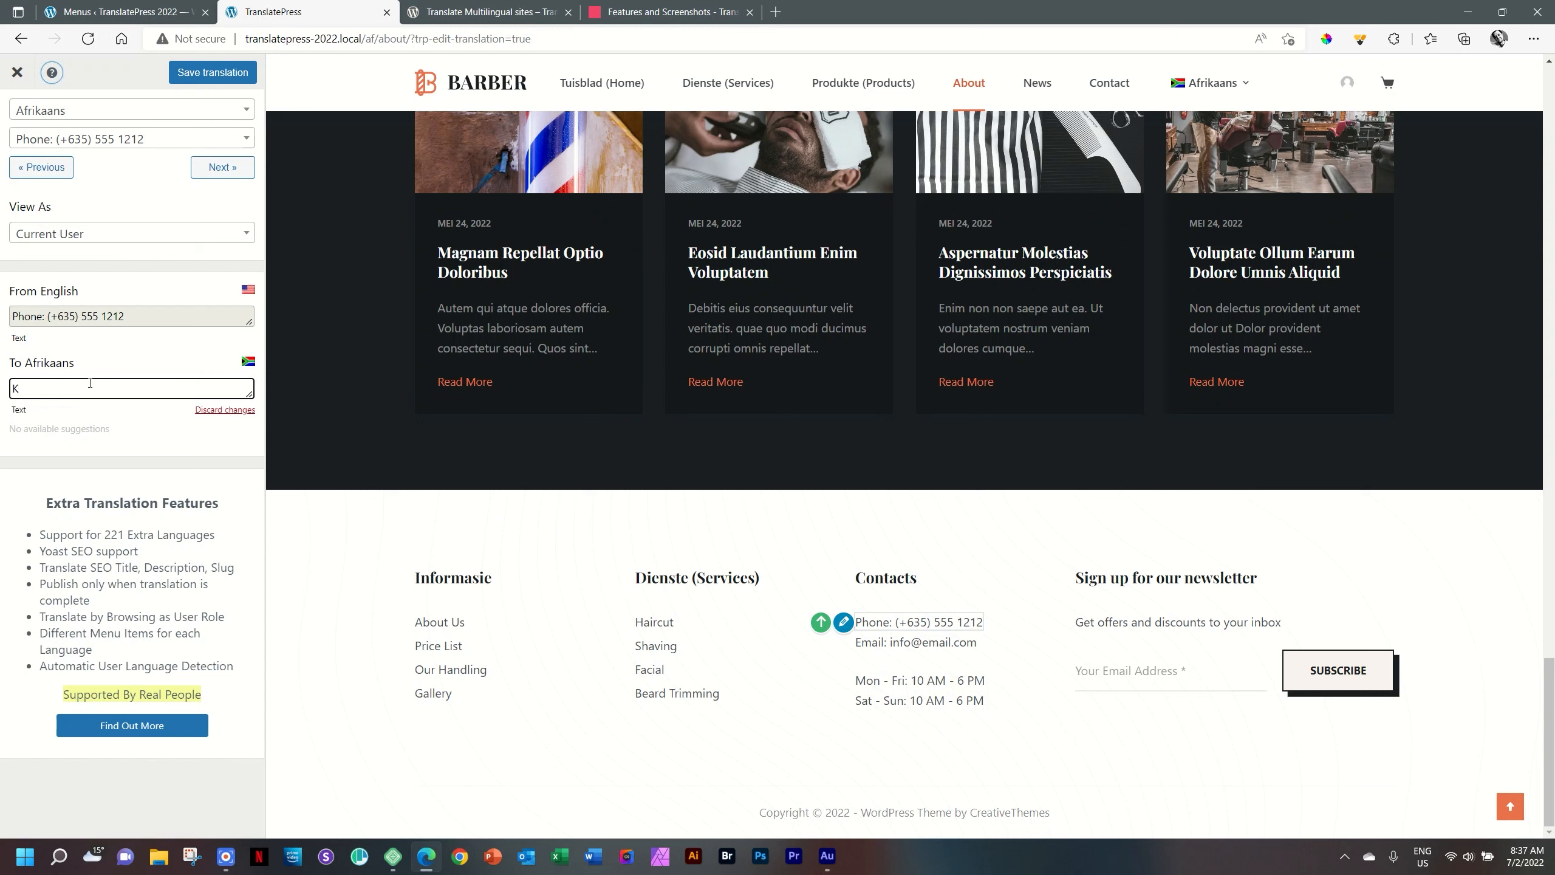
type("Nommer: (+27) 8768 38394")
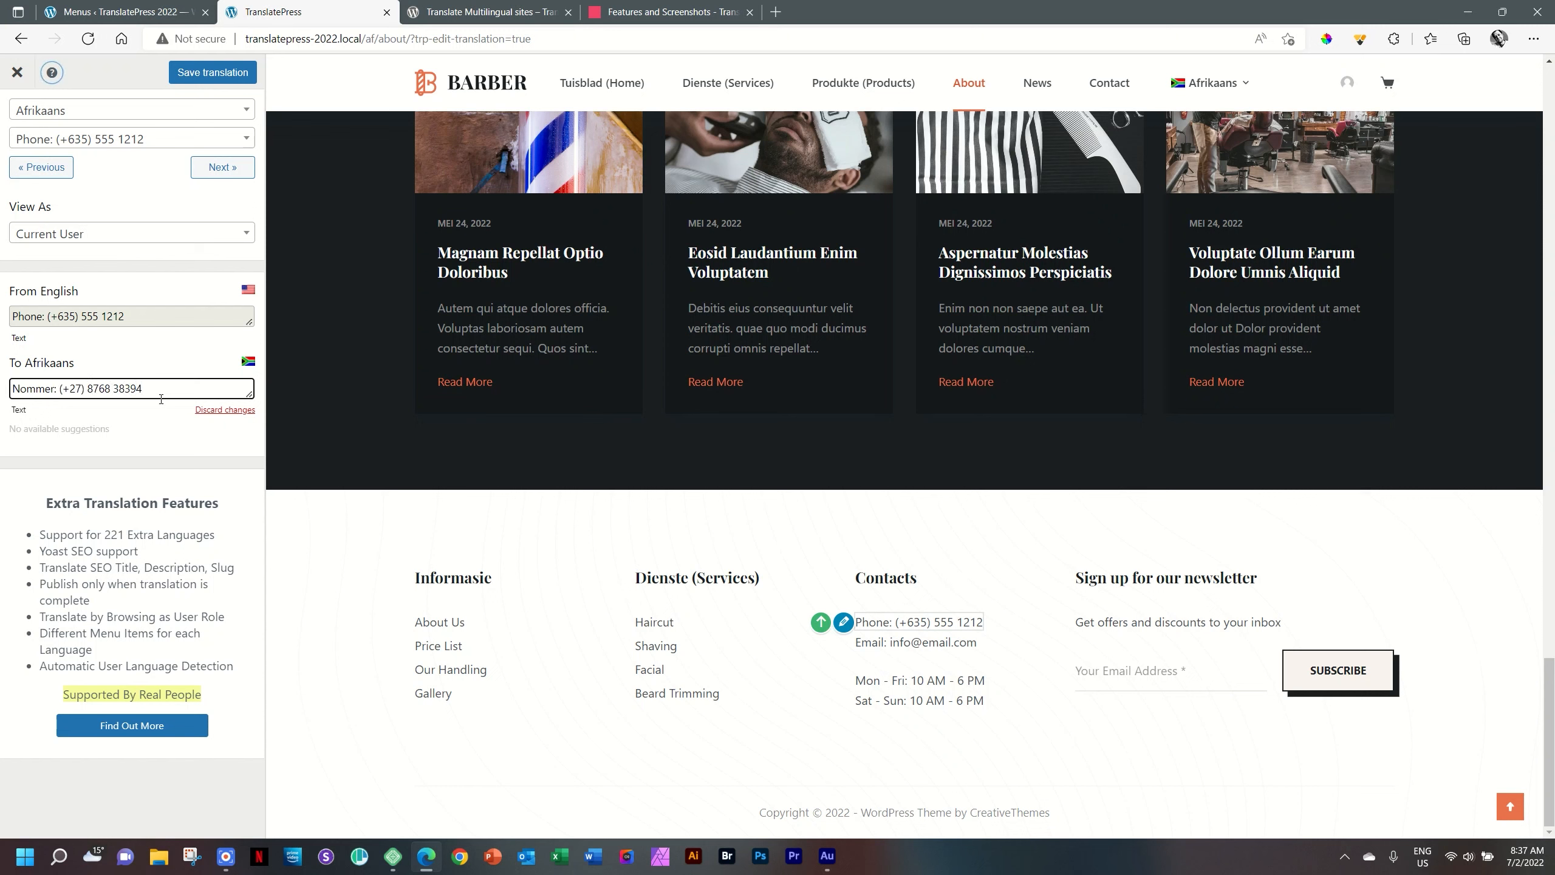
left_click(212, 72)
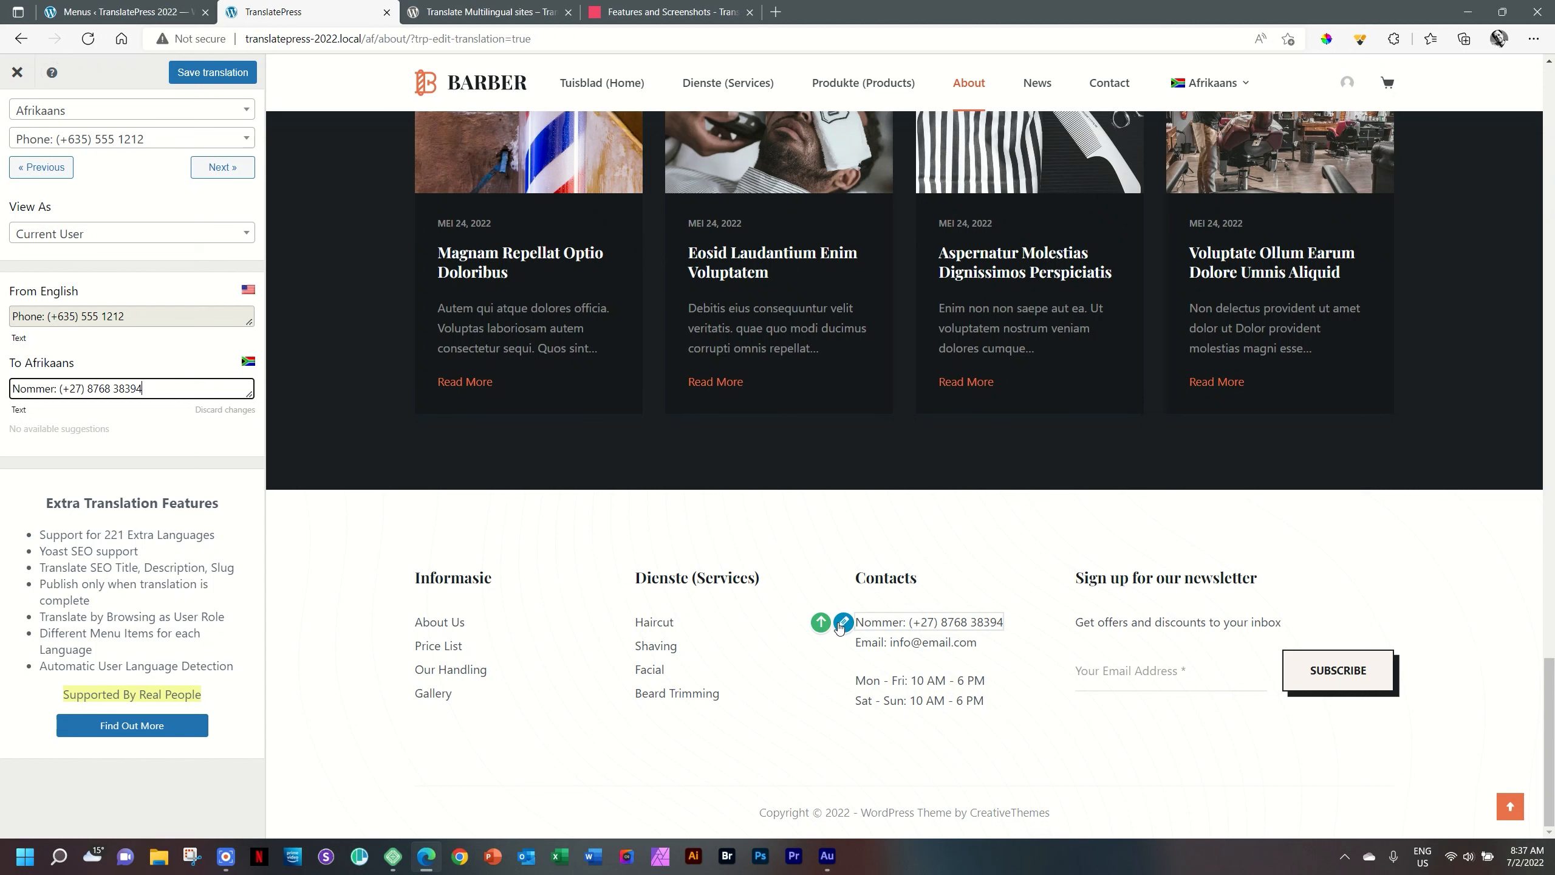
mouse_move(842, 622)
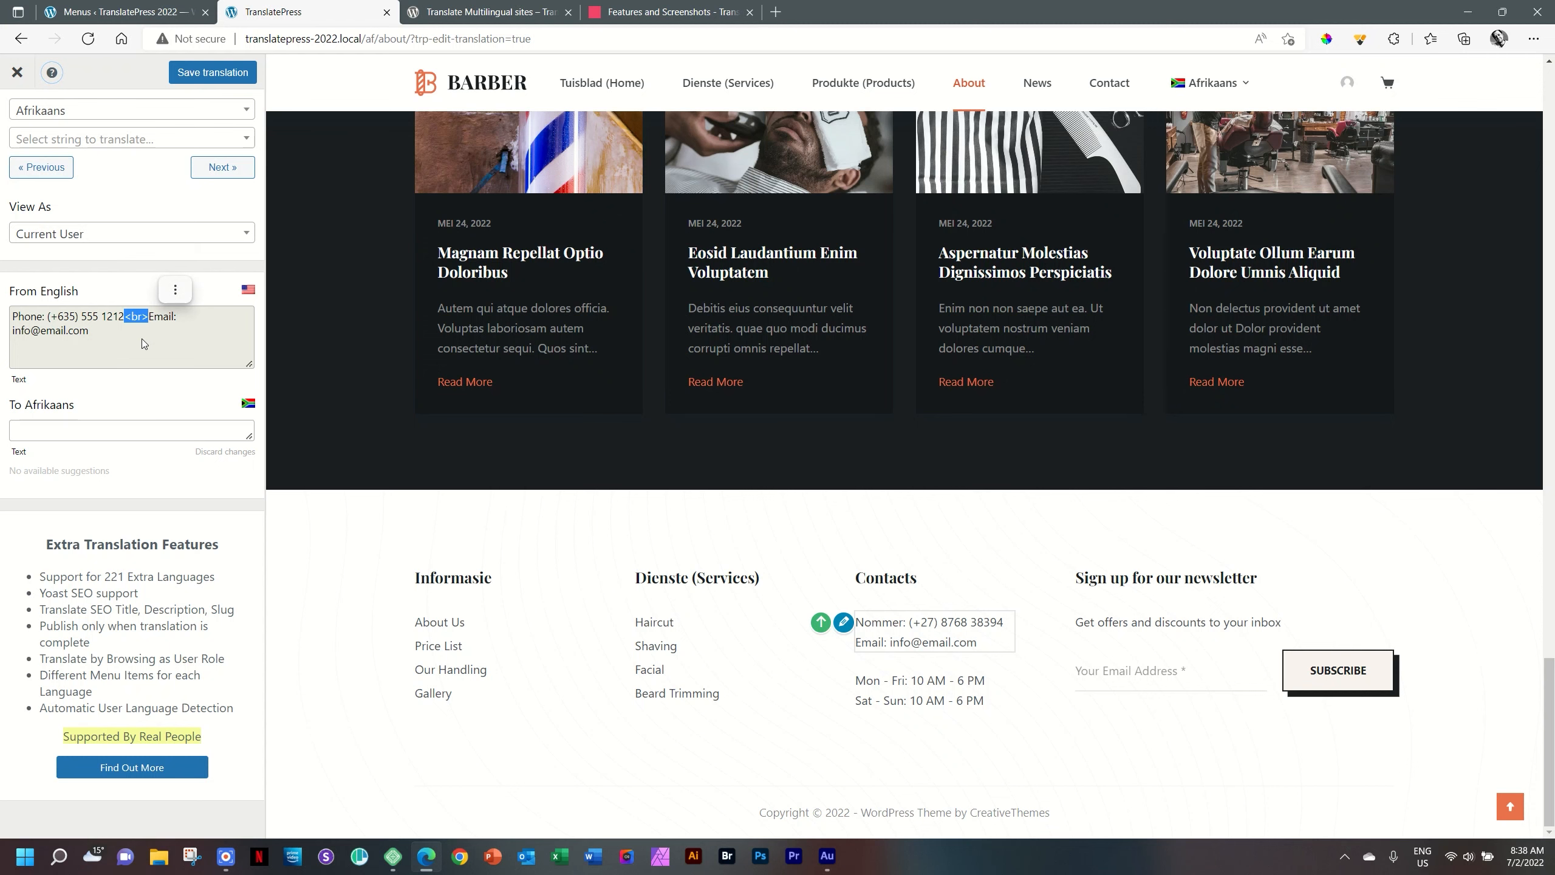
mouse_move(843, 622)
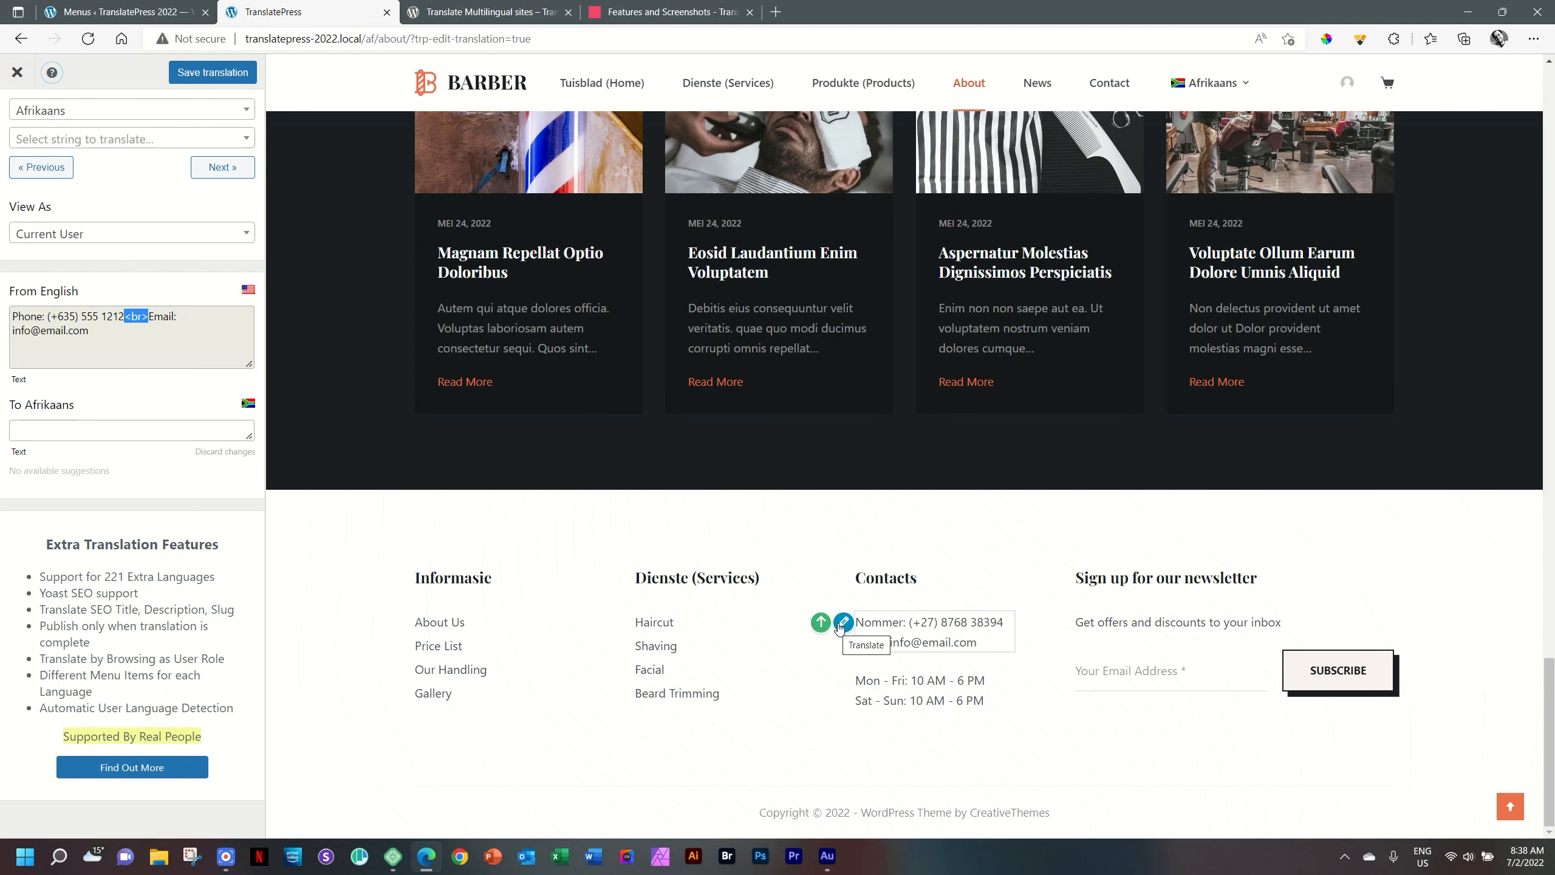
Load the combined phone-and-email footer string and browse the 'Select string to translate' list
scroll("up", 3)
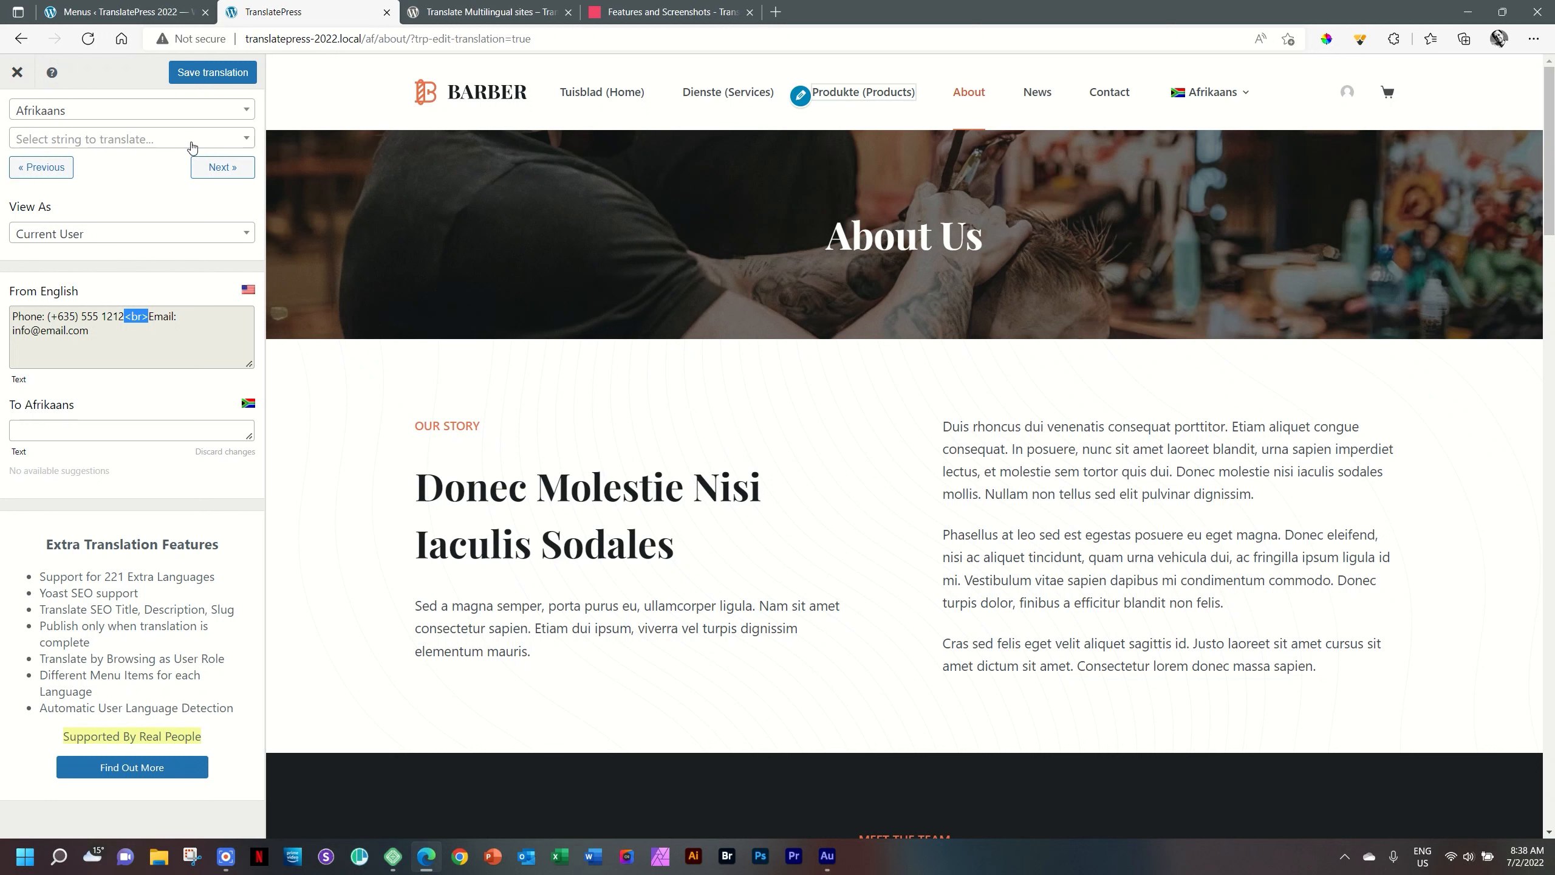
mouse_move(233, 146)
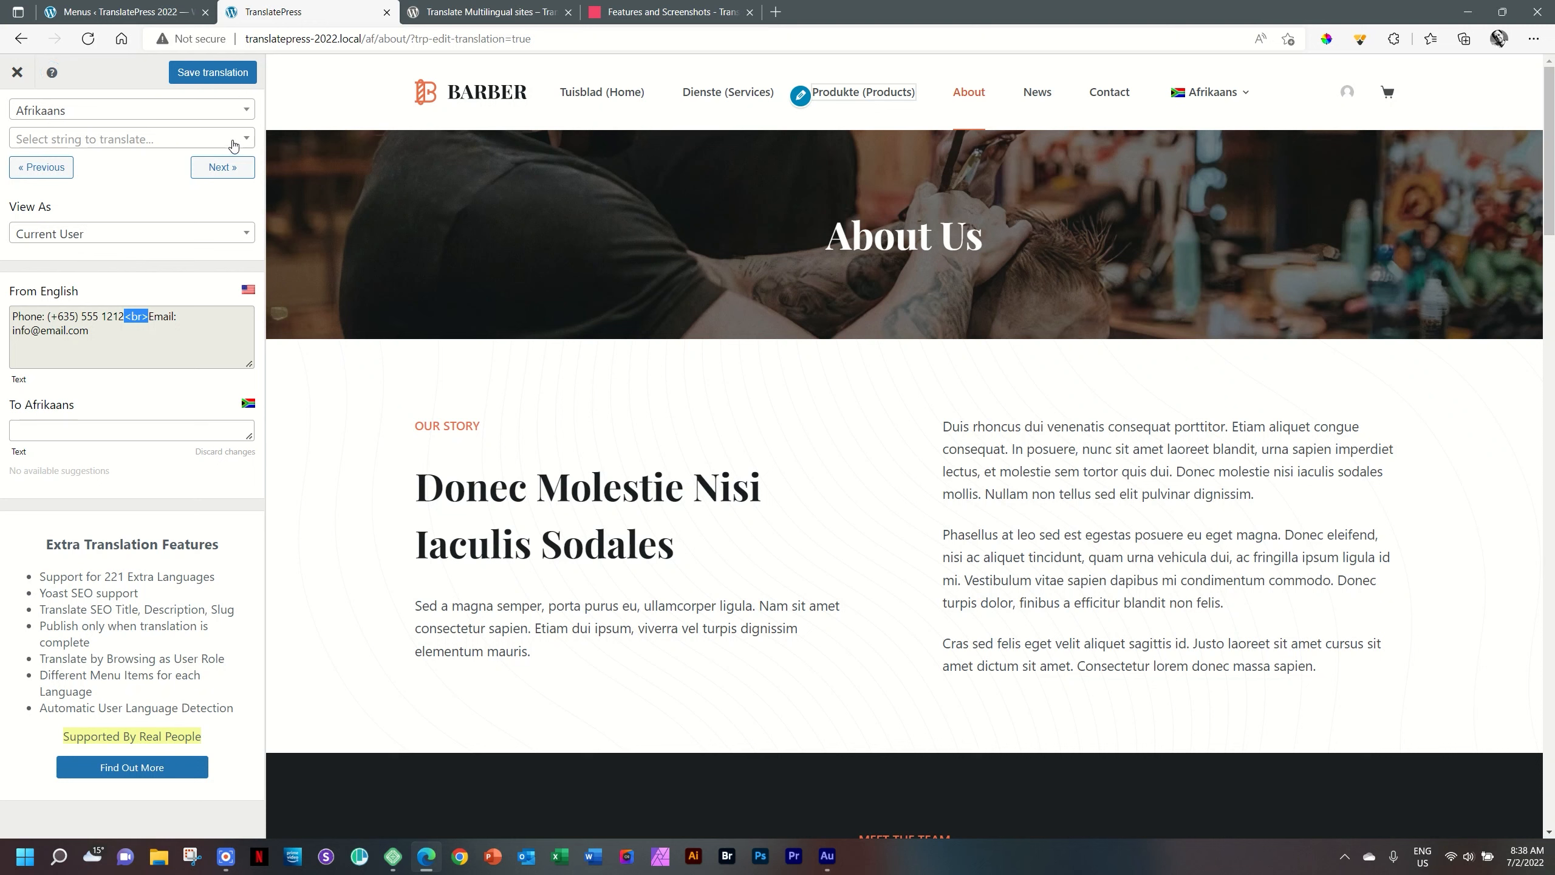
left_click(130, 138)
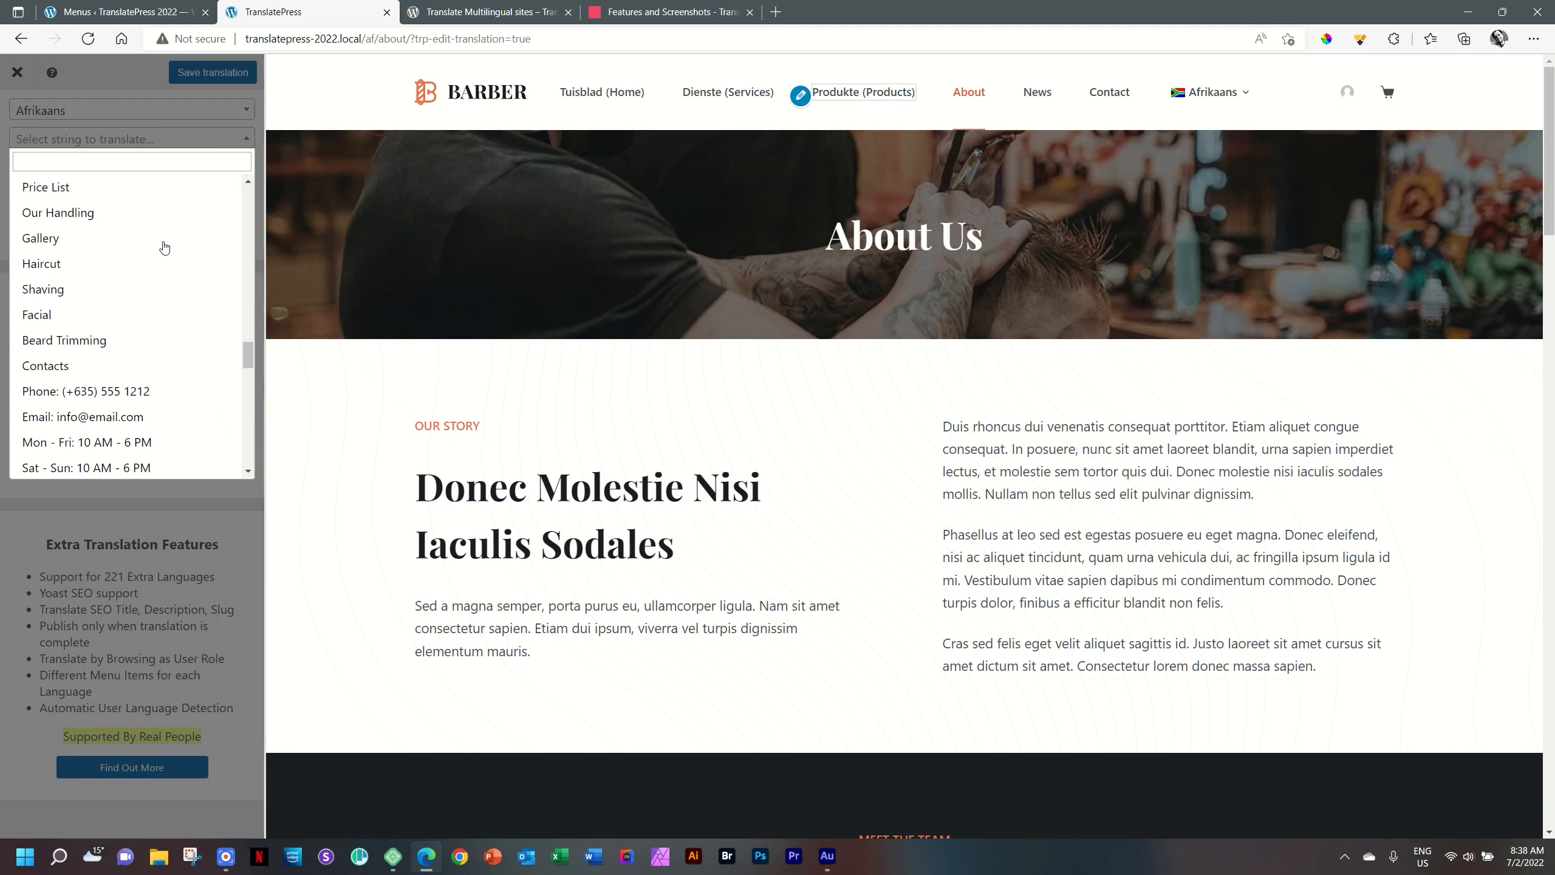
scroll("down", 3)
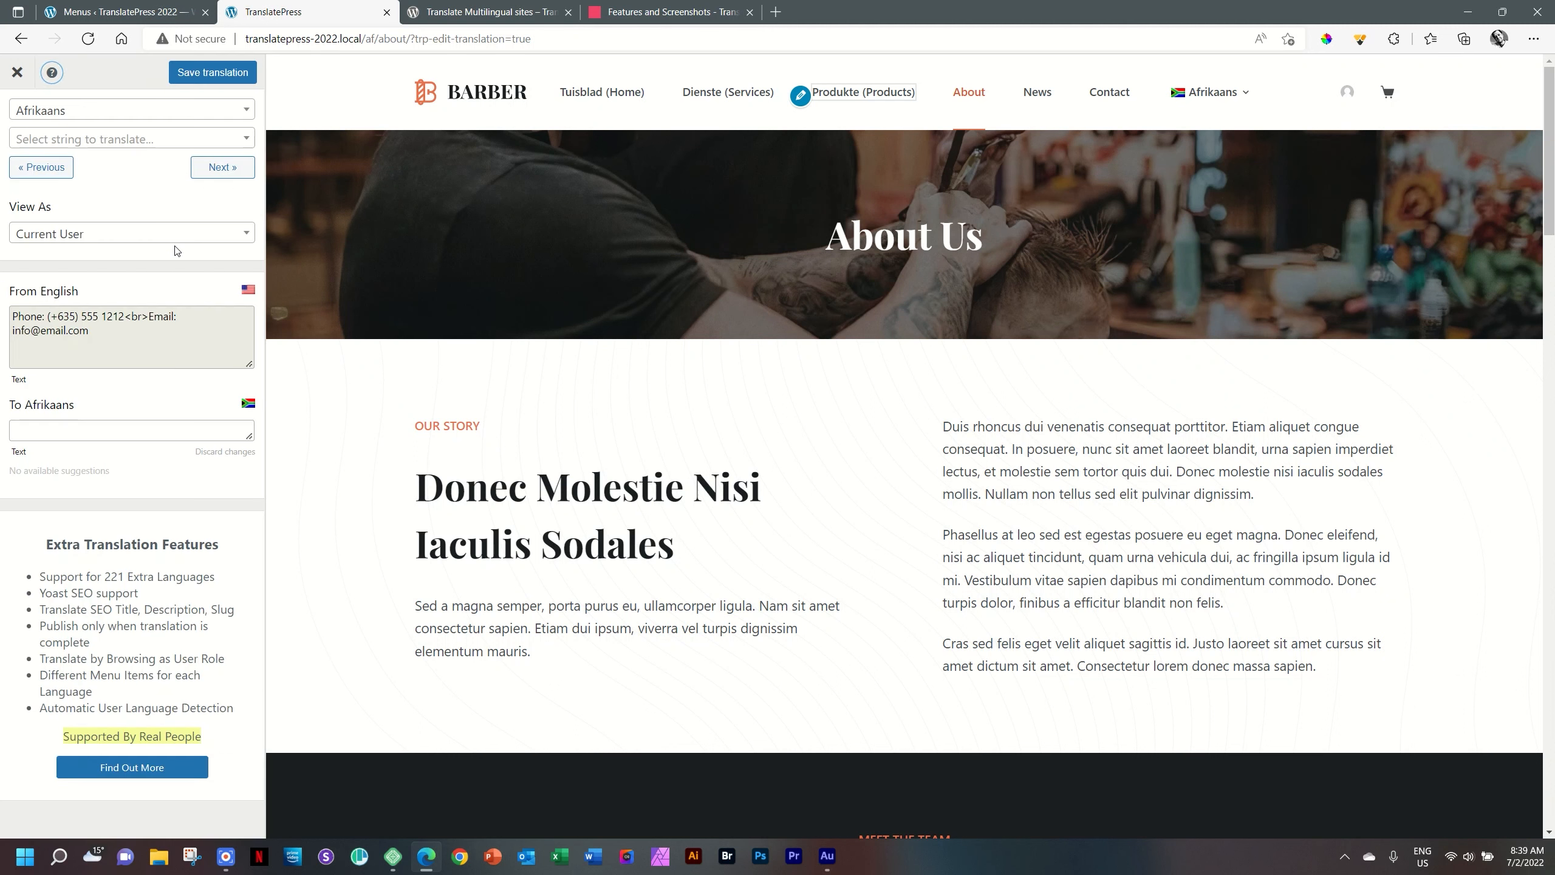
mouse_move(51, 73)
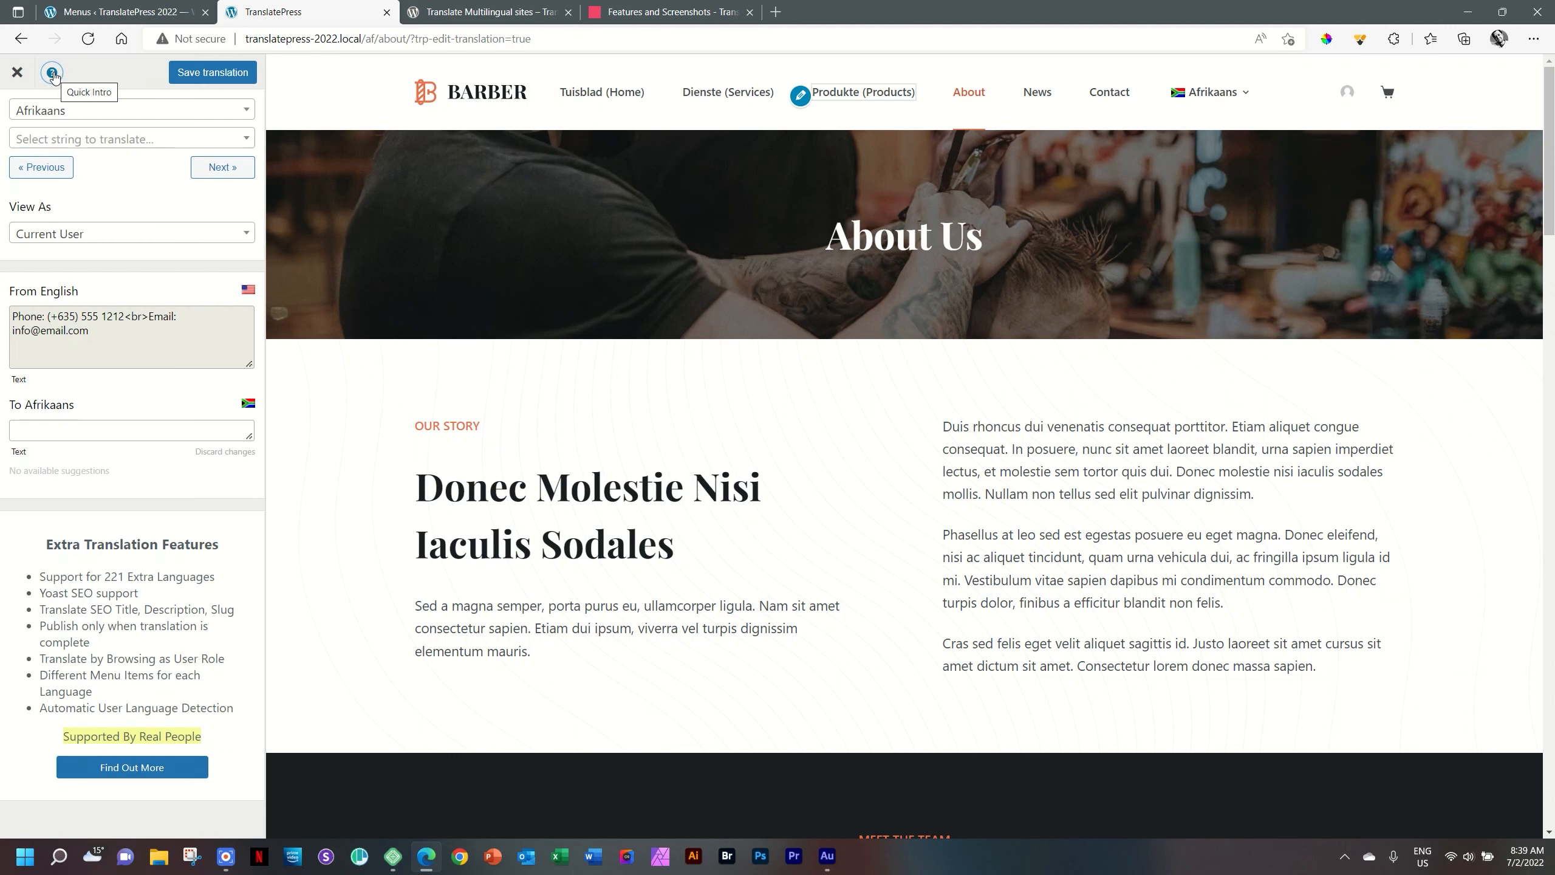
Open the Quick Intro, advance through tips 2, 3 and 4, then hide it
left_click(51, 72)
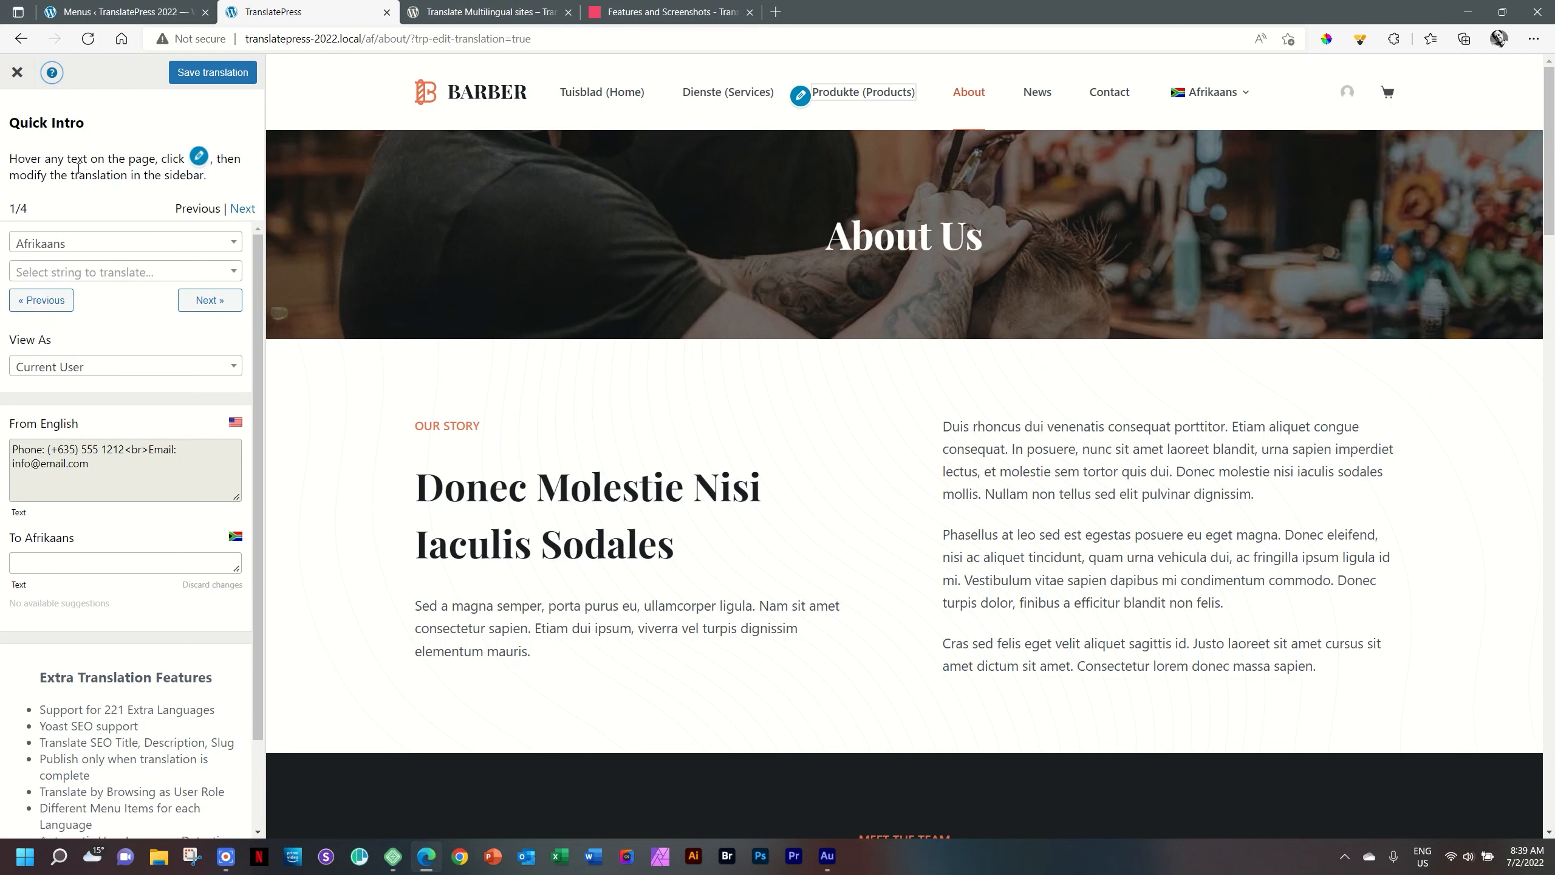
mouse_move(201, 151)
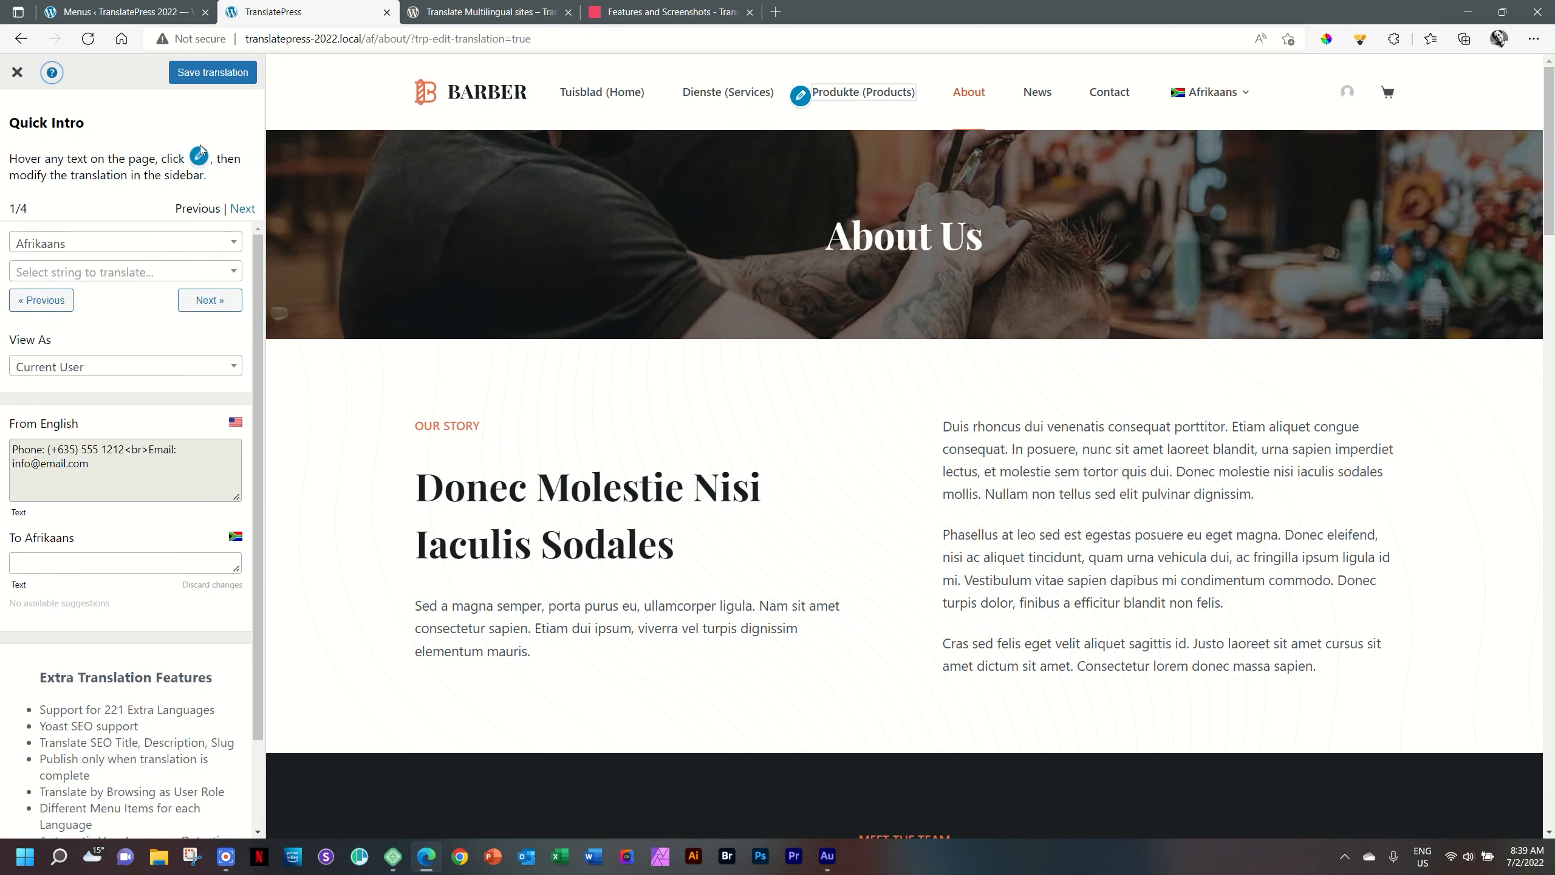
mouse_move(248, 211)
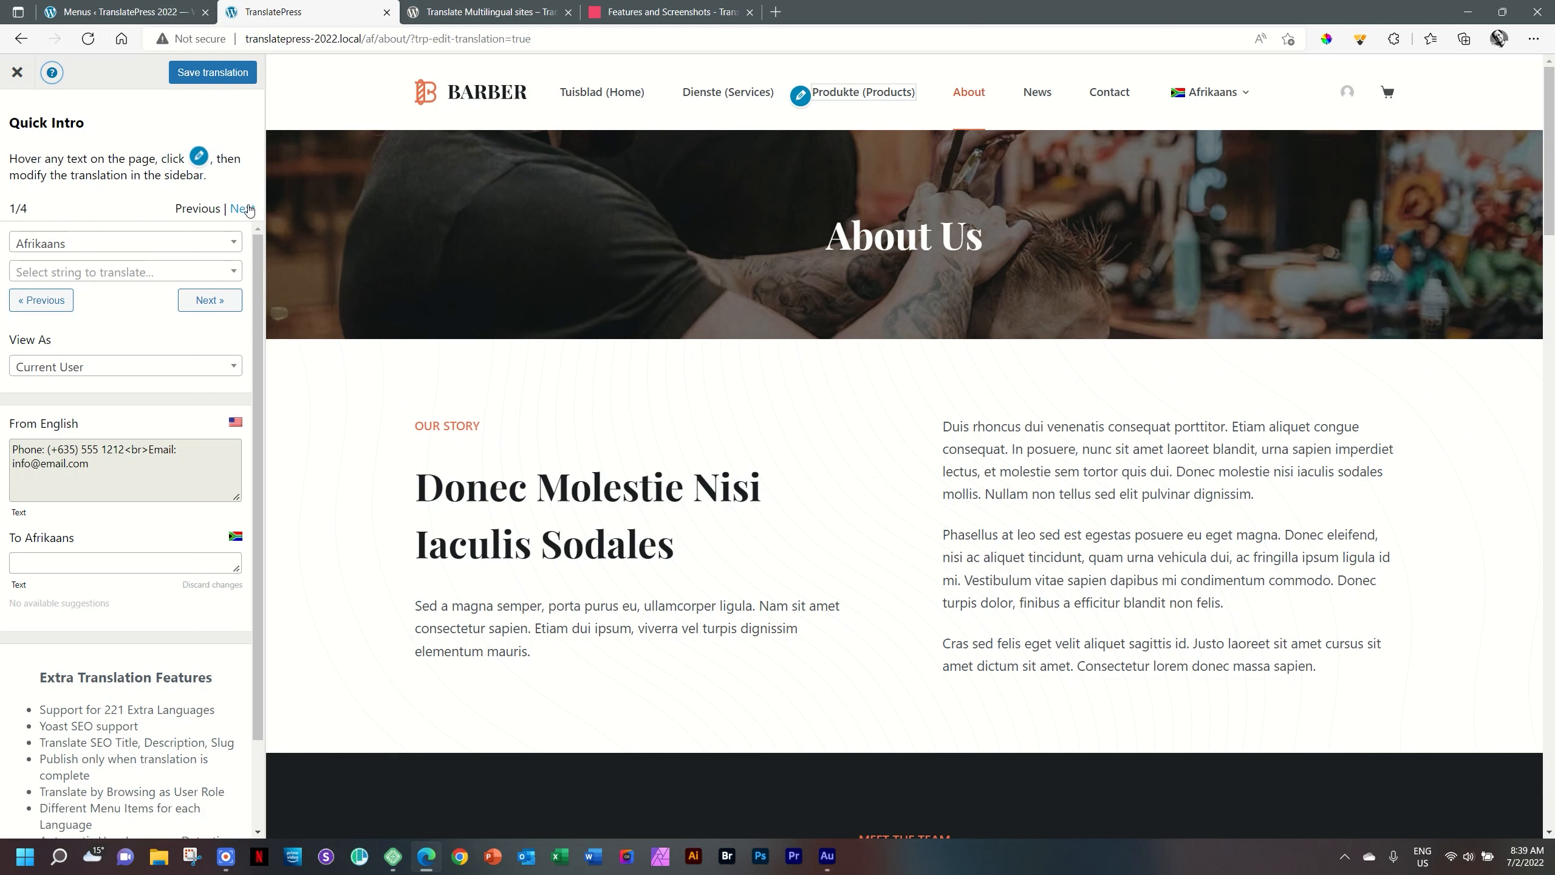
left_click(242, 209)
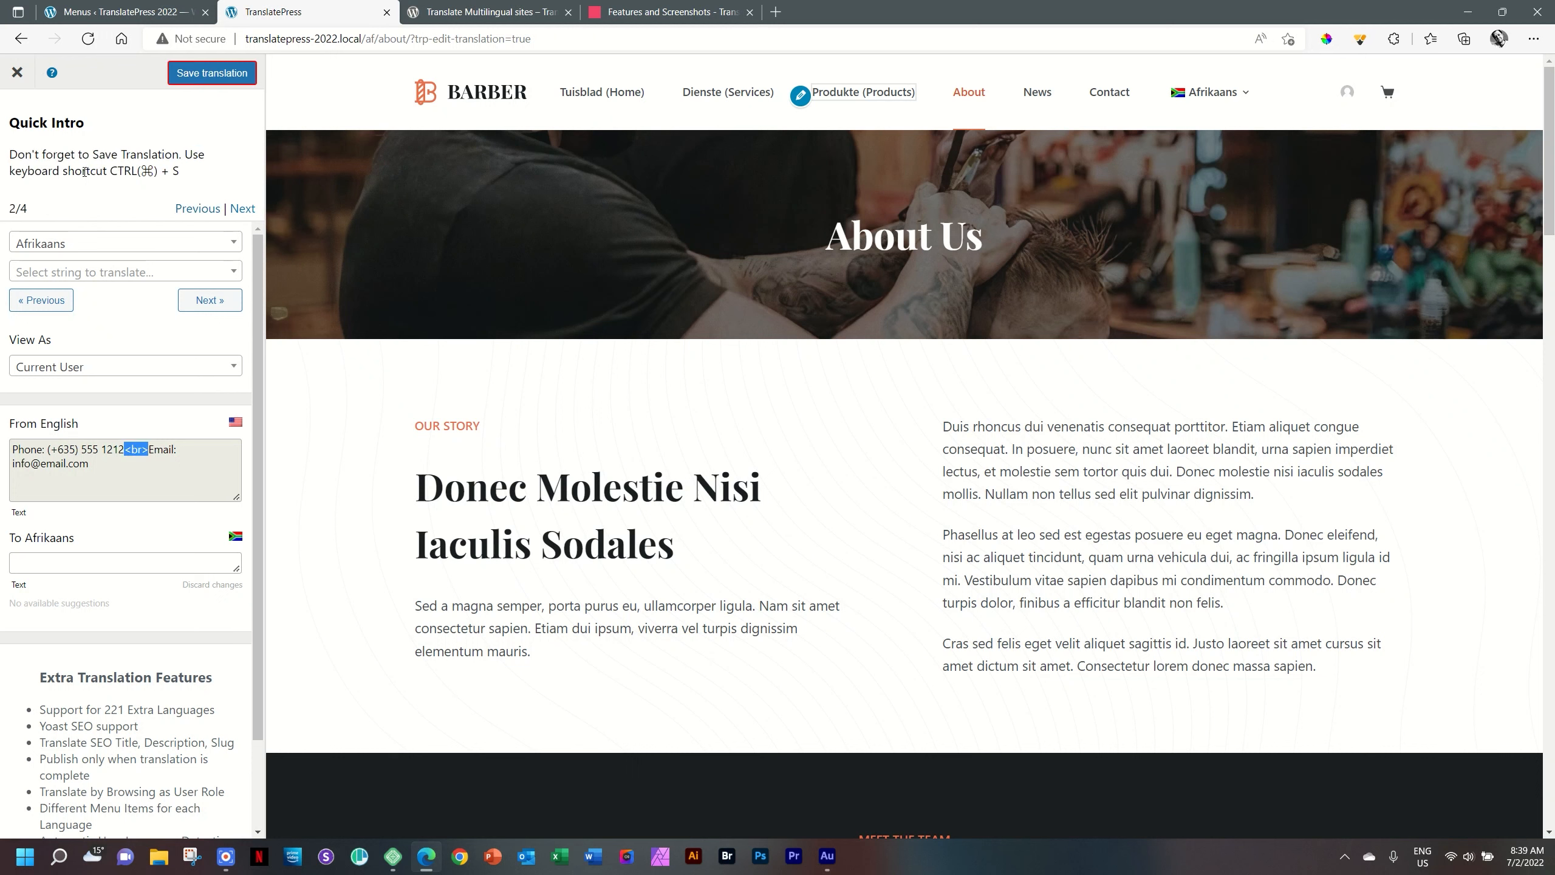
mouse_move(206, 193)
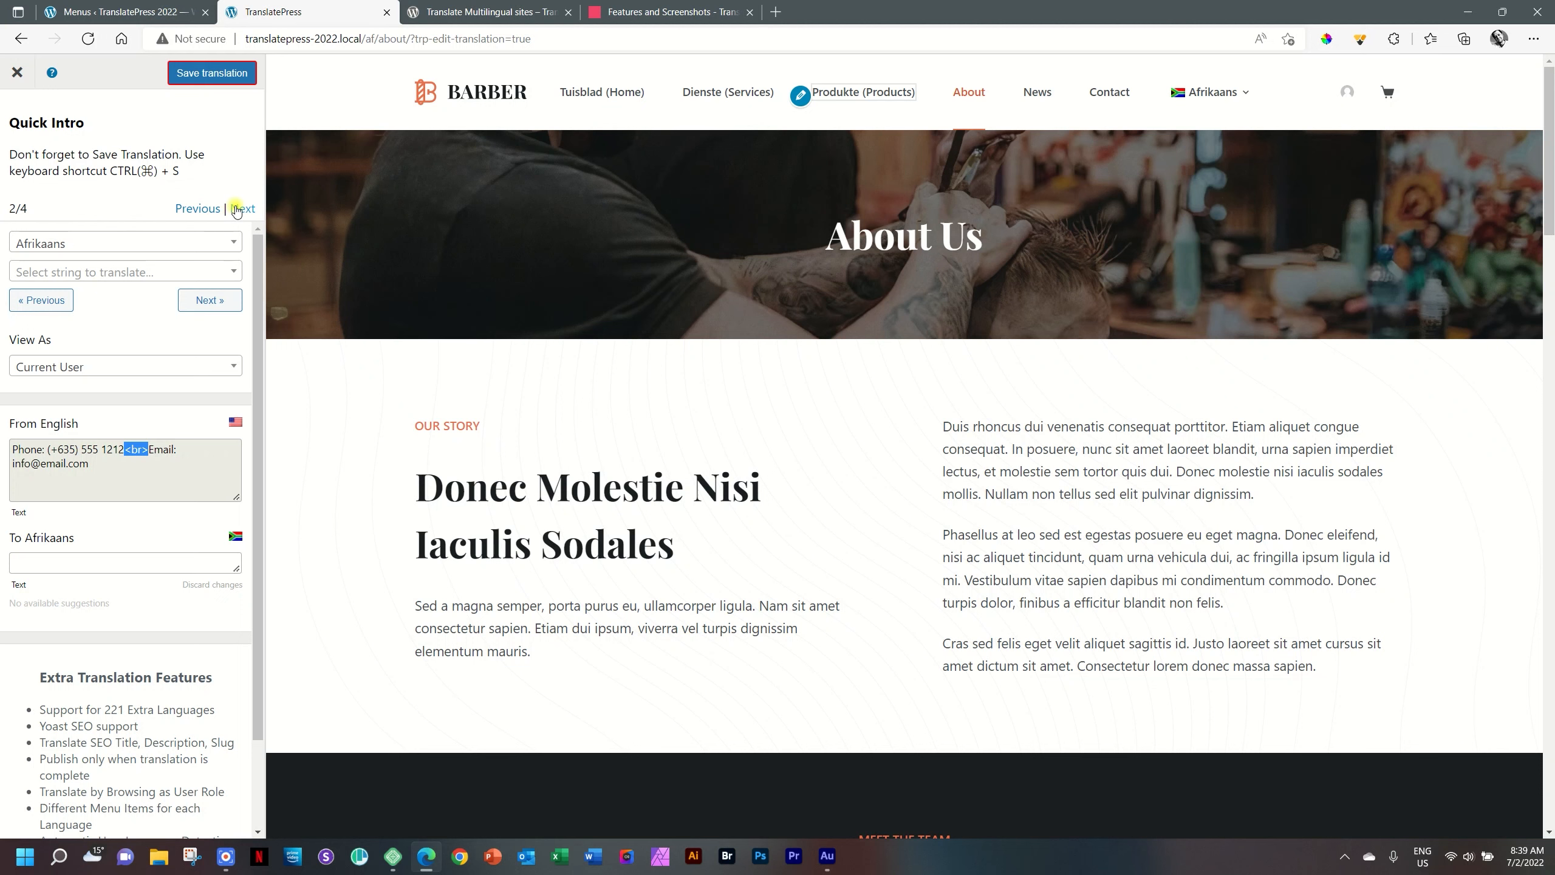
left_click(243, 208)
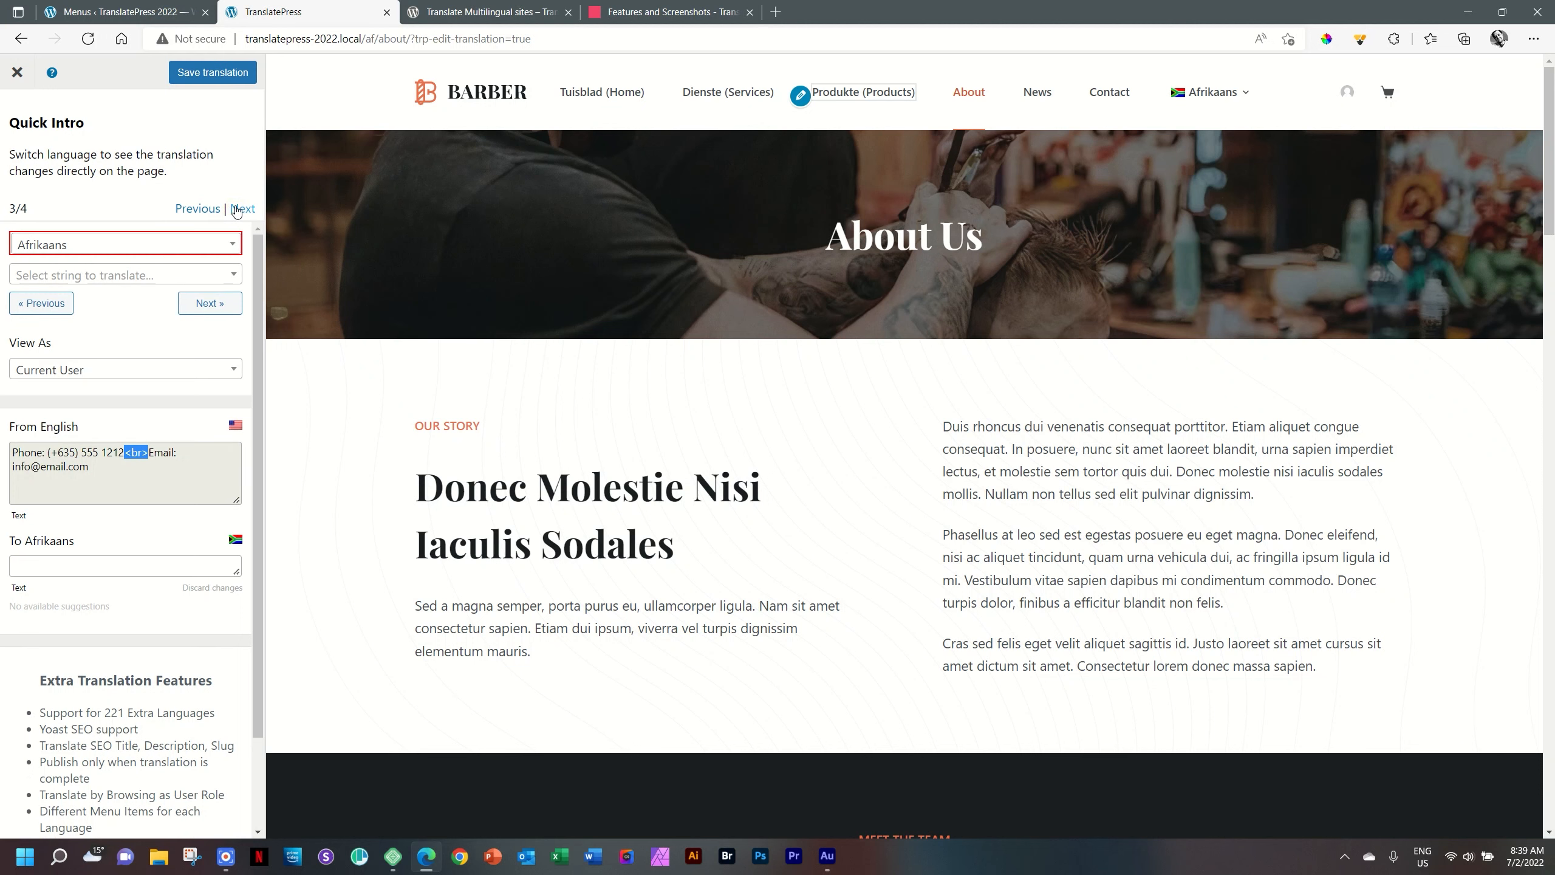
mouse_move(182, 174)
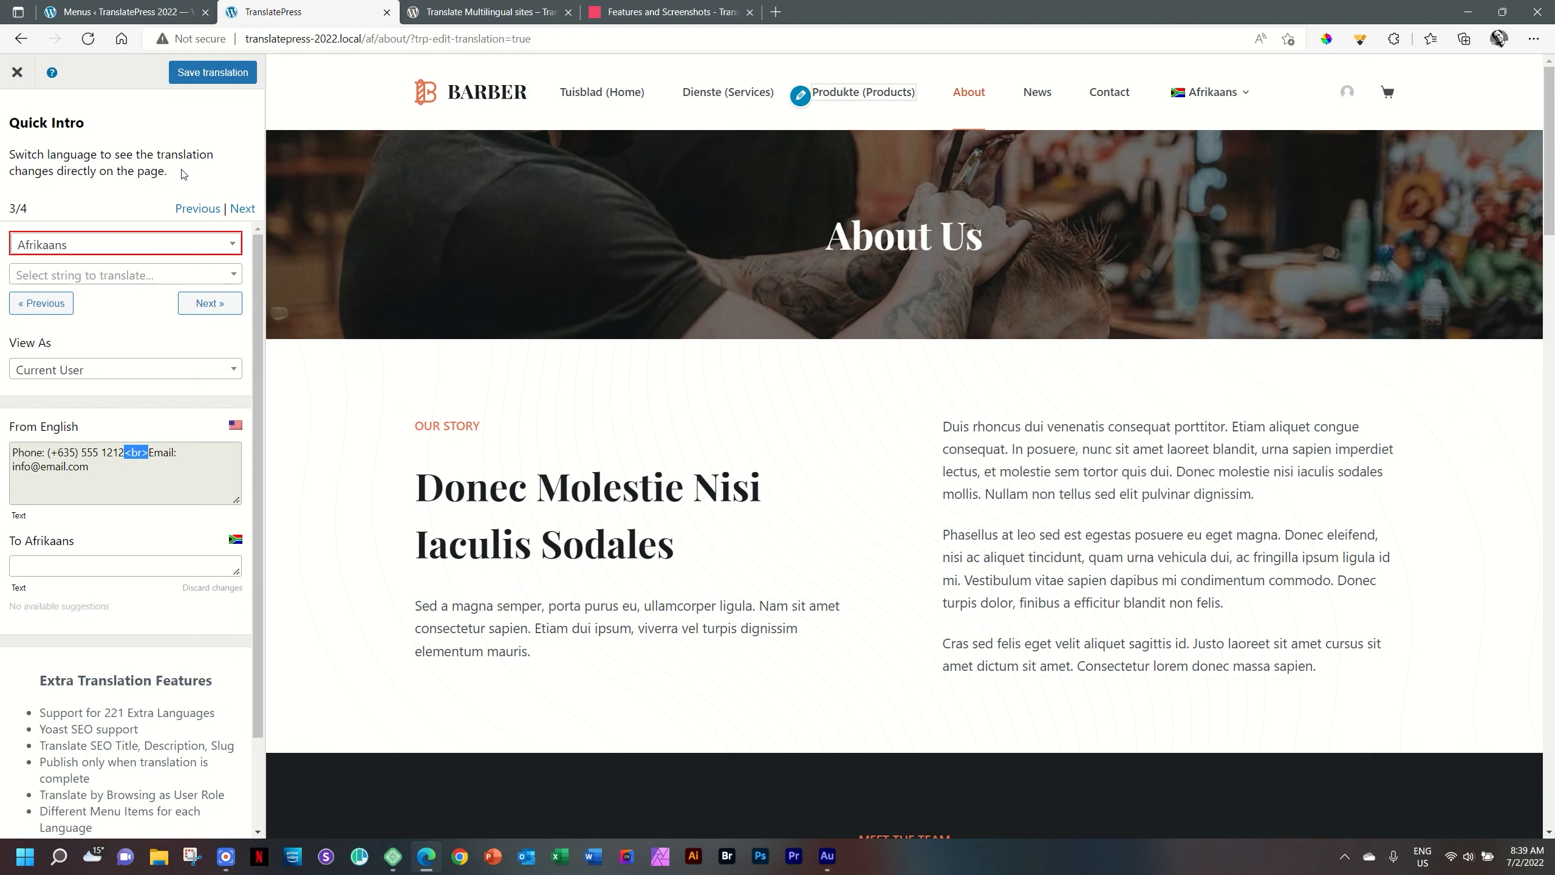
mouse_move(1121, 431)
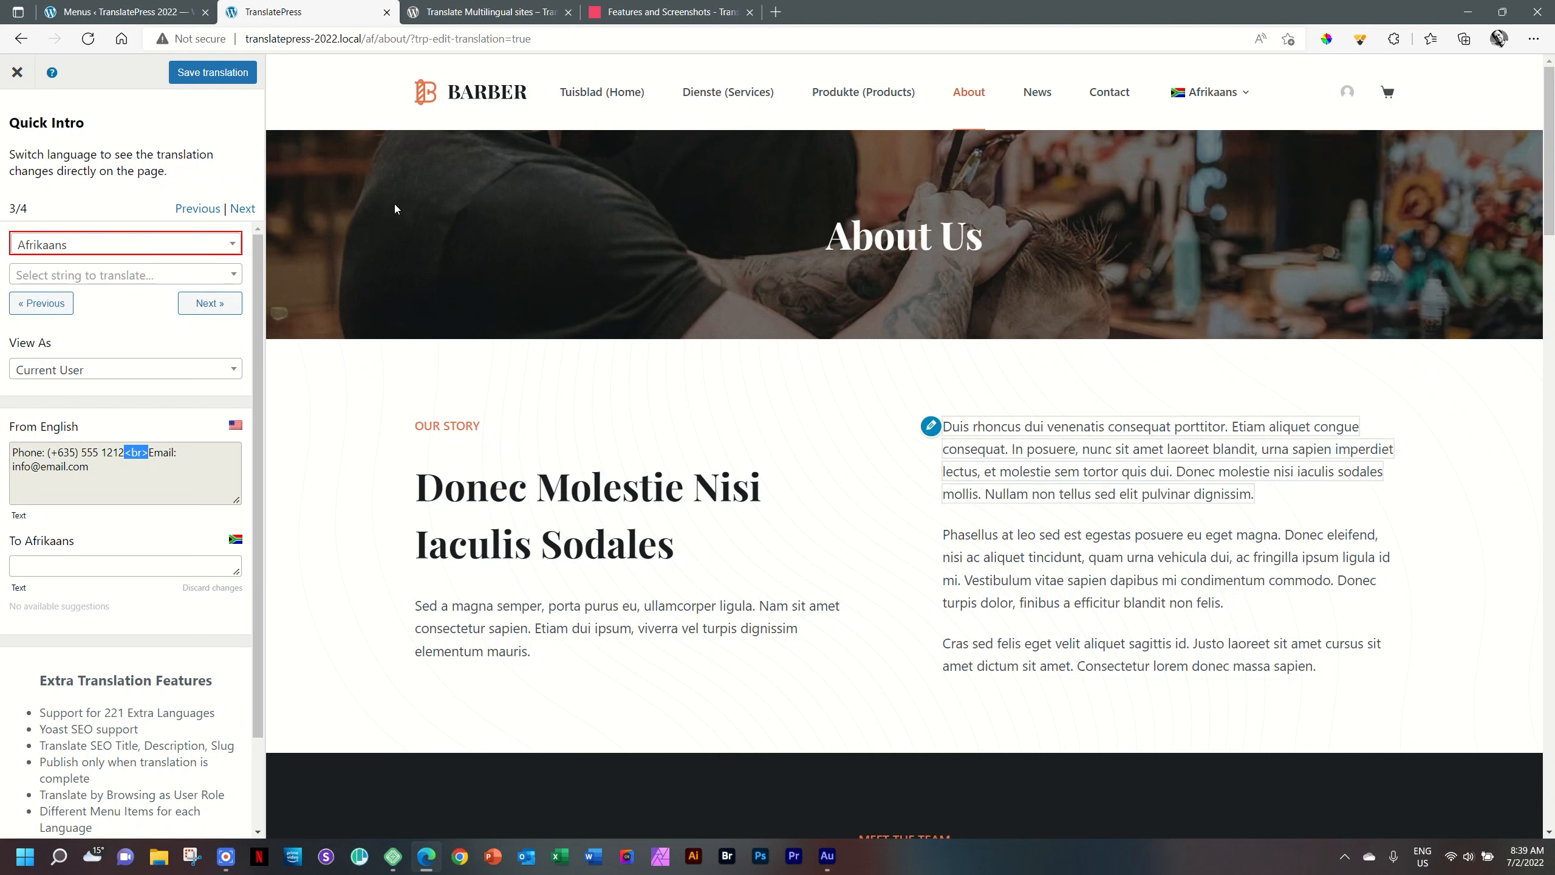
left_click(242, 208)
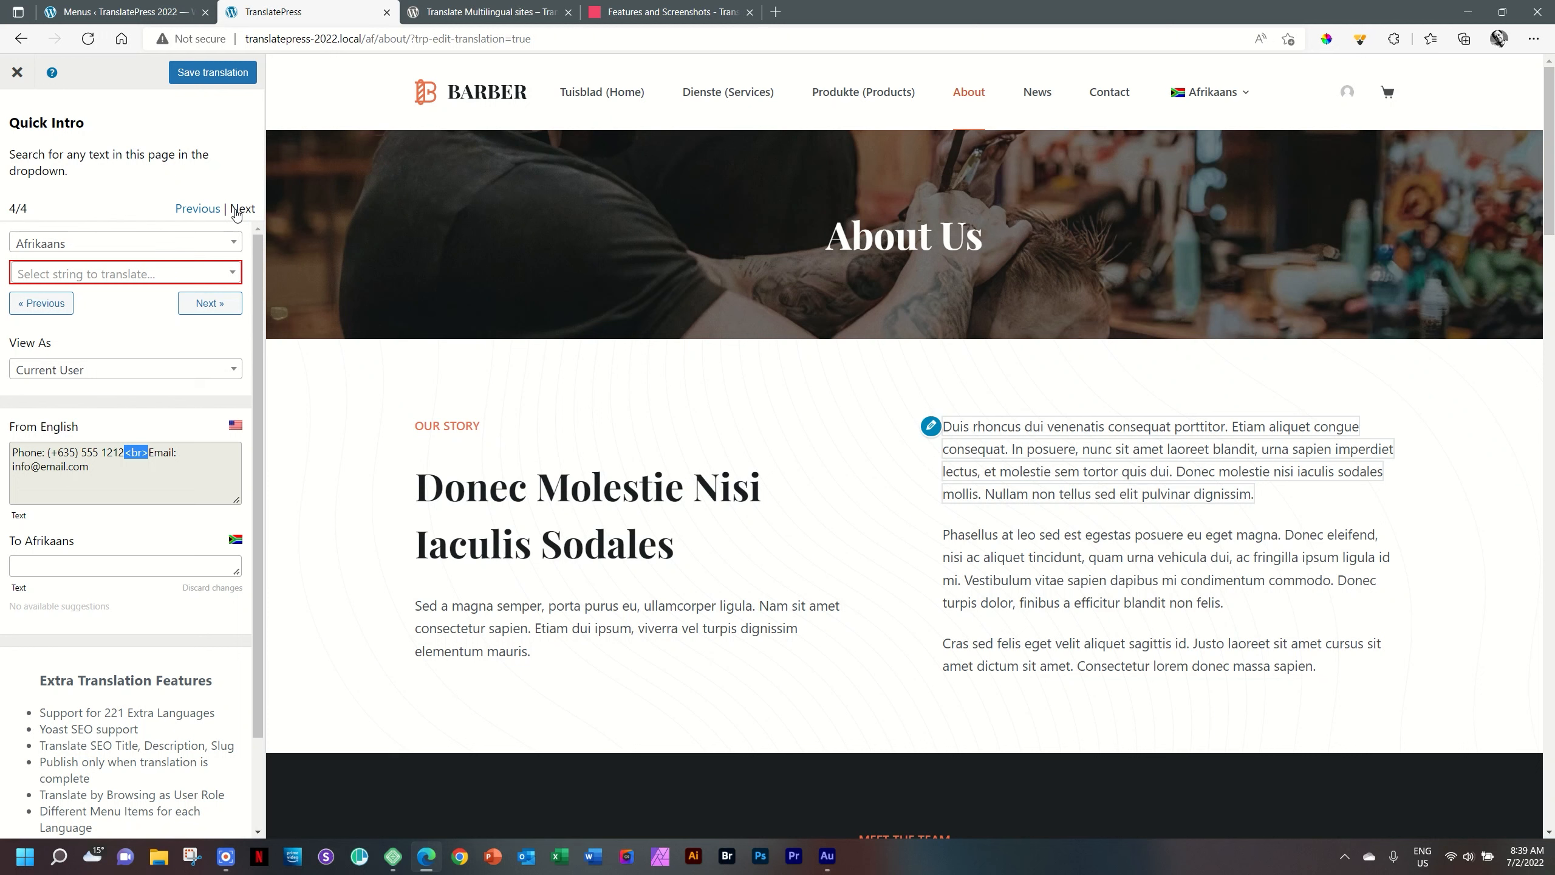
mouse_move(105, 294)
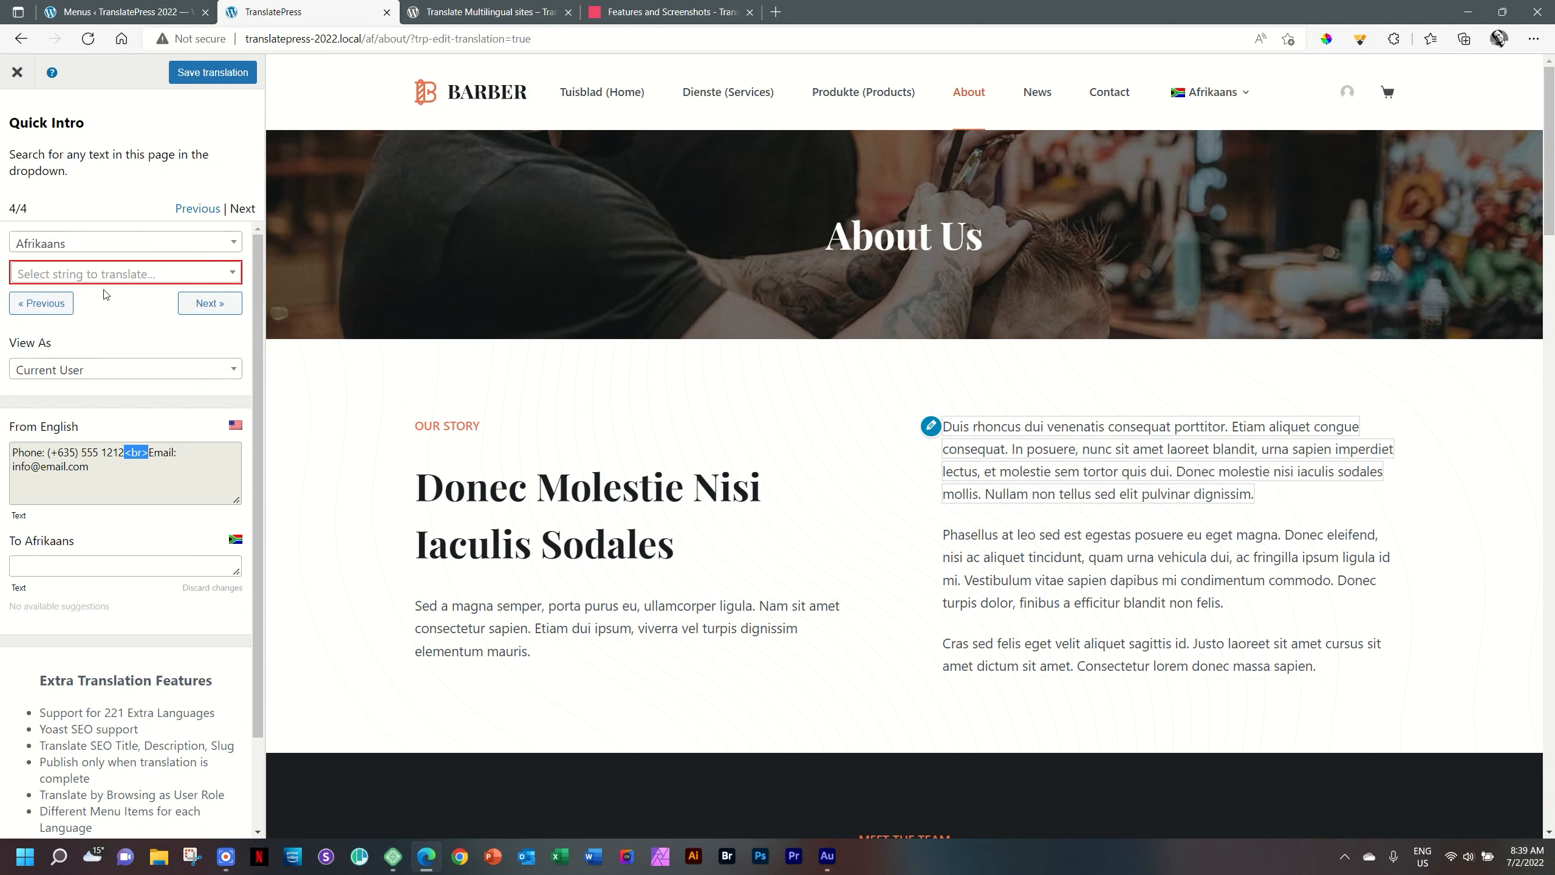
mouse_move(60, 105)
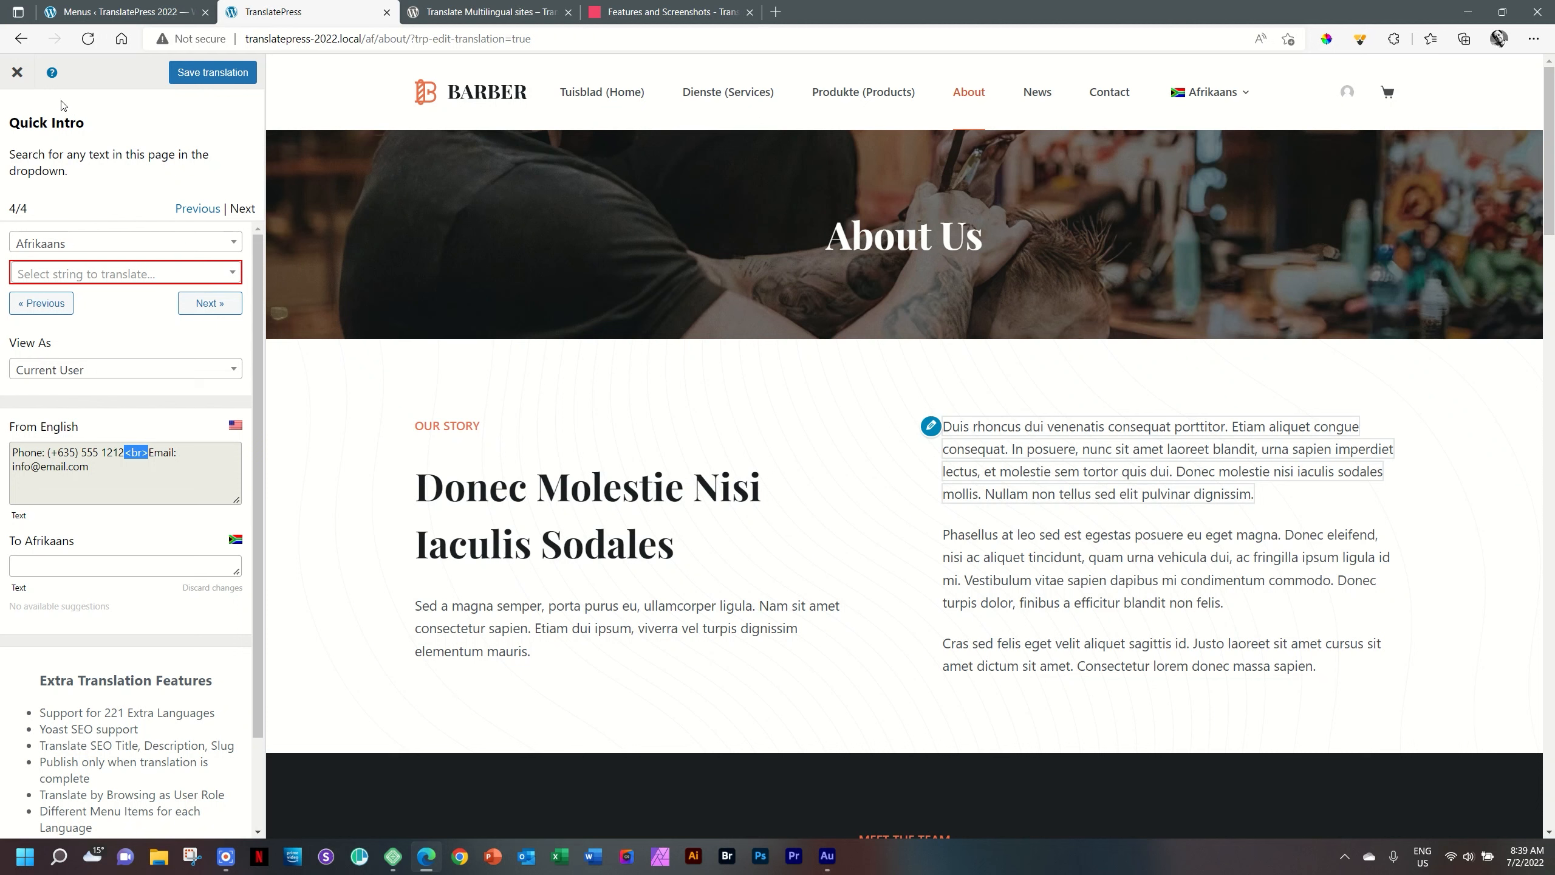
mouse_move(209, 230)
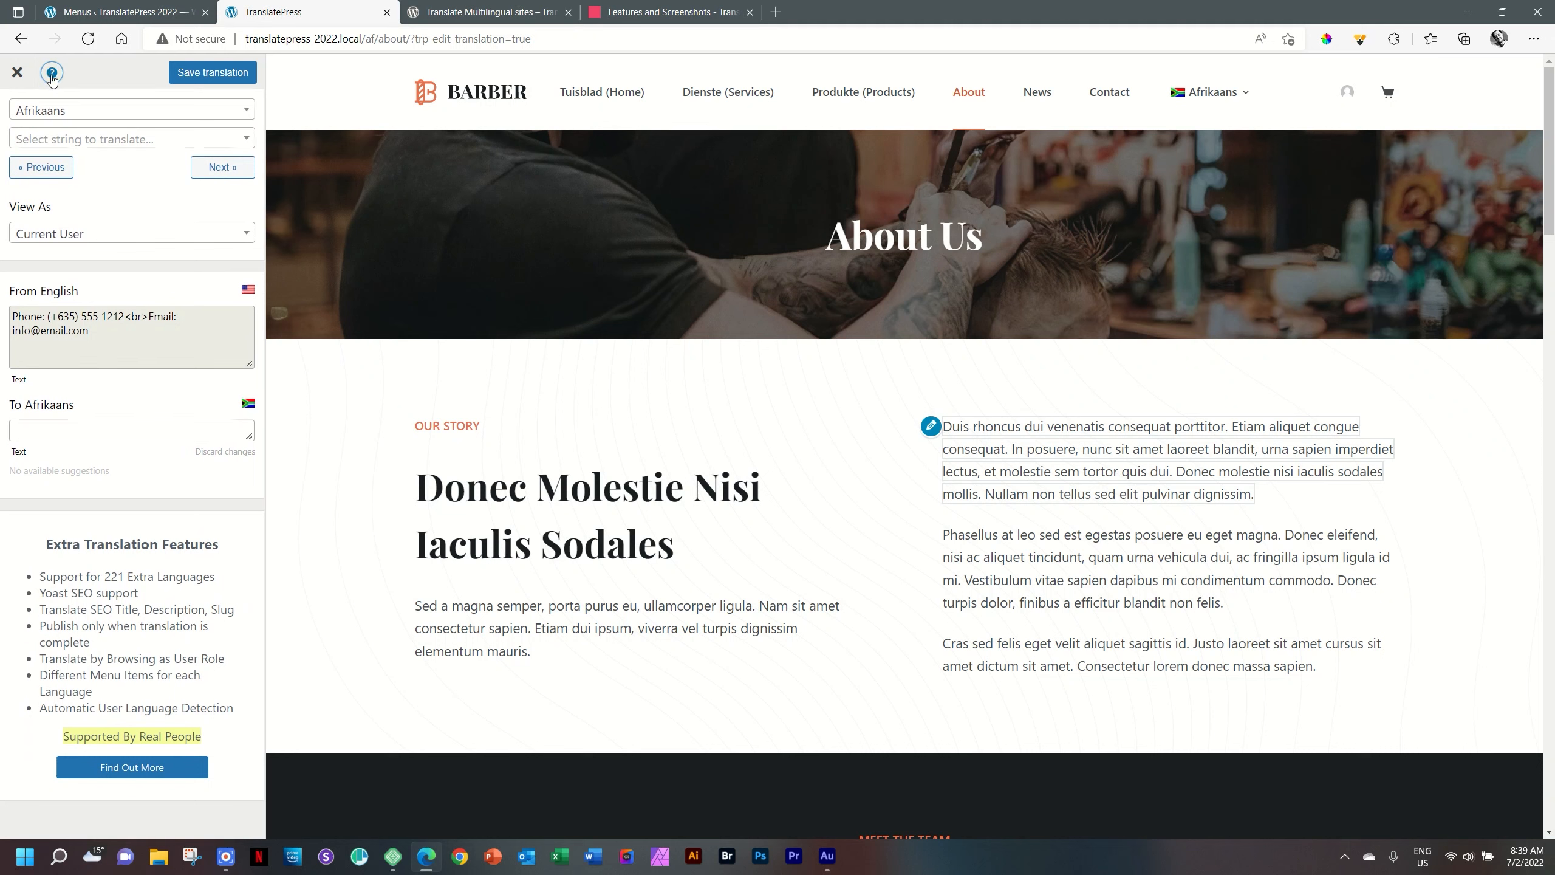
left_click(16, 71)
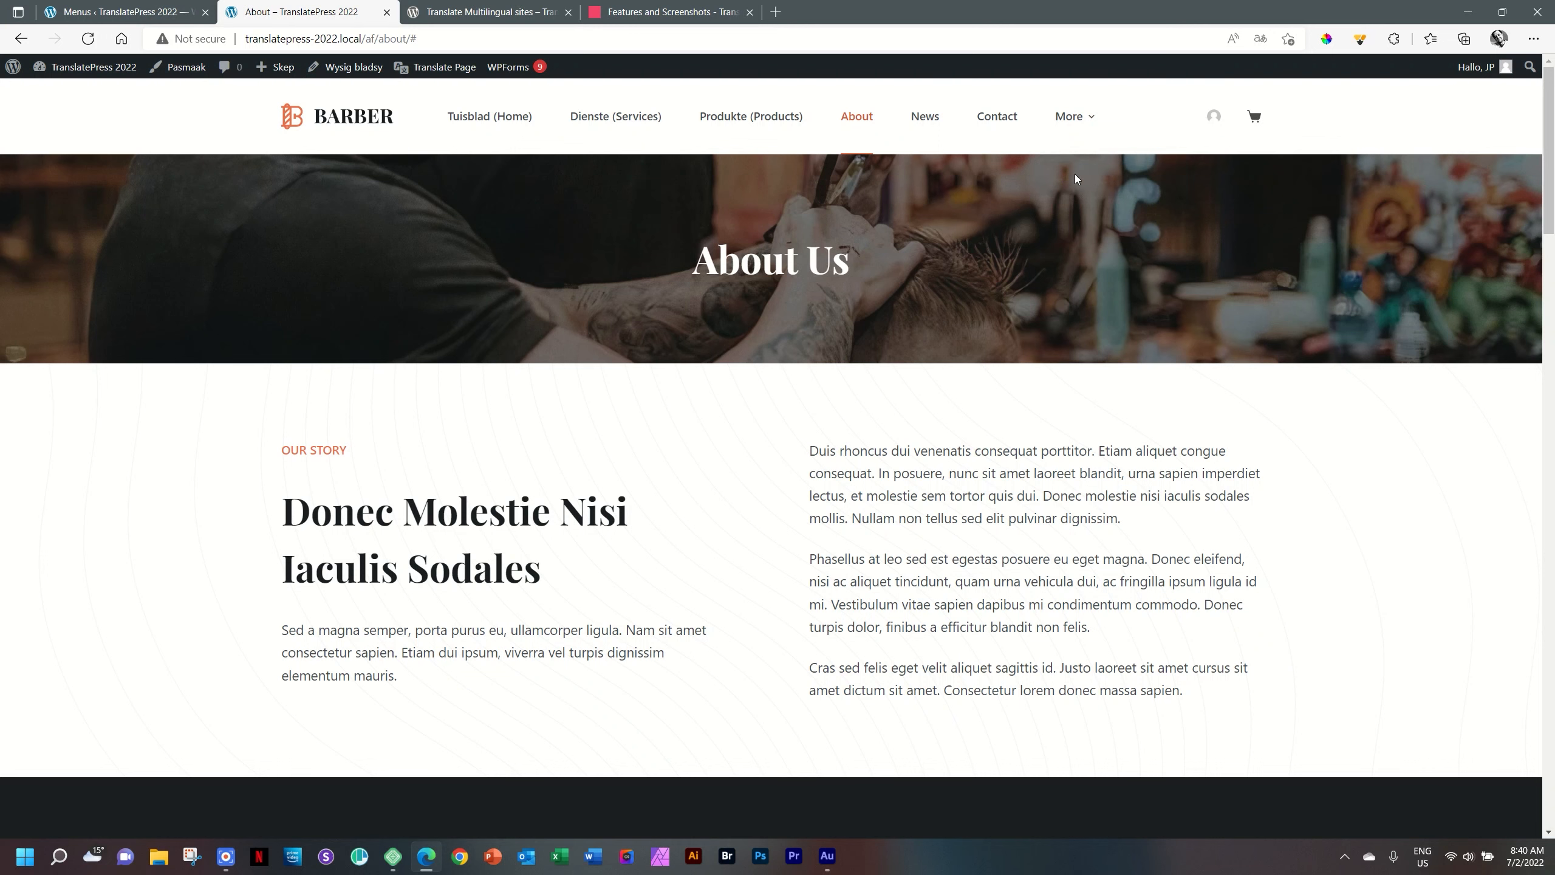
mouse_move(614, 116)
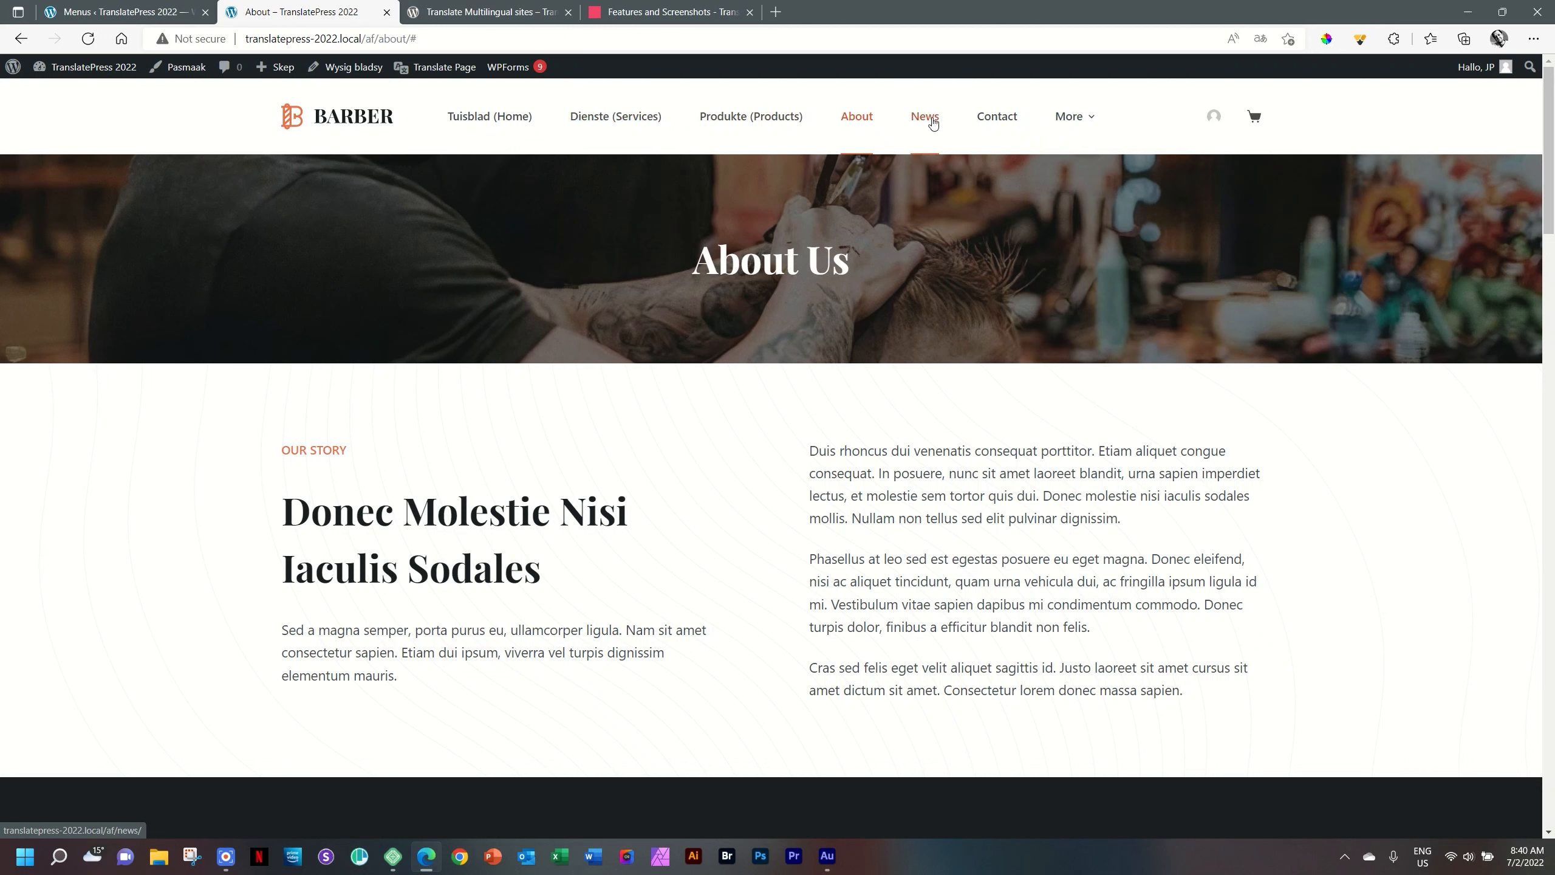
Go to the News page and check its footer shows 'Informasie' and the Nommer line
left_click(923, 117)
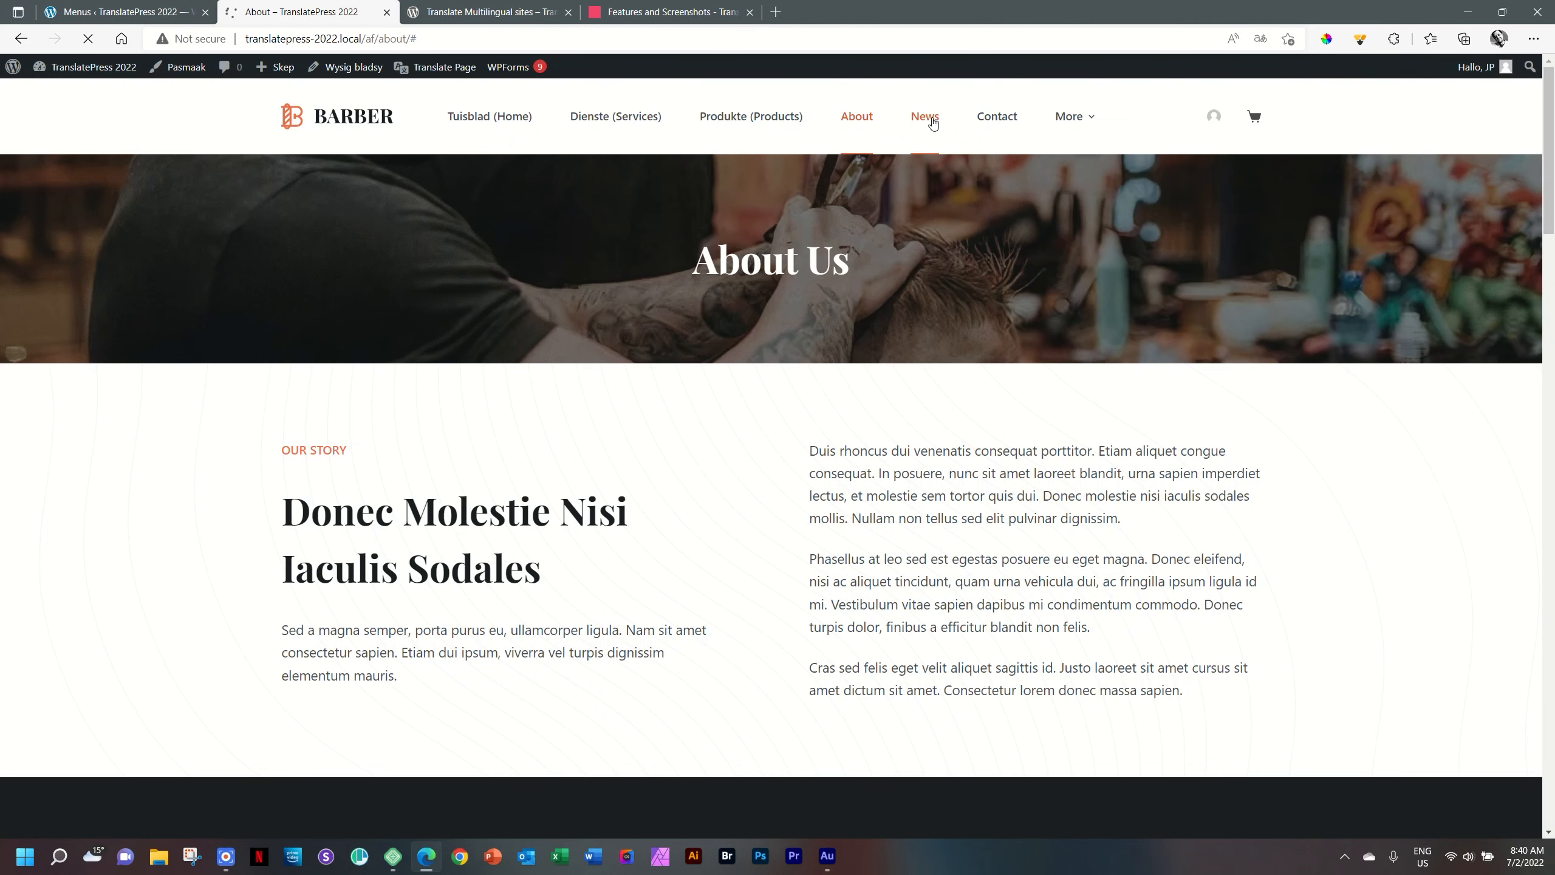
left_click(922, 116)
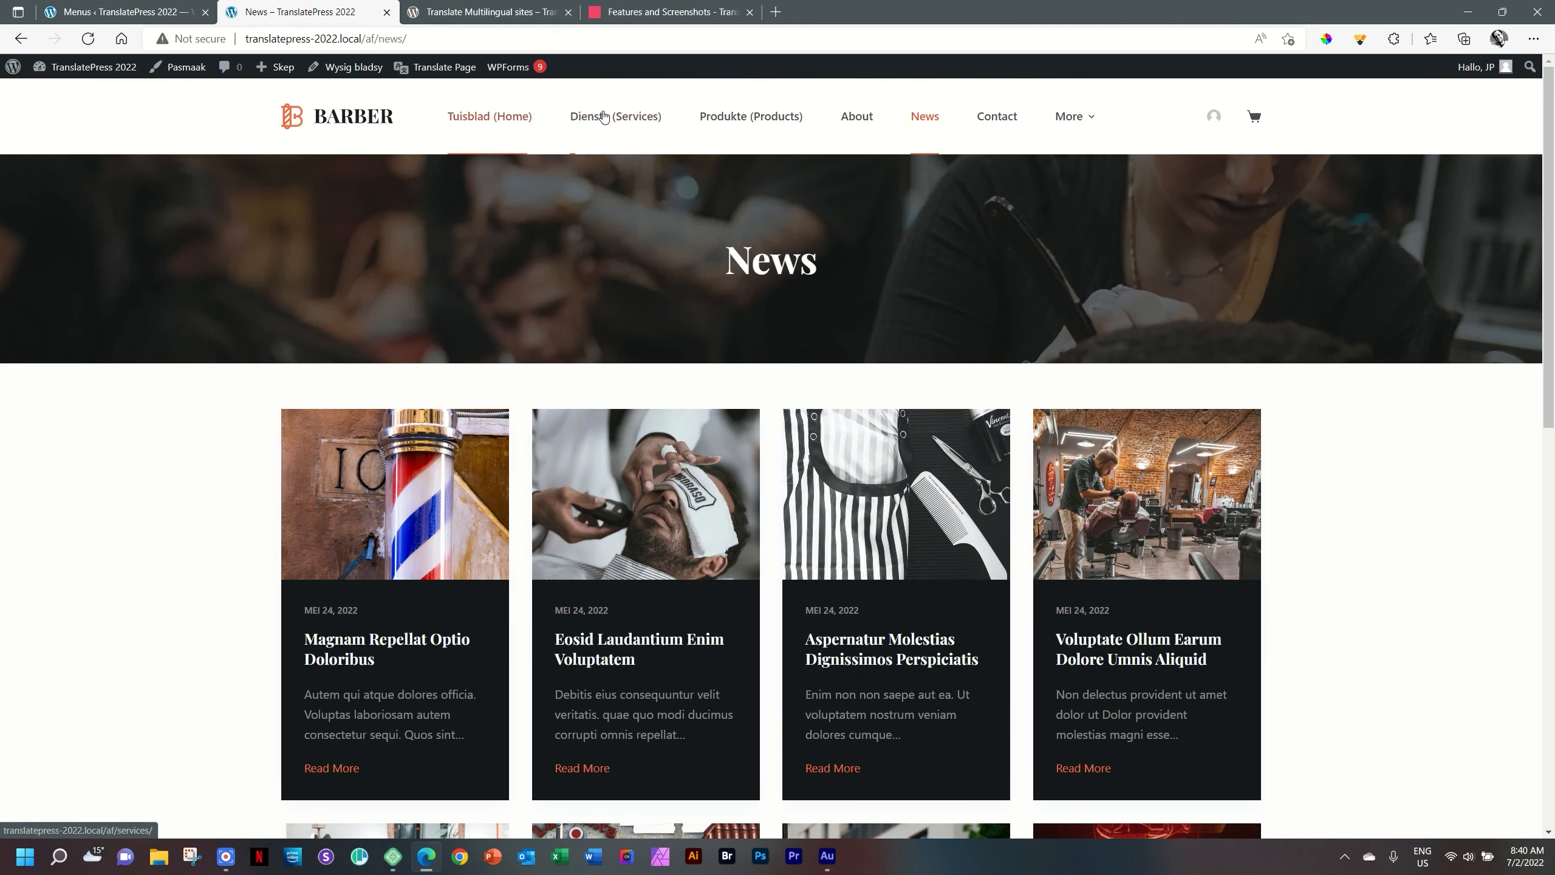
scroll("down", 3)
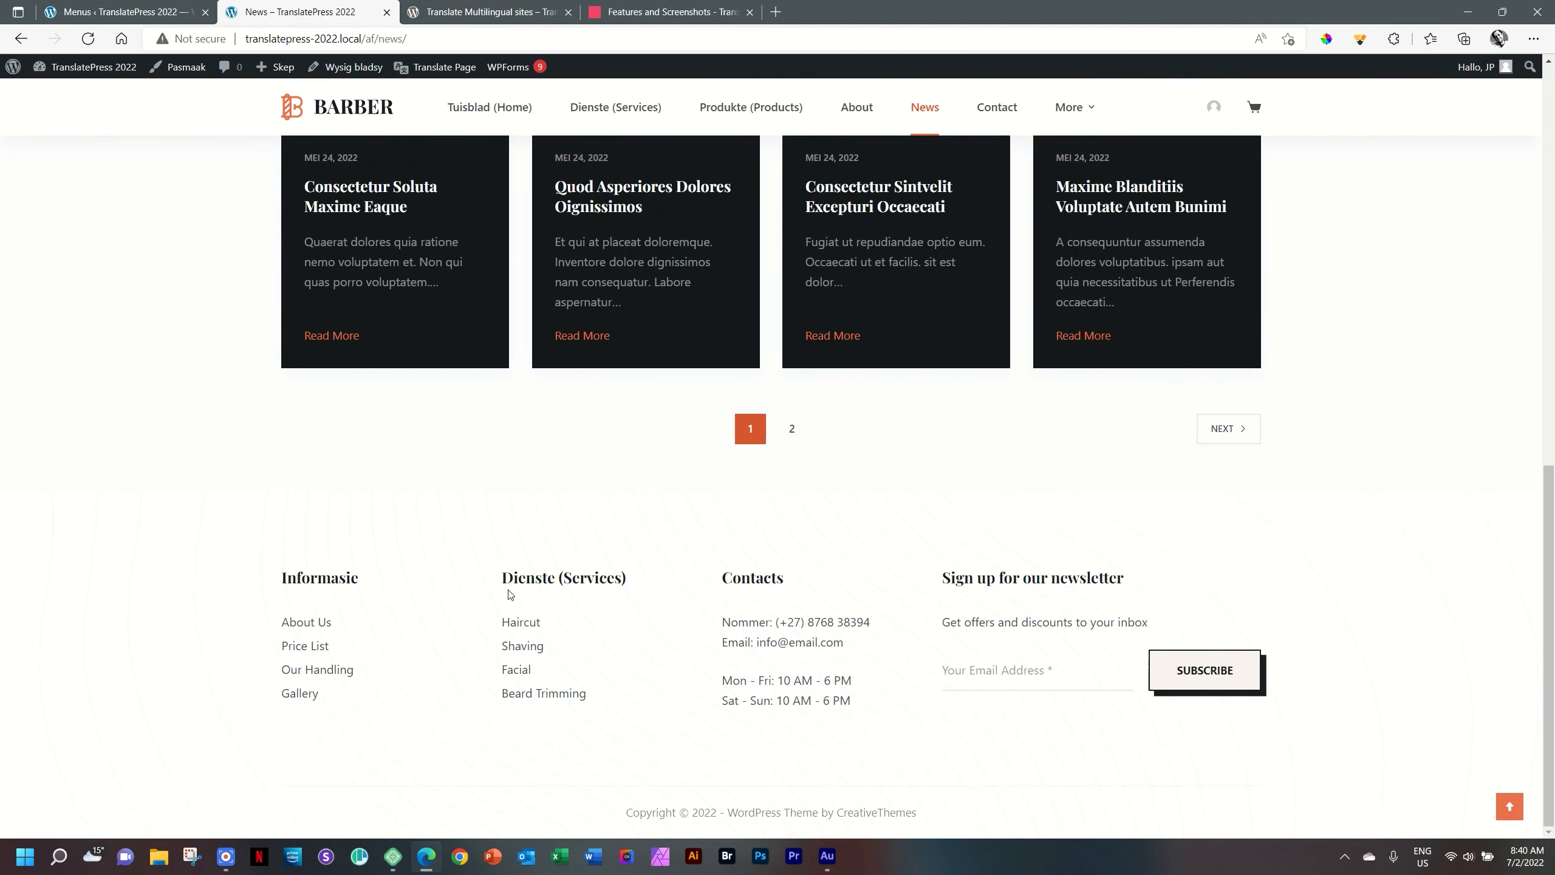
scroll("up", 3)
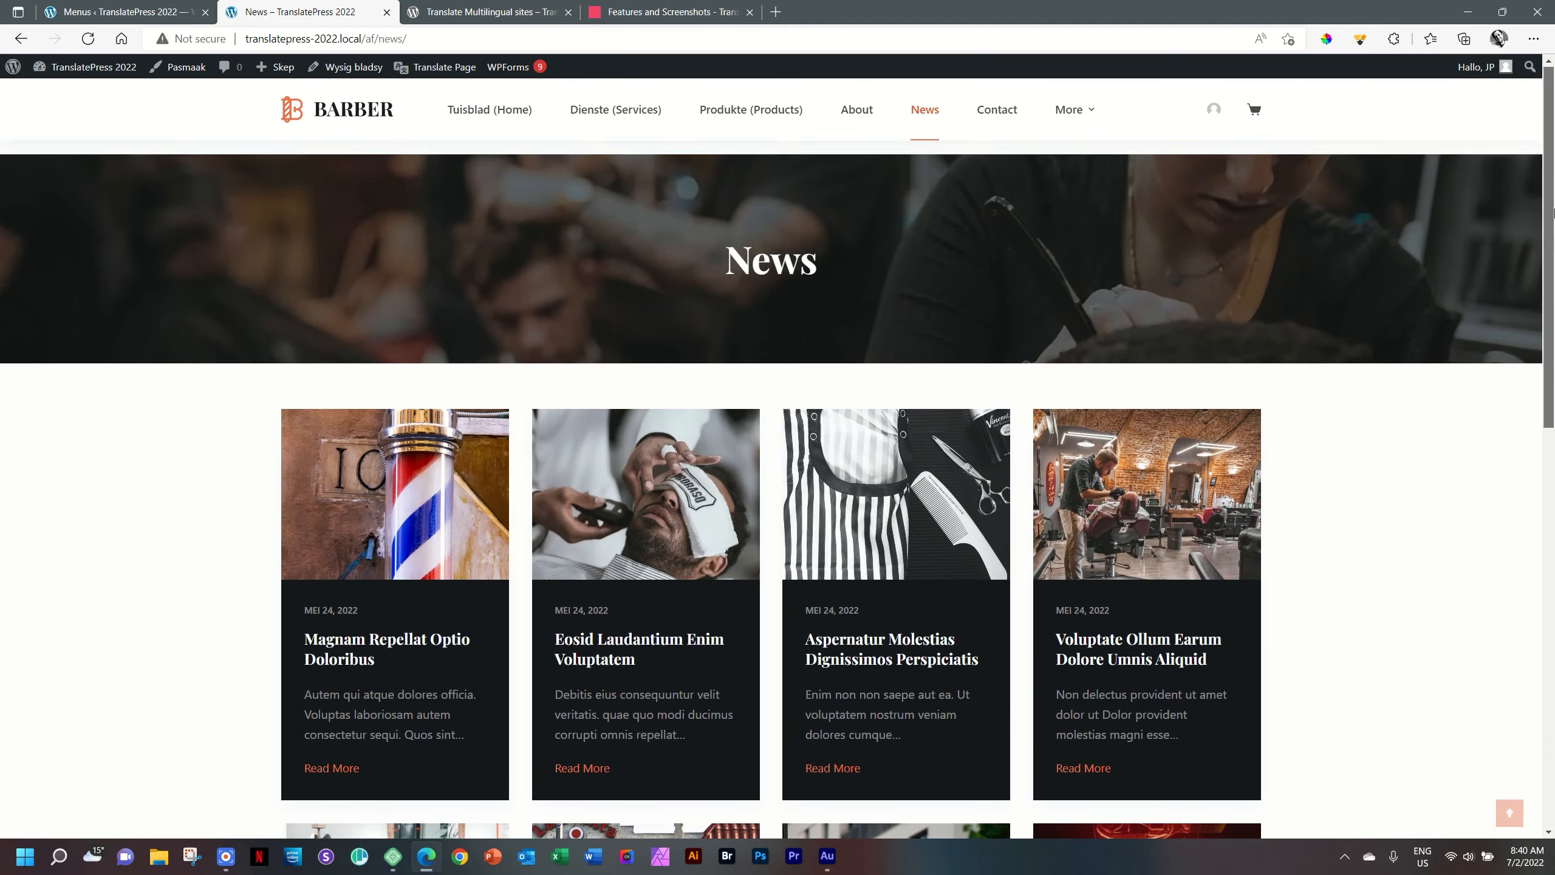
mouse_move(750, 116)
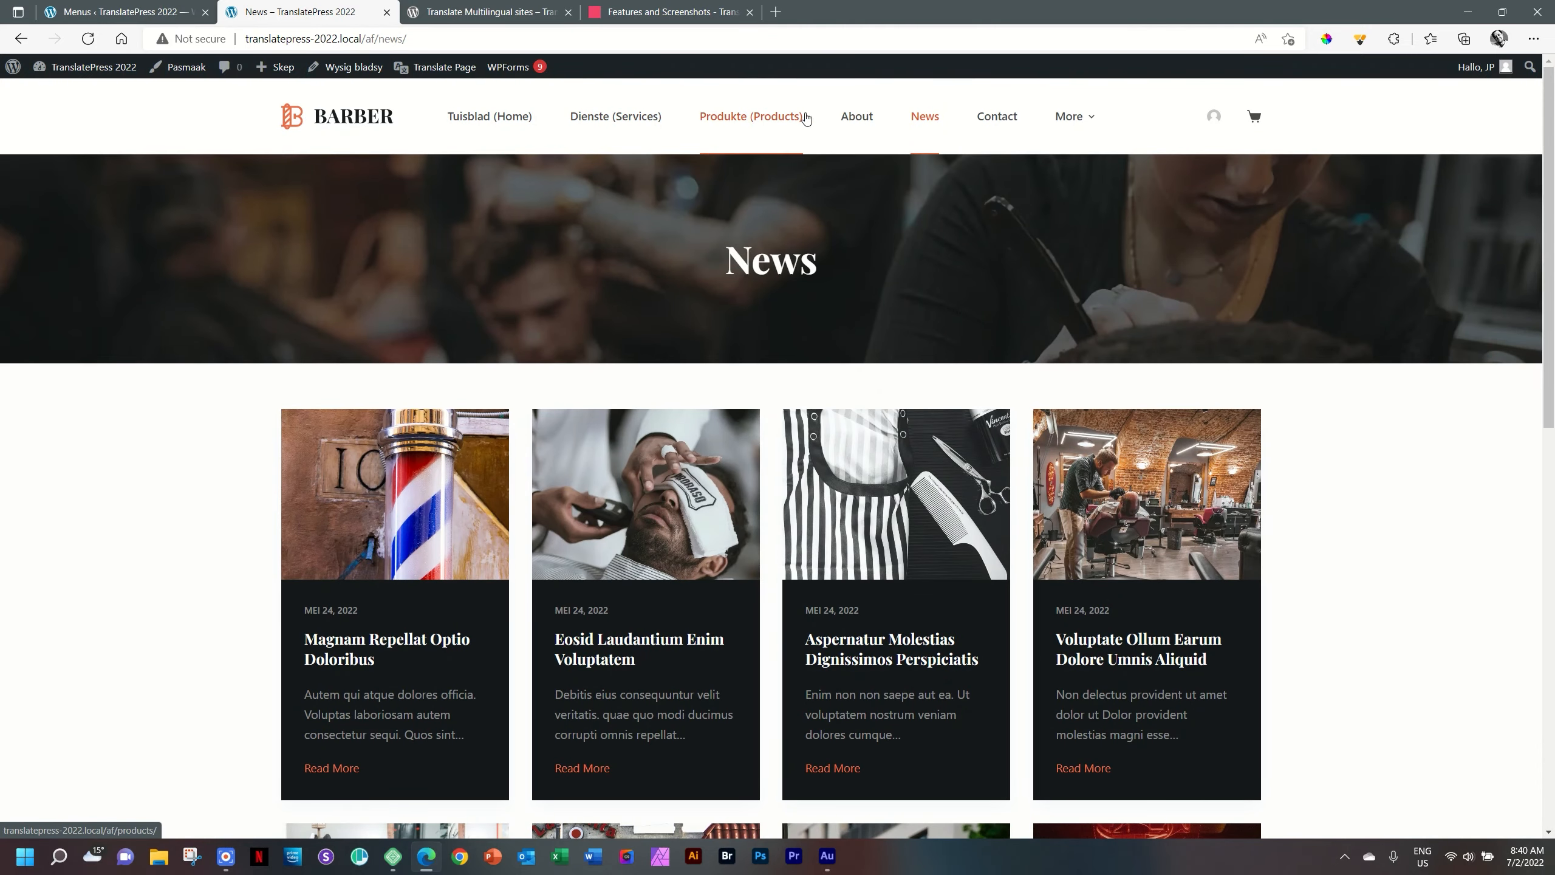
mouse_move(856, 116)
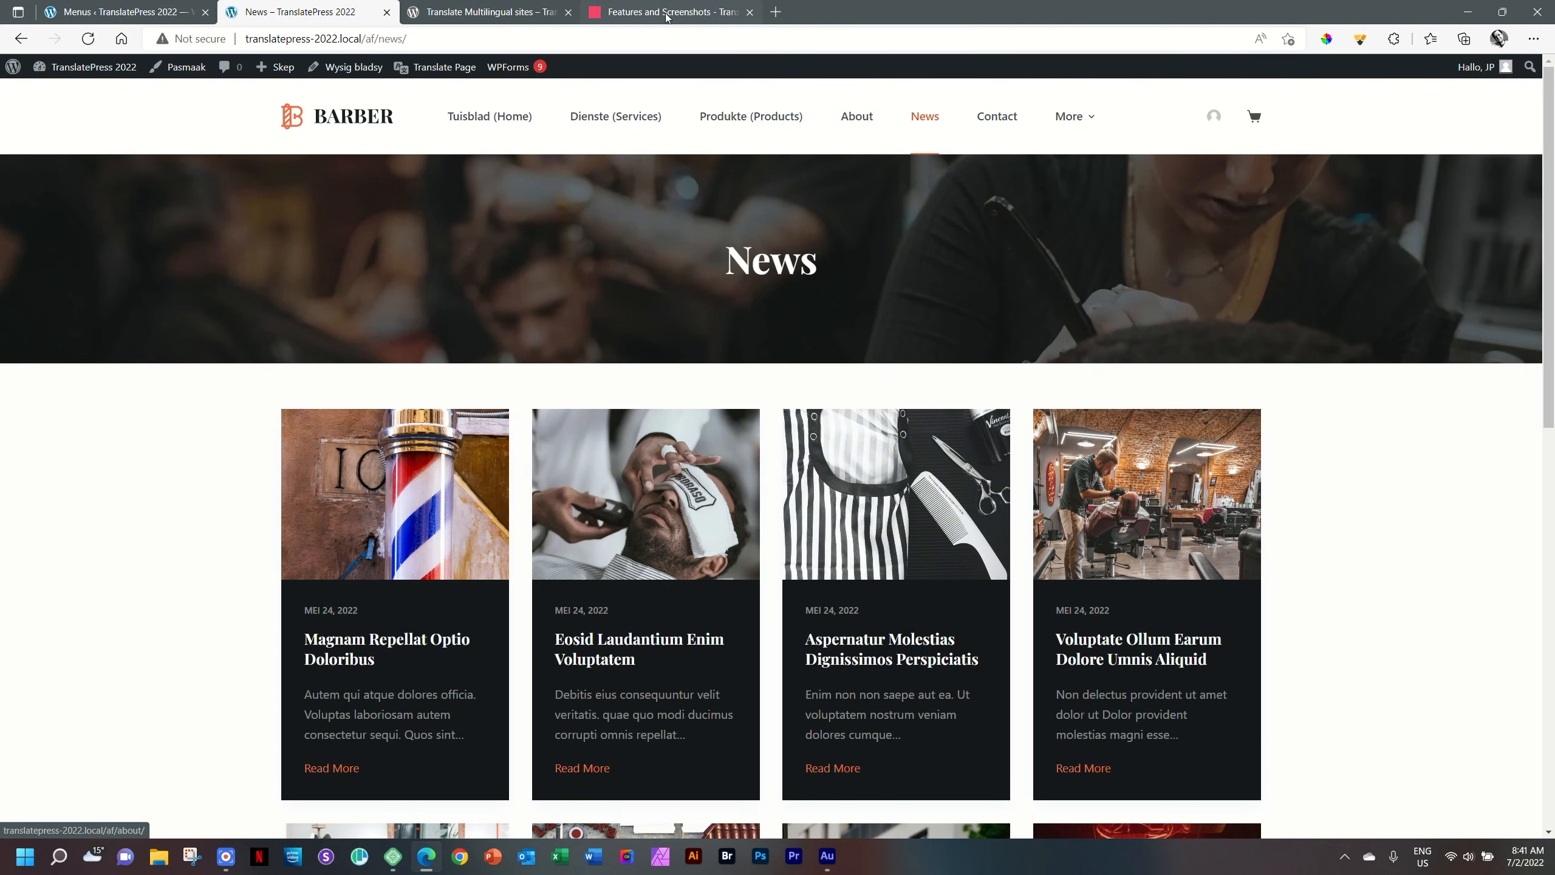
Open the DOCS knowledge base from the TranslatePress Features tab and scroll its topics
left_click(666, 12)
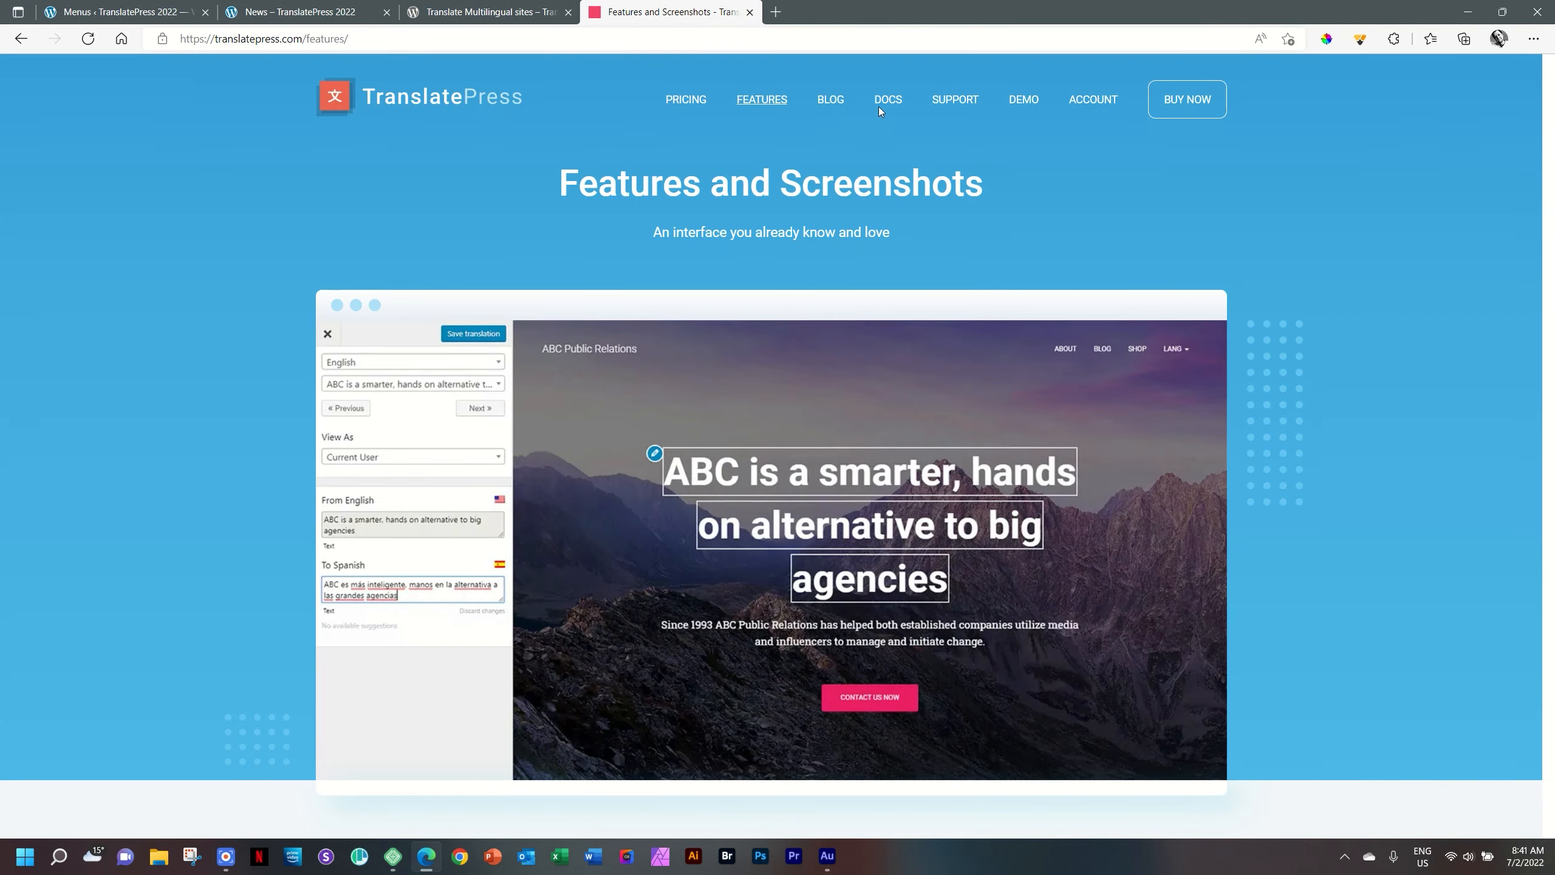
left_click(887, 99)
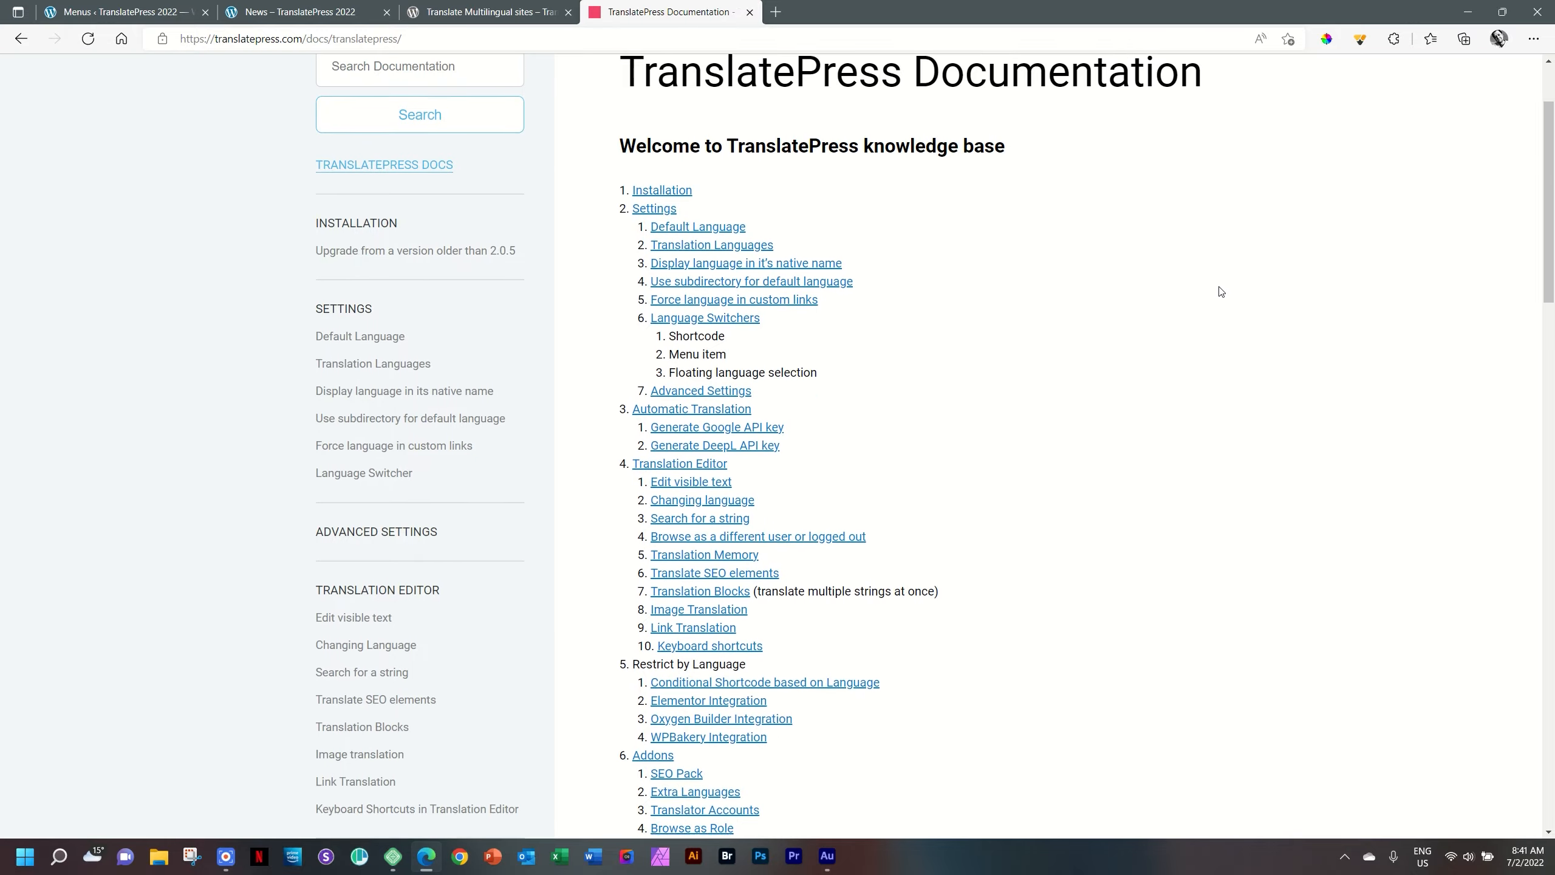
scroll("down", 3)
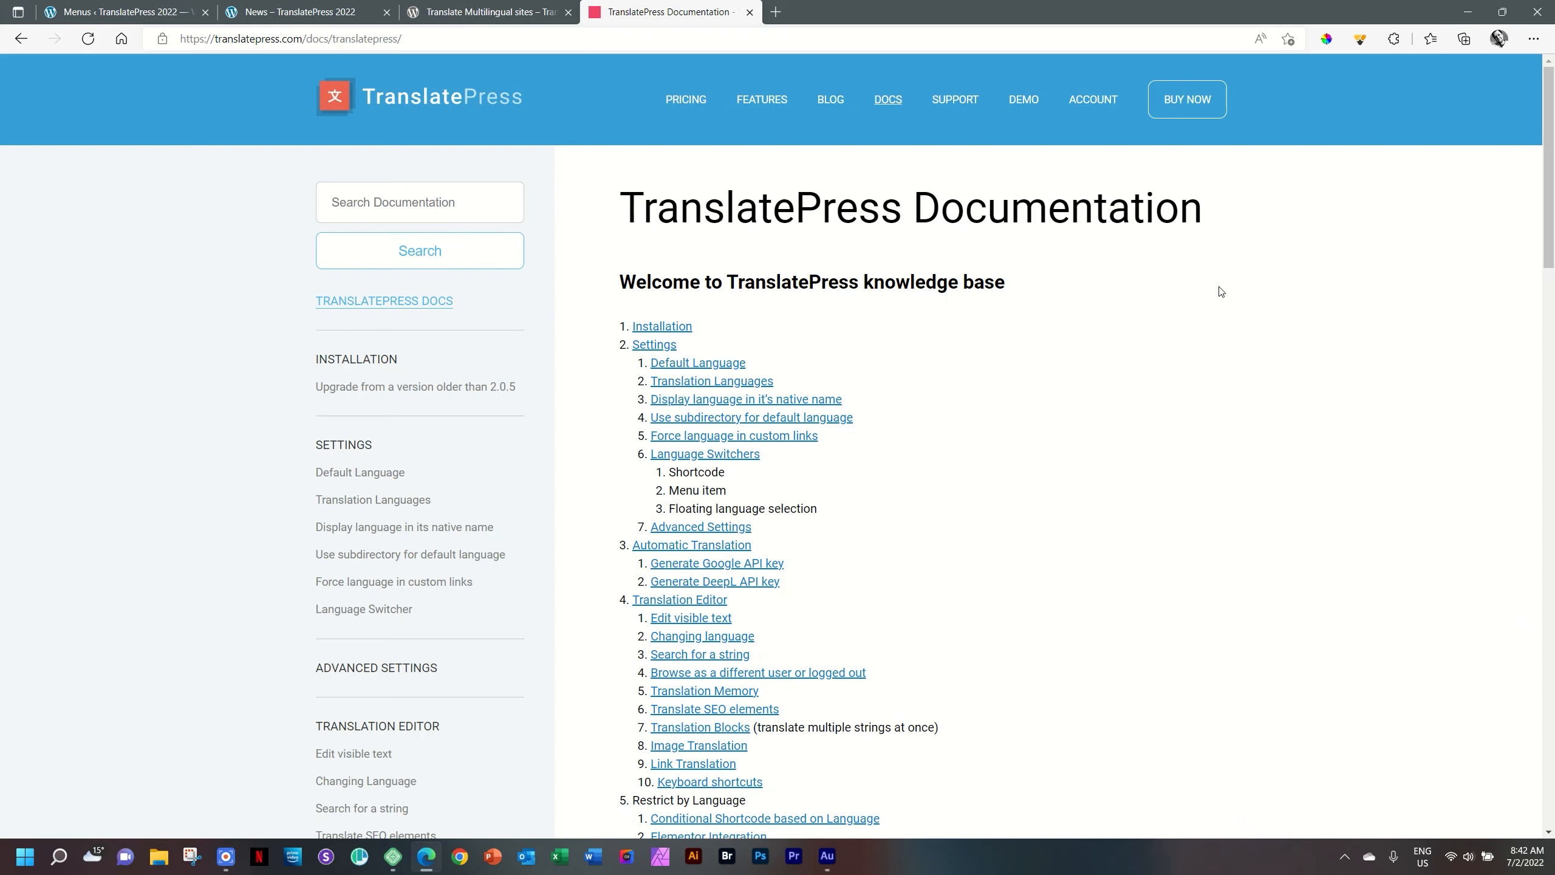
Go to FEATURES and scroll through the plan comparison, add-ons and screenshots, then back up
left_click(761, 99)
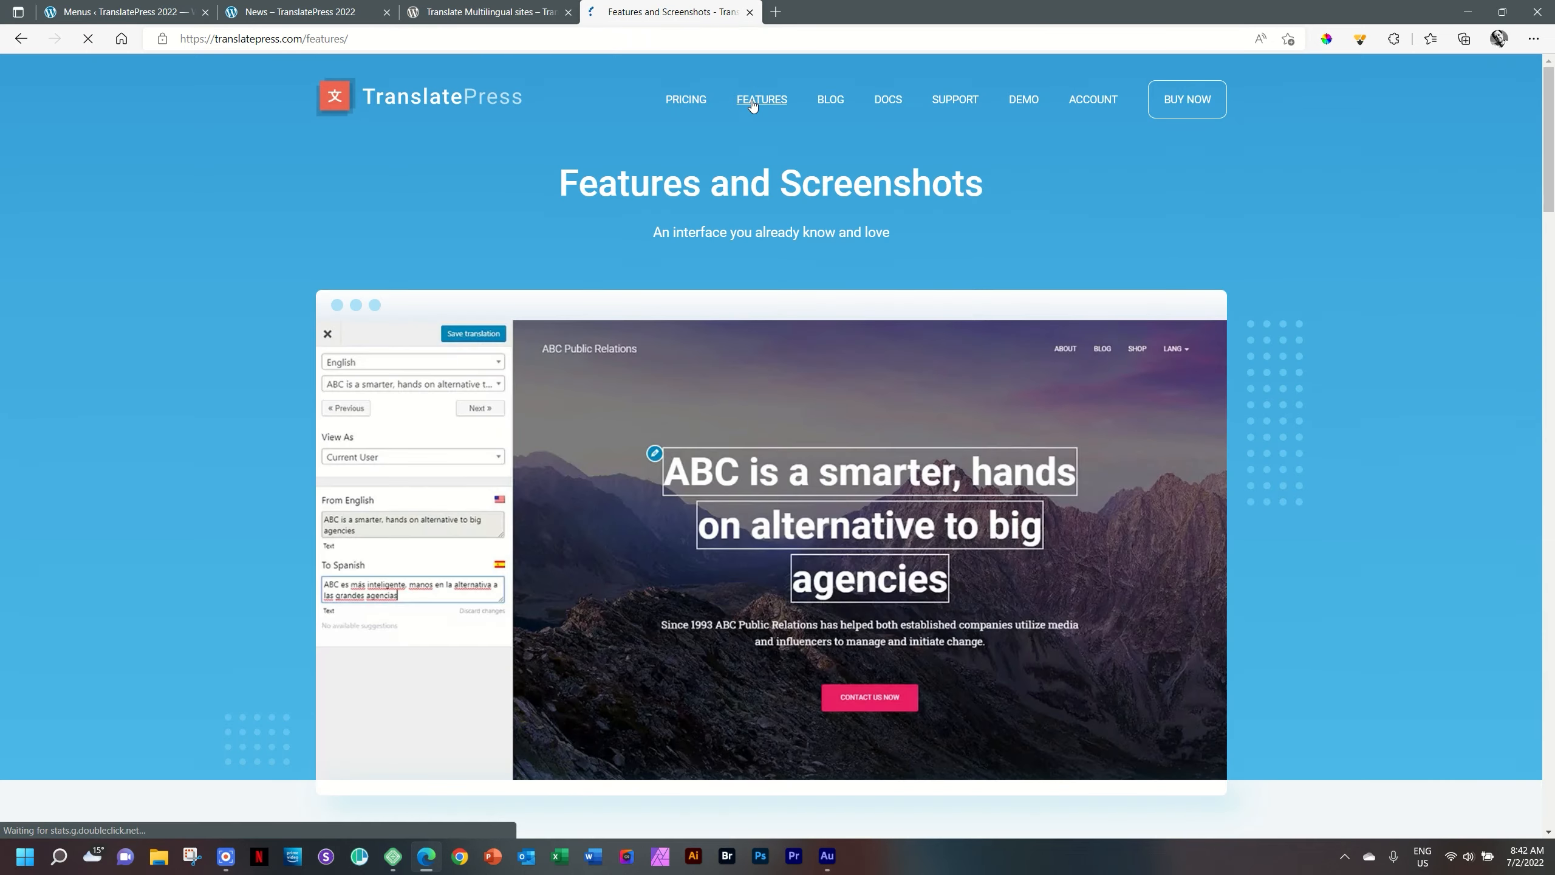
scroll("down", 3)
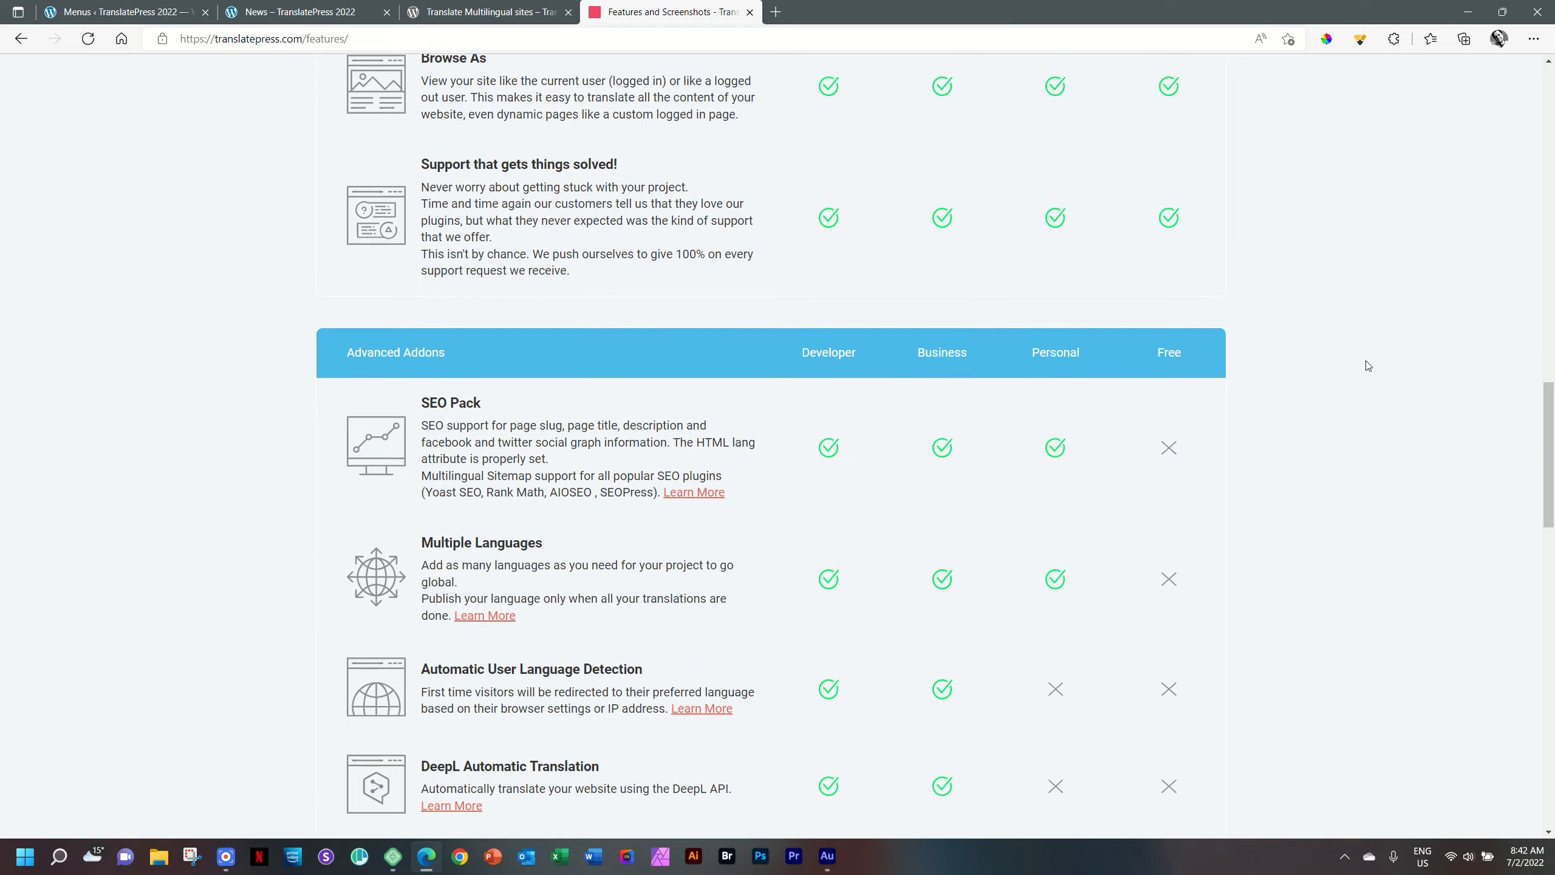
scroll("down", 3)
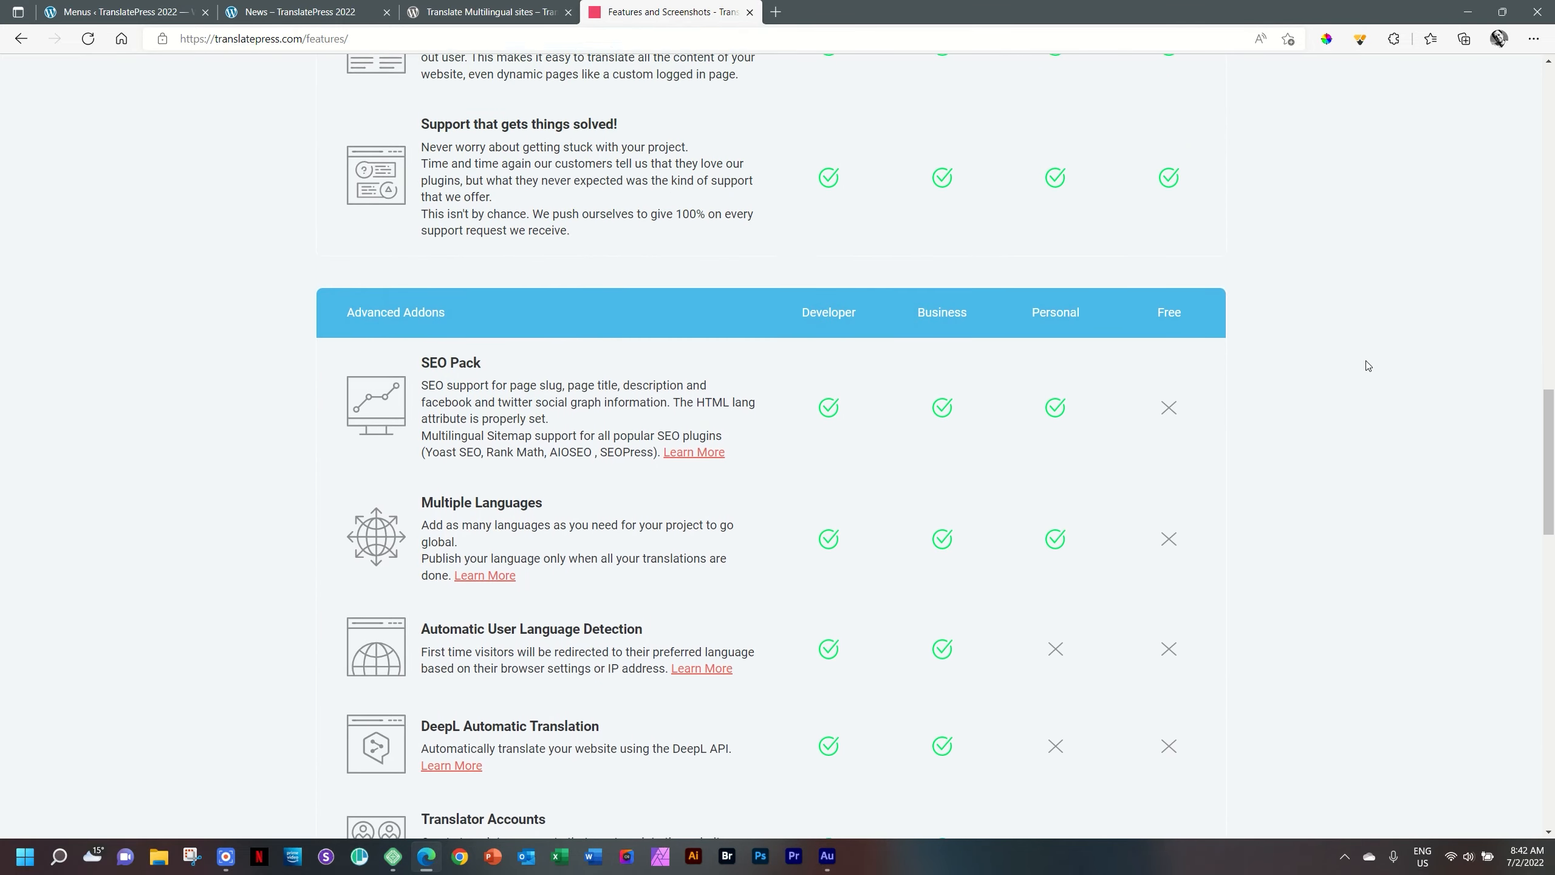
scroll("down", 3)
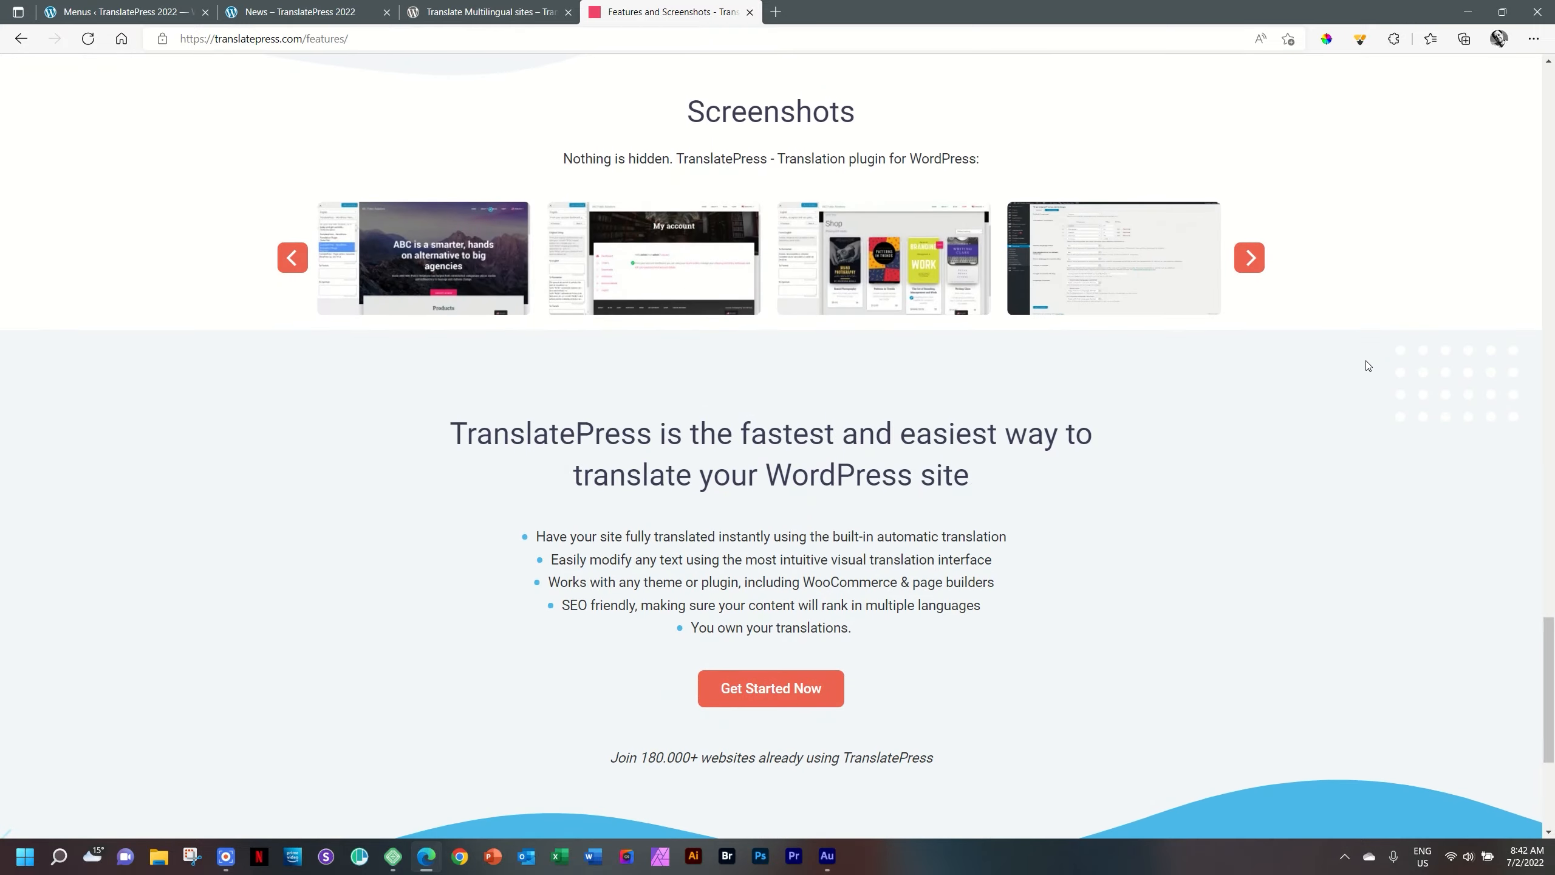
scroll("up", 3)
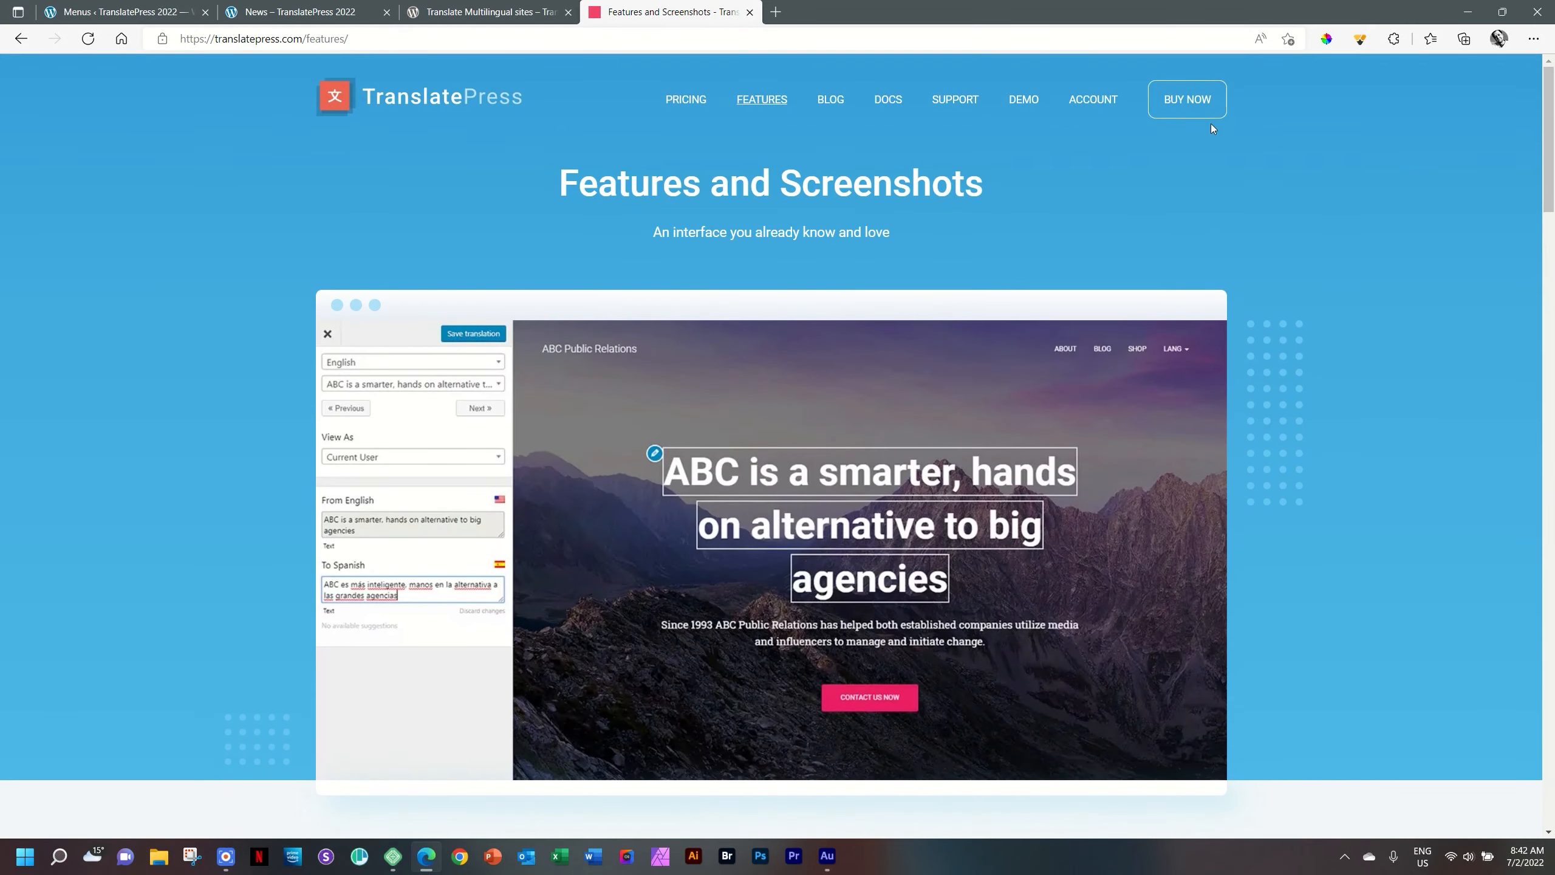